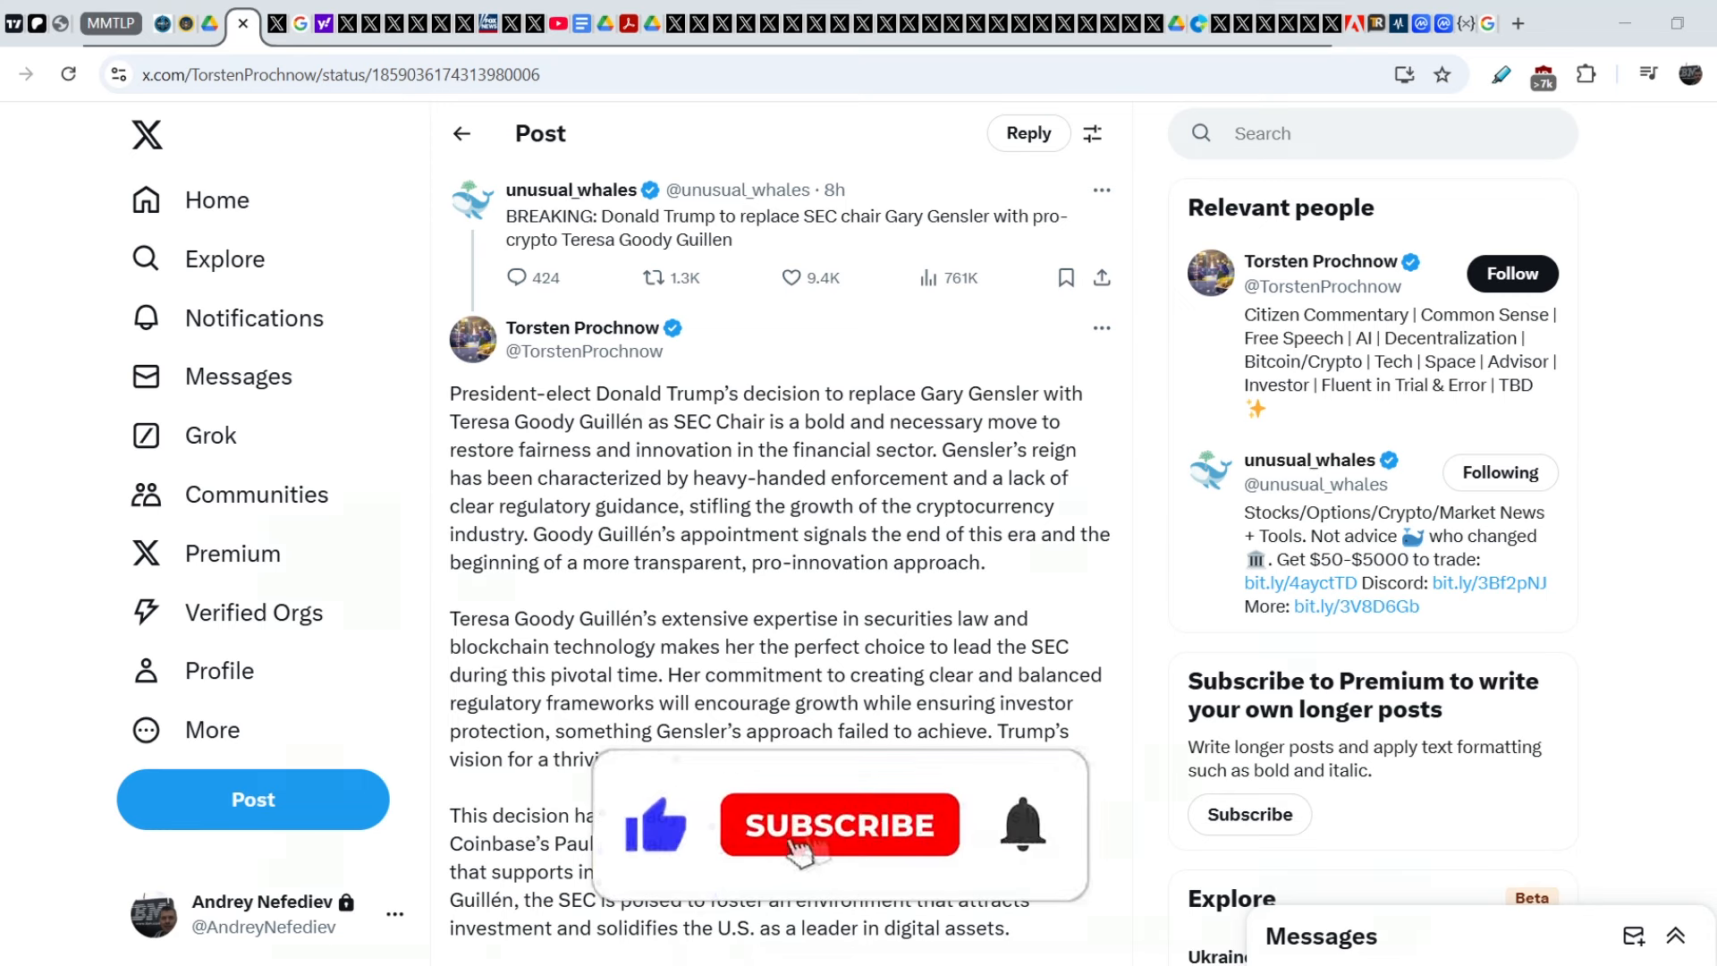
- Highlight the sentence on industry praise from Coinbase's Paul Grewal and read on below it
{"action": "left_click", "coordinate": [839, 827]}
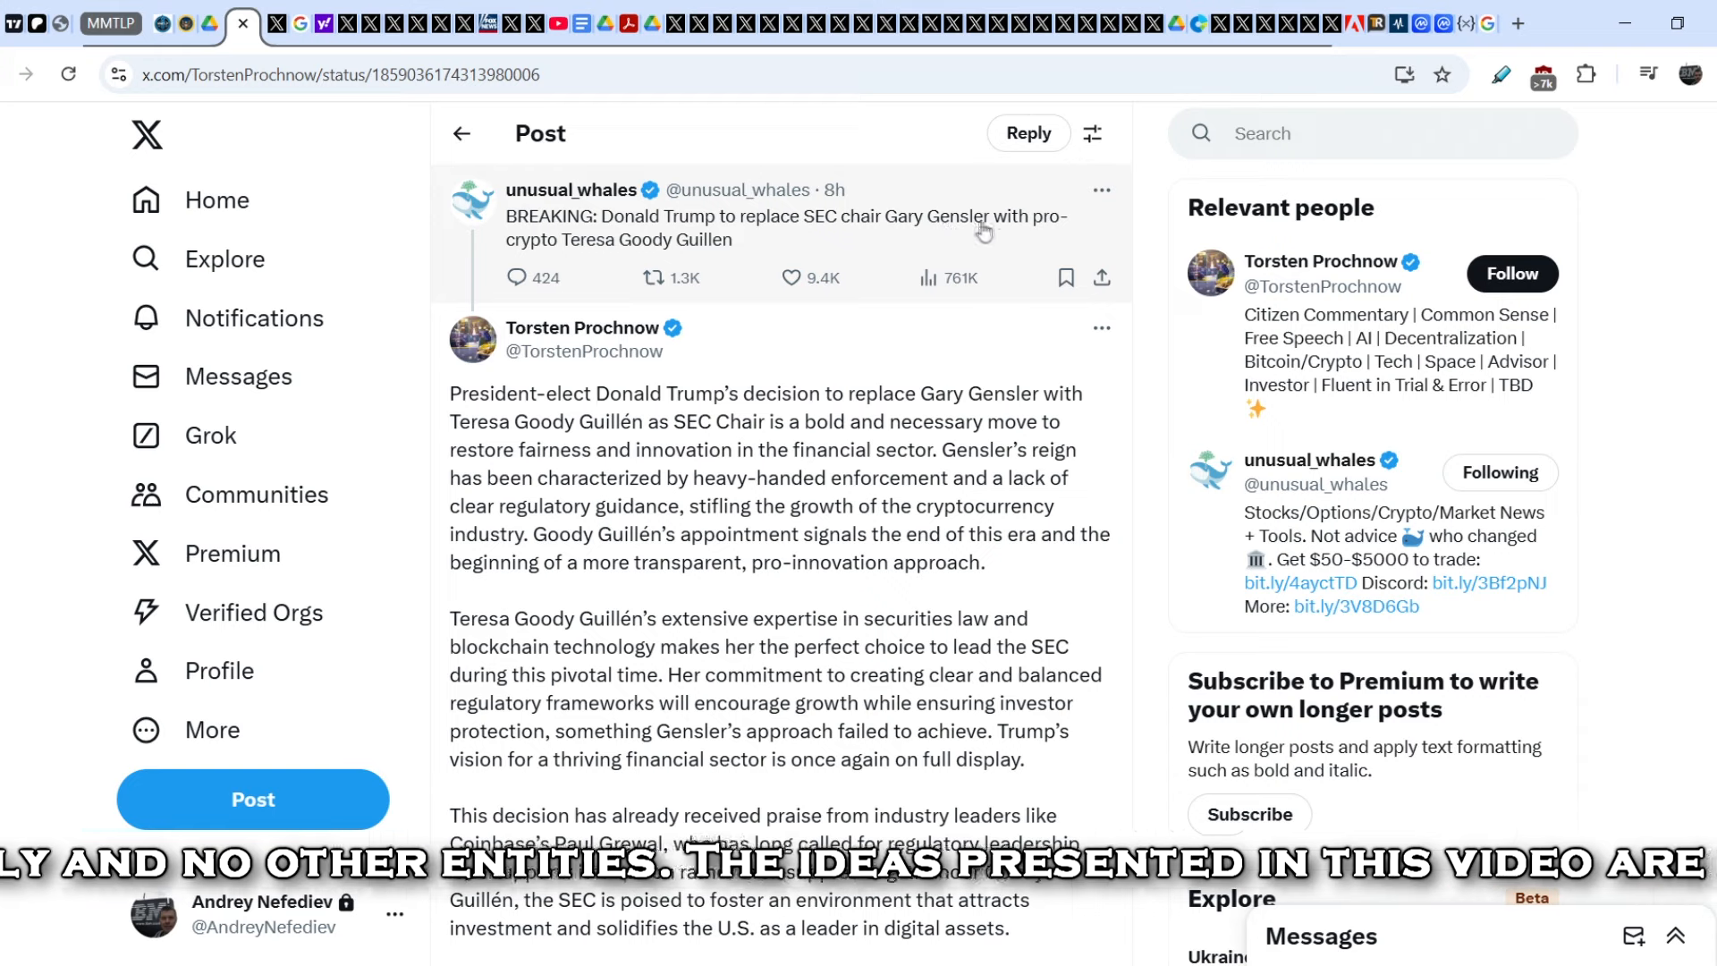
{"action": "mouse_move", "coordinate": [628, 261]}
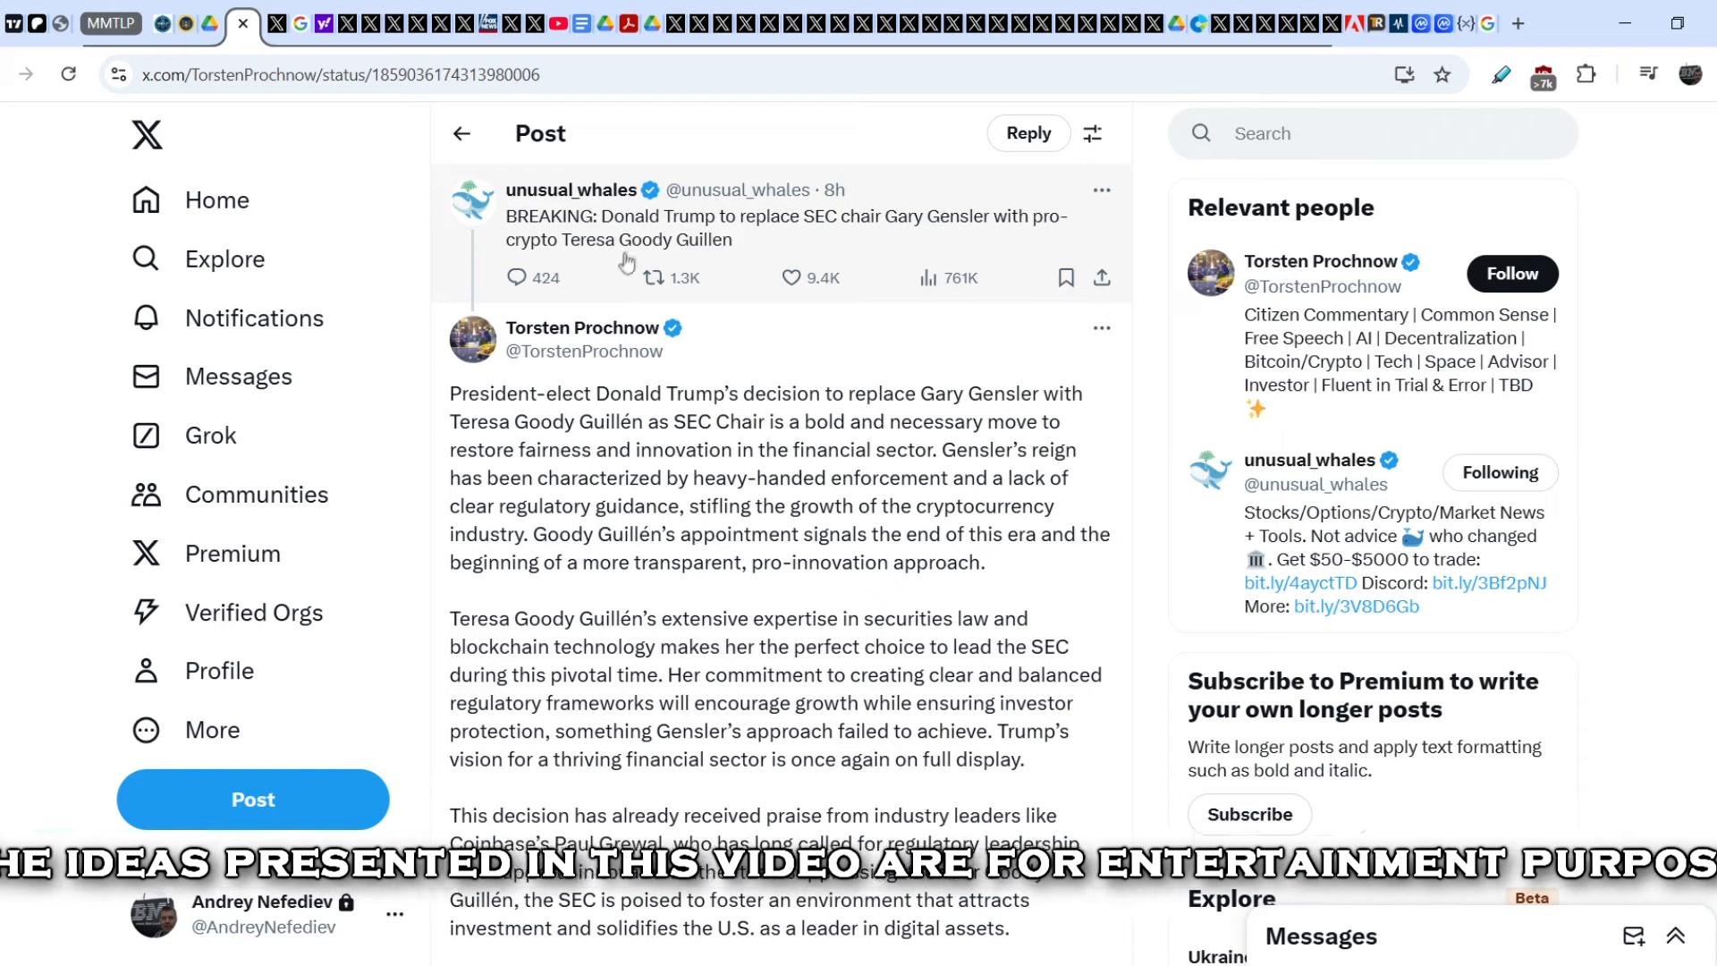
{"action": "mouse_move", "coordinate": [560, 458]}
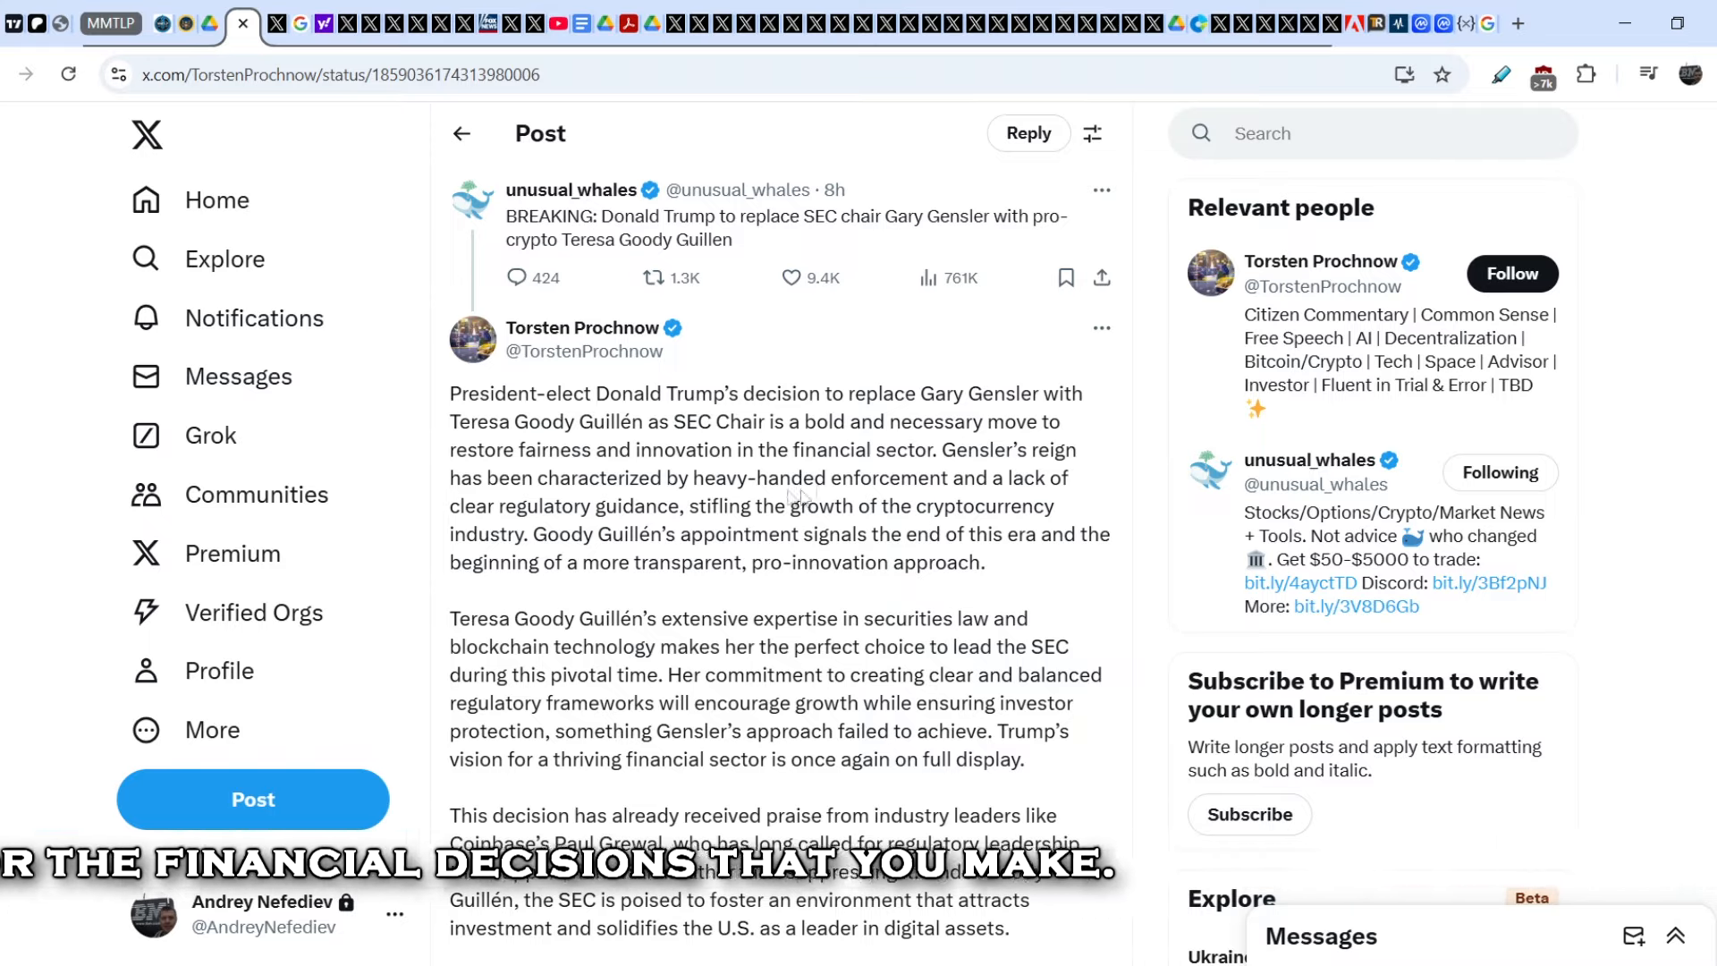
{"action": "scroll", "scroll_direction": "down", "scroll_amount": 3}
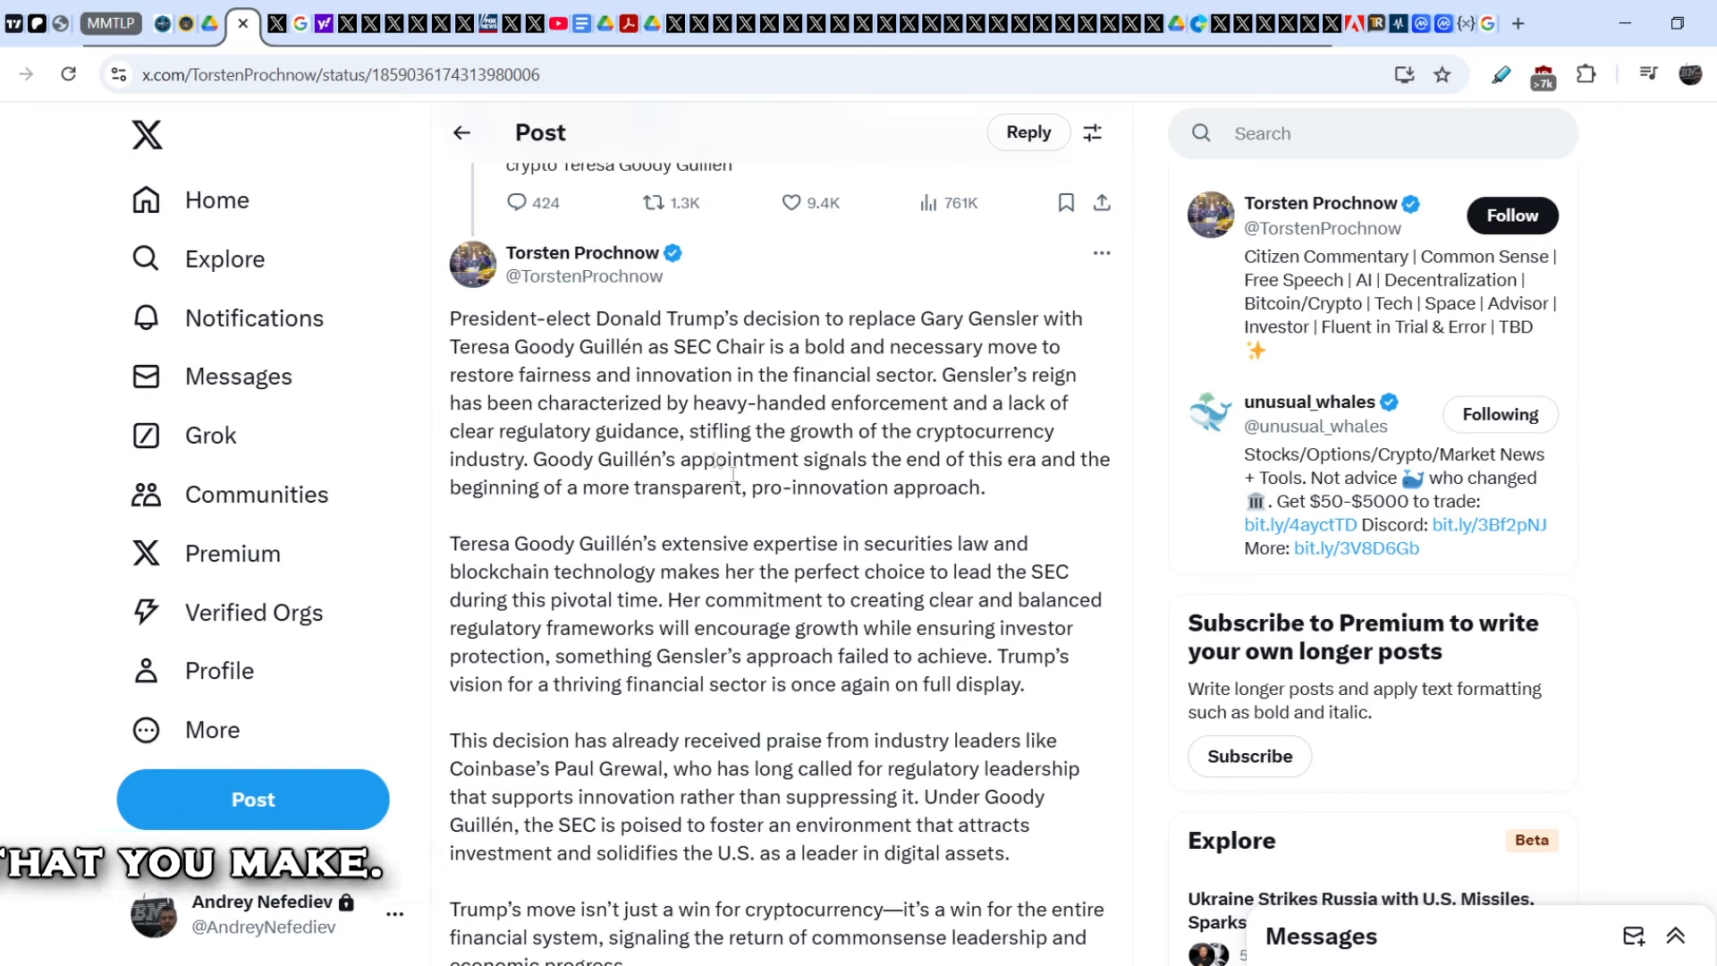
{"action": "mouse_move", "coordinate": [610, 397]}
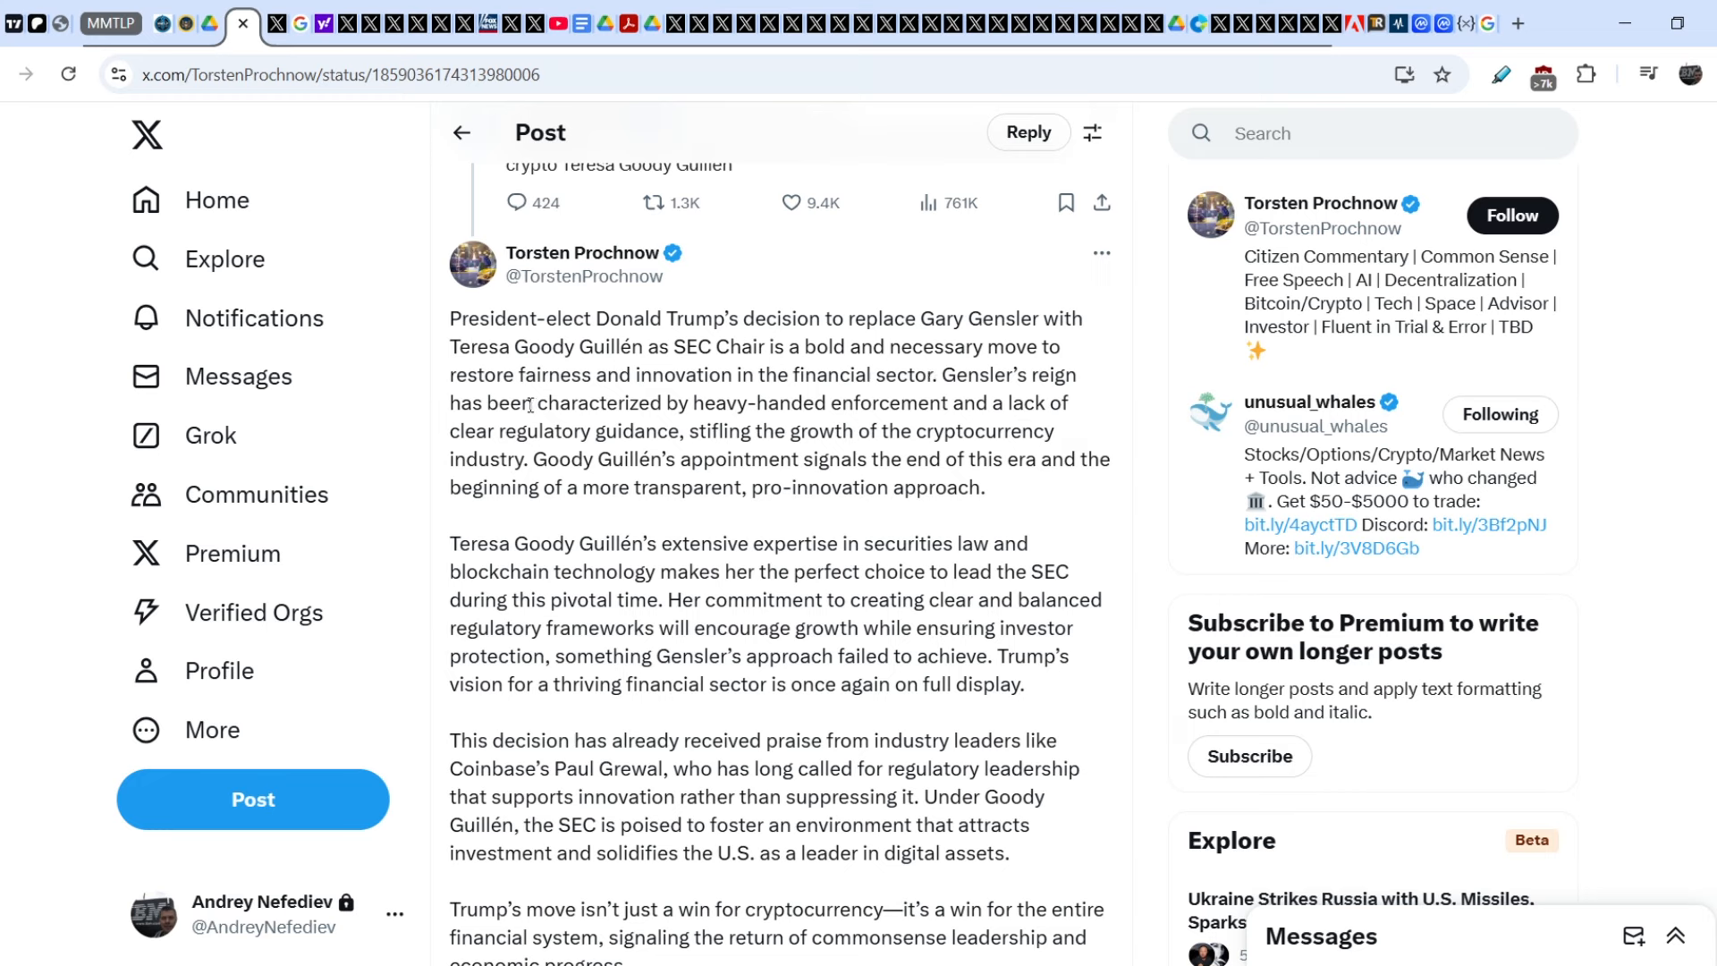
{"action": "mouse_move", "coordinate": [685, 412]}
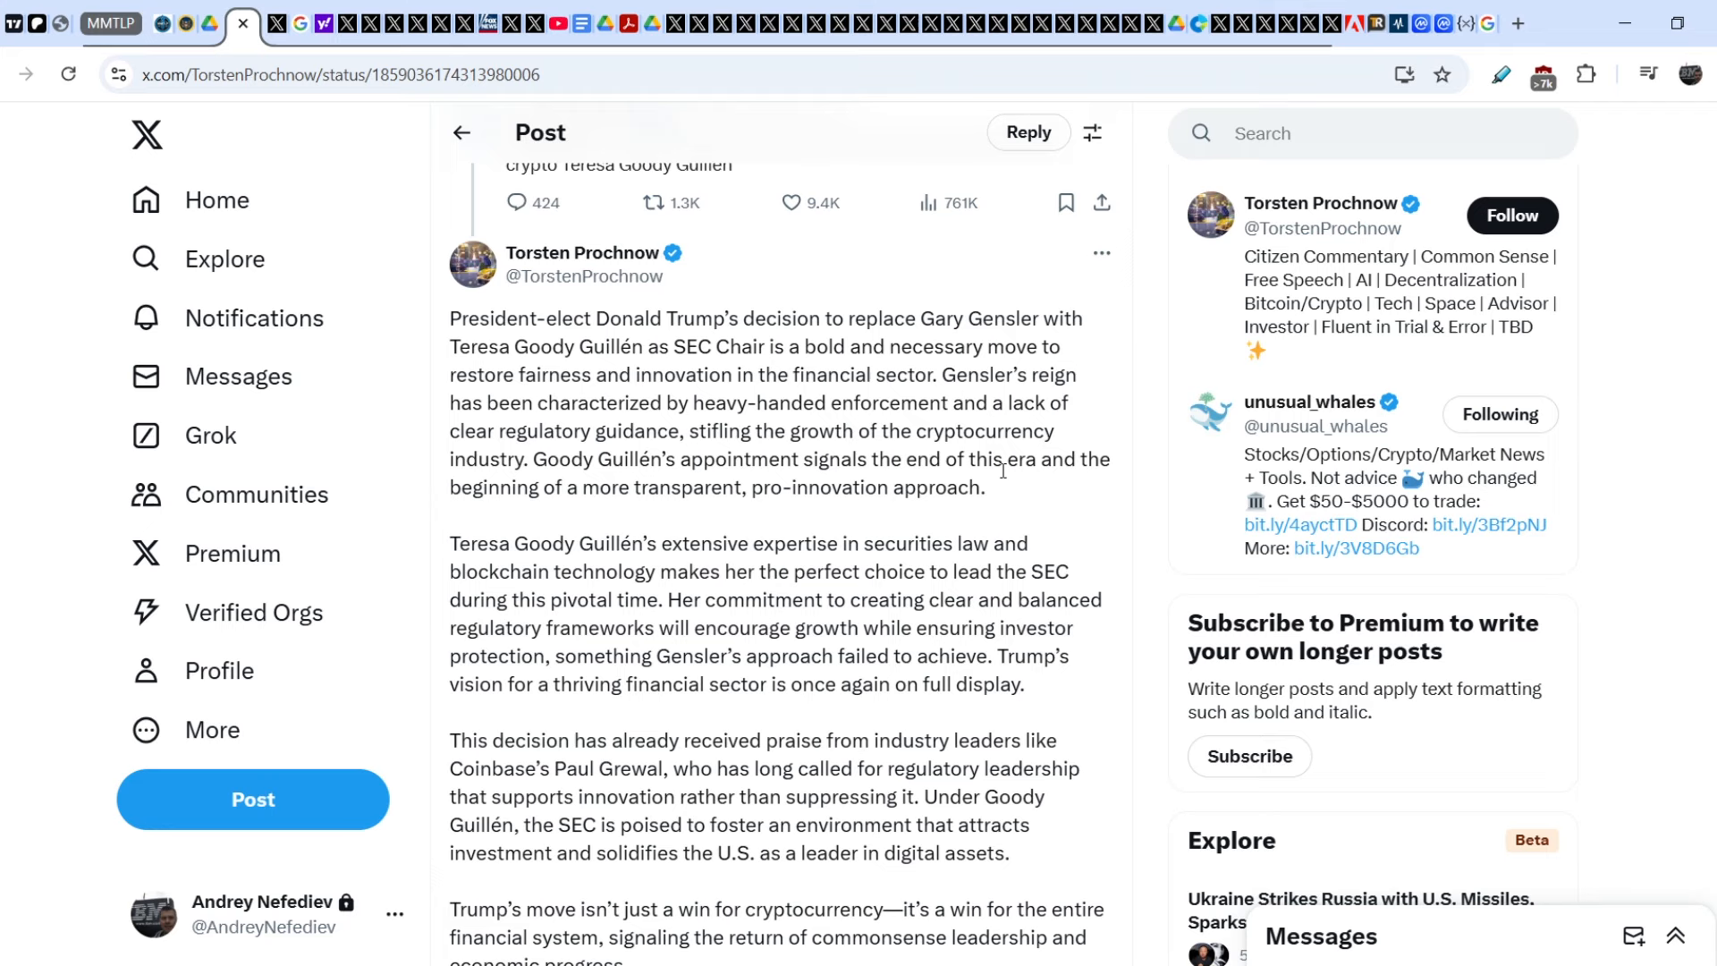
{"action": "mouse_move", "coordinate": [611, 521]}
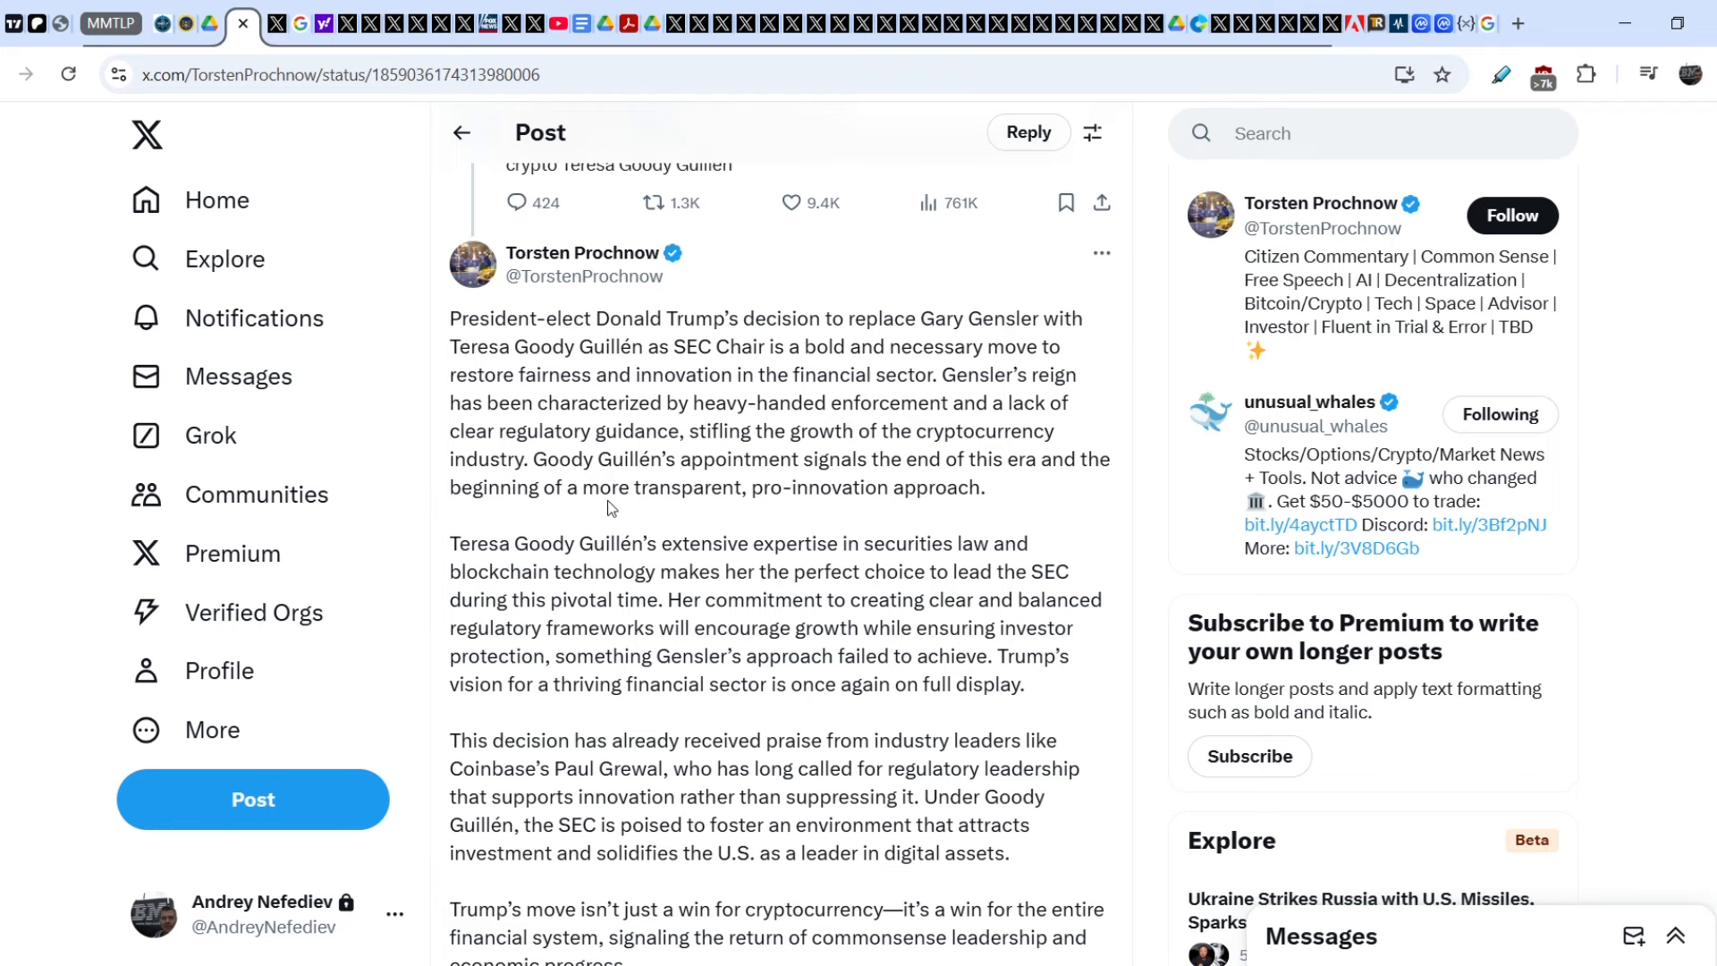
{"action": "scroll", "scroll_direction": "down", "scroll_amount": 3}
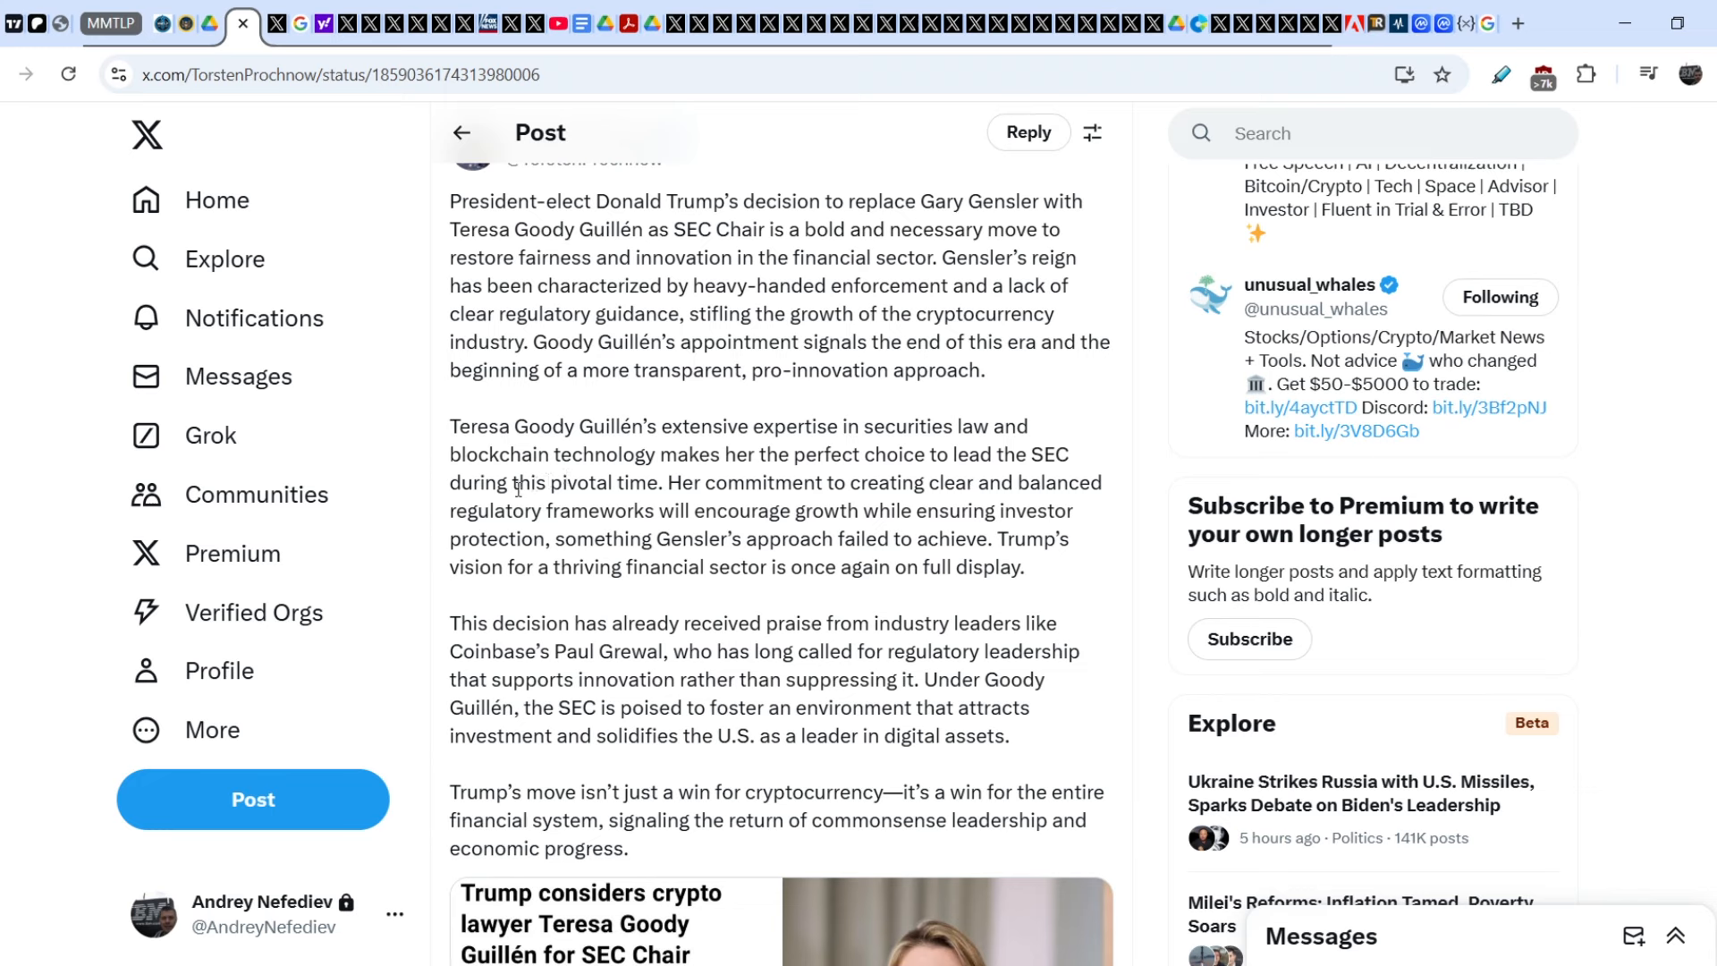
{"action": "mouse_move", "coordinate": [698, 451]}
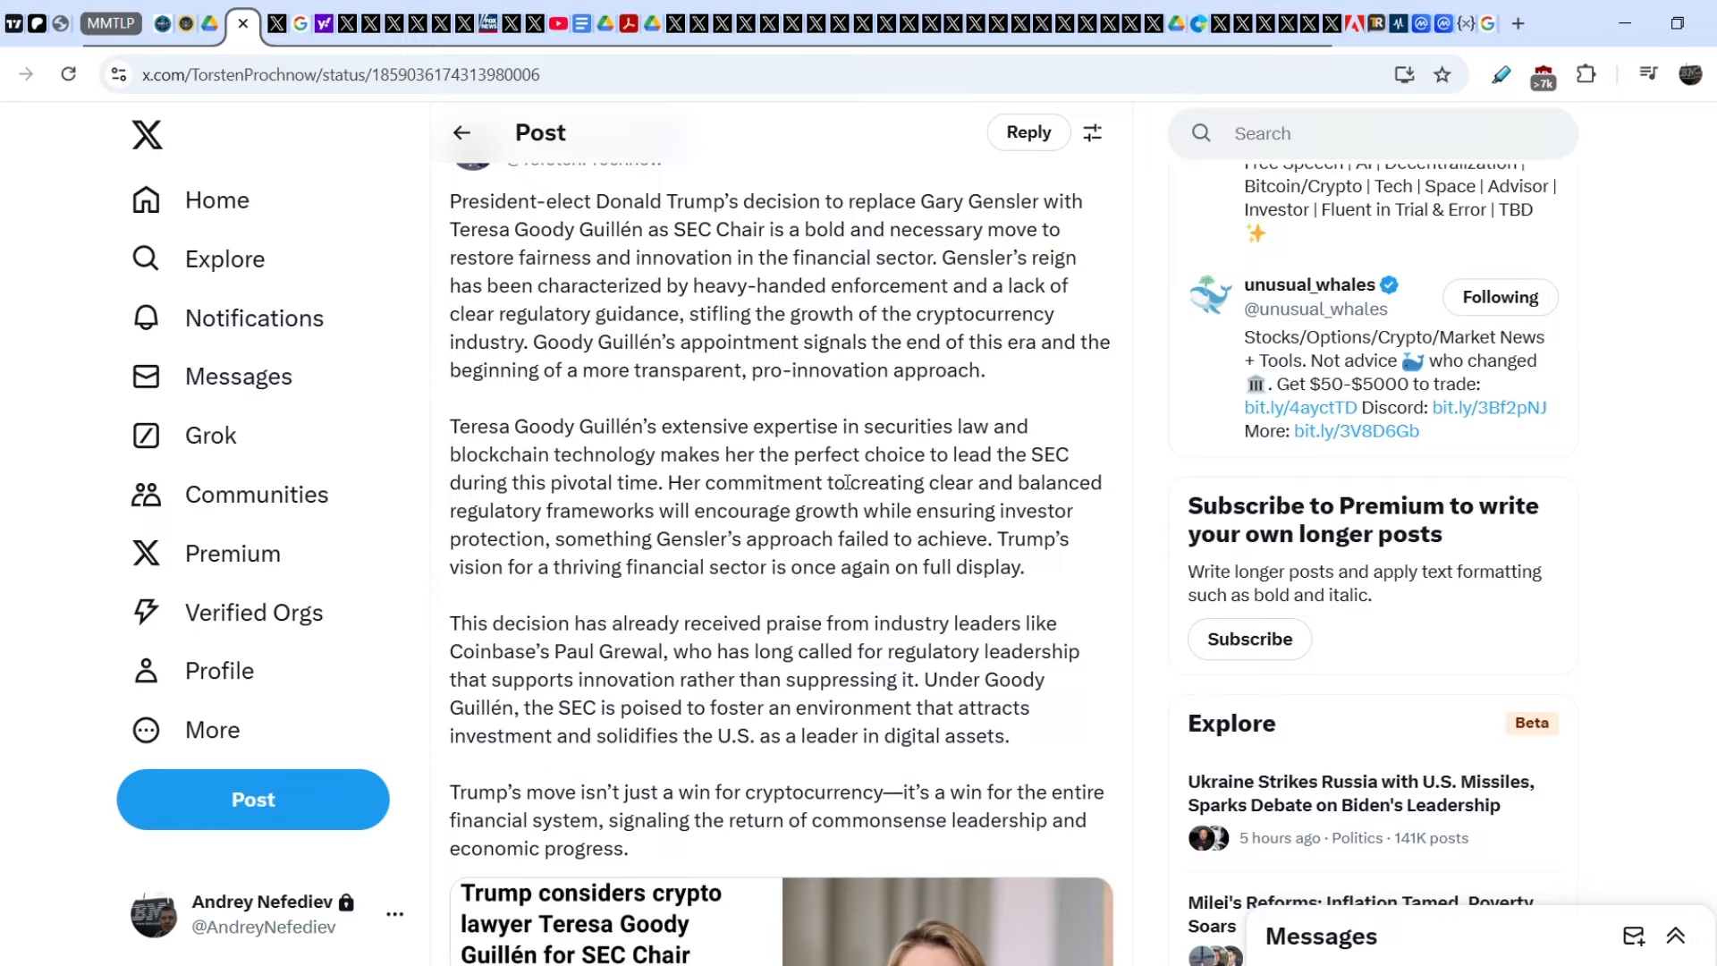
{"action": "scroll", "scroll_direction": "down", "scroll_amount": 3}
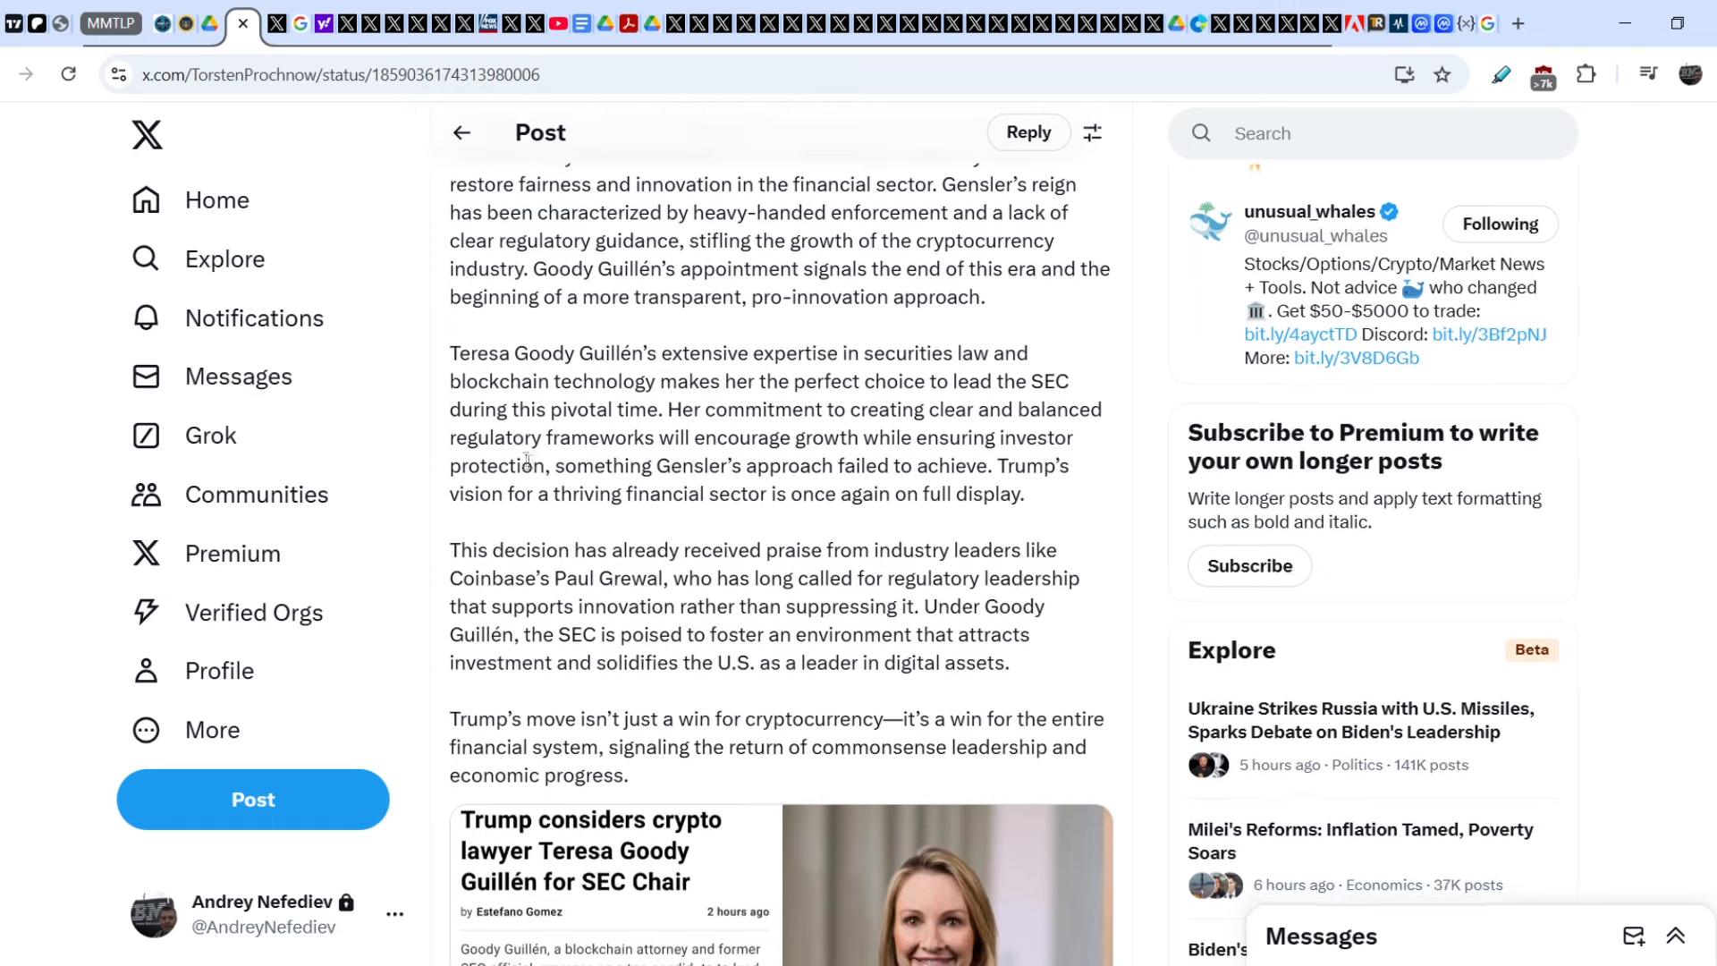
- Continue down to the attached article card and the Nov 20, 2024 timestamp with 4,154 views
{"action": "scroll", "scroll_direction": "down", "scroll_amount": 3}
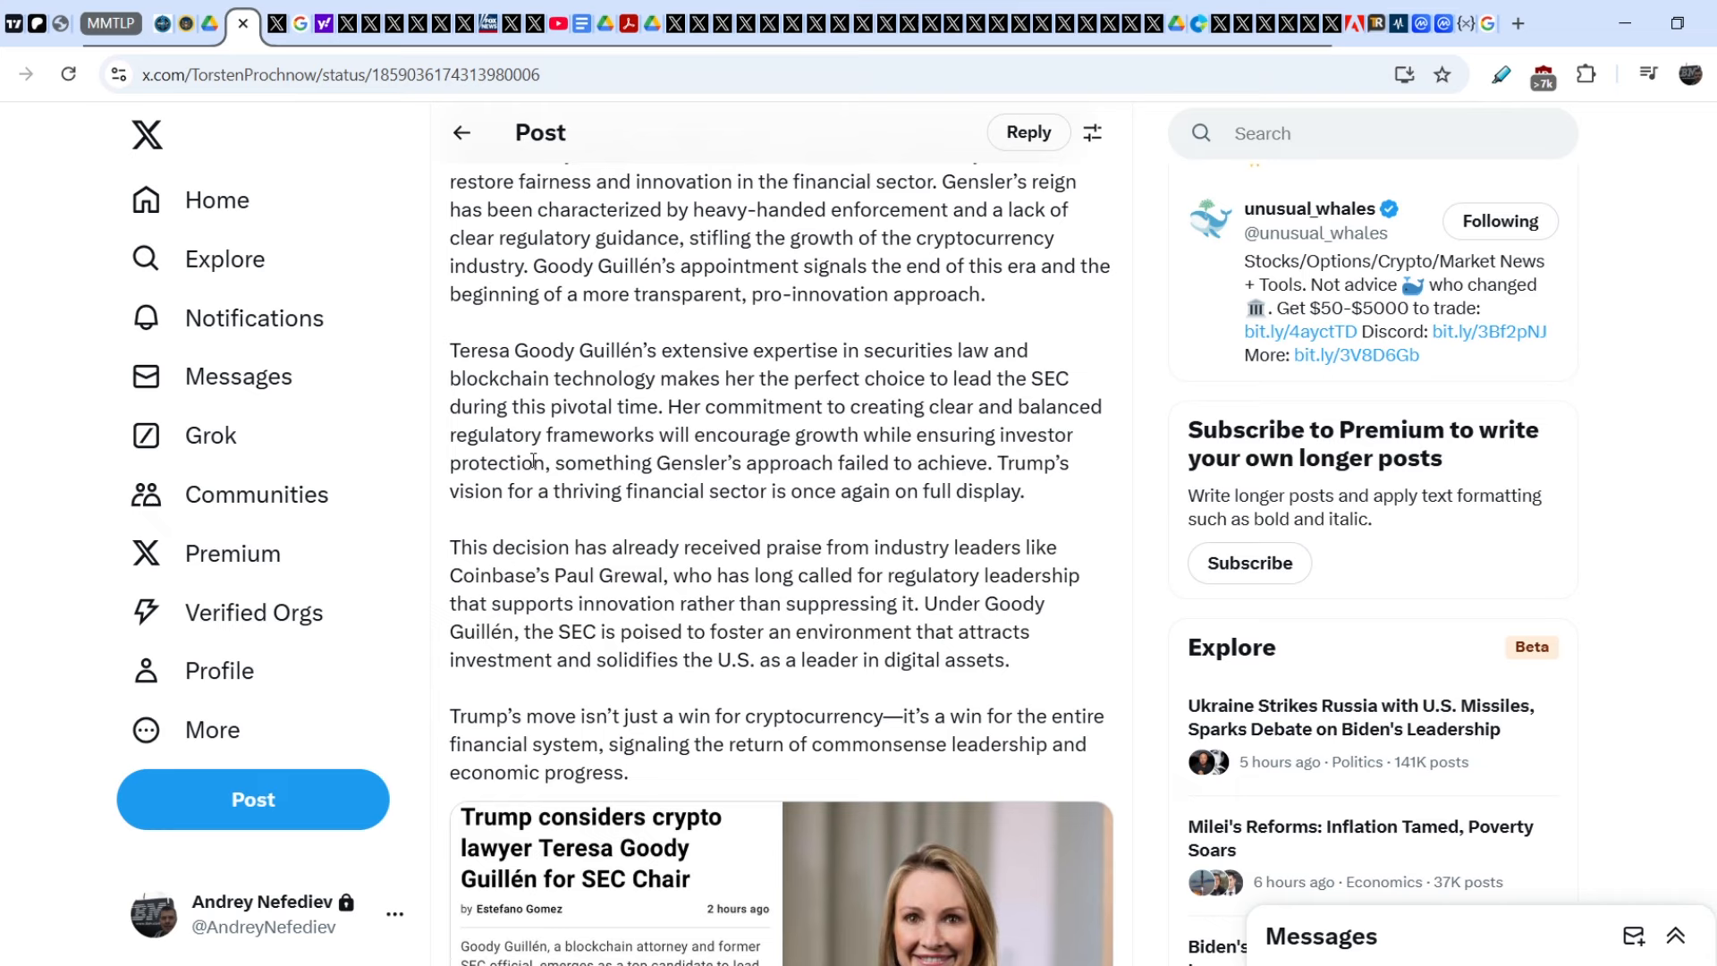
{"action": "mouse_move", "coordinate": [915, 461]}
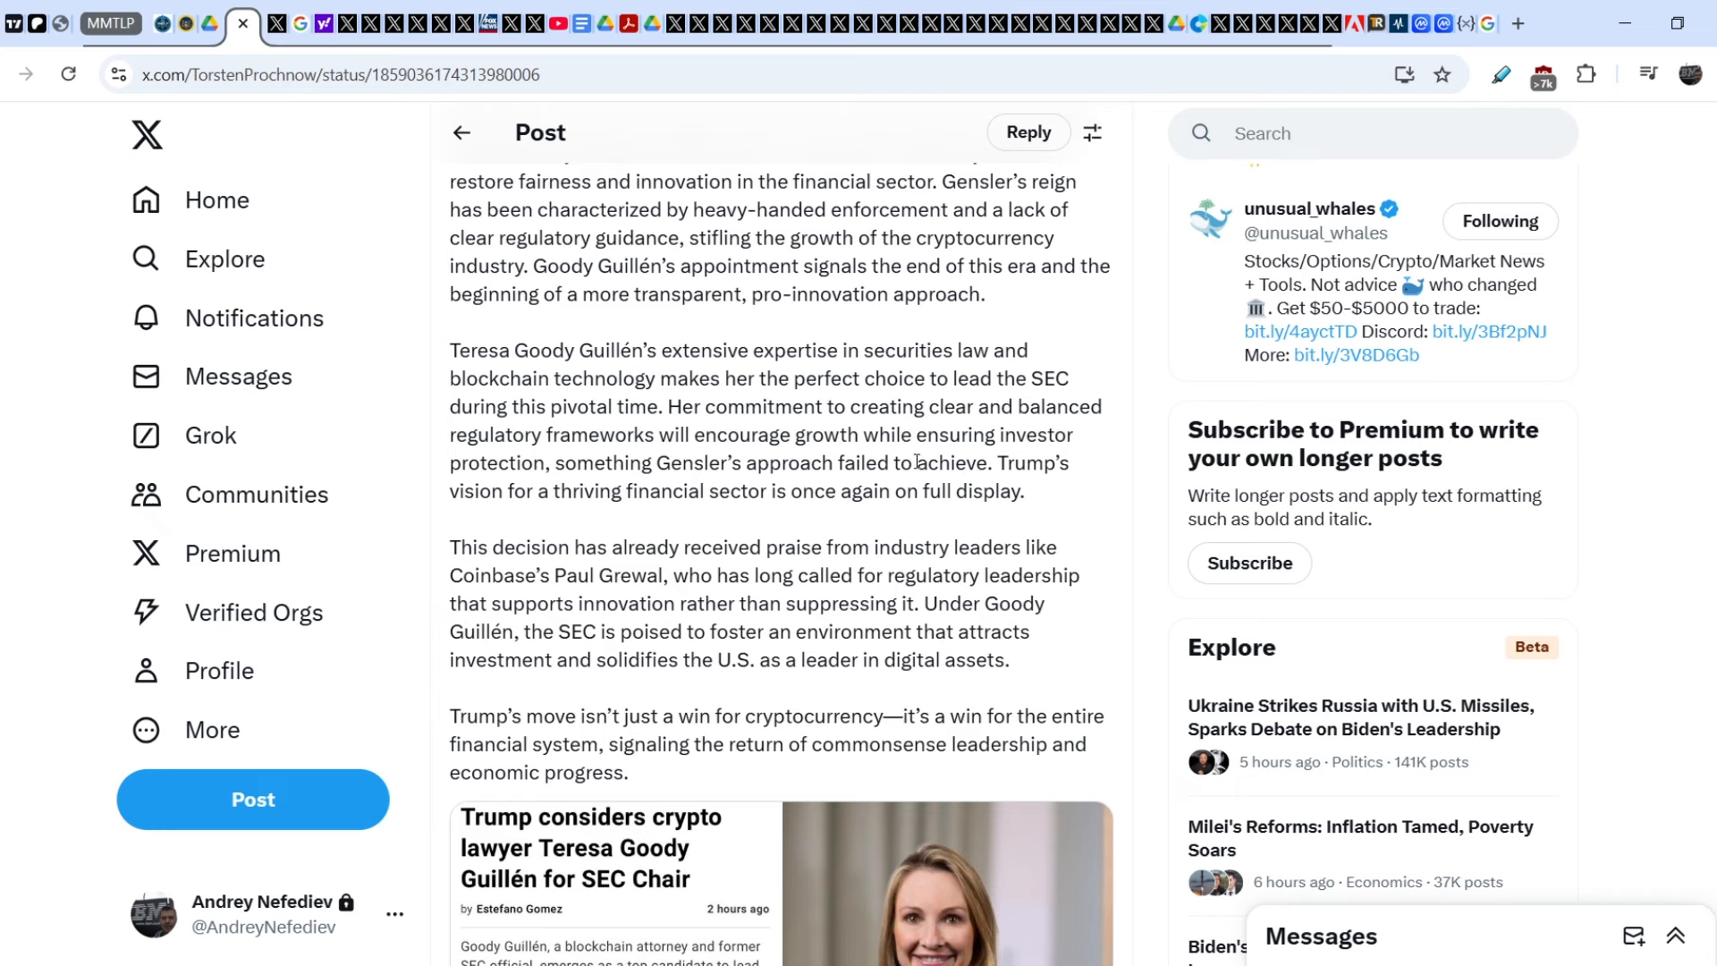
{"action": "mouse_move", "coordinate": [528, 500]}
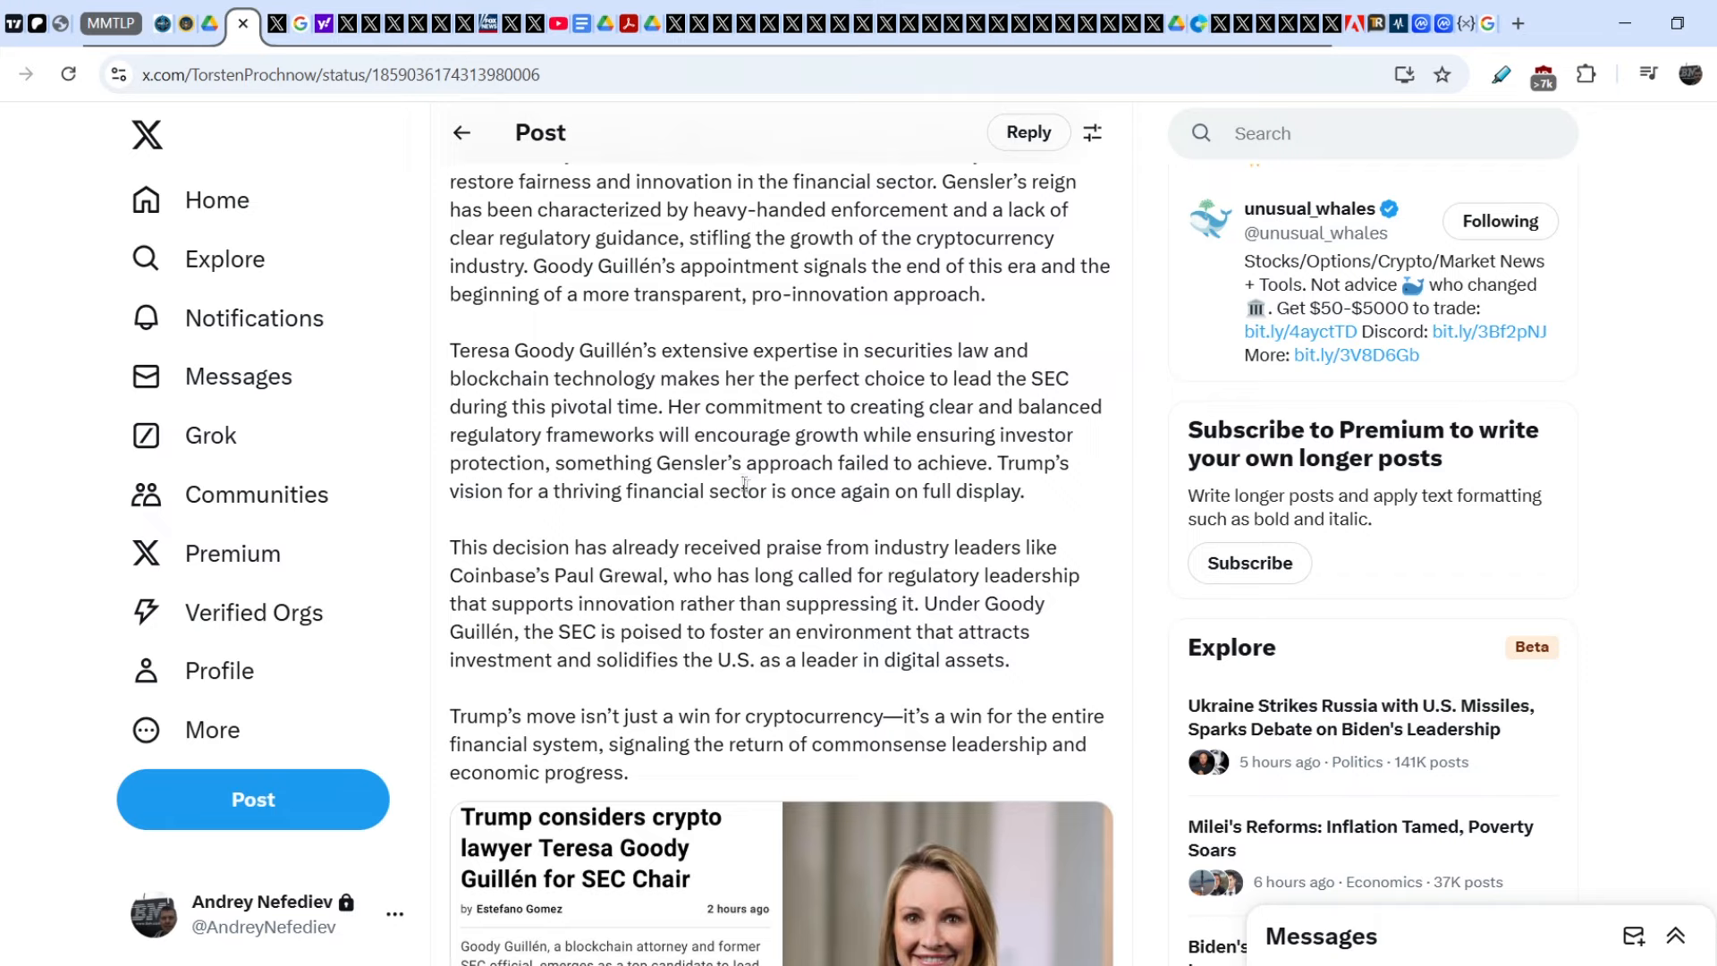
{"action": "scroll", "scroll_direction": "down", "scroll_amount": 3}
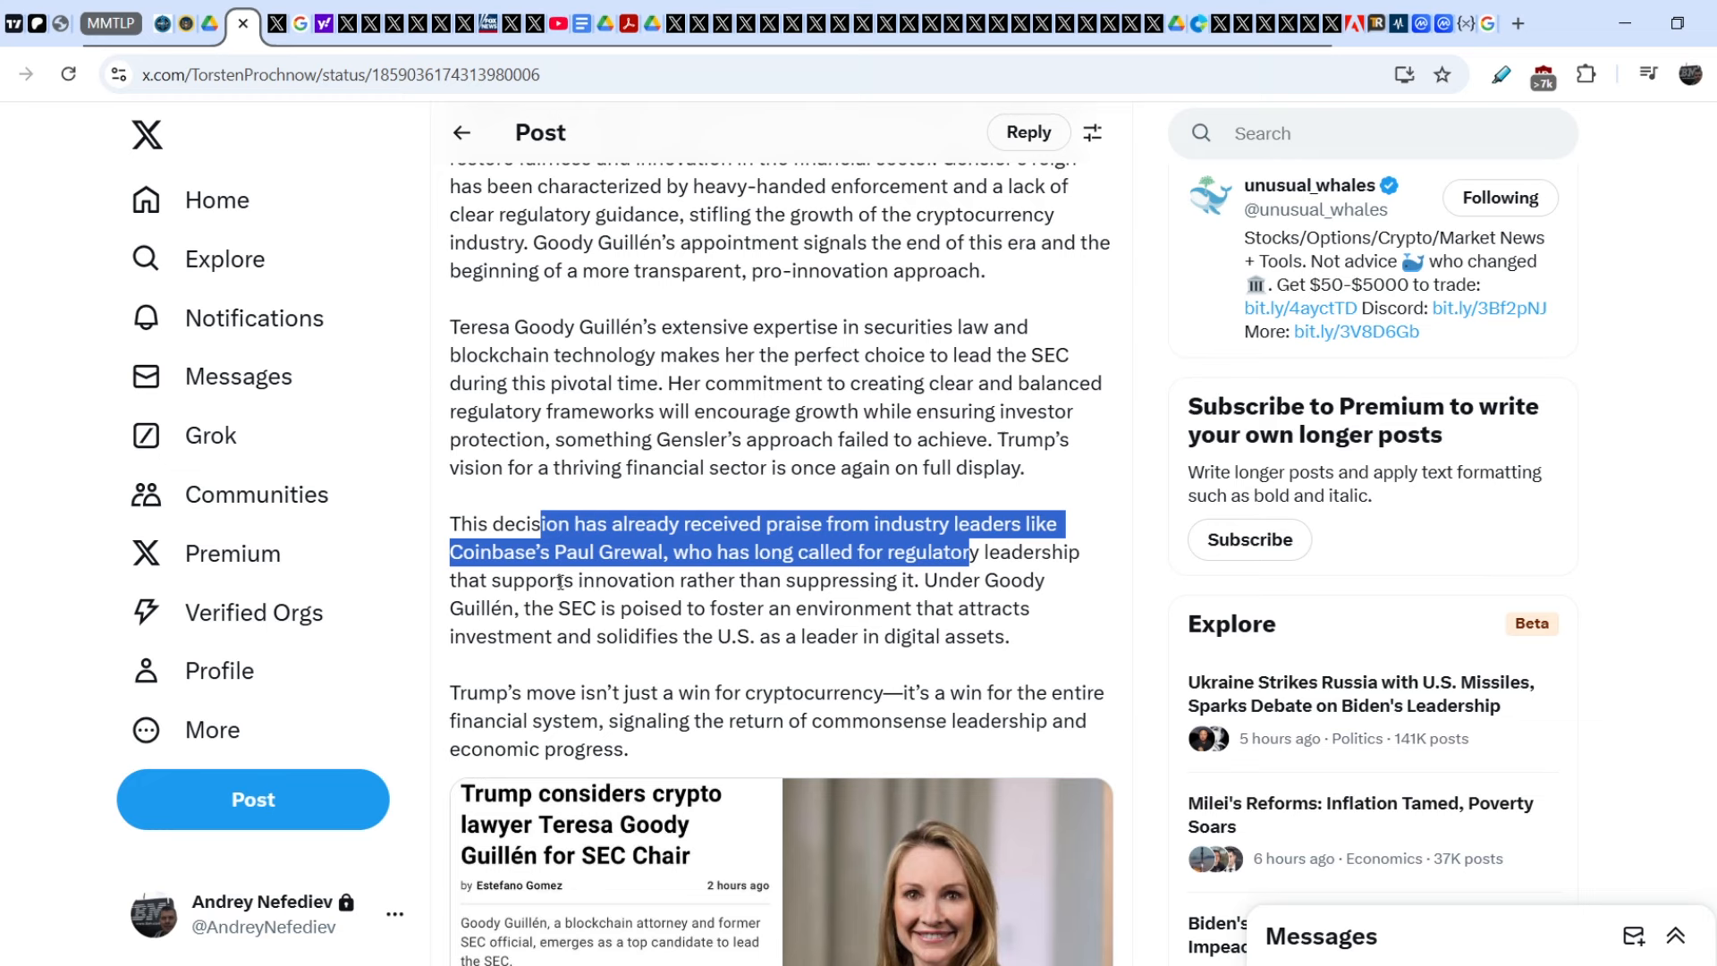
{"action": "mouse_move", "coordinate": [896, 570]}
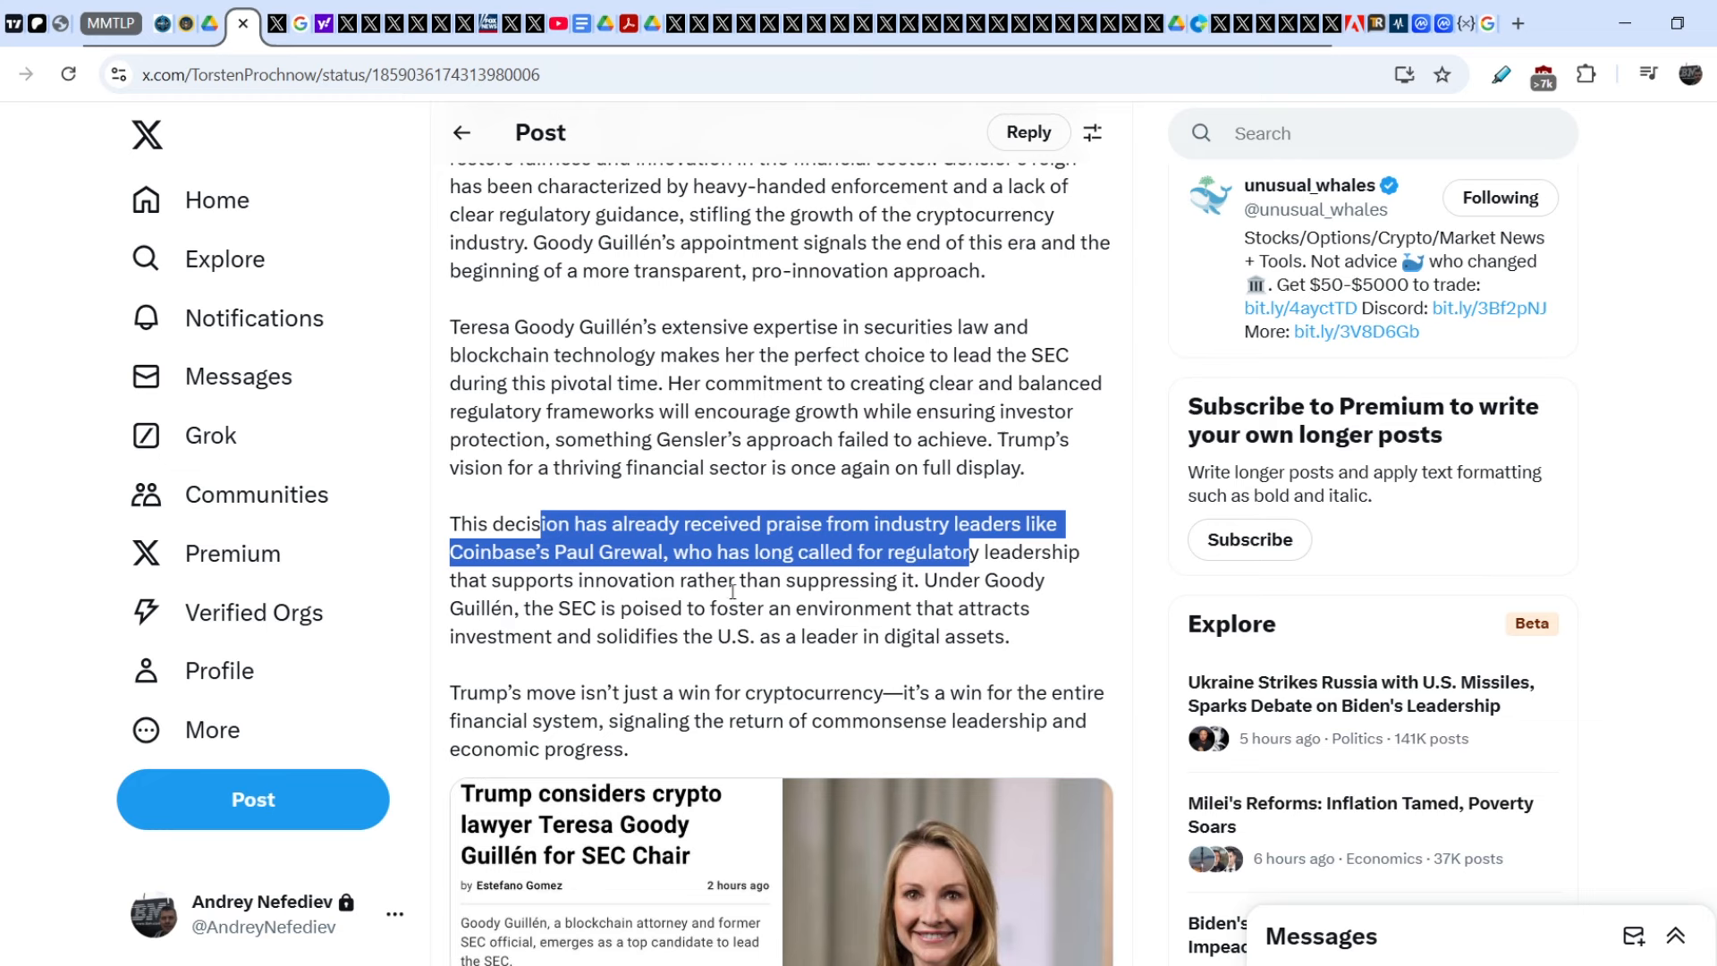
{"action": "mouse_move", "coordinate": [836, 610]}
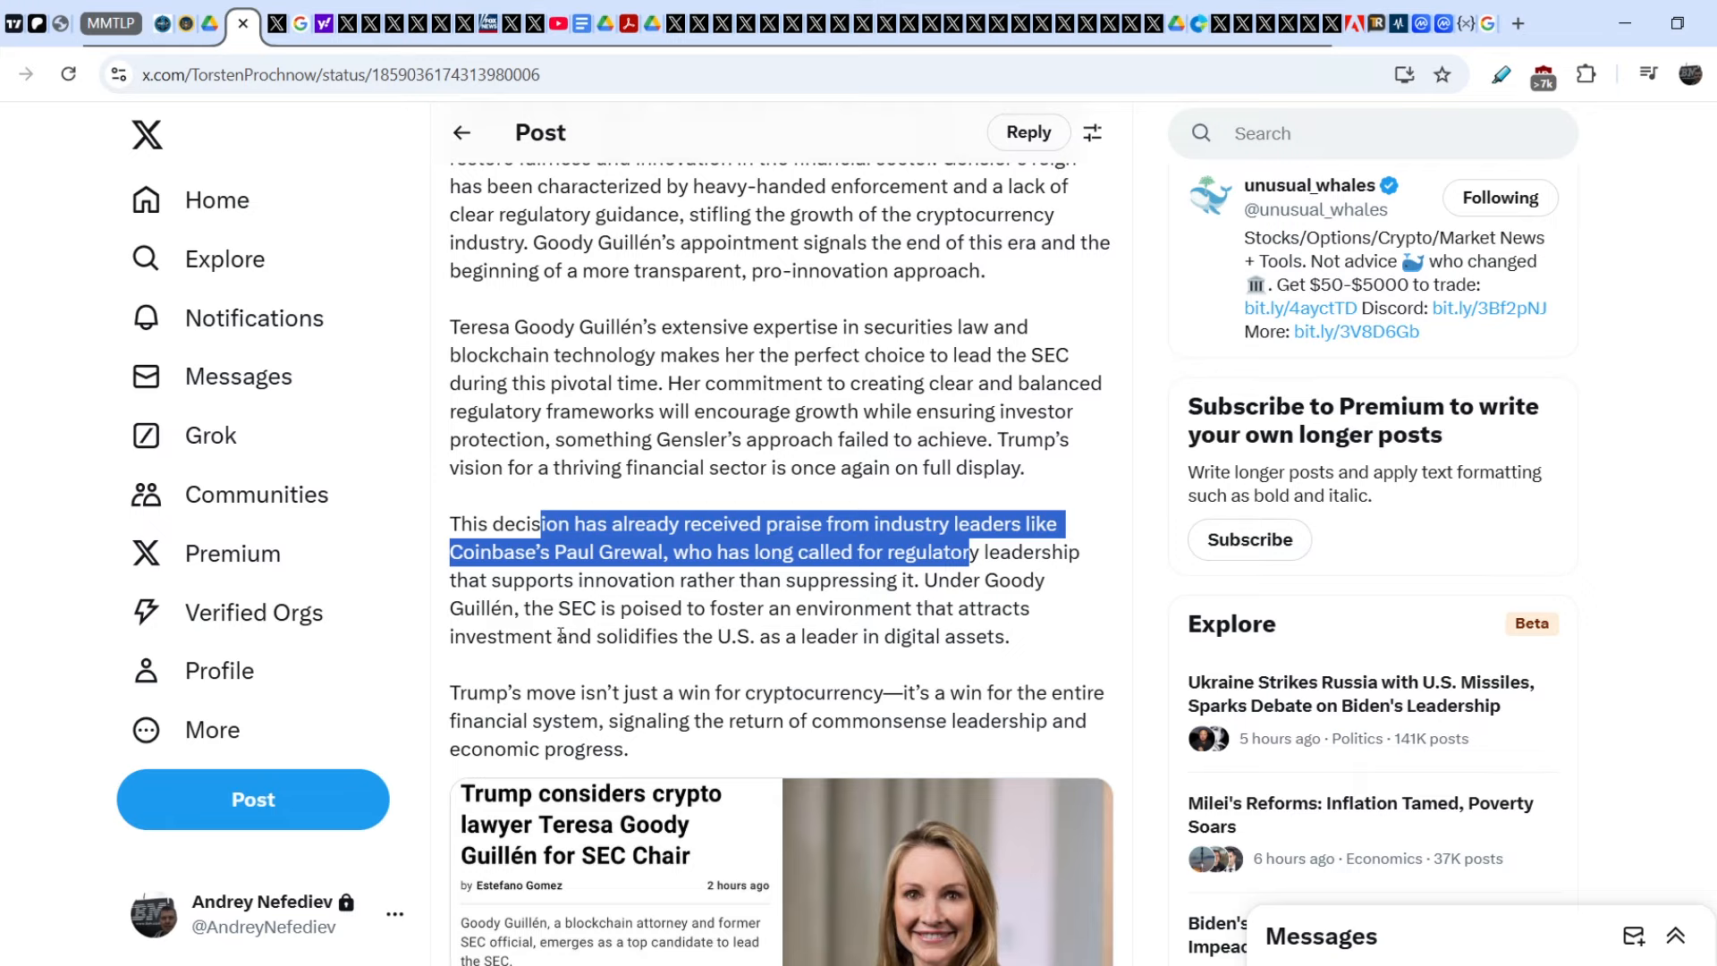
{"action": "scroll", "scroll_direction": "down", "scroll_amount": 3}
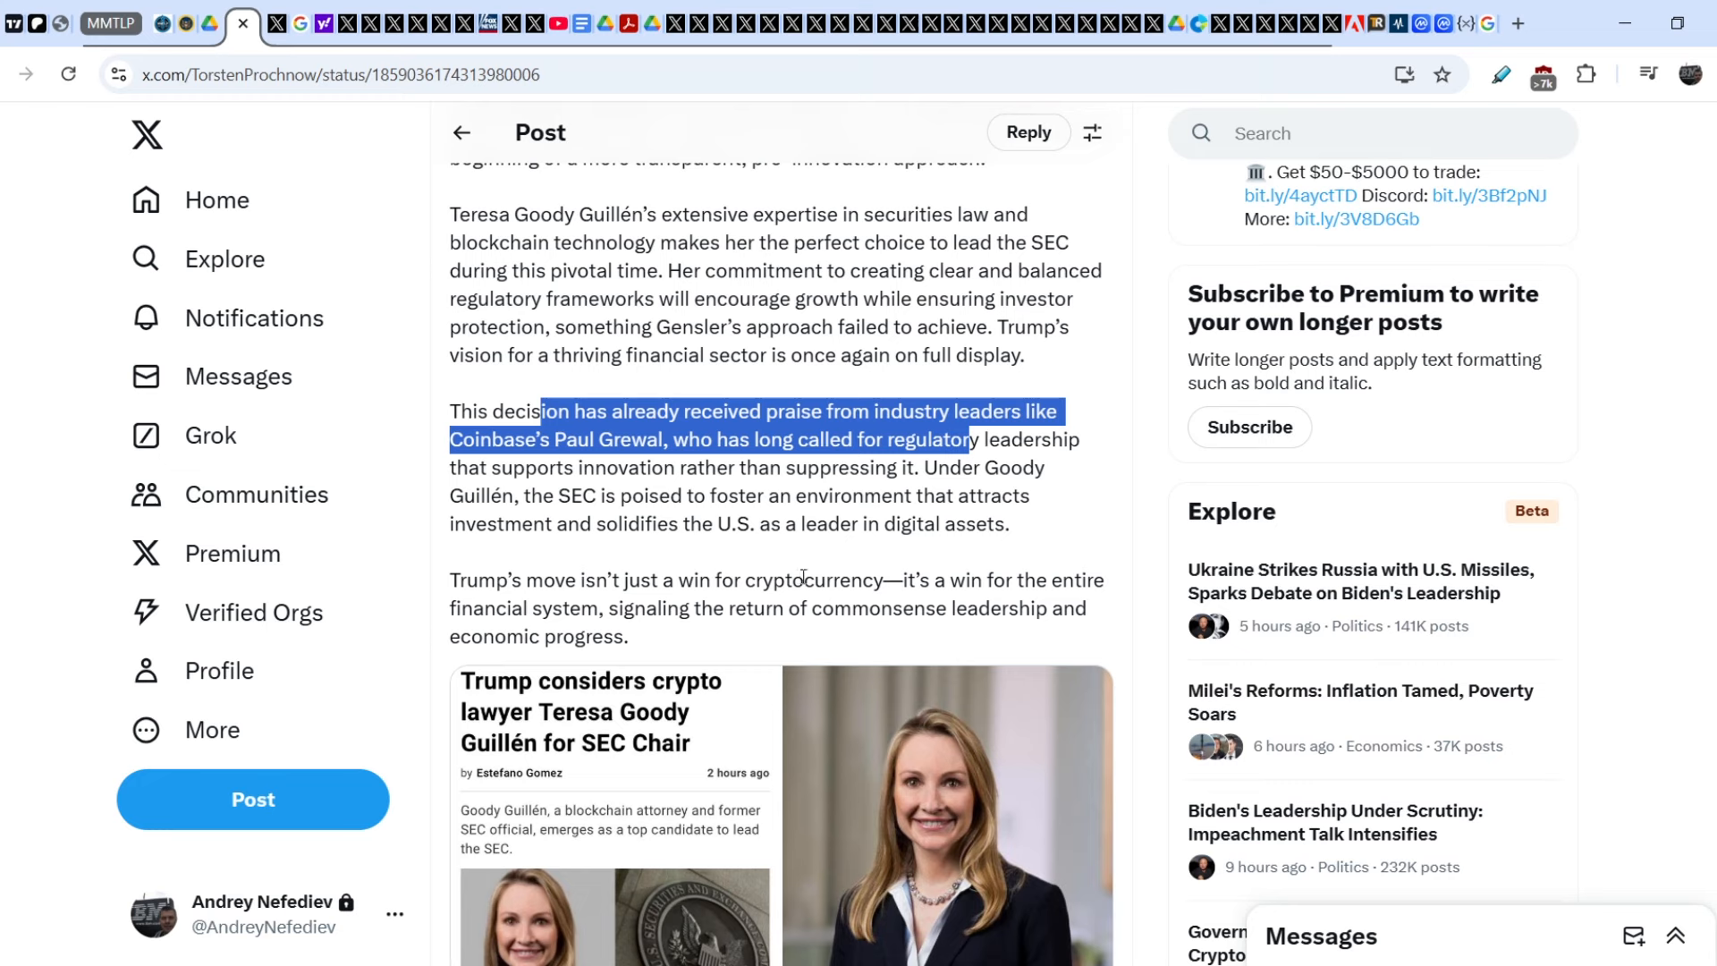
{"action": "mouse_move", "coordinate": [919, 603]}
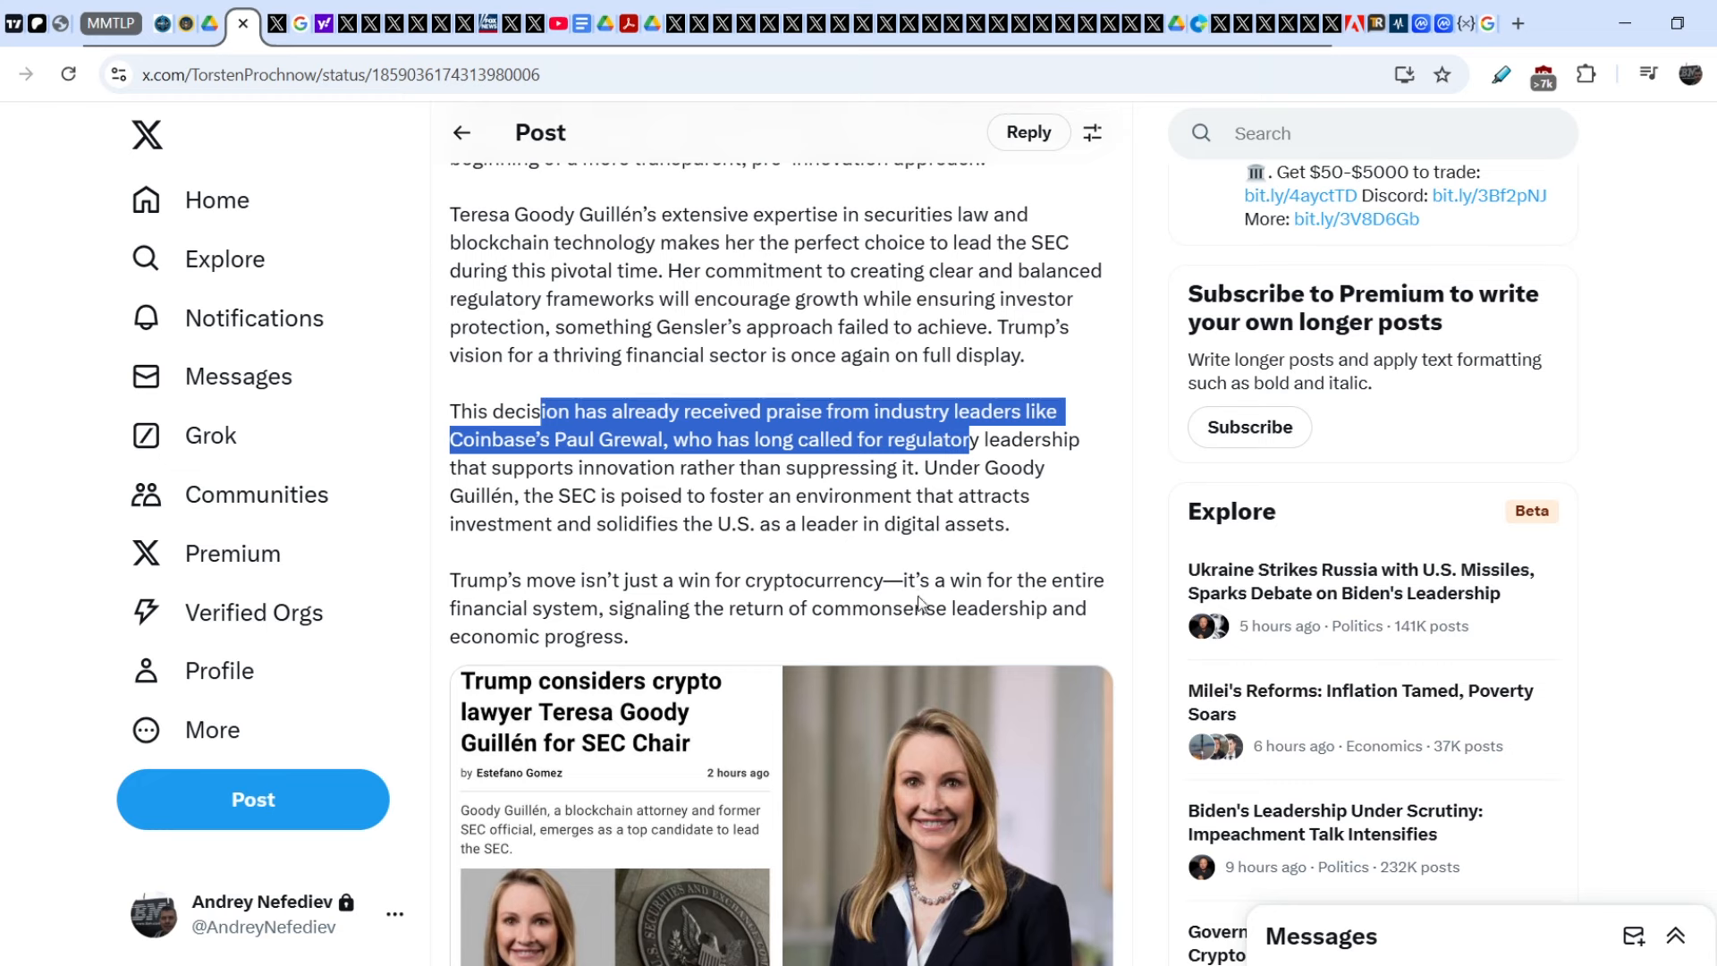
{"action": "mouse_move", "coordinate": [628, 628]}
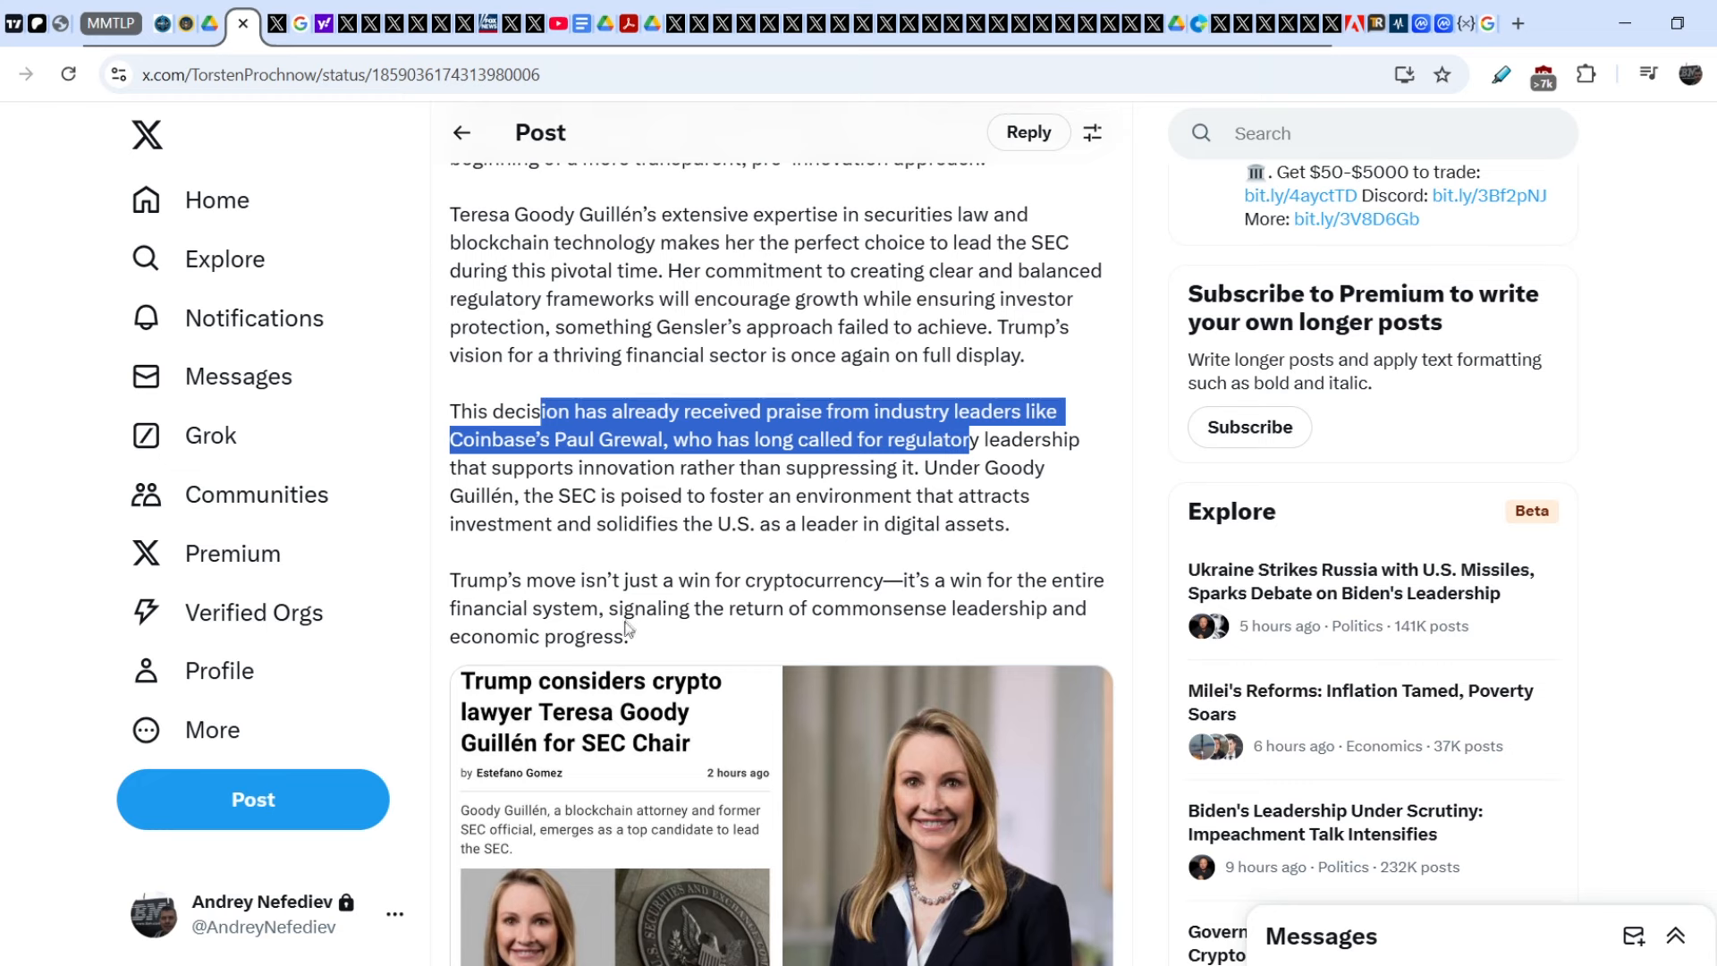
{"action": "mouse_move", "coordinate": [821, 631]}
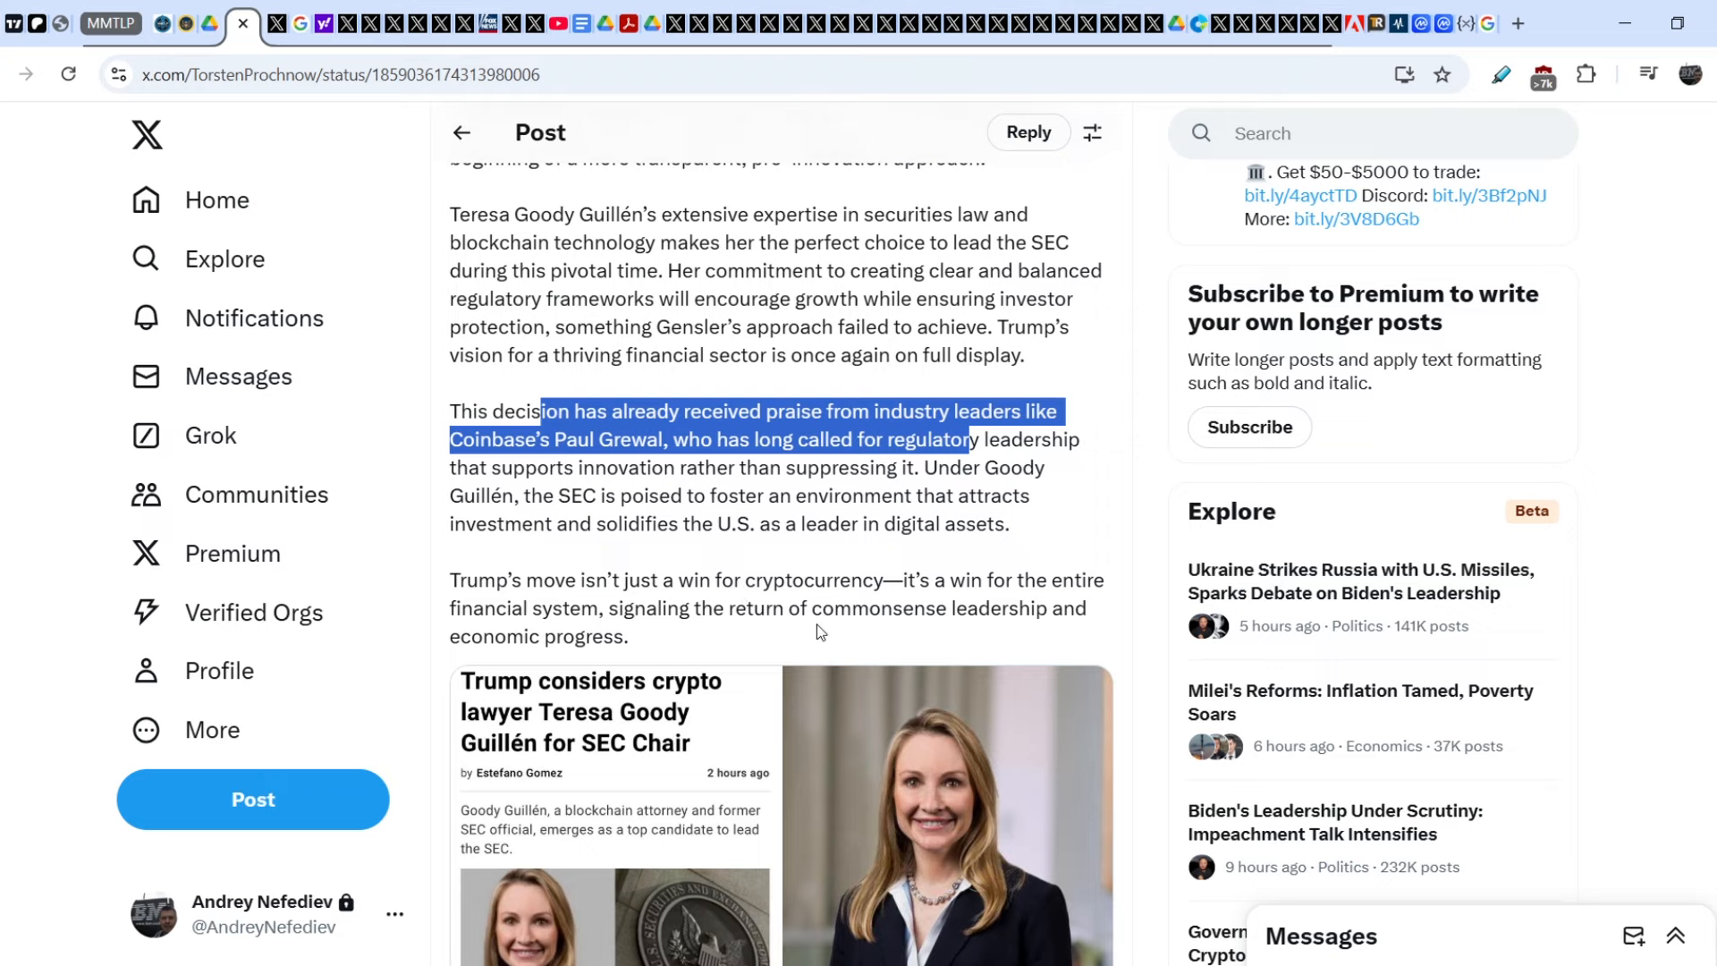
{"action": "mouse_move", "coordinate": [804, 634]}
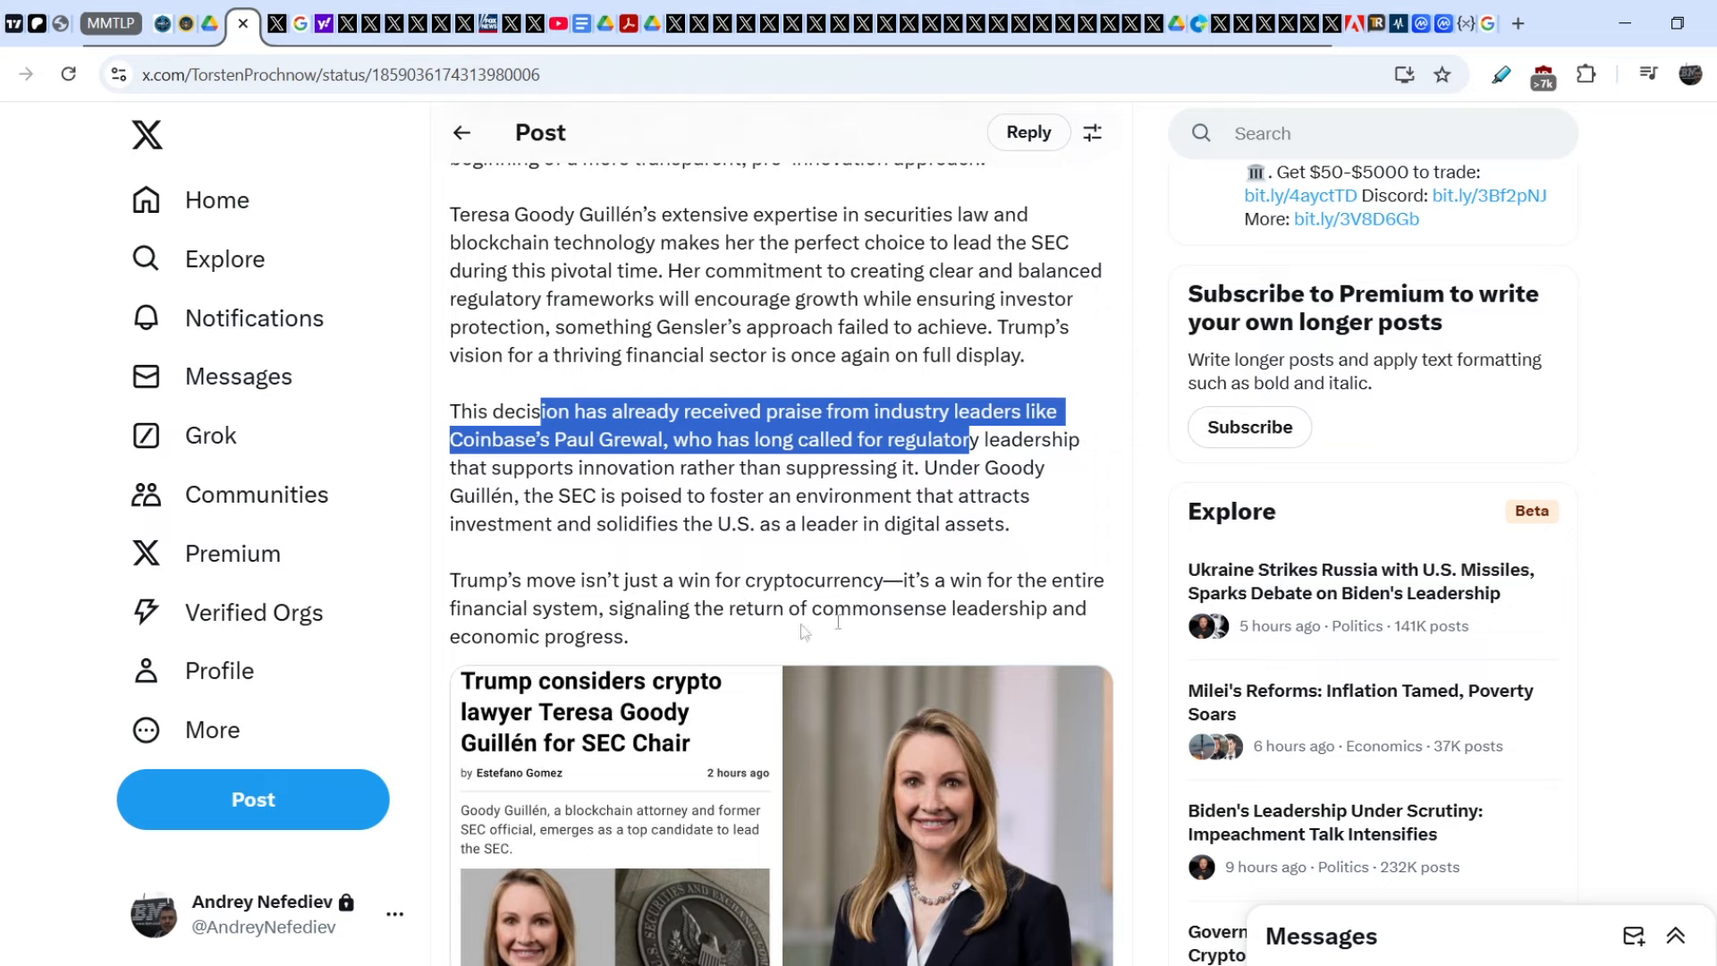
{"action": "scroll", "scroll_direction": "down", "scroll_amount": 3}
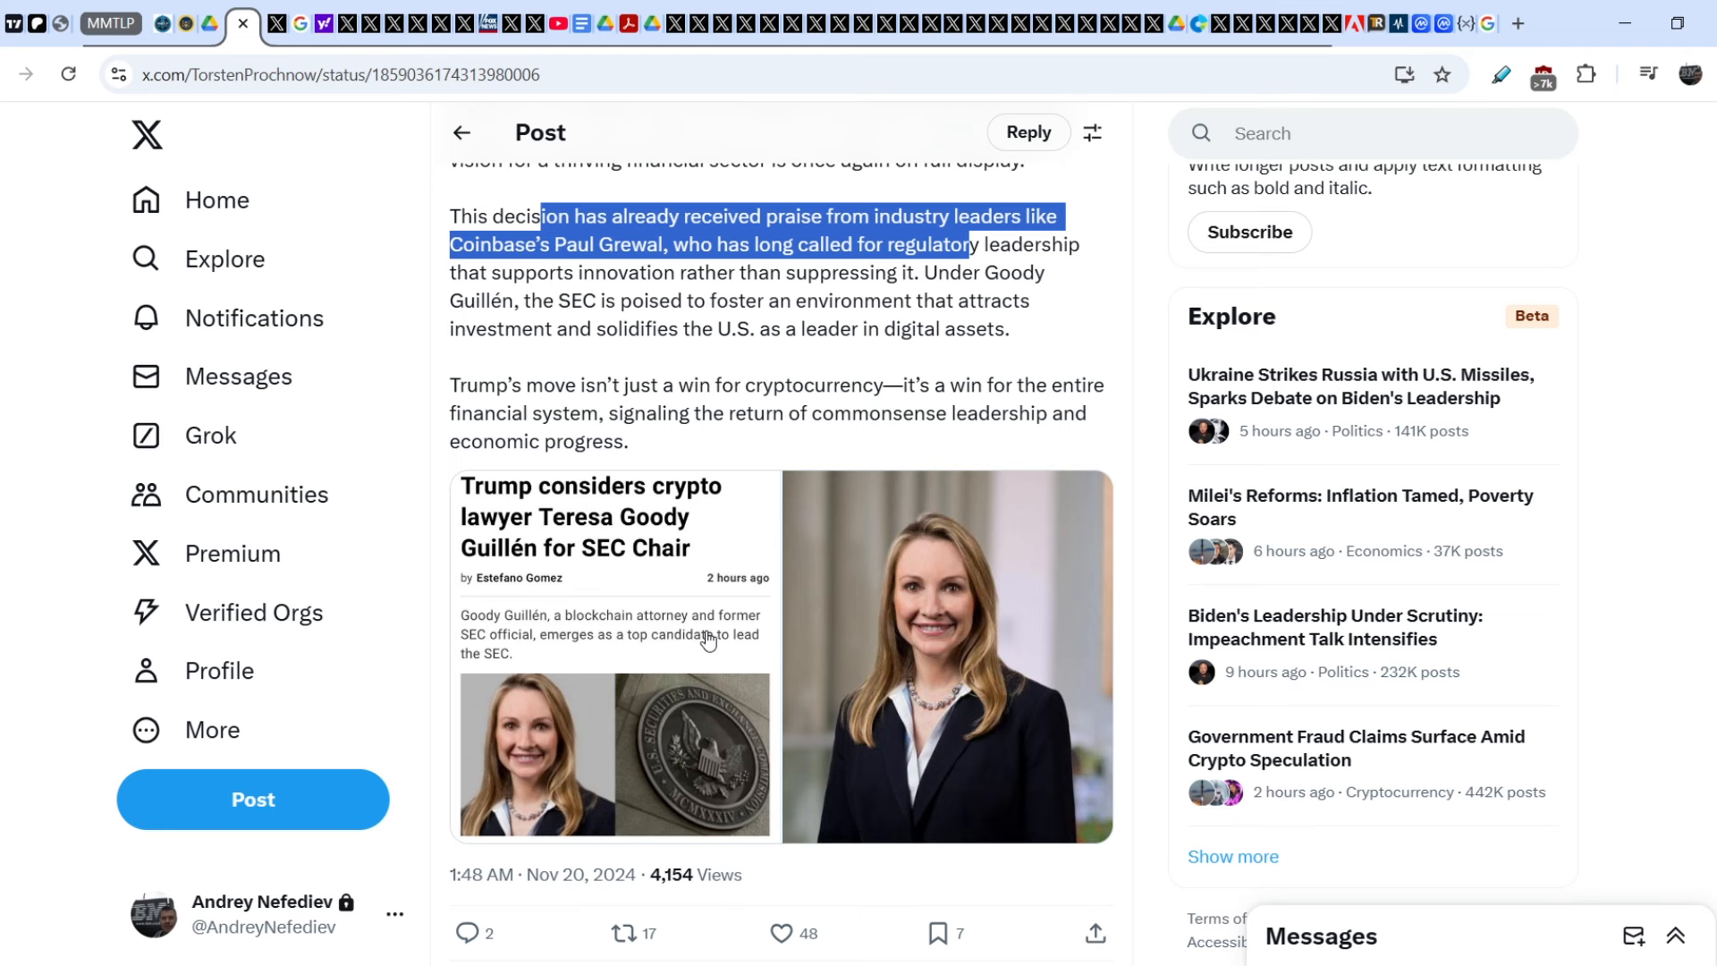
{"action": "mouse_move", "coordinate": [717, 621]}
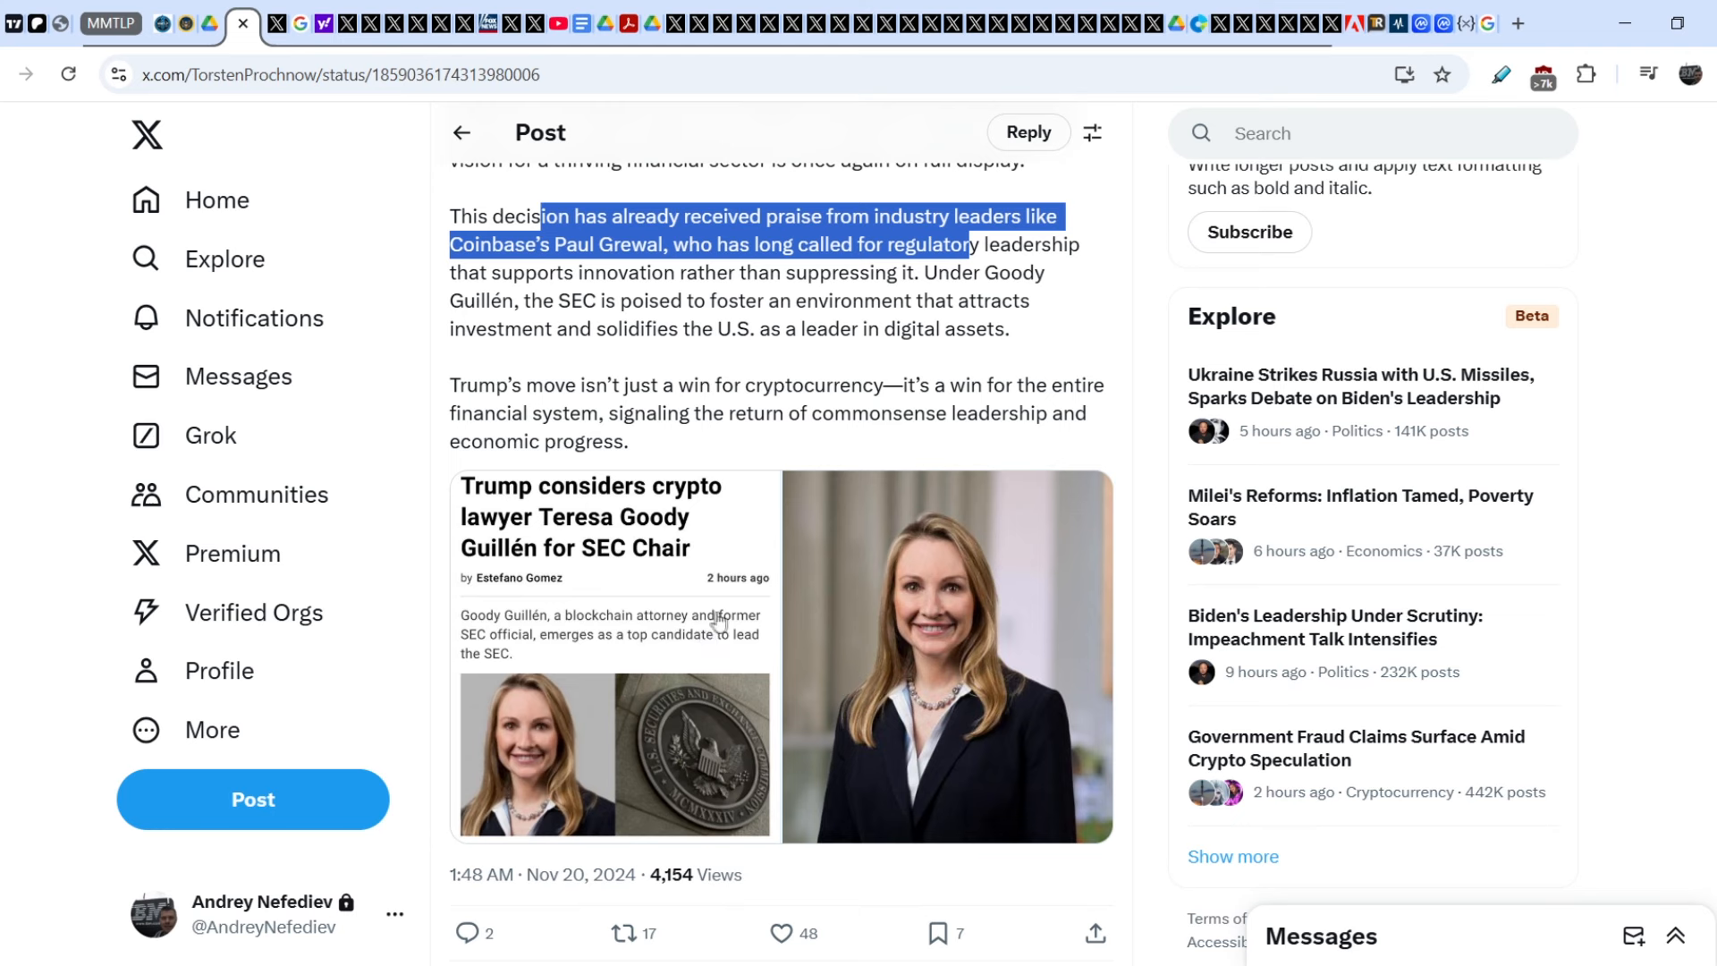
- Switch to the SEC EDGAR TMTG letter, highlight its April 23, 2024 date, and read down through it
{"action": "left_click", "coordinate": [195, 23]}
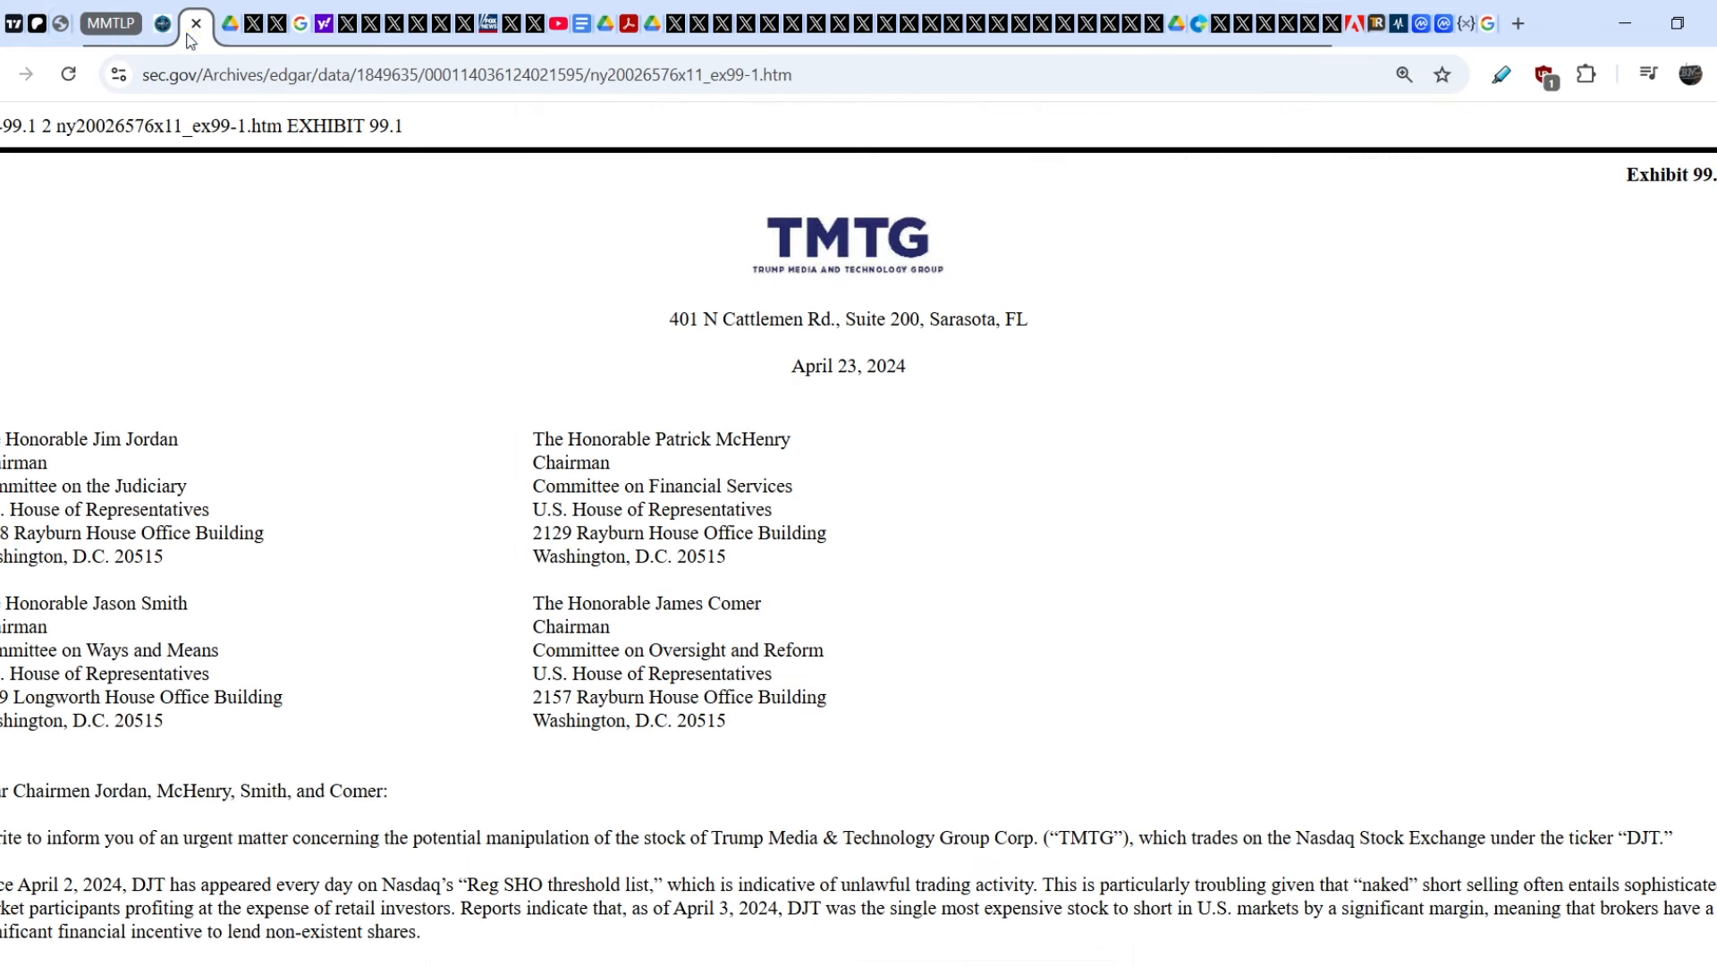
{"action": "scroll", "scroll_direction": "down", "scroll_amount": 3}
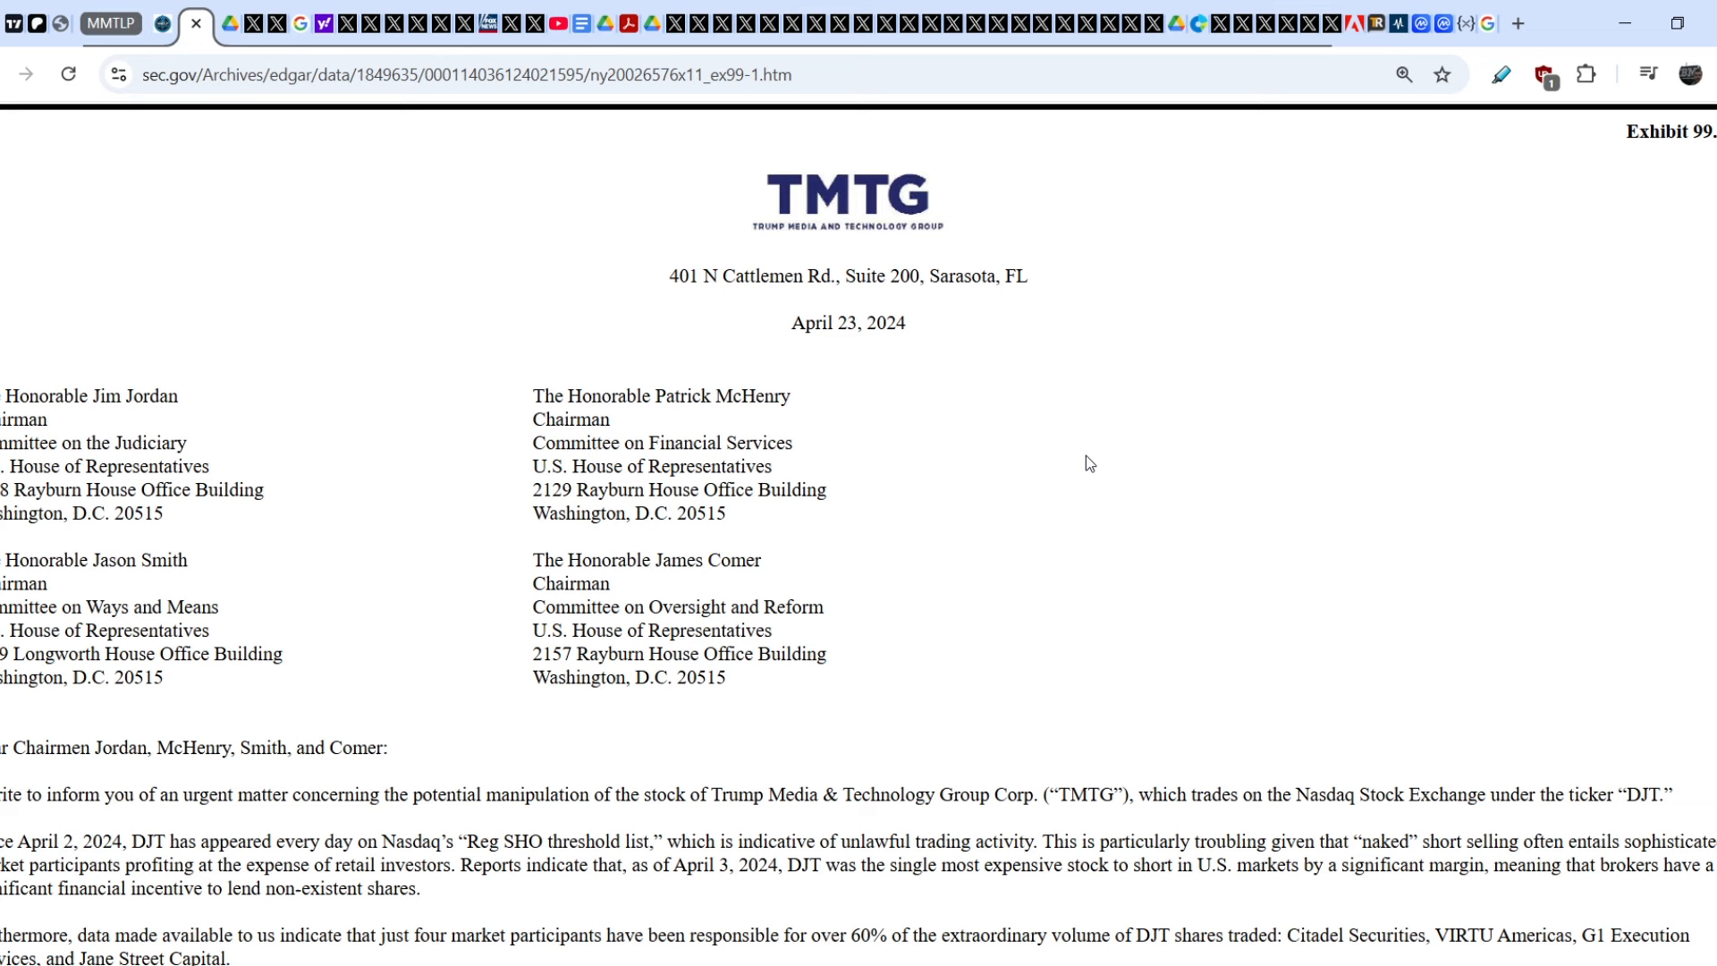
{"action": "mouse_move", "coordinate": [861, 373]}
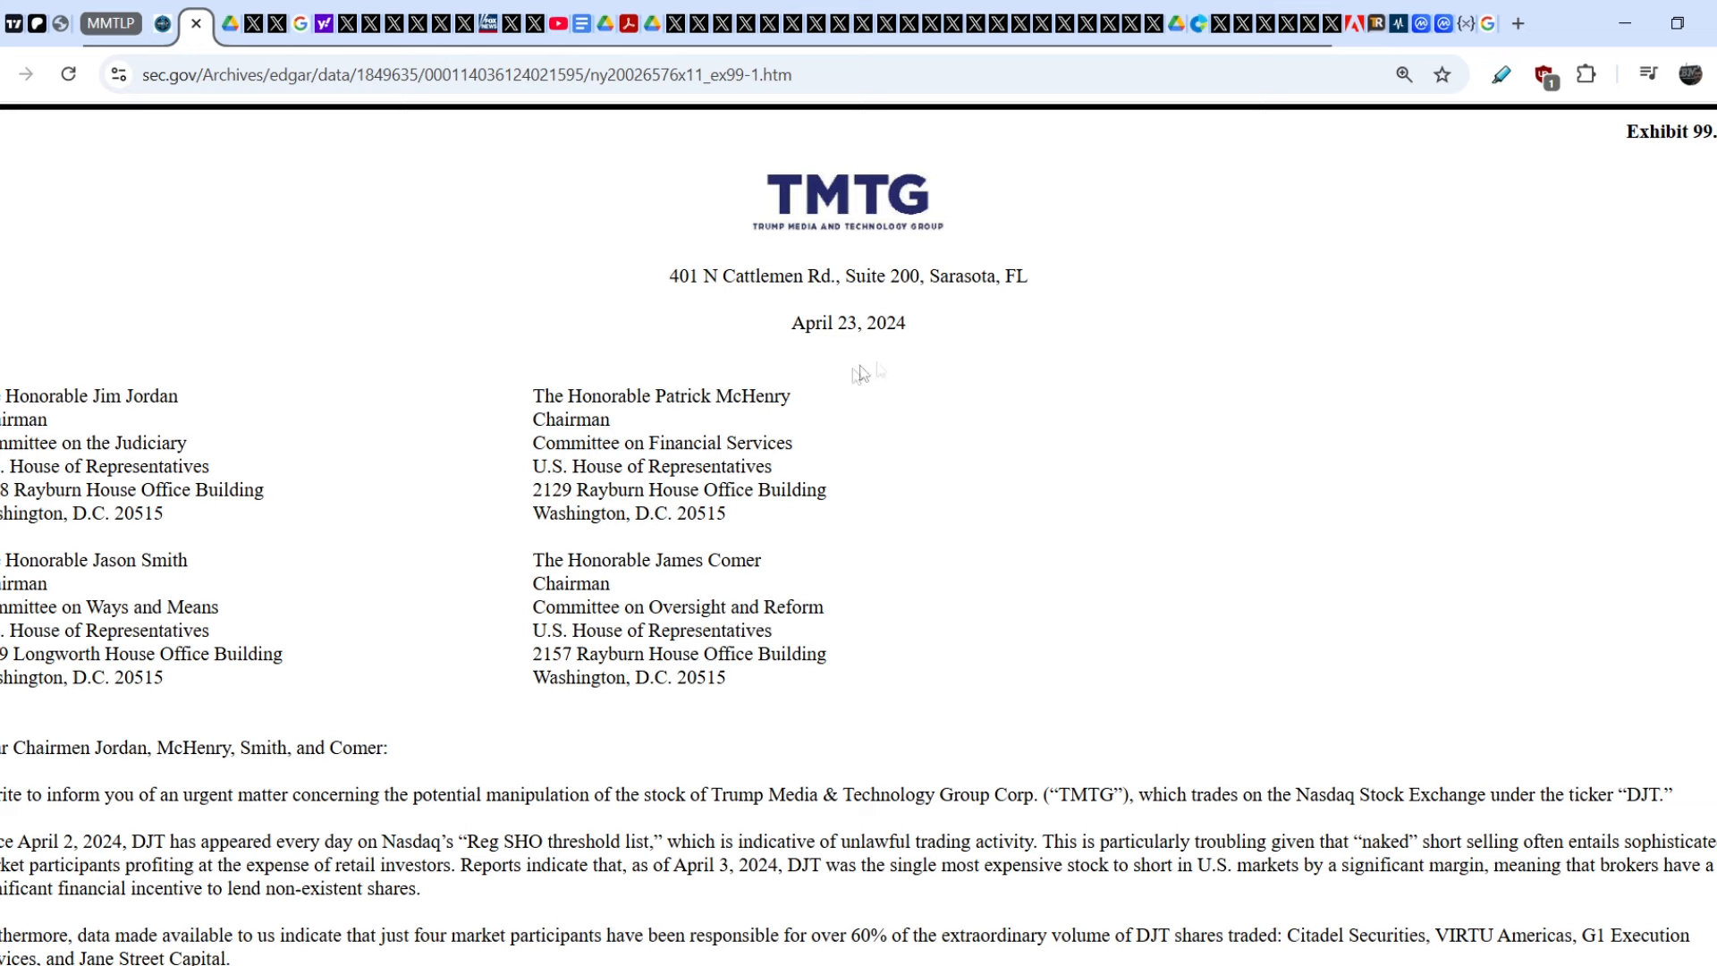
{"action": "double_click", "coordinate": [846, 322]}
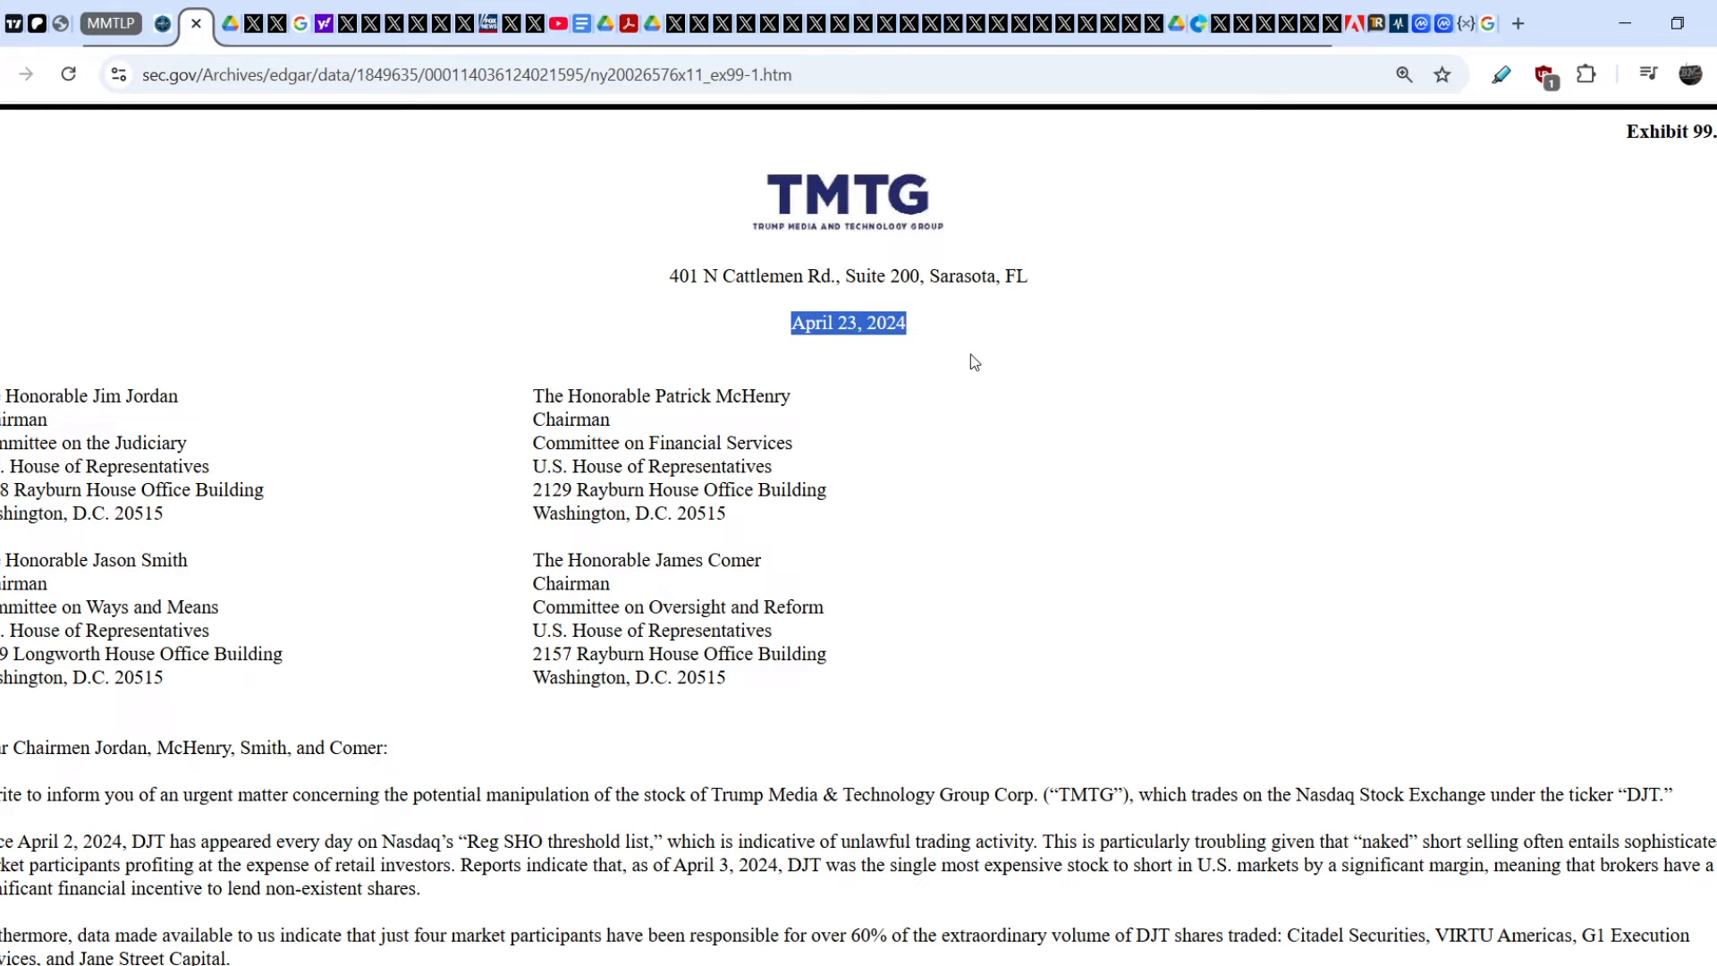
{"action": "scroll", "scroll_direction": "down", "scroll_amount": 3}
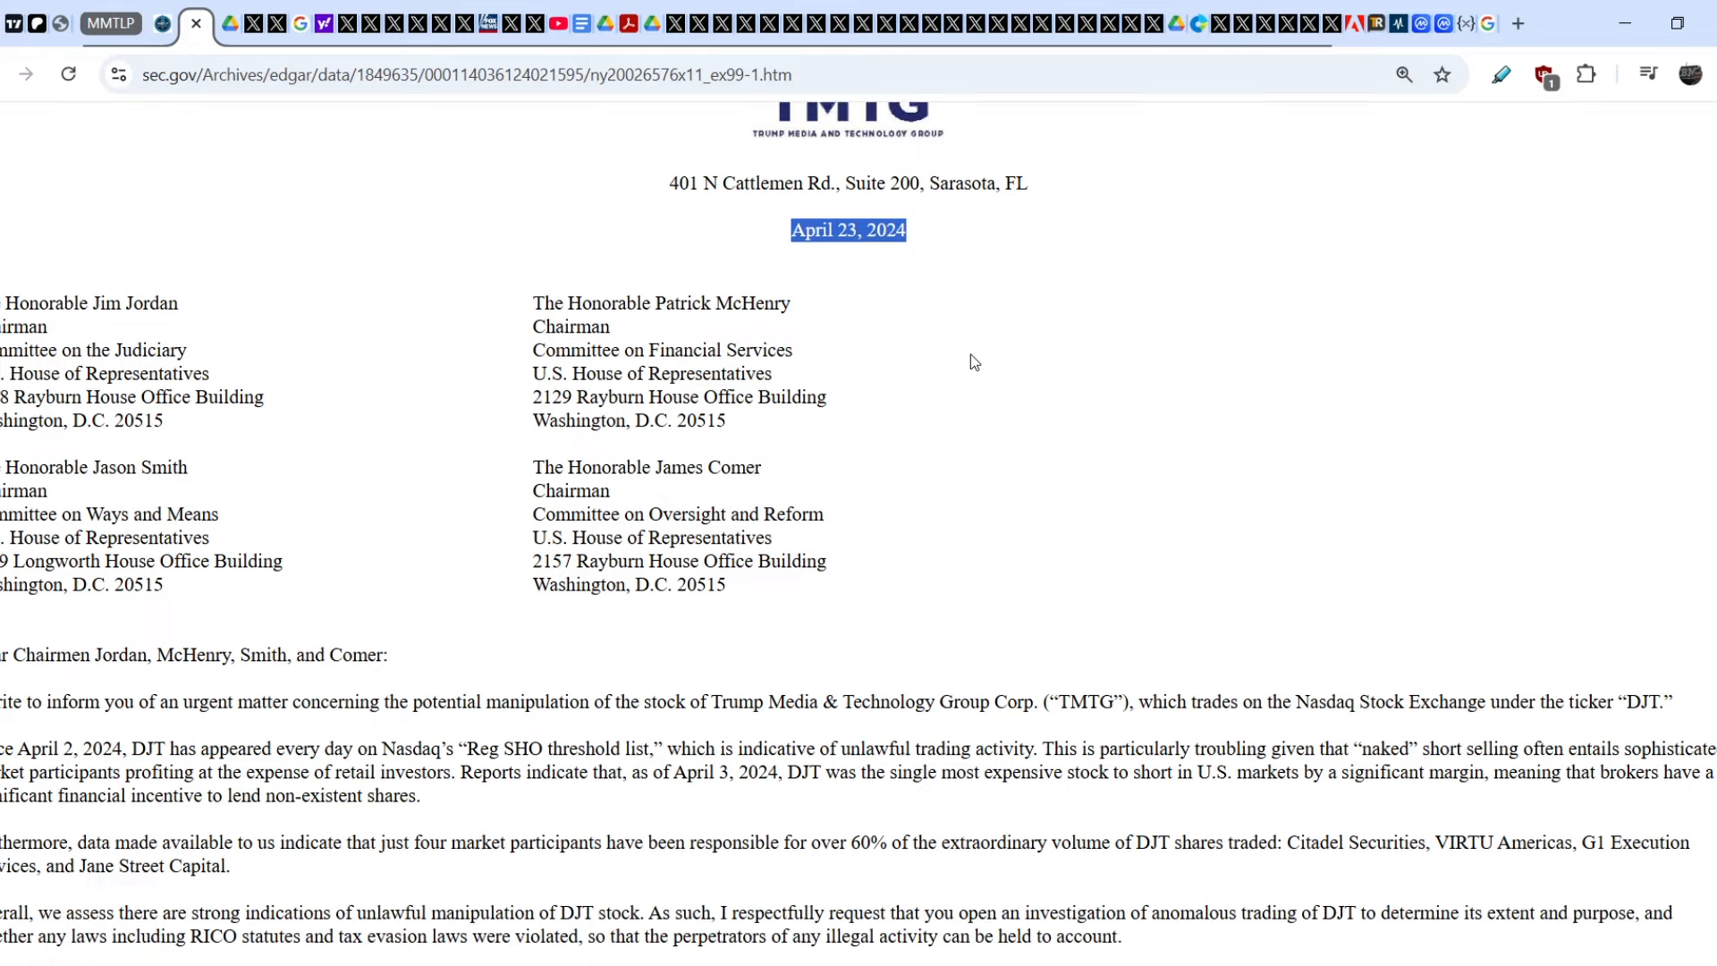
{"action": "scroll", "scroll_direction": "down", "scroll_amount": 3}
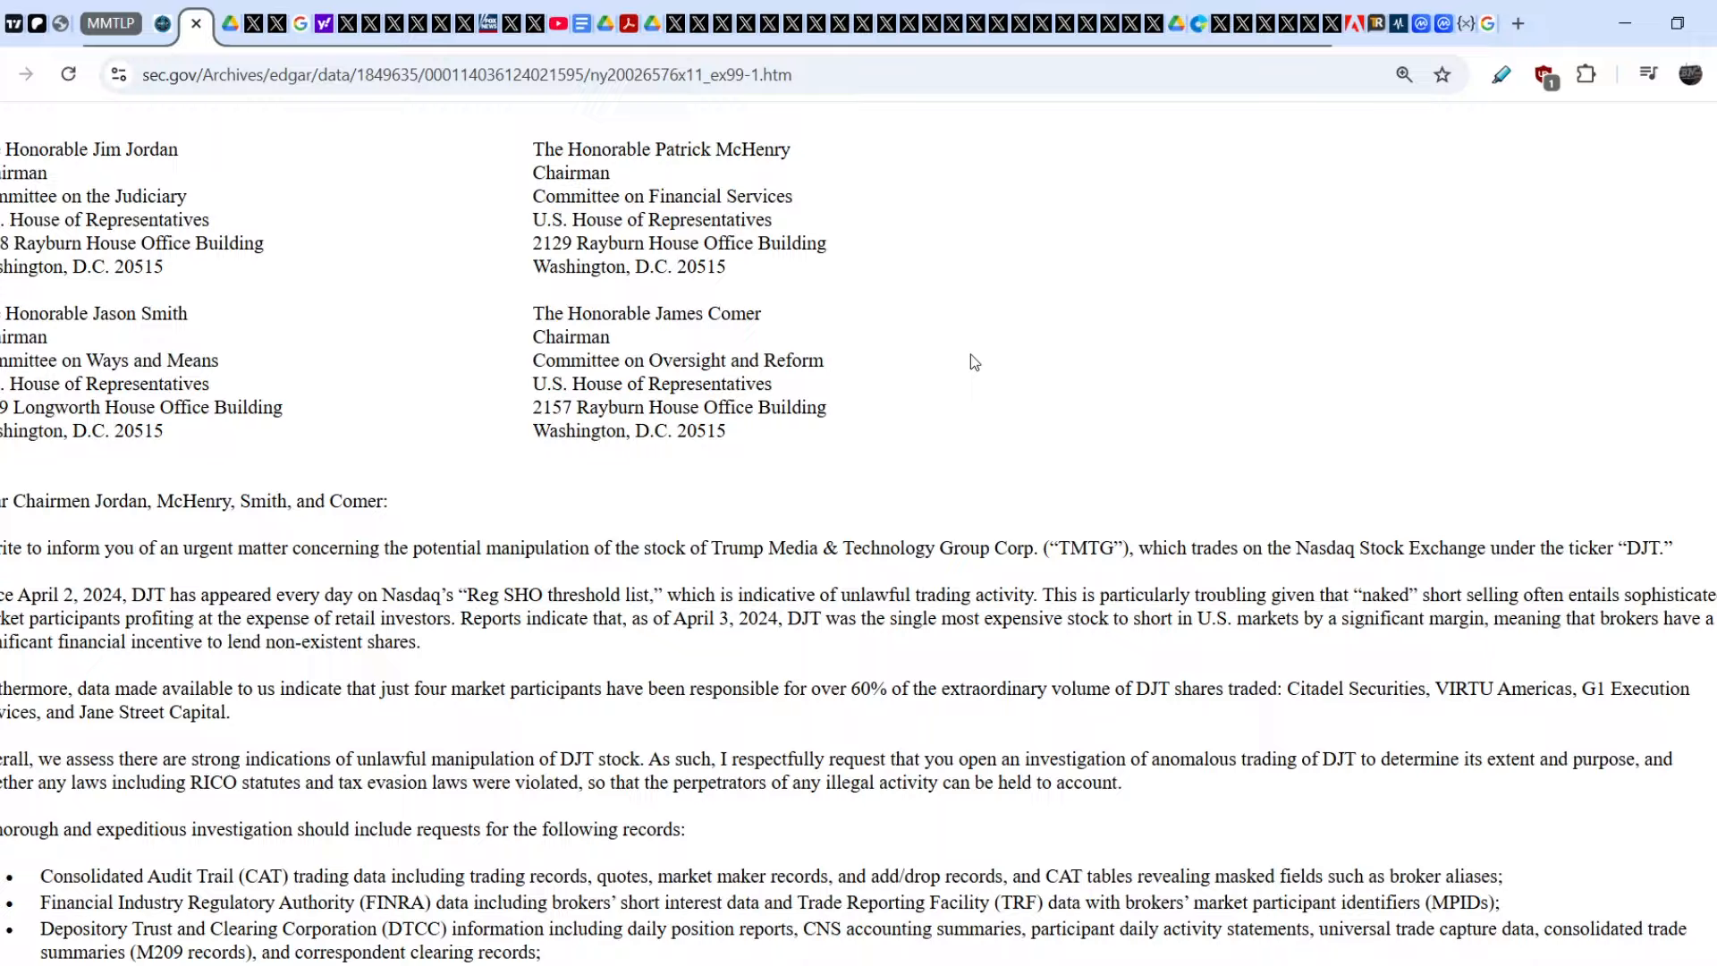
{"action": "scroll", "scroll_direction": "down", "scroll_amount": 3}
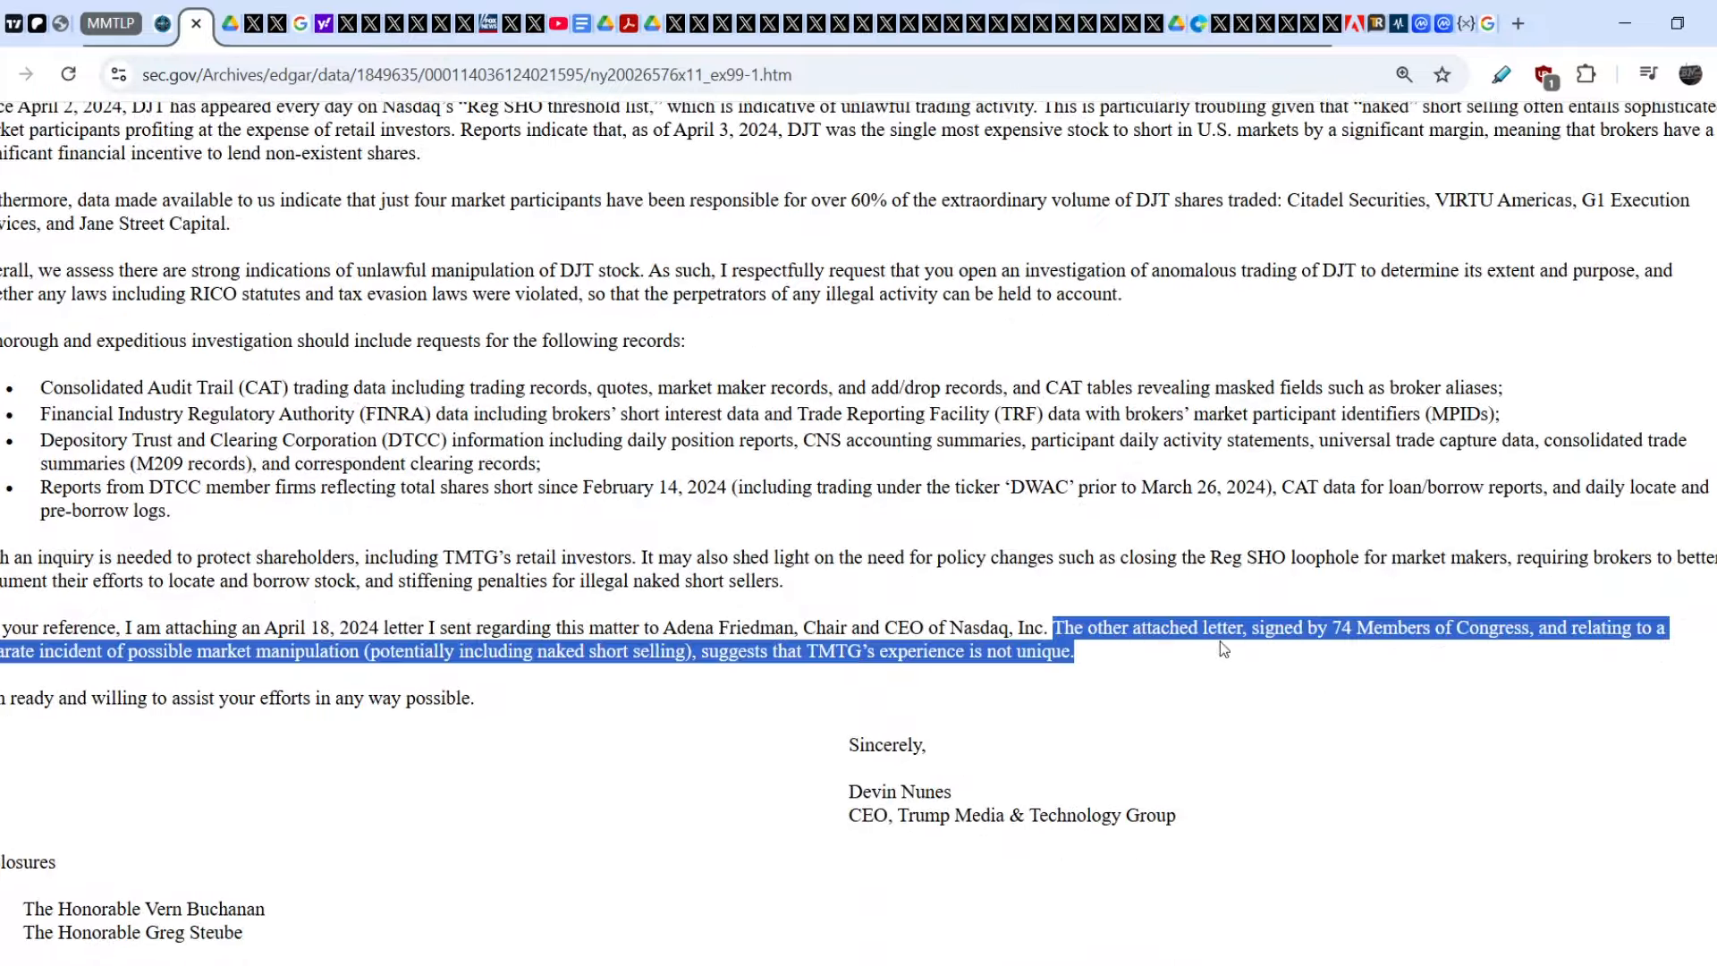
{"action": "mouse_move", "coordinate": [1326, 678]}
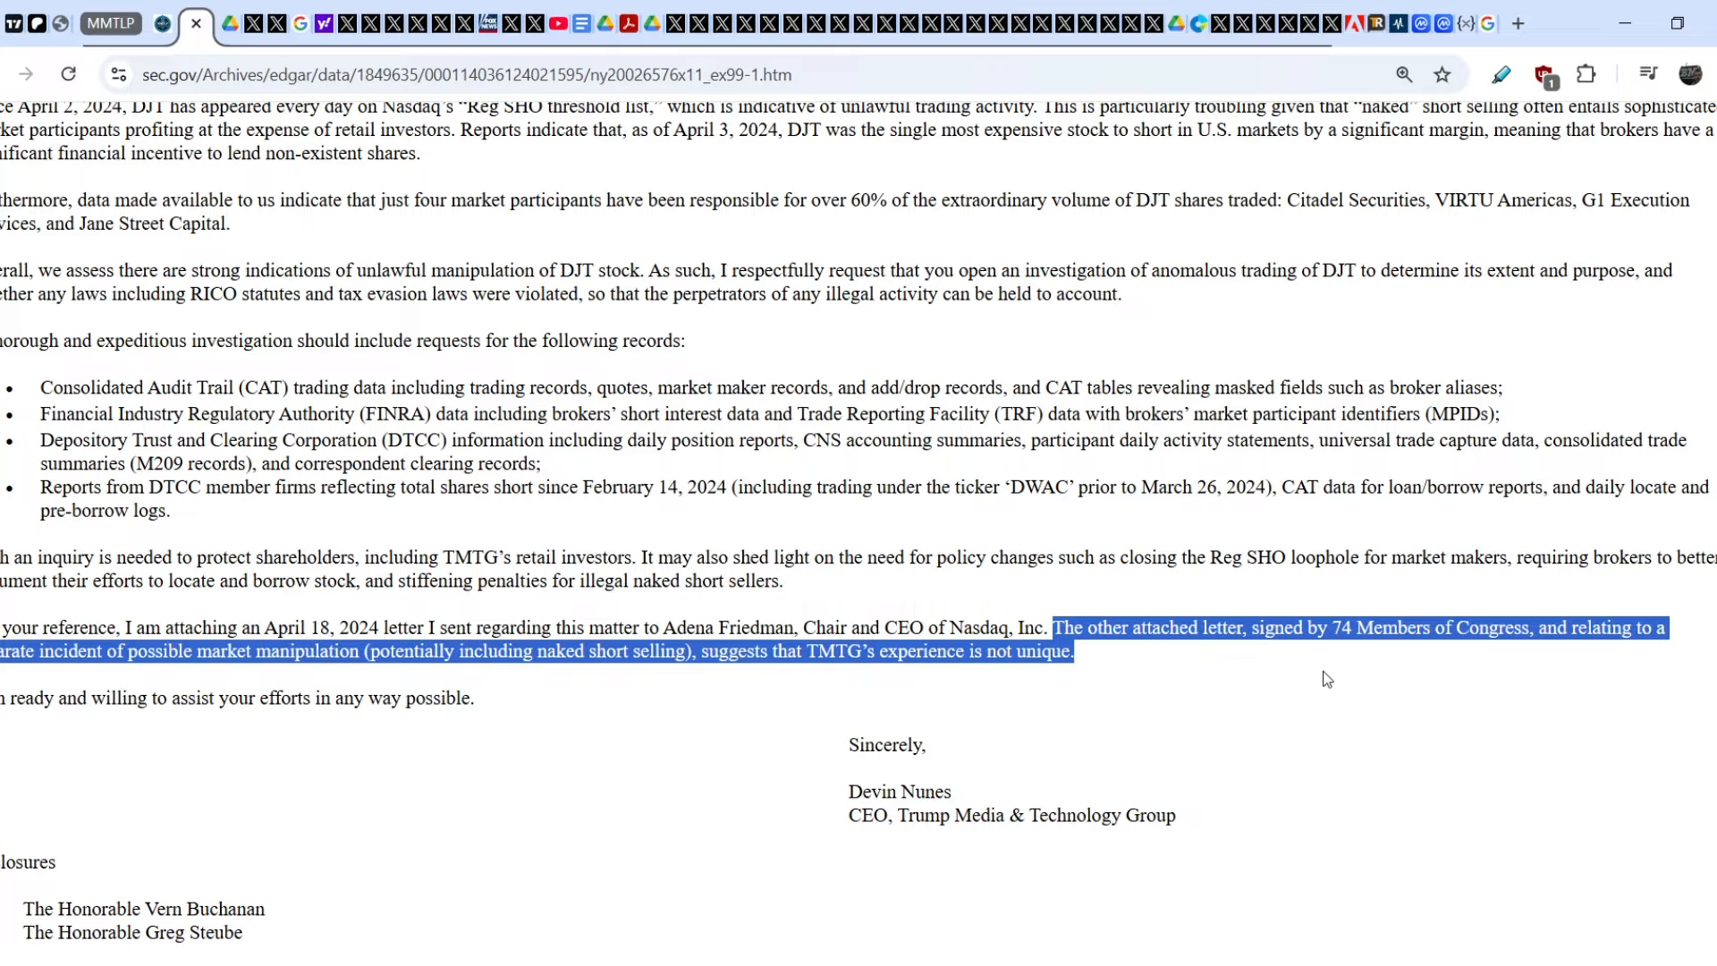
- Look over the letter's attachments, then return to the top of the exhibit
{"action": "scroll", "scroll_direction": "up", "scroll_amount": 3}
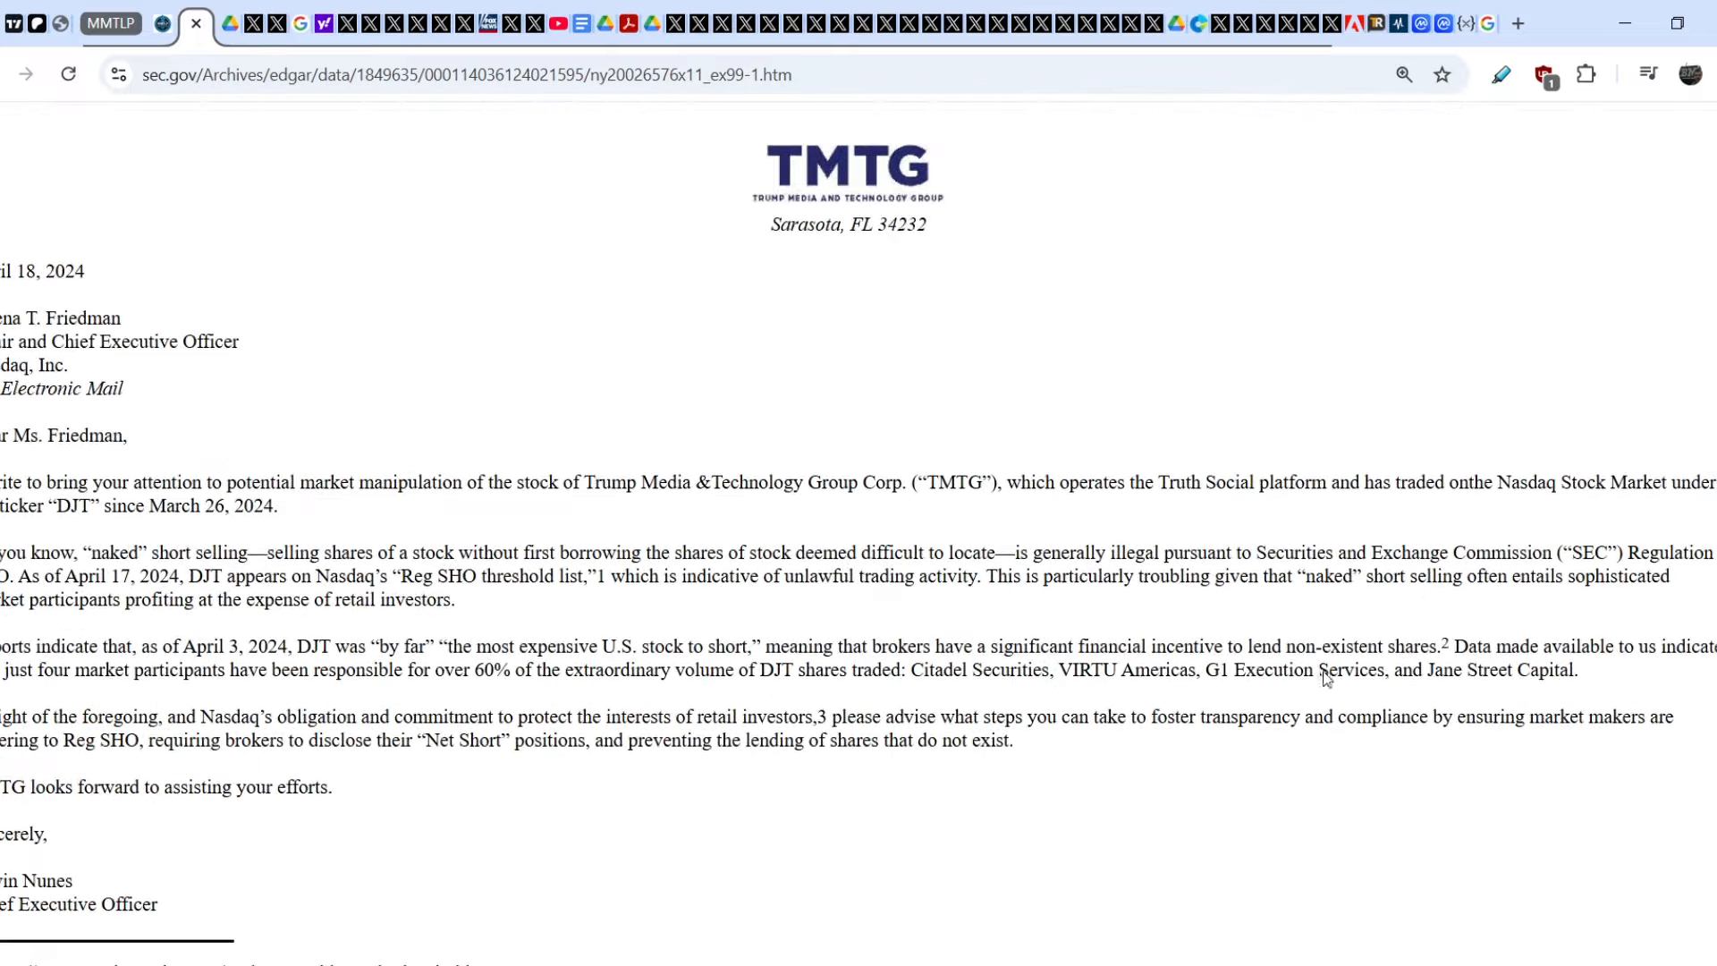
{"action": "scroll", "scroll_direction": "down", "scroll_amount": 3}
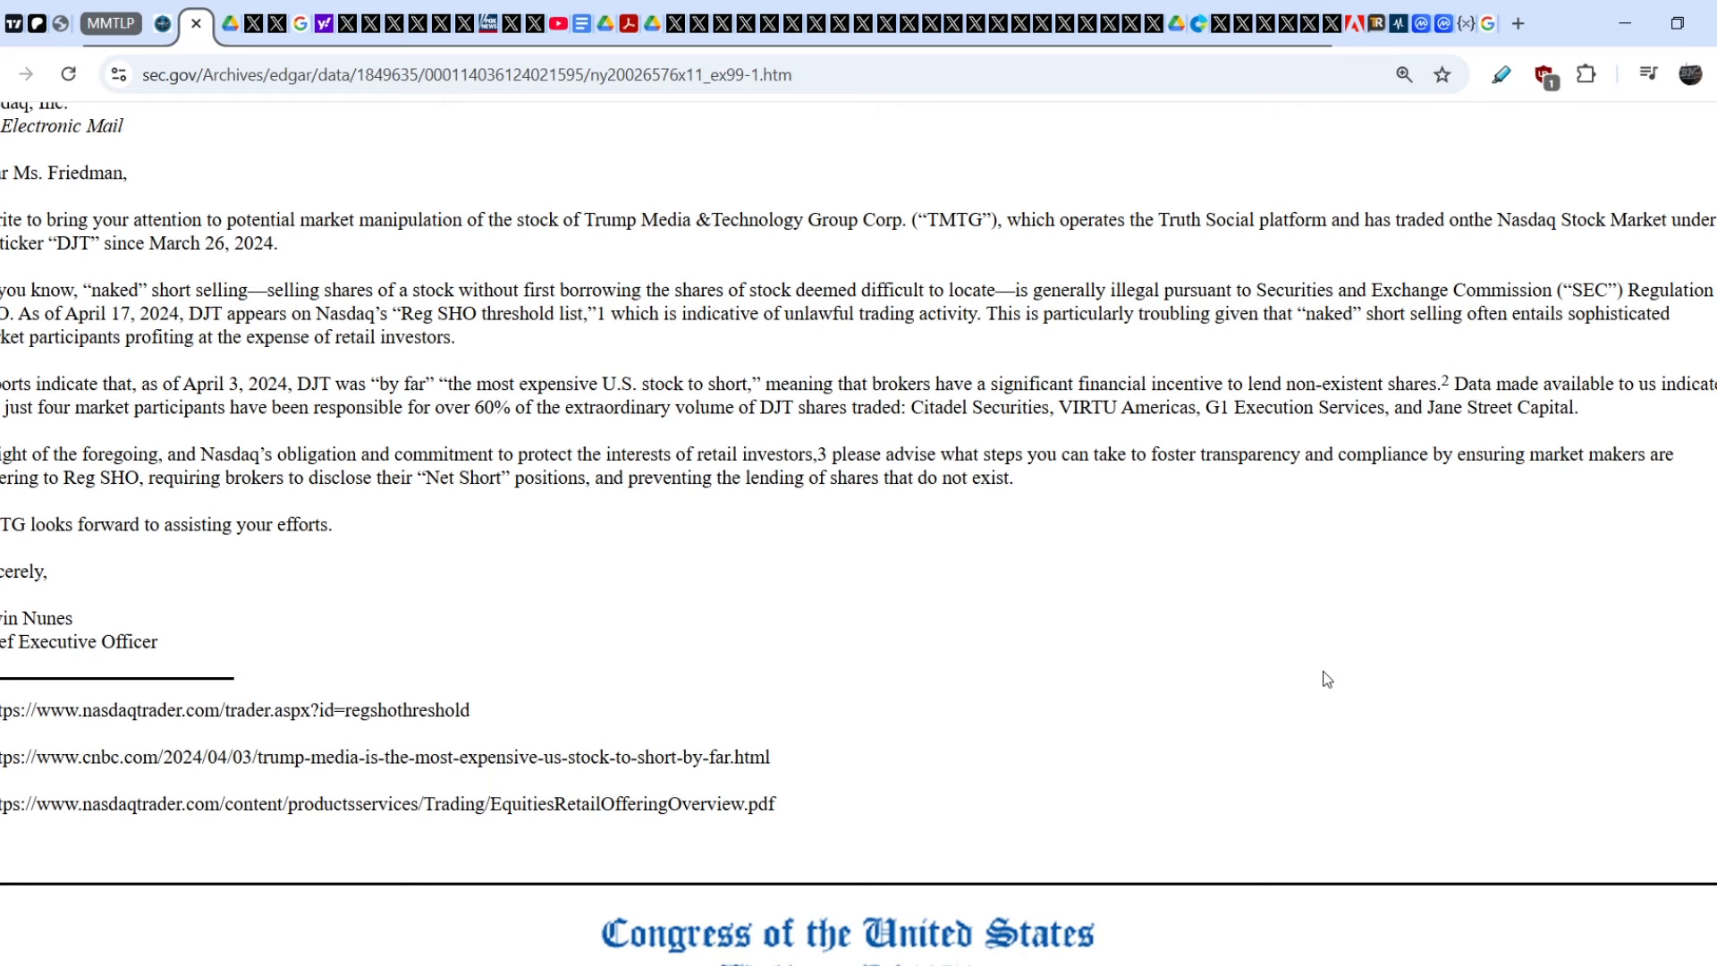
{"action": "scroll", "scroll_direction": "down", "scroll_amount": 3}
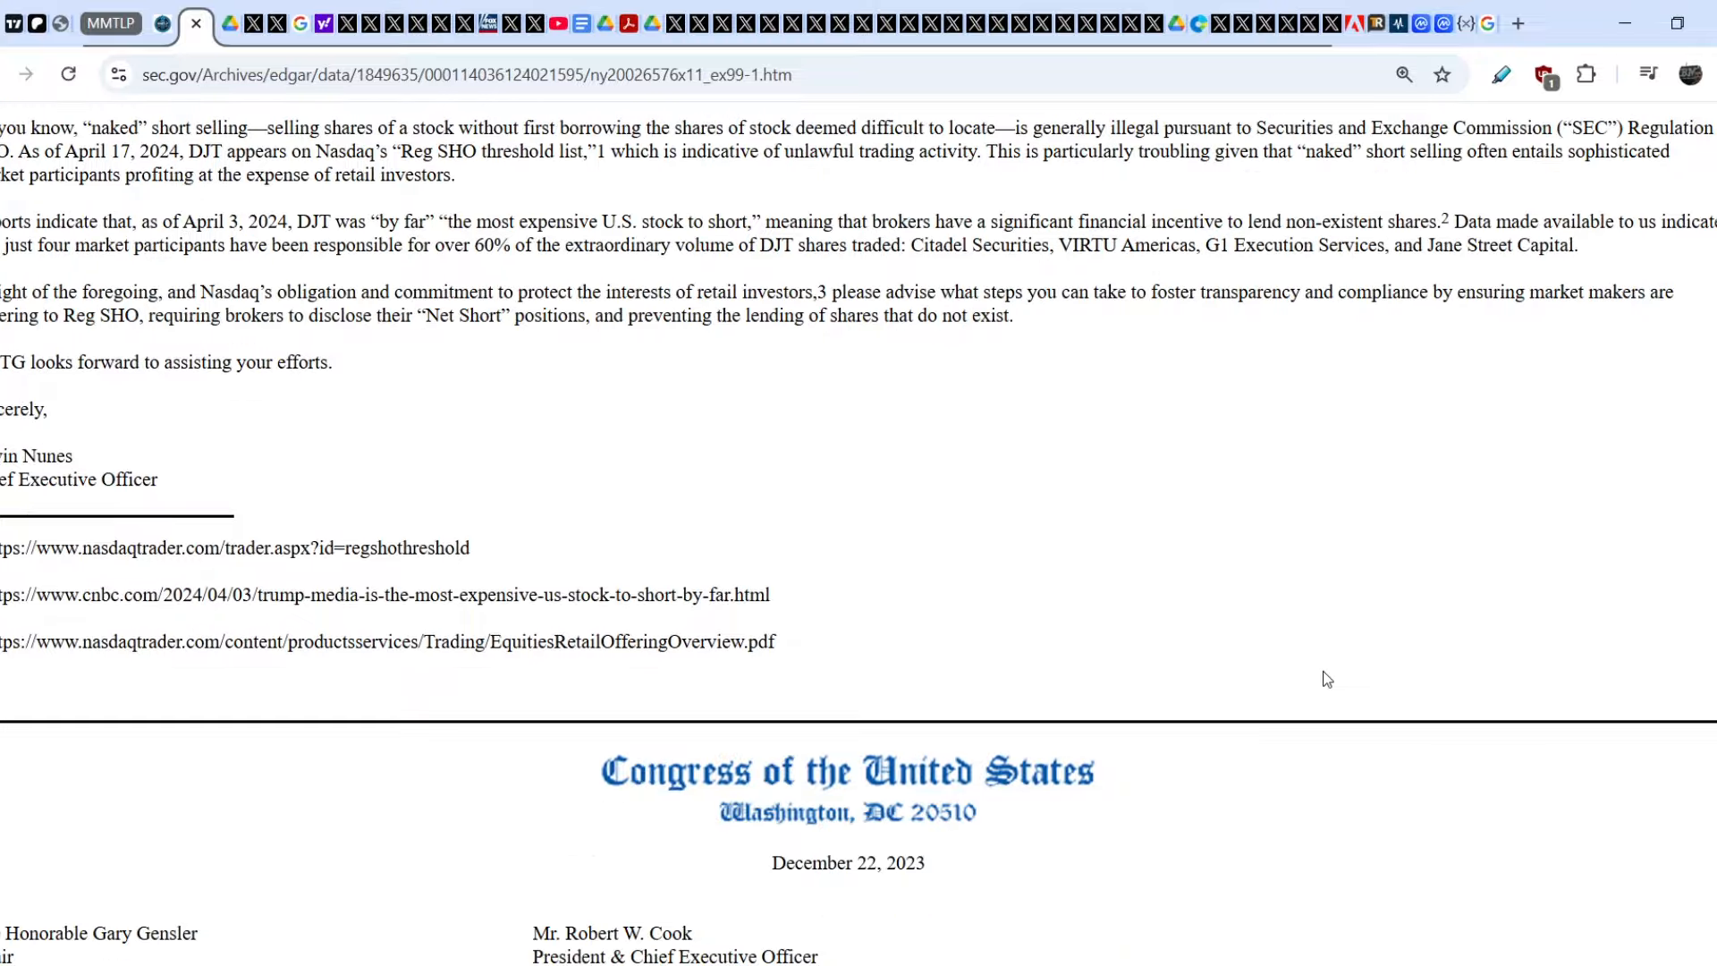
{"action": "scroll", "scroll_direction": "up", "scroll_amount": 3}
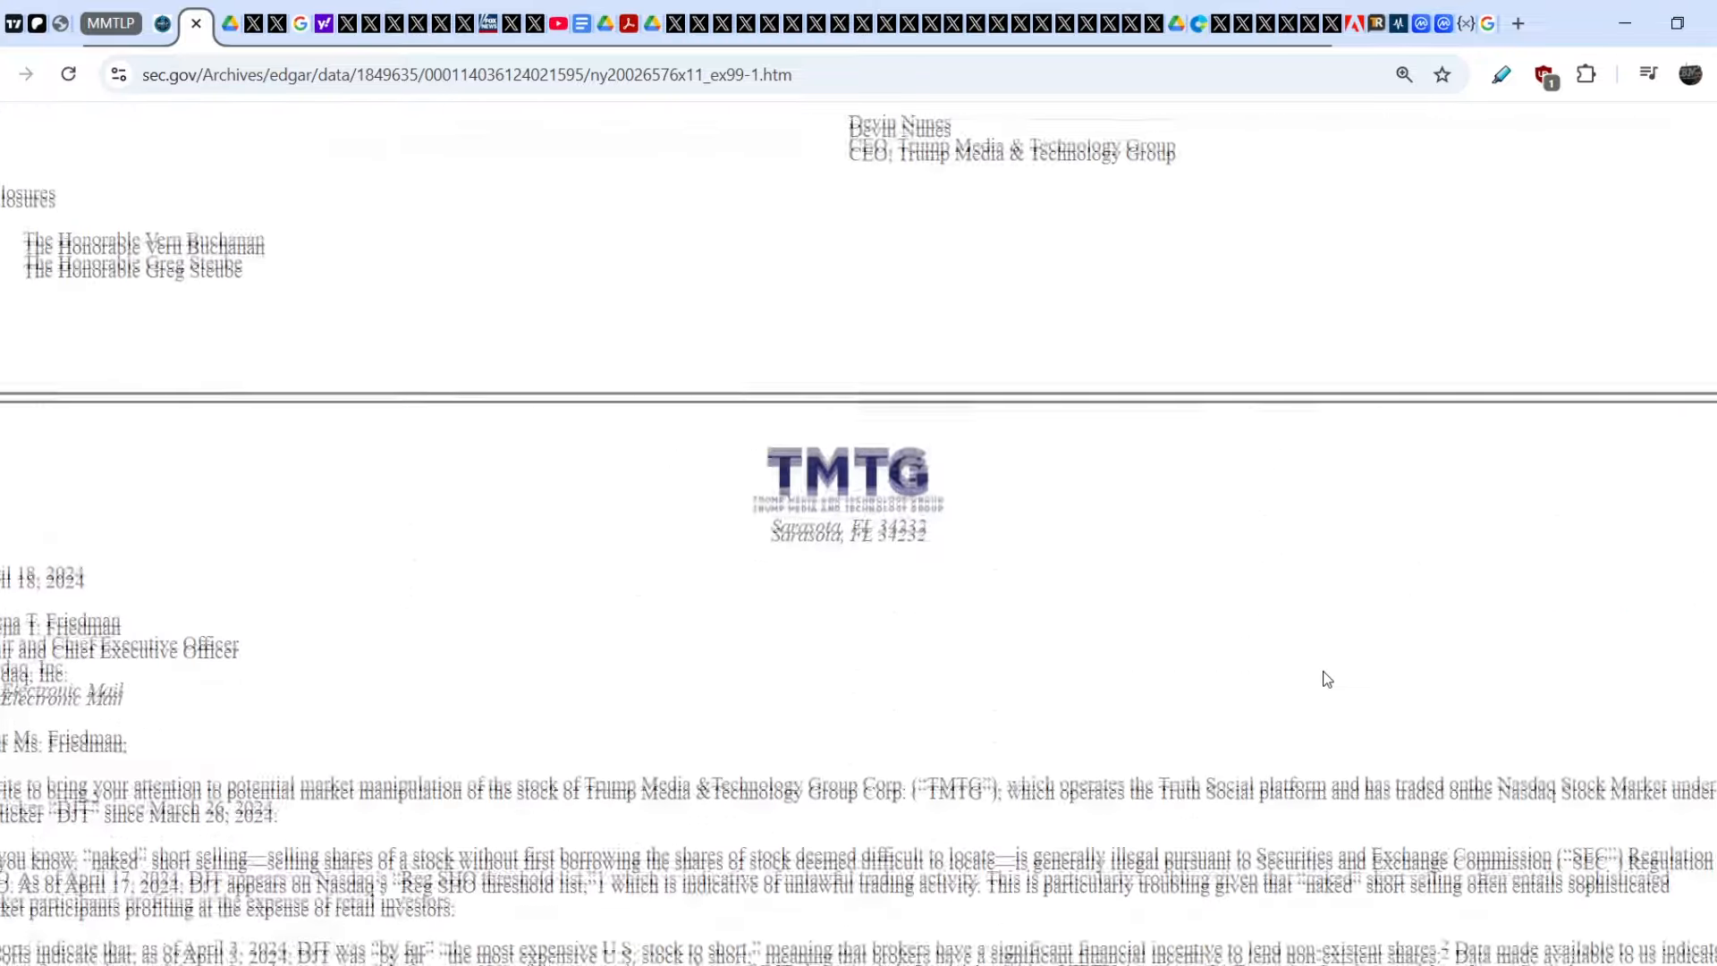
{"action": "scroll", "scroll_direction": "up", "scroll_amount": 3}
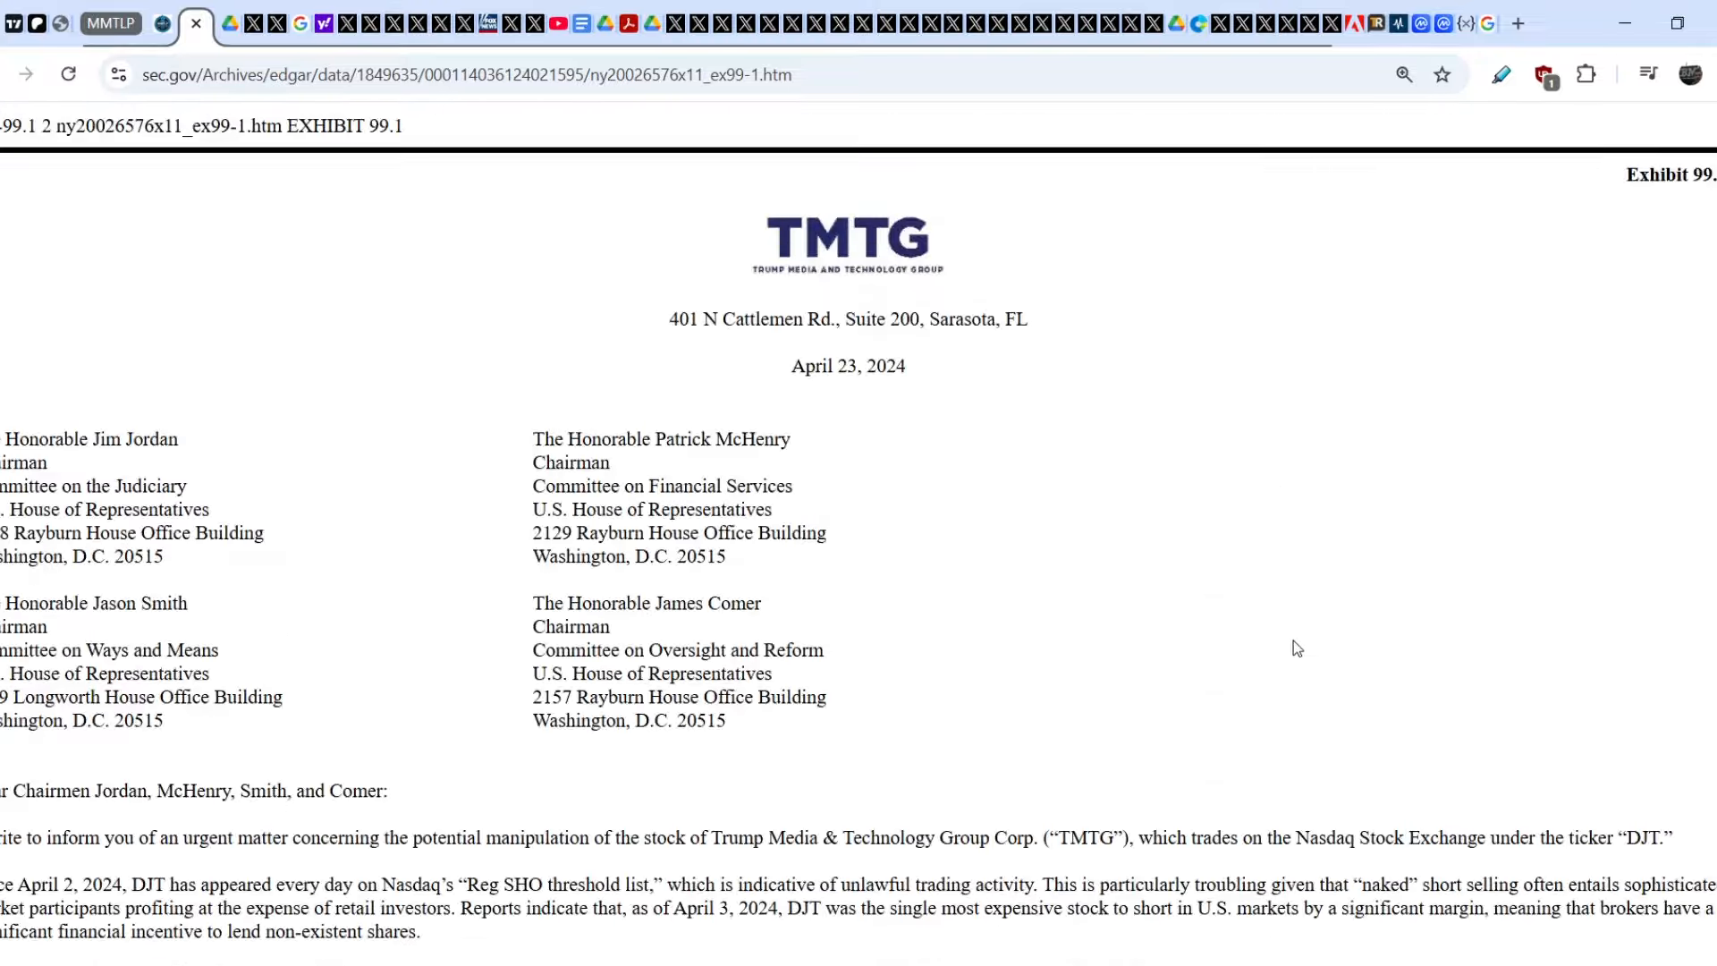
{"action": "mouse_move", "coordinate": [1109, 637]}
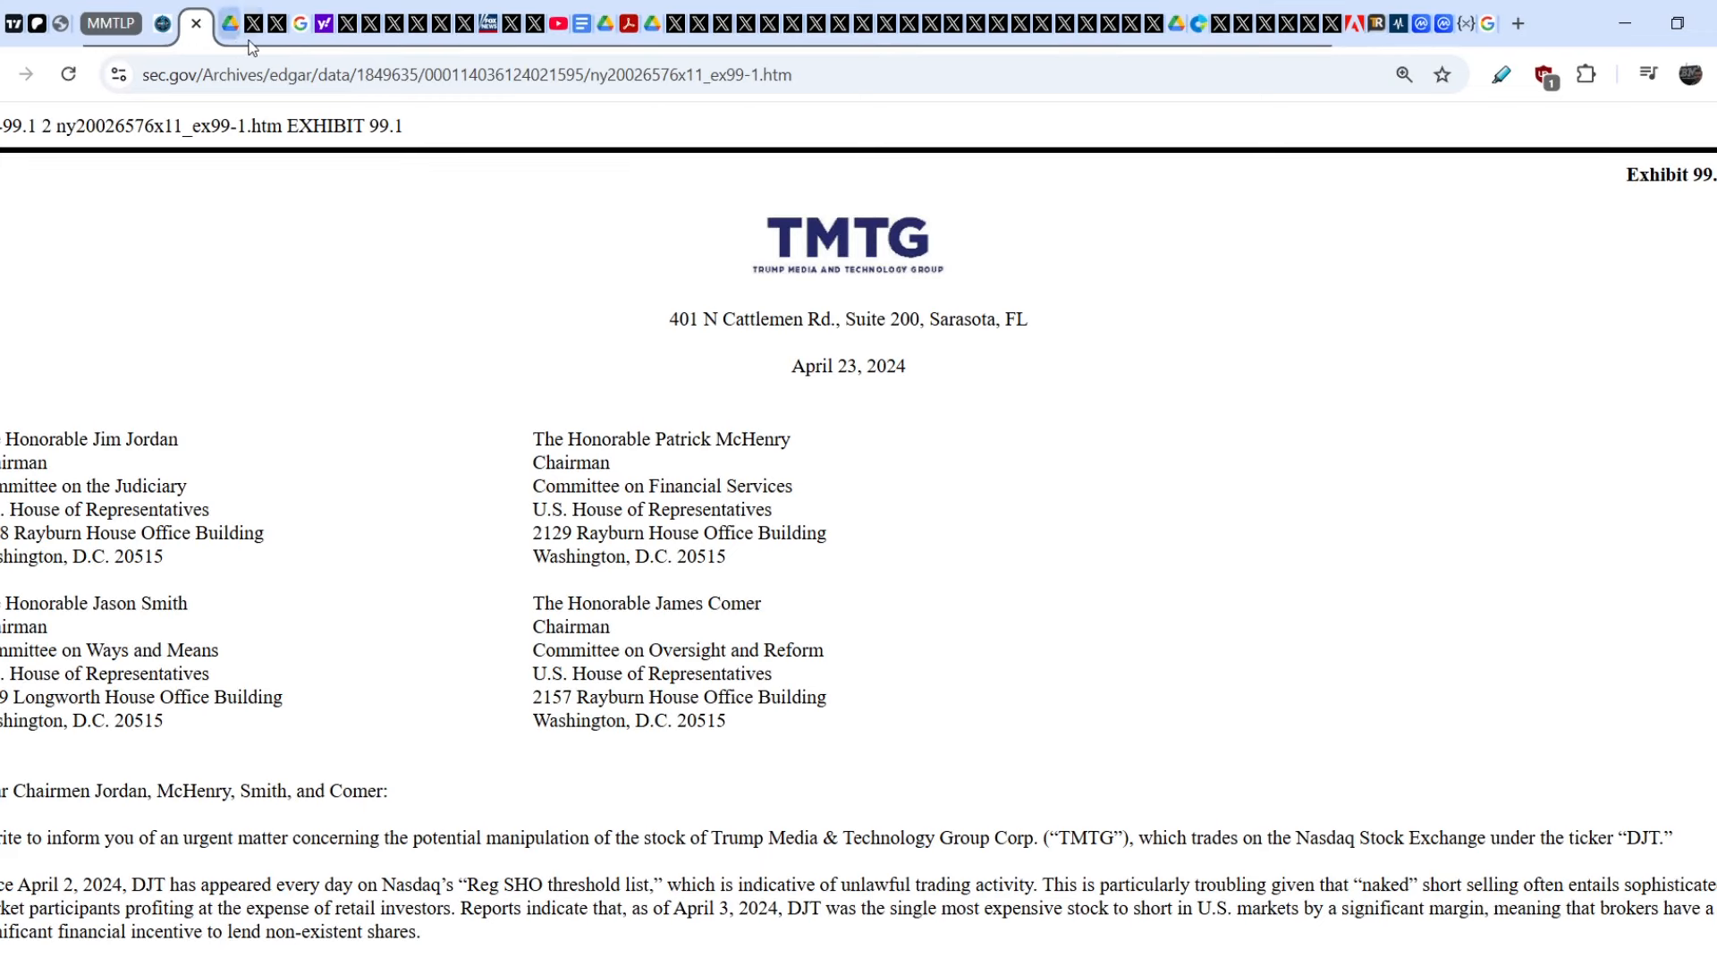
{"action": "left_click", "coordinate": [244, 23]}
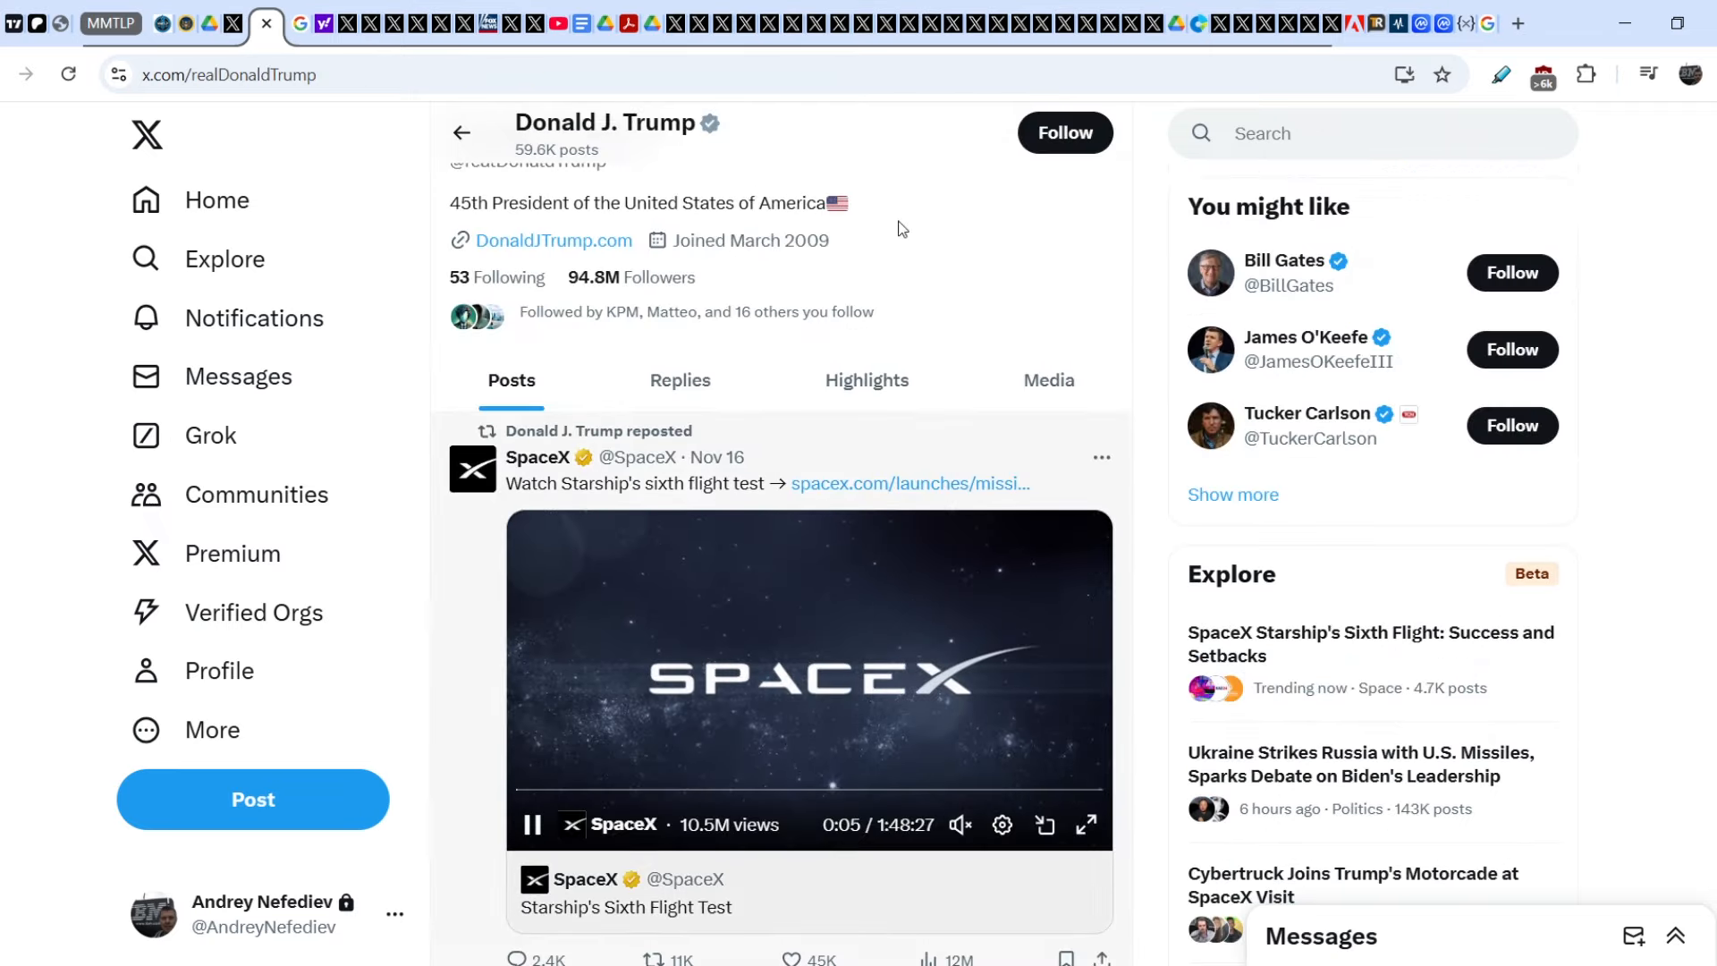
{"action": "scroll", "scroll_direction": "up", "scroll_amount": 3}
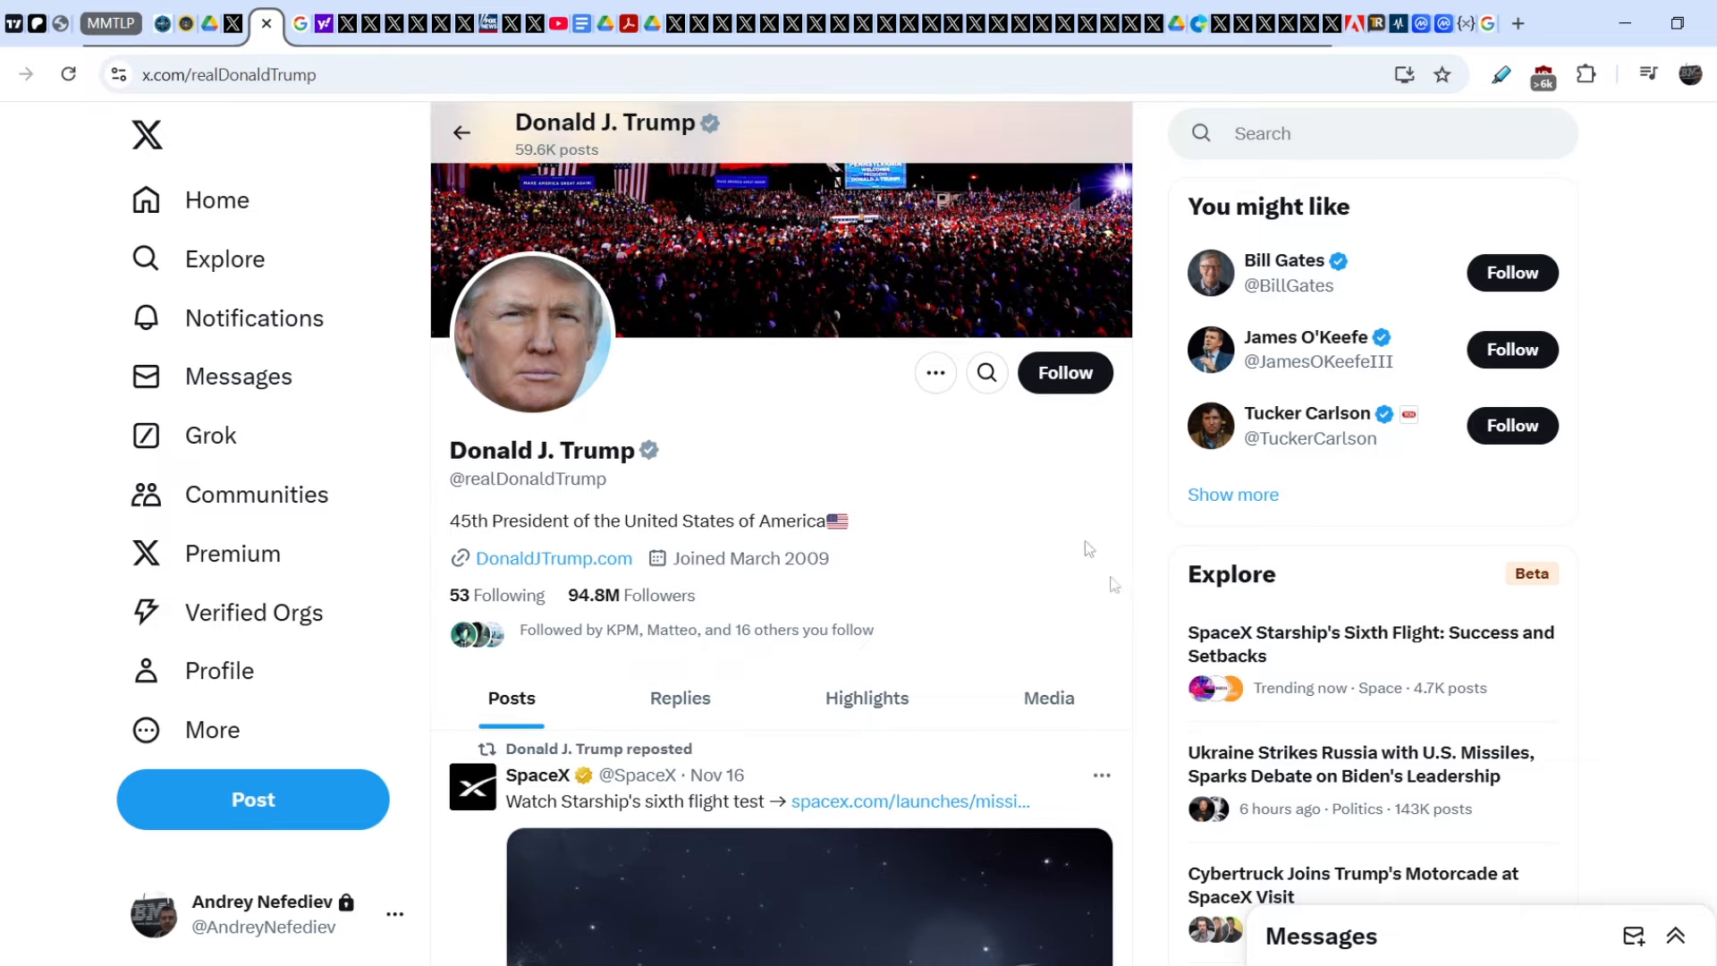
{"action": "scroll", "scroll_direction": "down", "scroll_amount": 3}
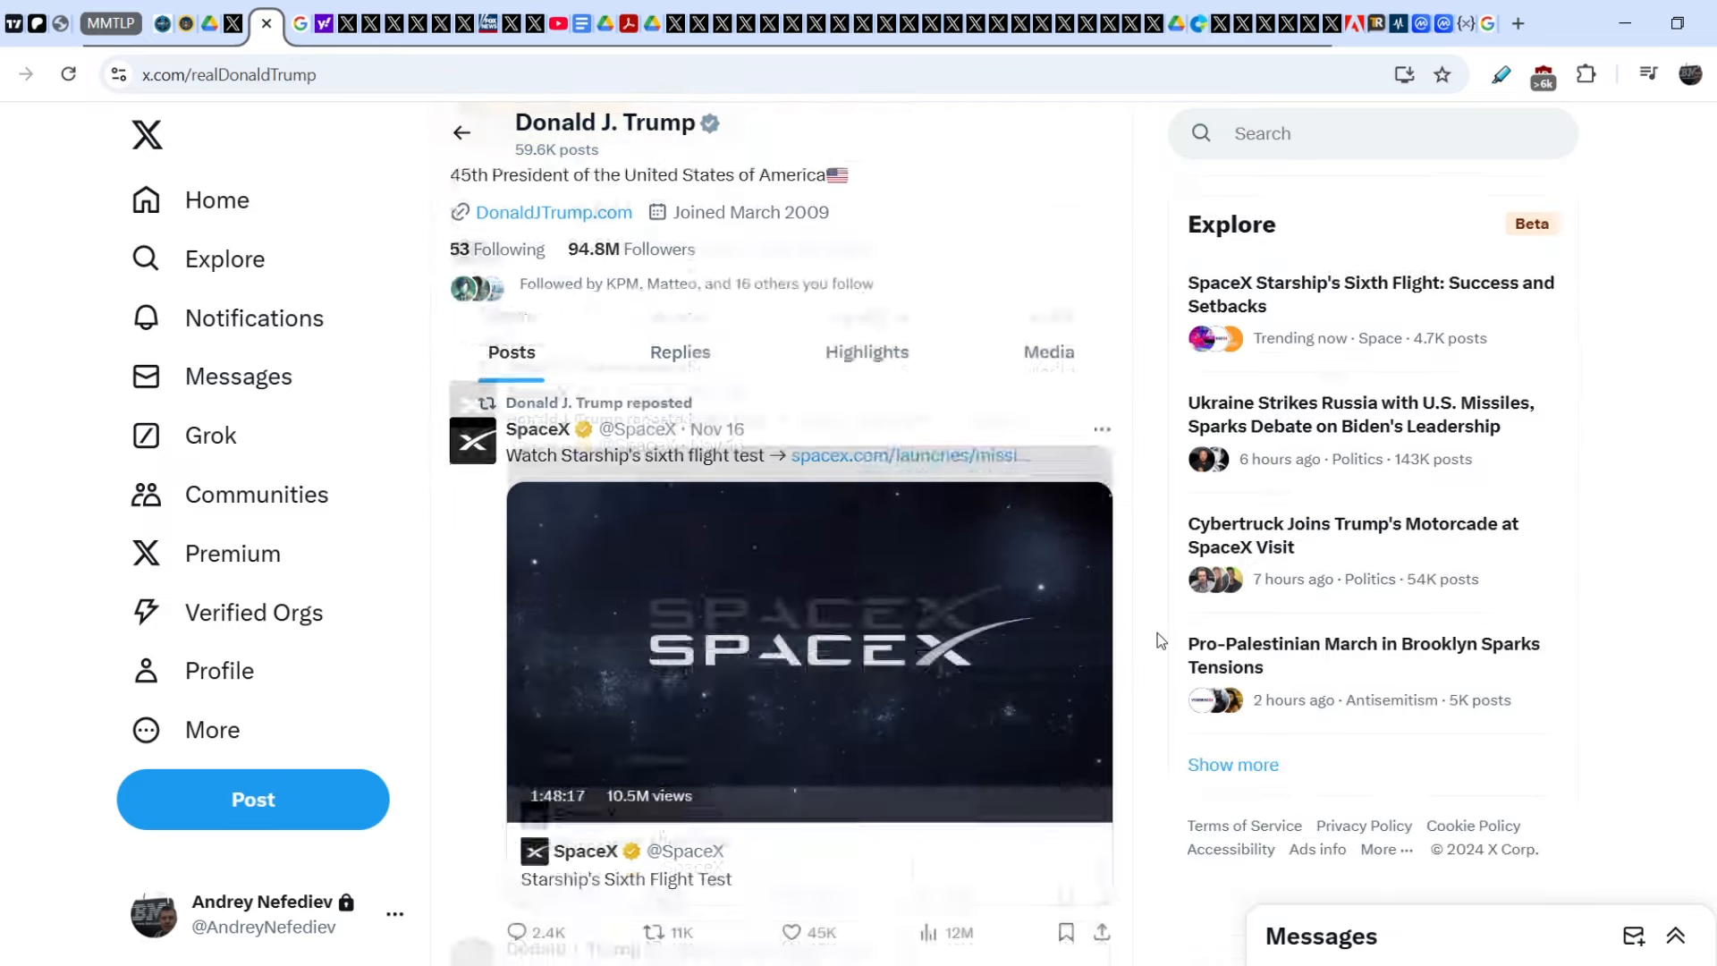
{"action": "scroll", "scroll_direction": "down", "scroll_amount": 3}
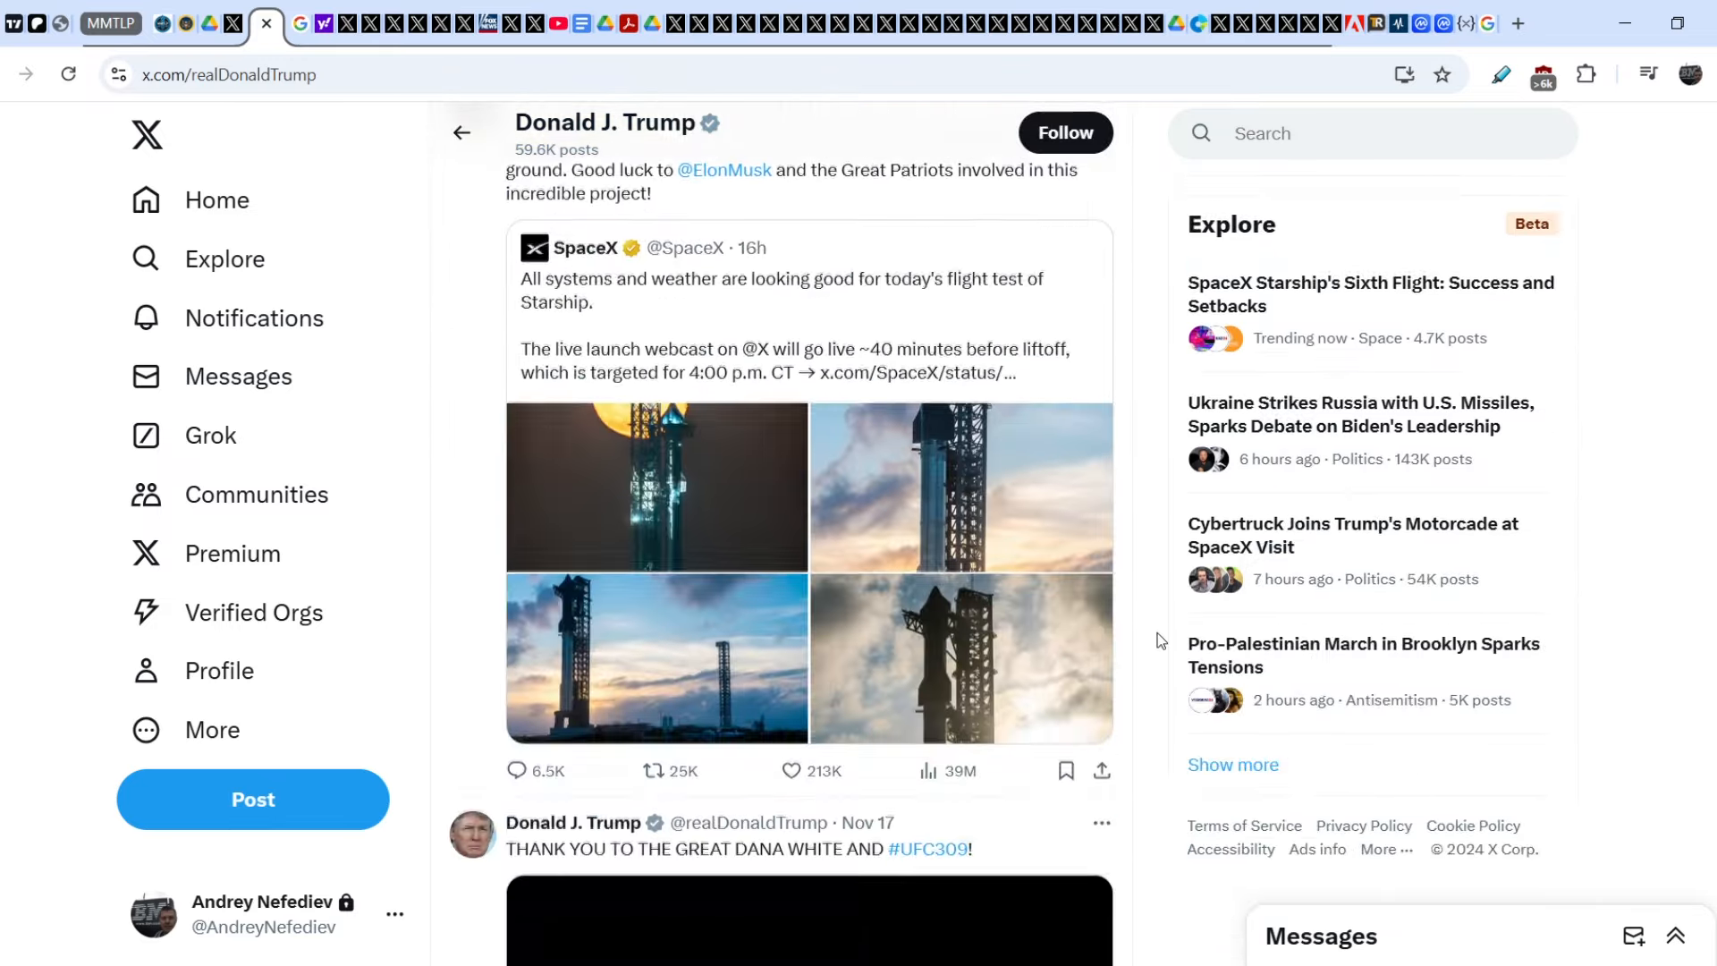
{"action": "scroll", "scroll_direction": "down", "scroll_amount": 3}
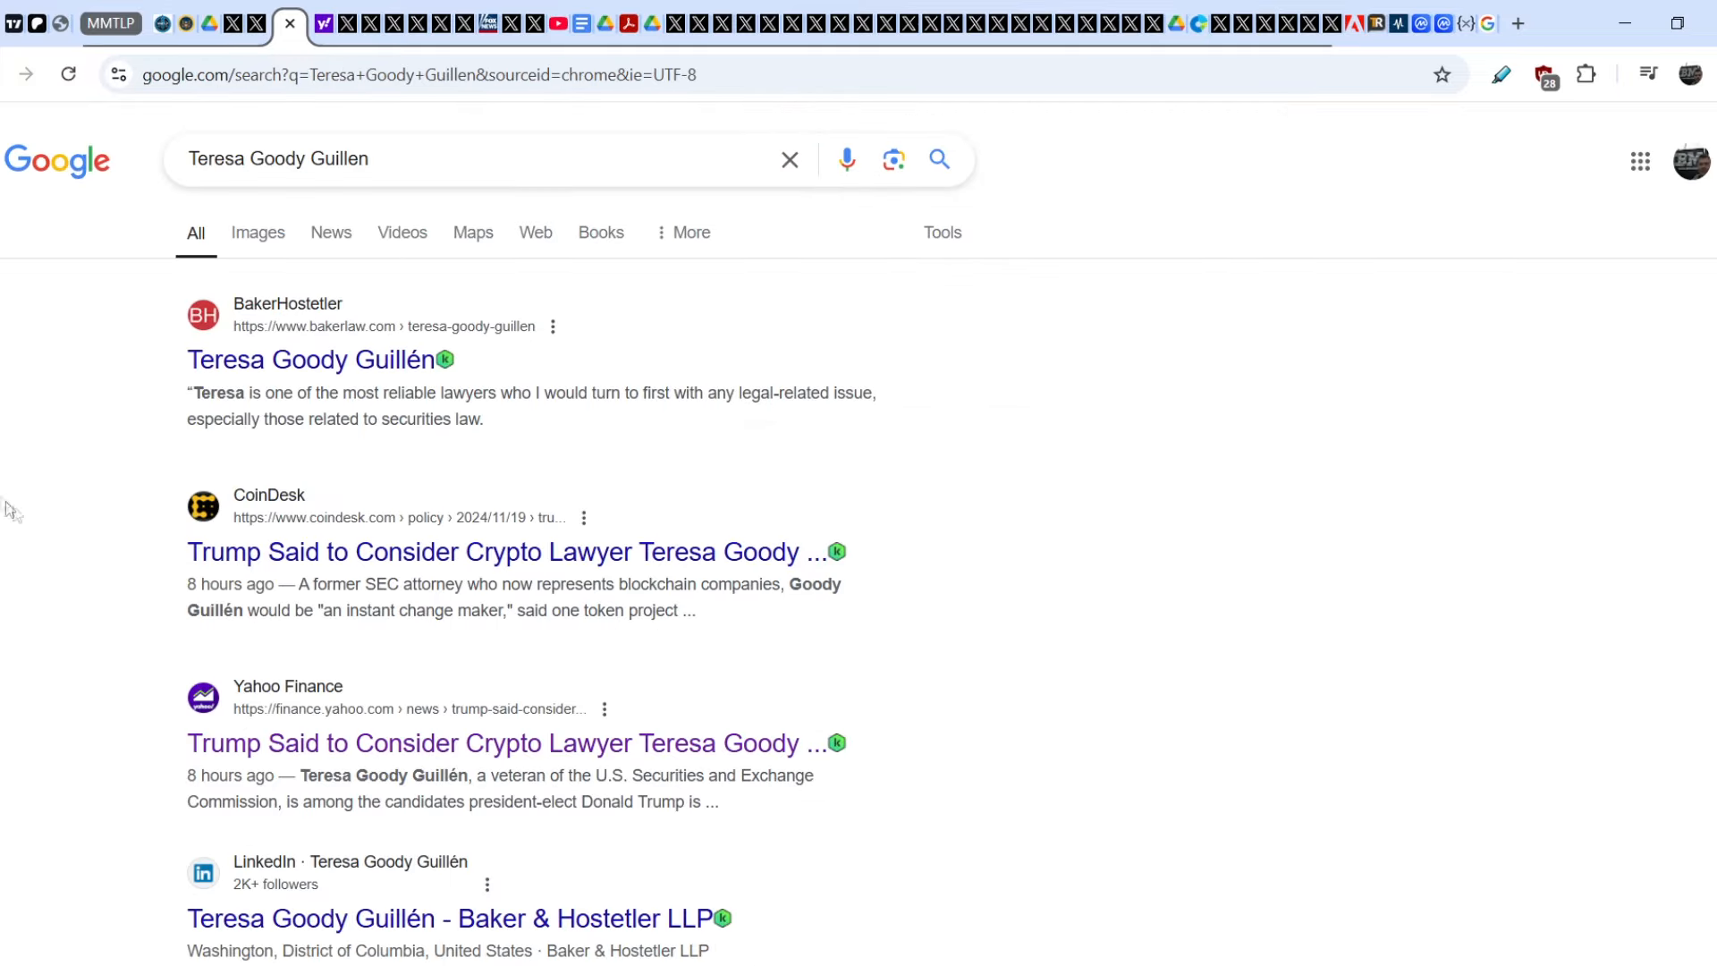
{"action": "mouse_move", "coordinate": [78, 263]}
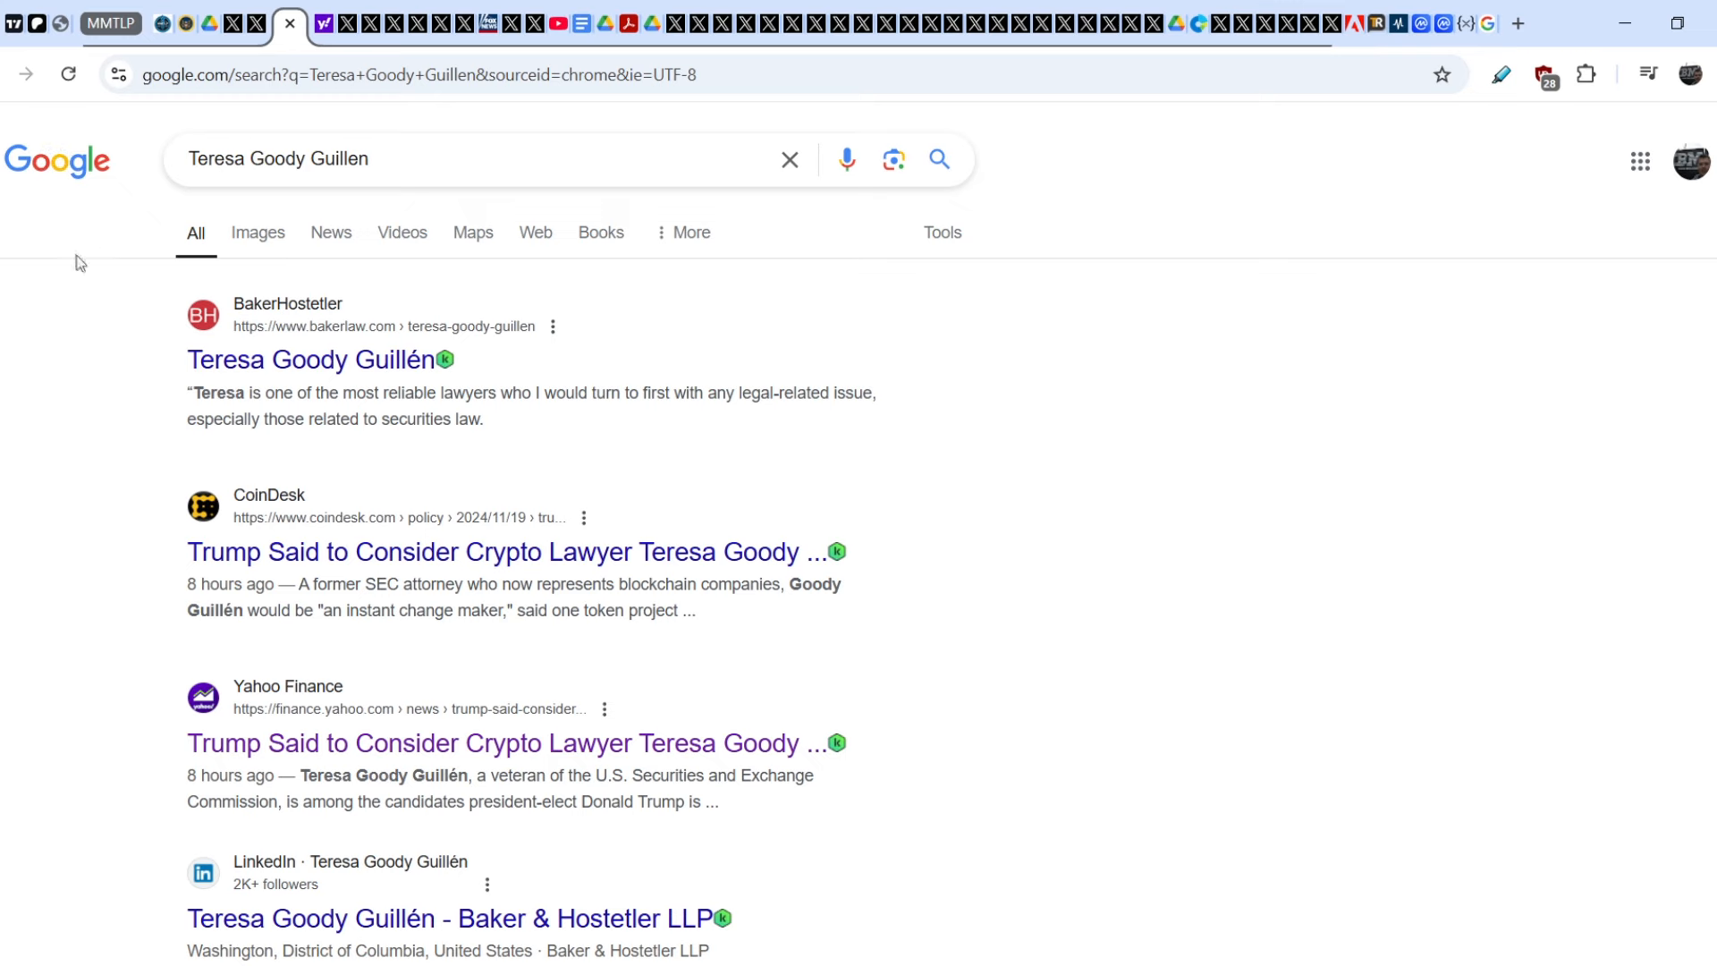
{"action": "mouse_move", "coordinate": [265, 157]}
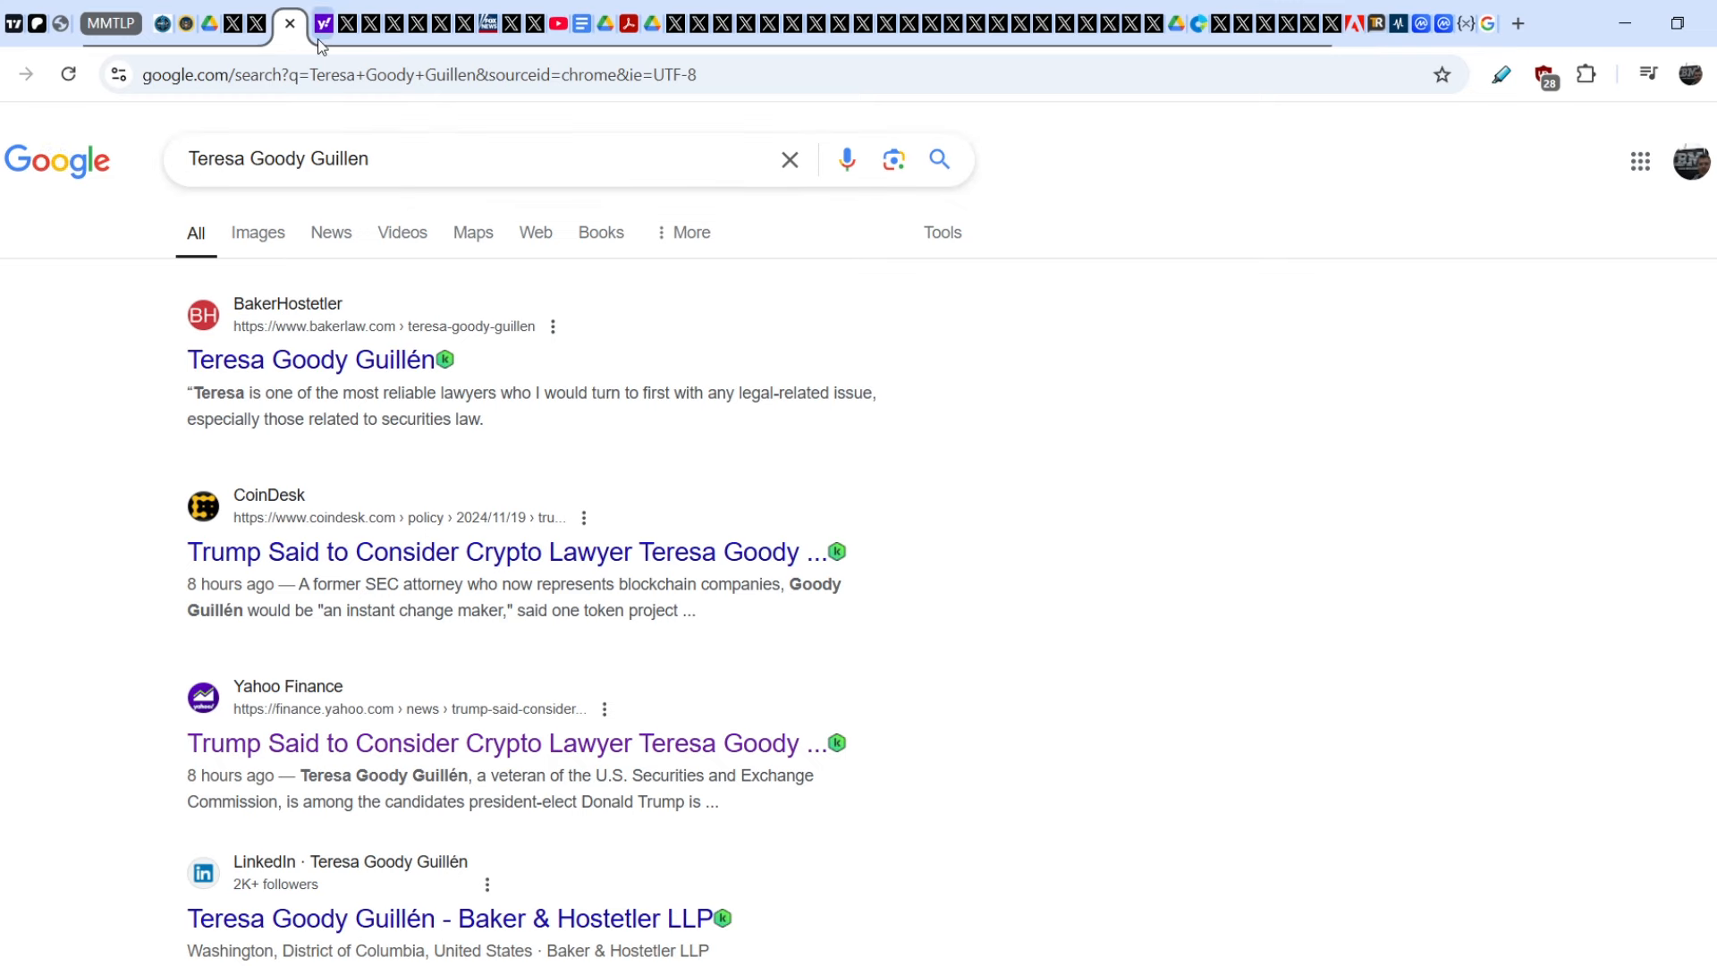
- Open the Yahoo Finance CoinDesk article on Trump considering Goody Guillén for SEC and read through to the pro-crypto non-bureaucrat bullet, returning to the headline
{"action": "left_click", "coordinate": [508, 742]}
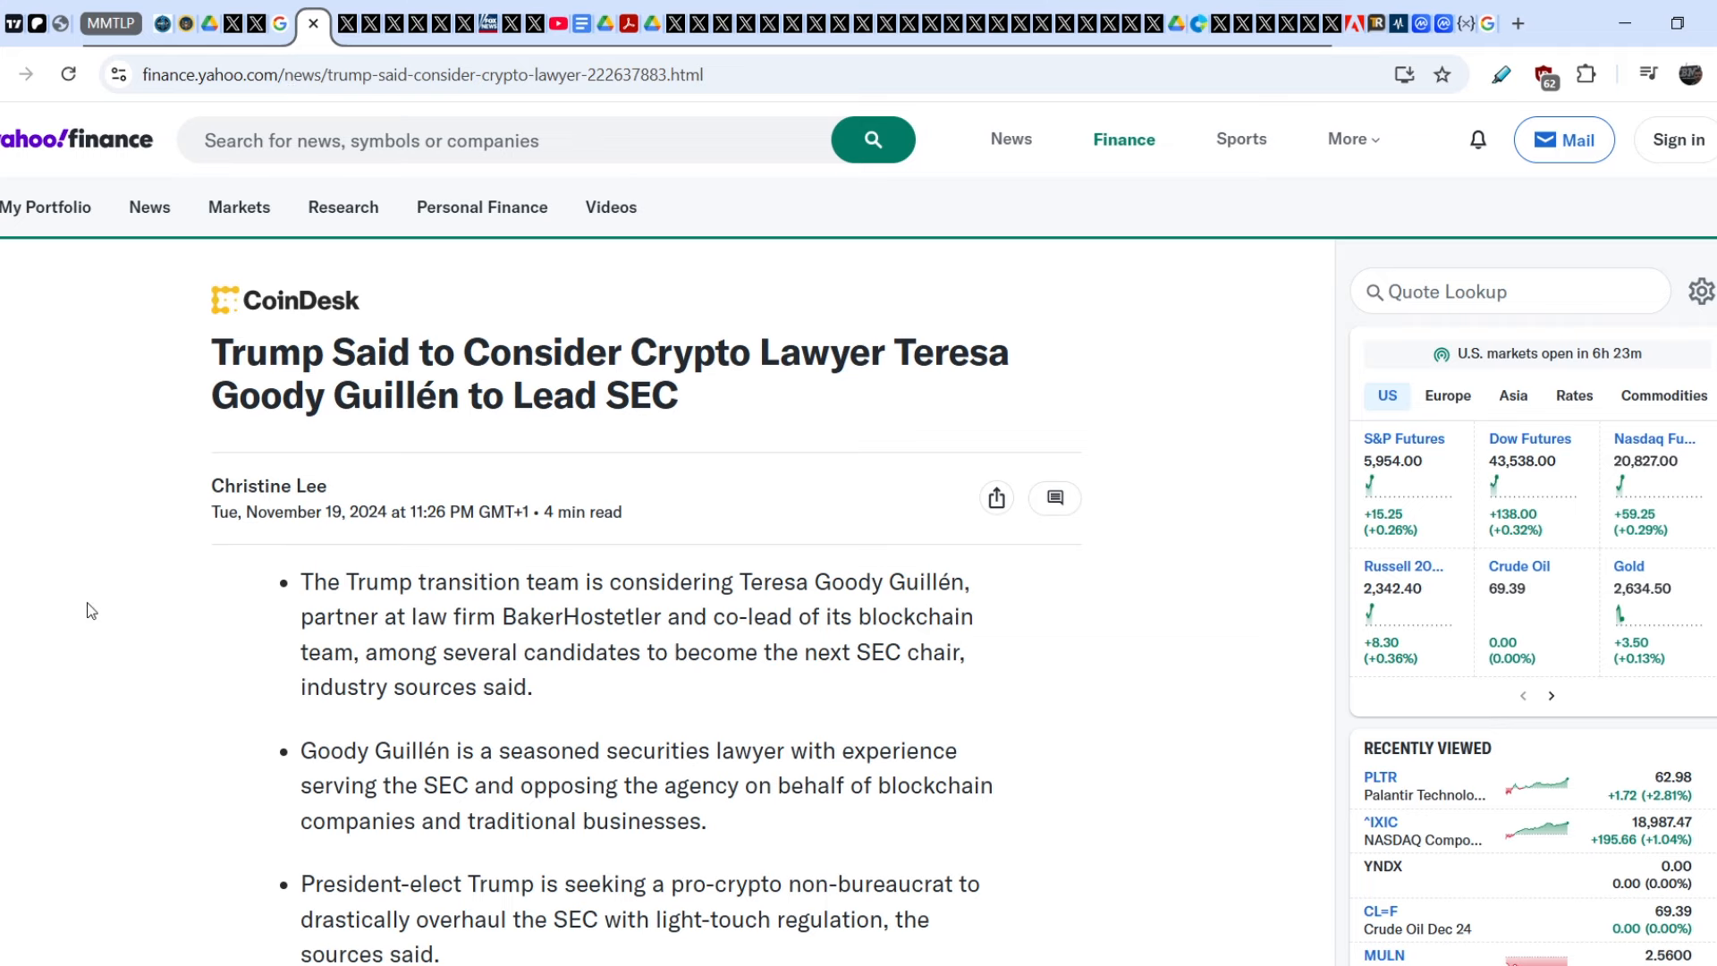
{"action": "scroll", "scroll_direction": "down", "scroll_amount": 3}
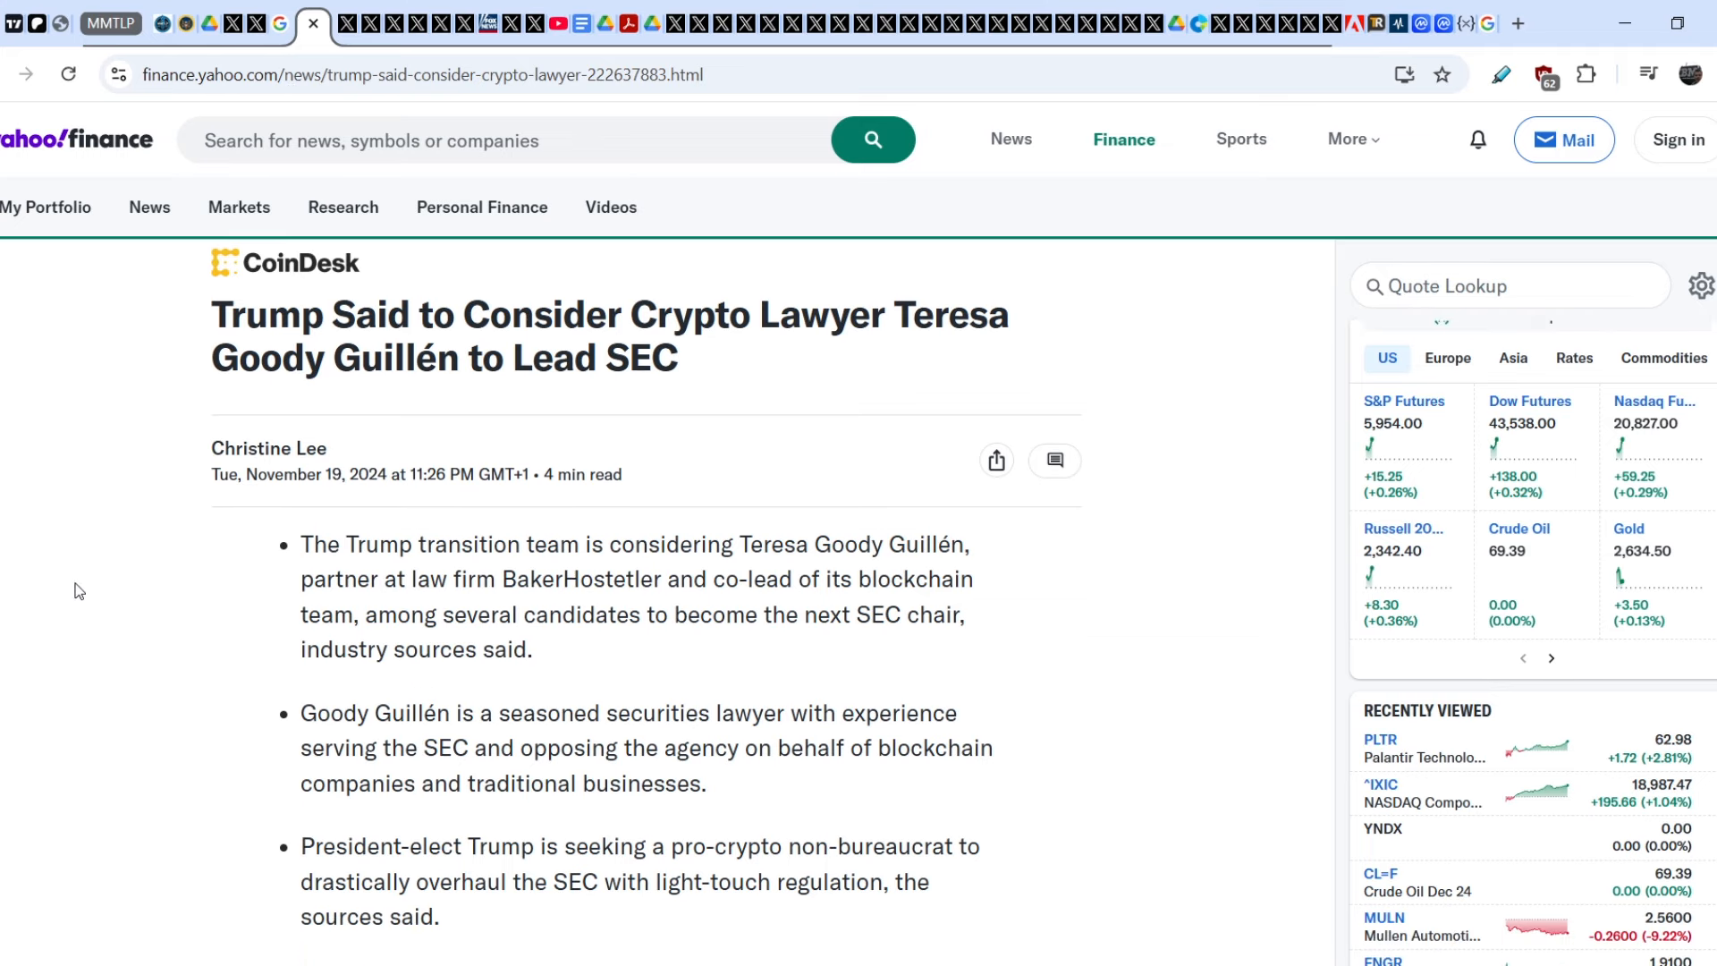
{"action": "scroll", "scroll_direction": "down", "scroll_amount": 3}
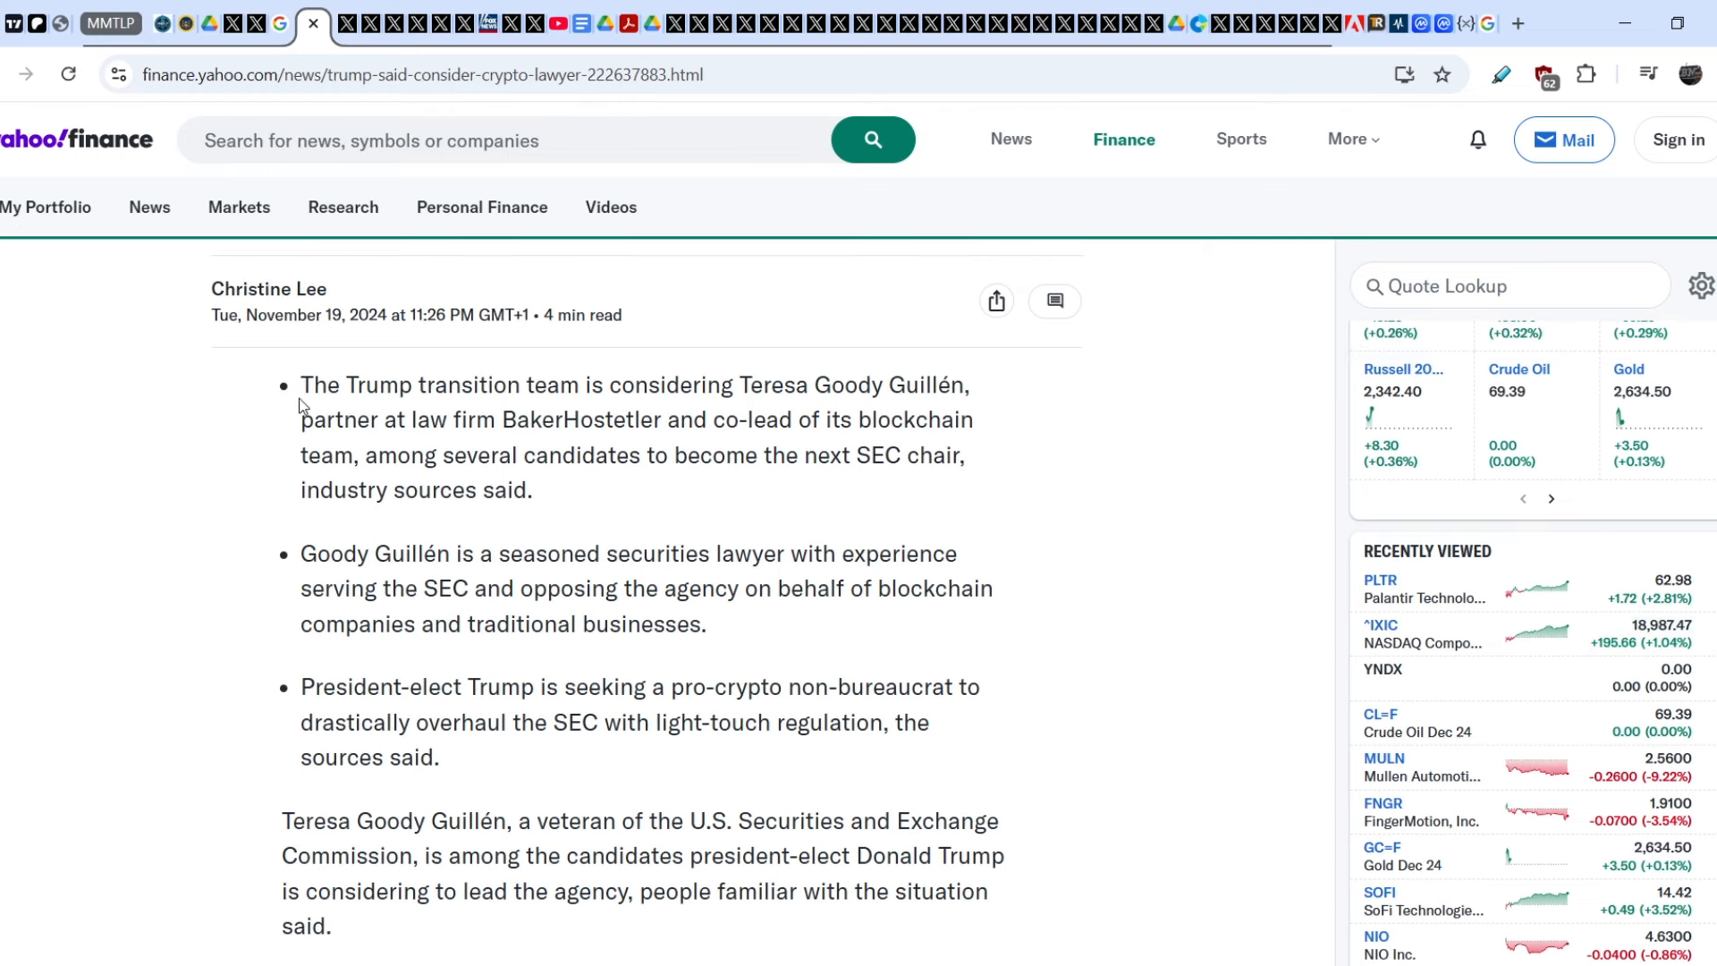
{"action": "mouse_move", "coordinate": [558, 406]}
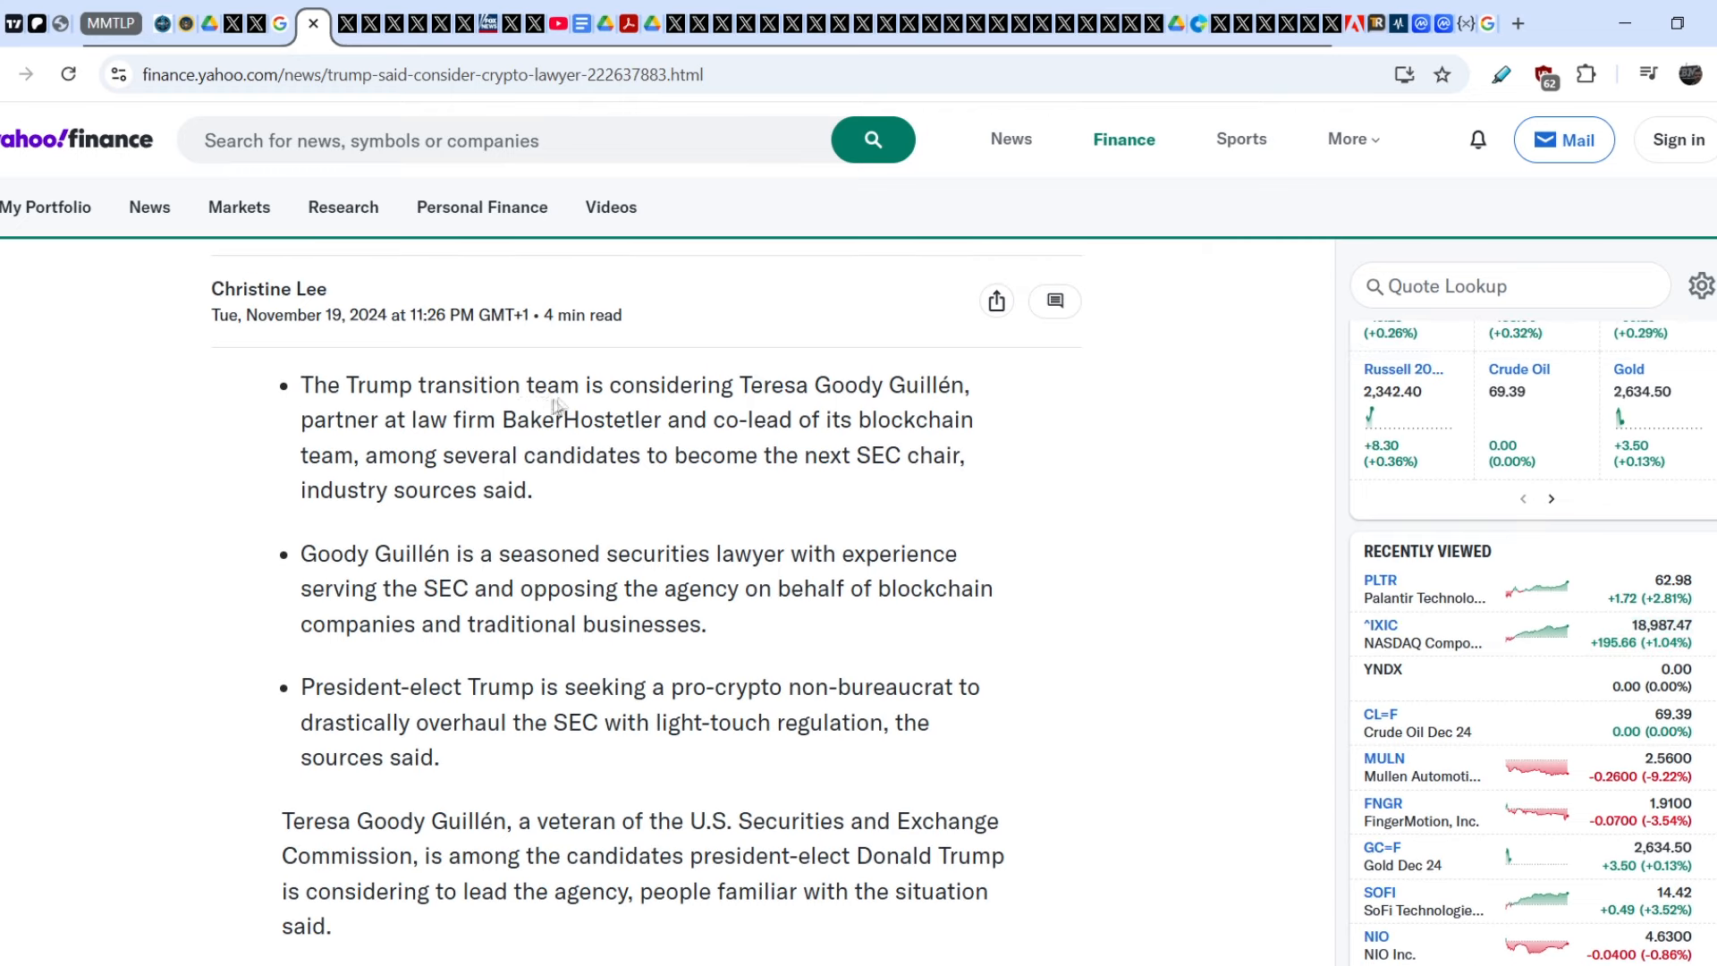
{"action": "mouse_move", "coordinate": [881, 381]}
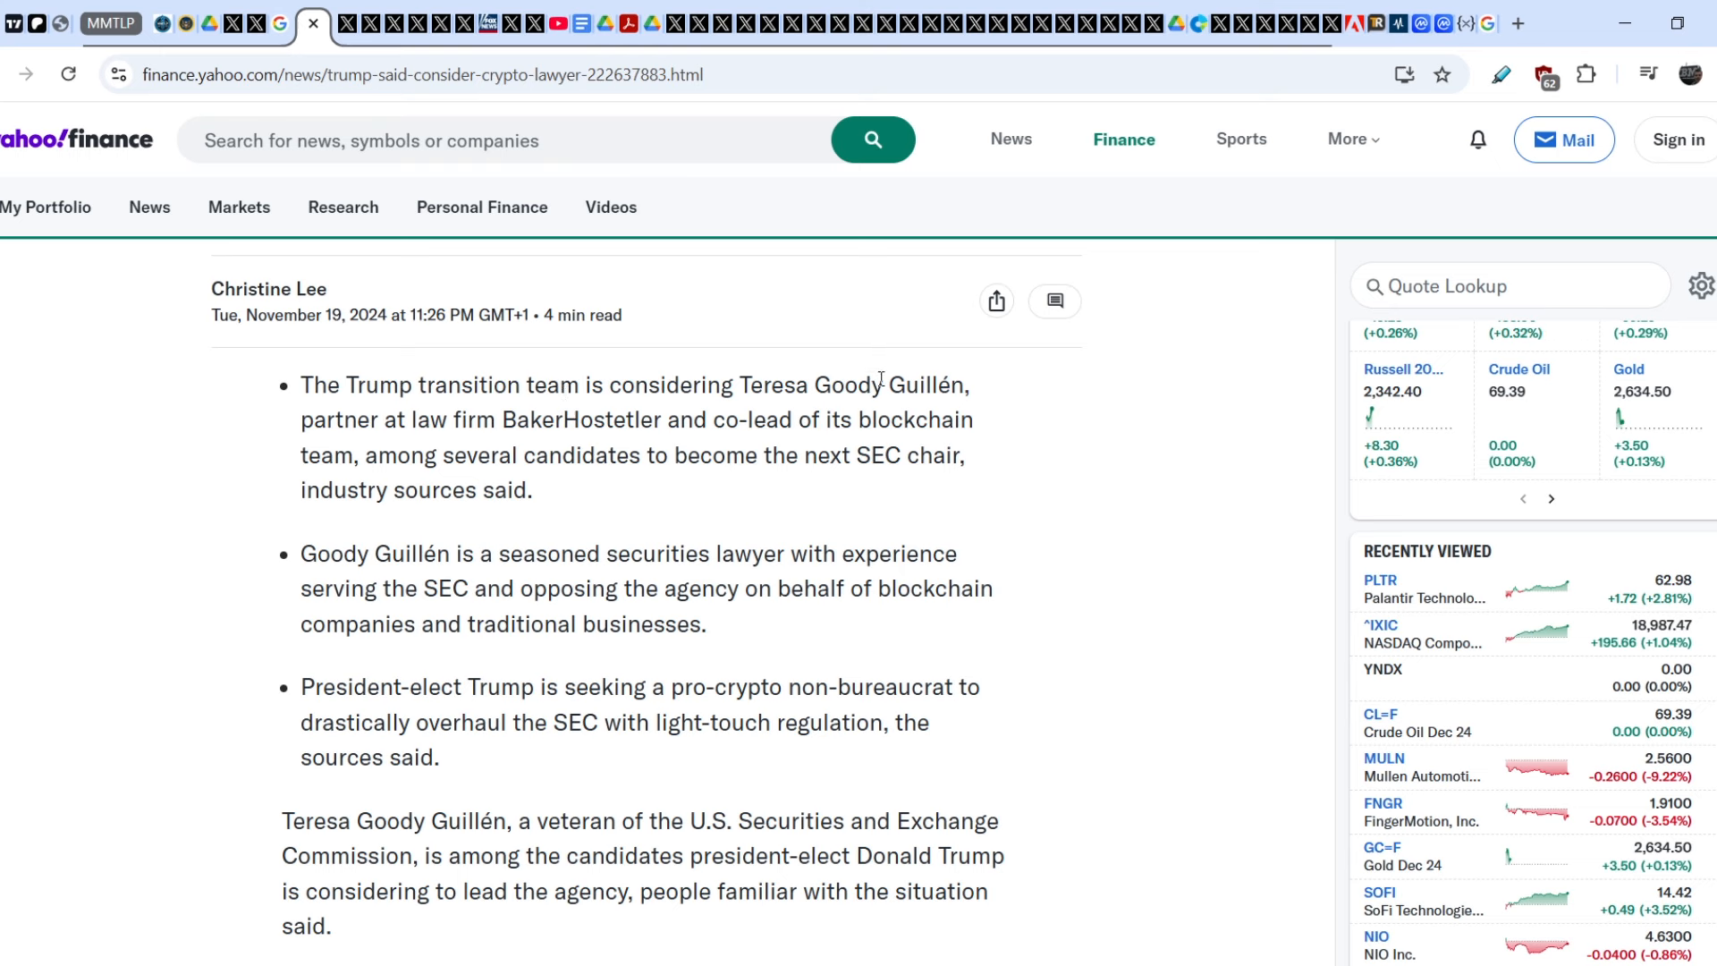
{"action": "mouse_move", "coordinate": [408, 426]}
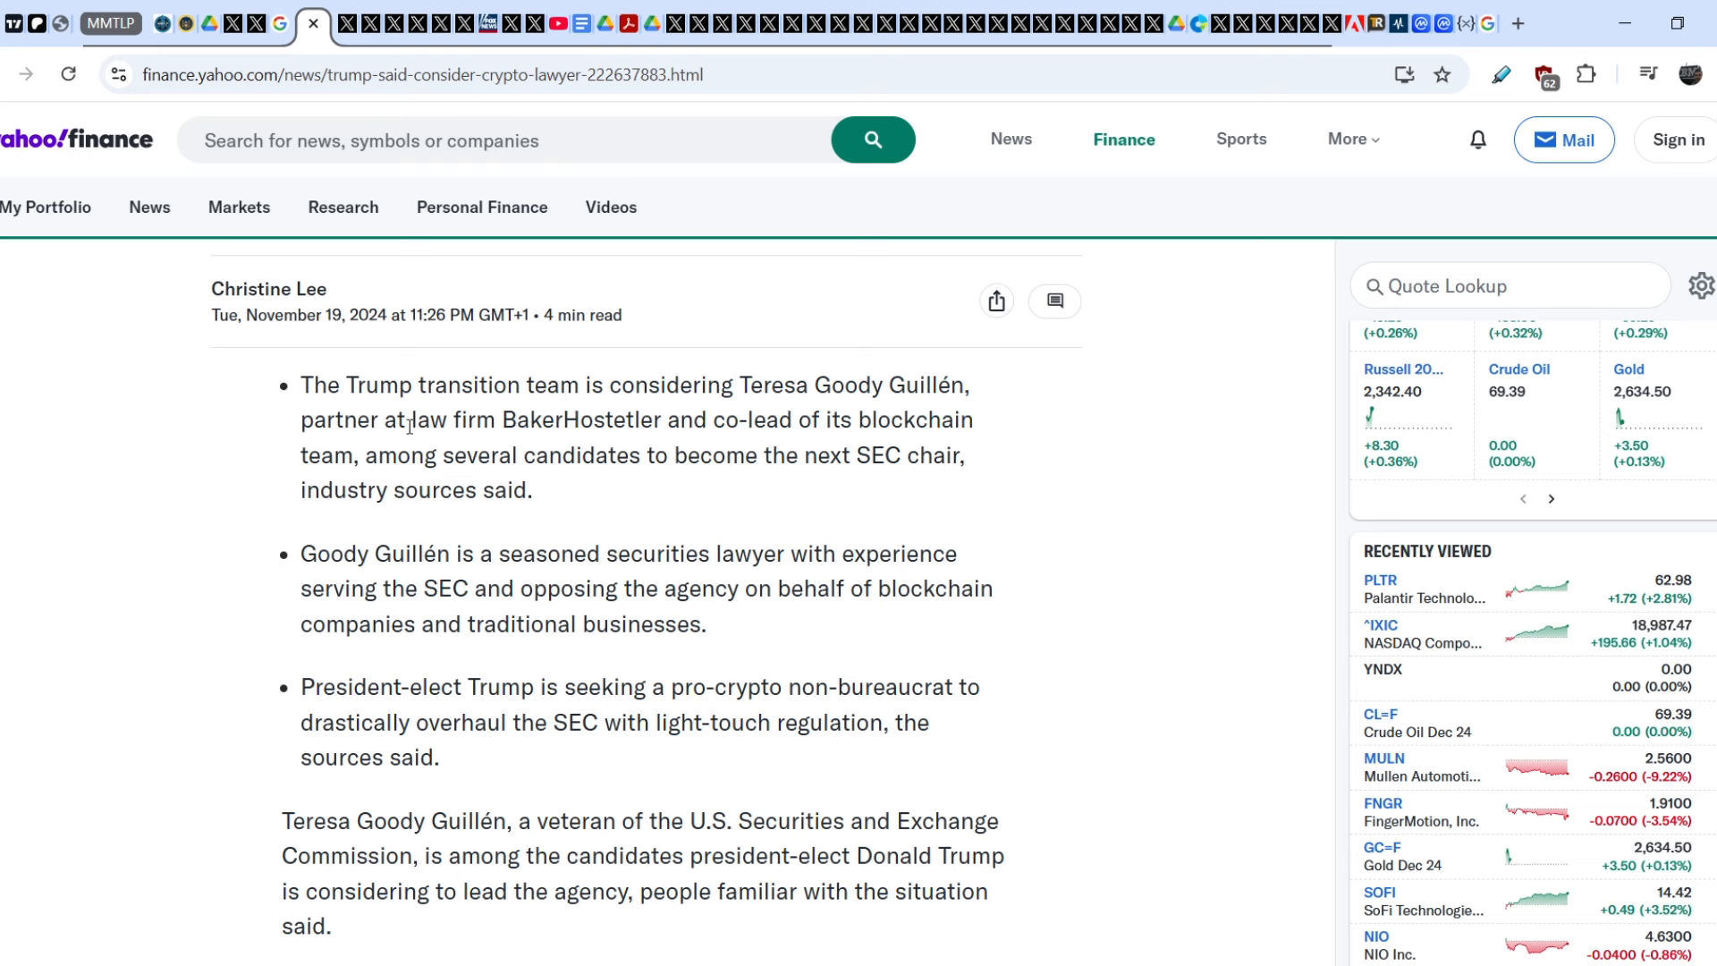
{"action": "mouse_move", "coordinate": [615, 425]}
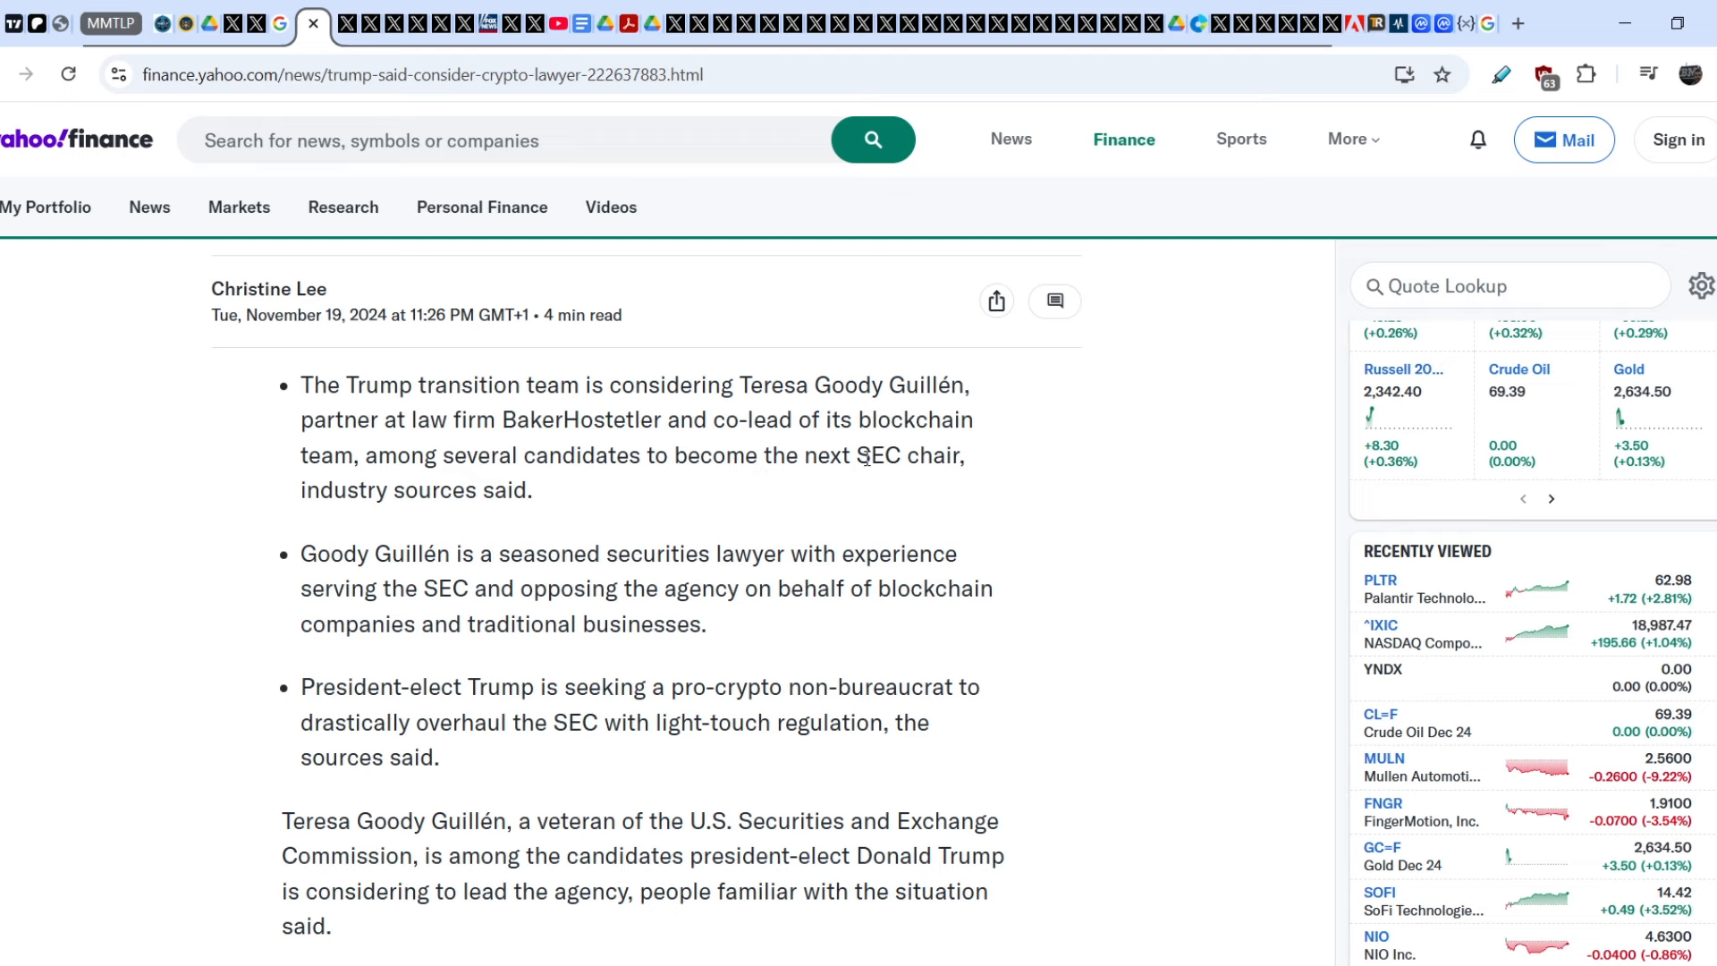
{"action": "scroll", "scroll_direction": "down", "scroll_amount": 3}
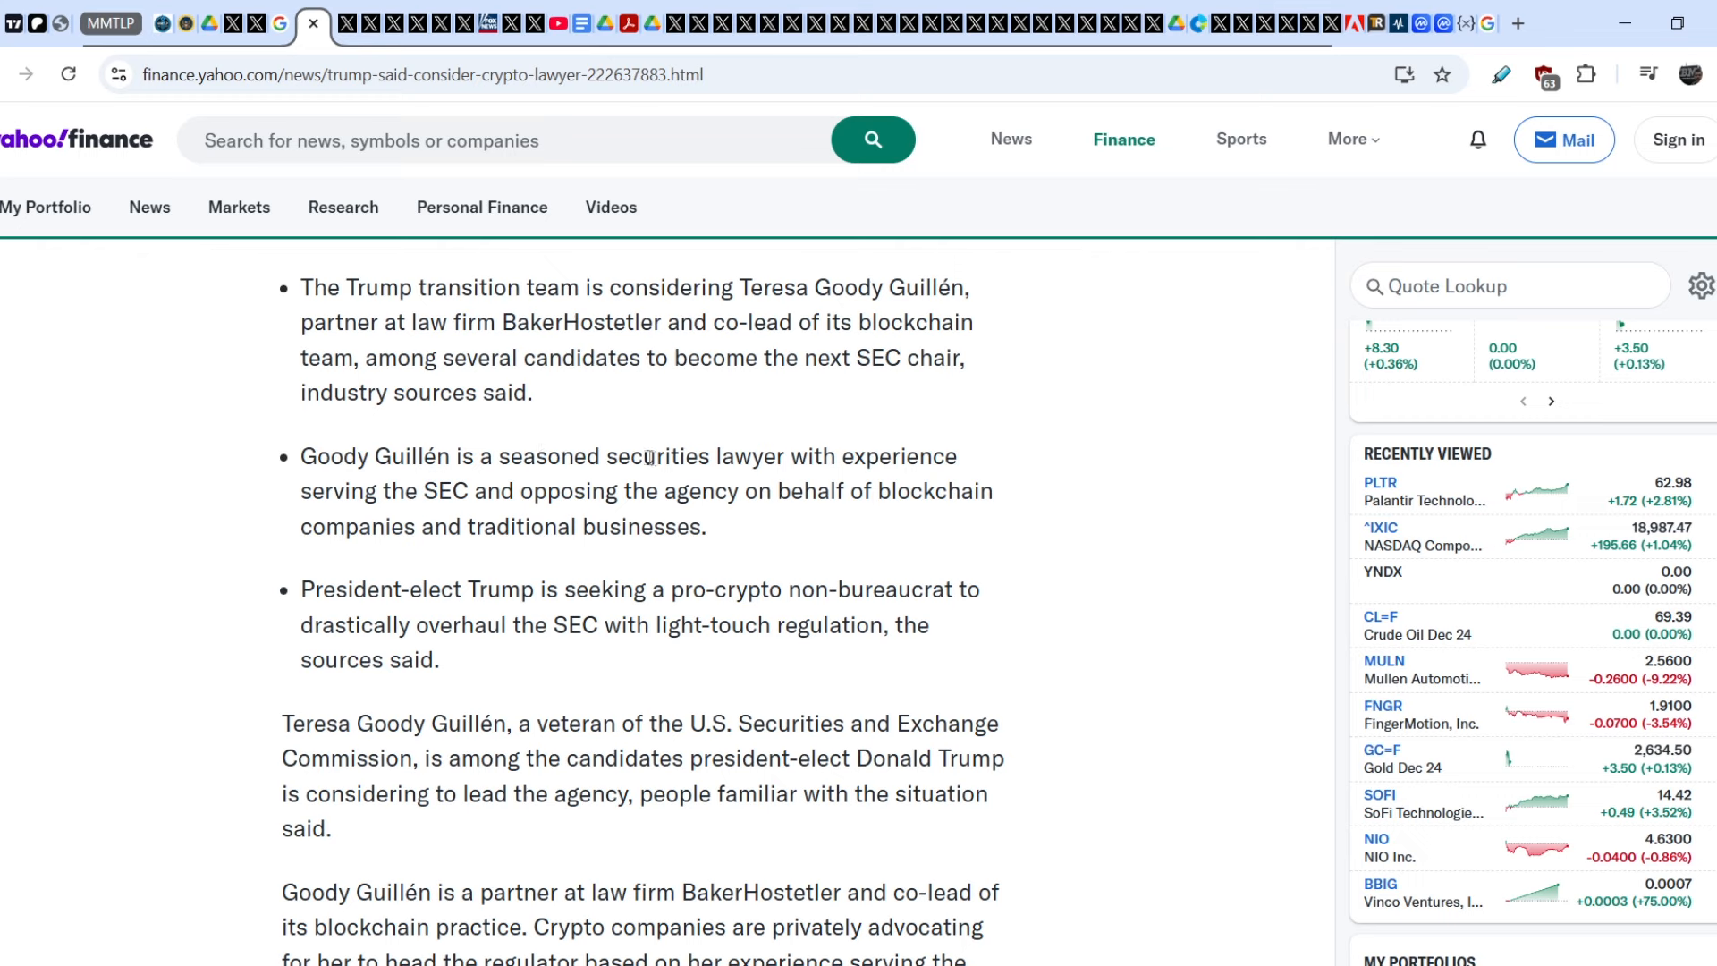
{"action": "mouse_move", "coordinate": [352, 513]}
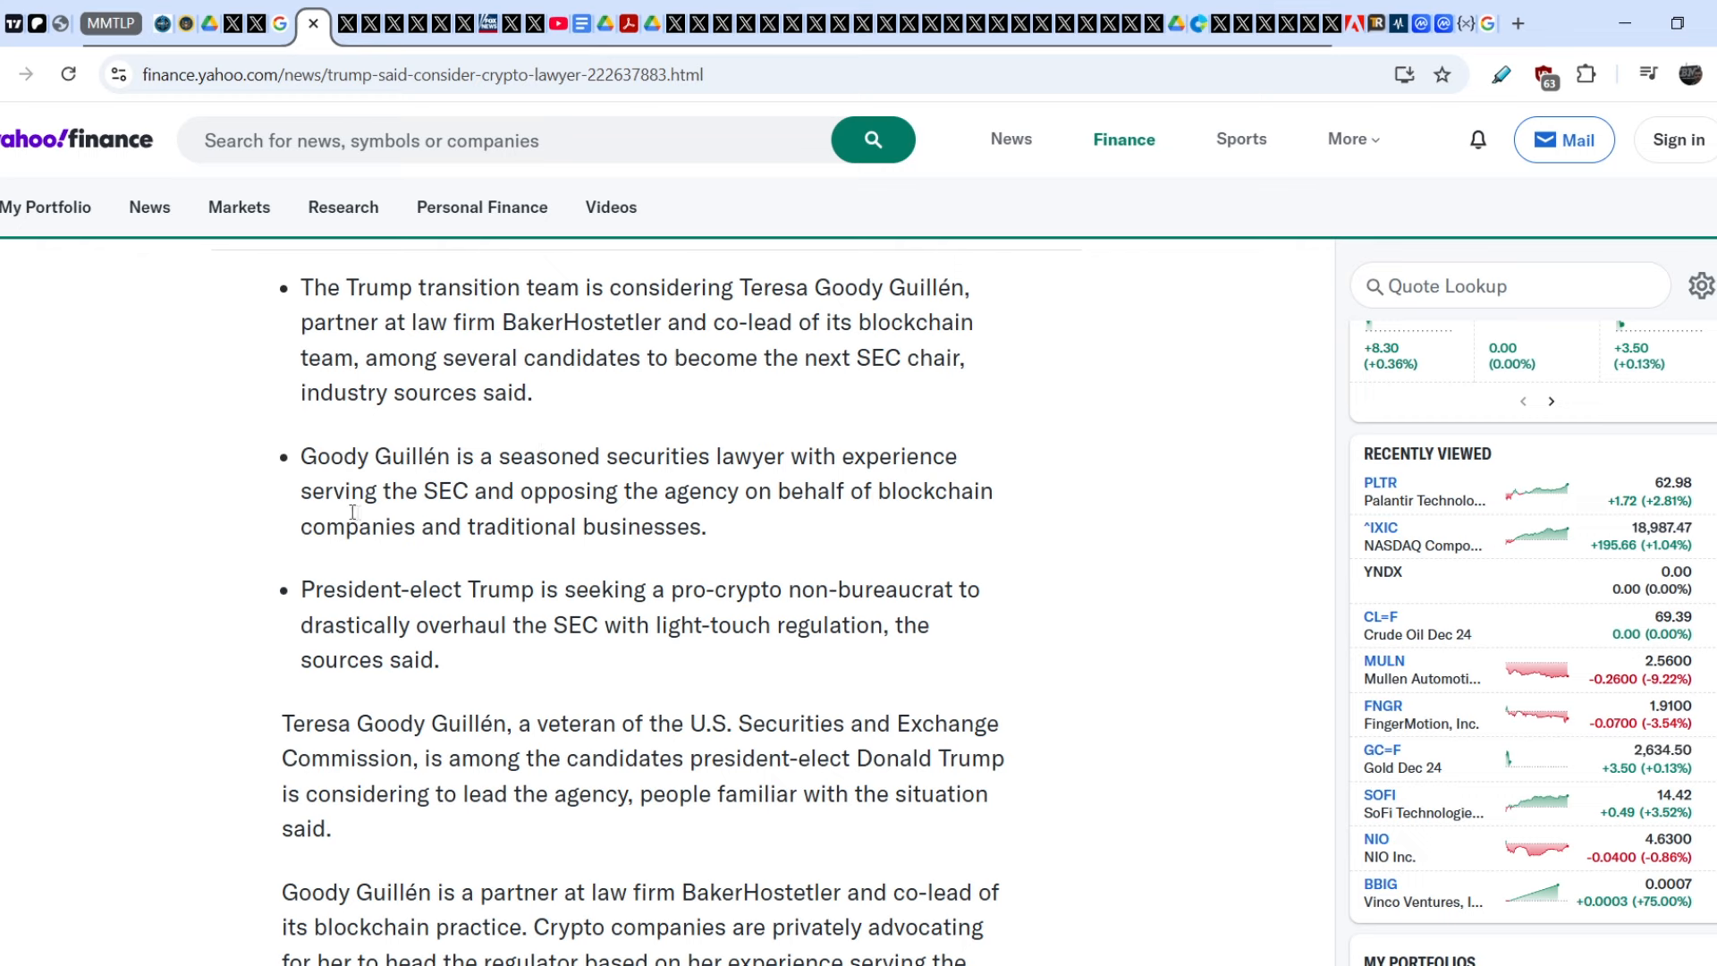
{"action": "mouse_move", "coordinate": [807, 499]}
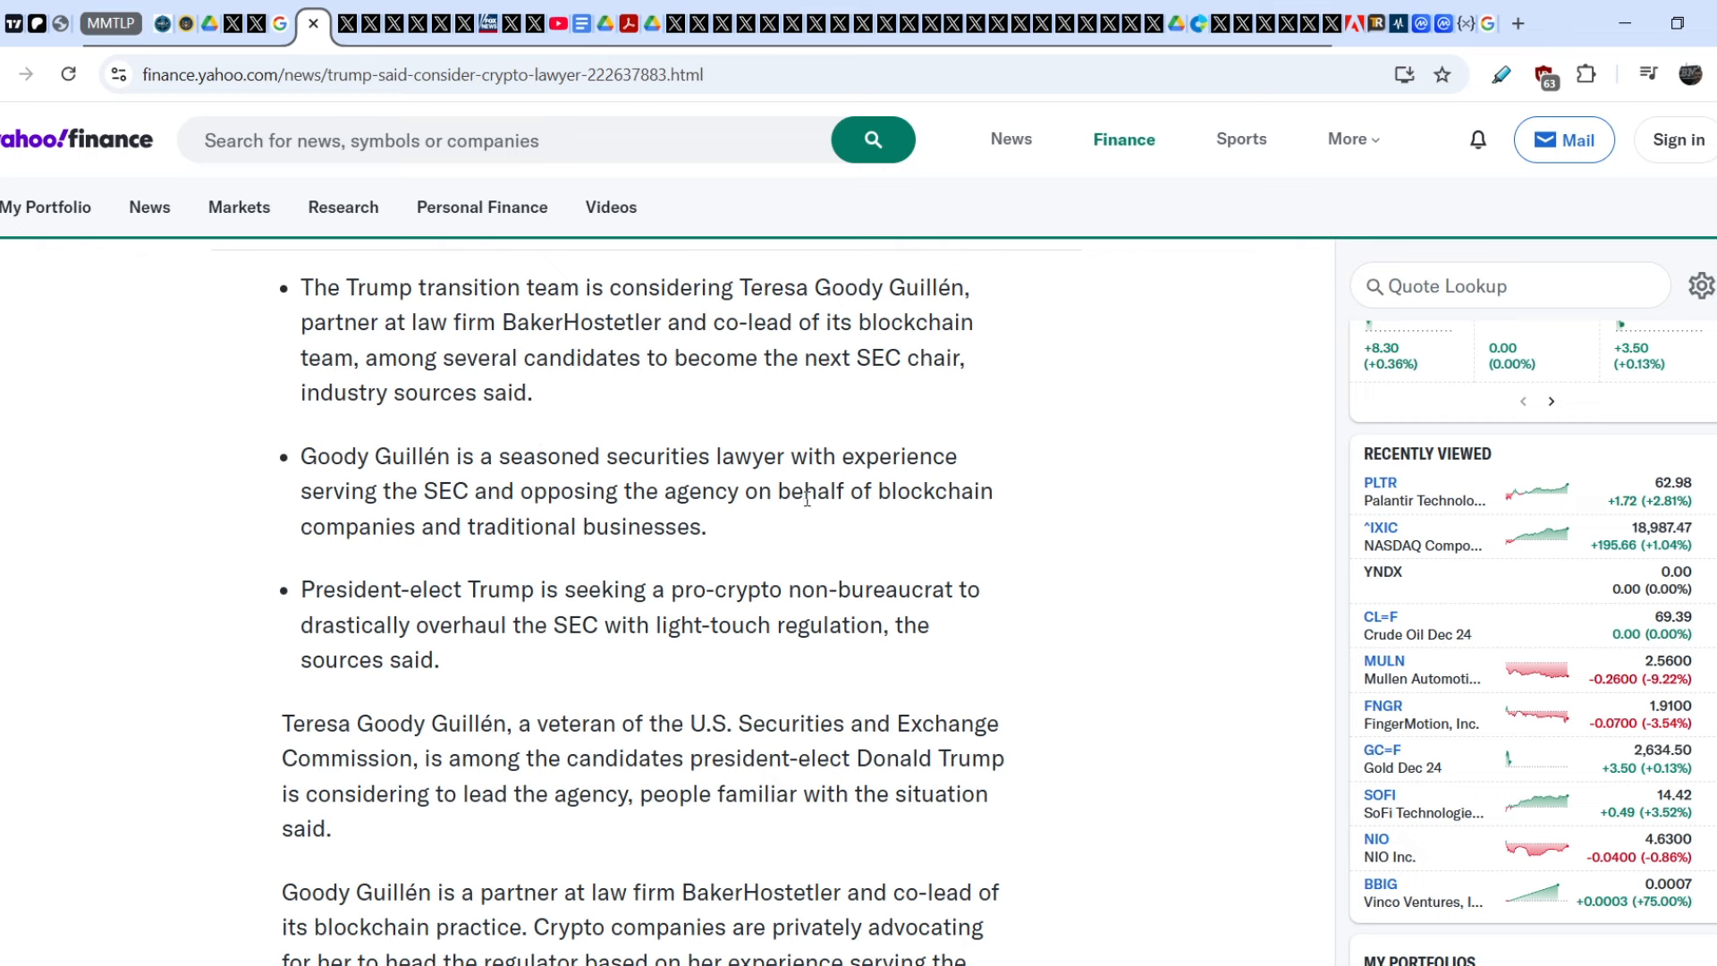
{"action": "mouse_move", "coordinate": [422, 535]}
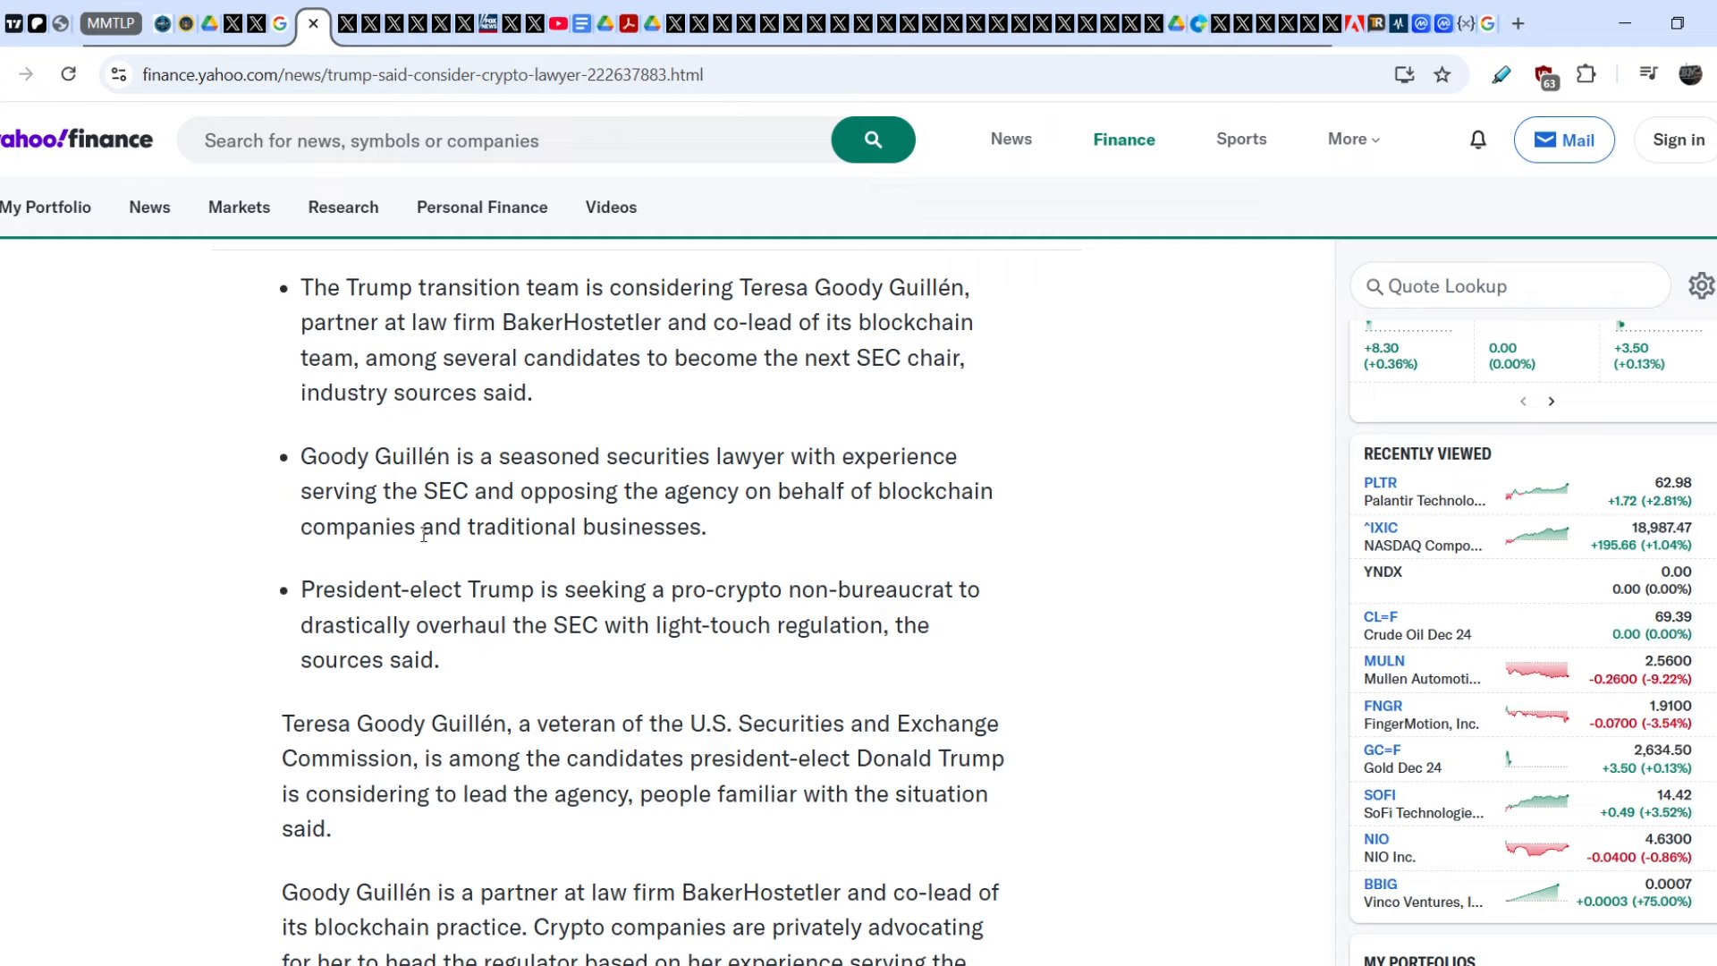
{"action": "scroll", "scroll_direction": "down", "scroll_amount": 3}
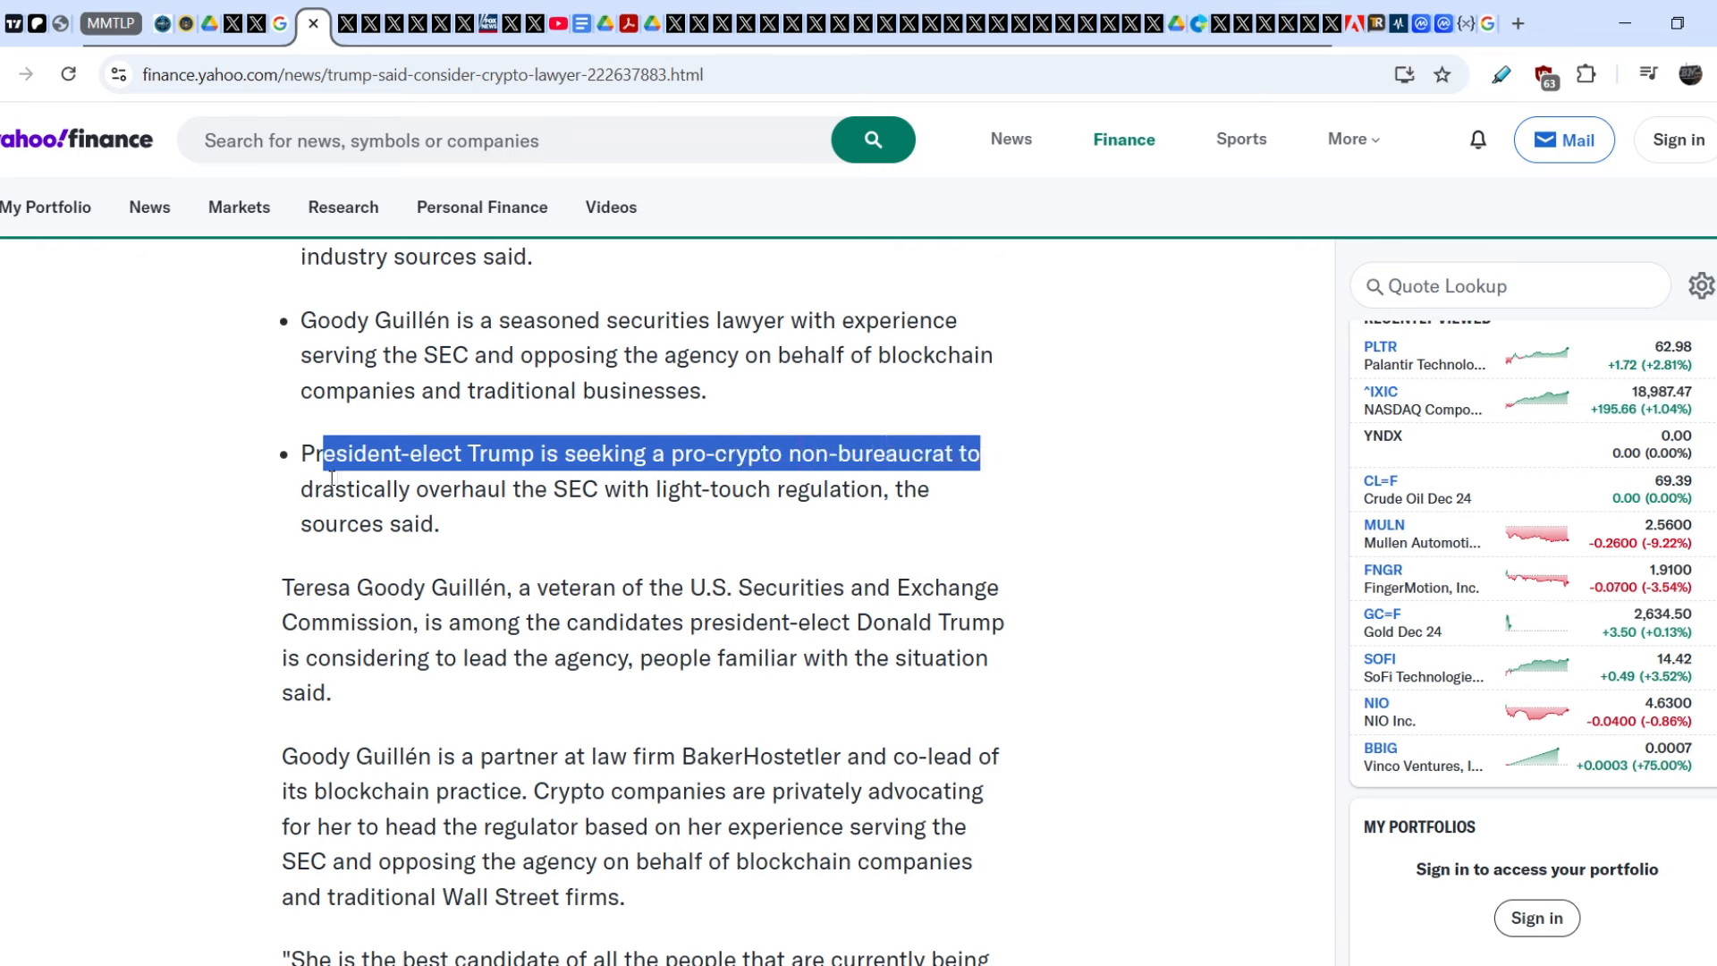
{"action": "mouse_move", "coordinate": [687, 483]}
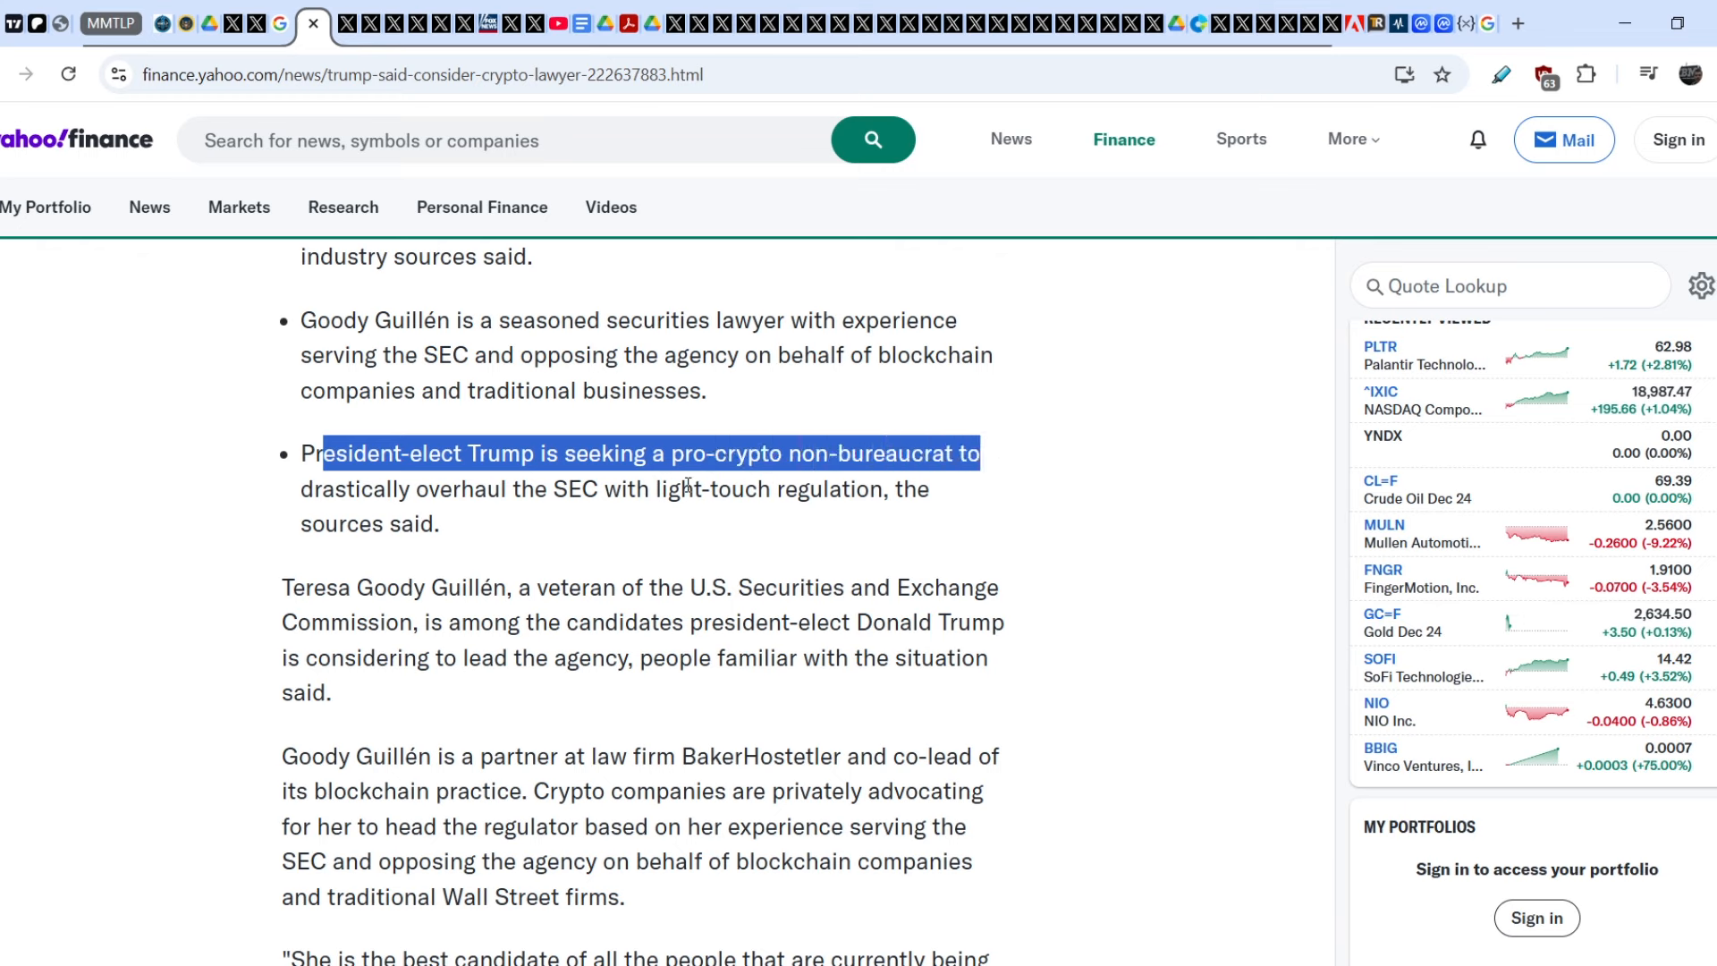
{"action": "mouse_move", "coordinate": [676, 540]}
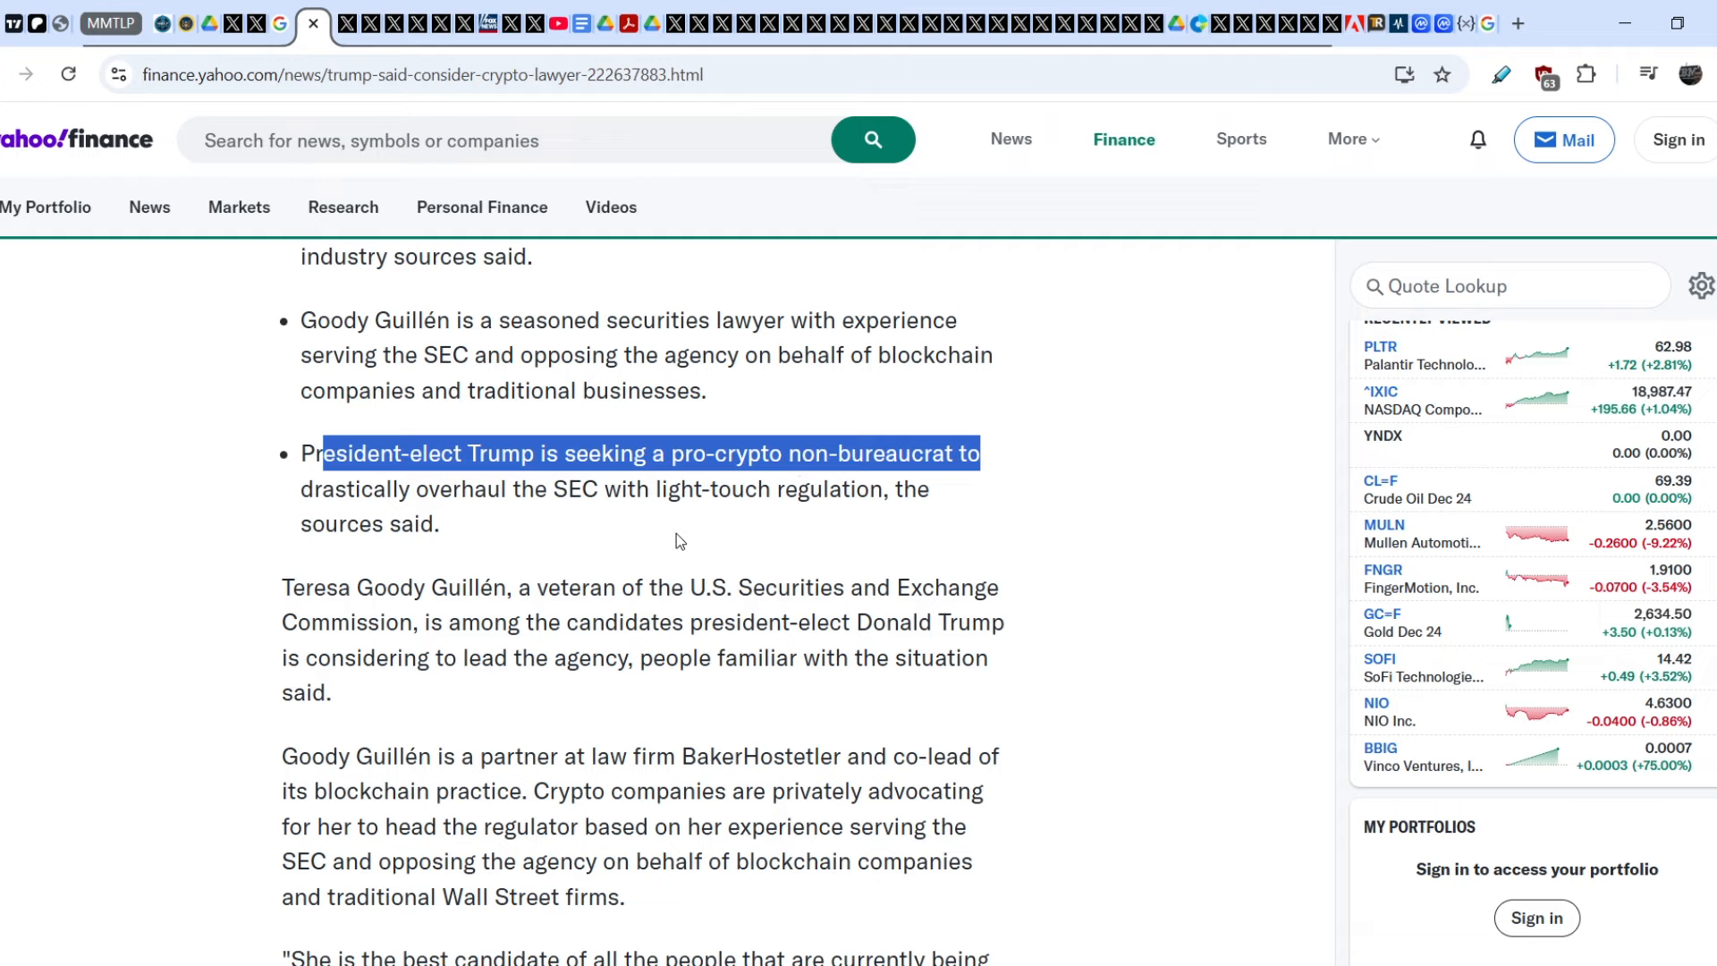
{"action": "scroll", "scroll_direction": "up", "scroll_amount": 3}
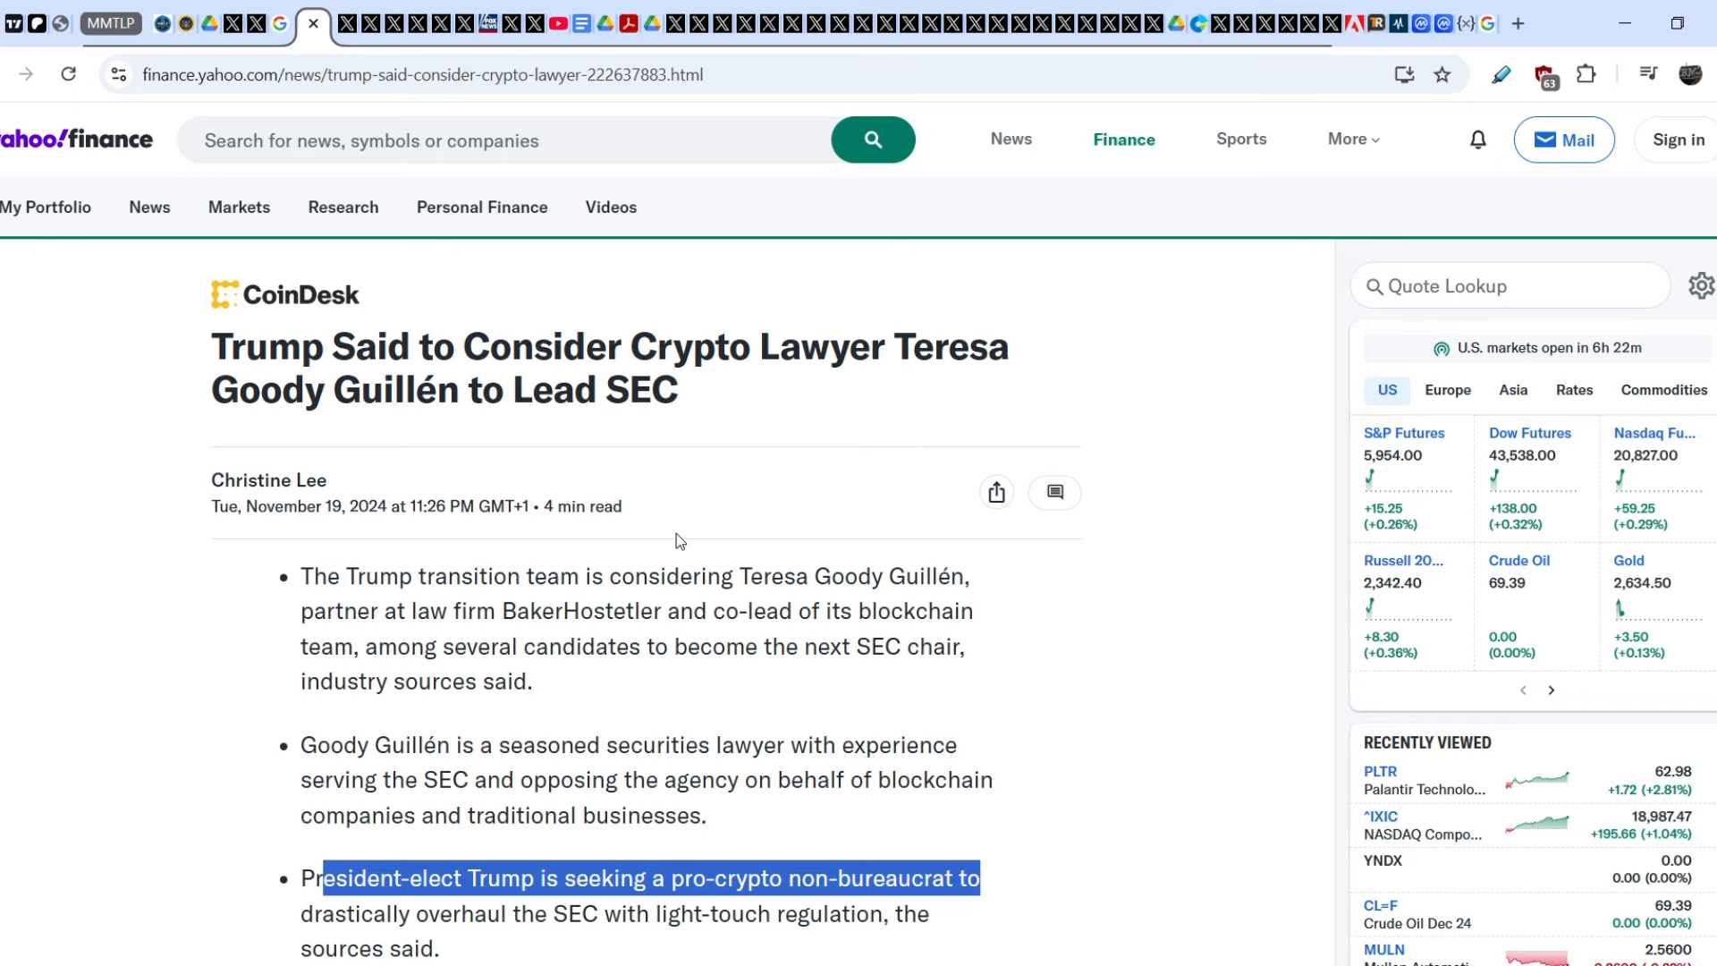
{"action": "mouse_move", "coordinate": [345, 41]}
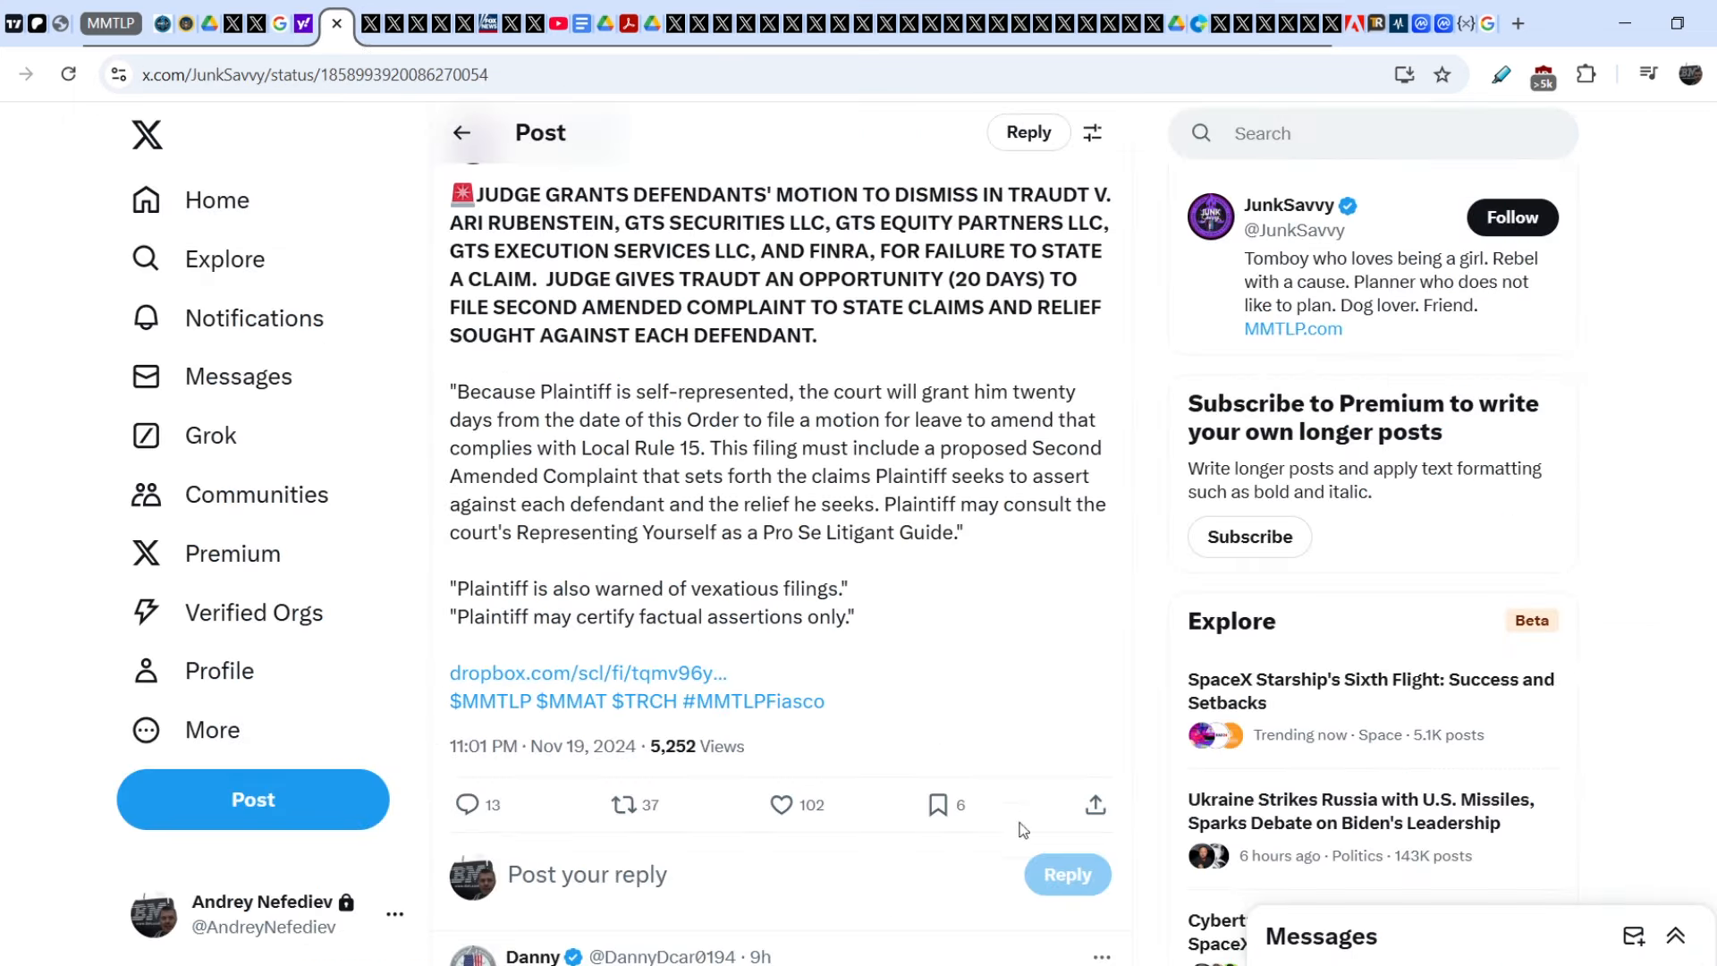
- Scroll up to JunkSavvy's post on the judge dismissing Traudt v. Rubenstein, GTS and FINRA
{"action": "scroll", "scroll_direction": "up", "scroll_amount": 3}
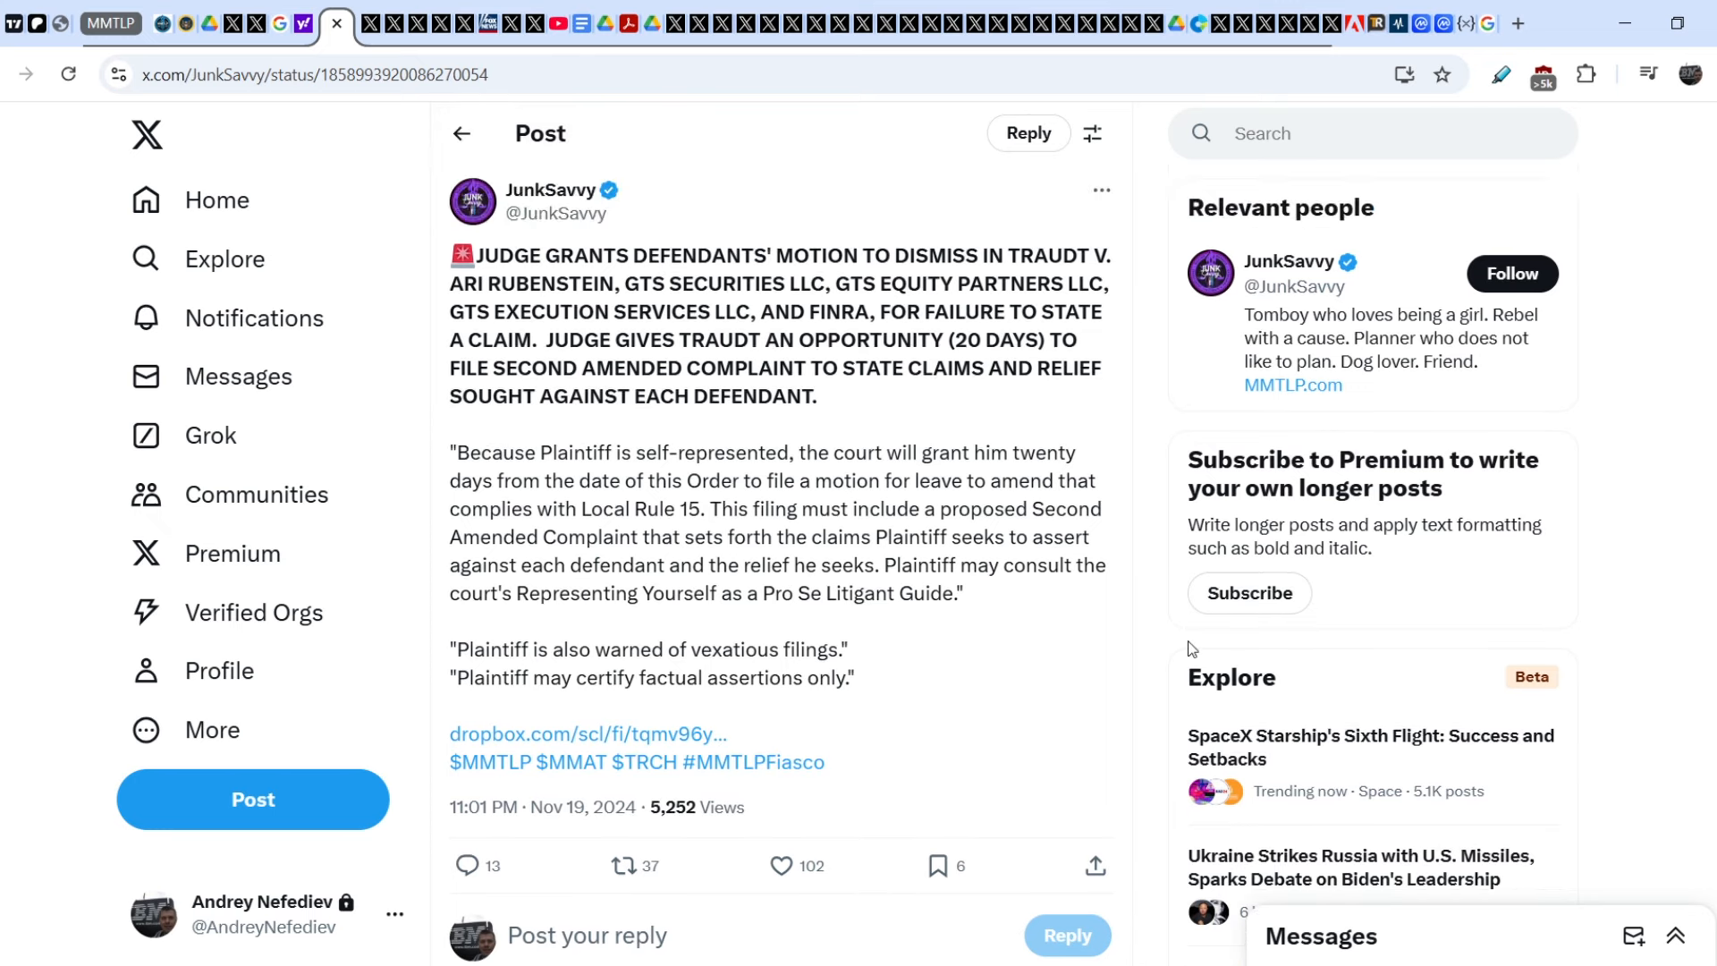
{"action": "mouse_move", "coordinate": [727, 424]}
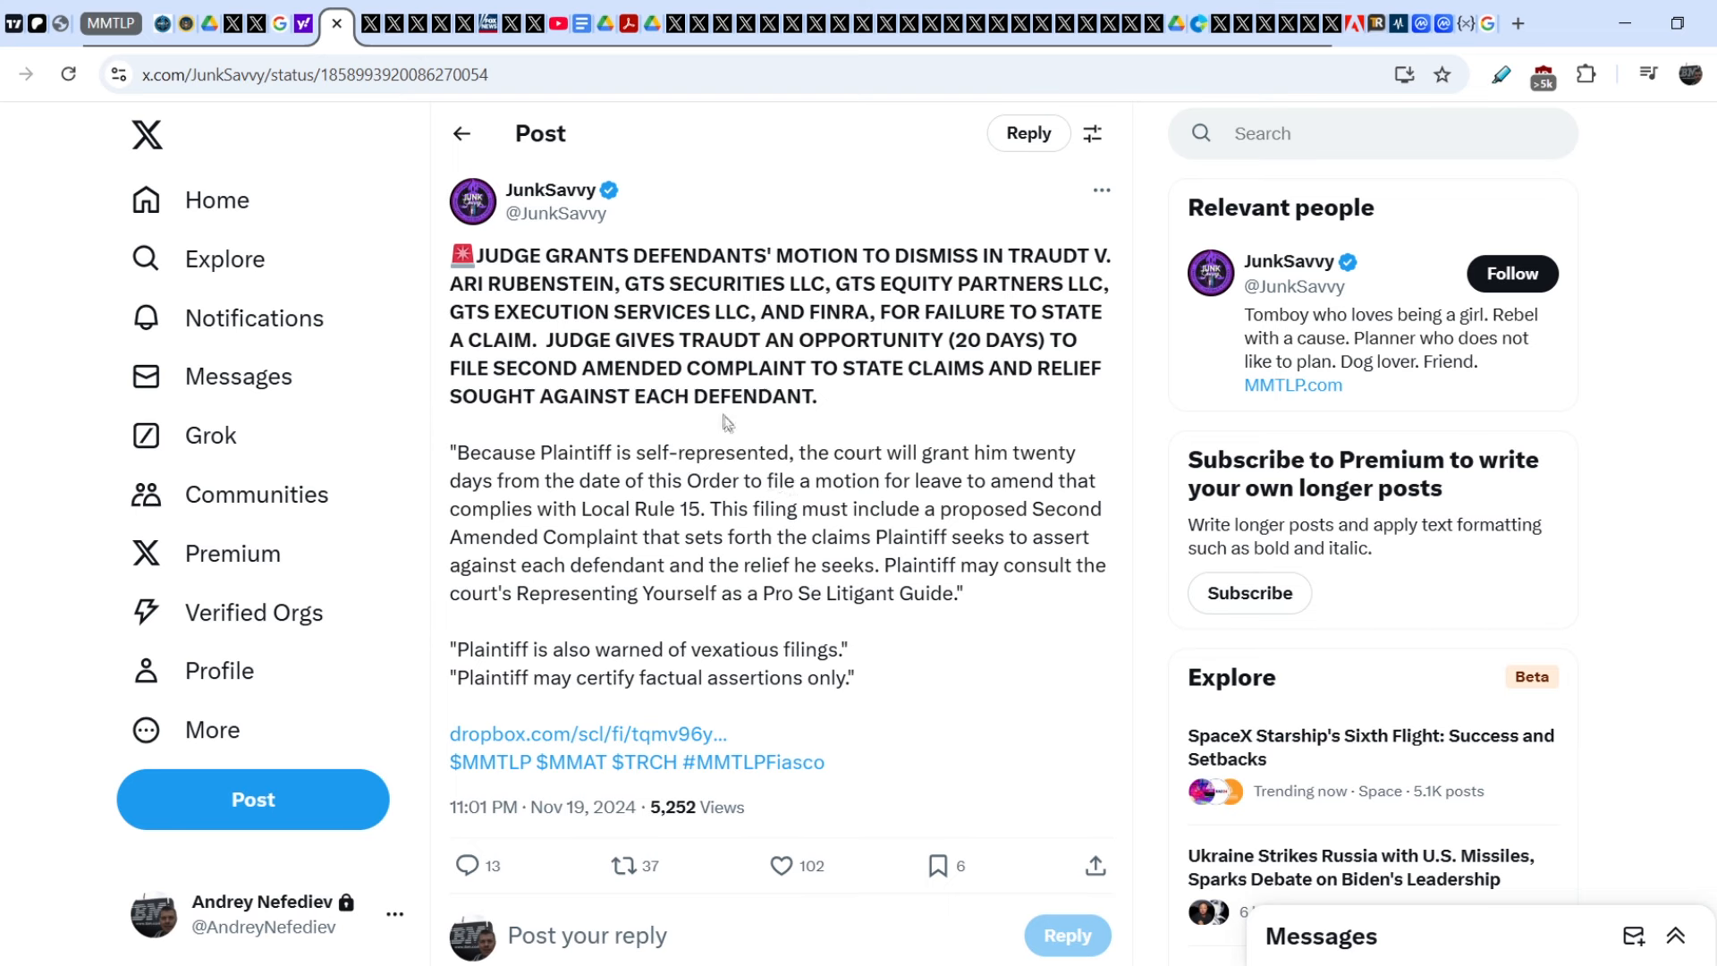
{"action": "mouse_move", "coordinate": [561, 252]}
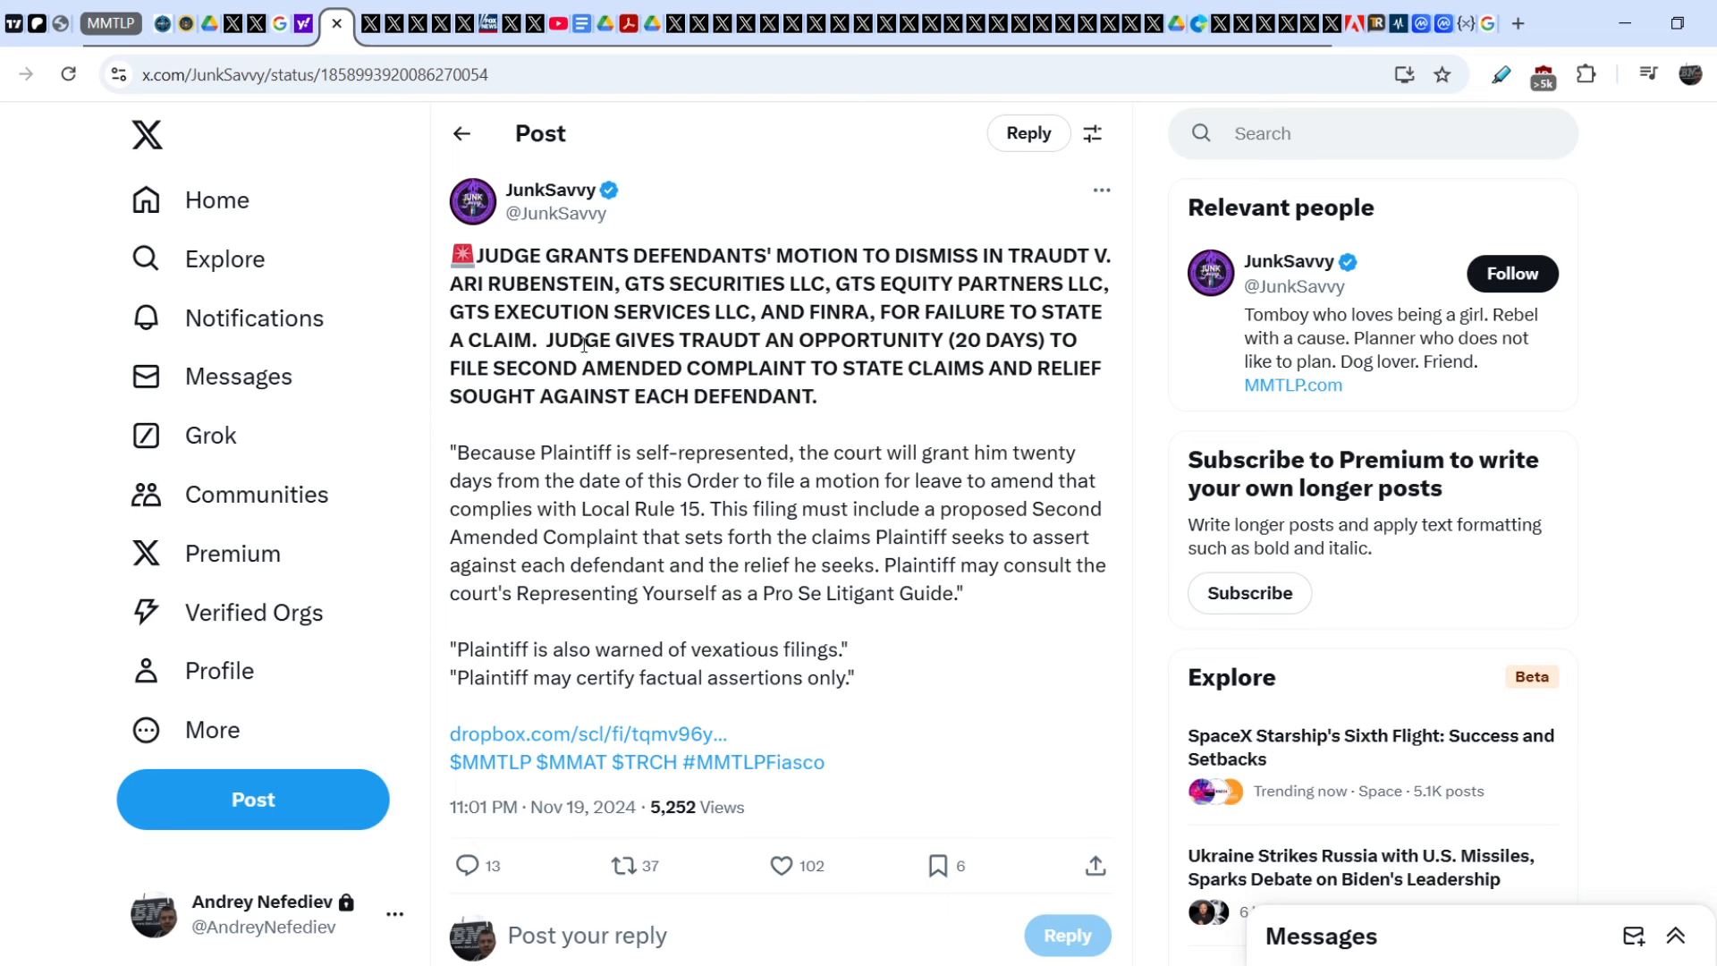
{"action": "mouse_move", "coordinate": [924, 340]}
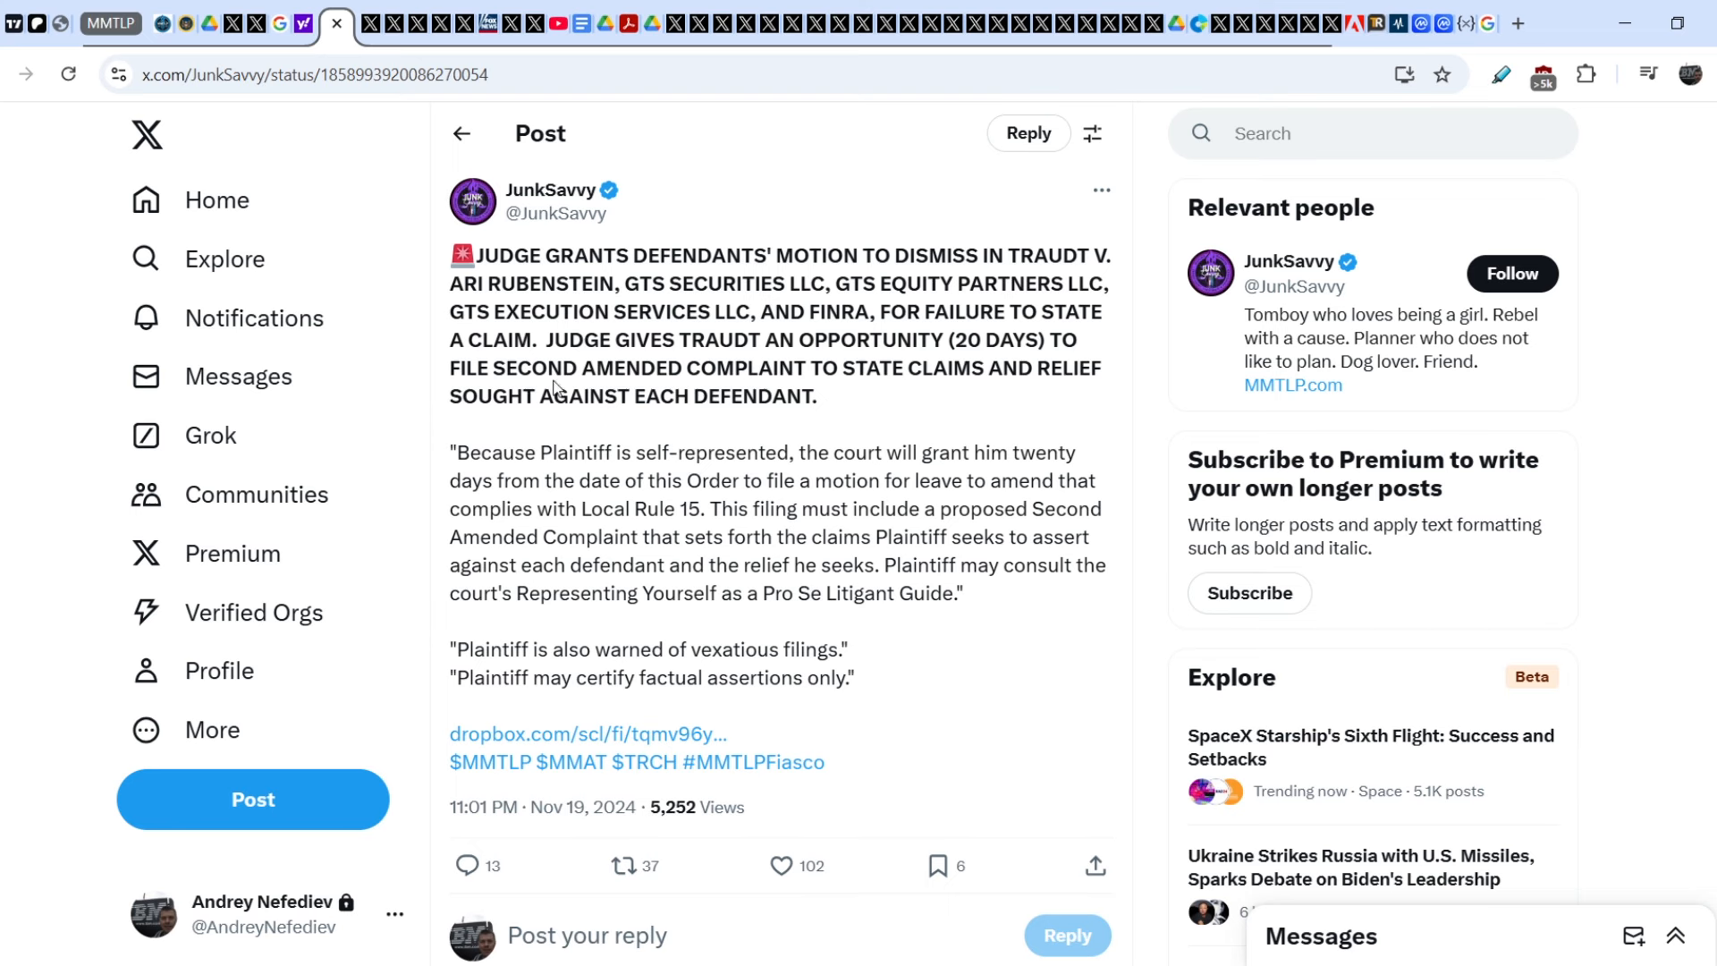
{"action": "mouse_move", "coordinate": [876, 371]}
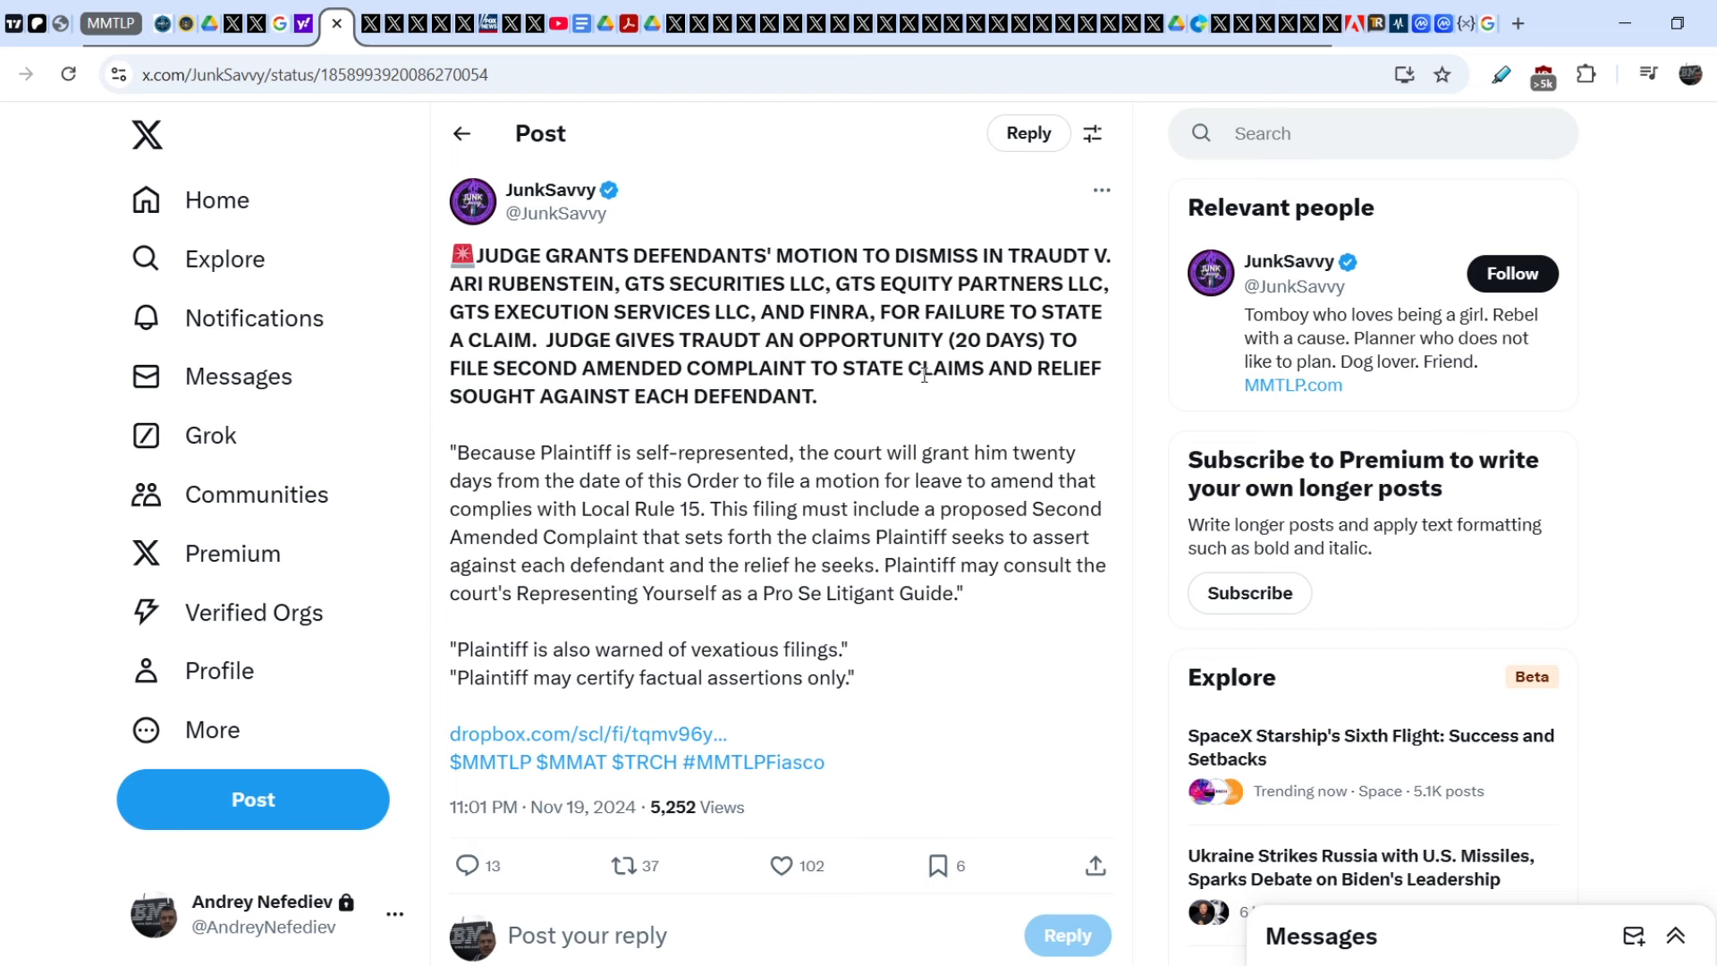
{"action": "mouse_move", "coordinate": [944, 589]}
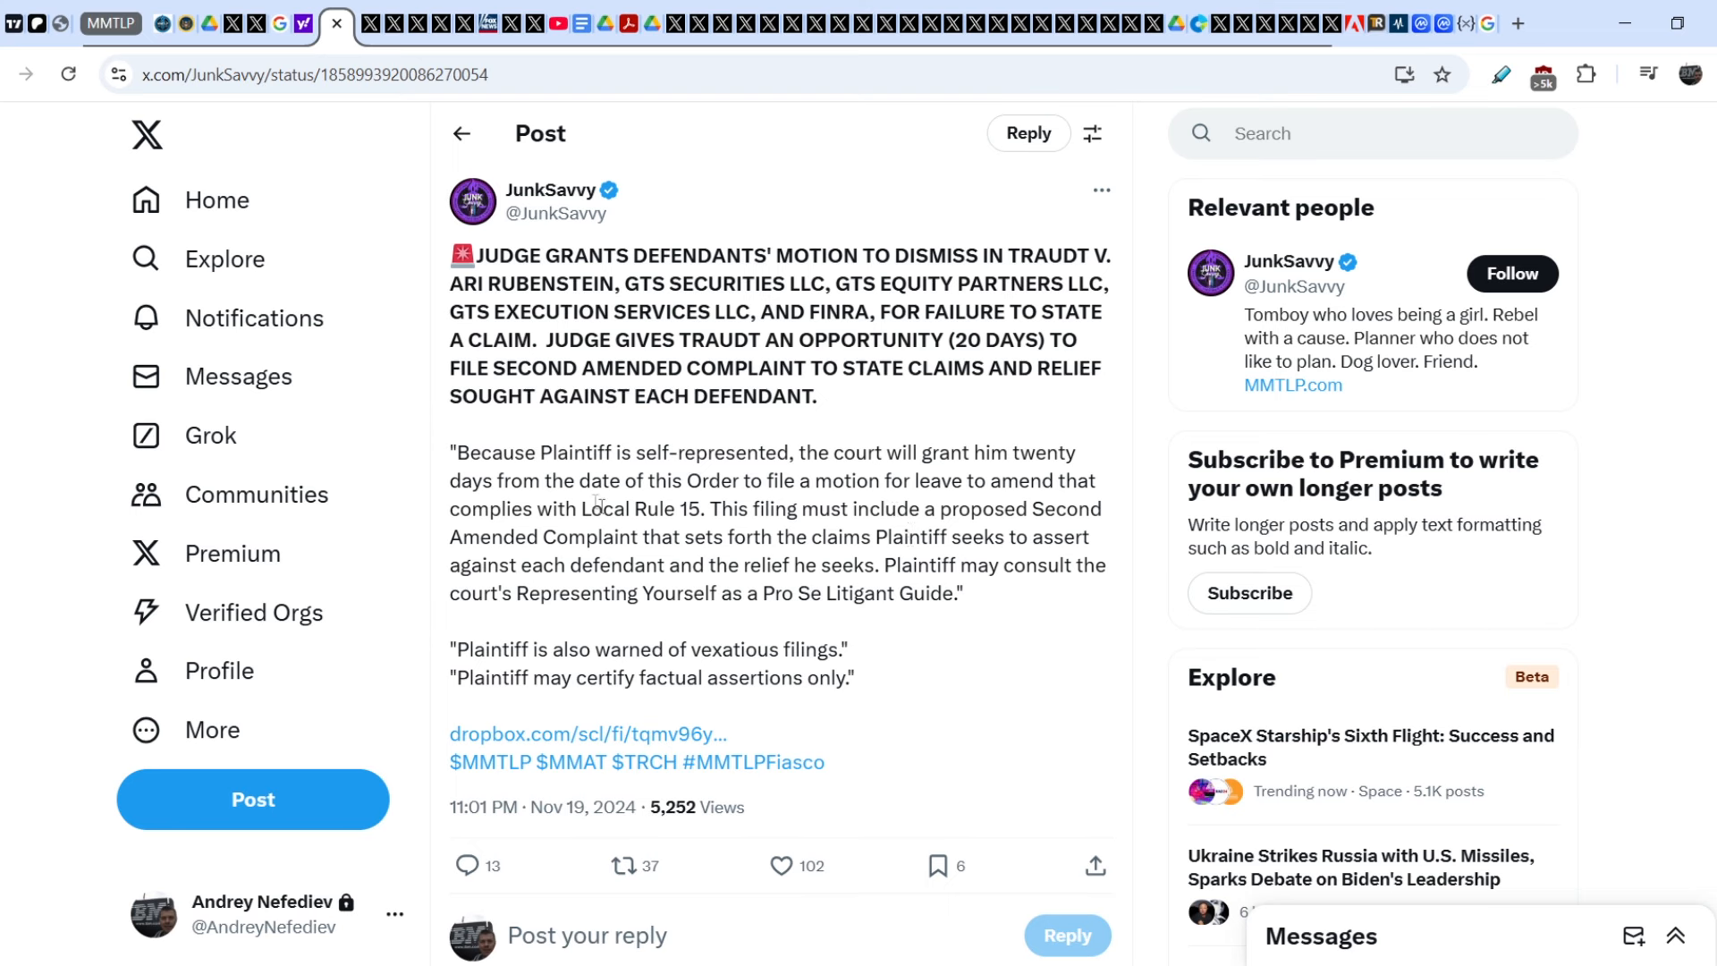
{"action": "mouse_move", "coordinate": [662, 451]}
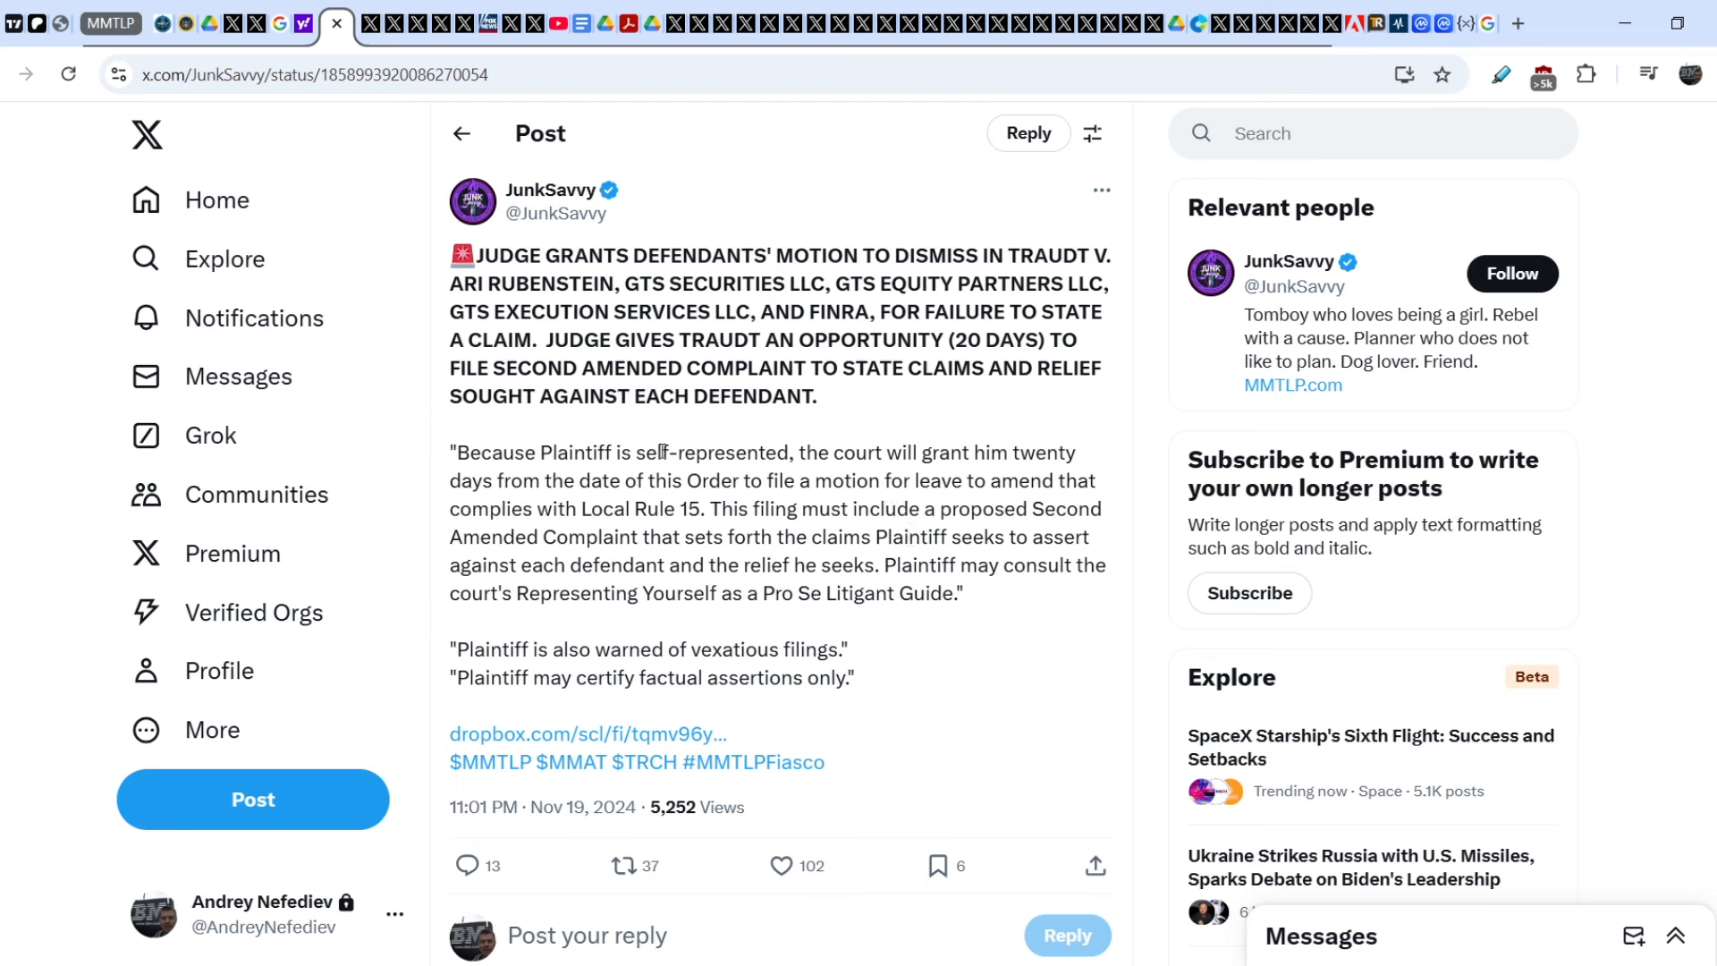
{"action": "mouse_move", "coordinate": [891, 474]}
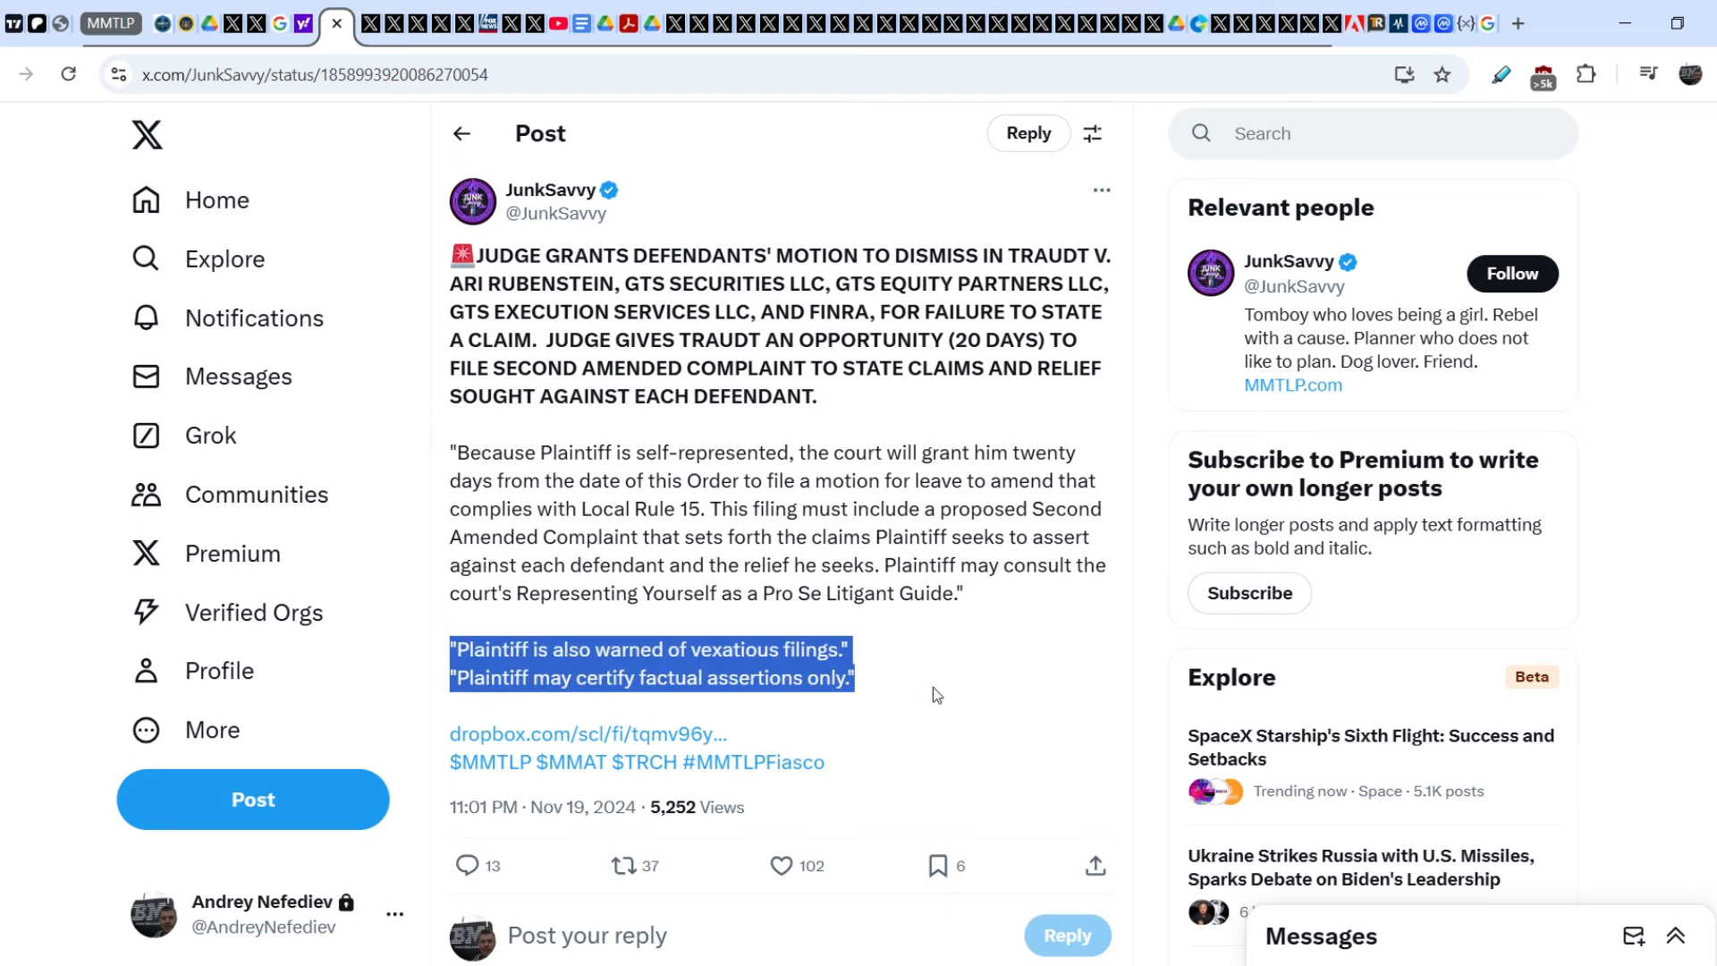
{"action": "mouse_move", "coordinate": [549, 648]}
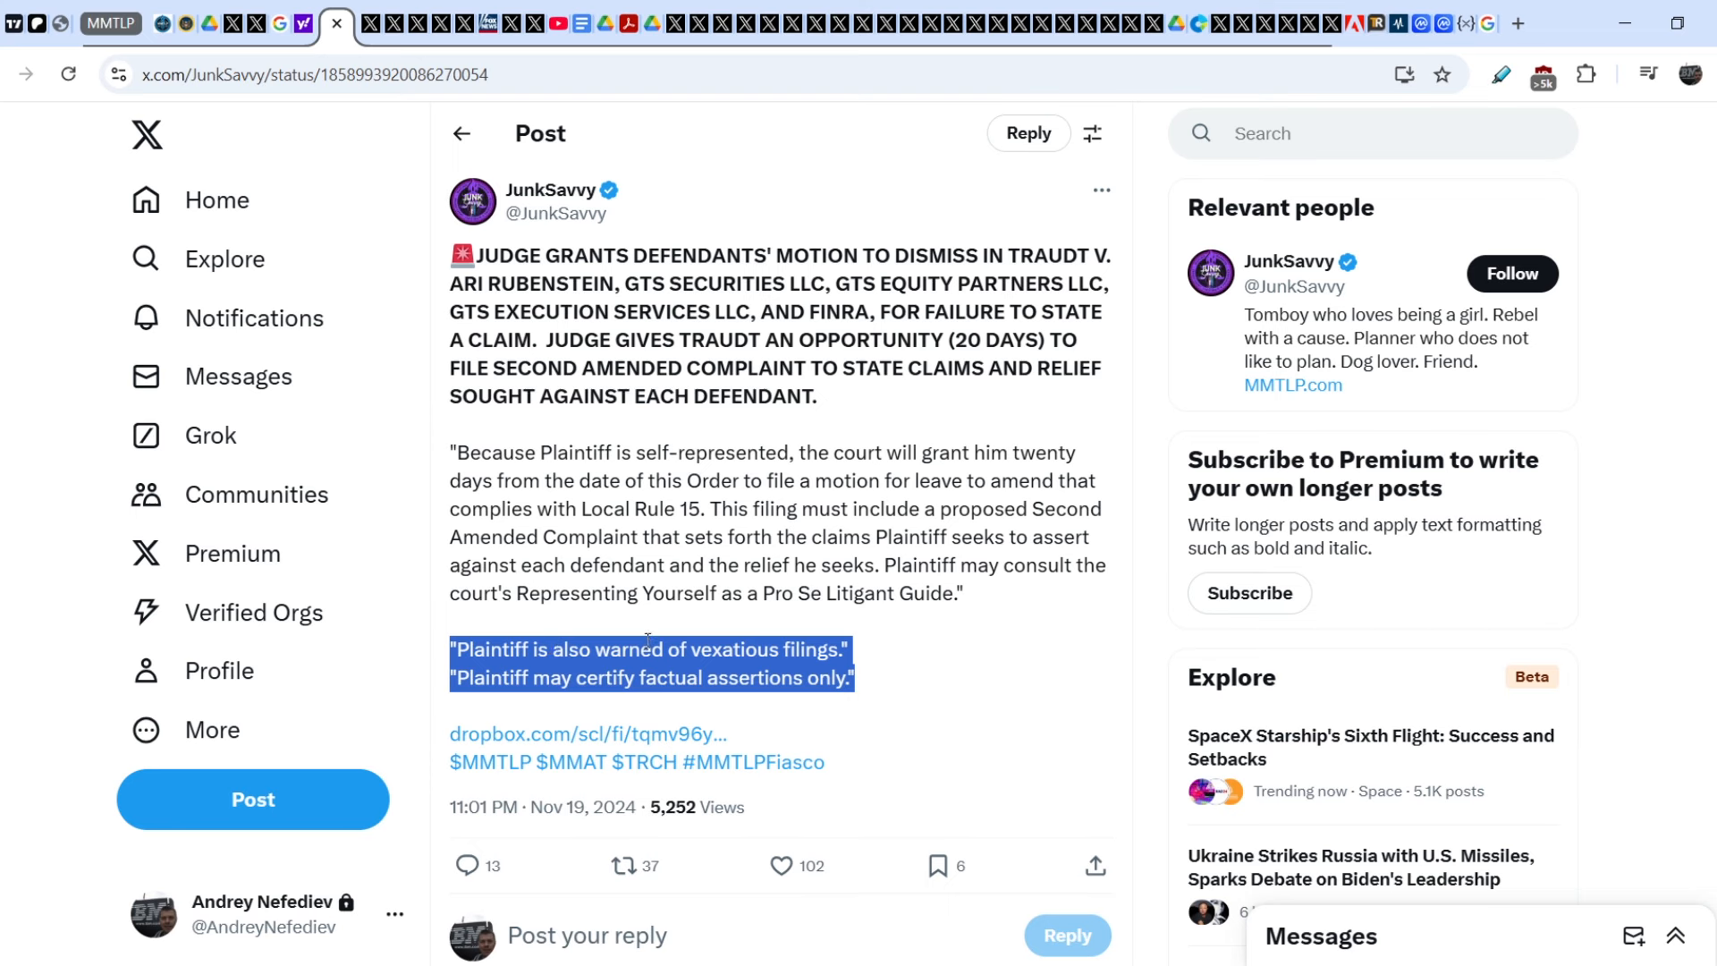
{"action": "mouse_move", "coordinate": [569, 699]}
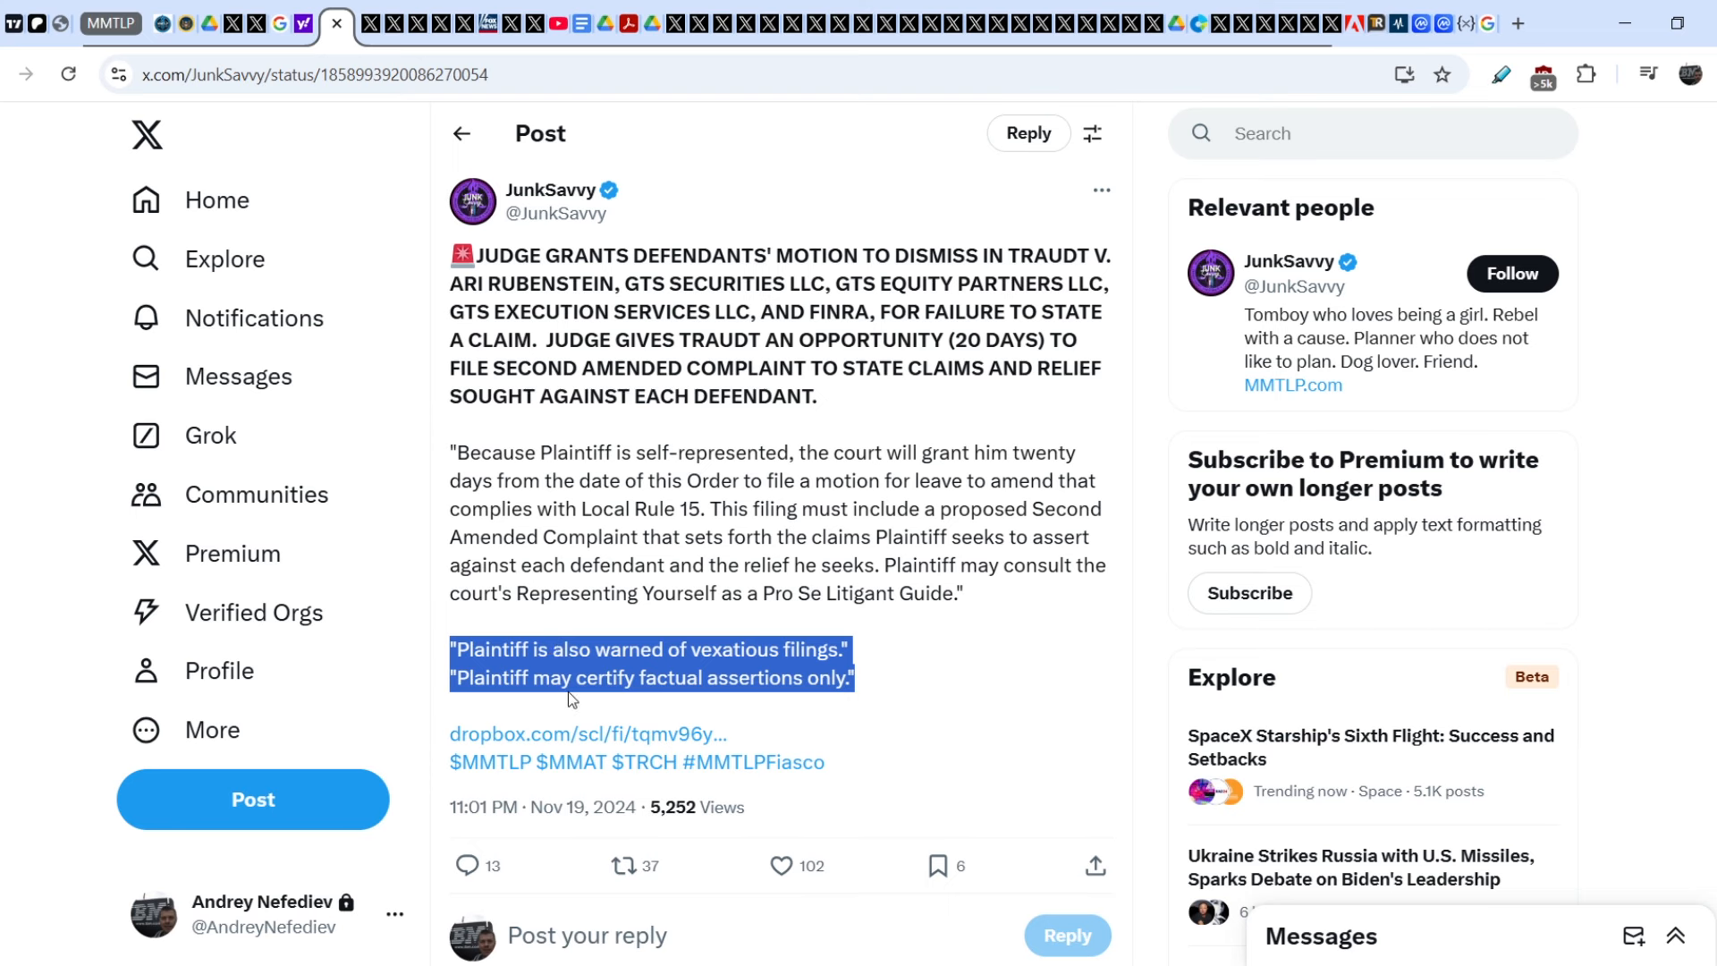
{"action": "mouse_move", "coordinate": [917, 699]}
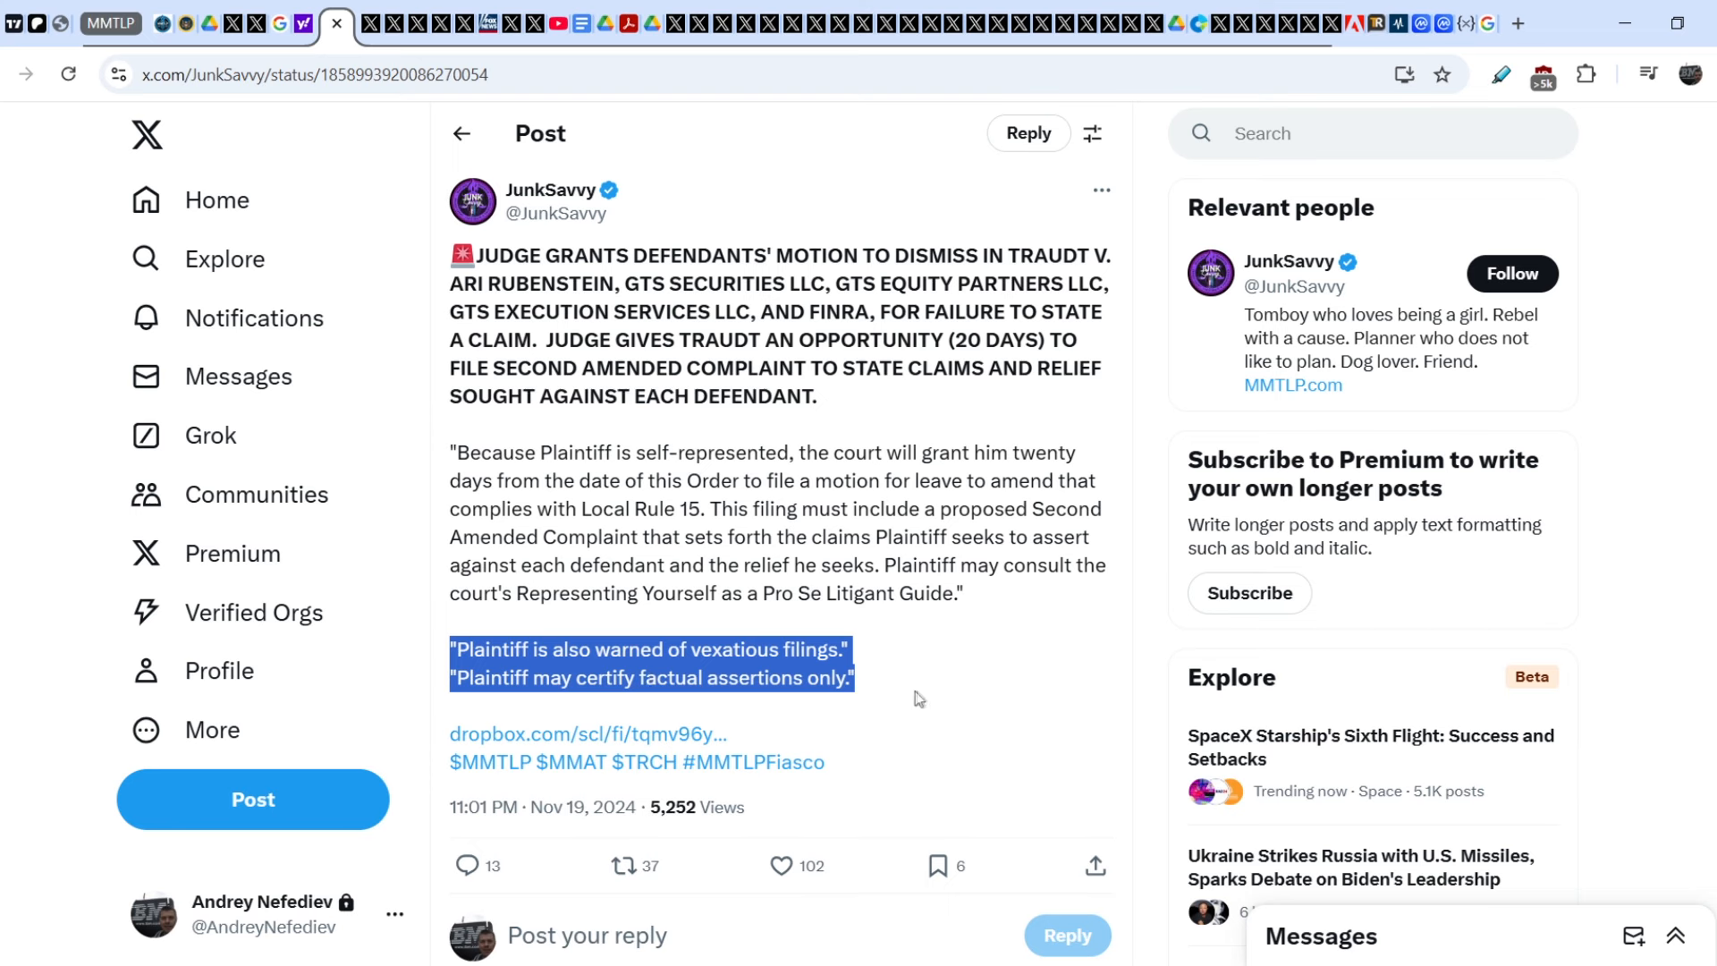
{"action": "mouse_move", "coordinate": [1037, 705]}
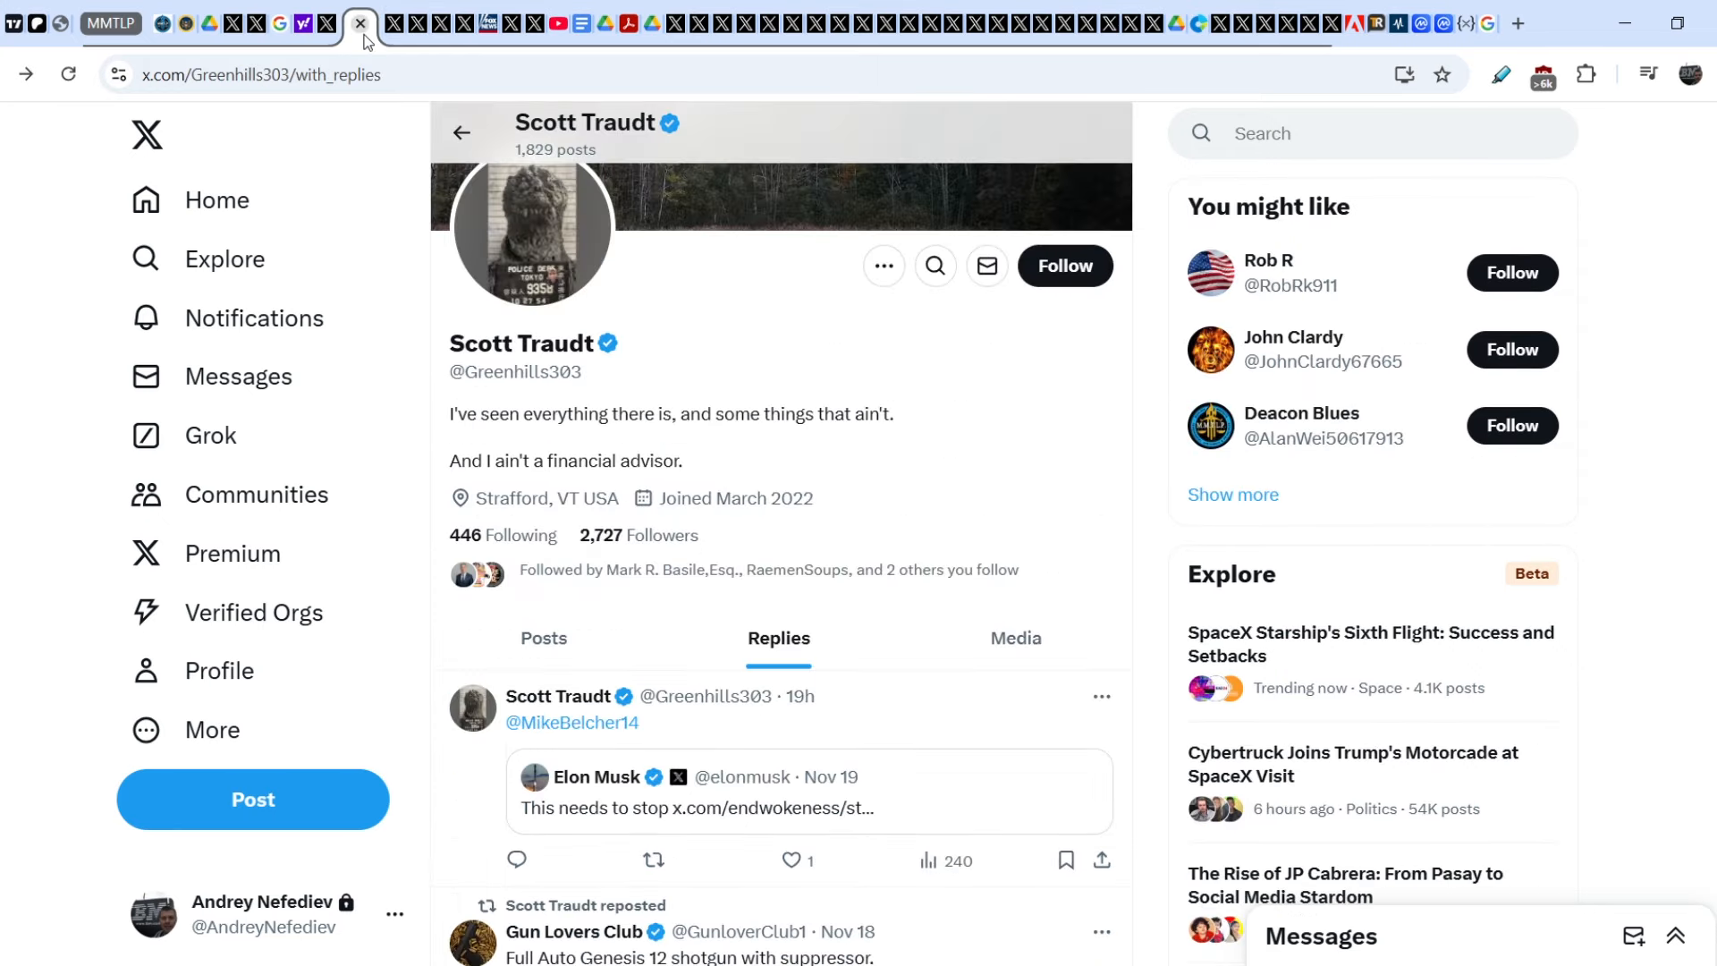
- Scroll through Scott Traudt's replies and reposts, including his post about suing FINRA, GTS and Schwab over MMTLP
{"action": "scroll", "scroll_direction": "down", "scroll_amount": 3}
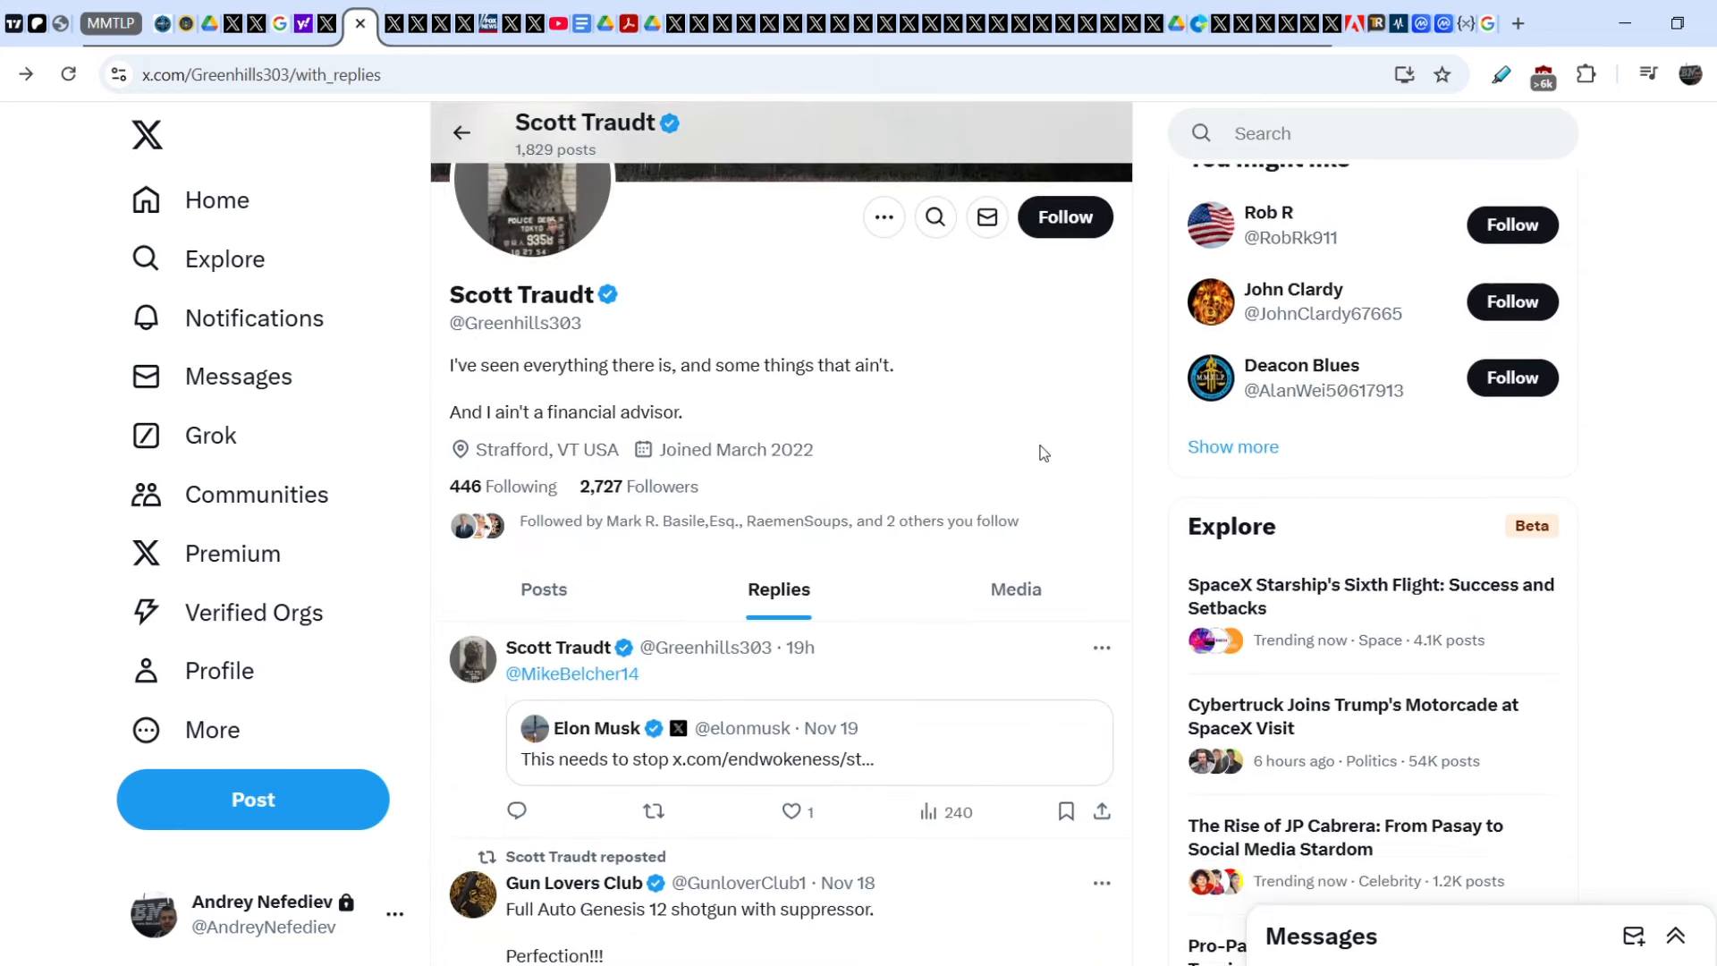
{"action": "scroll", "scroll_direction": "down", "scroll_amount": 3}
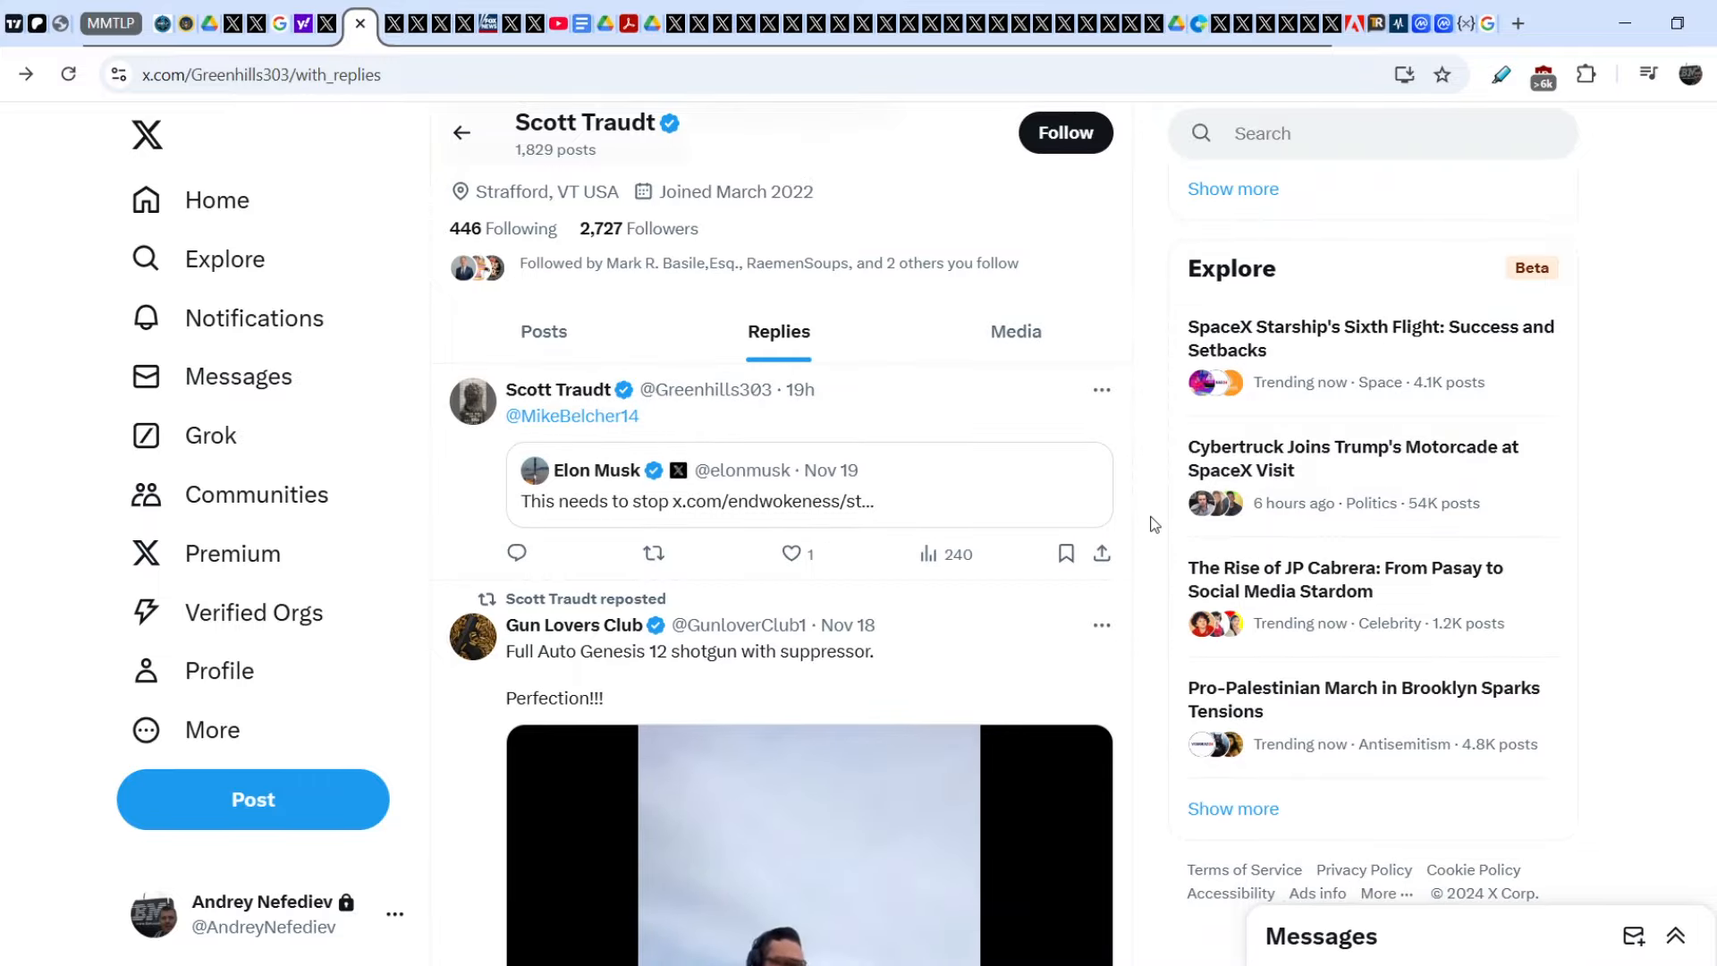
{"action": "scroll", "scroll_direction": "down", "scroll_amount": 3}
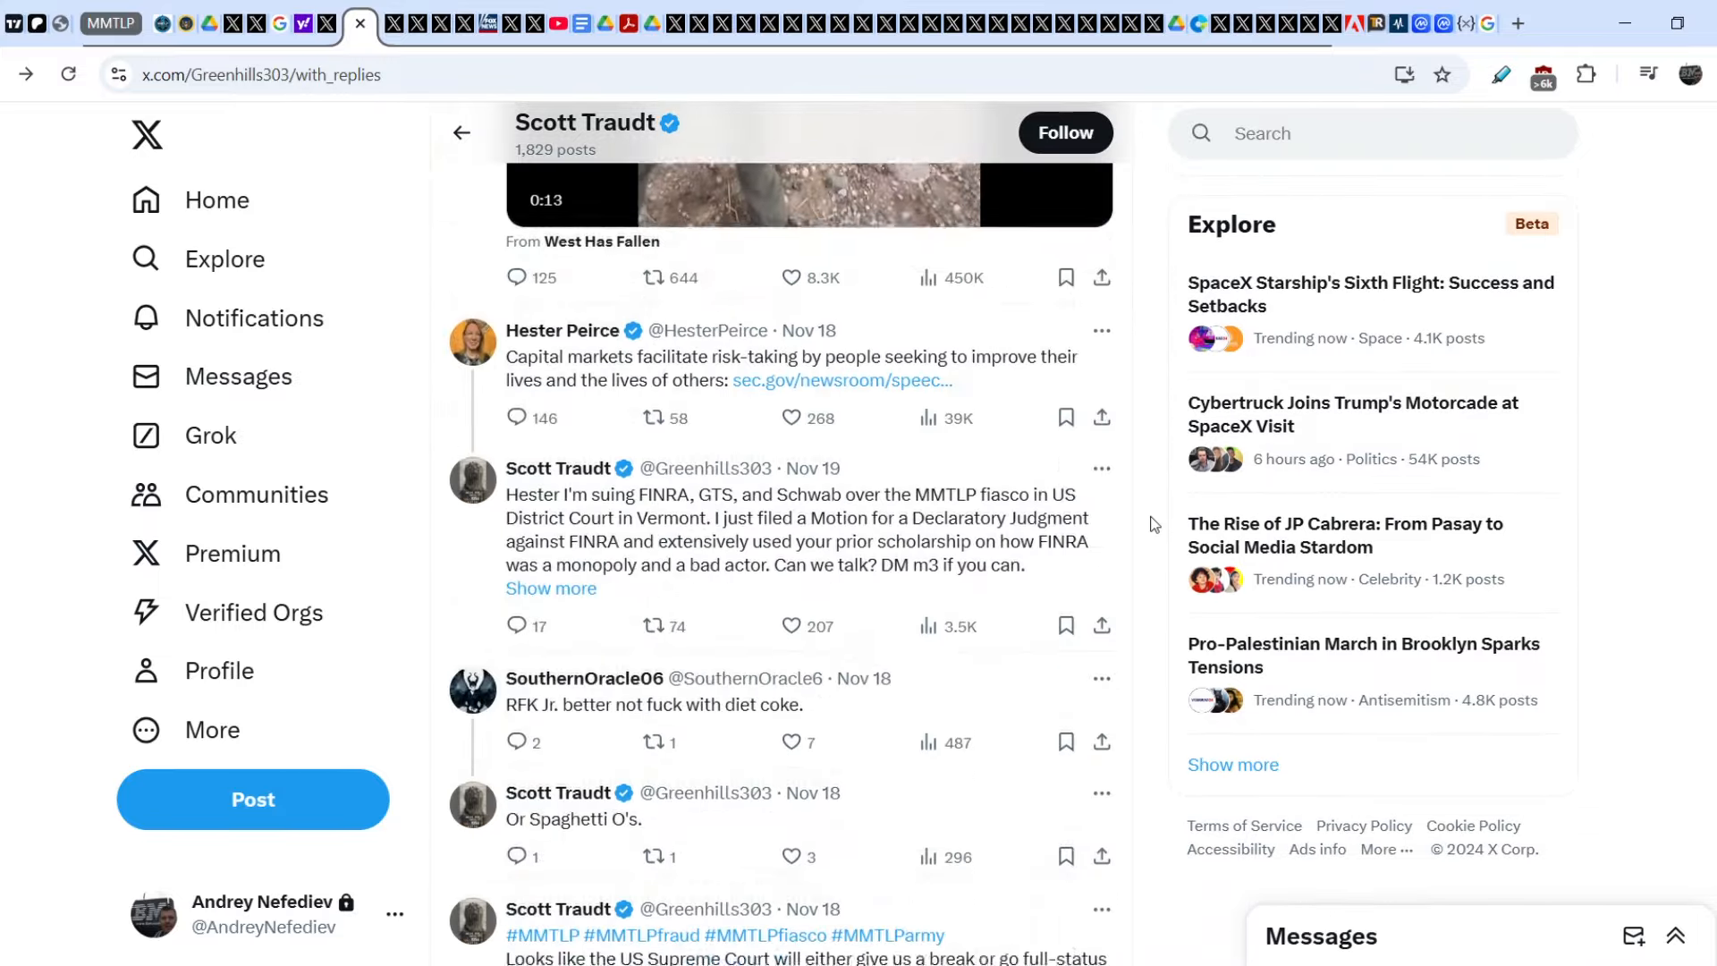
{"action": "scroll", "scroll_direction": "down", "scroll_amount": 3}
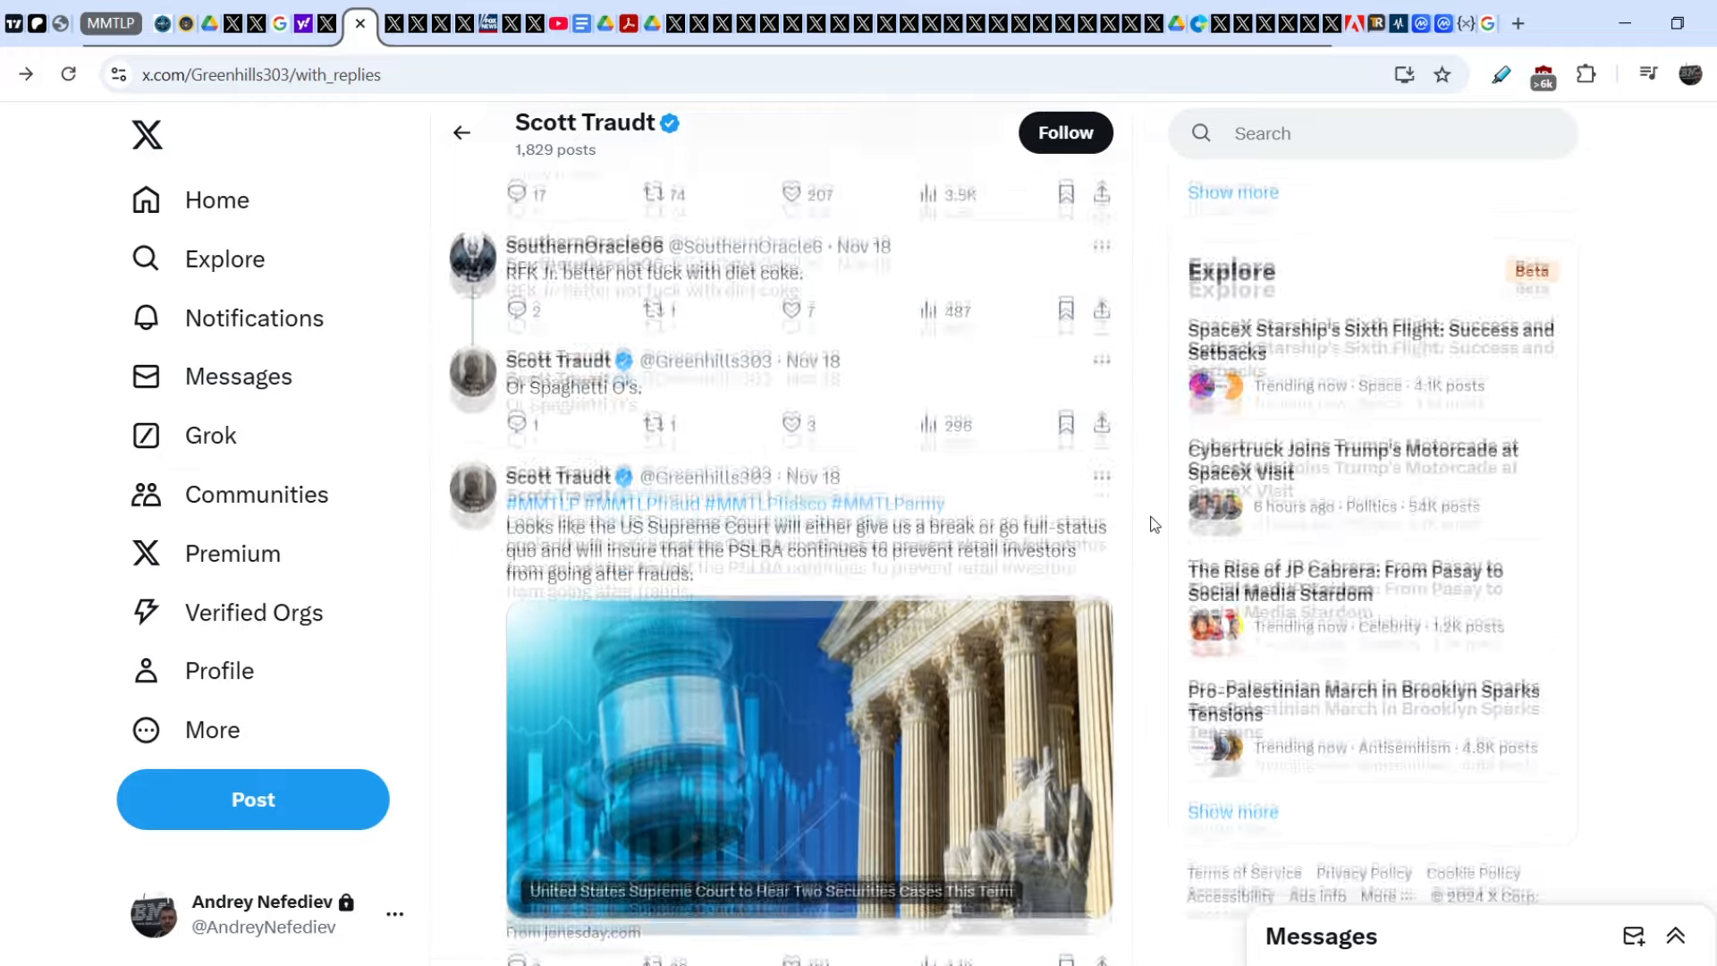
{"action": "scroll", "scroll_direction": "up", "scroll_amount": 3}
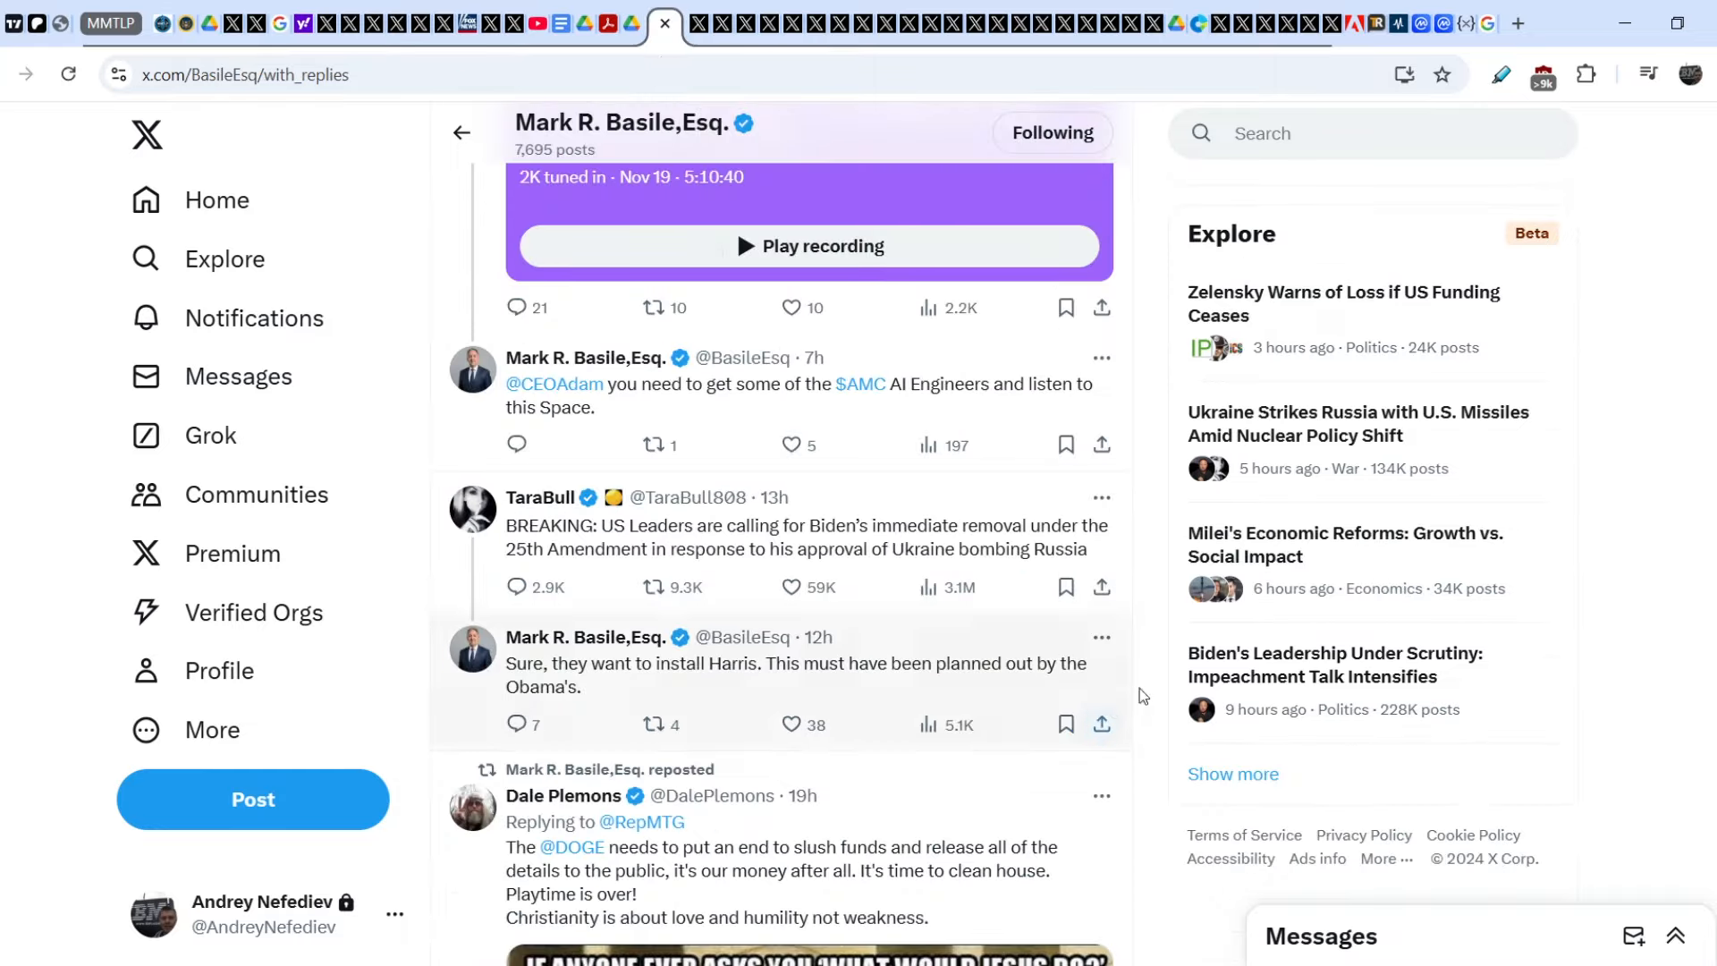
{"action": "scroll", "scroll_direction": "up", "scroll_amount": 3}
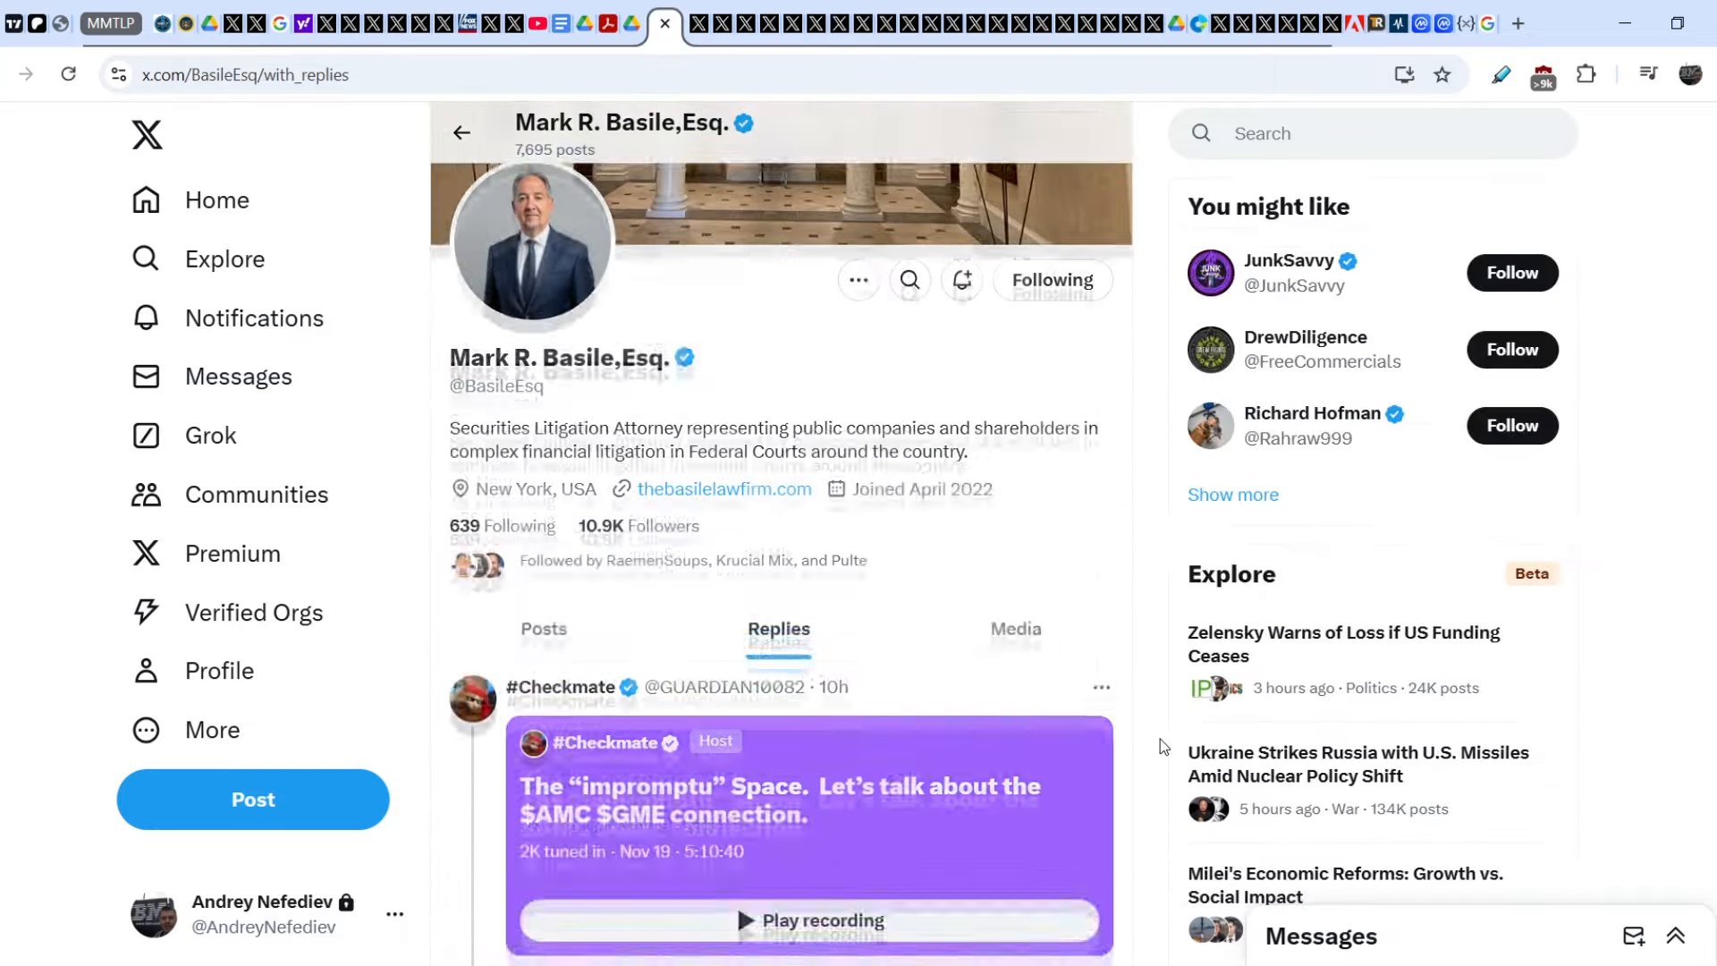
{"action": "scroll", "scroll_direction": "down", "scroll_amount": 3}
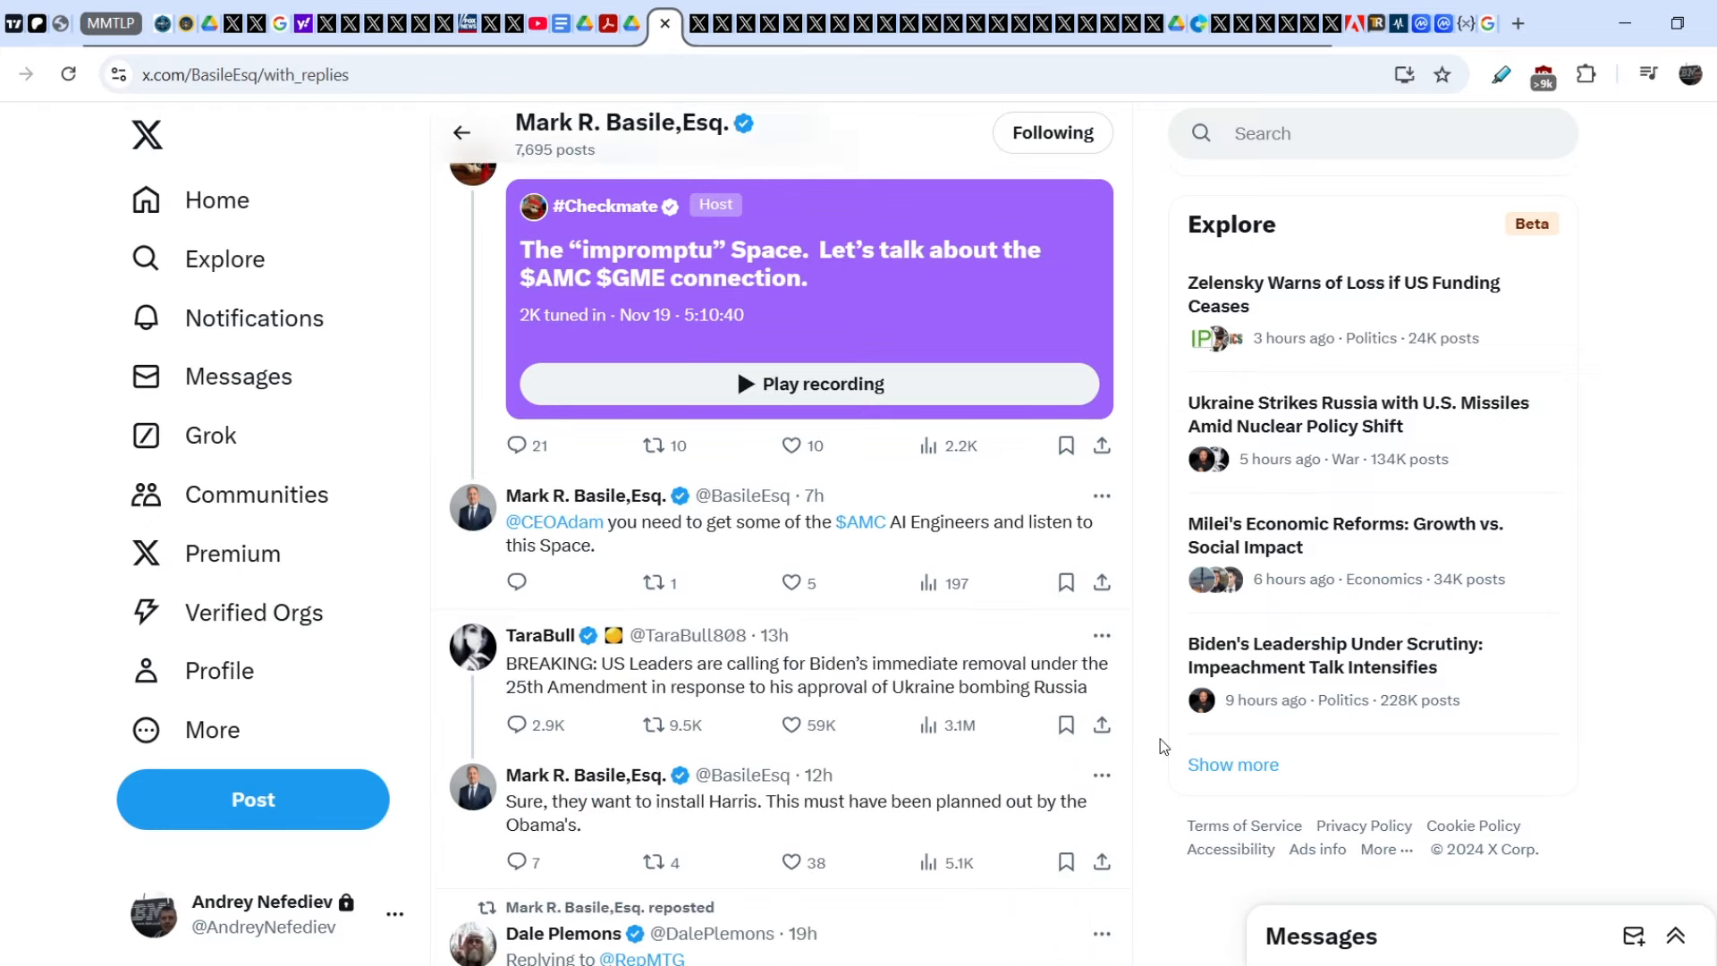
{"action": "scroll", "scroll_direction": "down", "scroll_amount": 3}
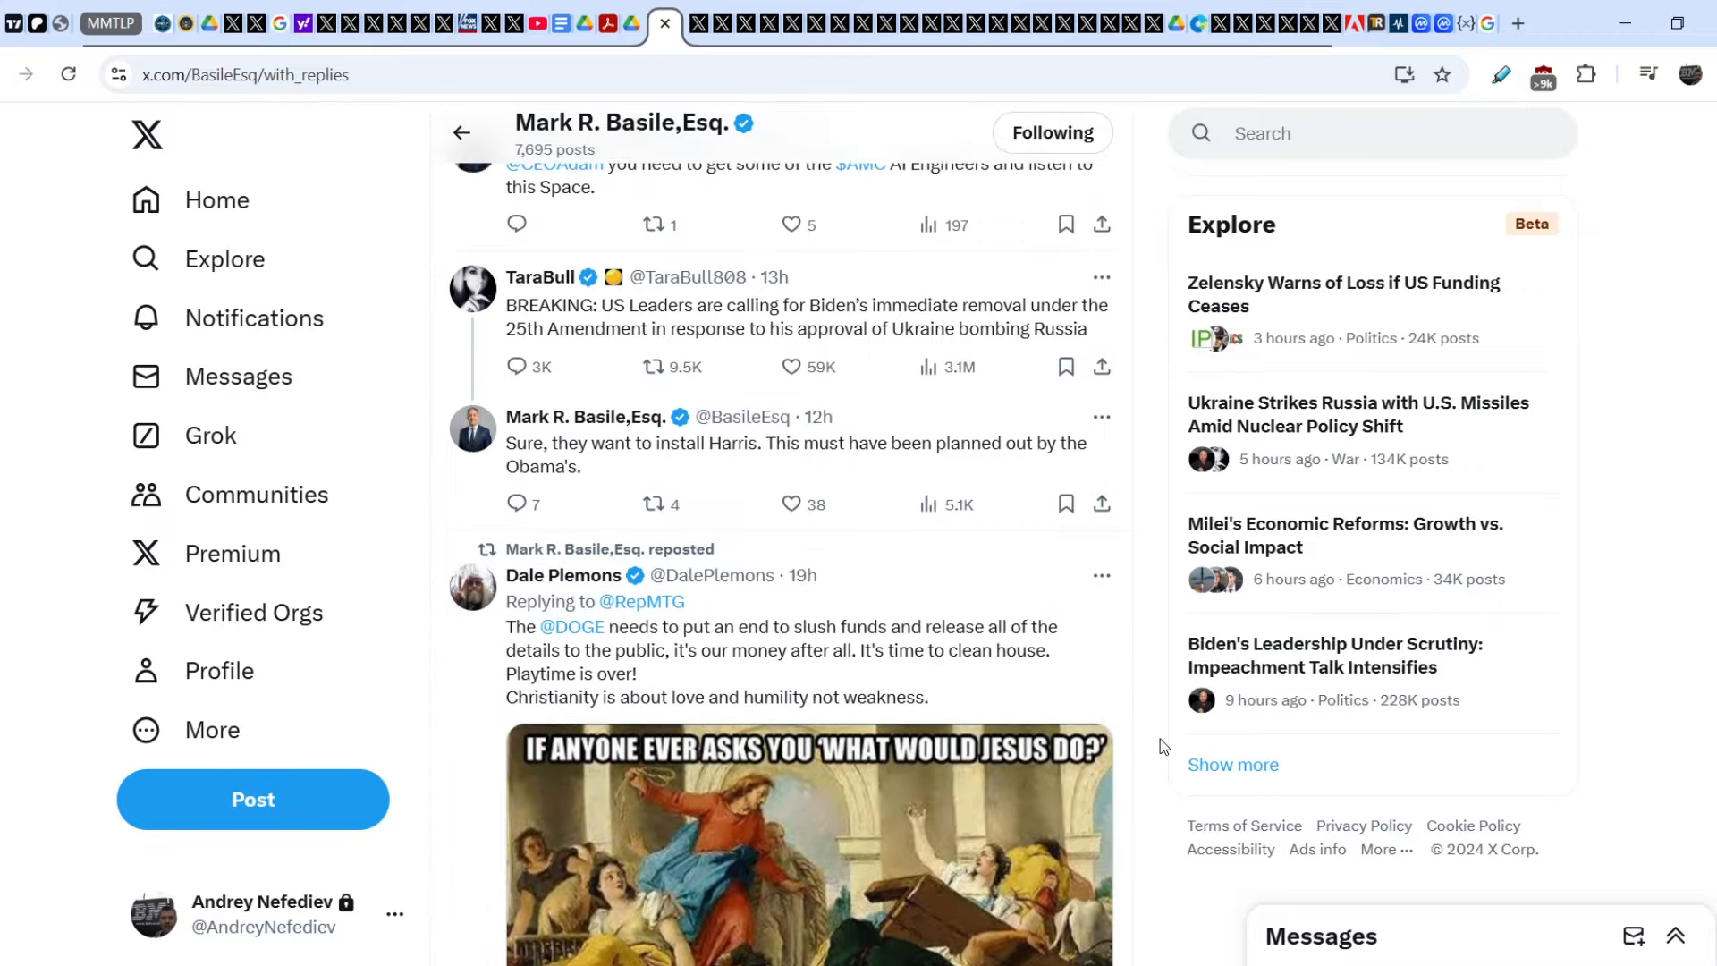
{"action": "scroll", "scroll_direction": "down", "scroll_amount": 3}
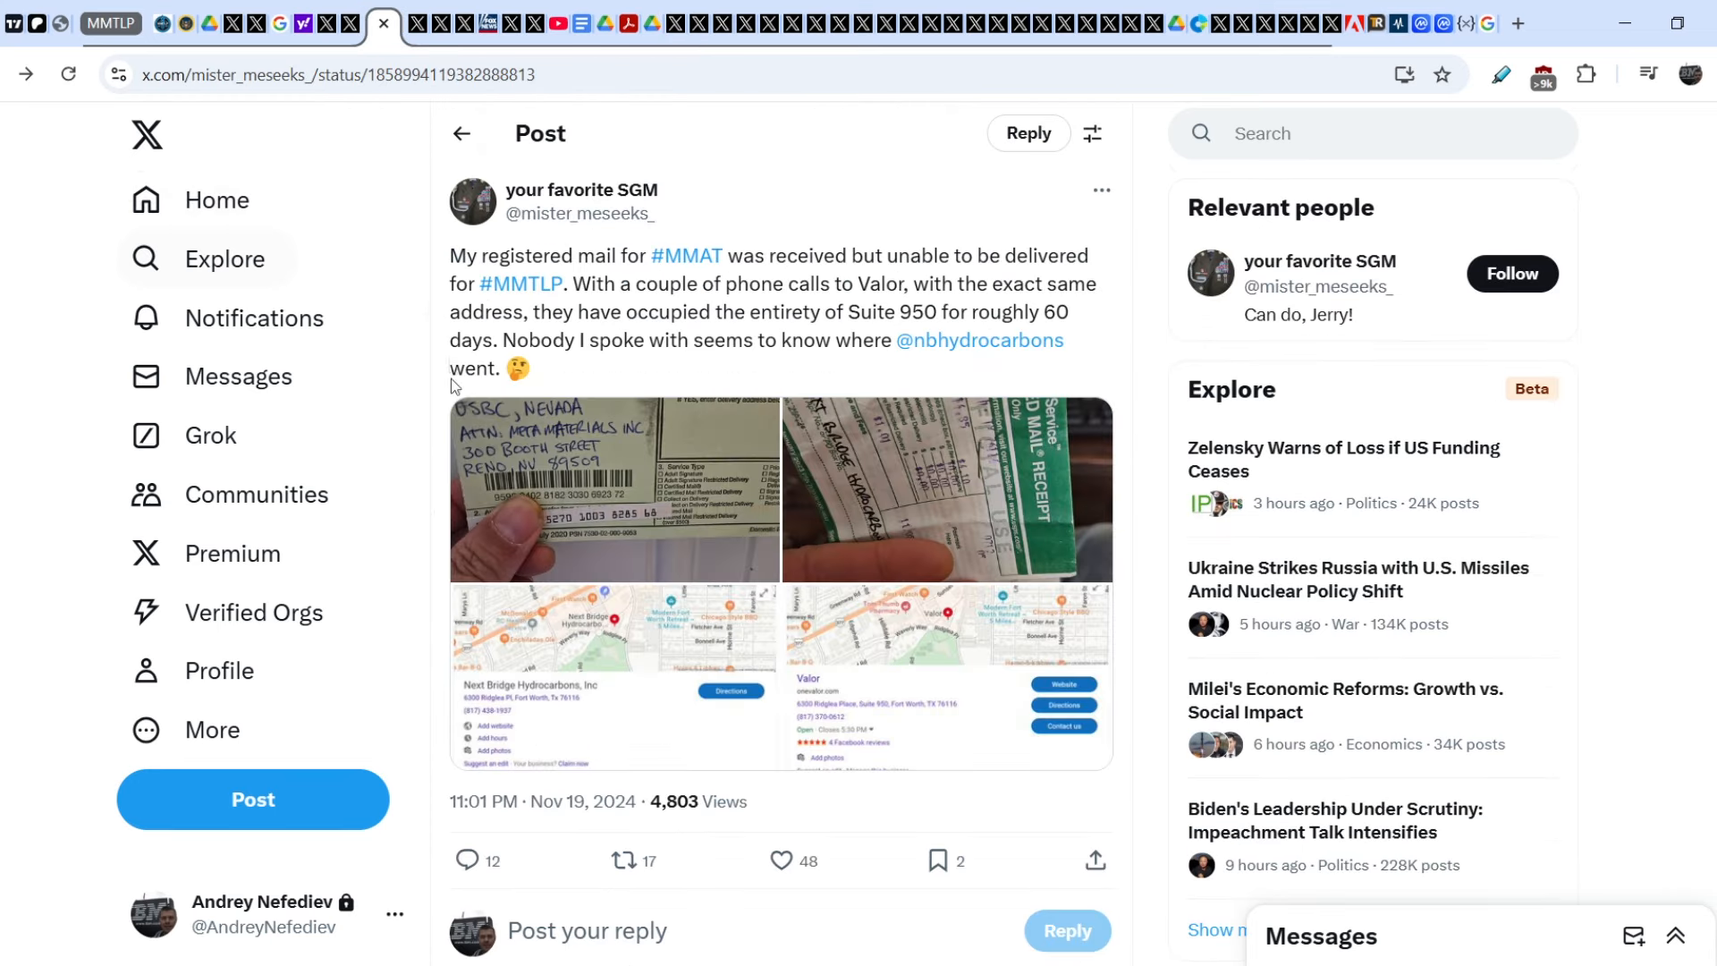
{"action": "mouse_move", "coordinate": [425, 583]}
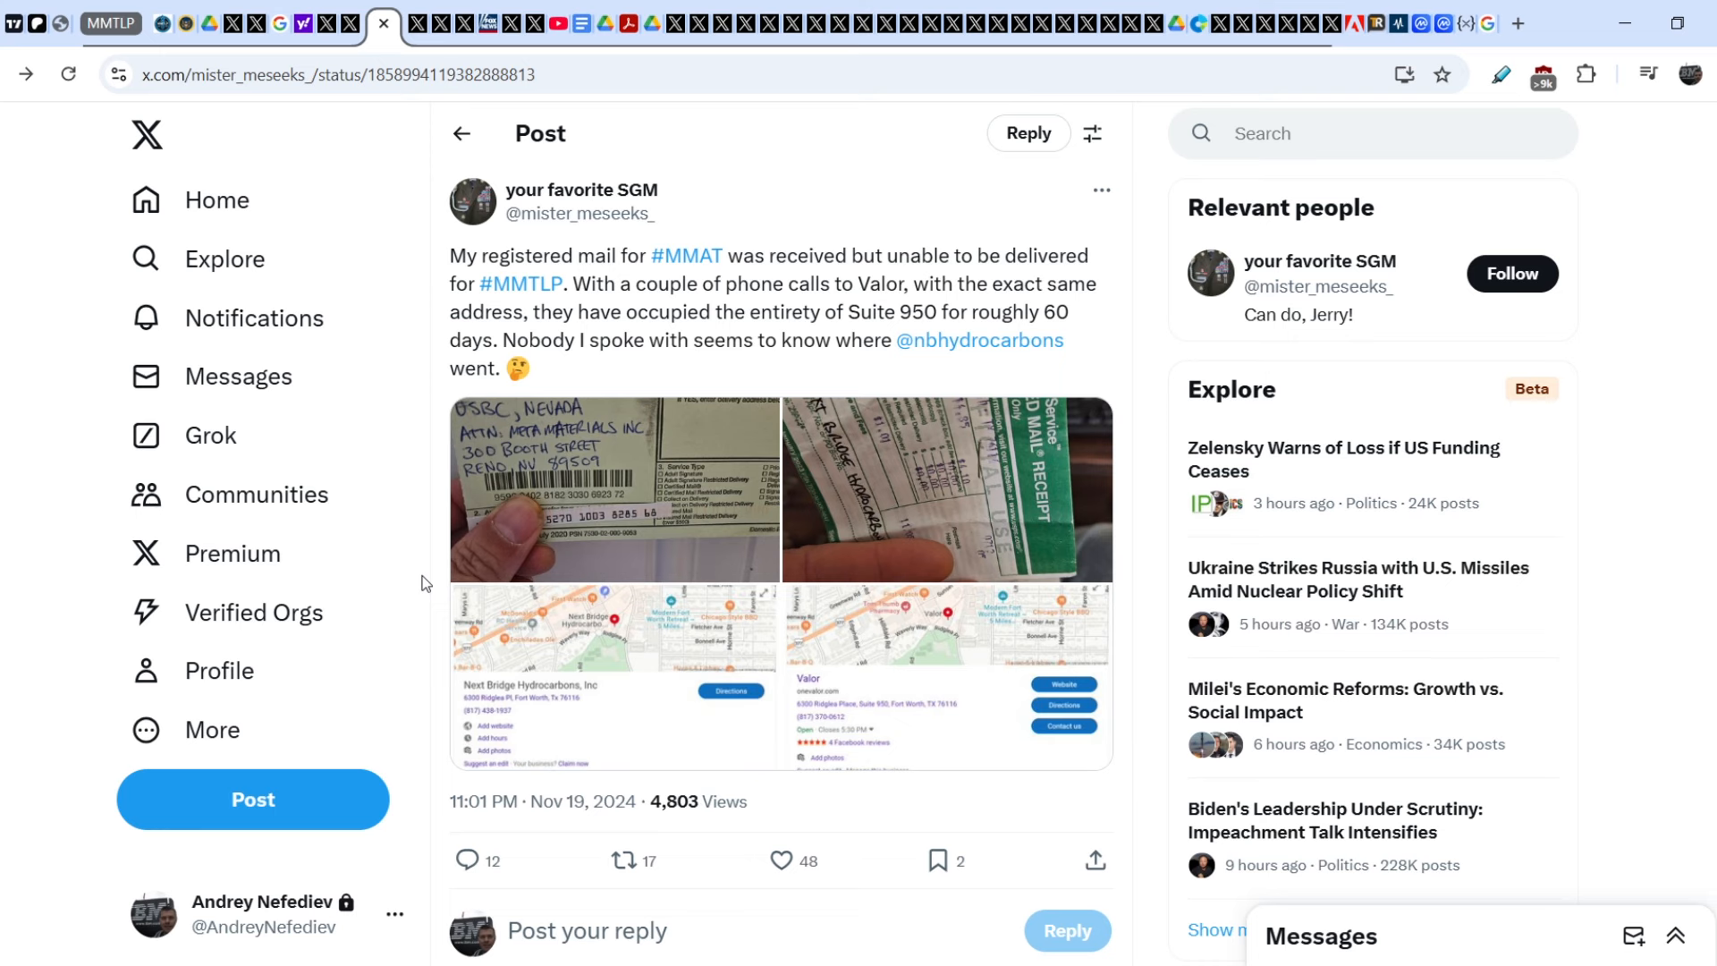
{"action": "mouse_move", "coordinate": [583, 202]}
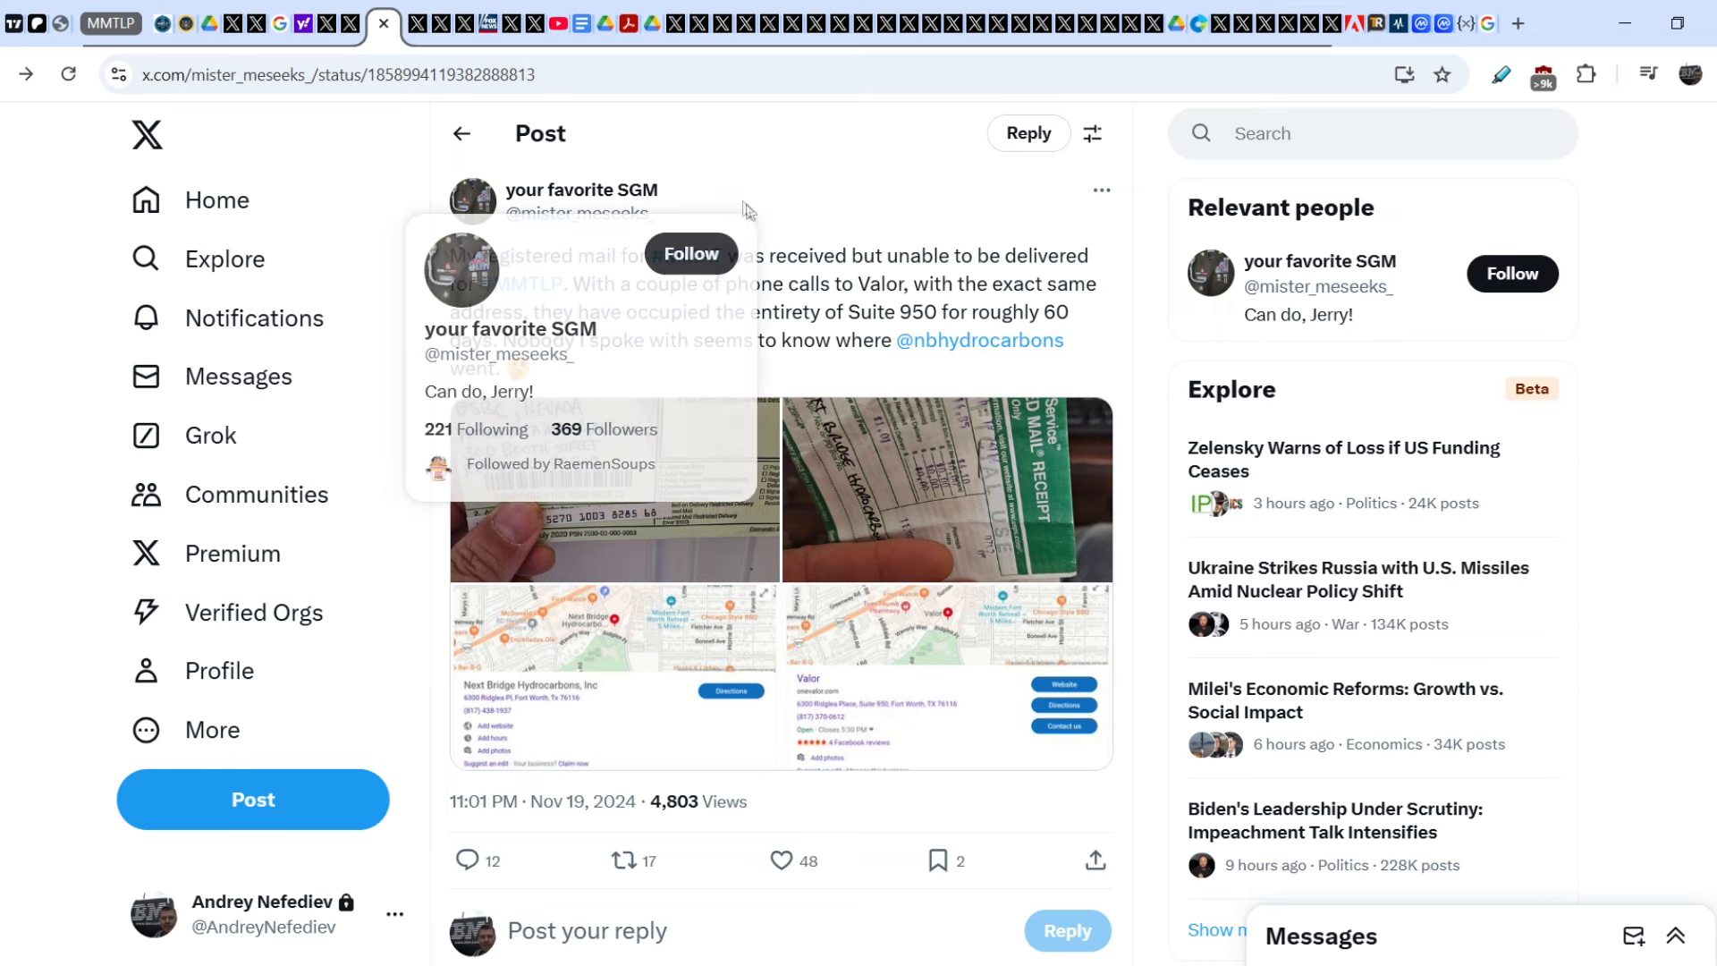
{"action": "mouse_move", "coordinate": [747, 207]}
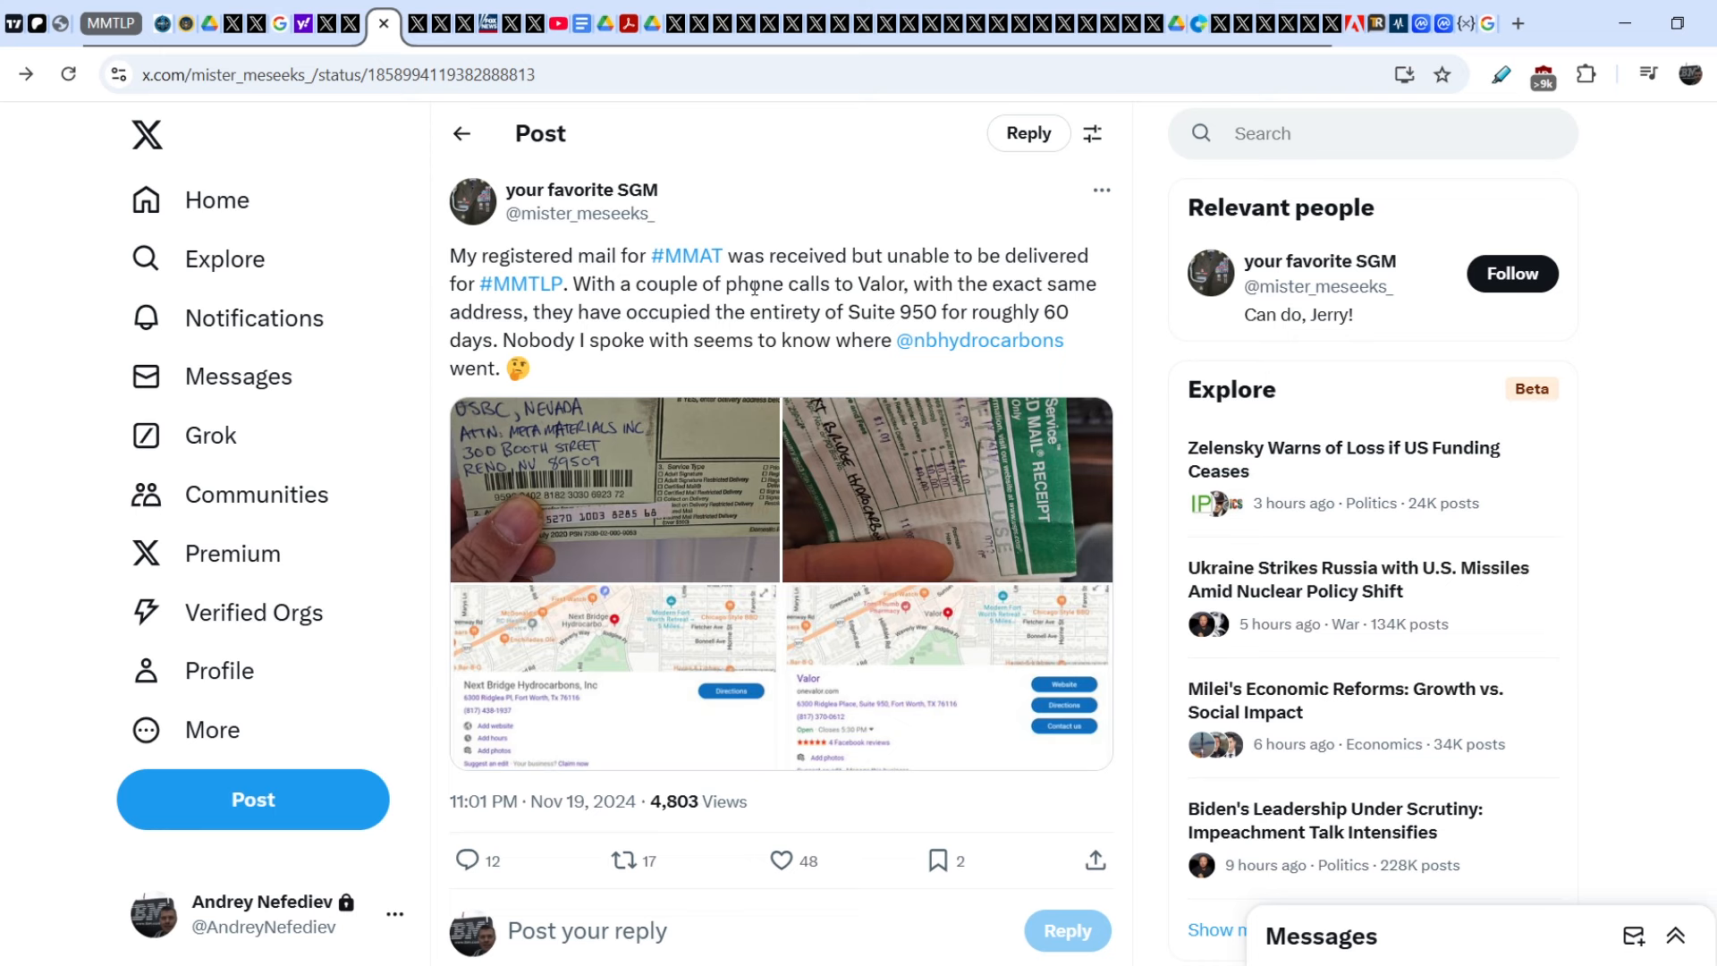
{"action": "mouse_move", "coordinate": [521, 379]}
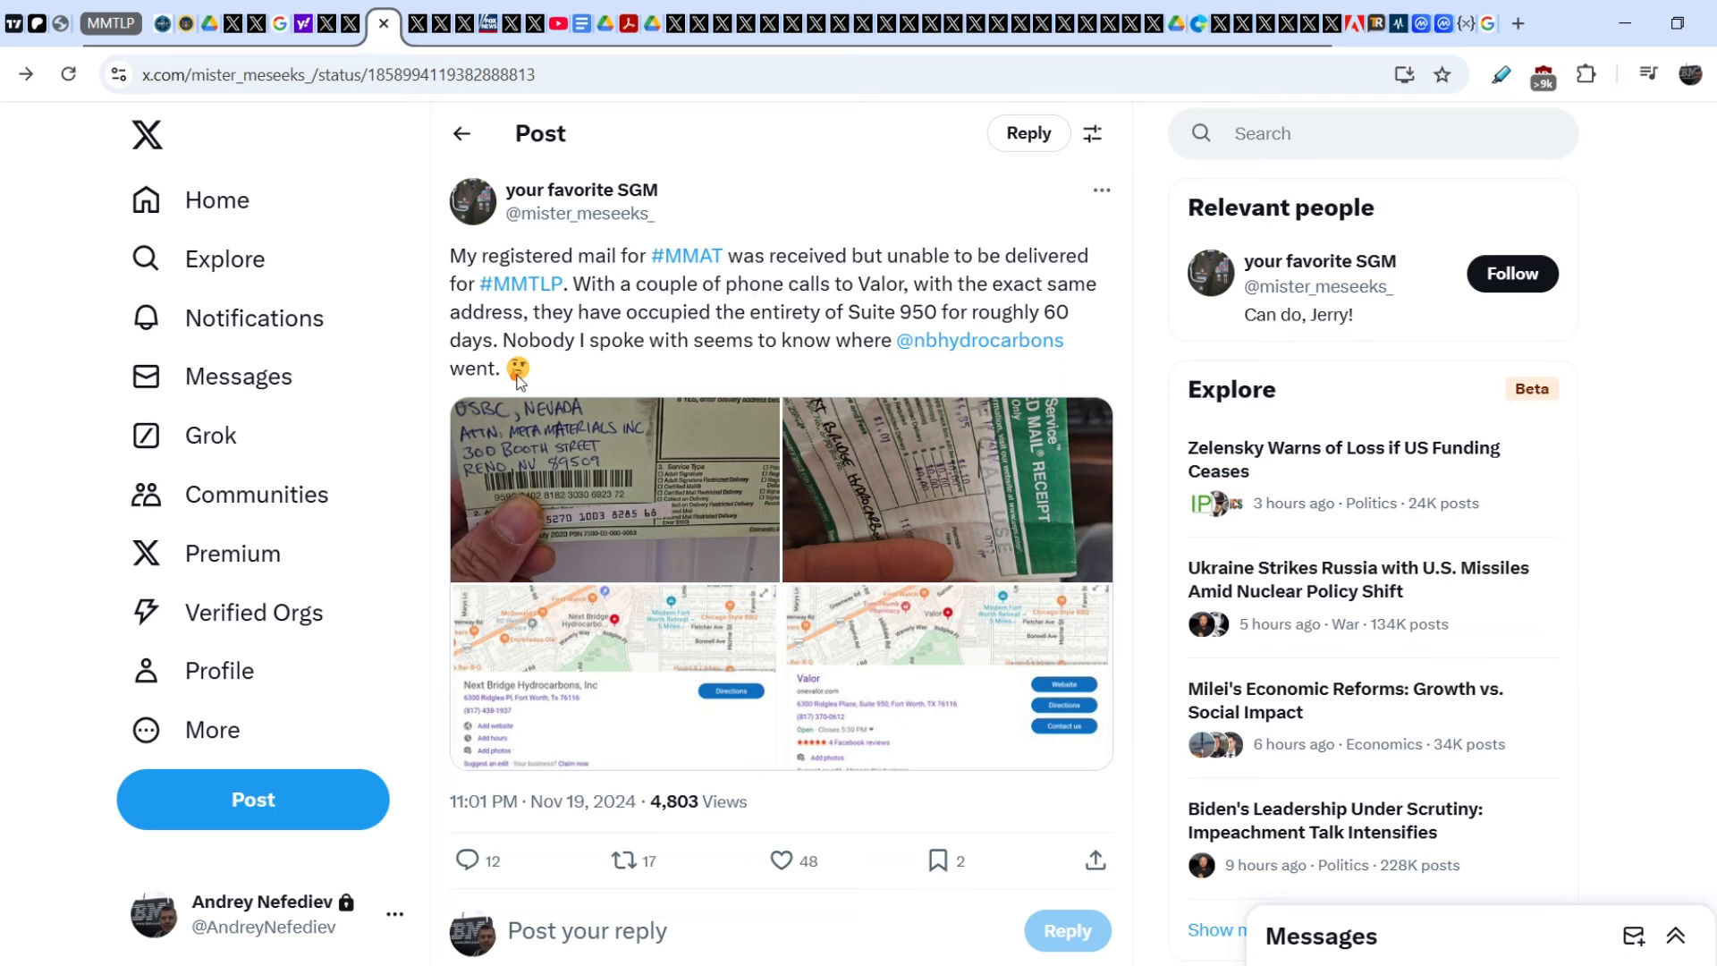
{"action": "mouse_move", "coordinate": [472, 277]}
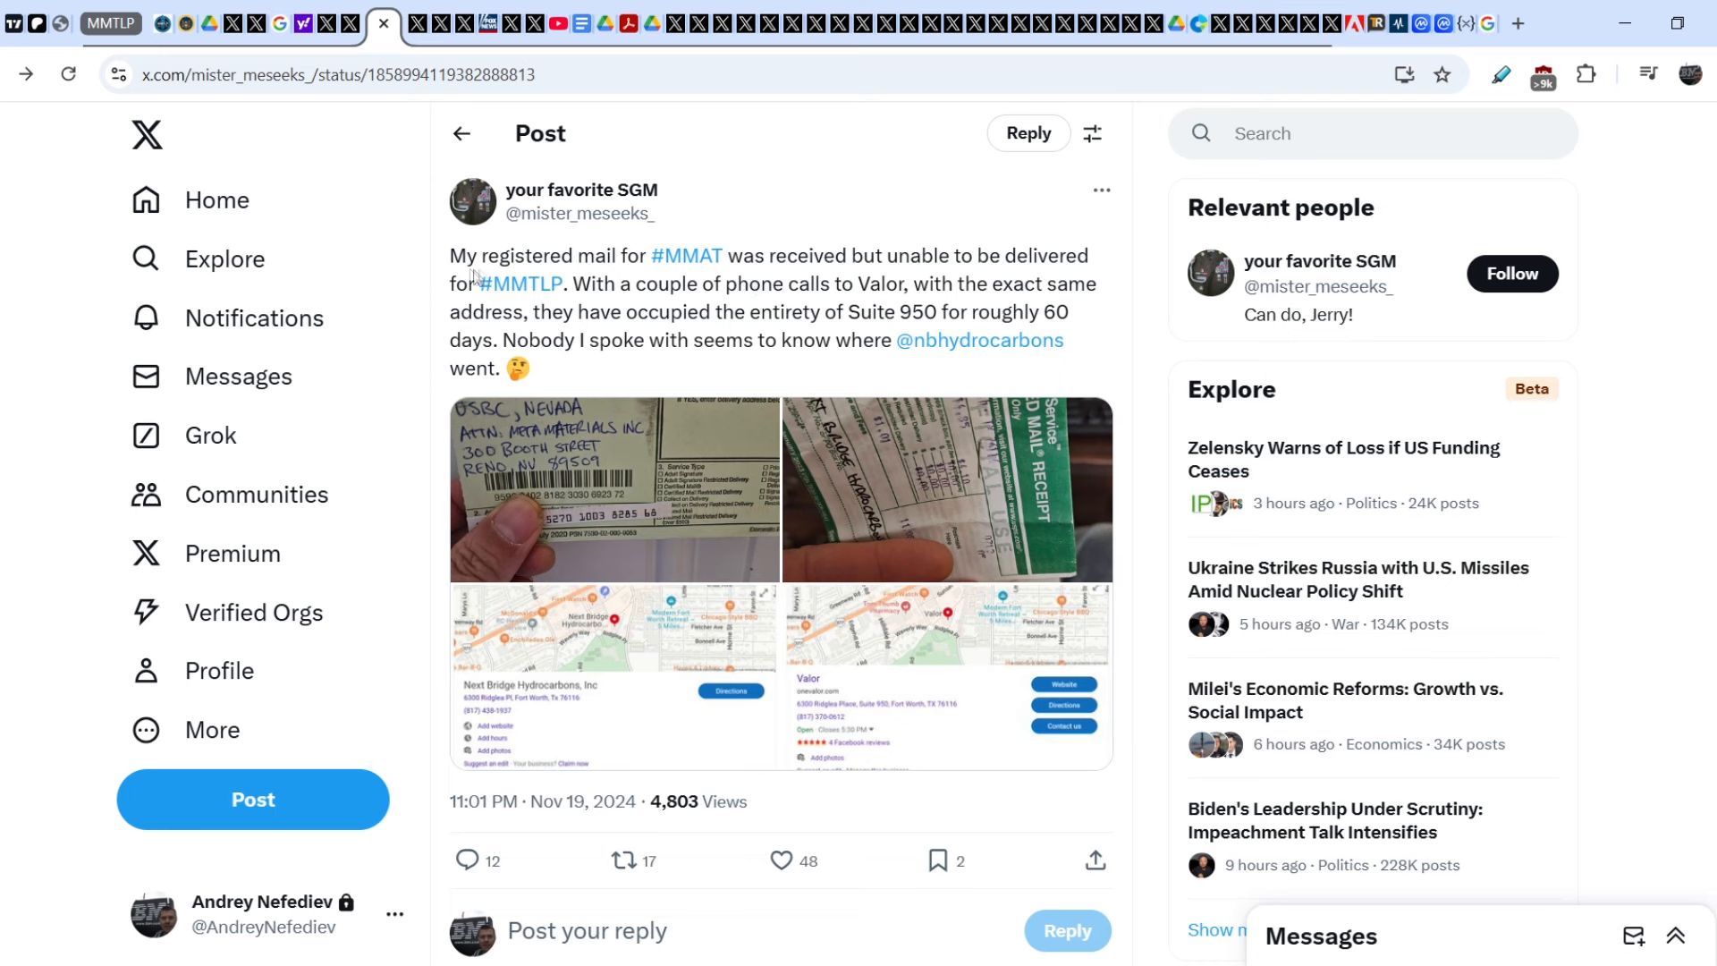
{"action": "mouse_move", "coordinate": [687, 255]}
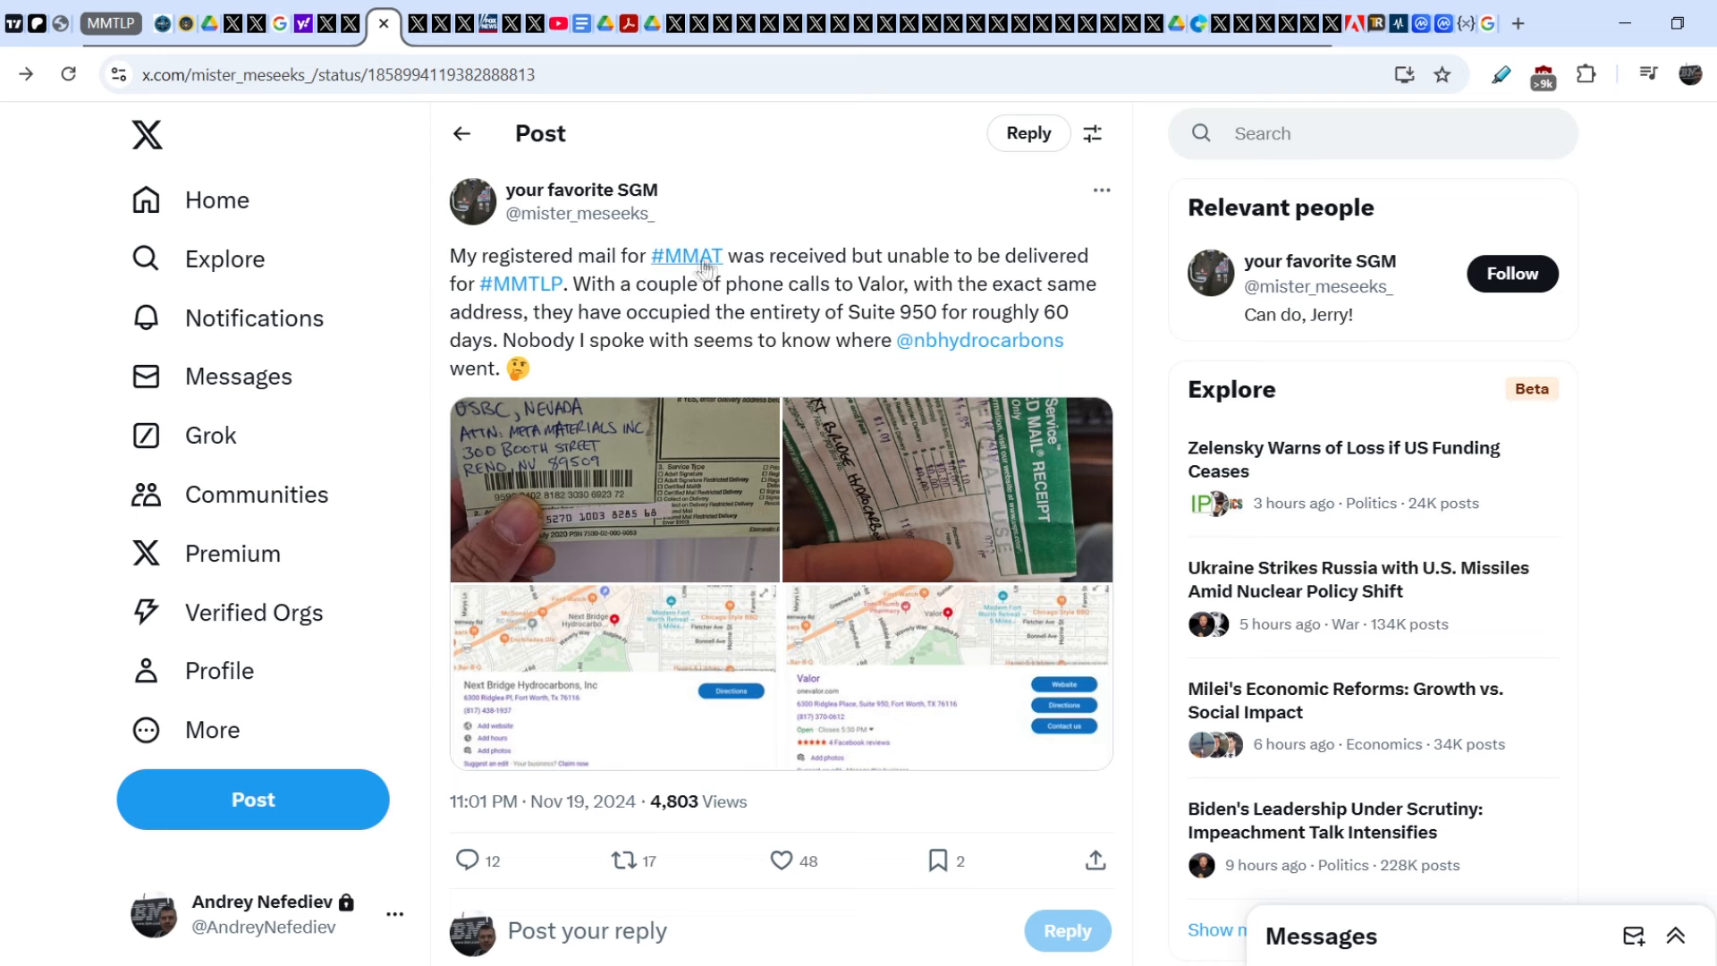
{"action": "mouse_move", "coordinate": [963, 250]}
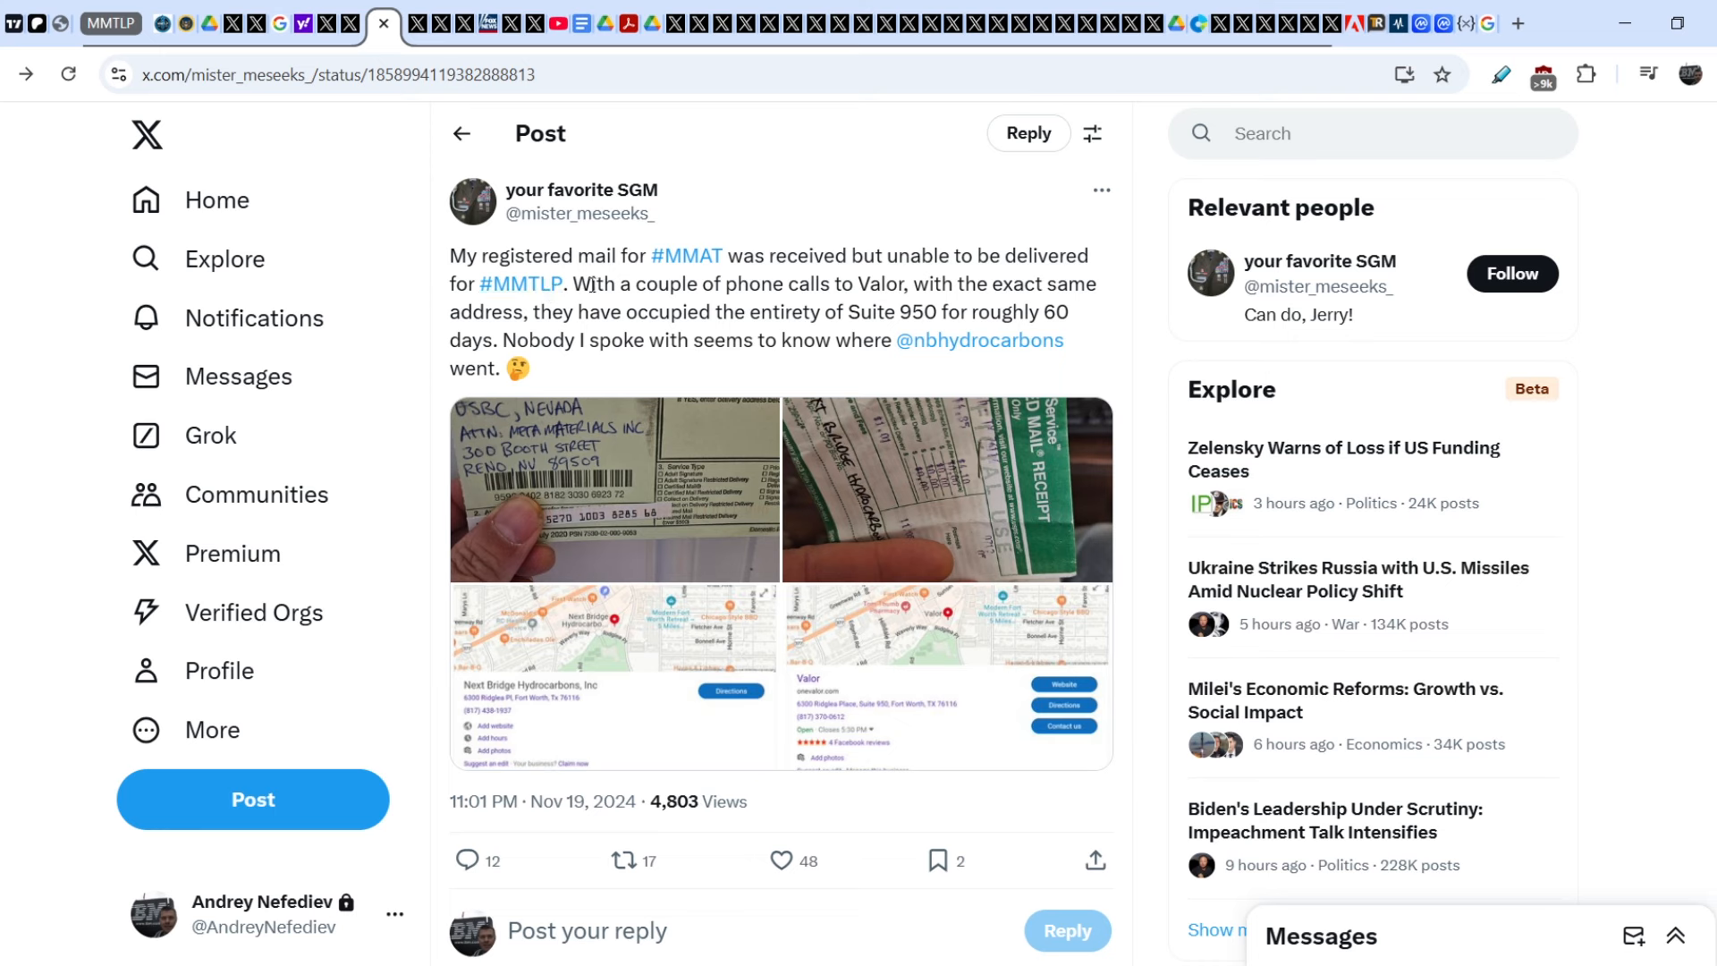
{"action": "mouse_move", "coordinate": [872, 272]}
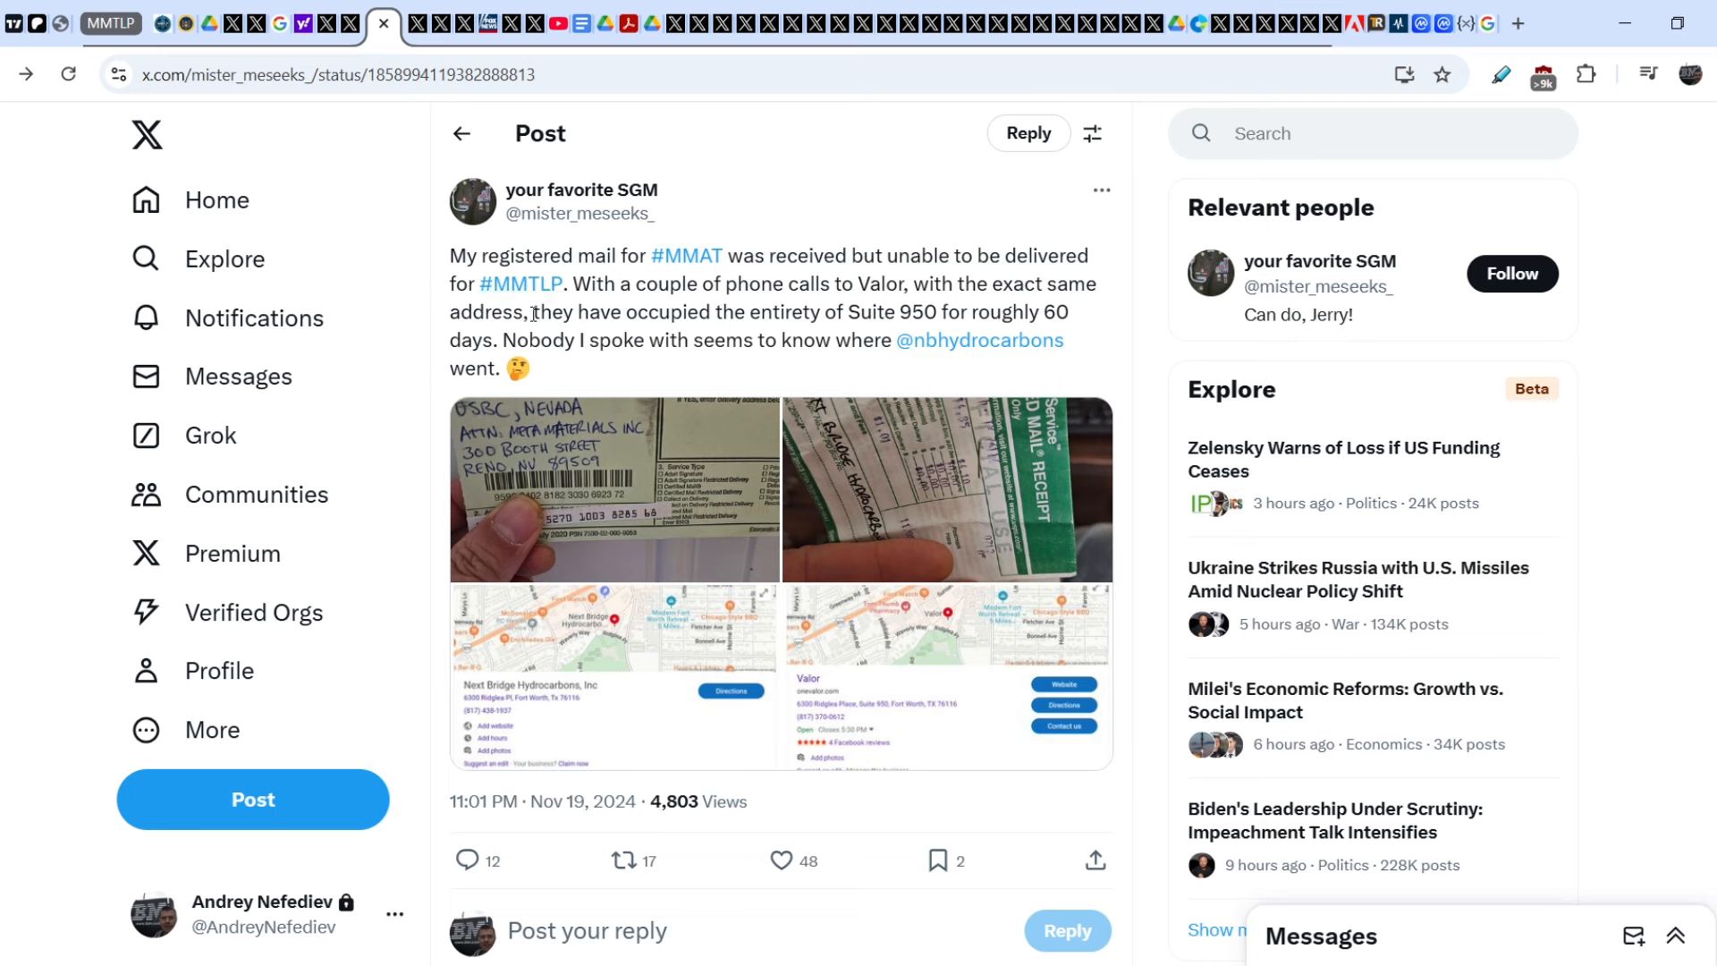
{"action": "mouse_move", "coordinate": [747, 313]}
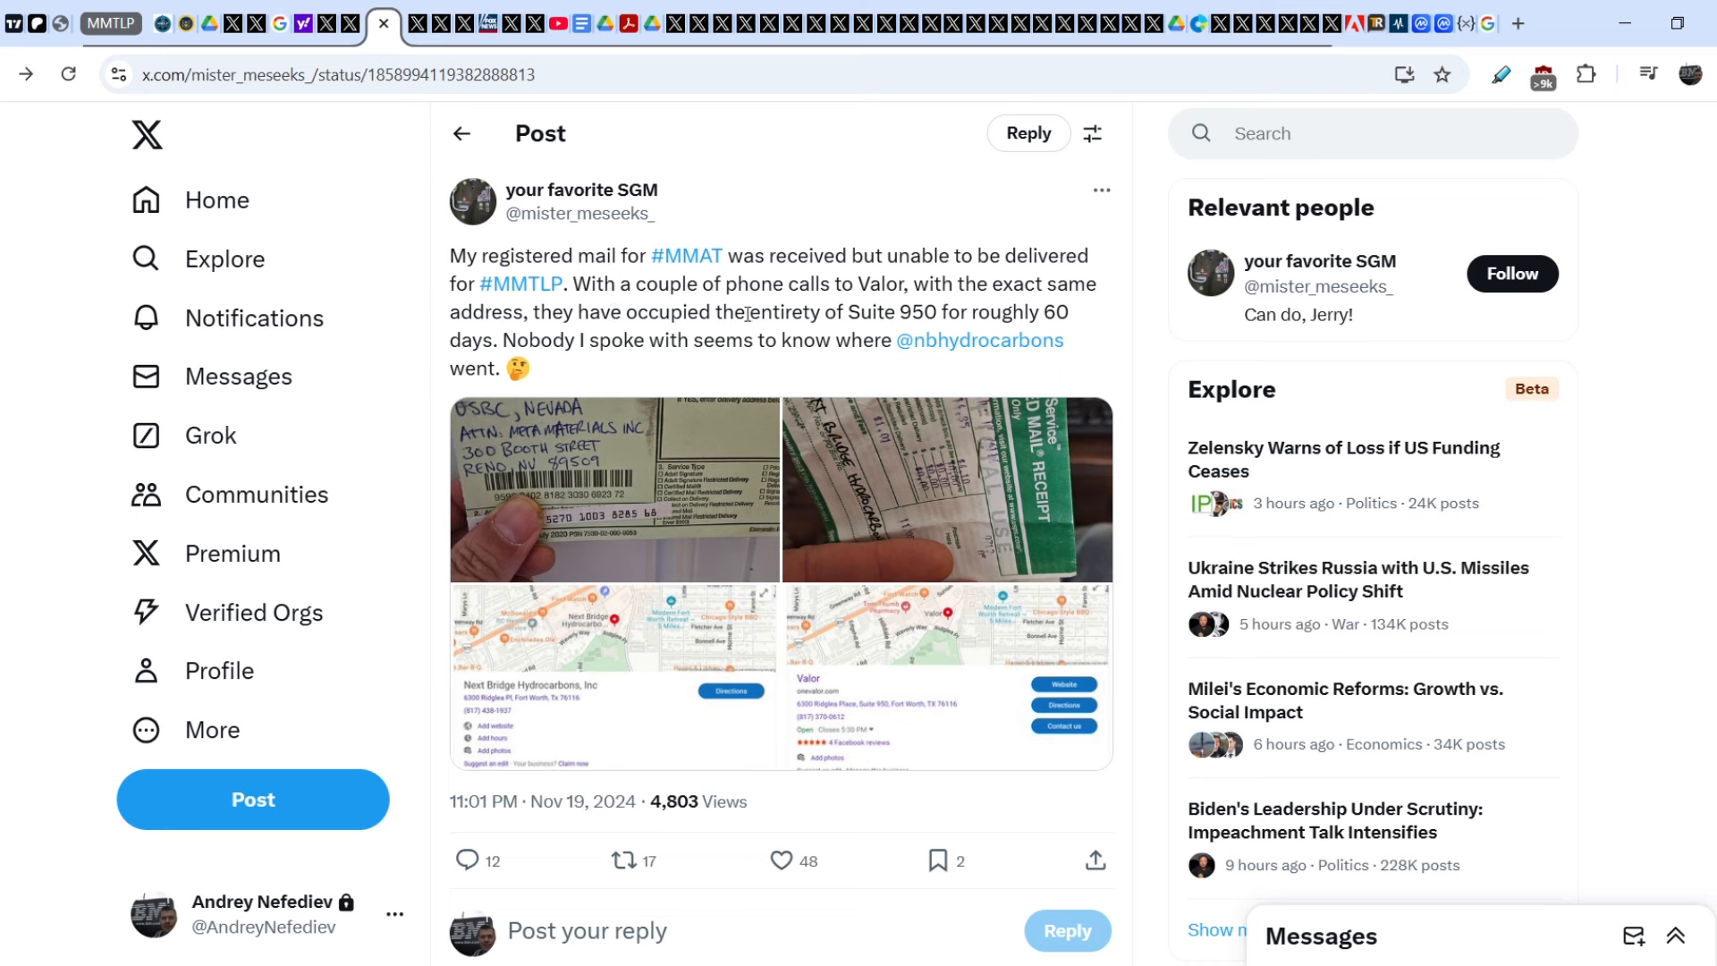
{"action": "mouse_move", "coordinate": [908, 315]}
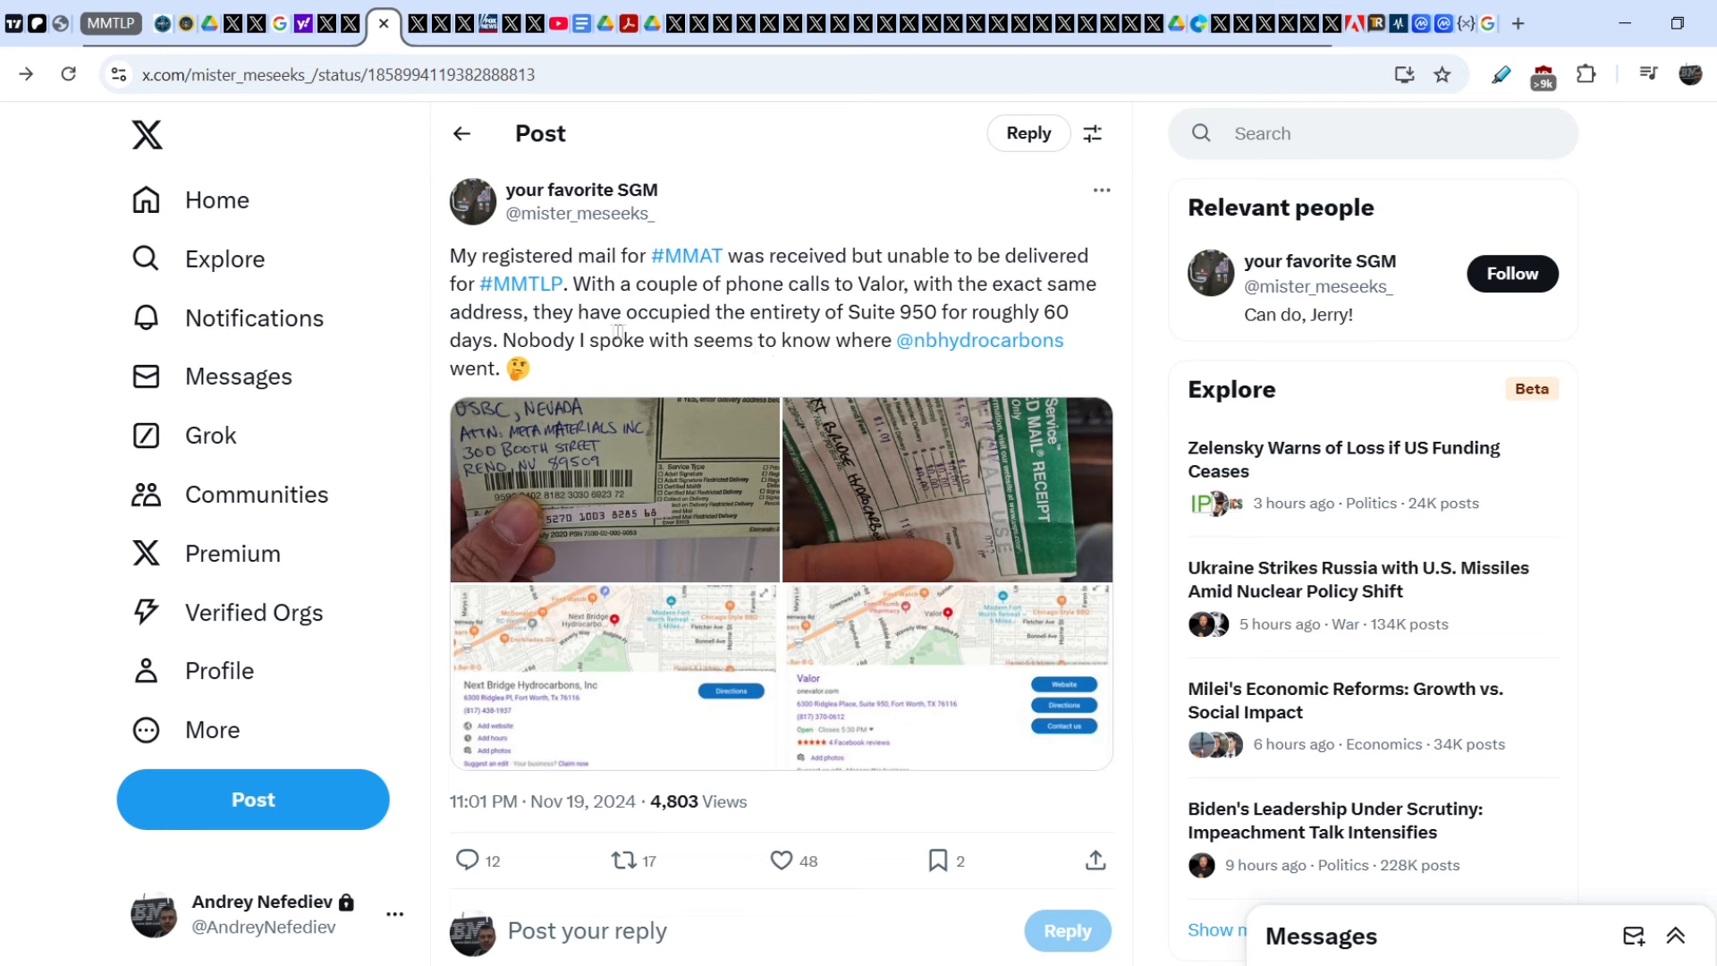
{"action": "mouse_move", "coordinate": [690, 363]}
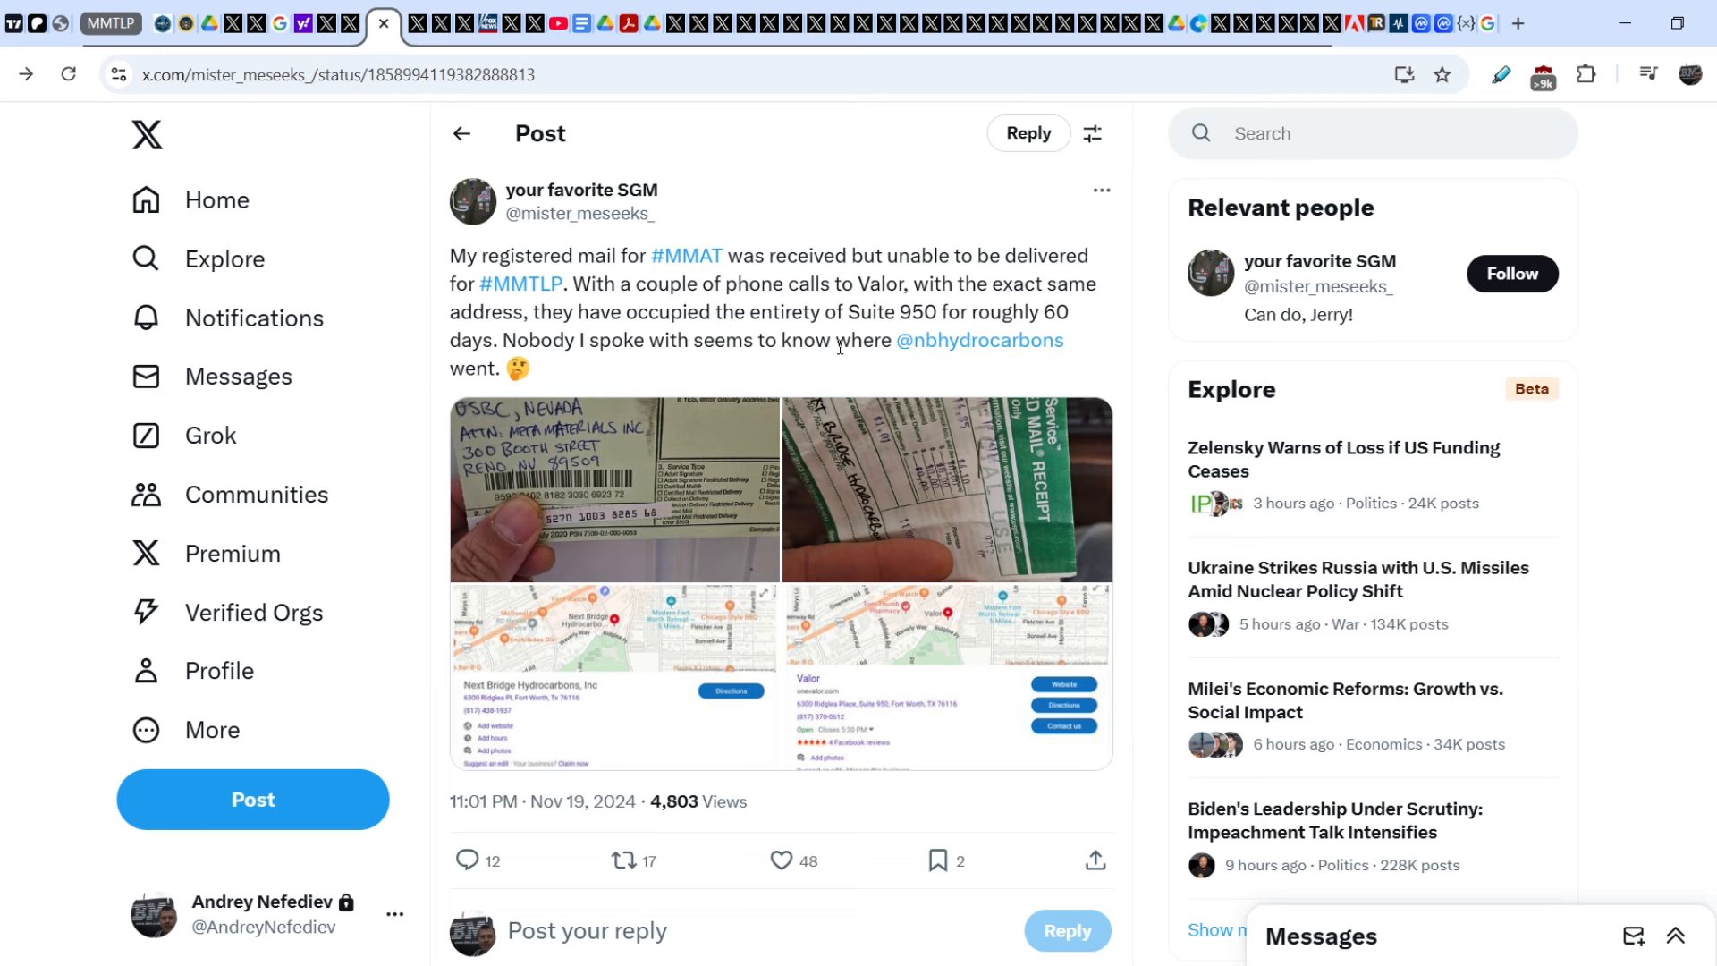
{"action": "mouse_move", "coordinate": [814, 516]}
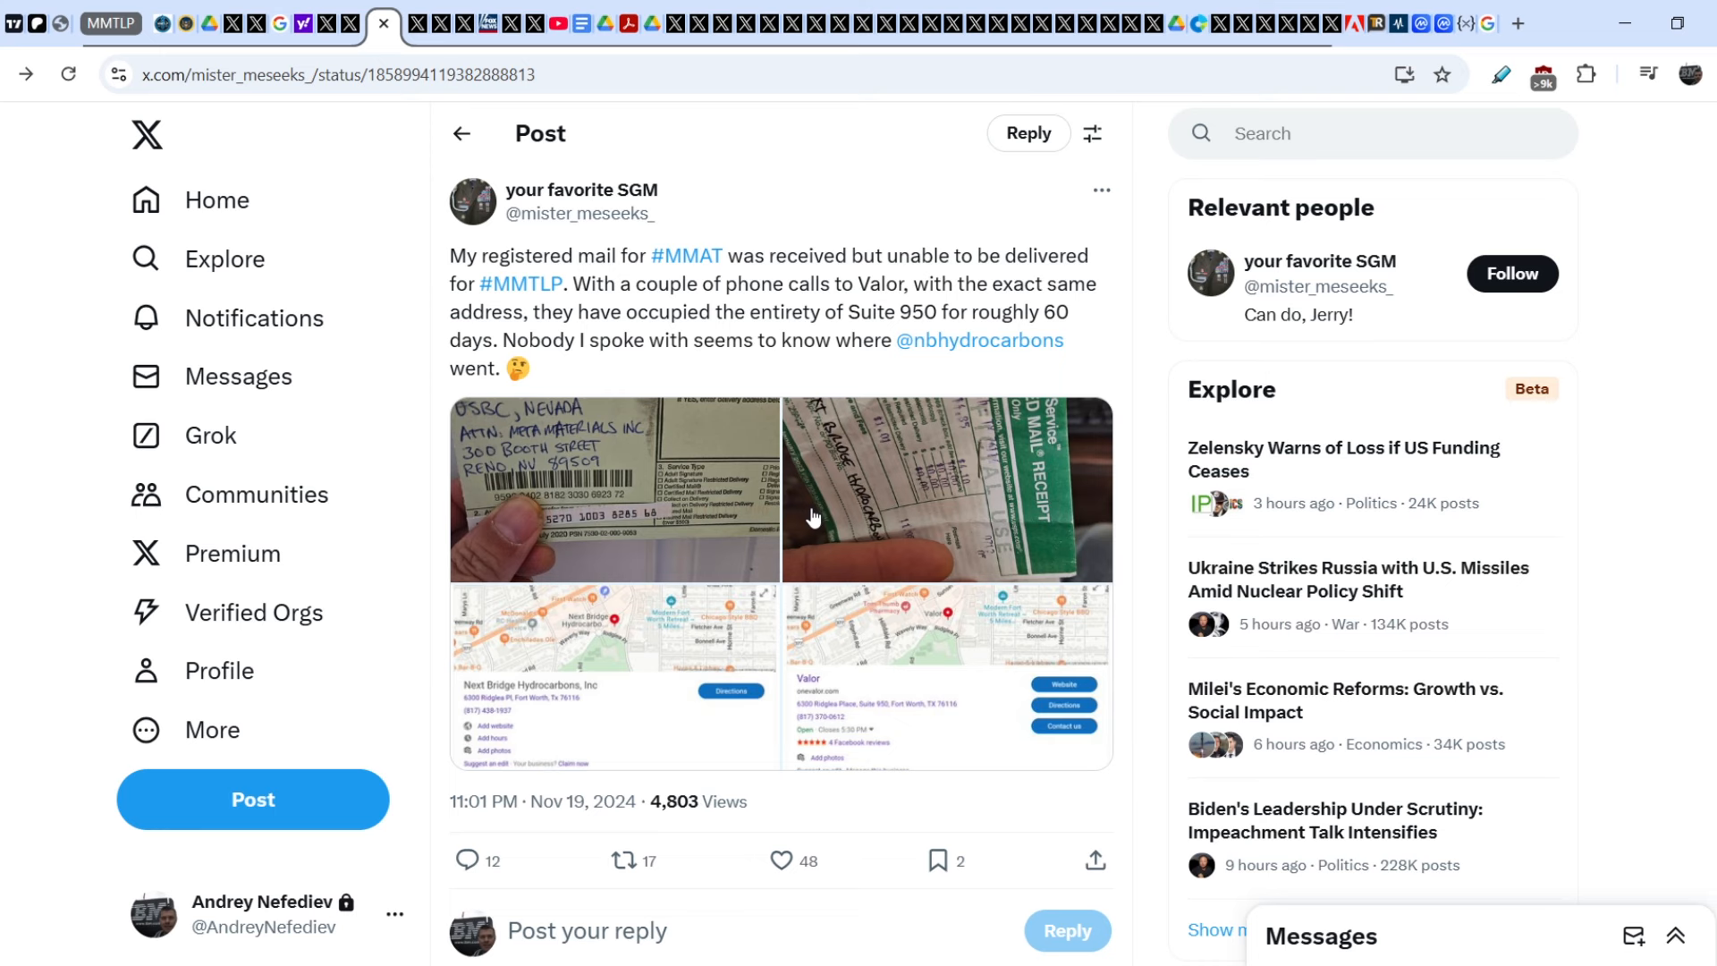
{"action": "mouse_move", "coordinate": [857, 456]}
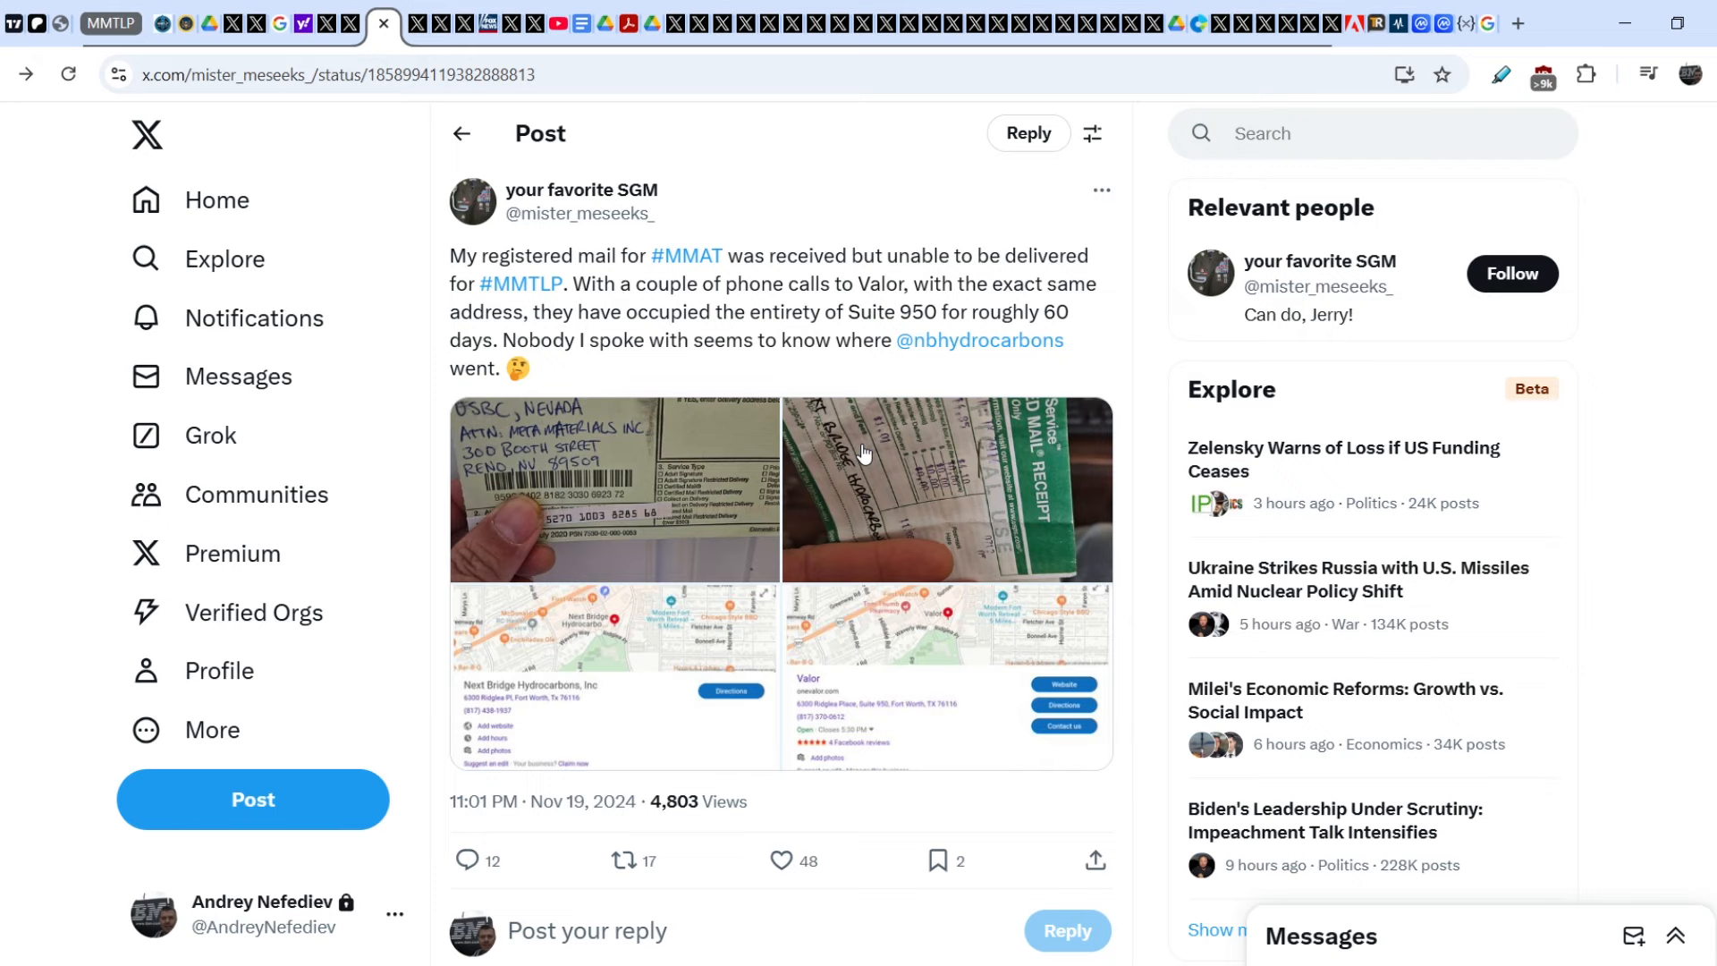
- Scroll down the thread to Platinum's reply showing Valor's leadership team page
{"action": "scroll", "scroll_direction": "down", "scroll_amount": 3}
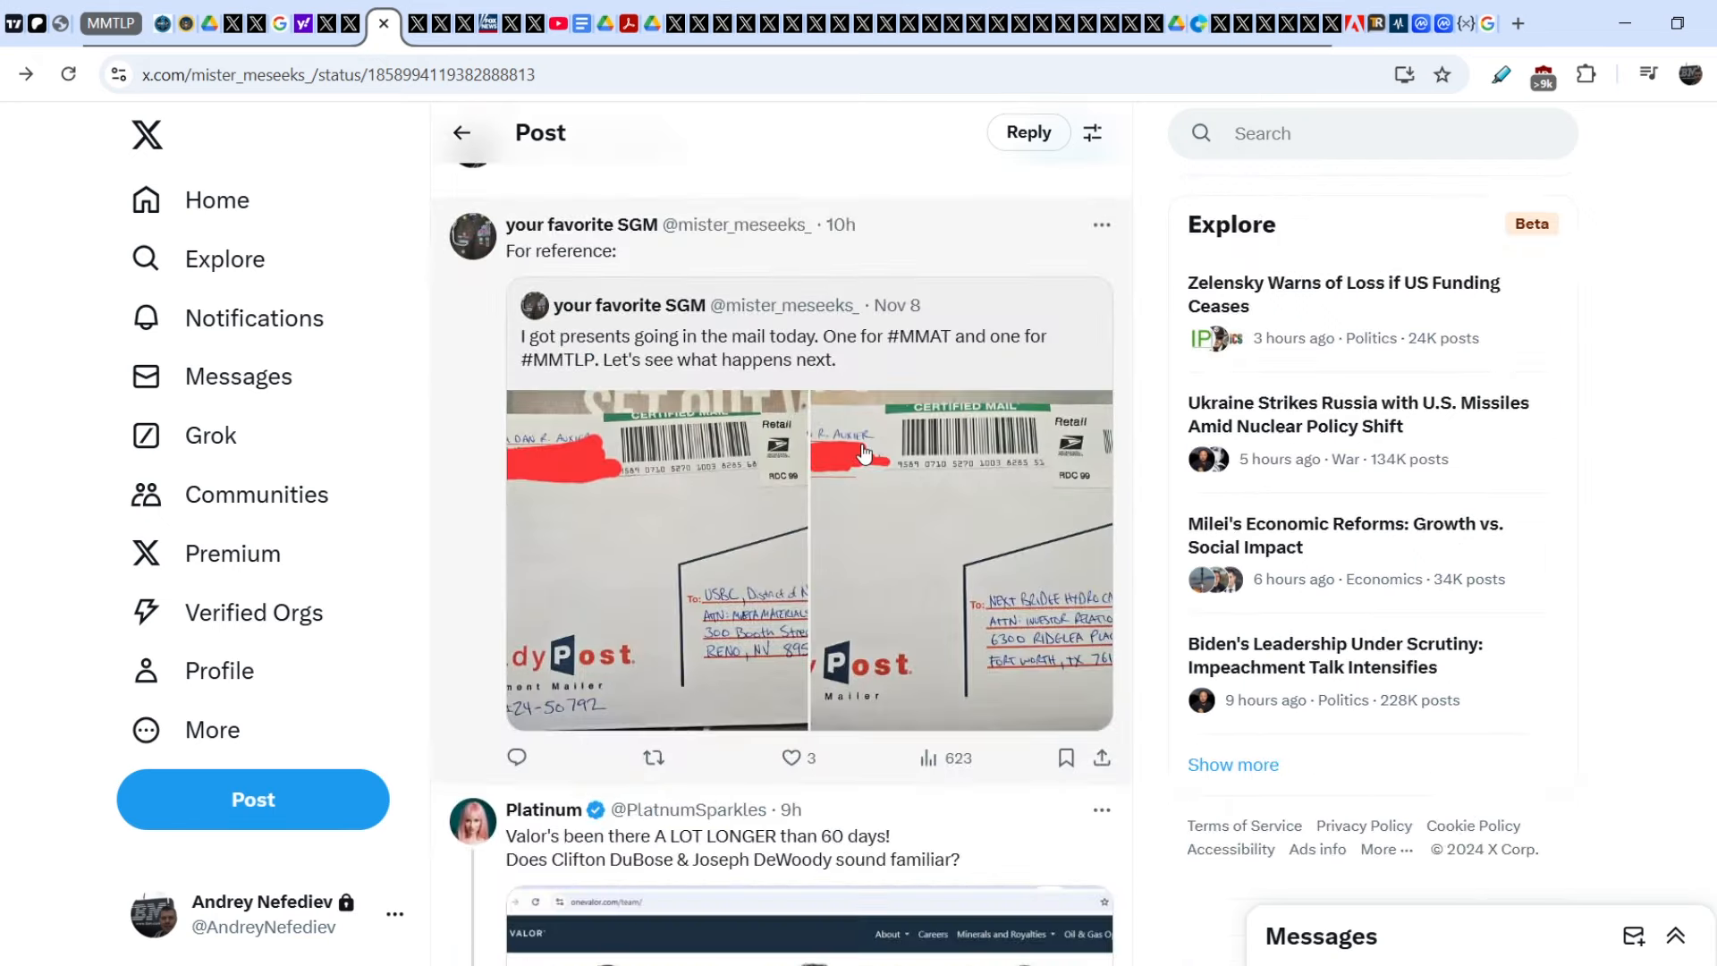
{"action": "scroll", "scroll_direction": "down", "scroll_amount": 3}
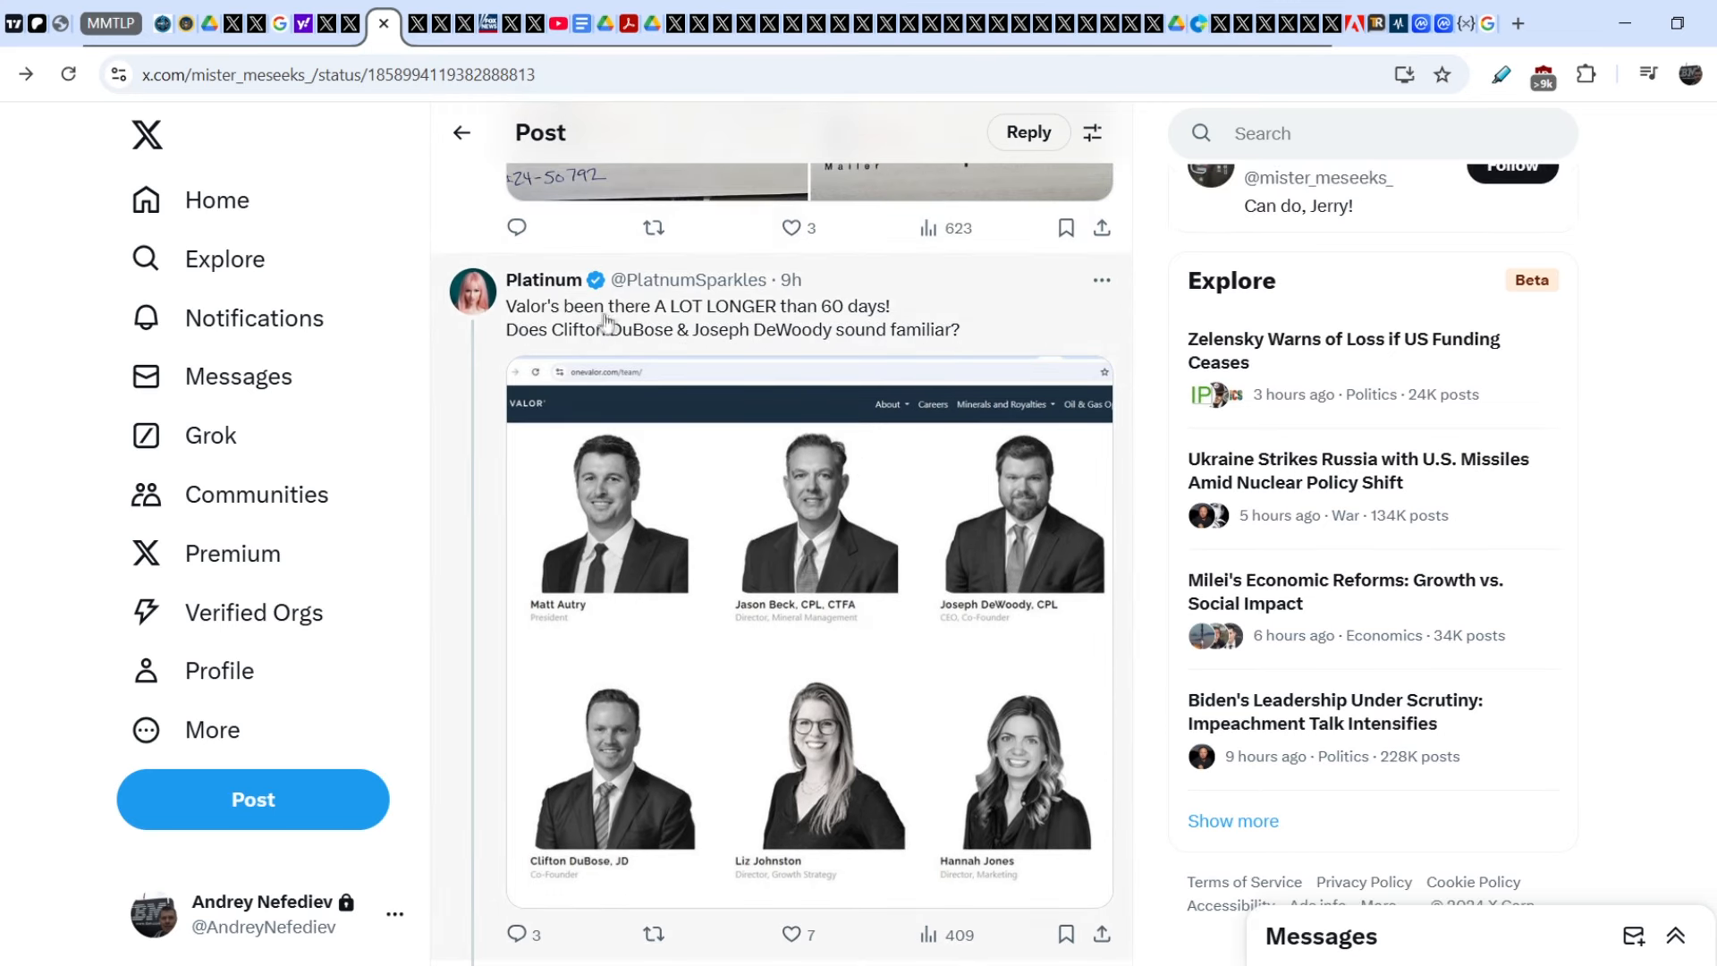
{"action": "mouse_move", "coordinate": [892, 325]}
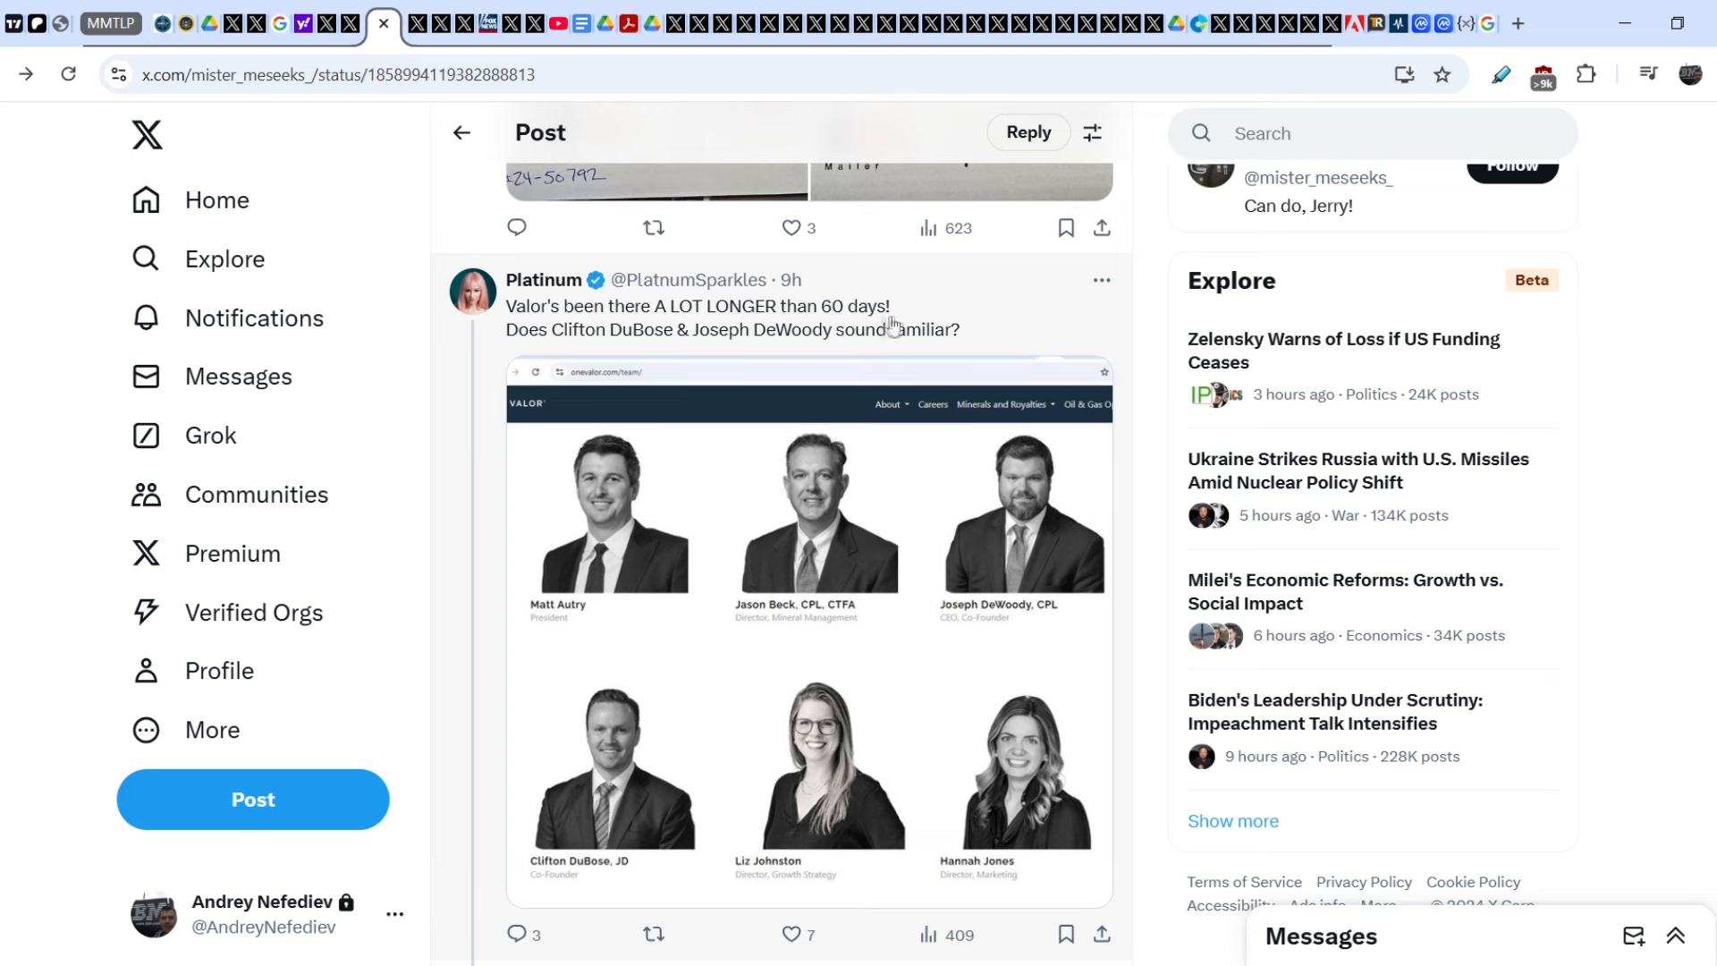
{"action": "mouse_move", "coordinate": [739, 345]}
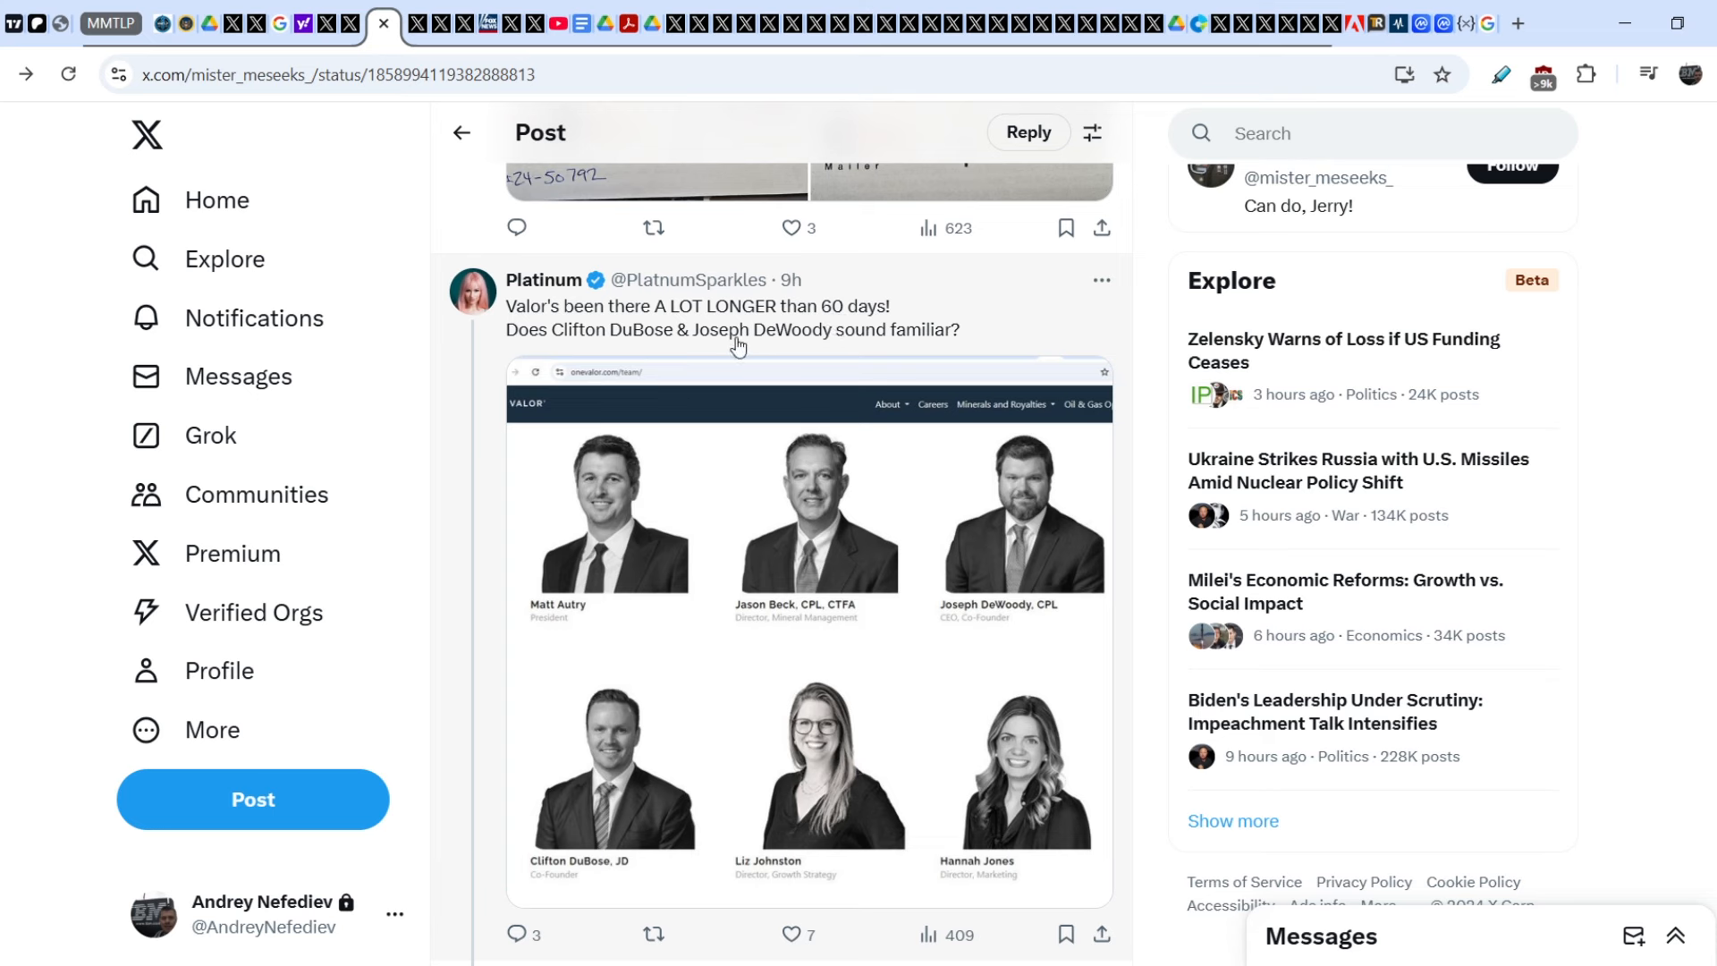
{"action": "mouse_move", "coordinate": [896, 342]}
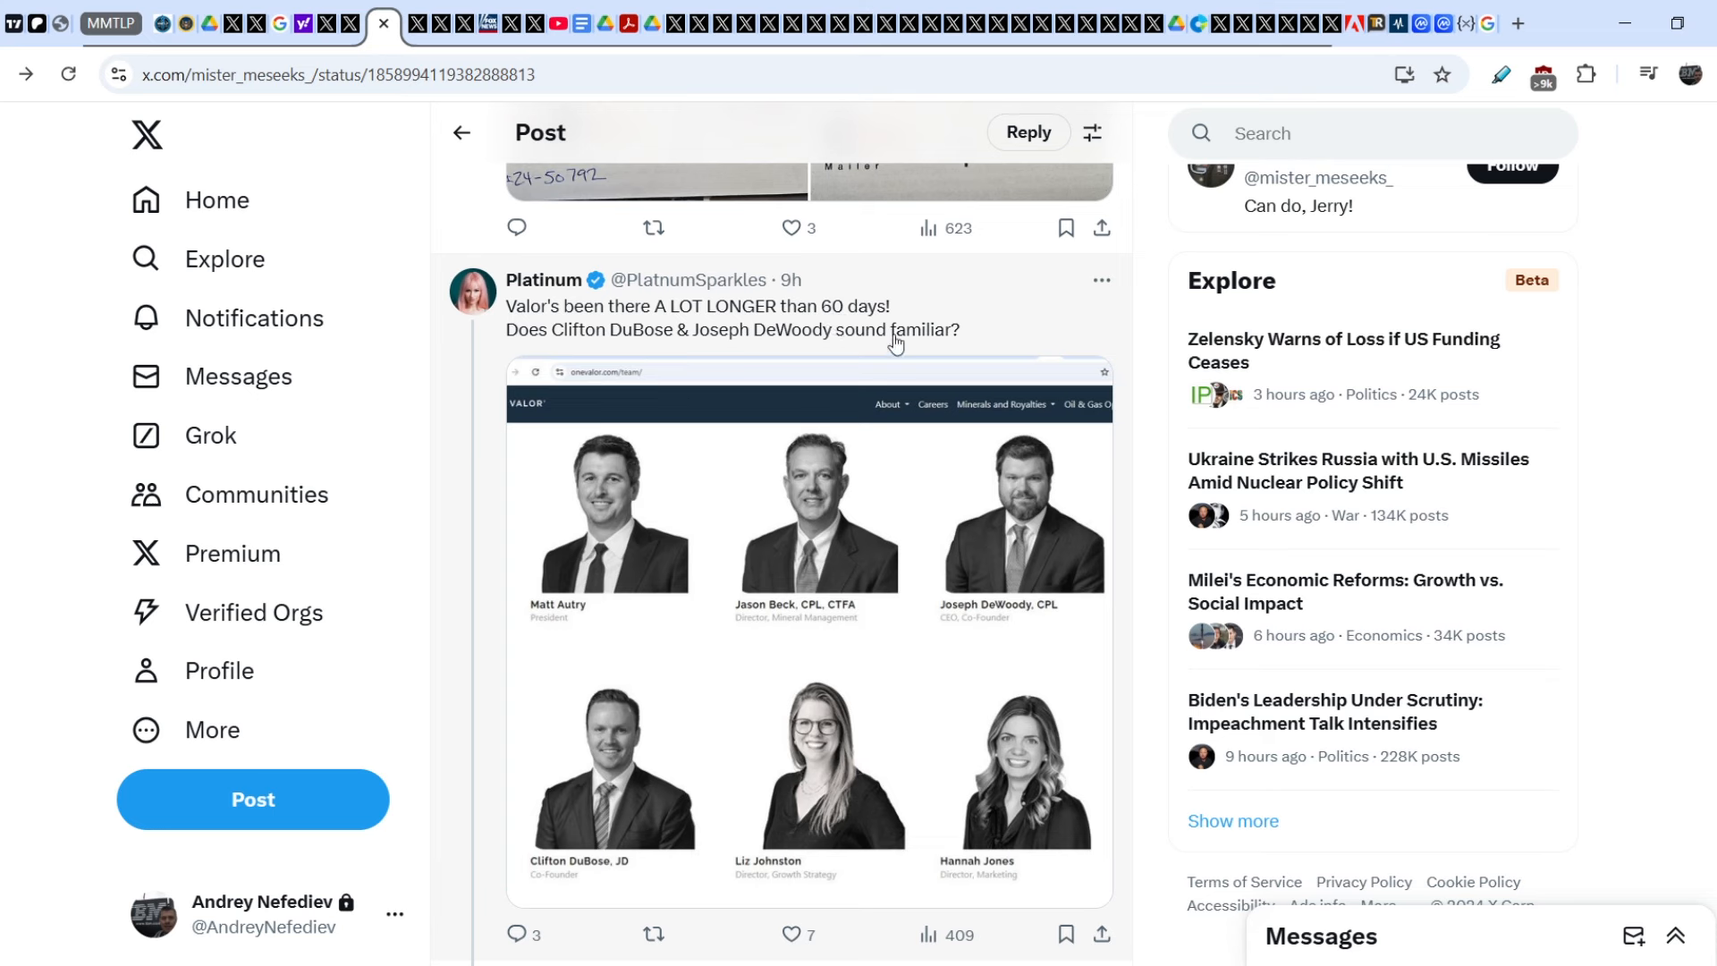
{"action": "mouse_move", "coordinate": [1043, 540]}
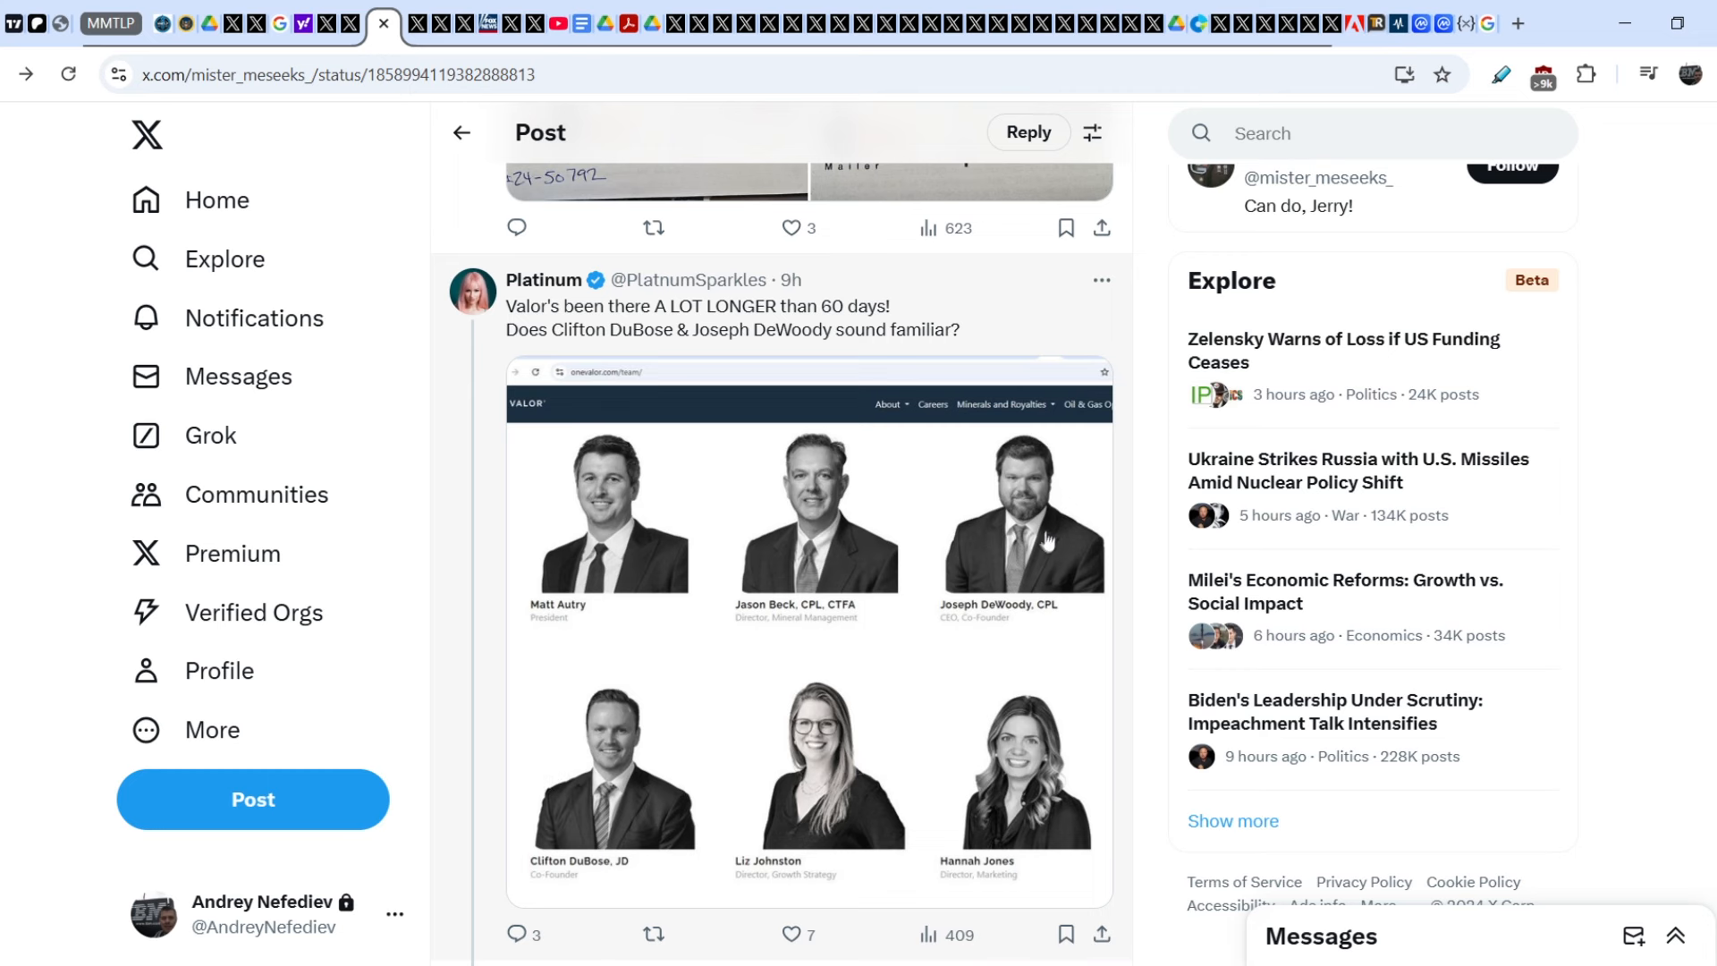
{"action": "mouse_move", "coordinate": [1077, 540]}
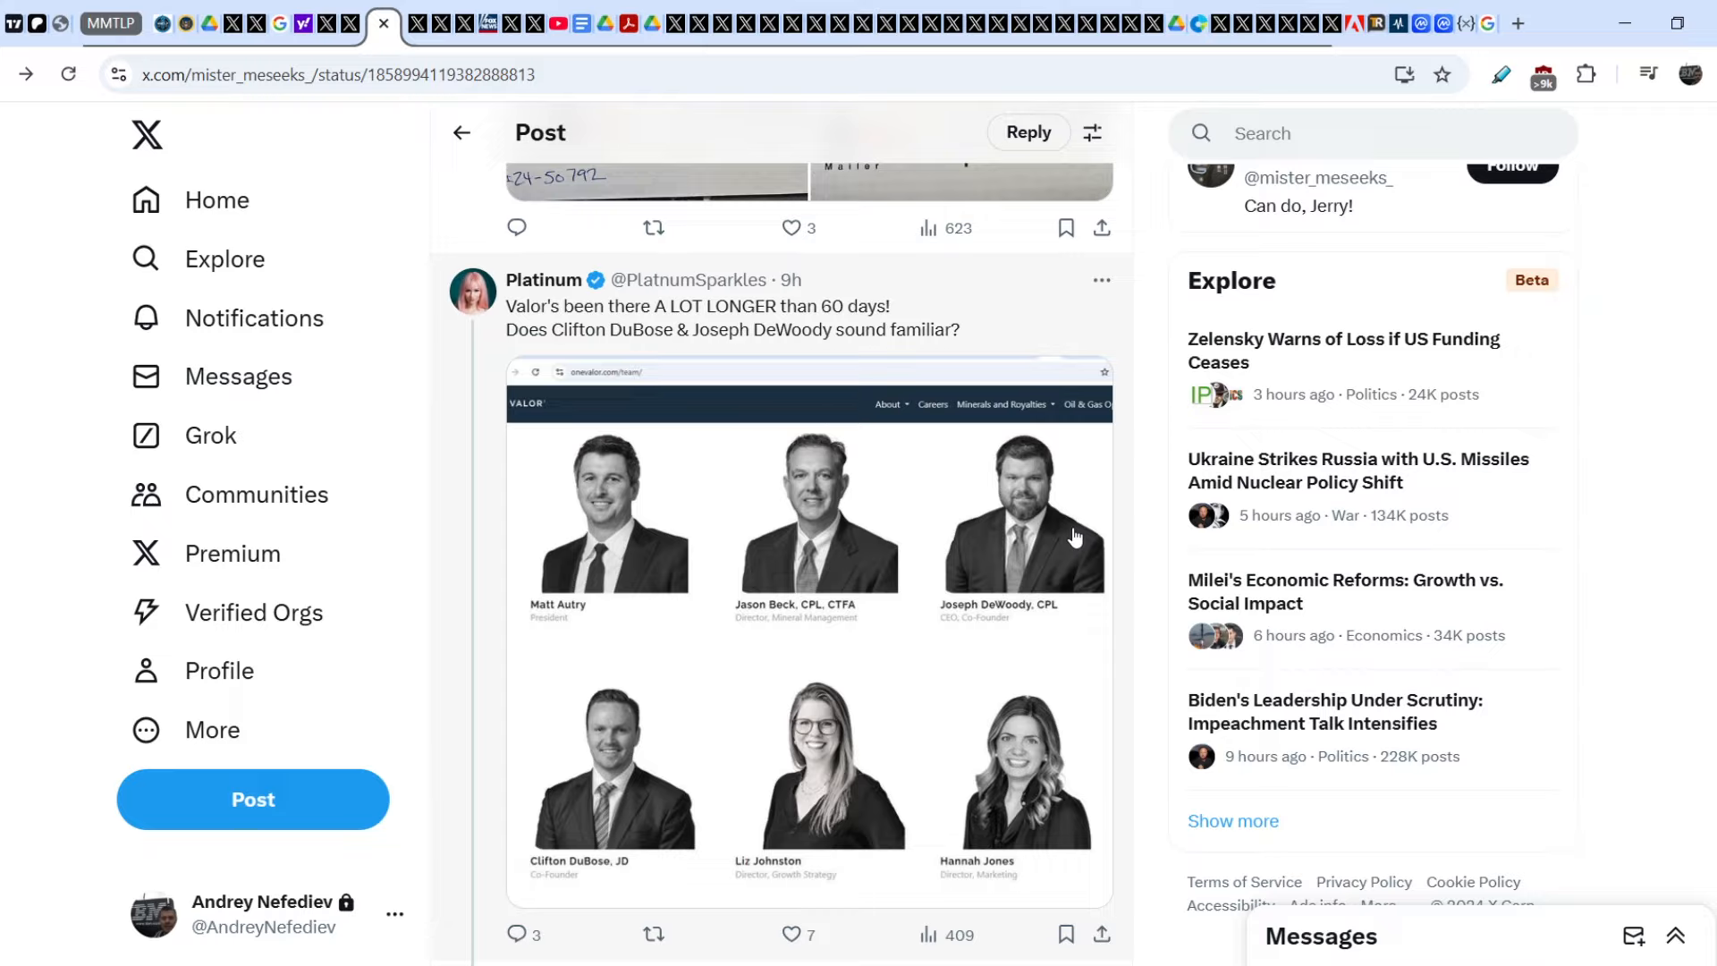
{"action": "scroll", "scroll_direction": "down", "scroll_amount": 3}
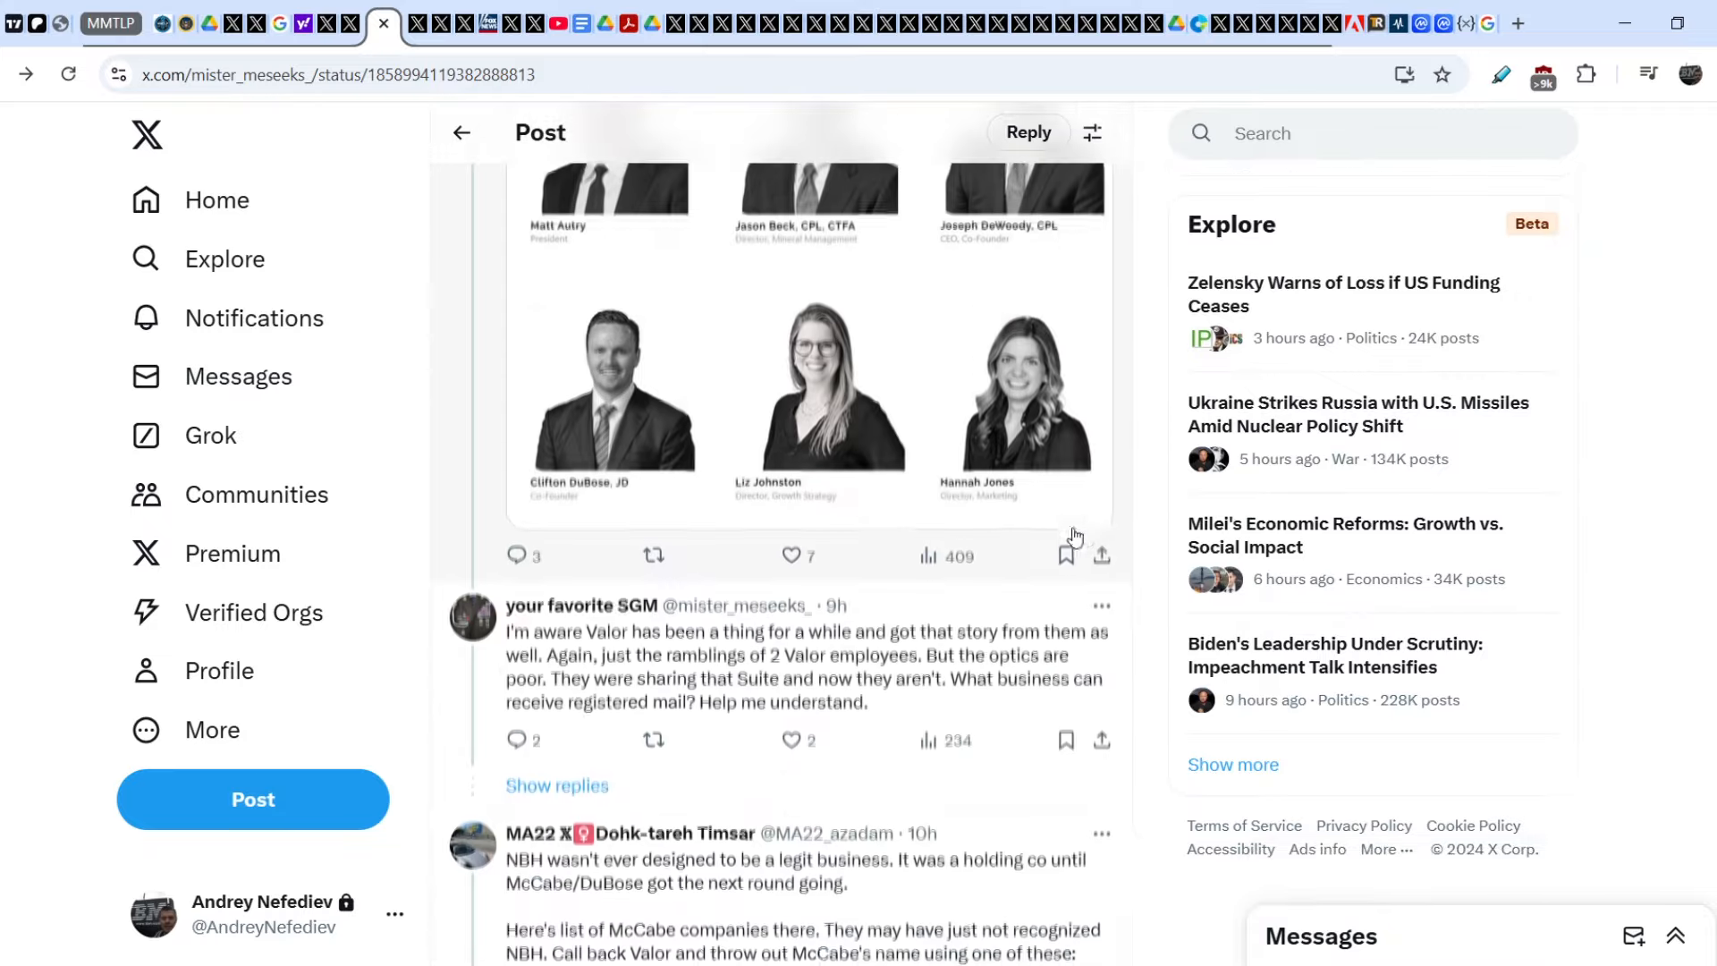
{"action": "scroll", "scroll_direction": "down", "scroll_amount": 3}
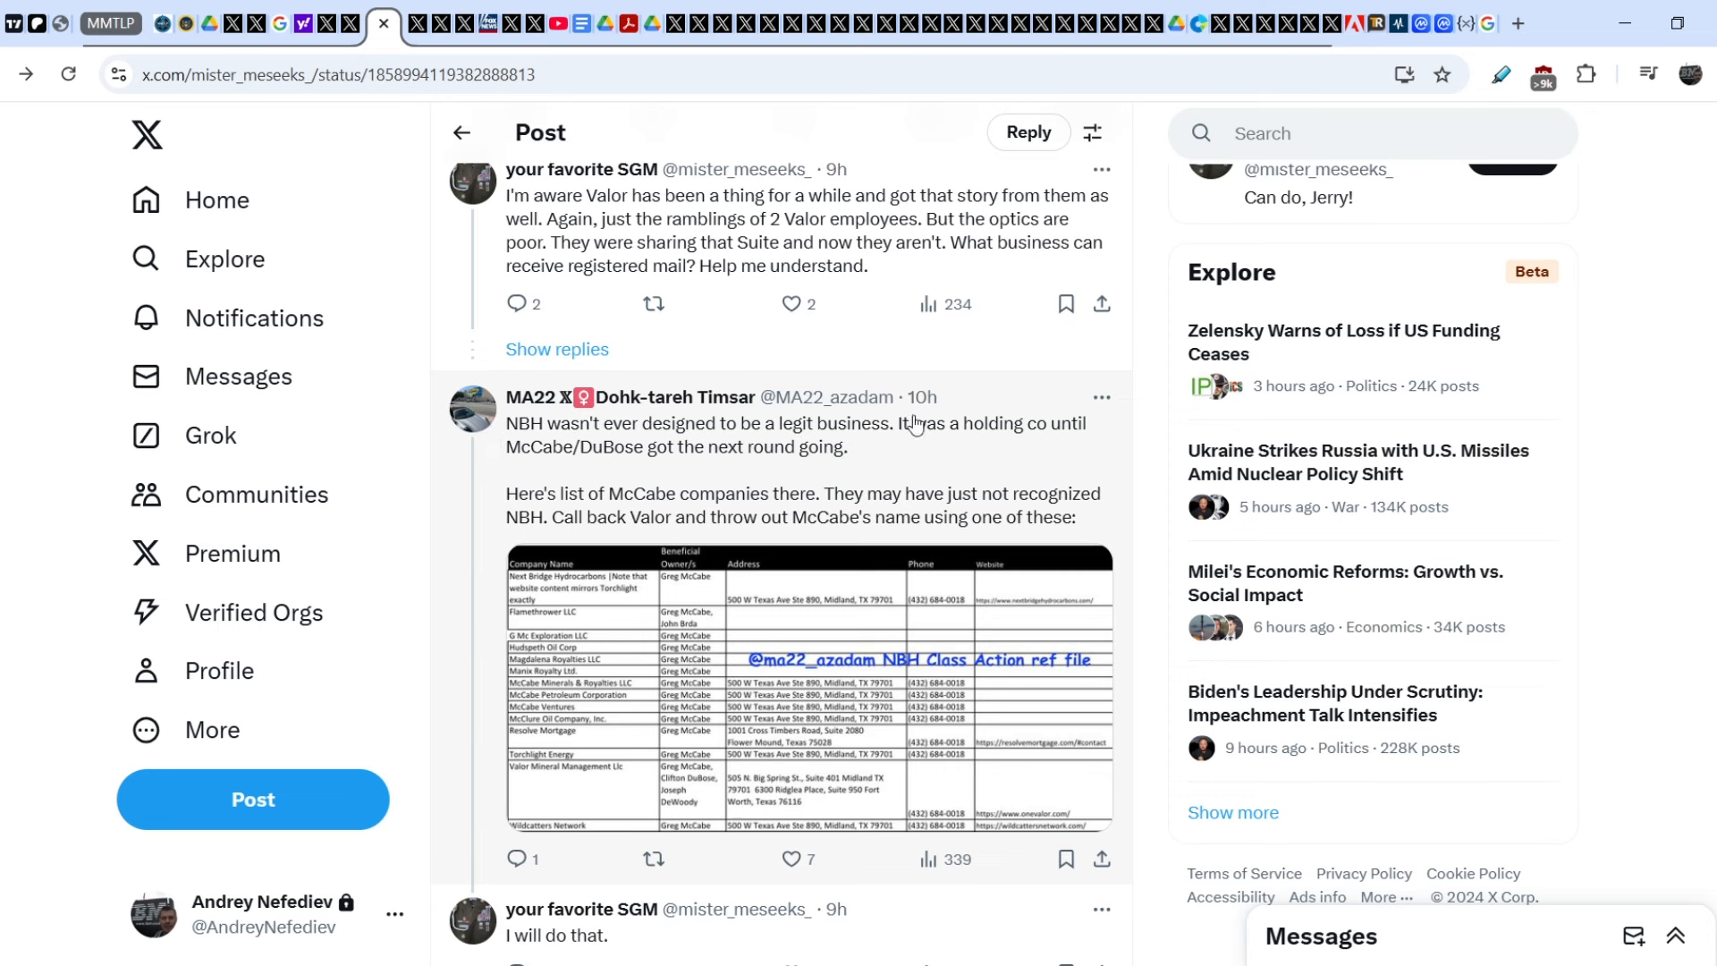
{"action": "mouse_move", "coordinate": [577, 442]}
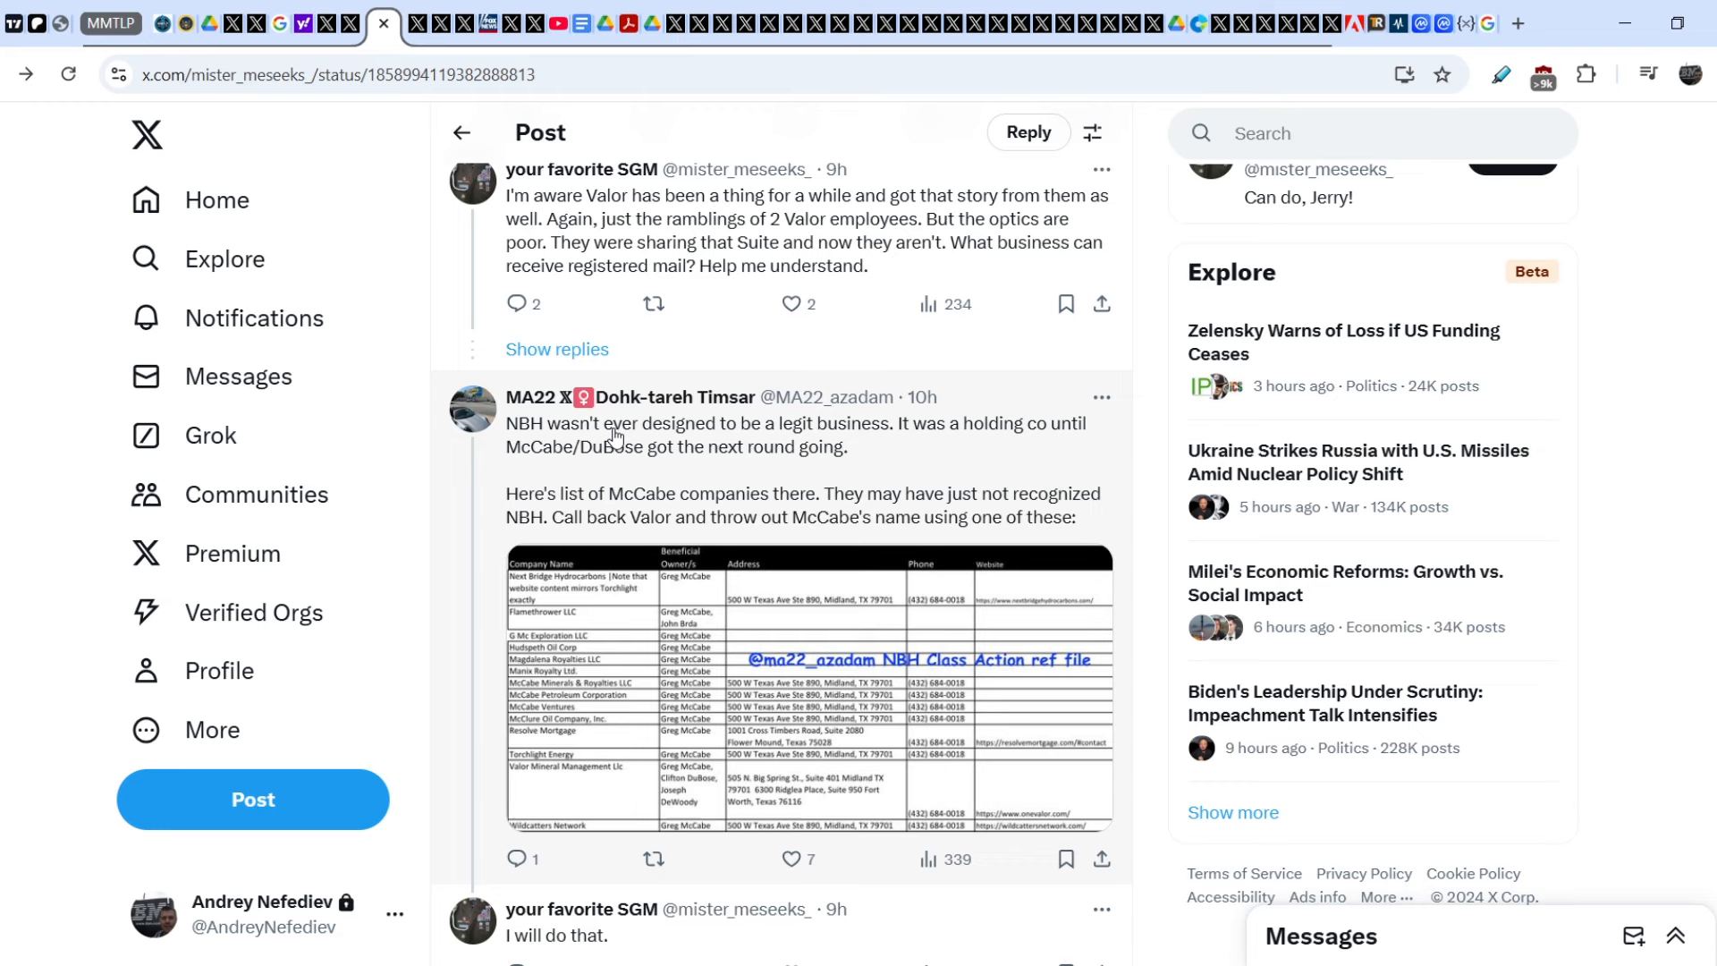
{"action": "mouse_move", "coordinate": [581, 453]}
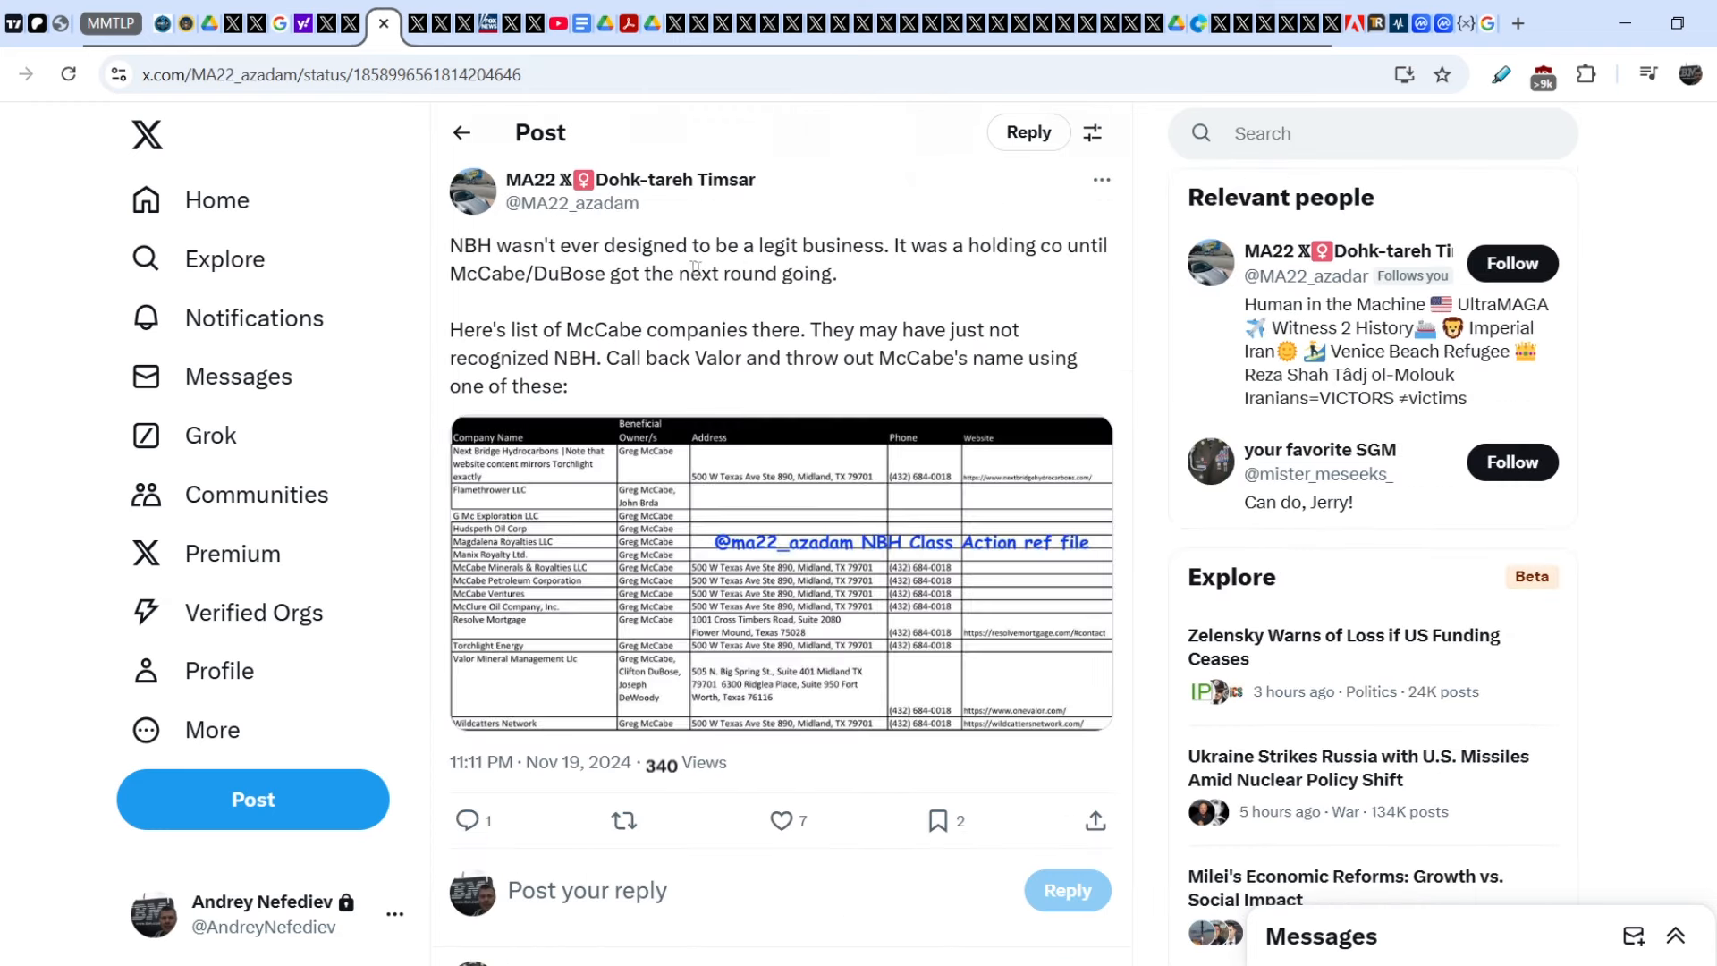
{"action": "mouse_move", "coordinate": [882, 278]}
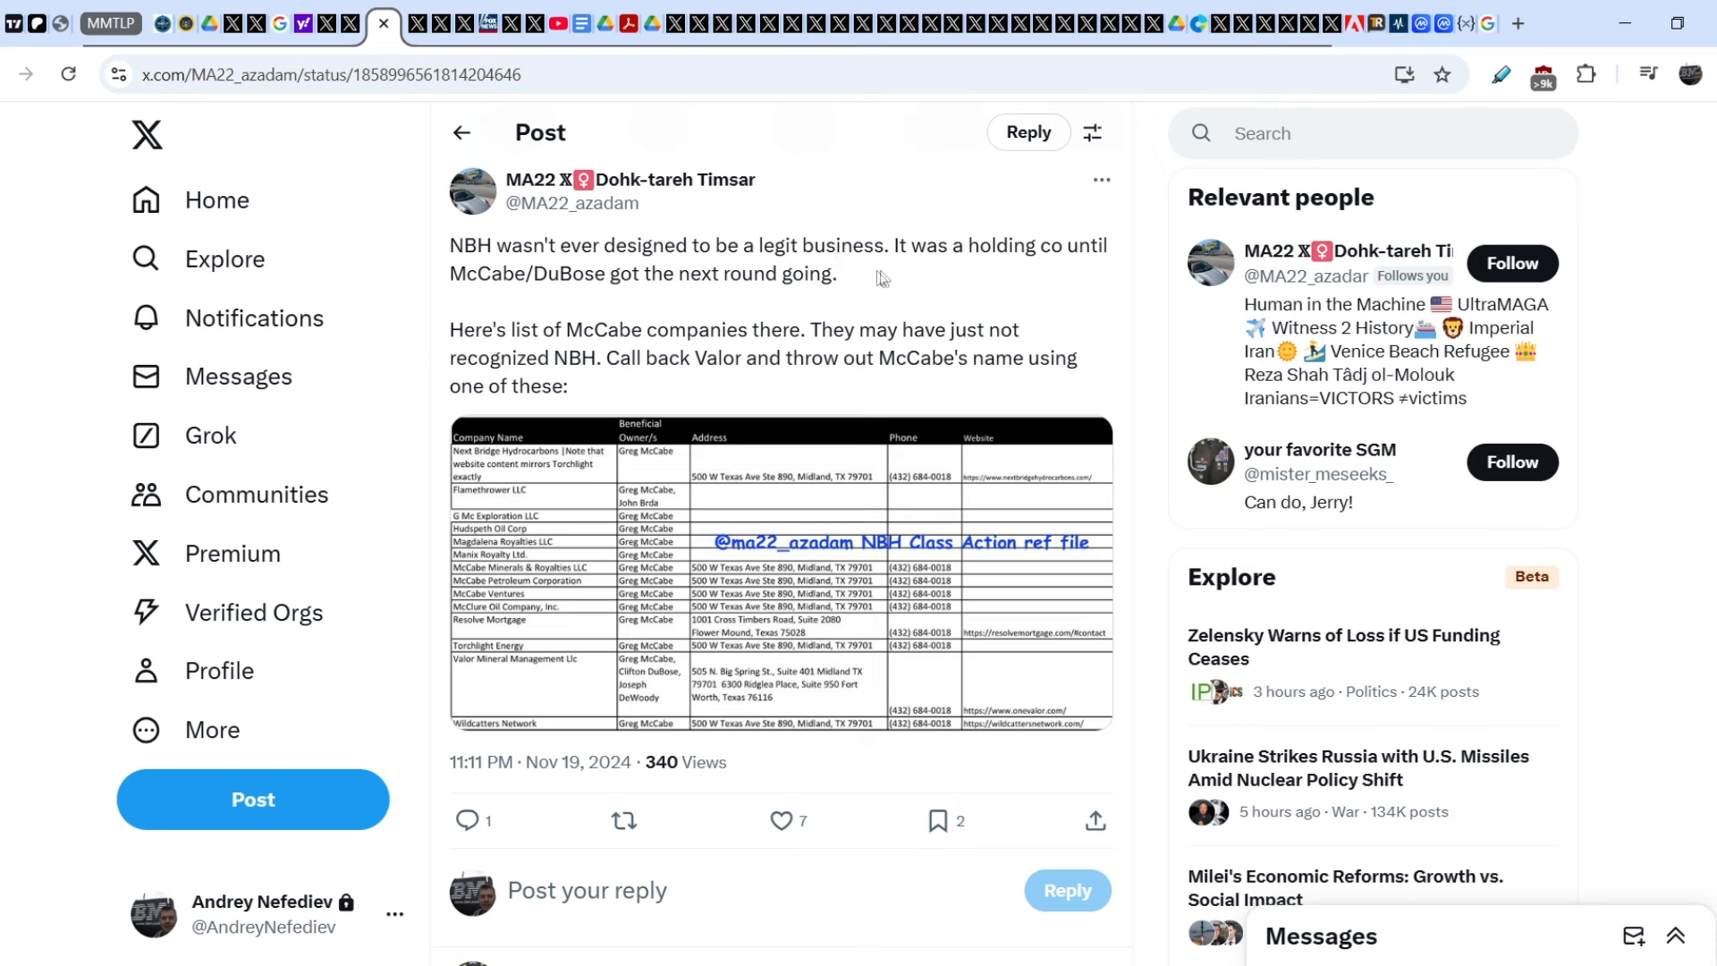
{"action": "mouse_move", "coordinate": [544, 301]}
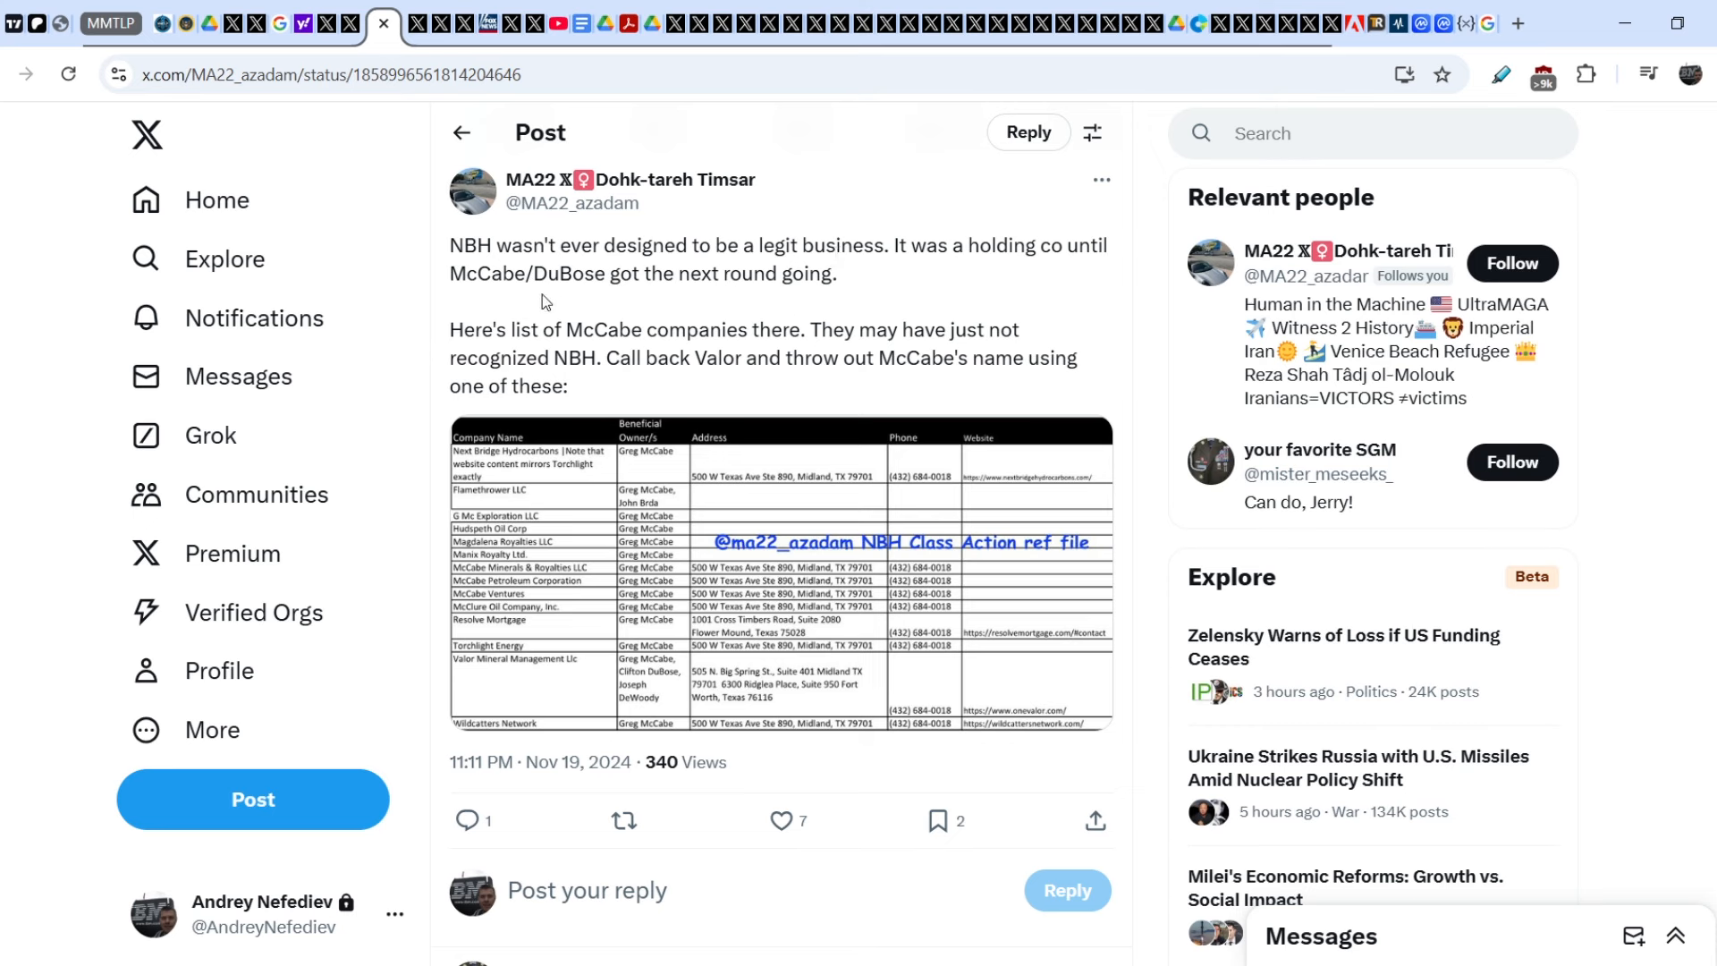
{"action": "mouse_move", "coordinate": [860, 279]}
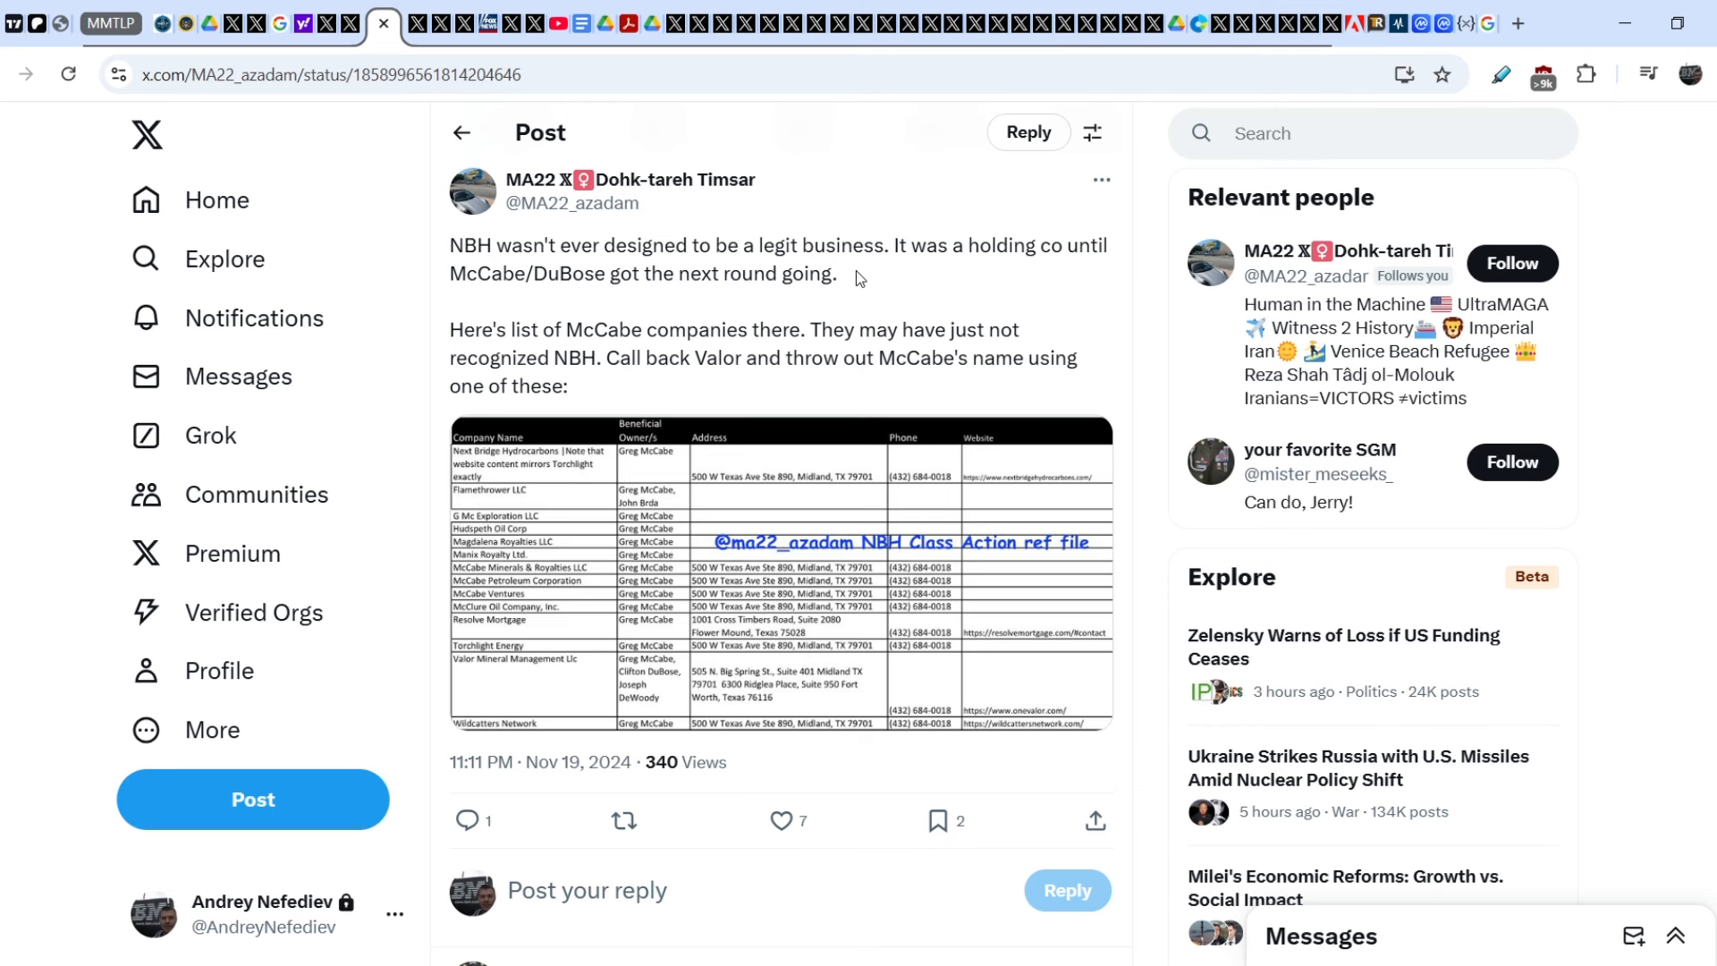
{"action": "mouse_move", "coordinate": [792, 329]}
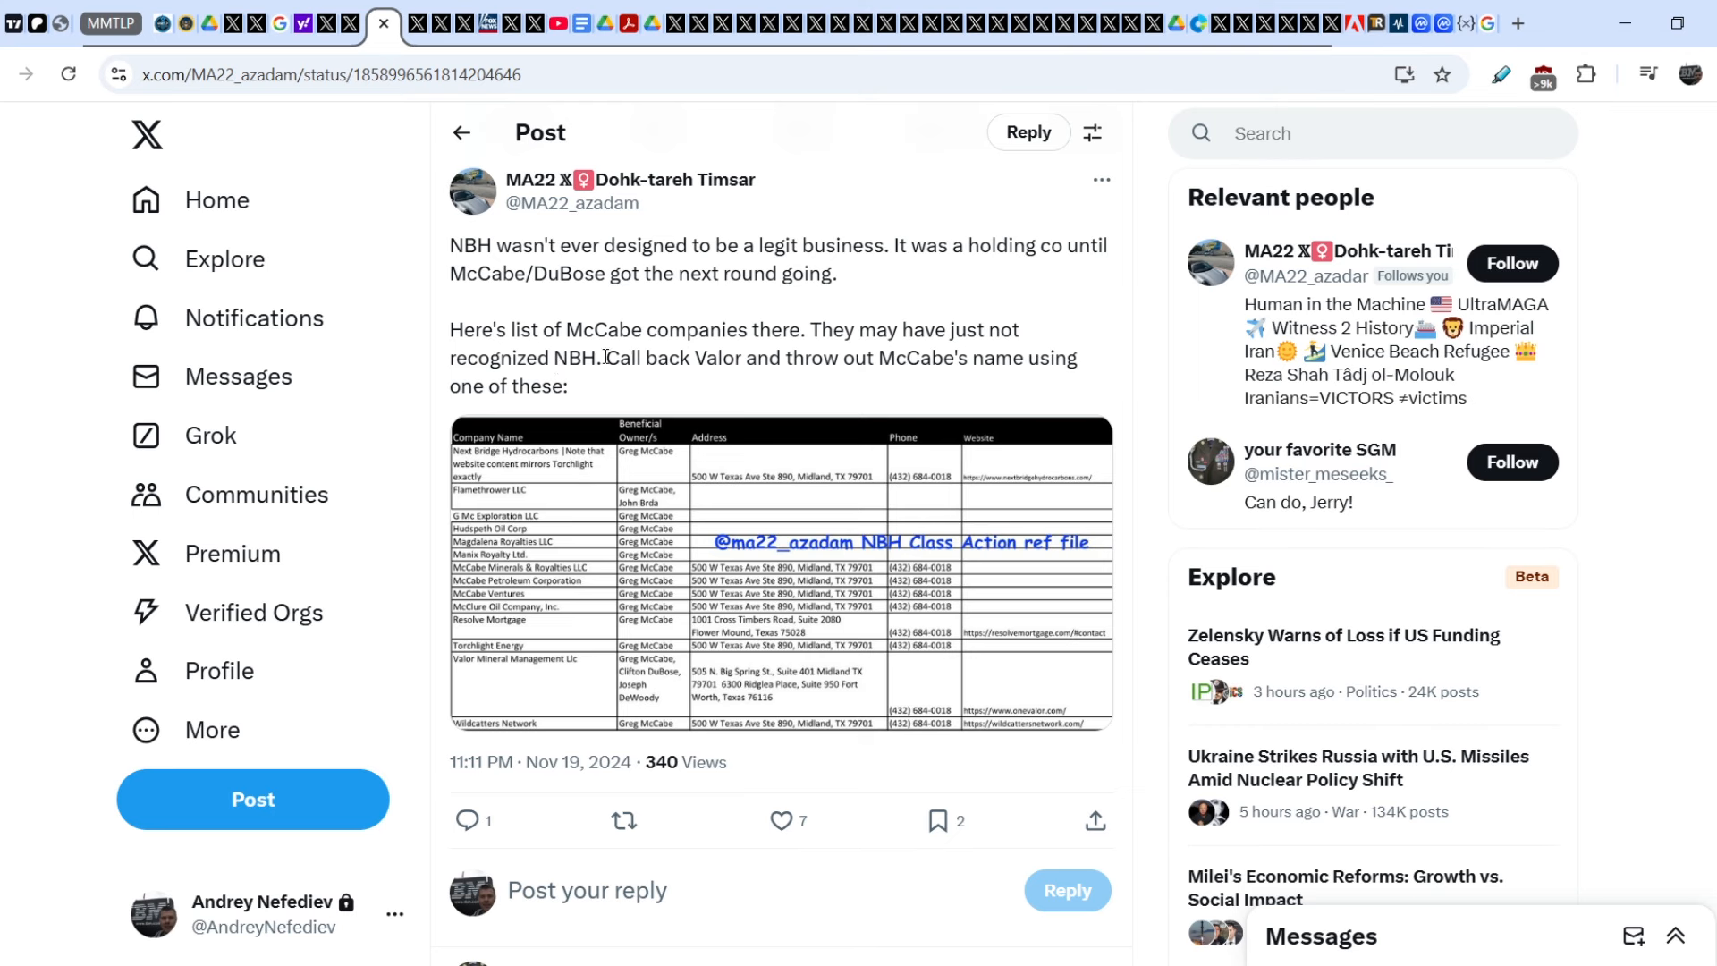
{"action": "mouse_move", "coordinate": [894, 356]}
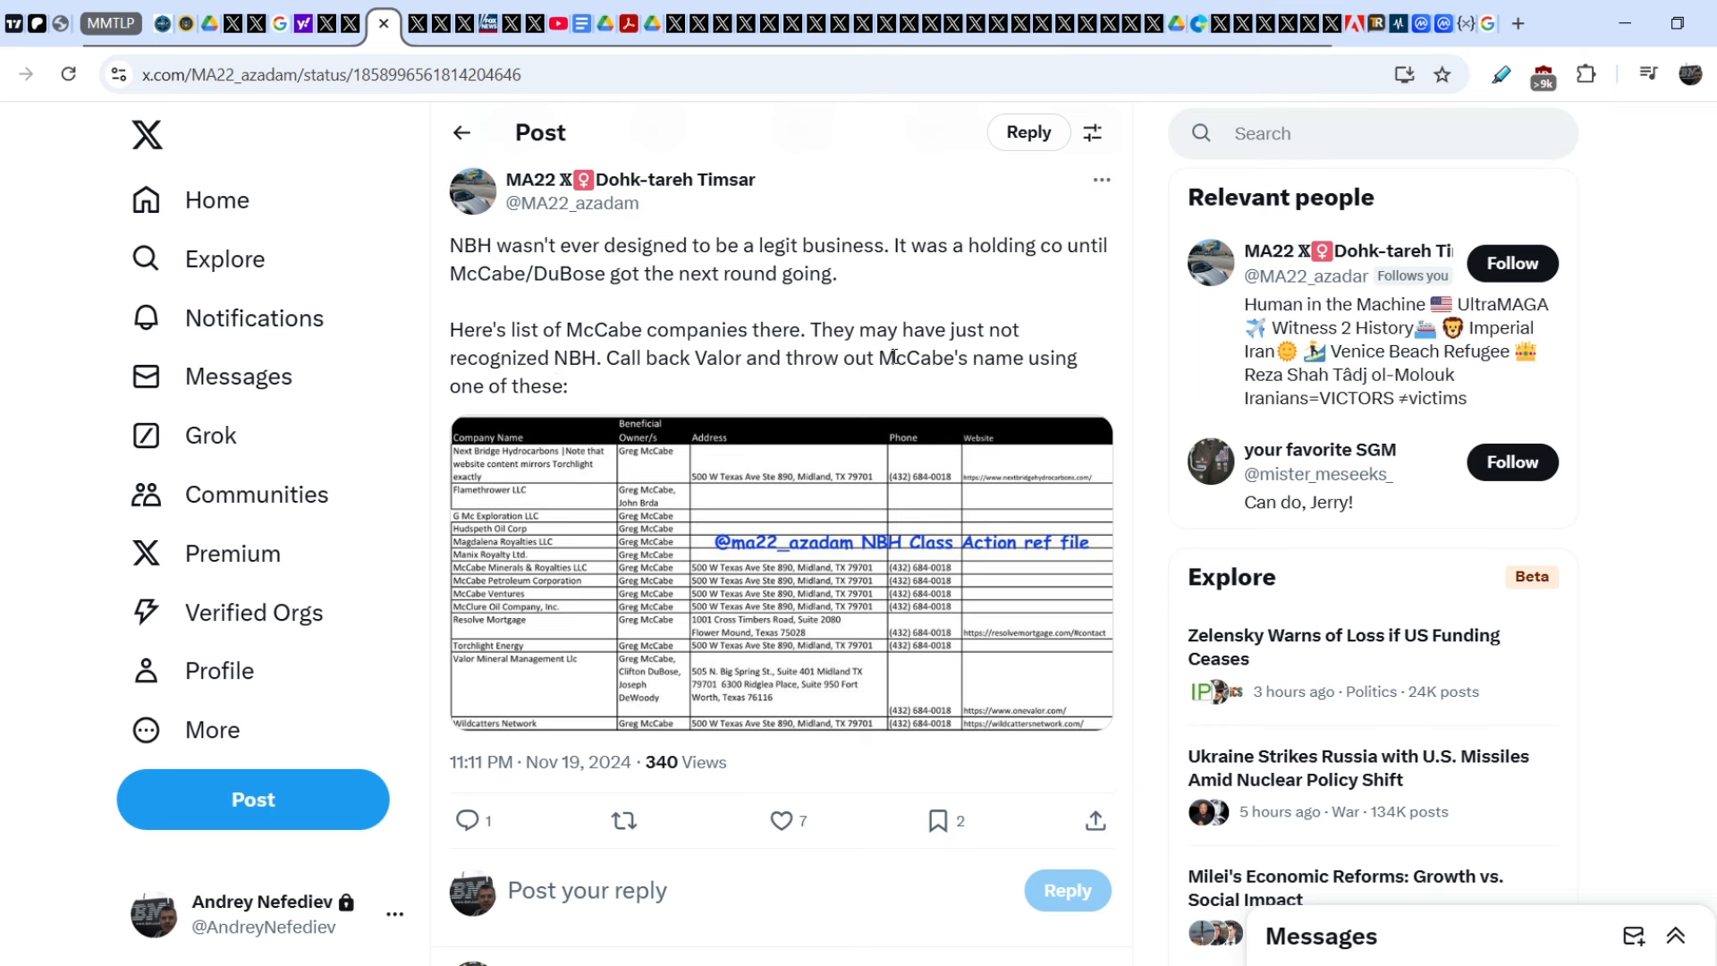
{"action": "mouse_move", "coordinate": [712, 578]}
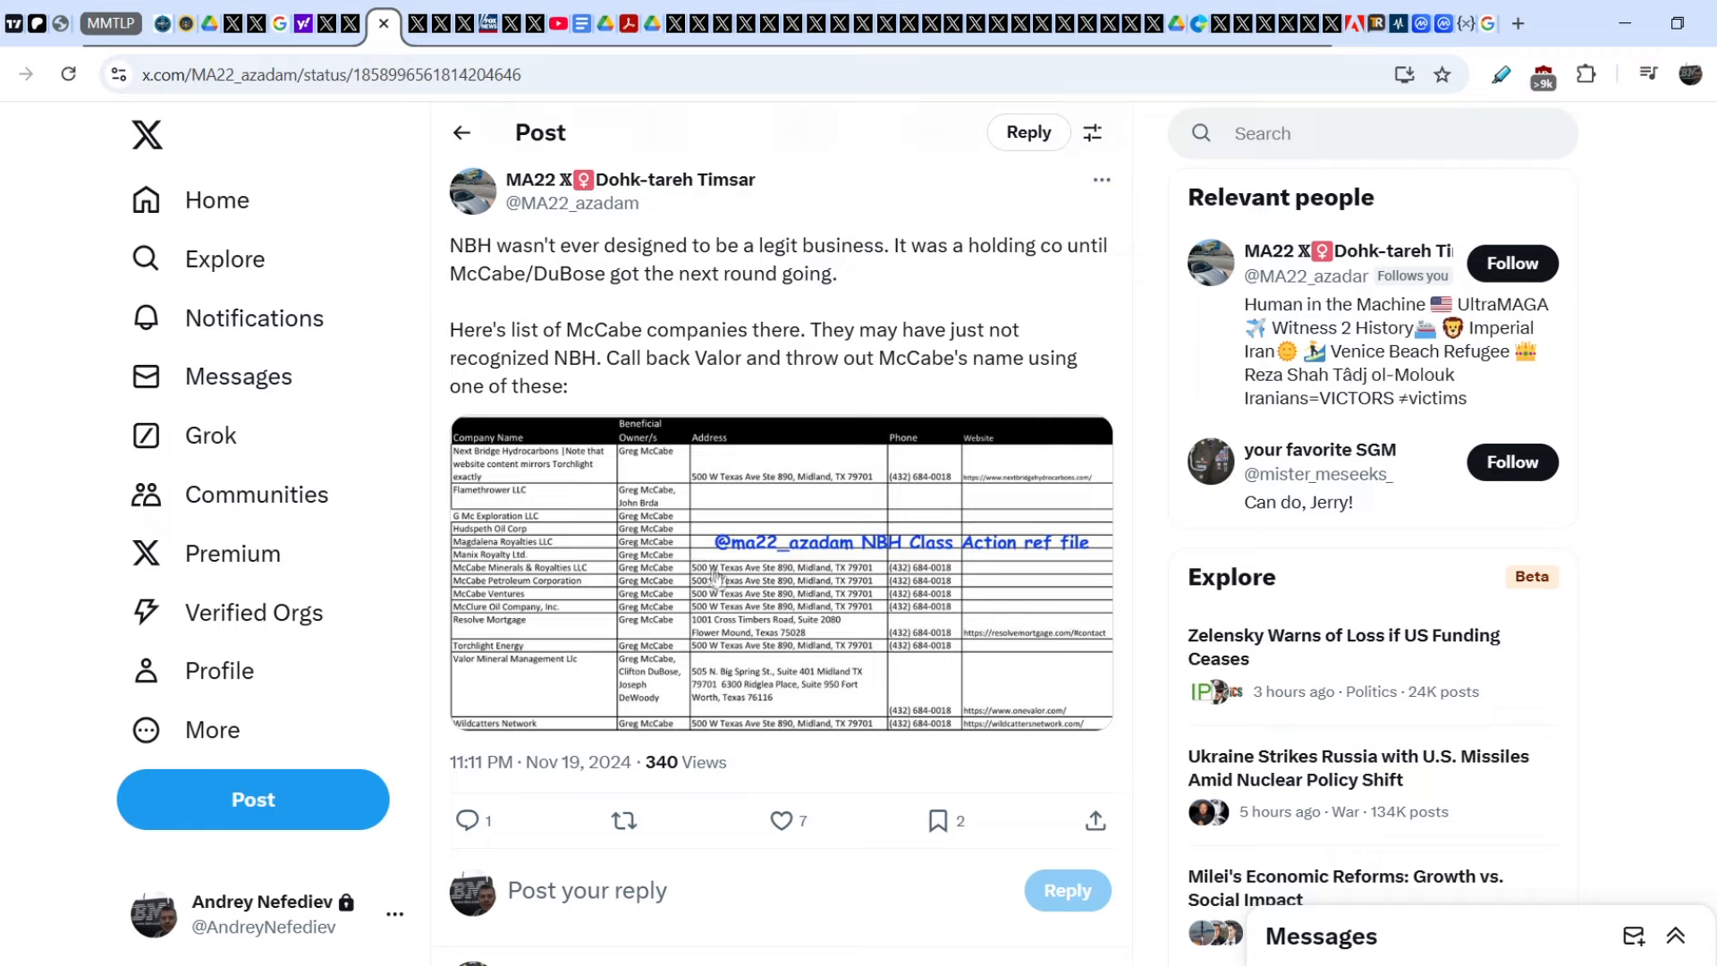
{"action": "left_click", "coordinate": [778, 577]}
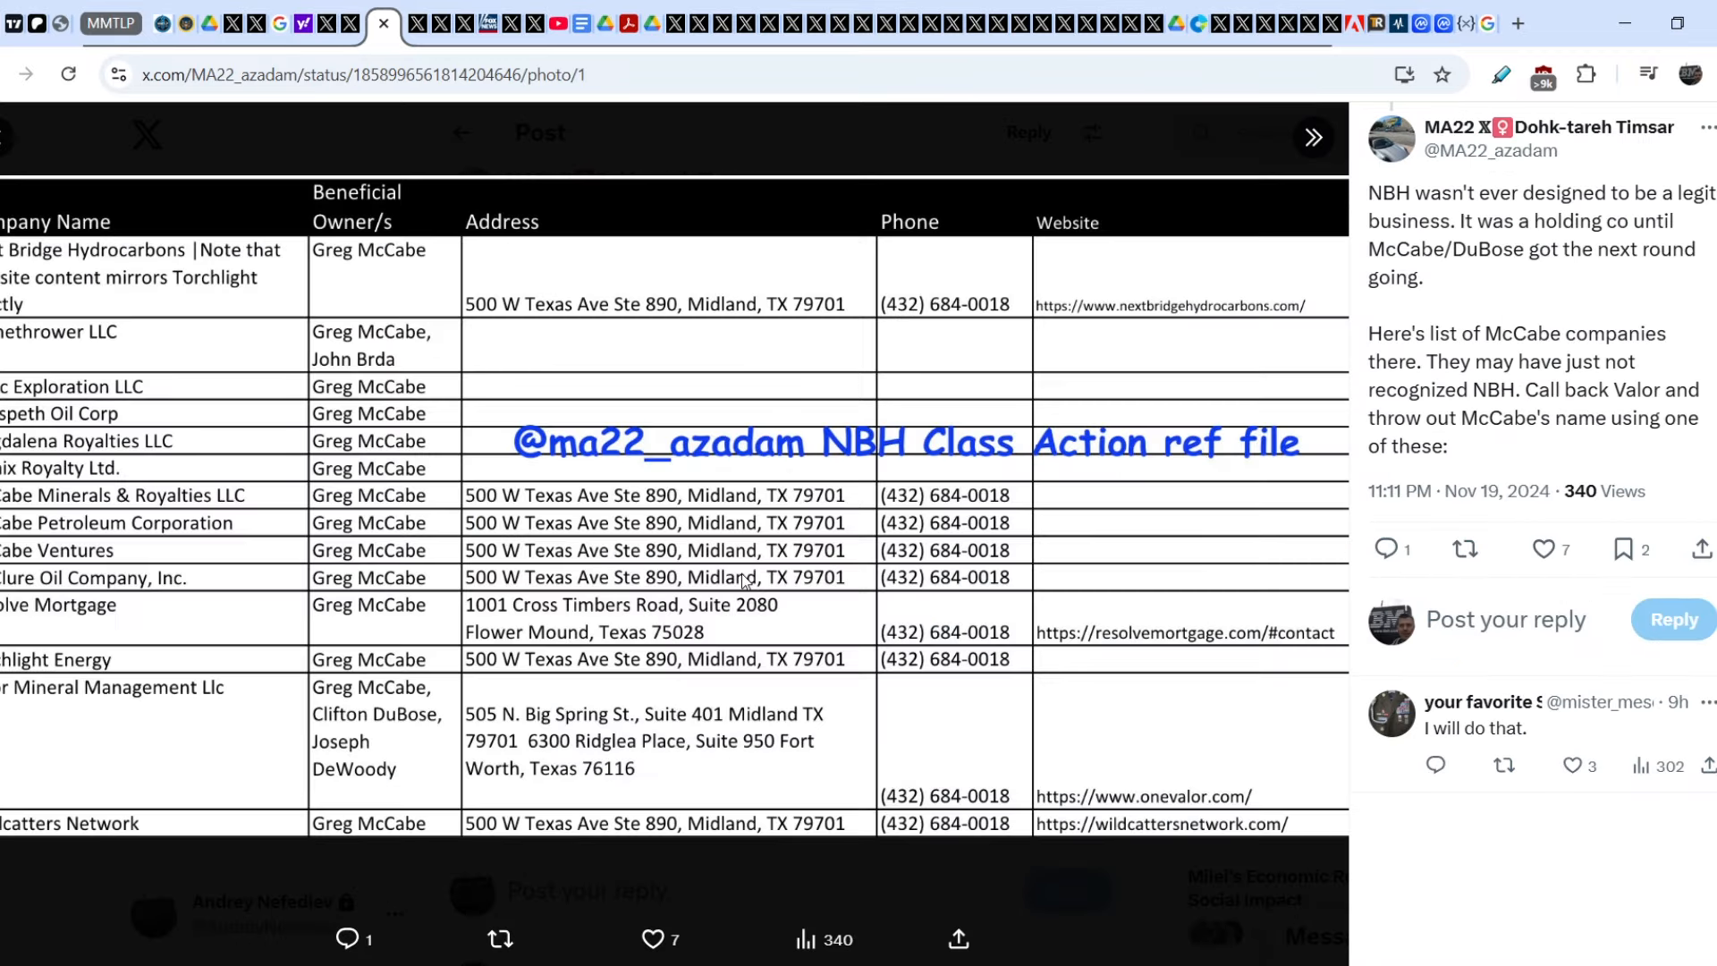
{"action": "mouse_move", "coordinate": [179, 286]}
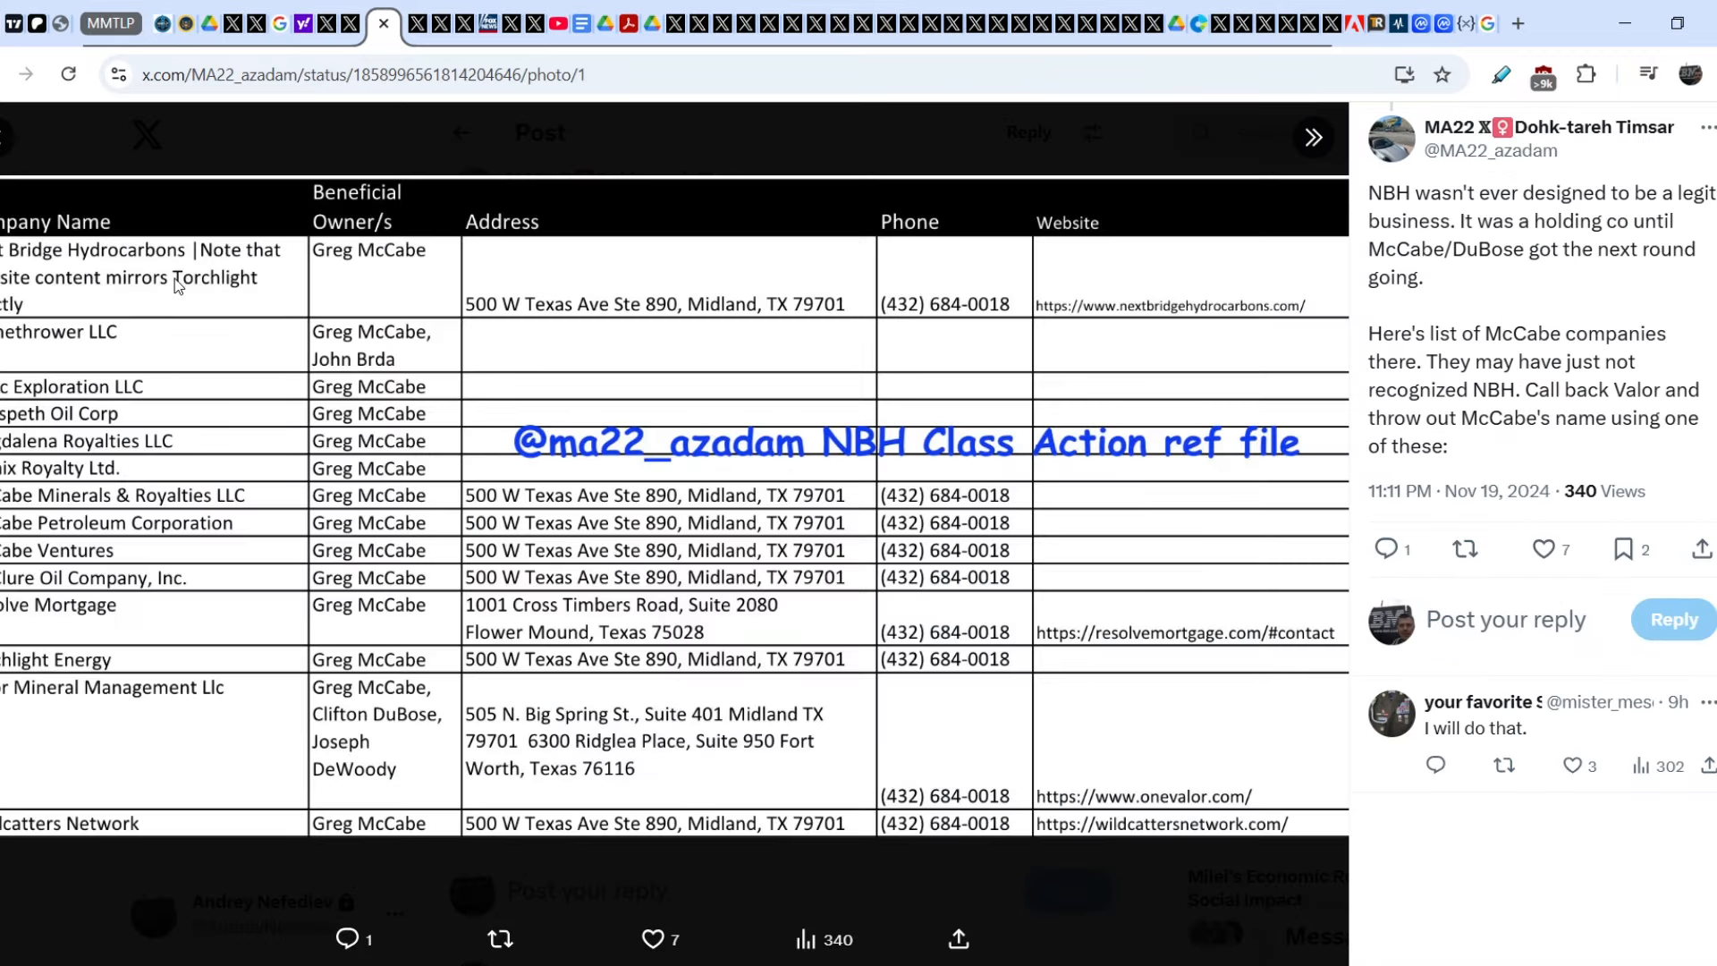
{"action": "mouse_move", "coordinate": [396, 783]}
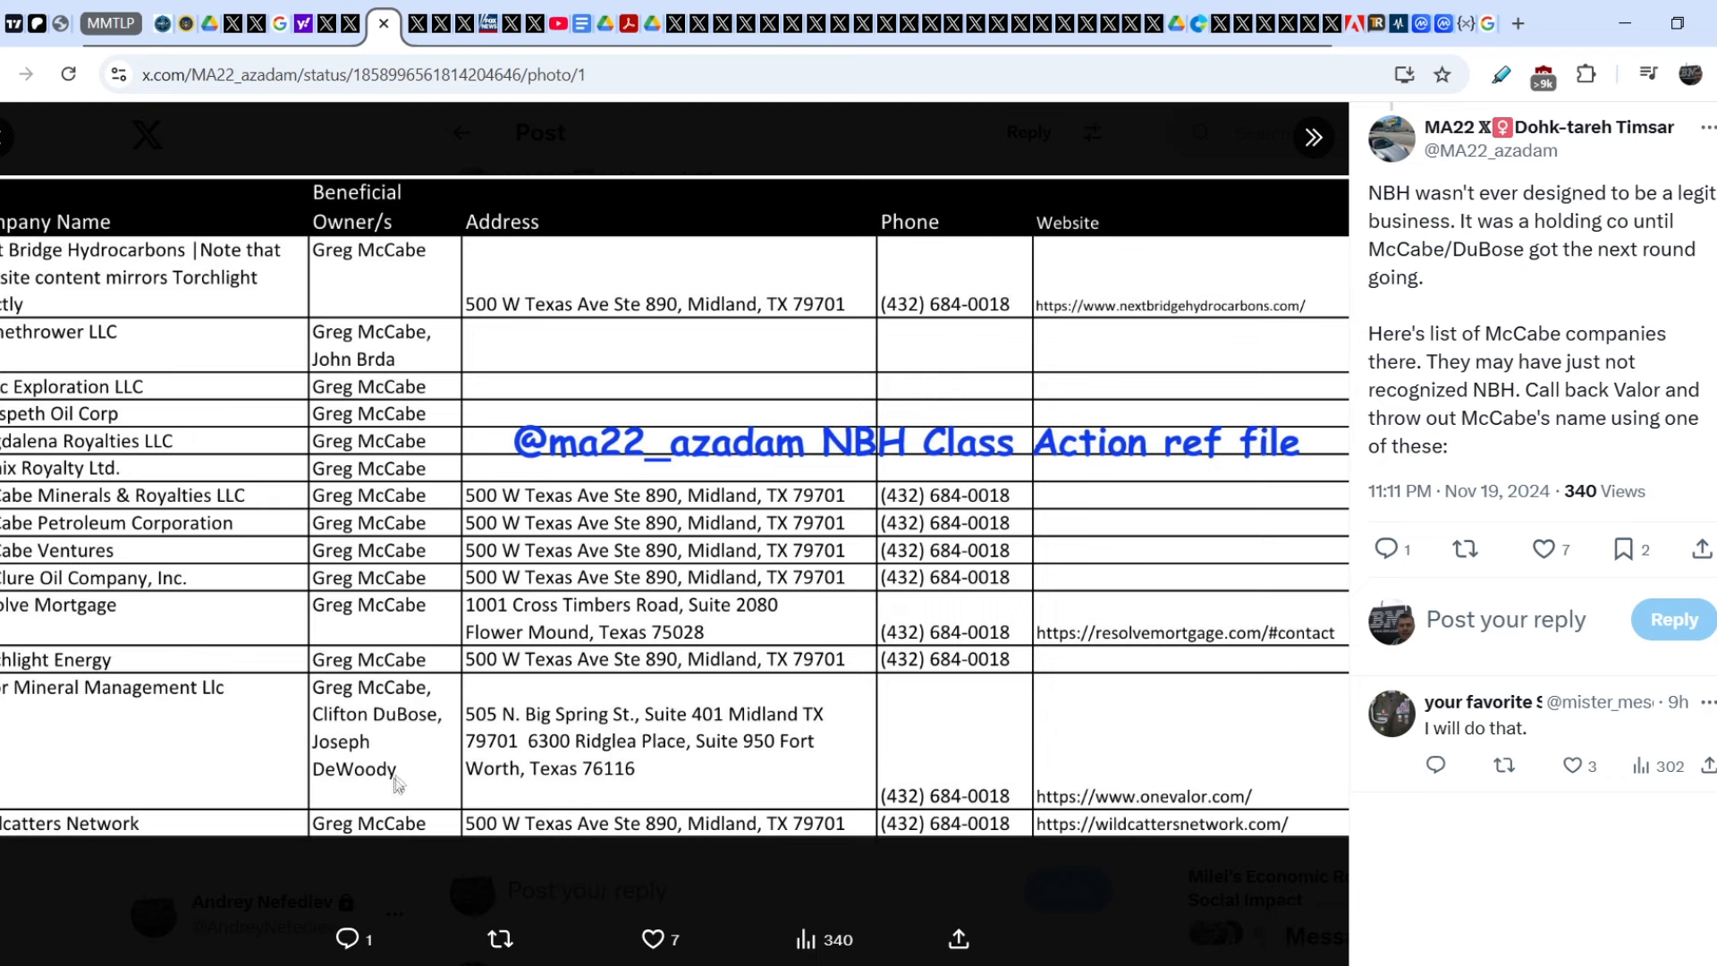
{"action": "mouse_move", "coordinate": [409, 782]}
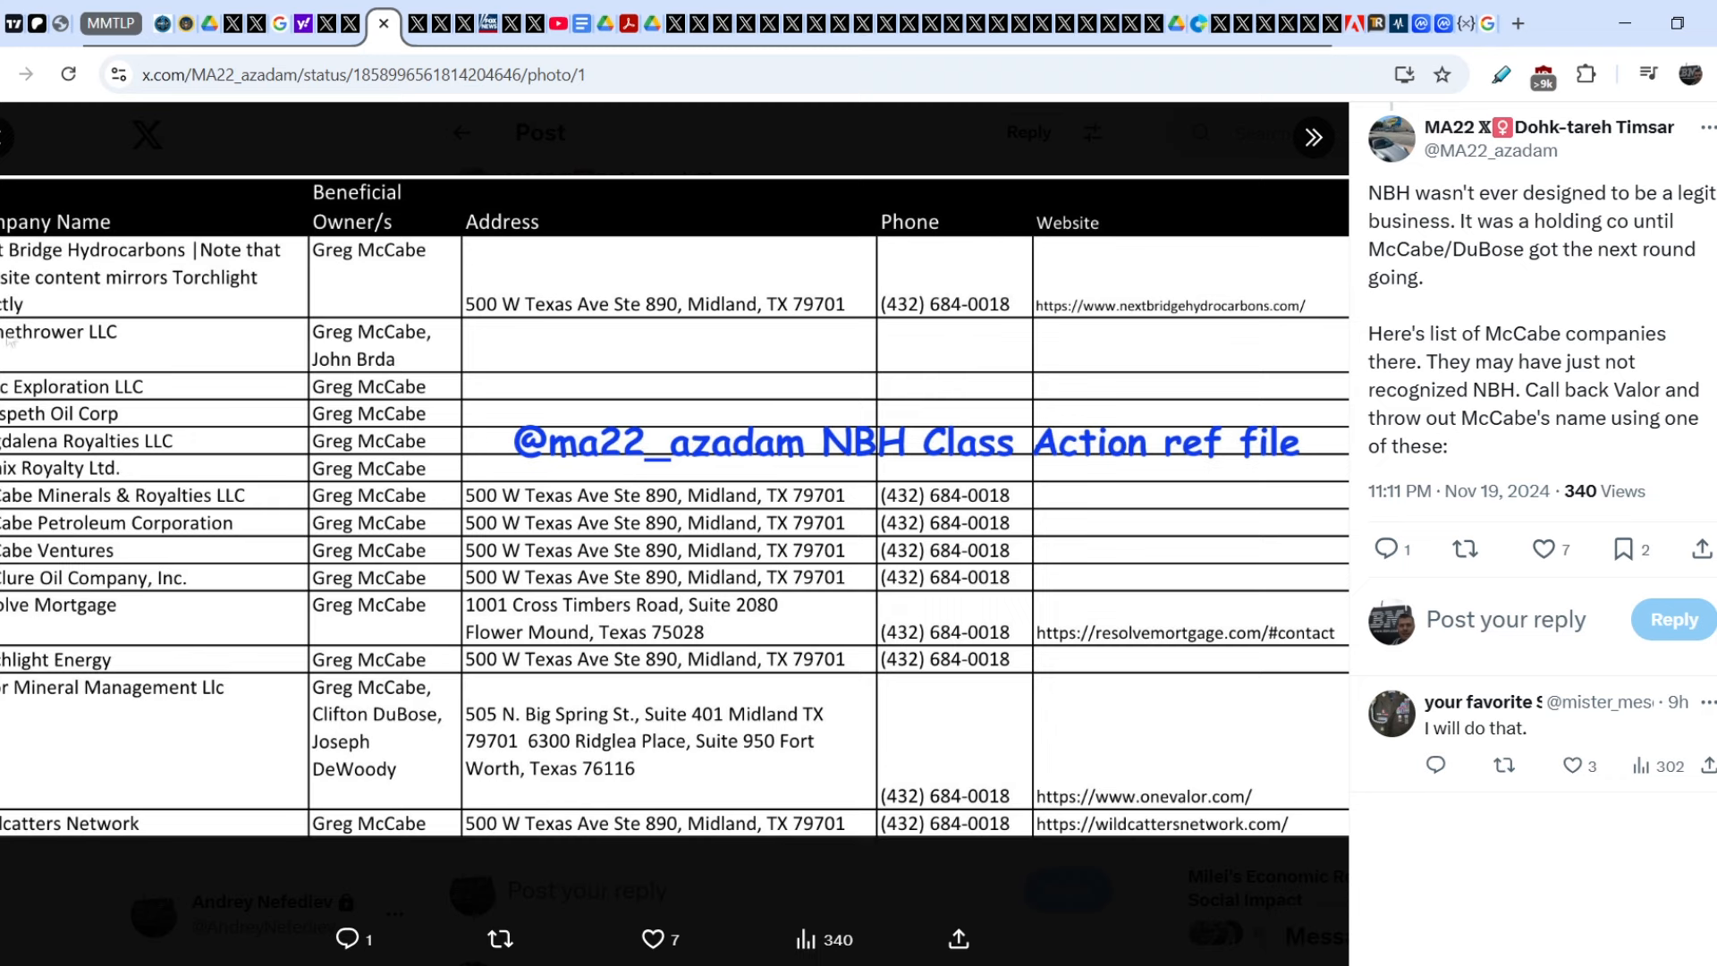
{"action": "mouse_move", "coordinate": [66, 342]}
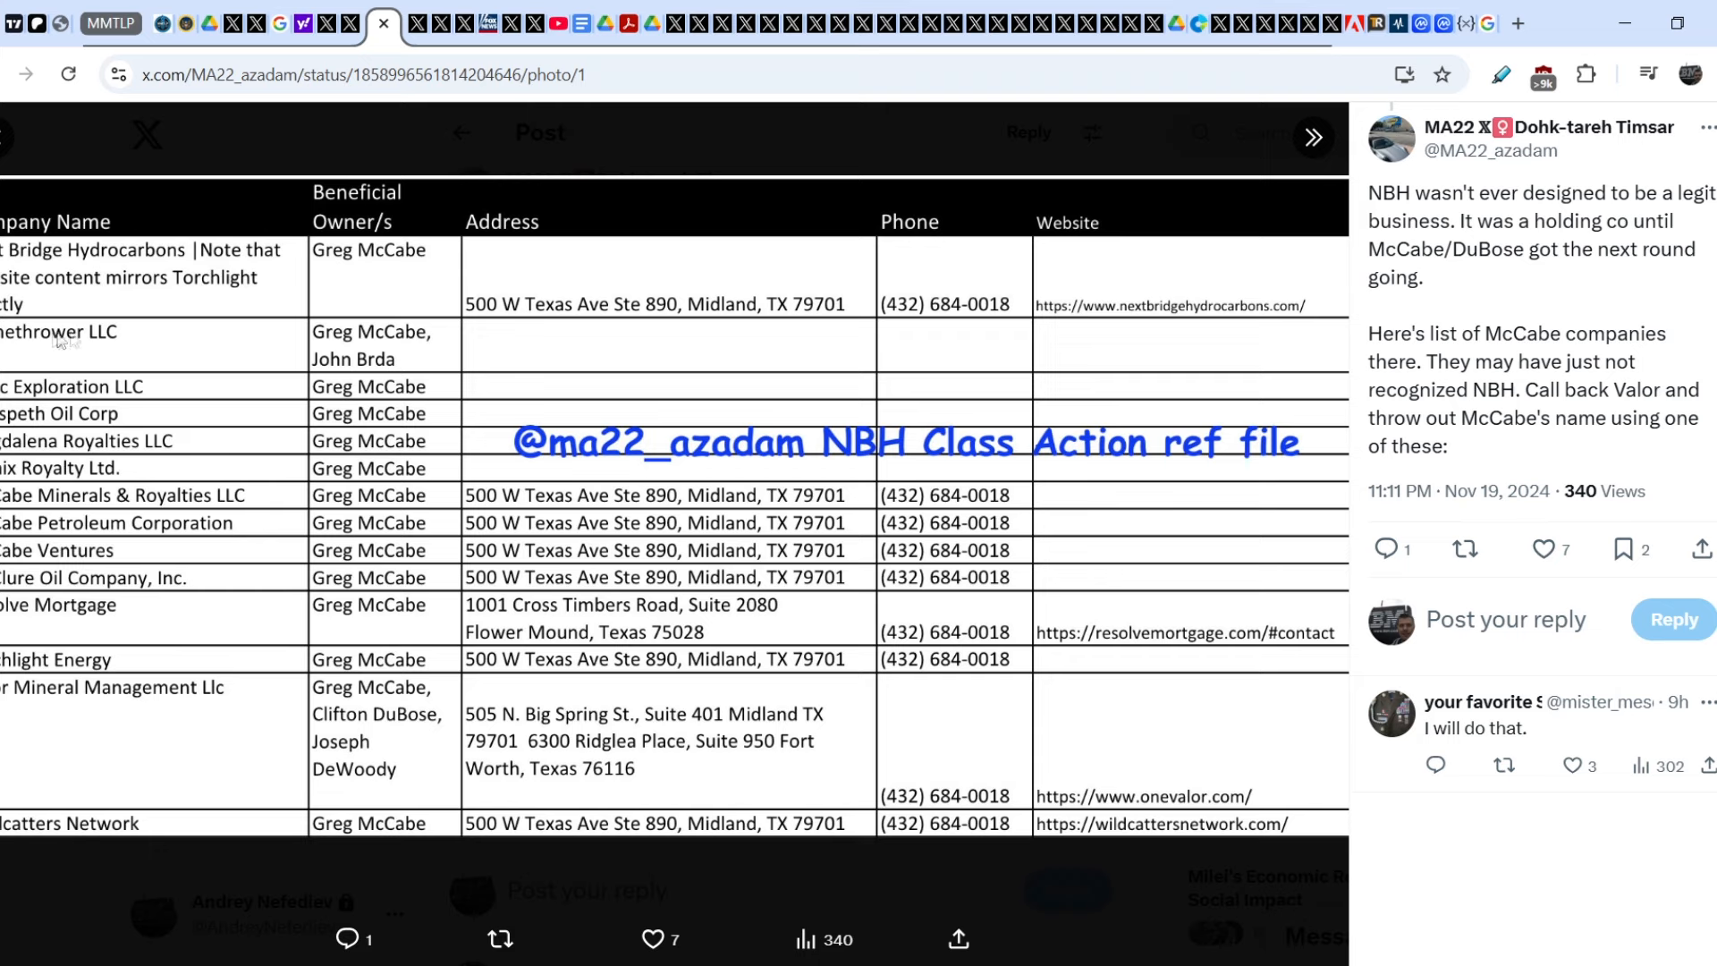
{"action": "mouse_move", "coordinate": [349, 363]}
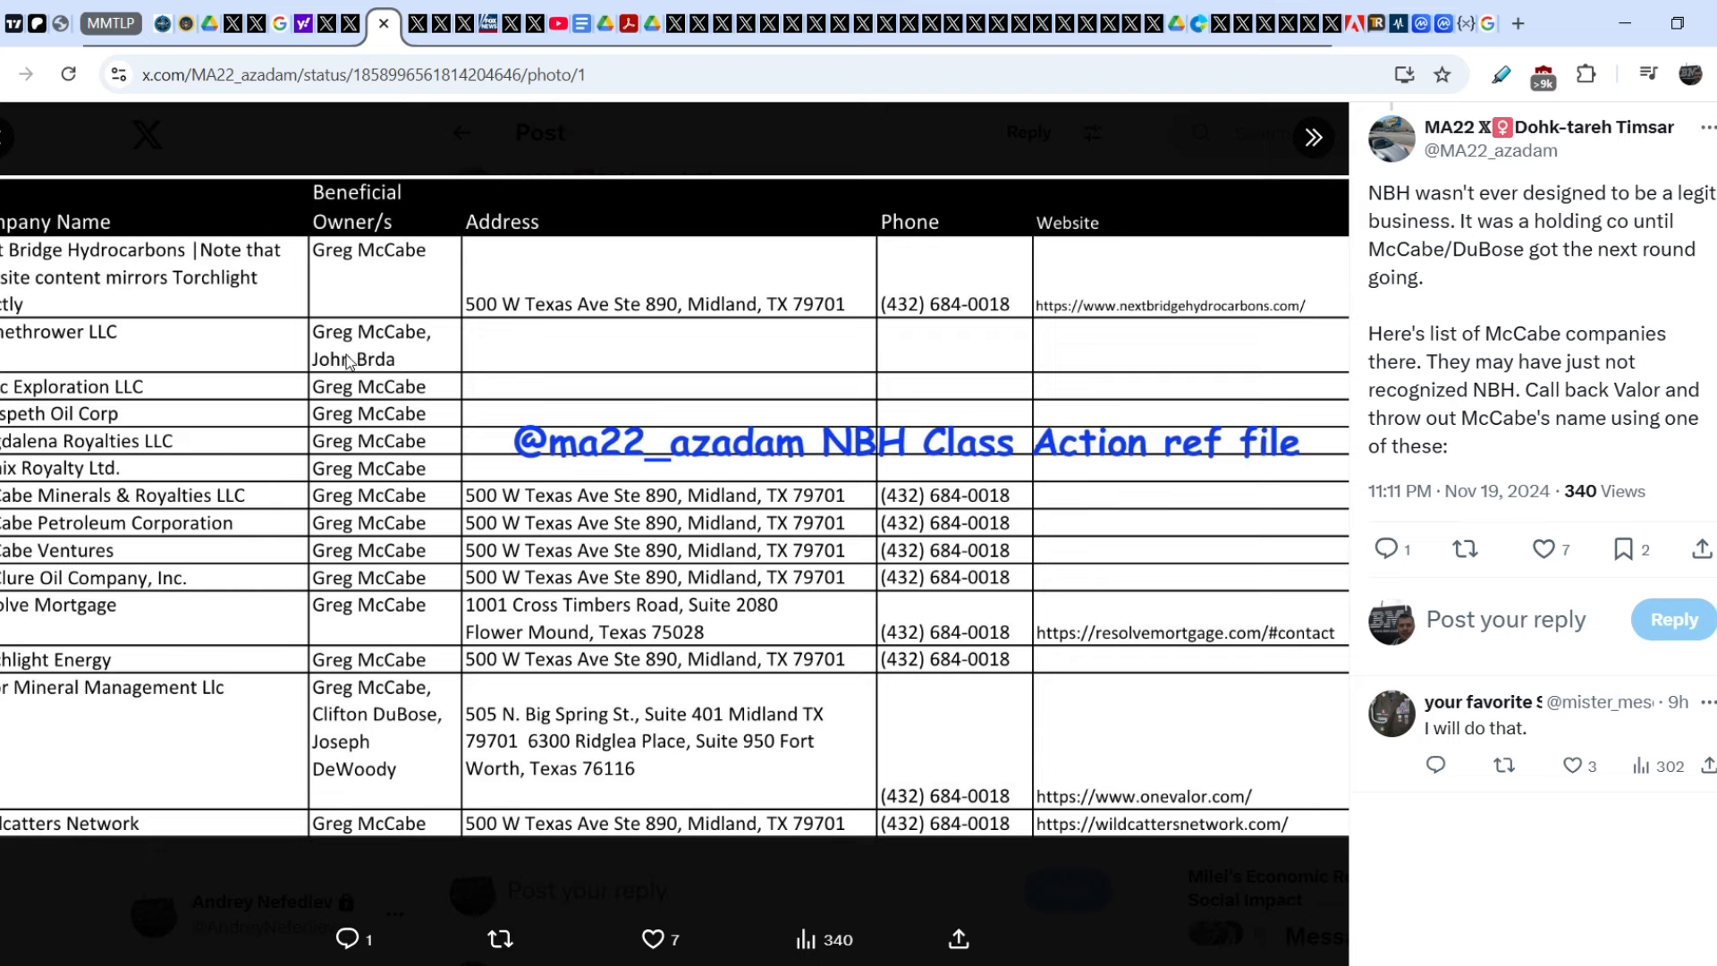
{"action": "mouse_move", "coordinate": [435, 342]}
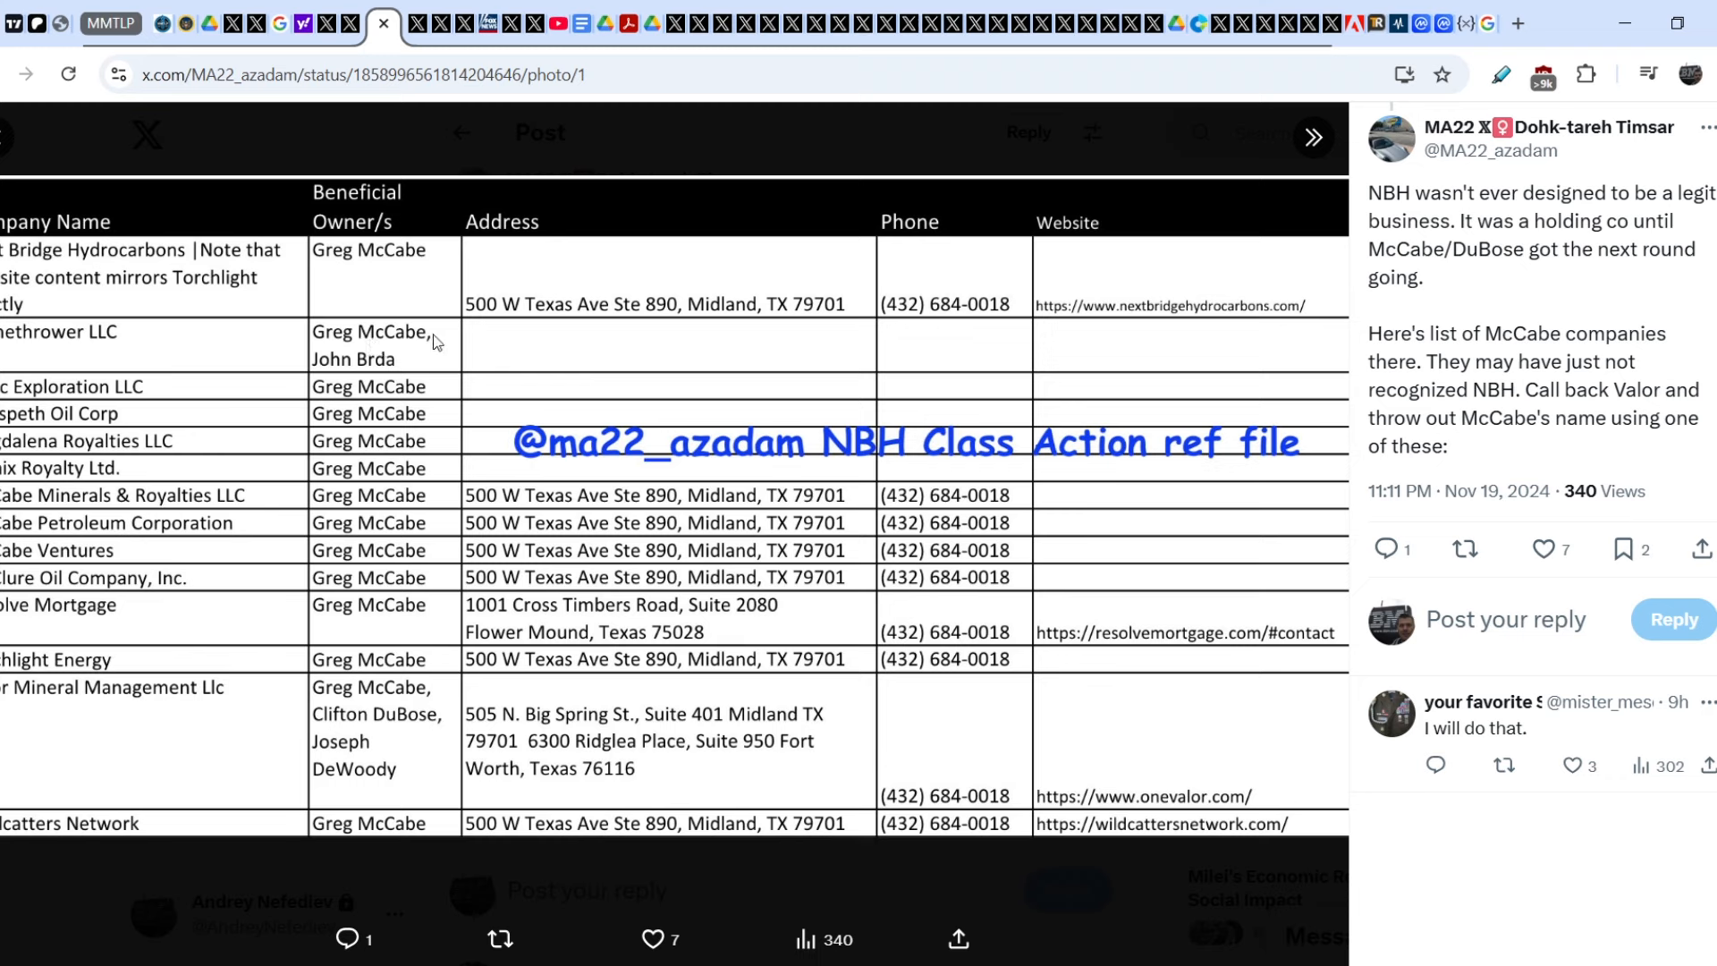
{"action": "mouse_move", "coordinate": [363, 372]}
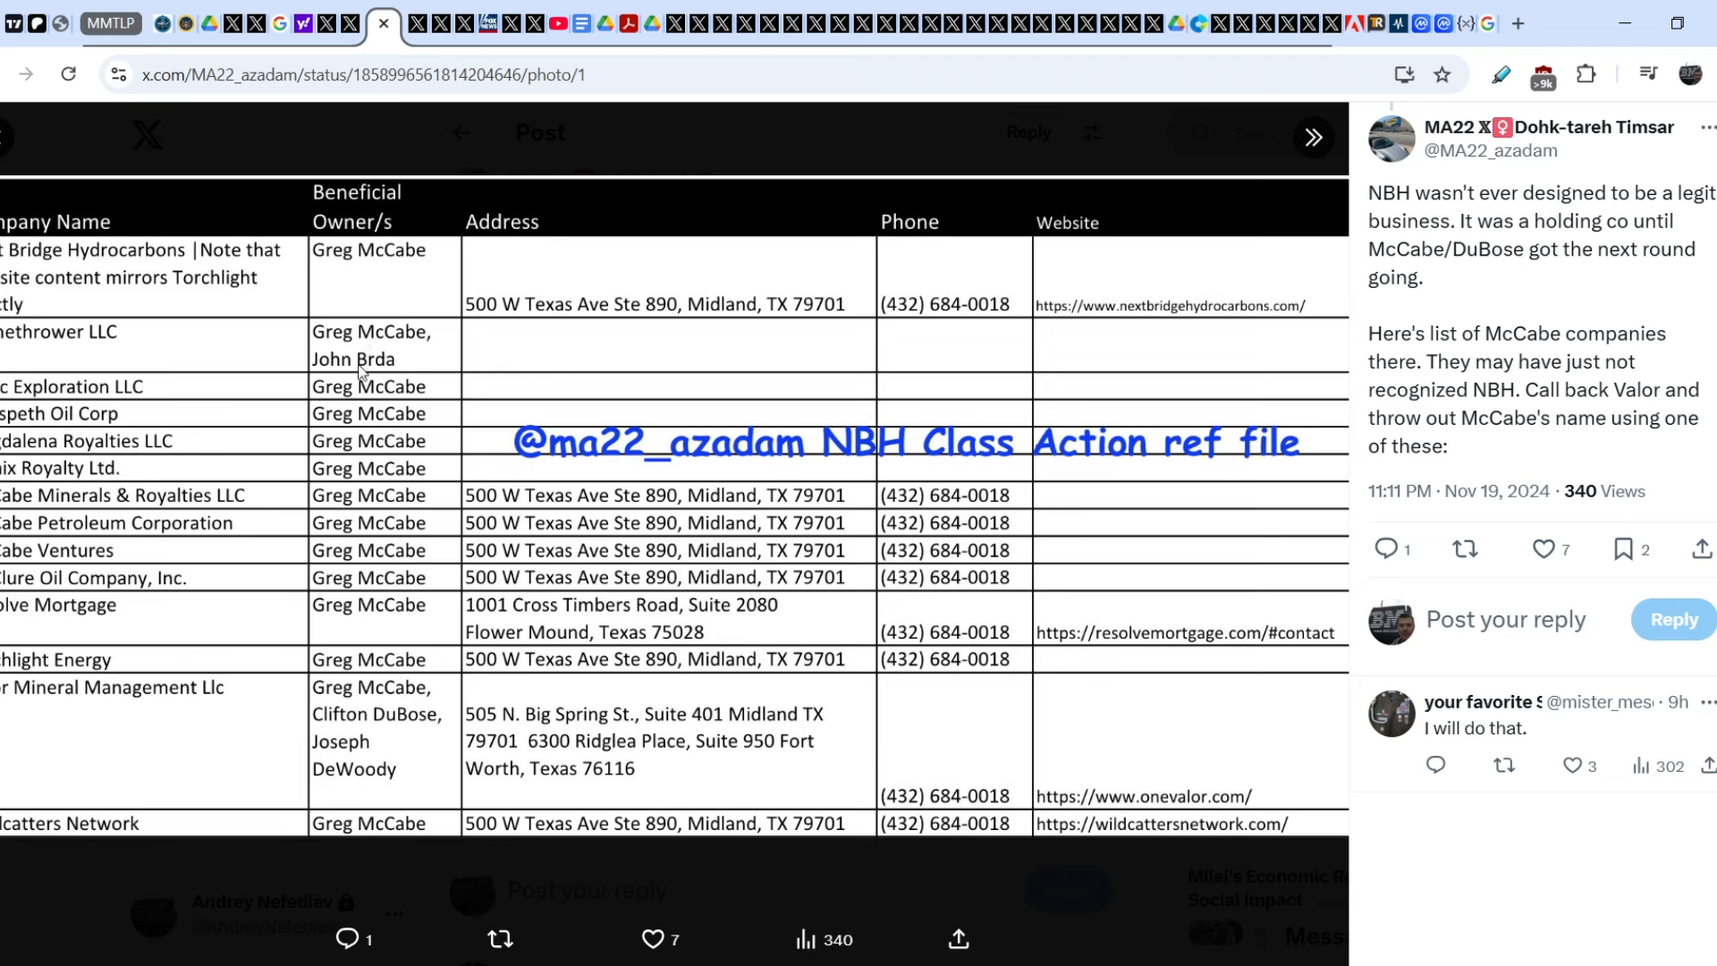
{"action": "mouse_move", "coordinate": [94, 345]}
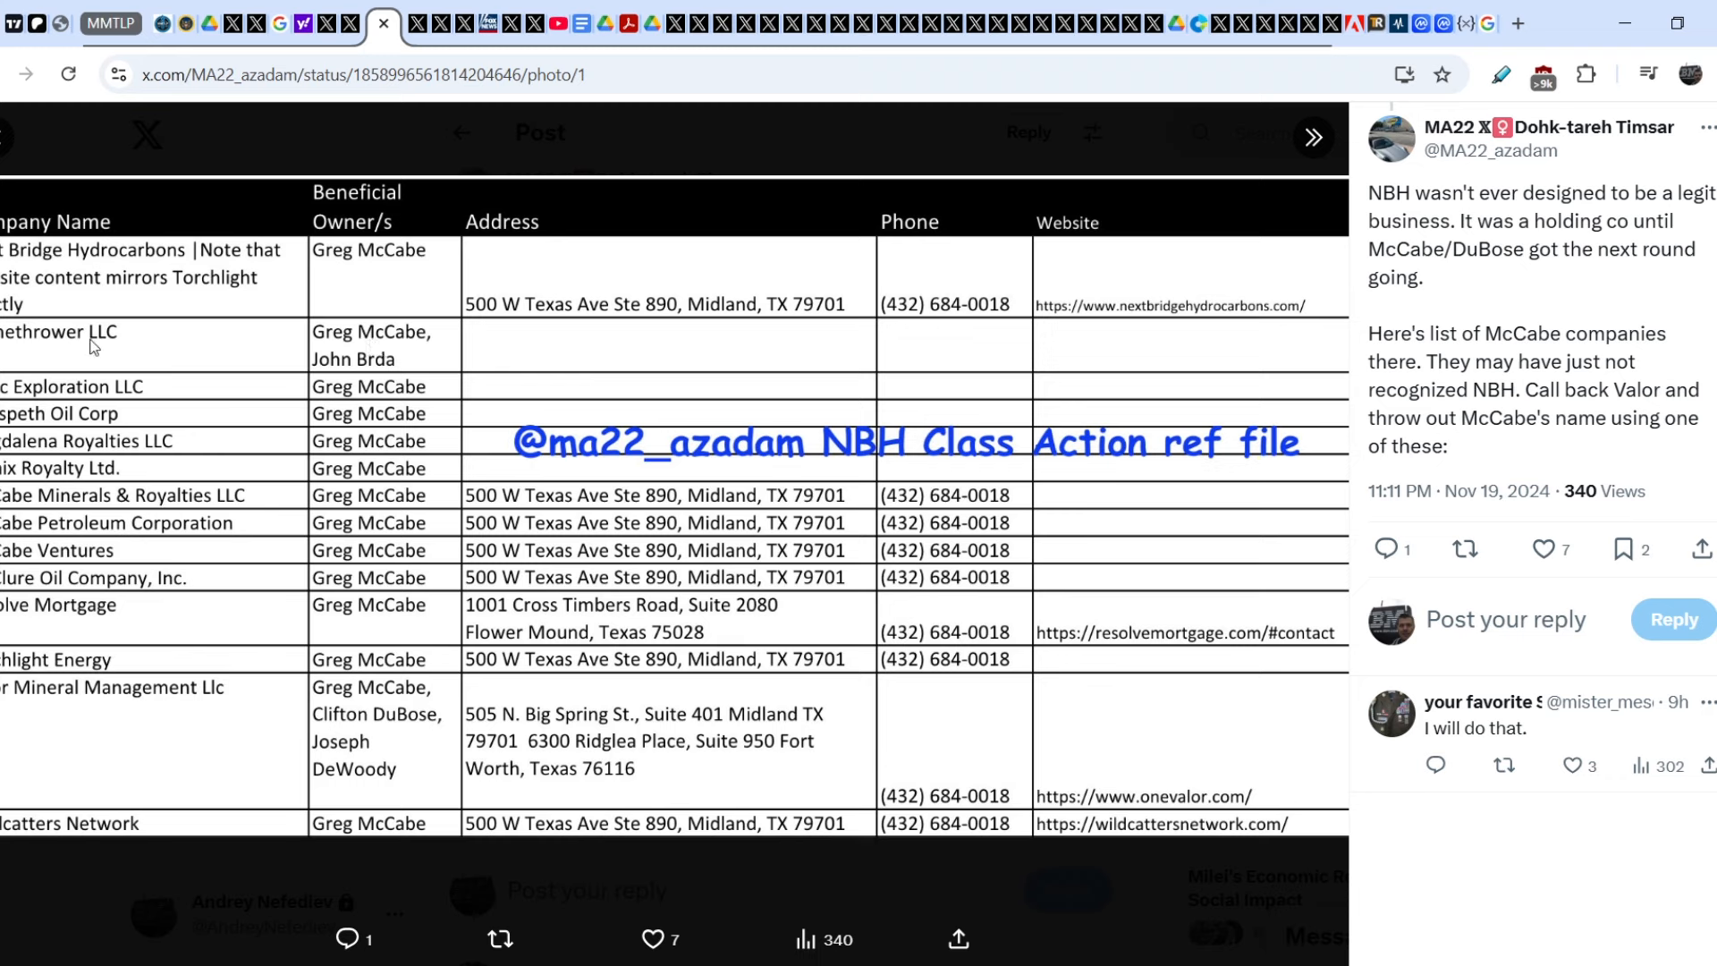
{"action": "mouse_move", "coordinate": [27, 270]}
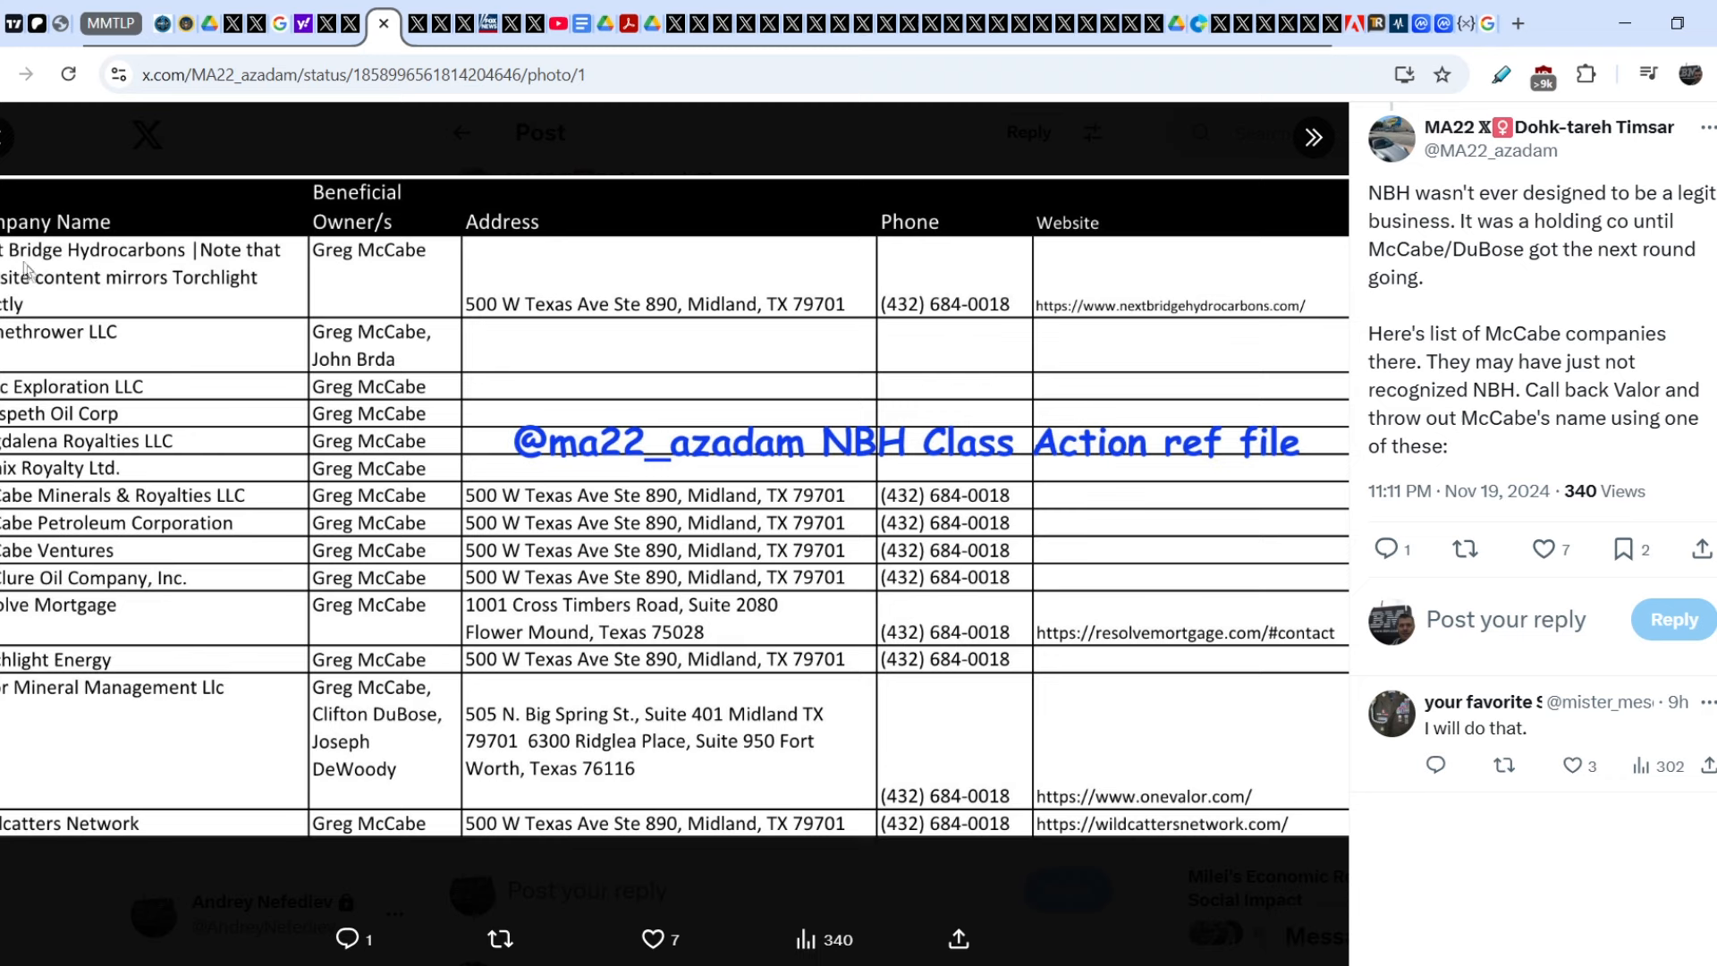
{"action": "mouse_move", "coordinate": [350, 252]}
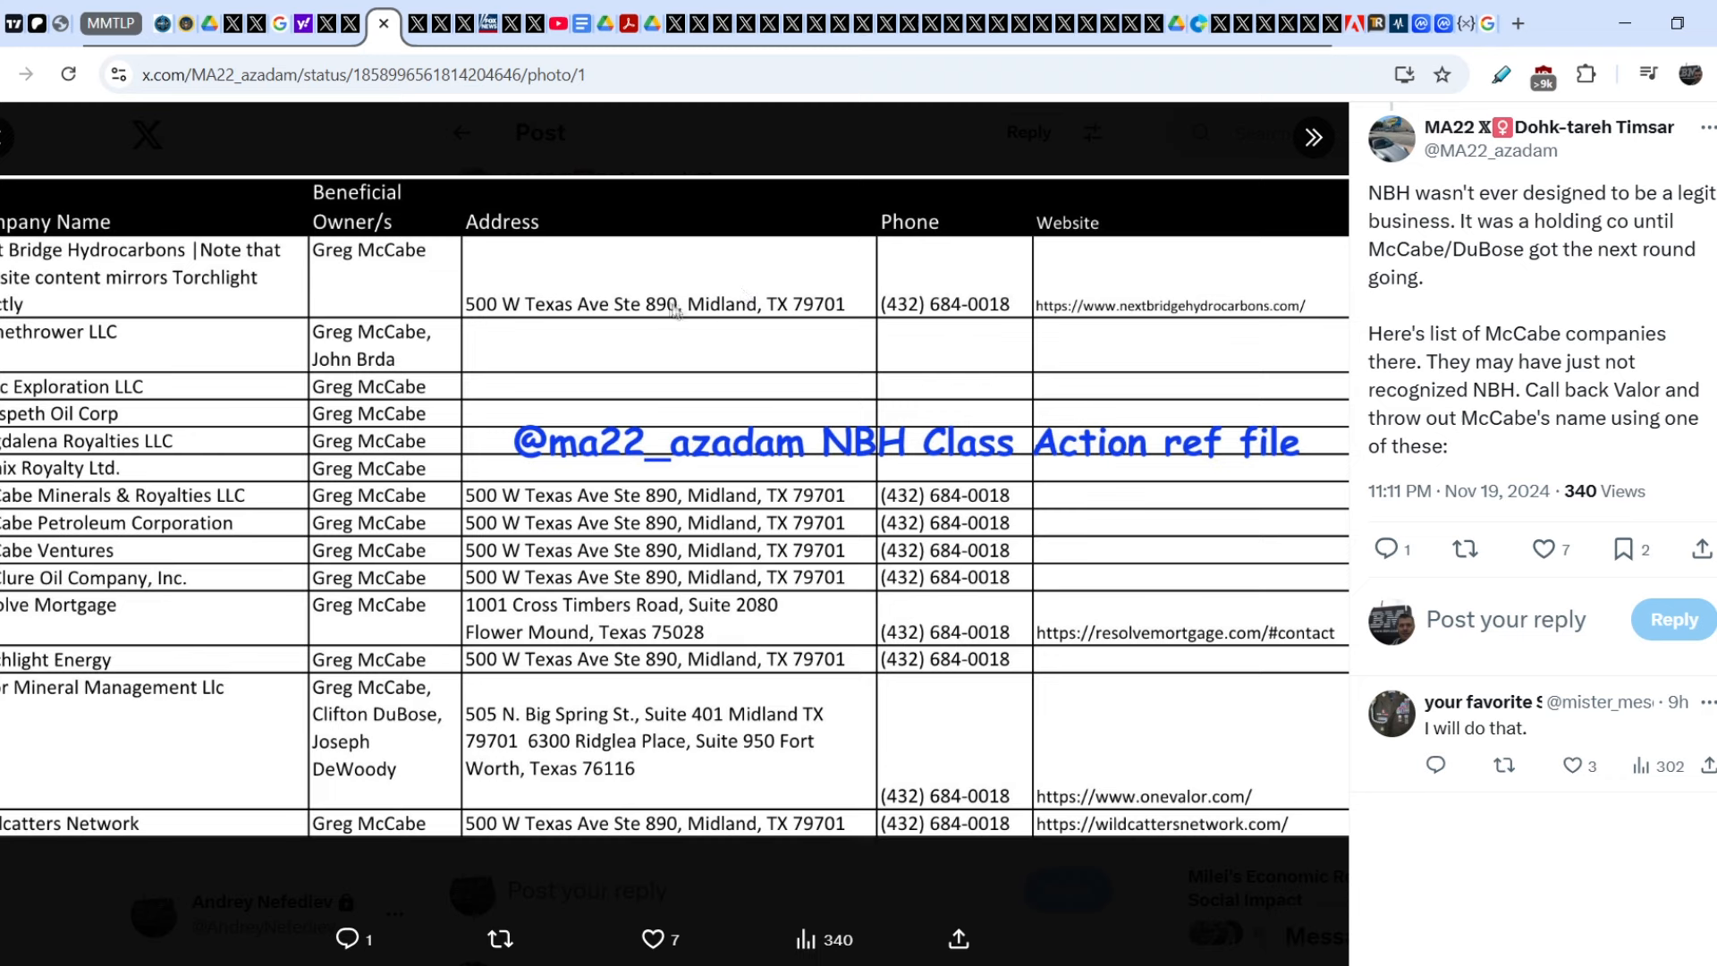
{"action": "mouse_move", "coordinate": [610, 465]}
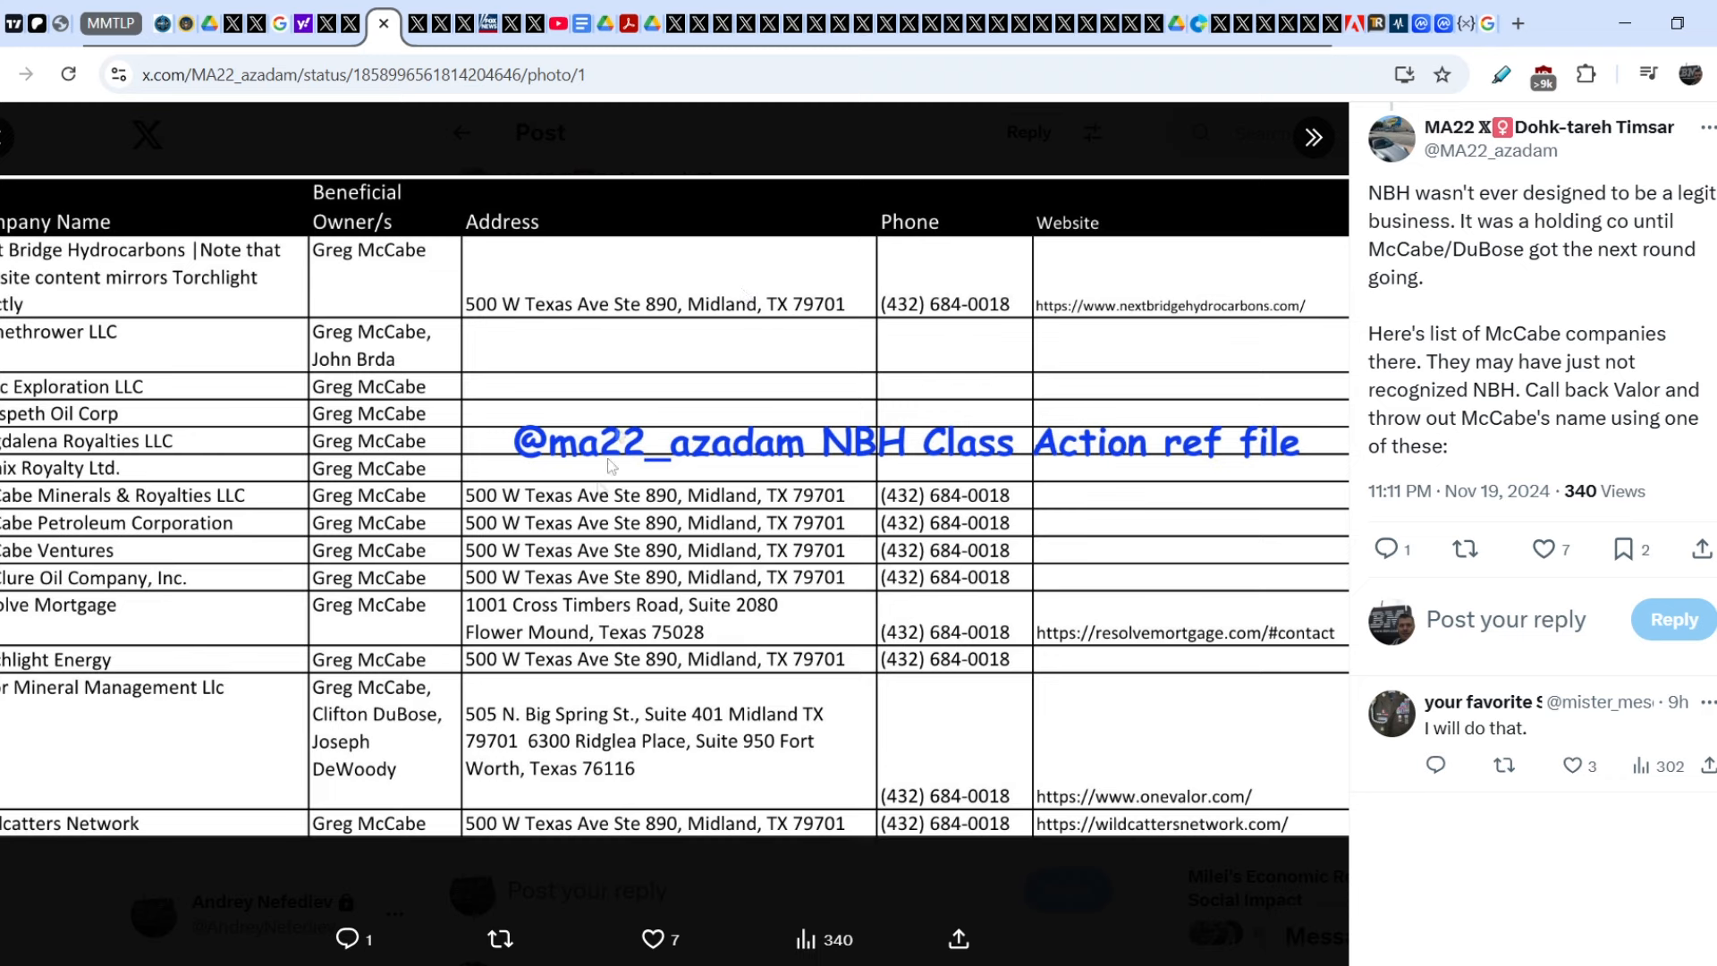
{"action": "mouse_move", "coordinate": [543, 536]}
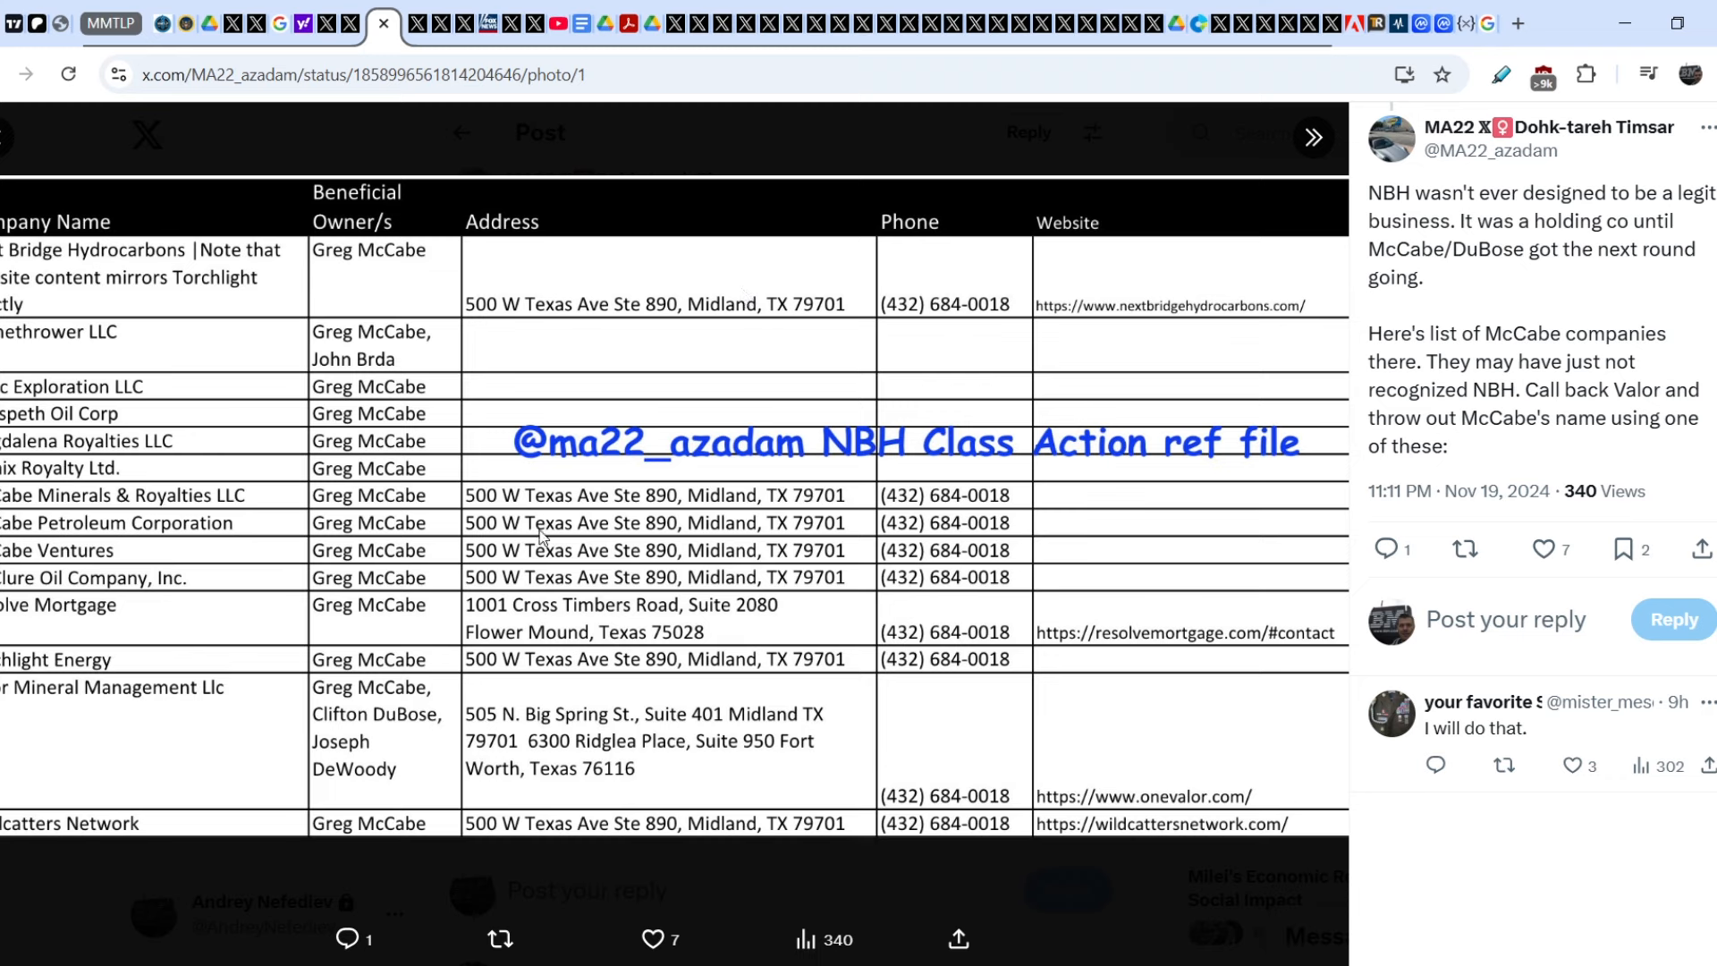
{"action": "mouse_move", "coordinate": [592, 812]}
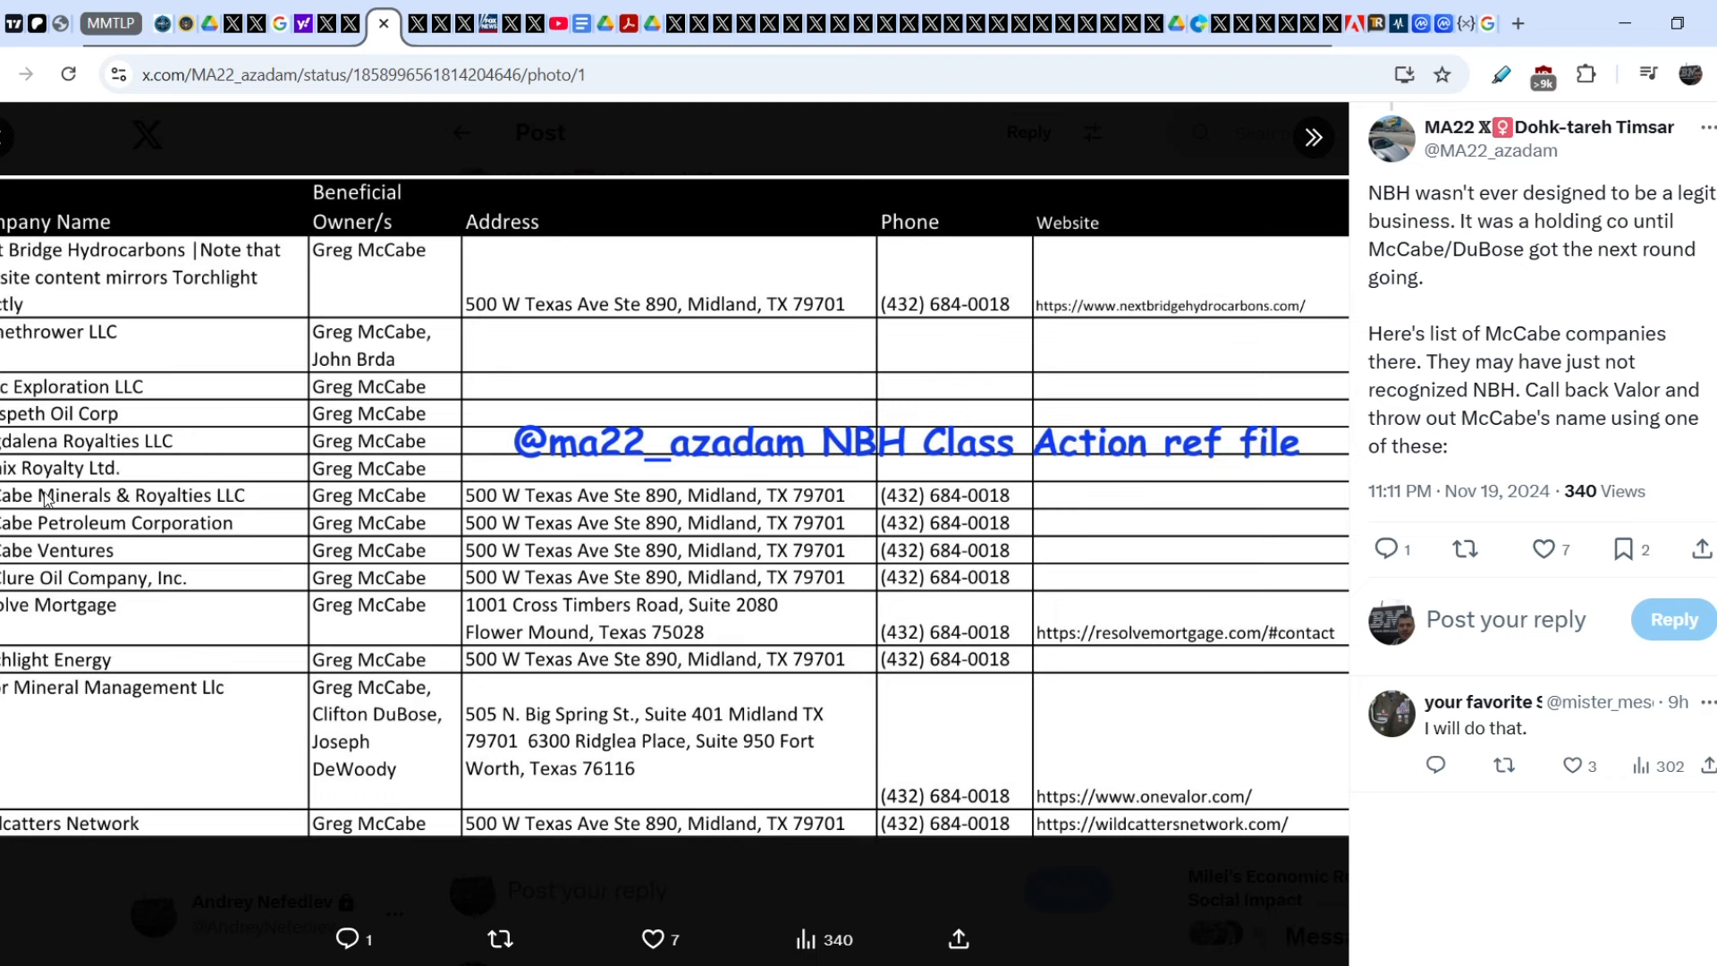
{"action": "mouse_move", "coordinate": [181, 501]}
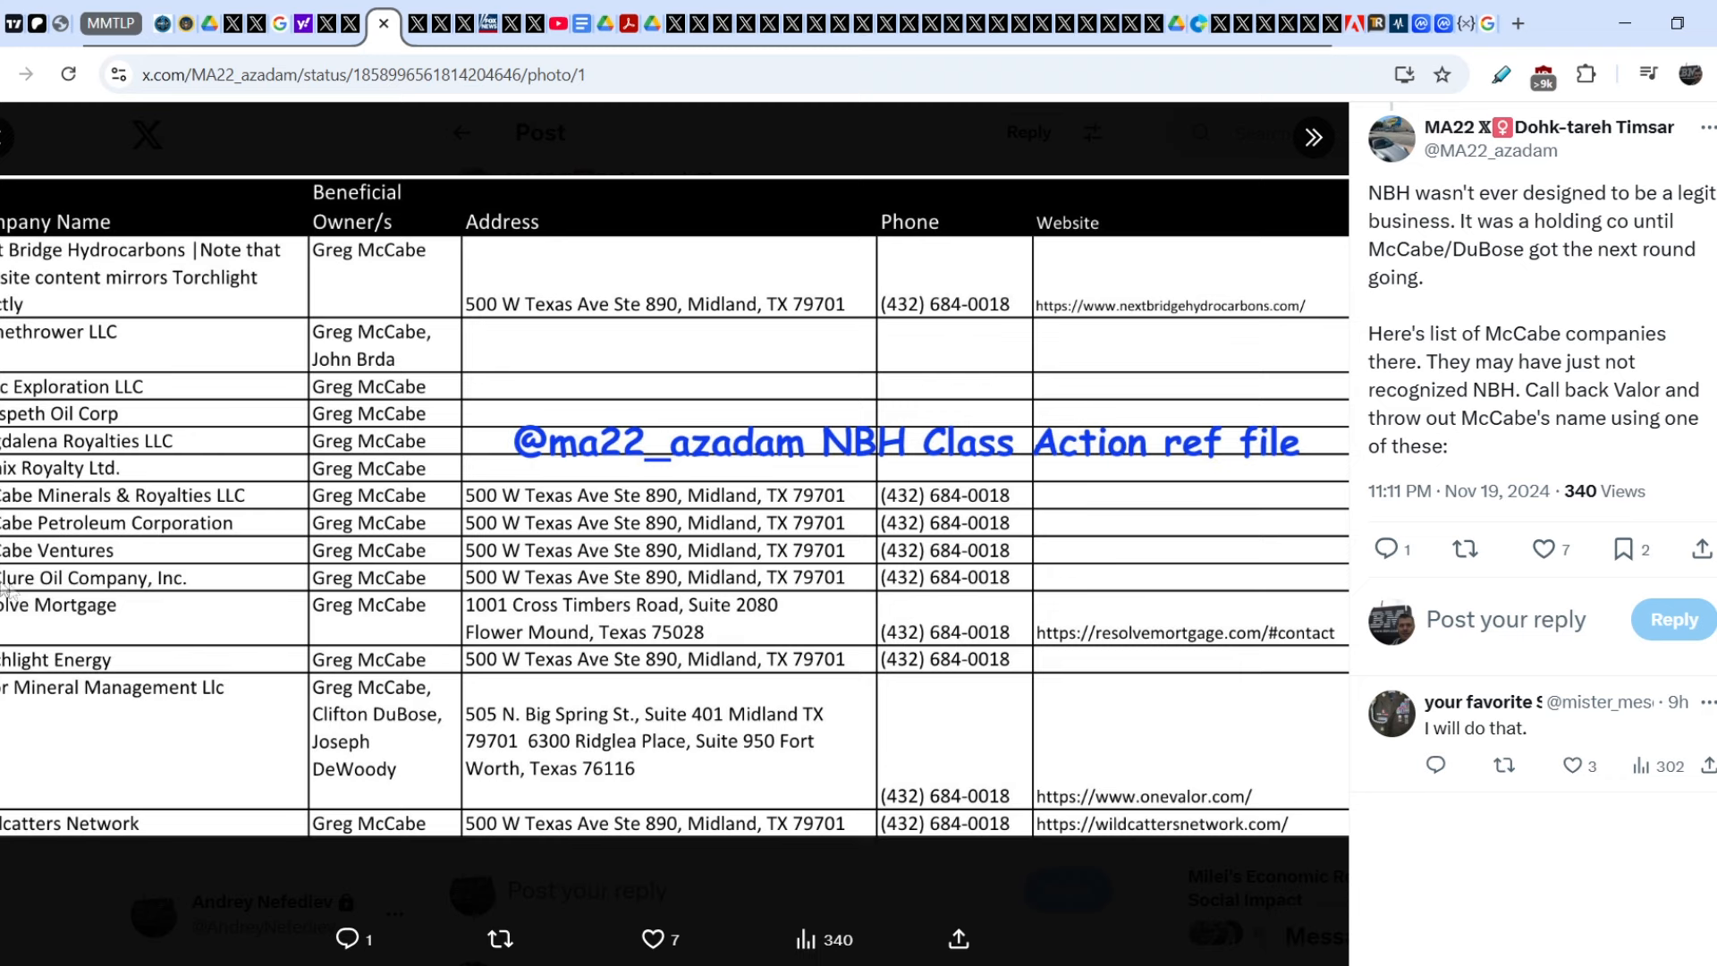
{"action": "mouse_move", "coordinate": [87, 624]}
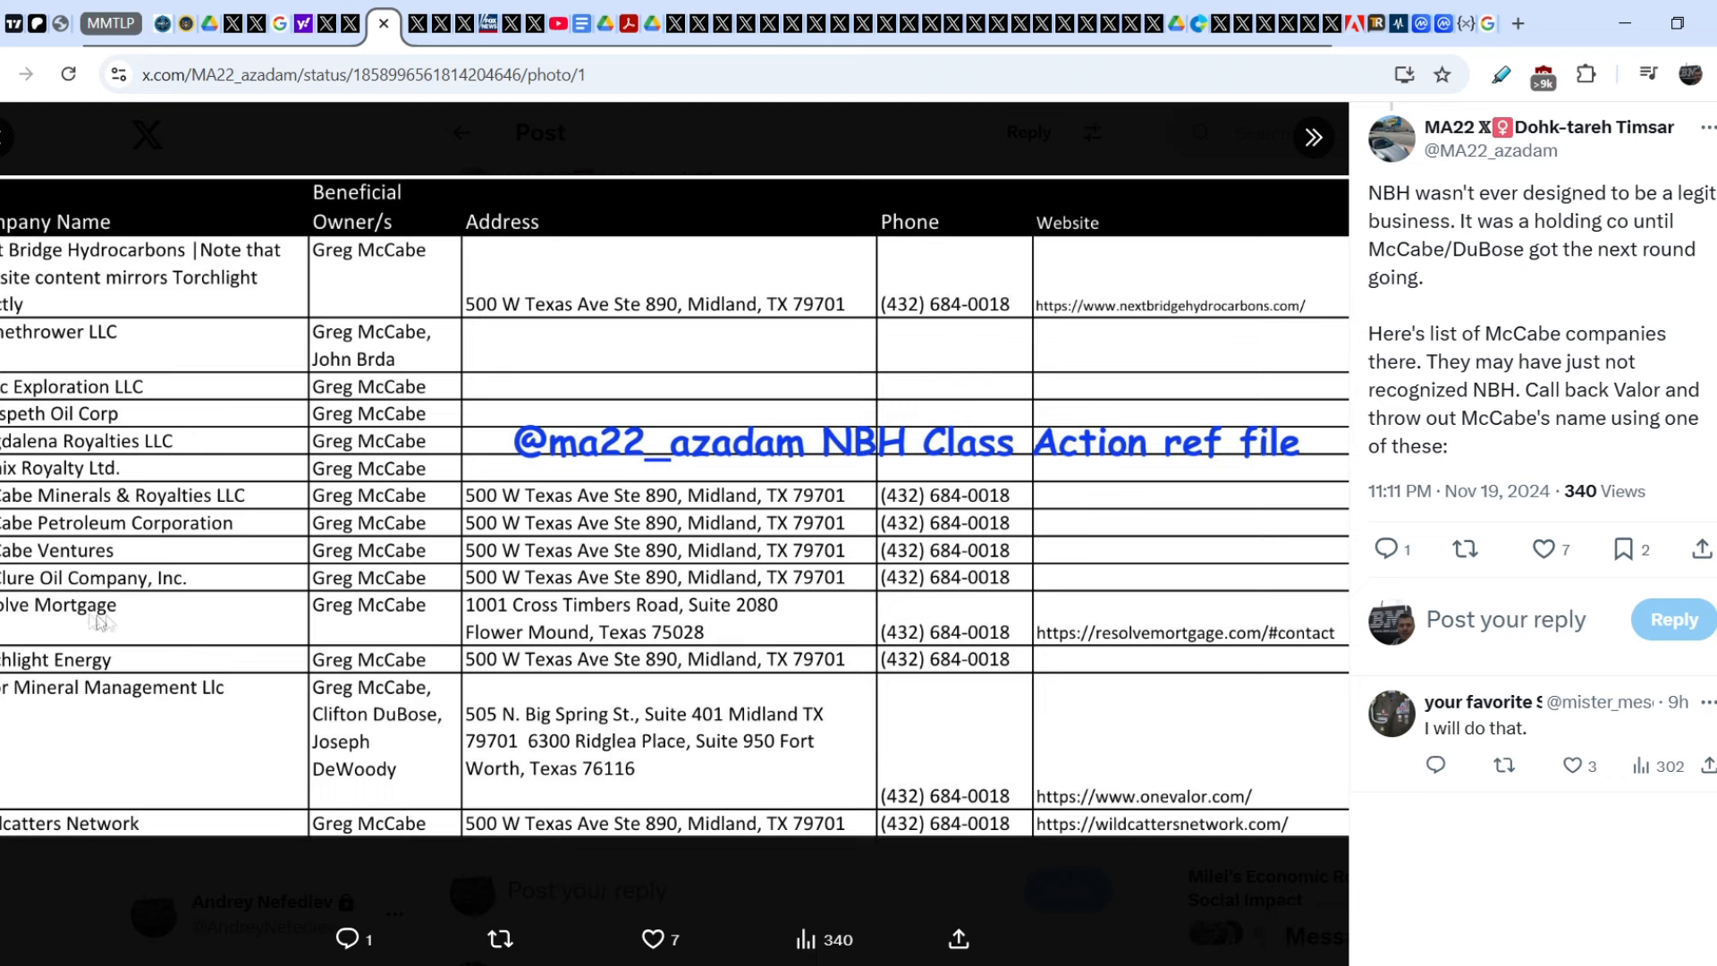
{"action": "mouse_move", "coordinate": [52, 835]}
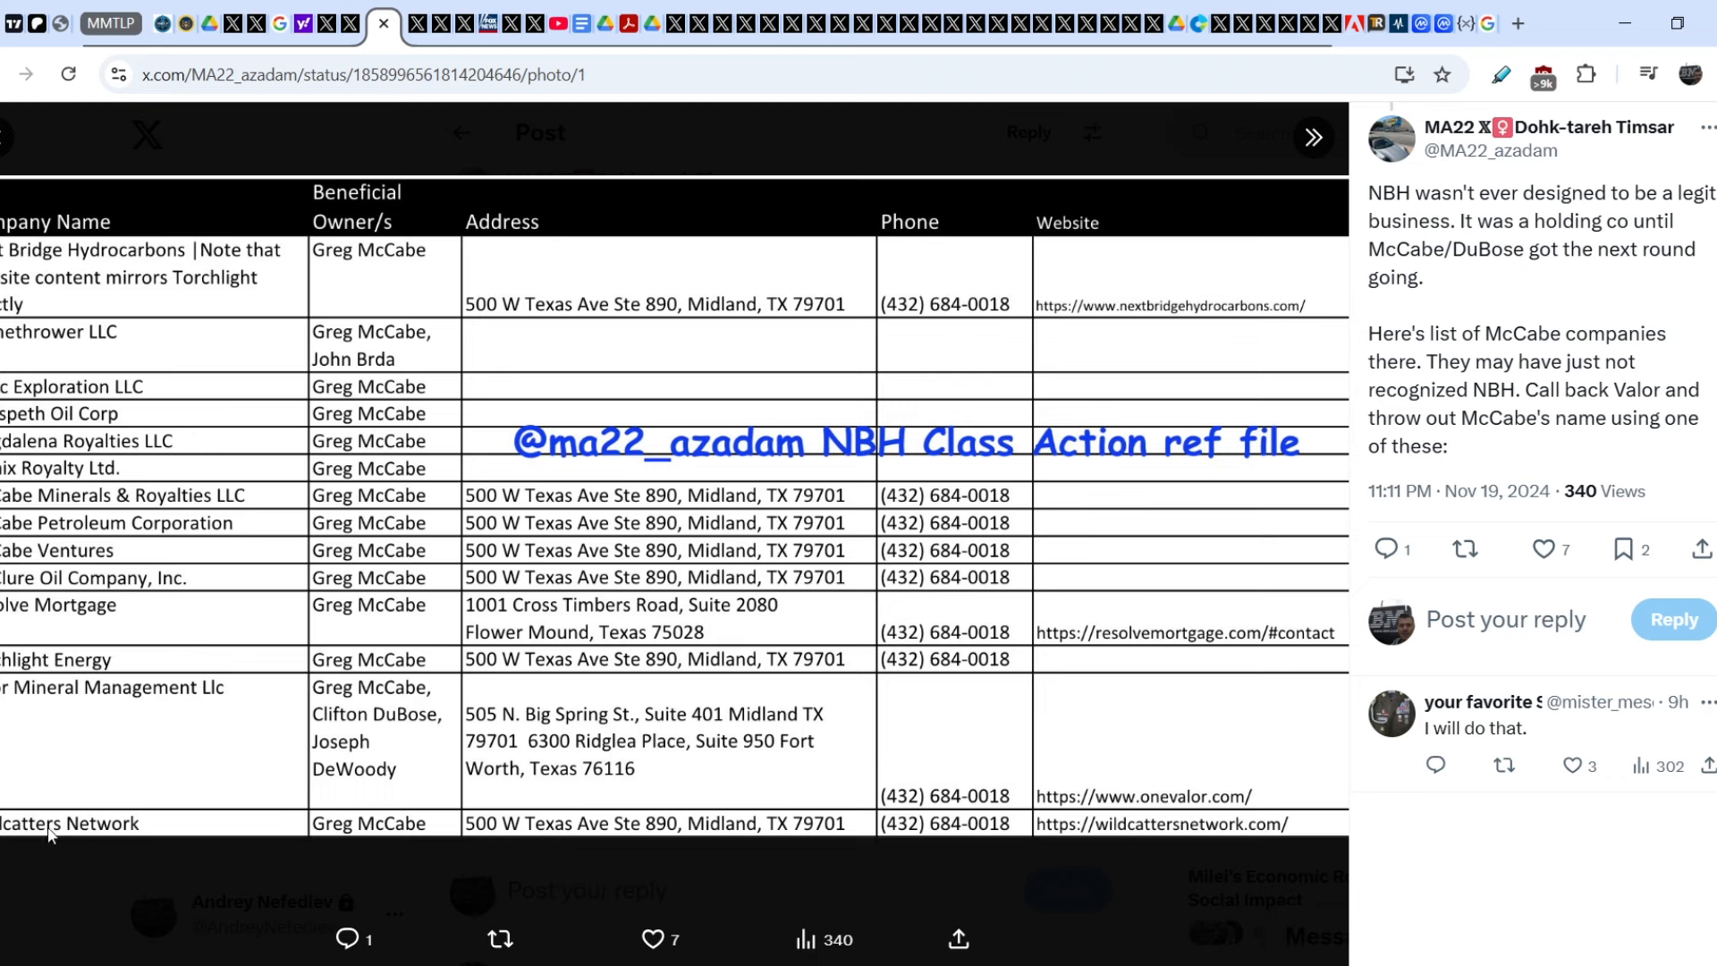
{"action": "mouse_move", "coordinate": [7, 832]}
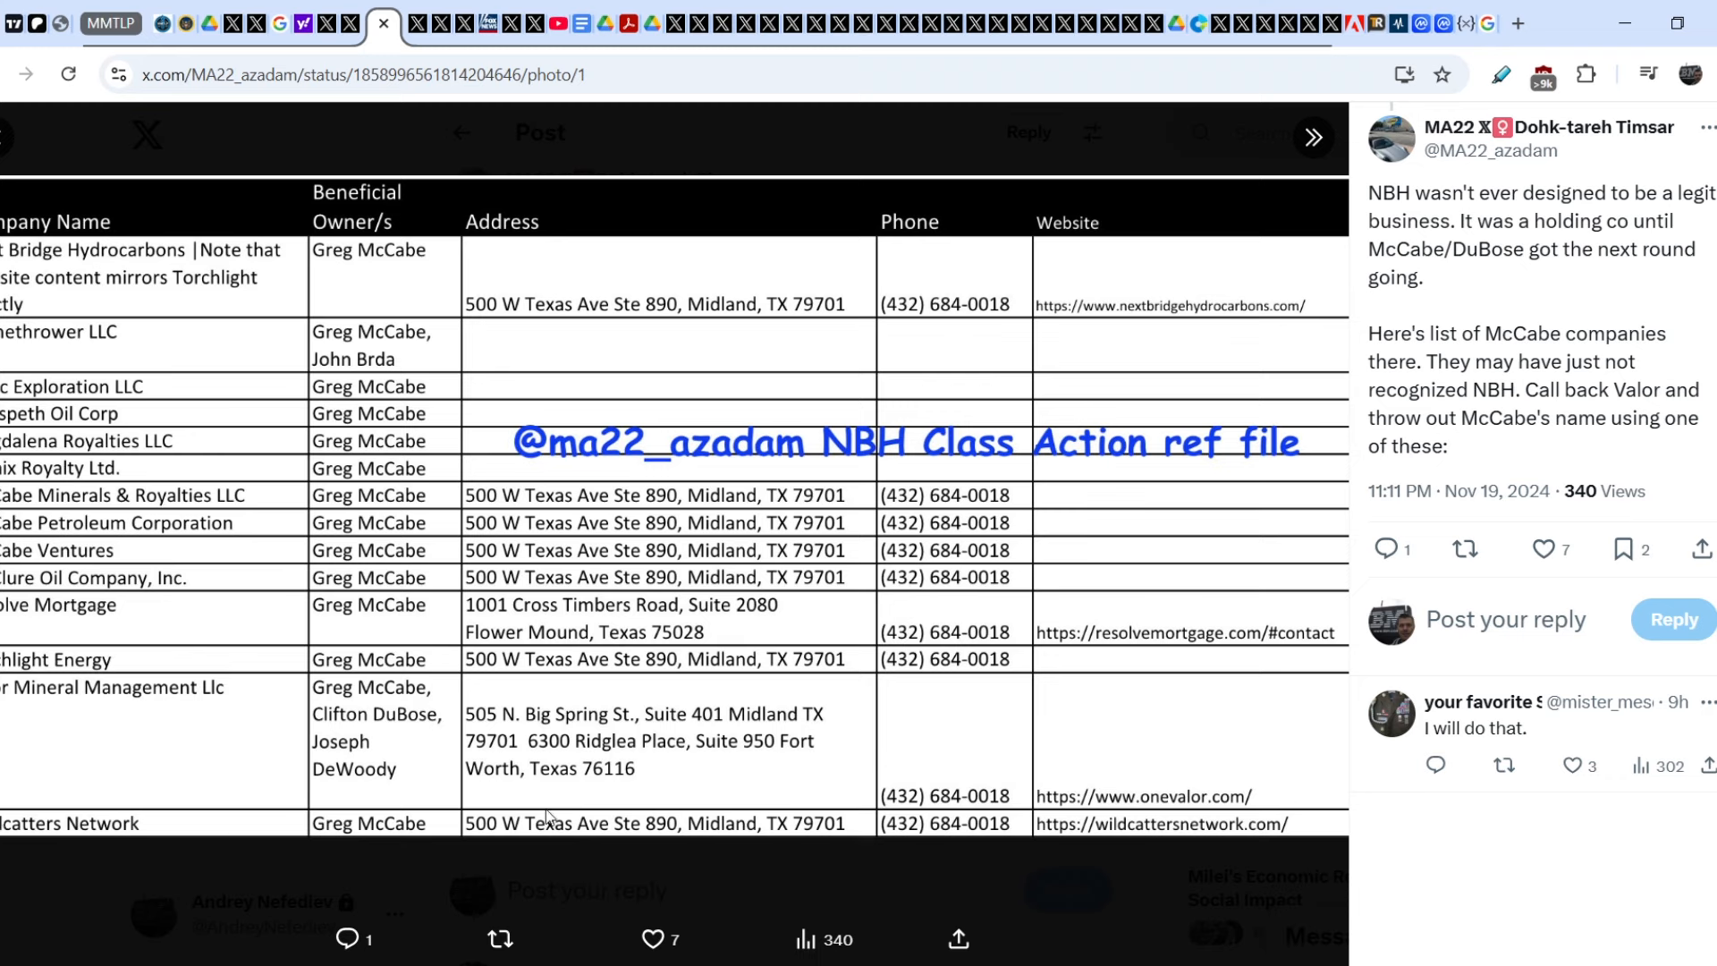
{"action": "mouse_move", "coordinate": [921, 706]}
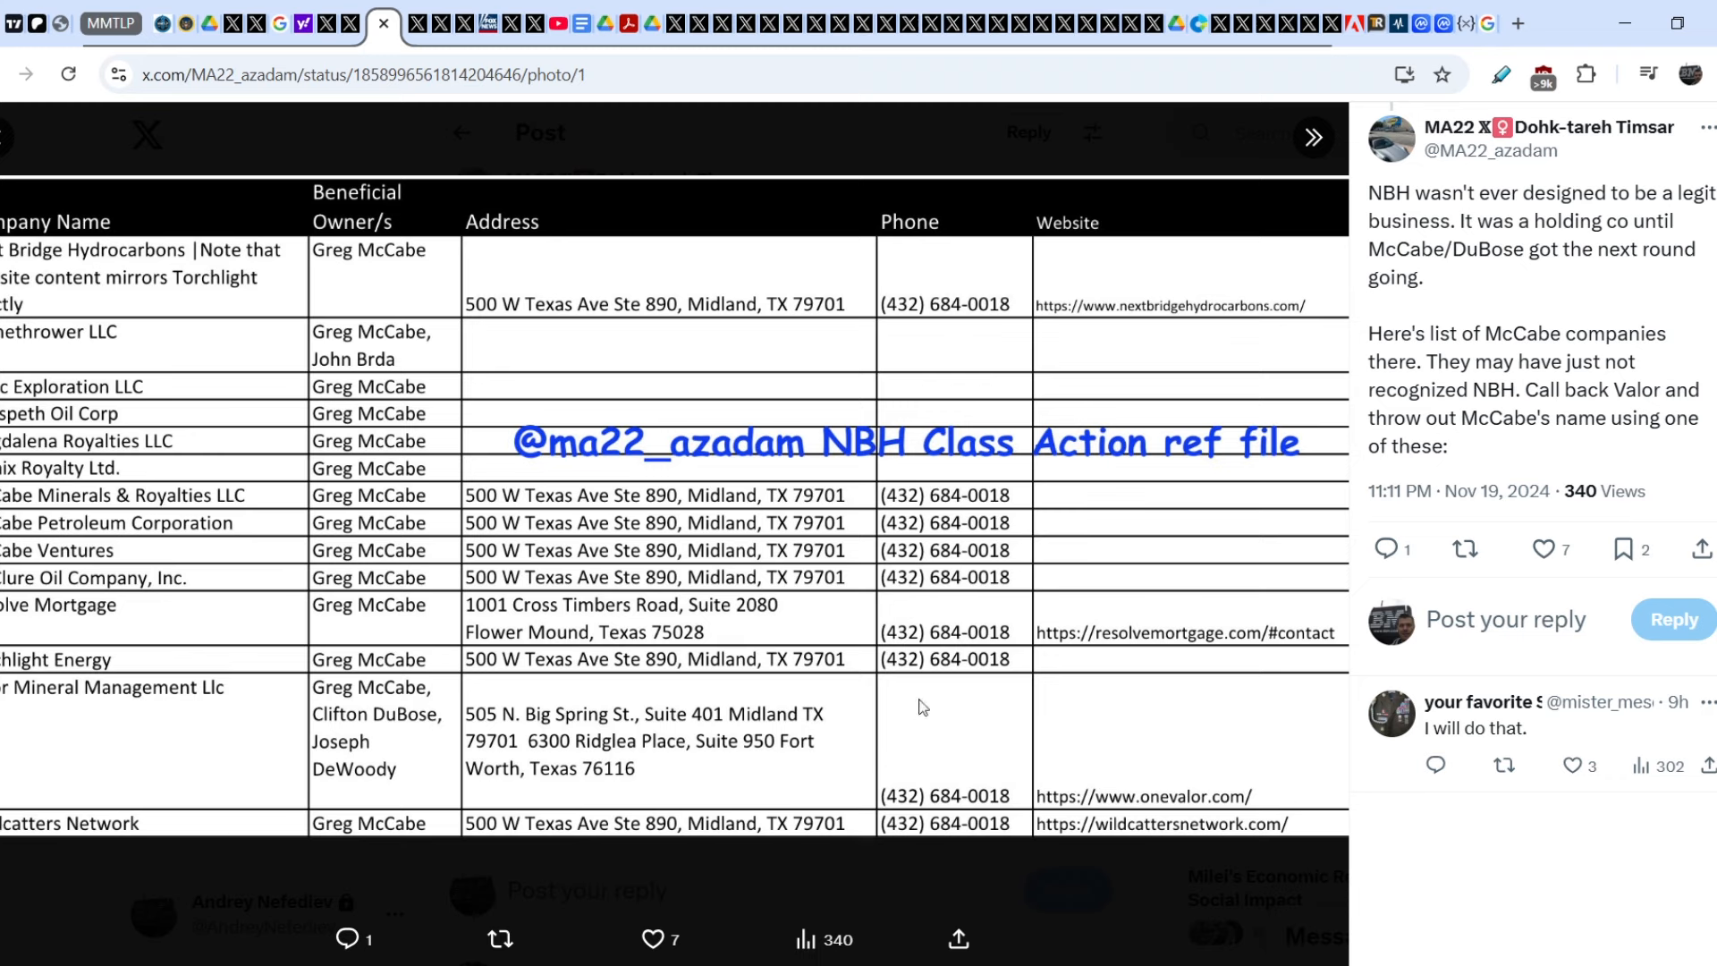
{"action": "mouse_move", "coordinate": [680, 583]}
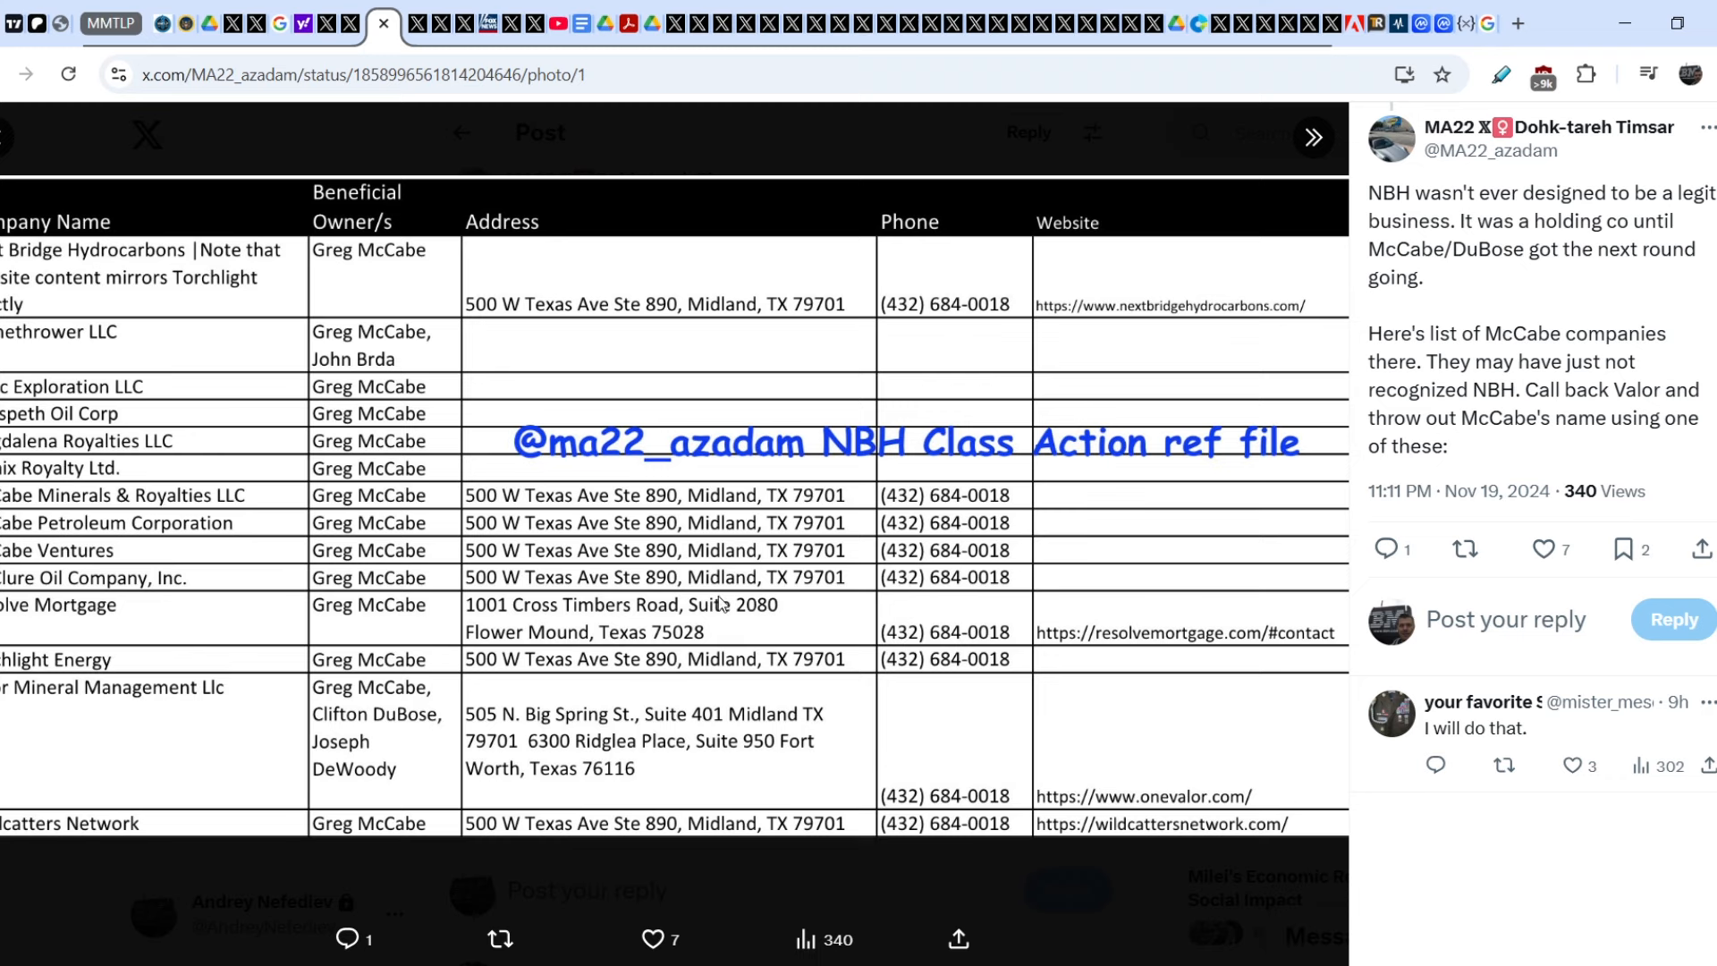
{"action": "mouse_move", "coordinate": [819, 641]}
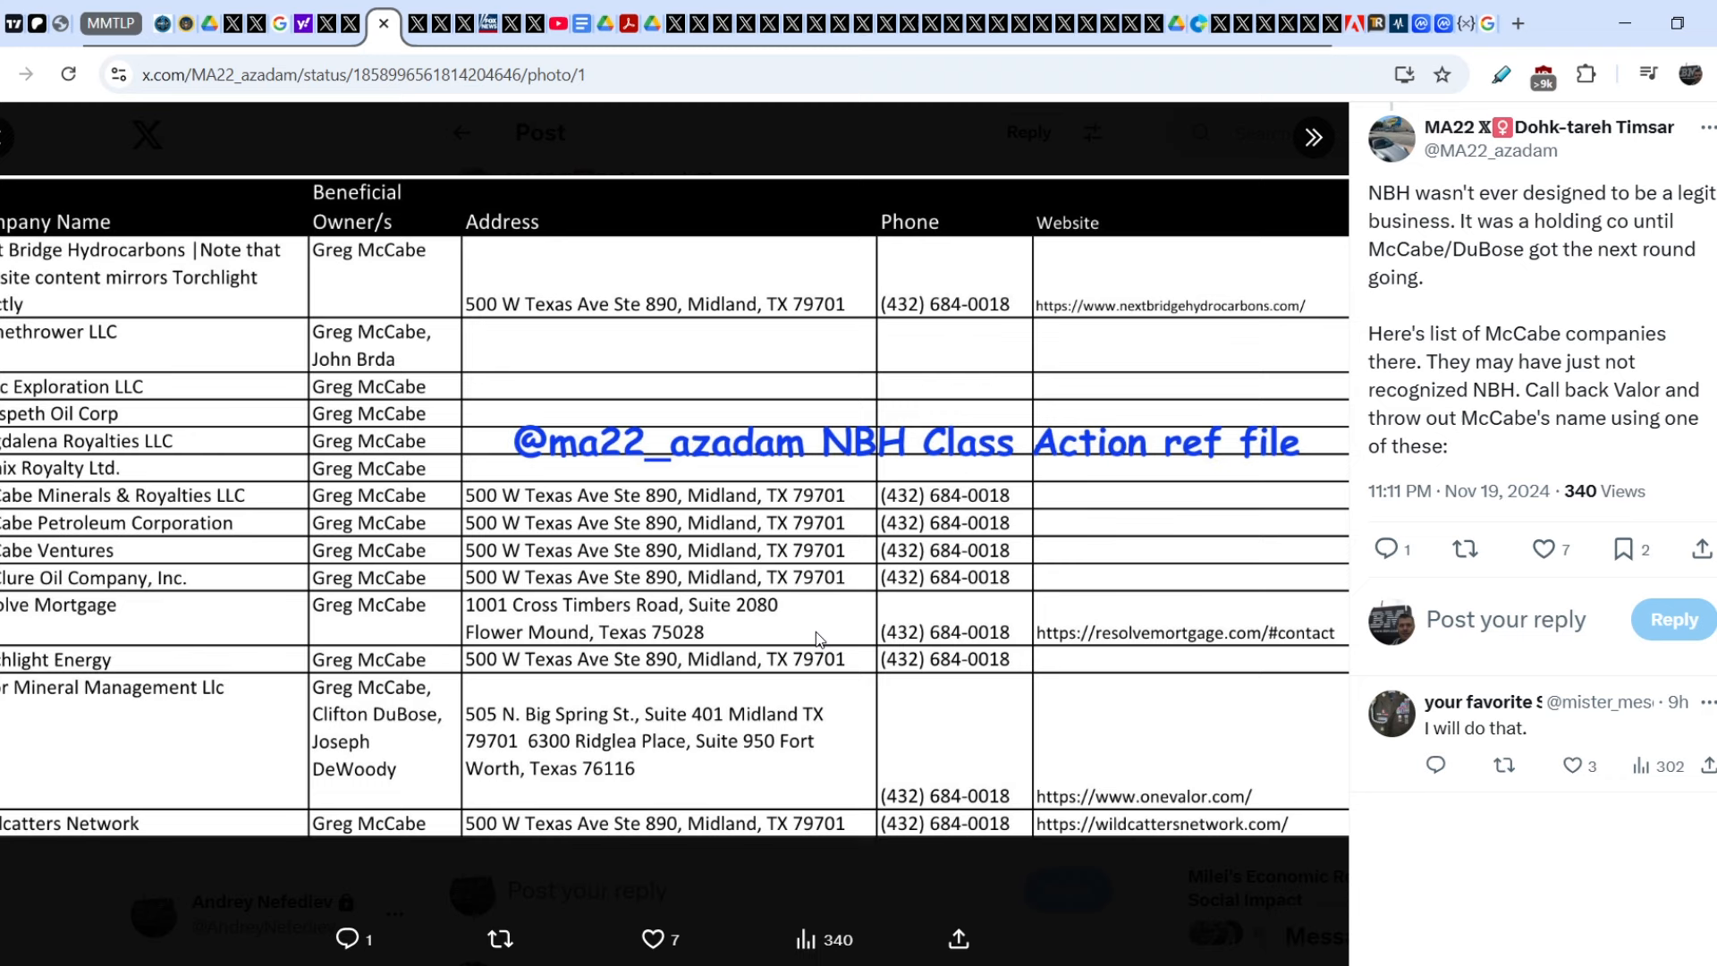
{"action": "mouse_move", "coordinate": [685, 552]}
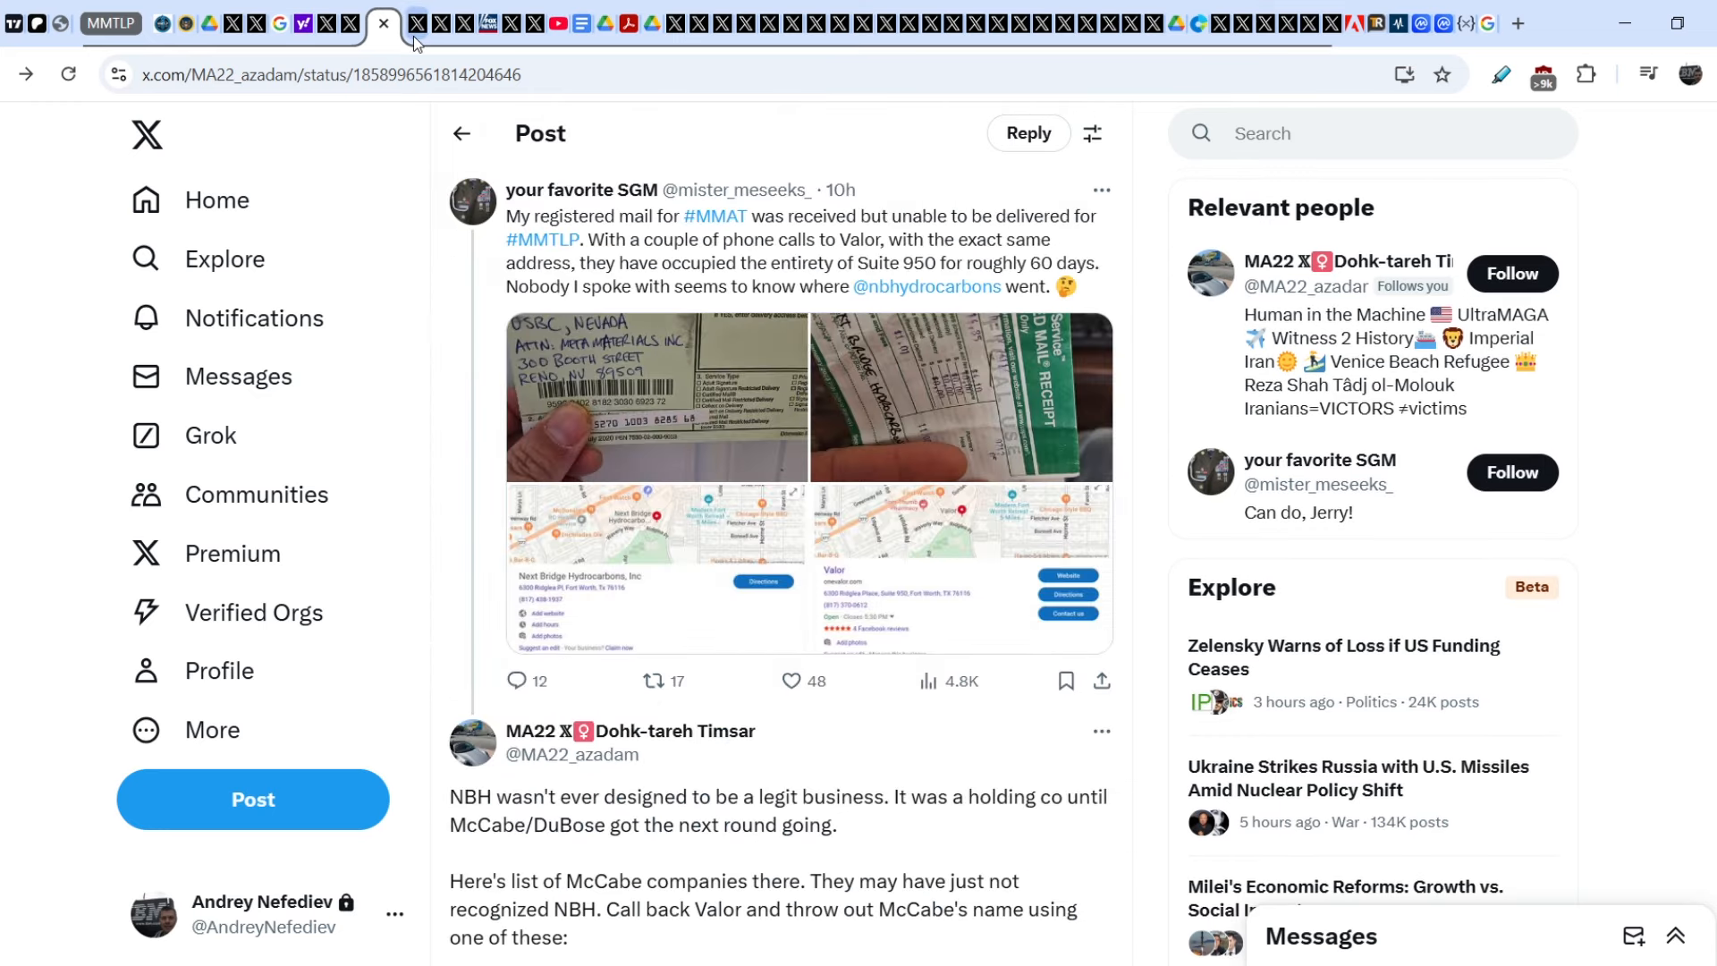
{"action": "left_click", "coordinate": [406, 23]}
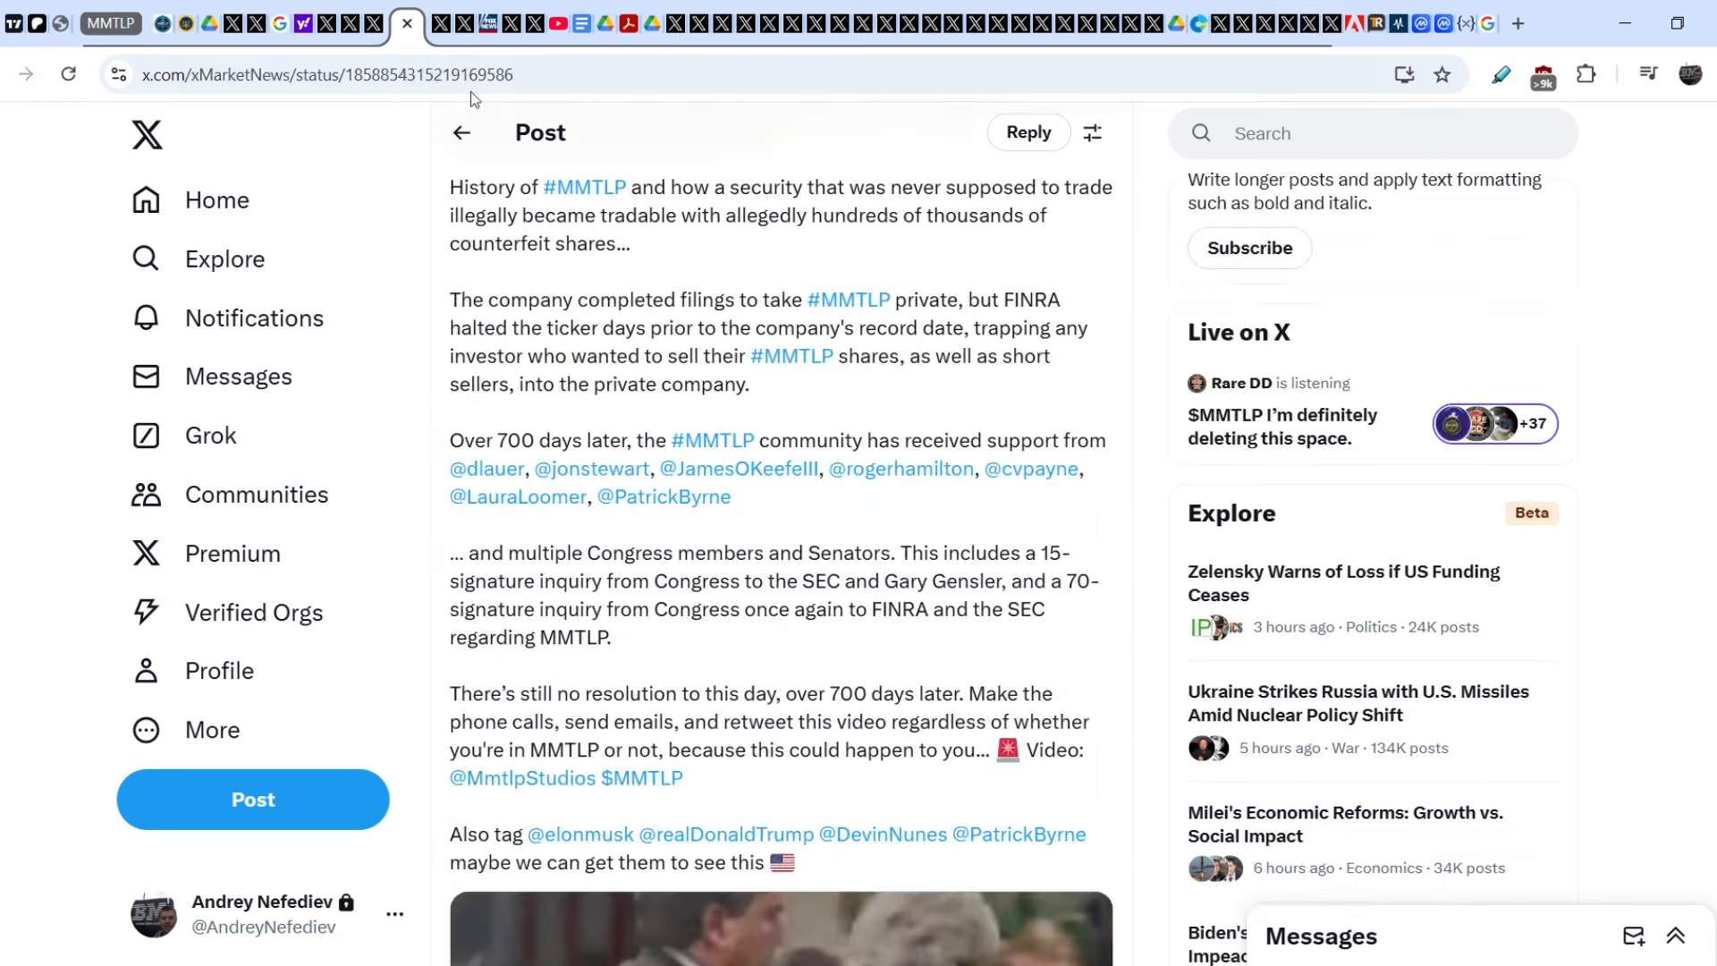
{"action": "scroll", "scroll_direction": "up", "scroll_amount": 3}
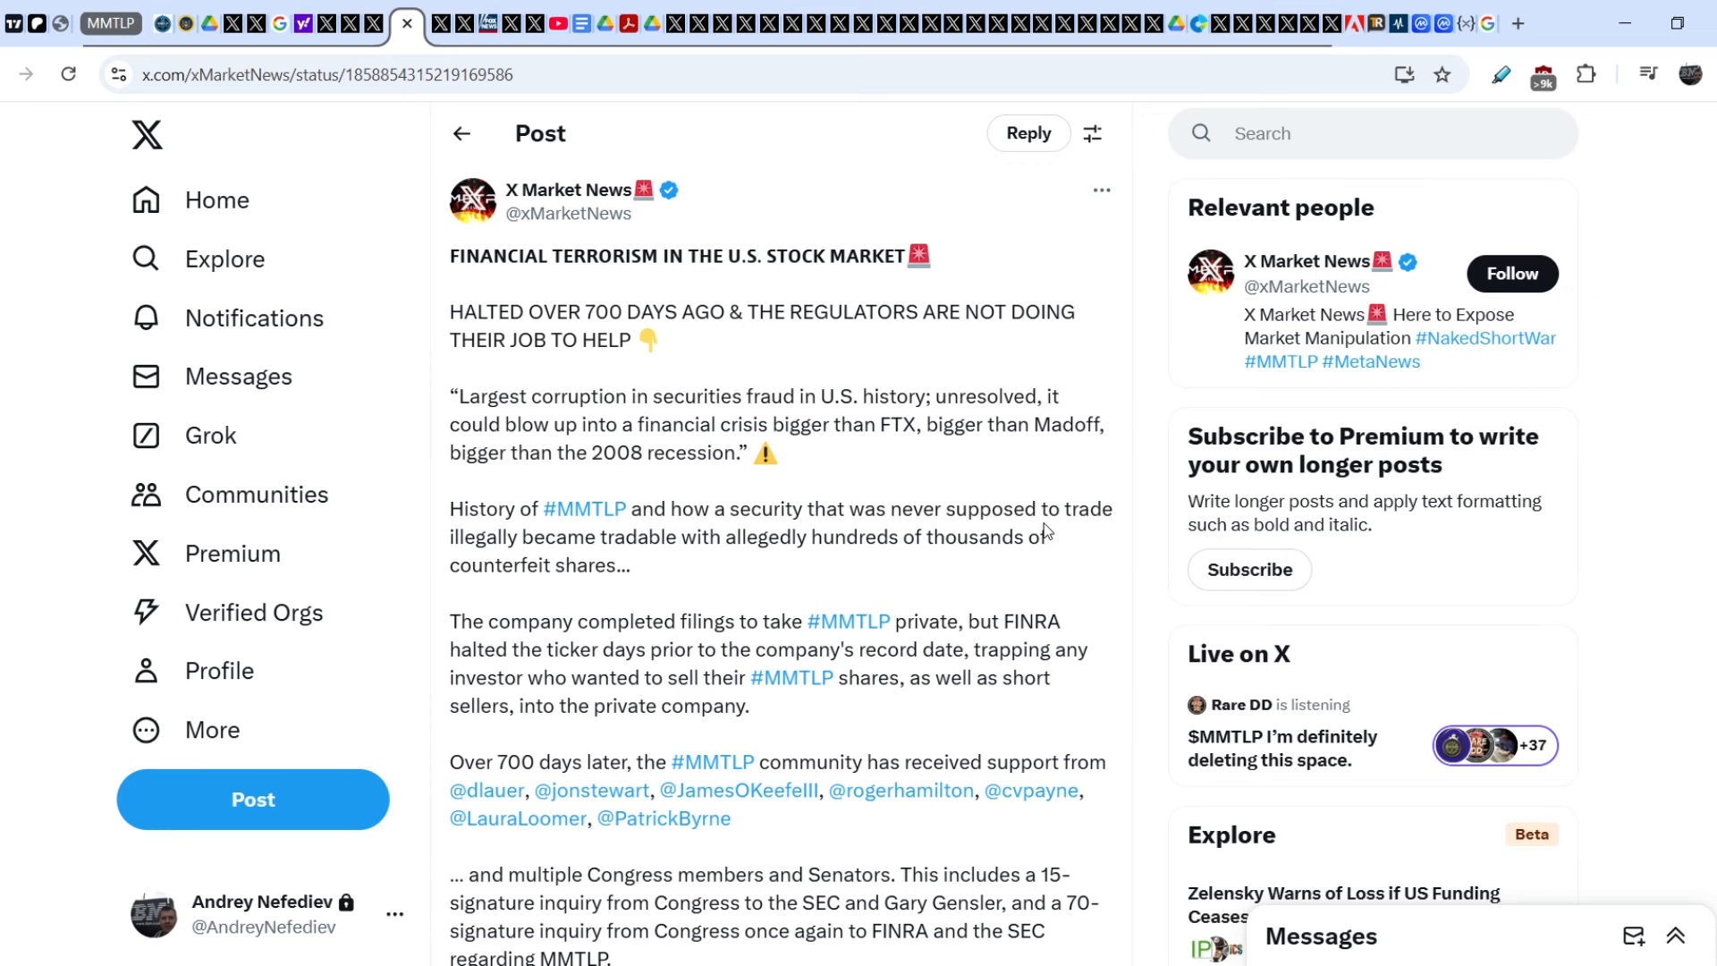
{"action": "mouse_move", "coordinate": [848, 621]}
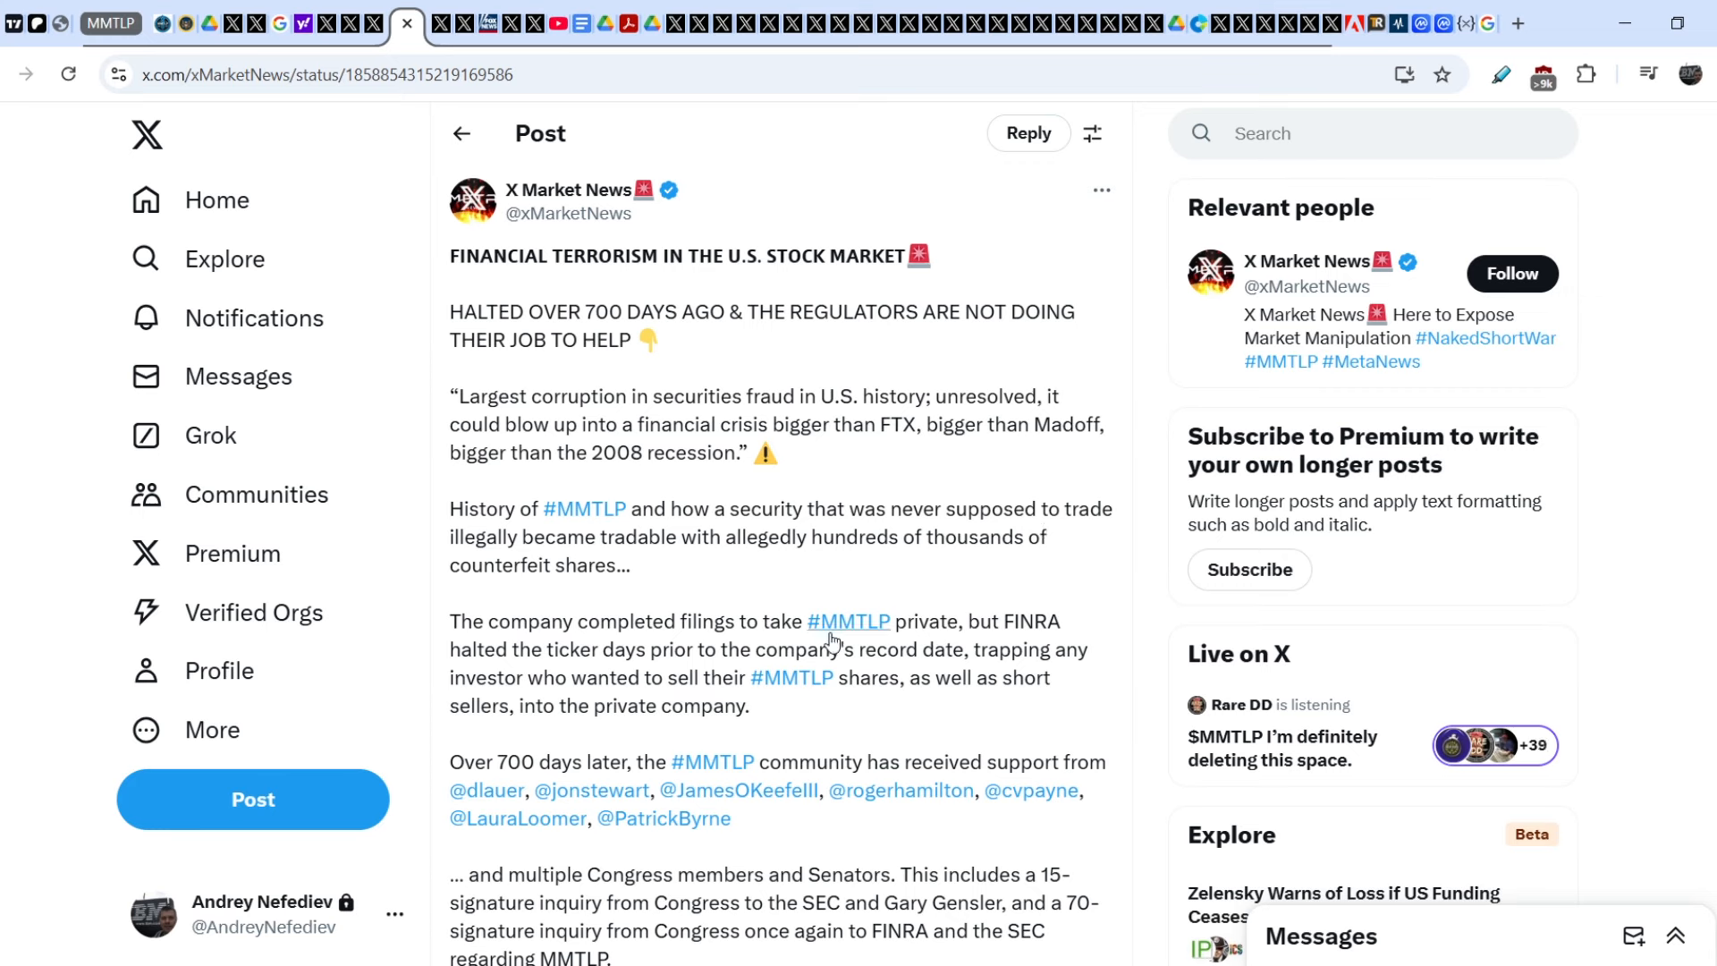
{"action": "mouse_move", "coordinate": [655, 646]}
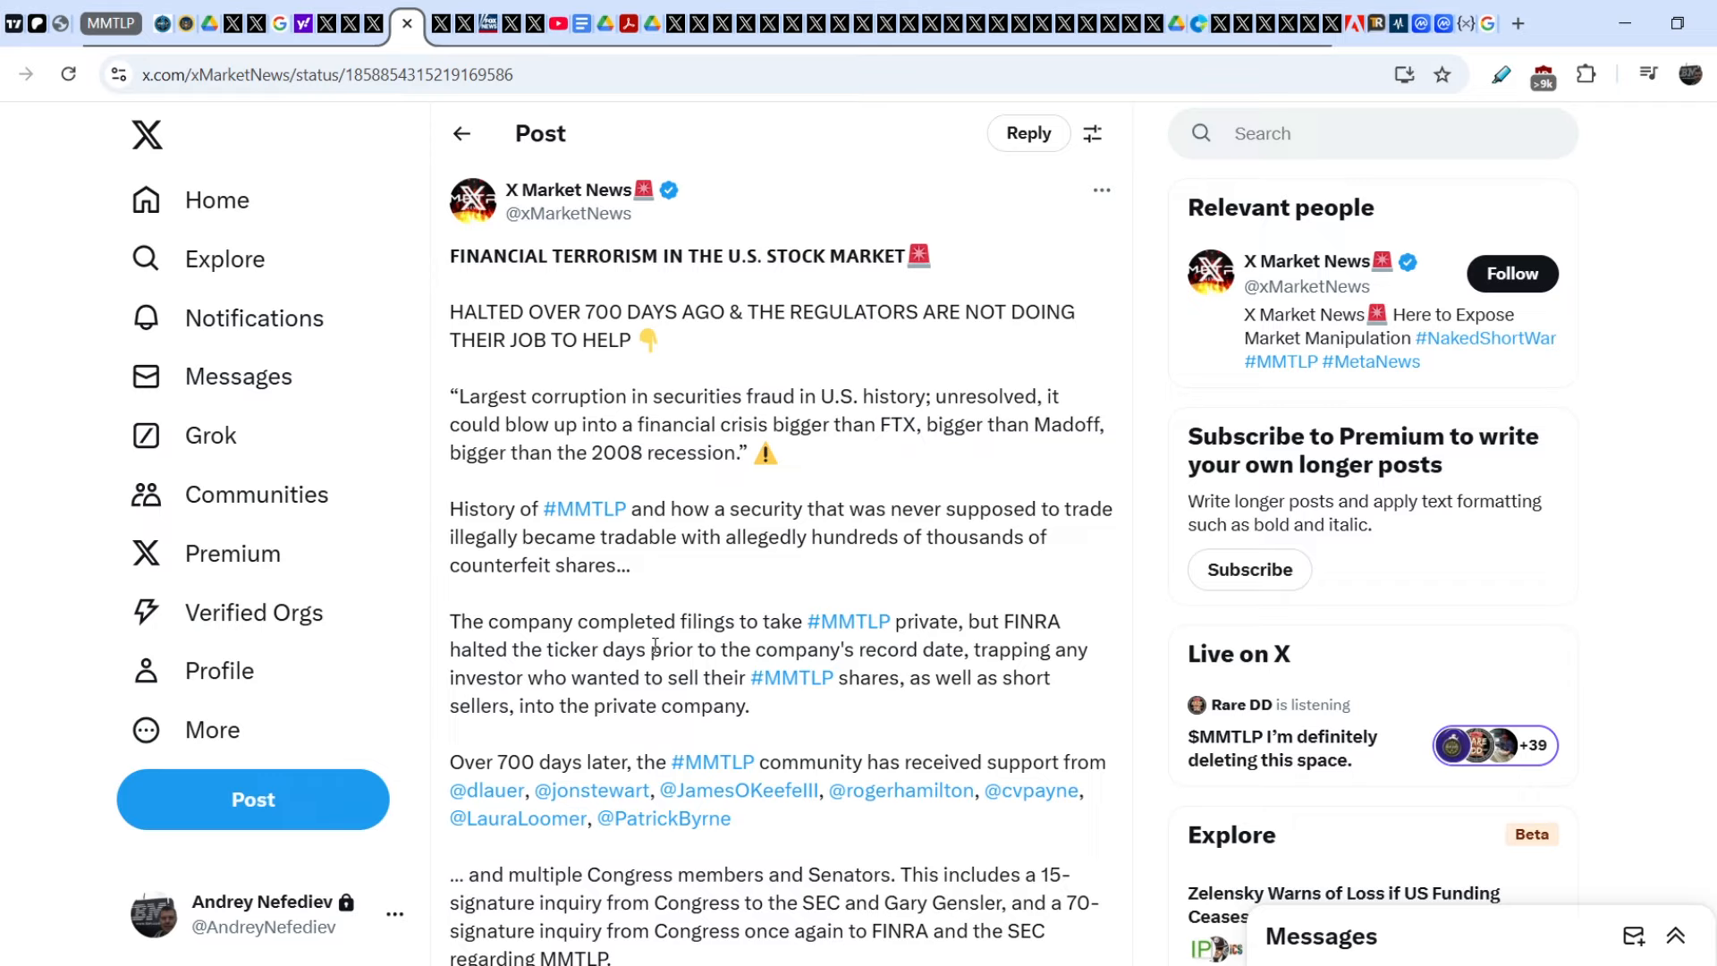
{"action": "mouse_move", "coordinate": [408, 53]}
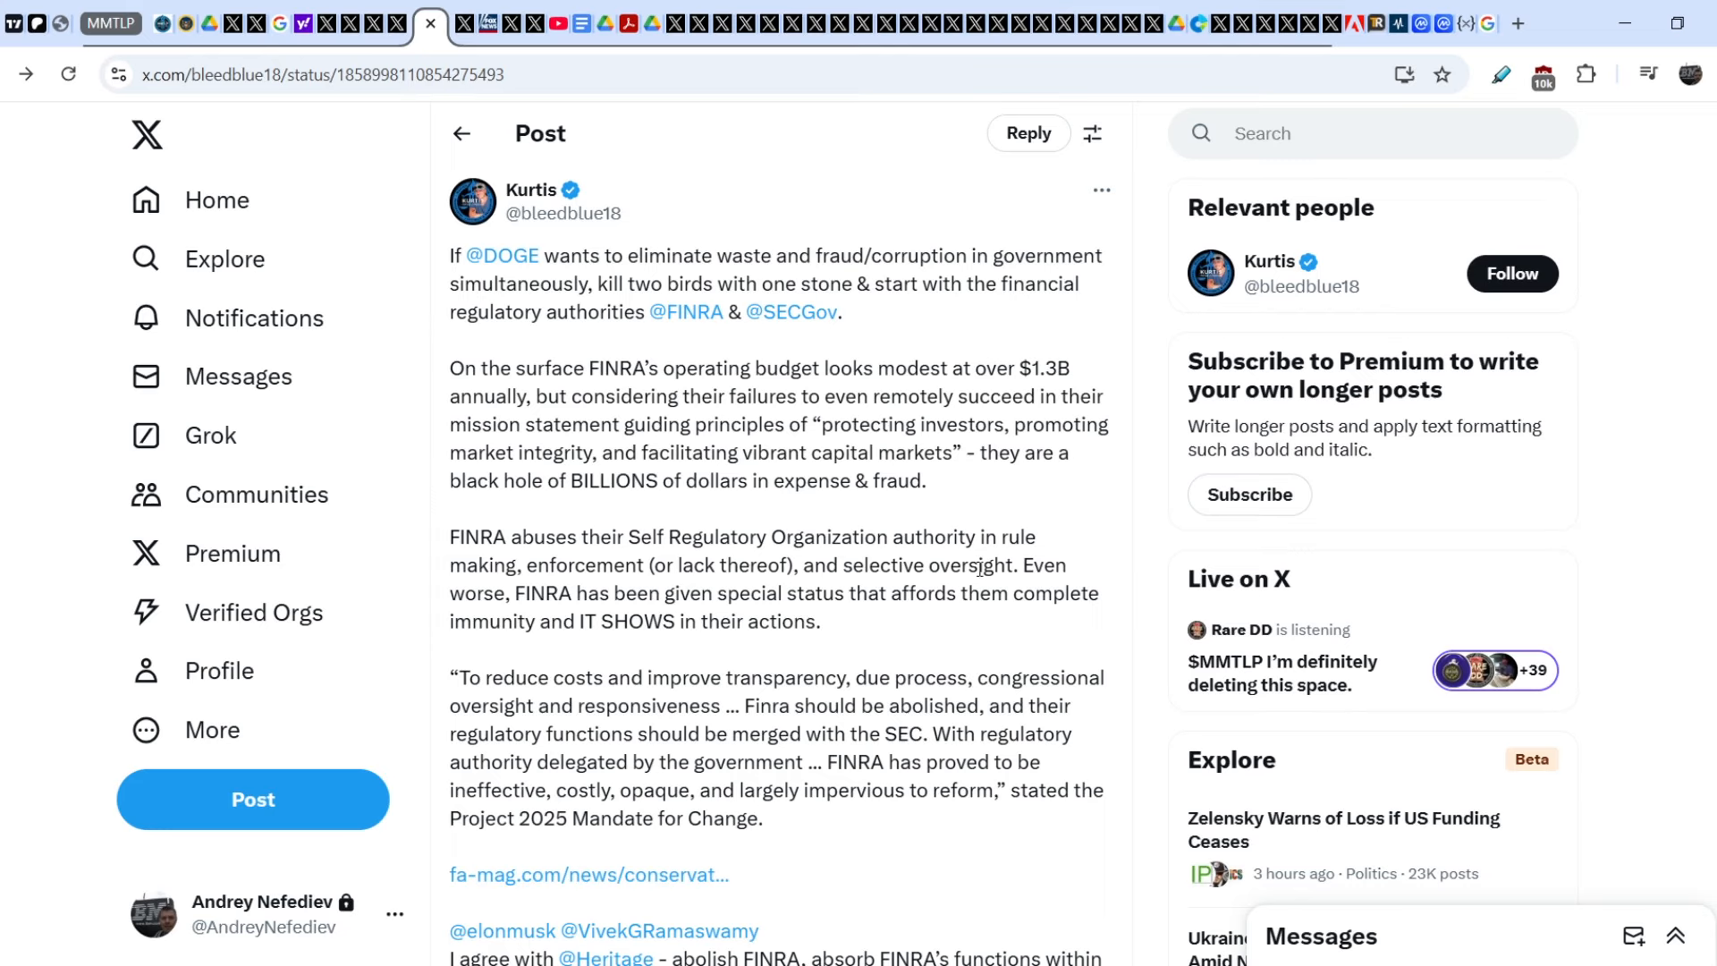
{"action": "mouse_move", "coordinate": [978, 447]}
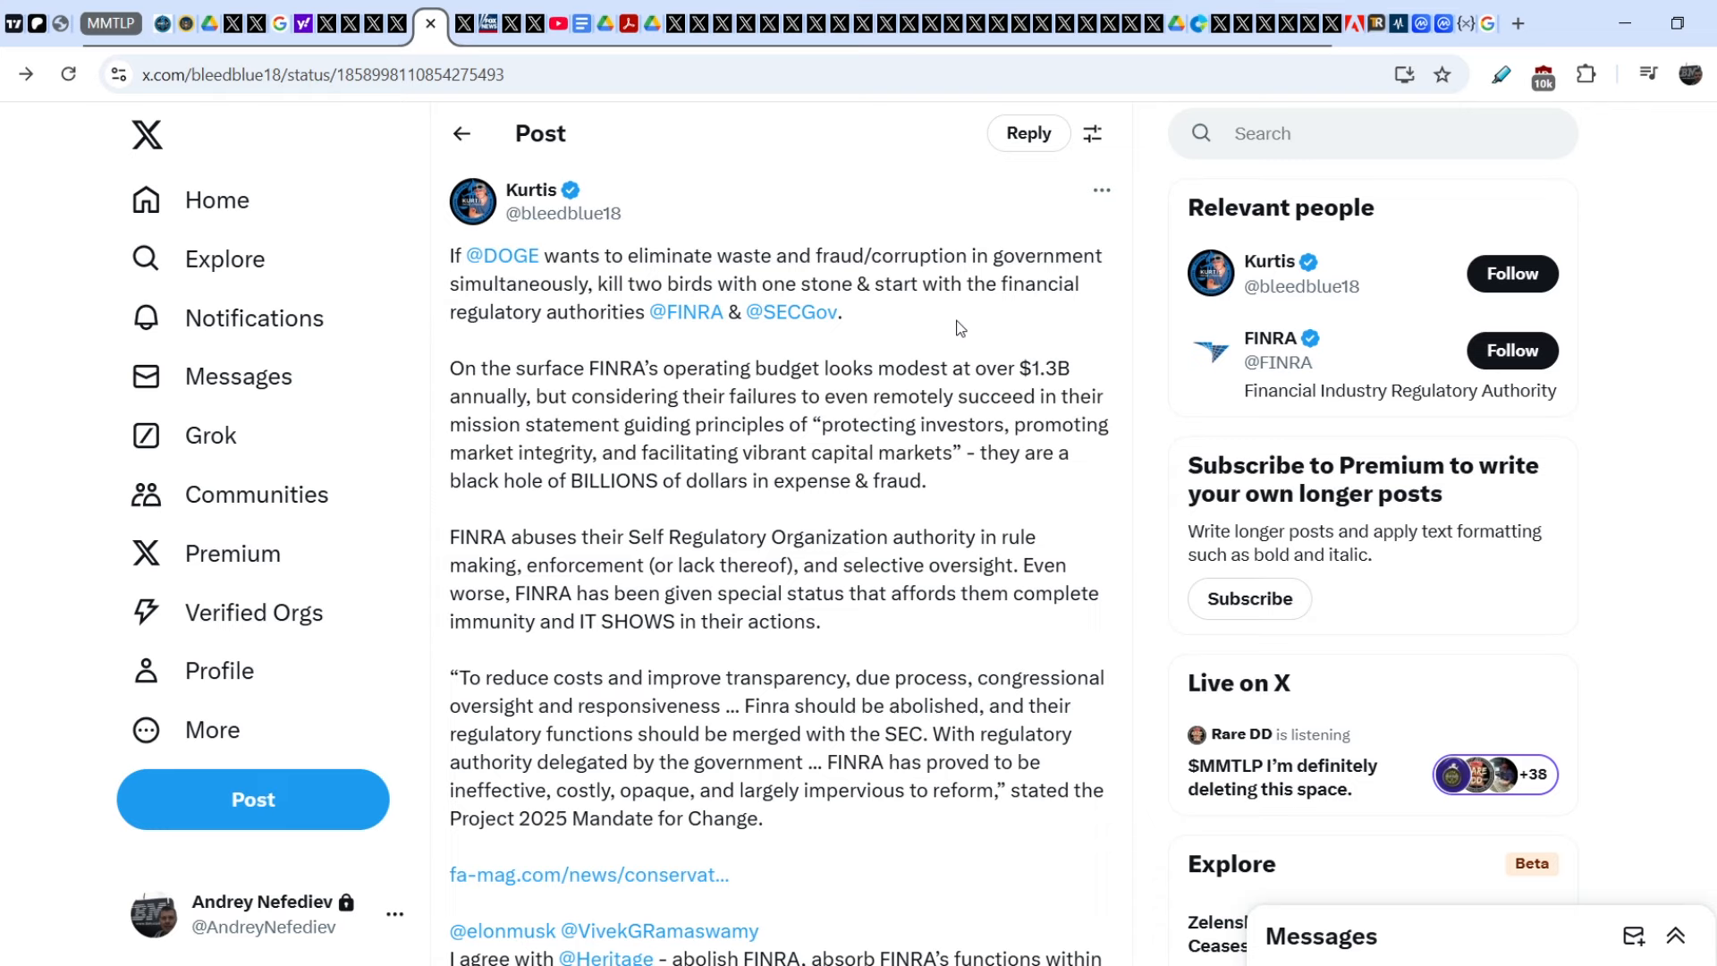
{"action": "mouse_move", "coordinate": [531, 338]}
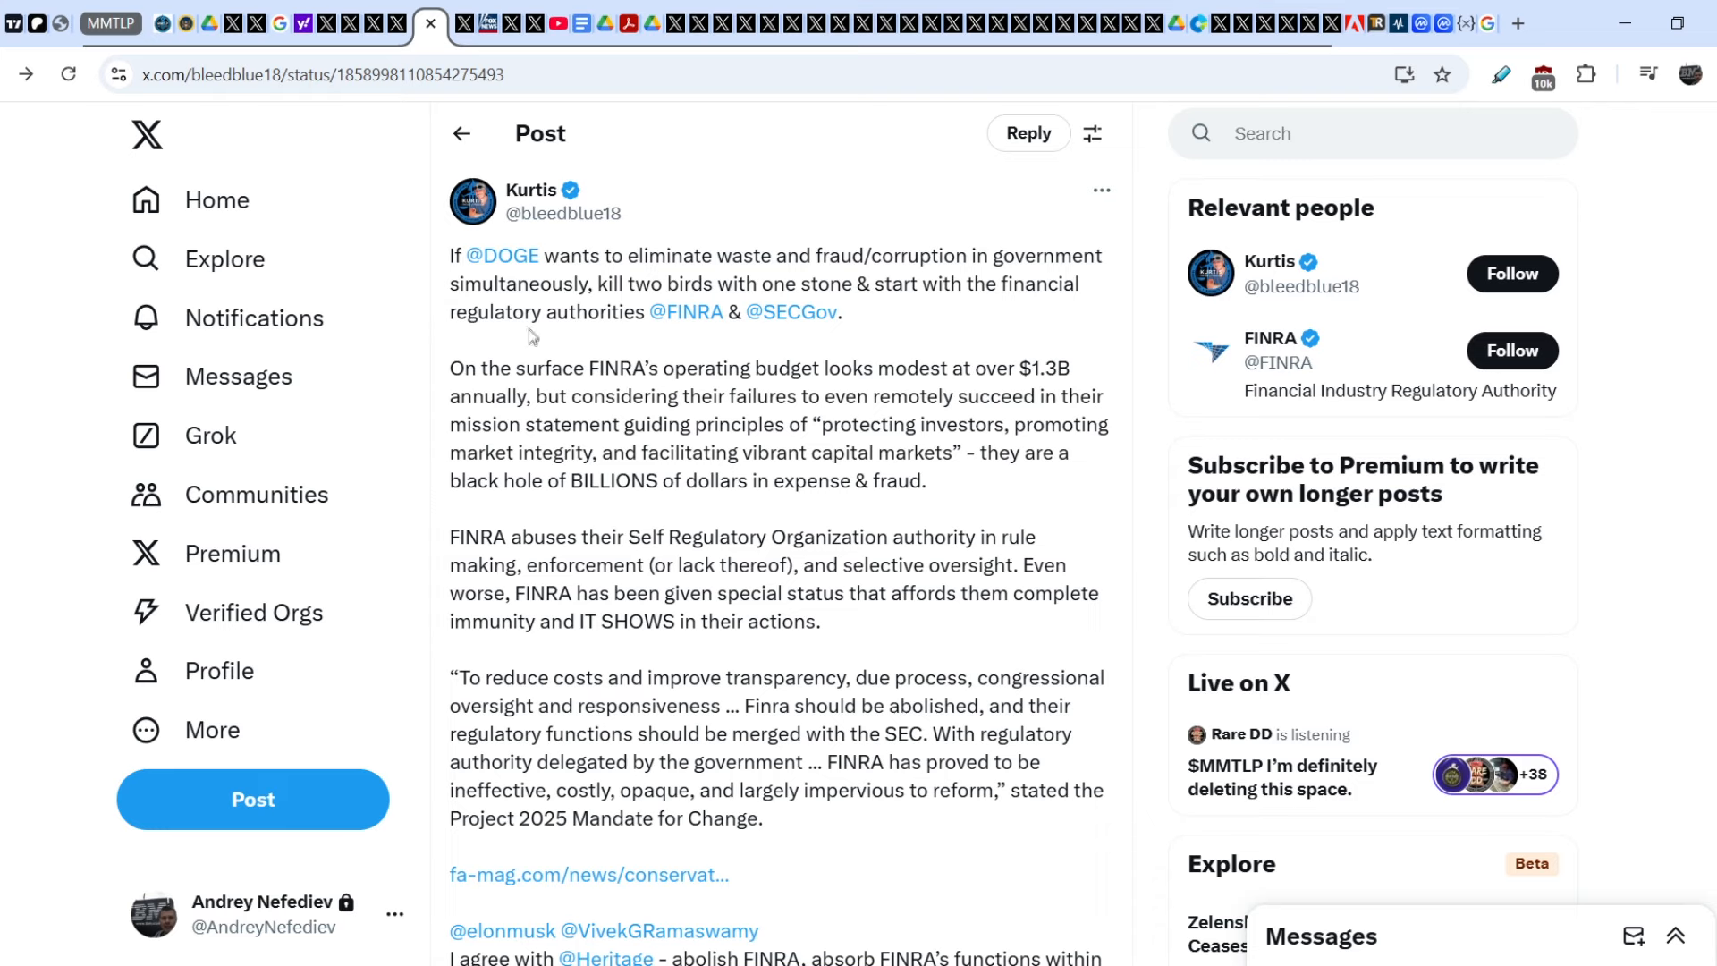
{"action": "mouse_move", "coordinate": [930, 293]}
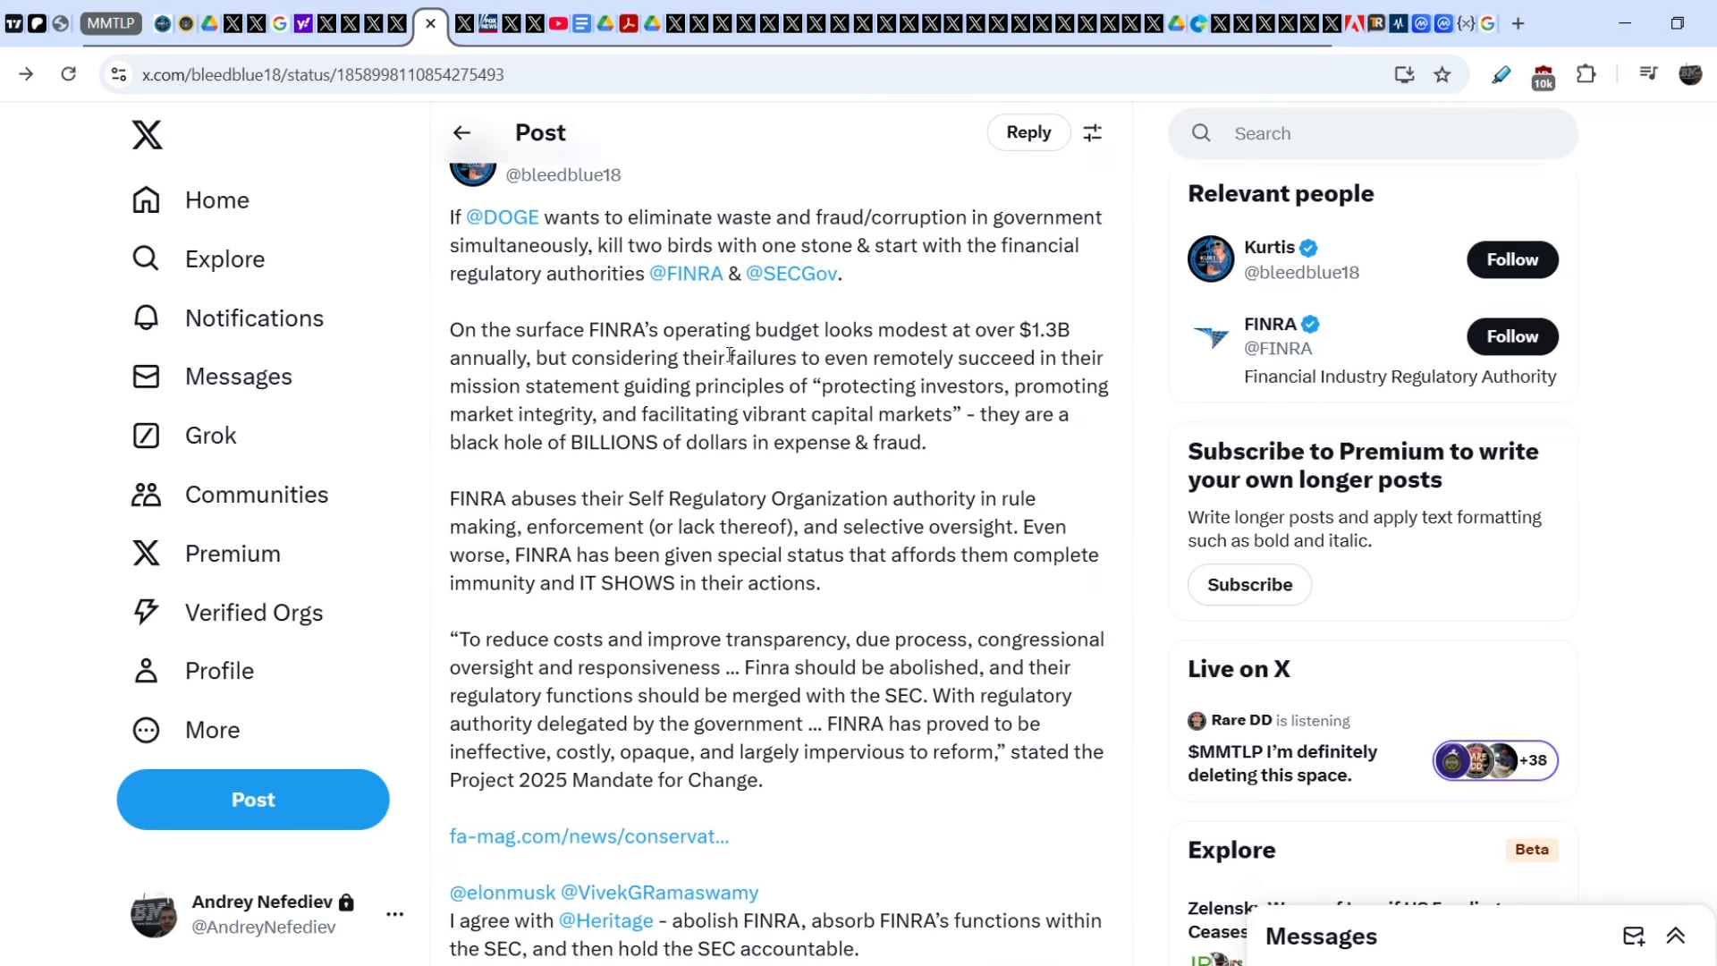
{"action": "mouse_move", "coordinate": [1012, 311]}
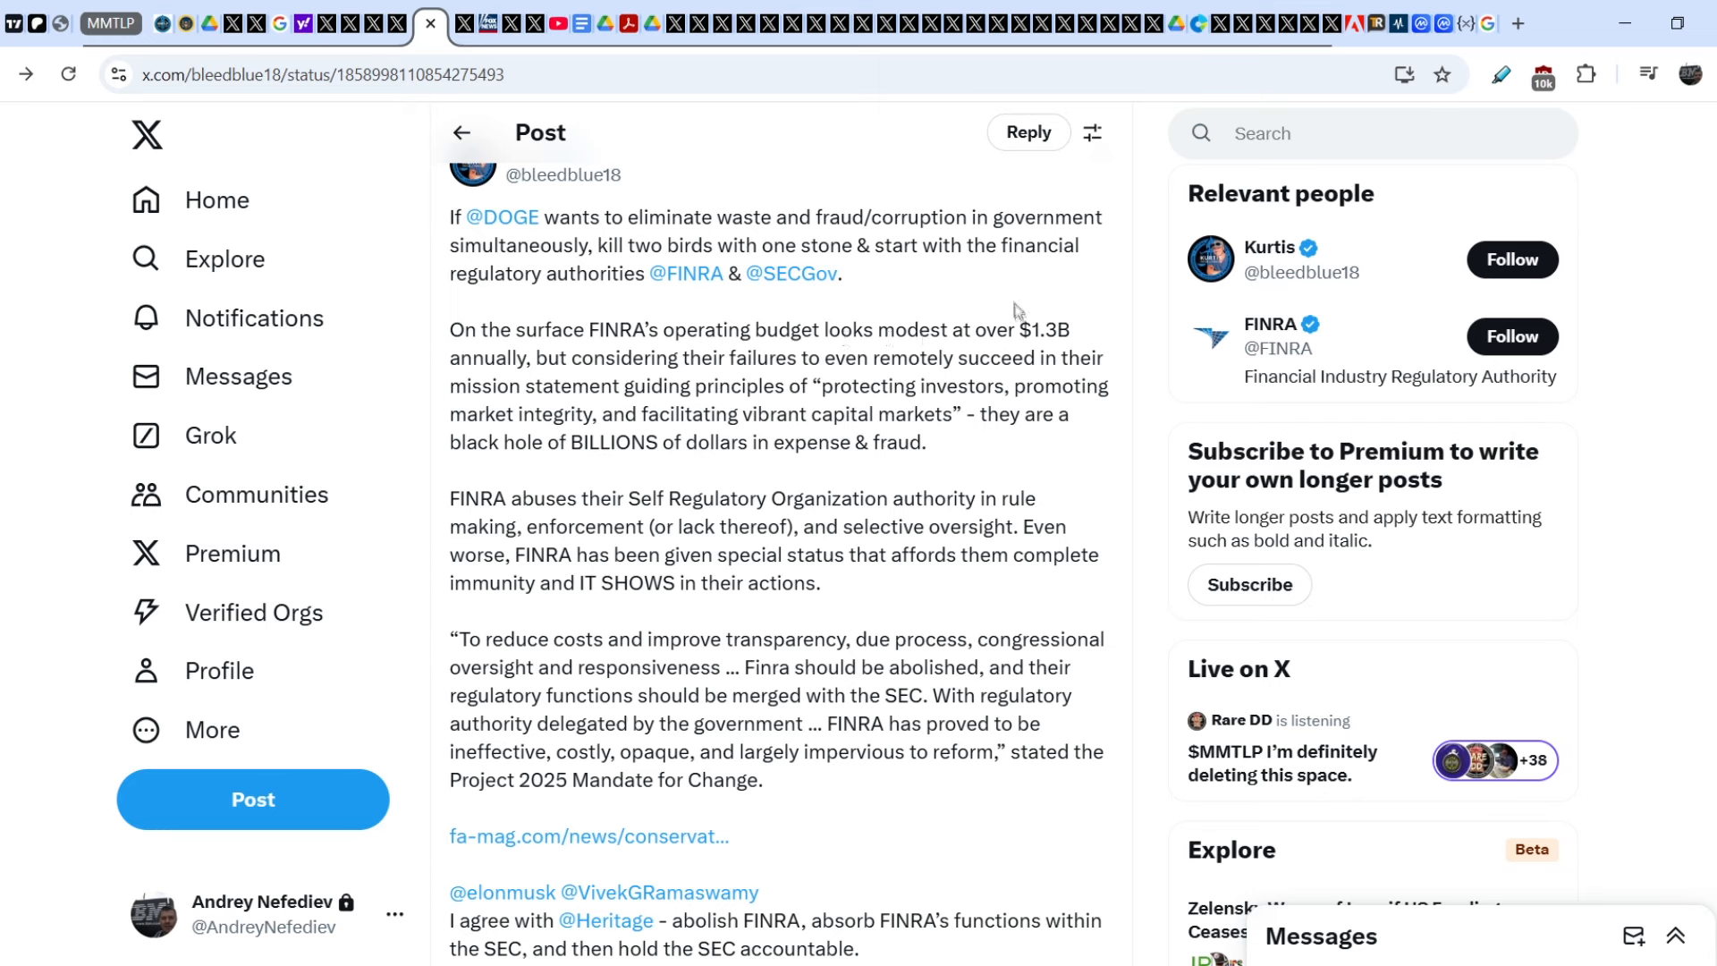
- Highlight FINRA's $1.3B operating budget figure while reading down the post
{"action": "double_click", "coordinate": [1041, 330]}
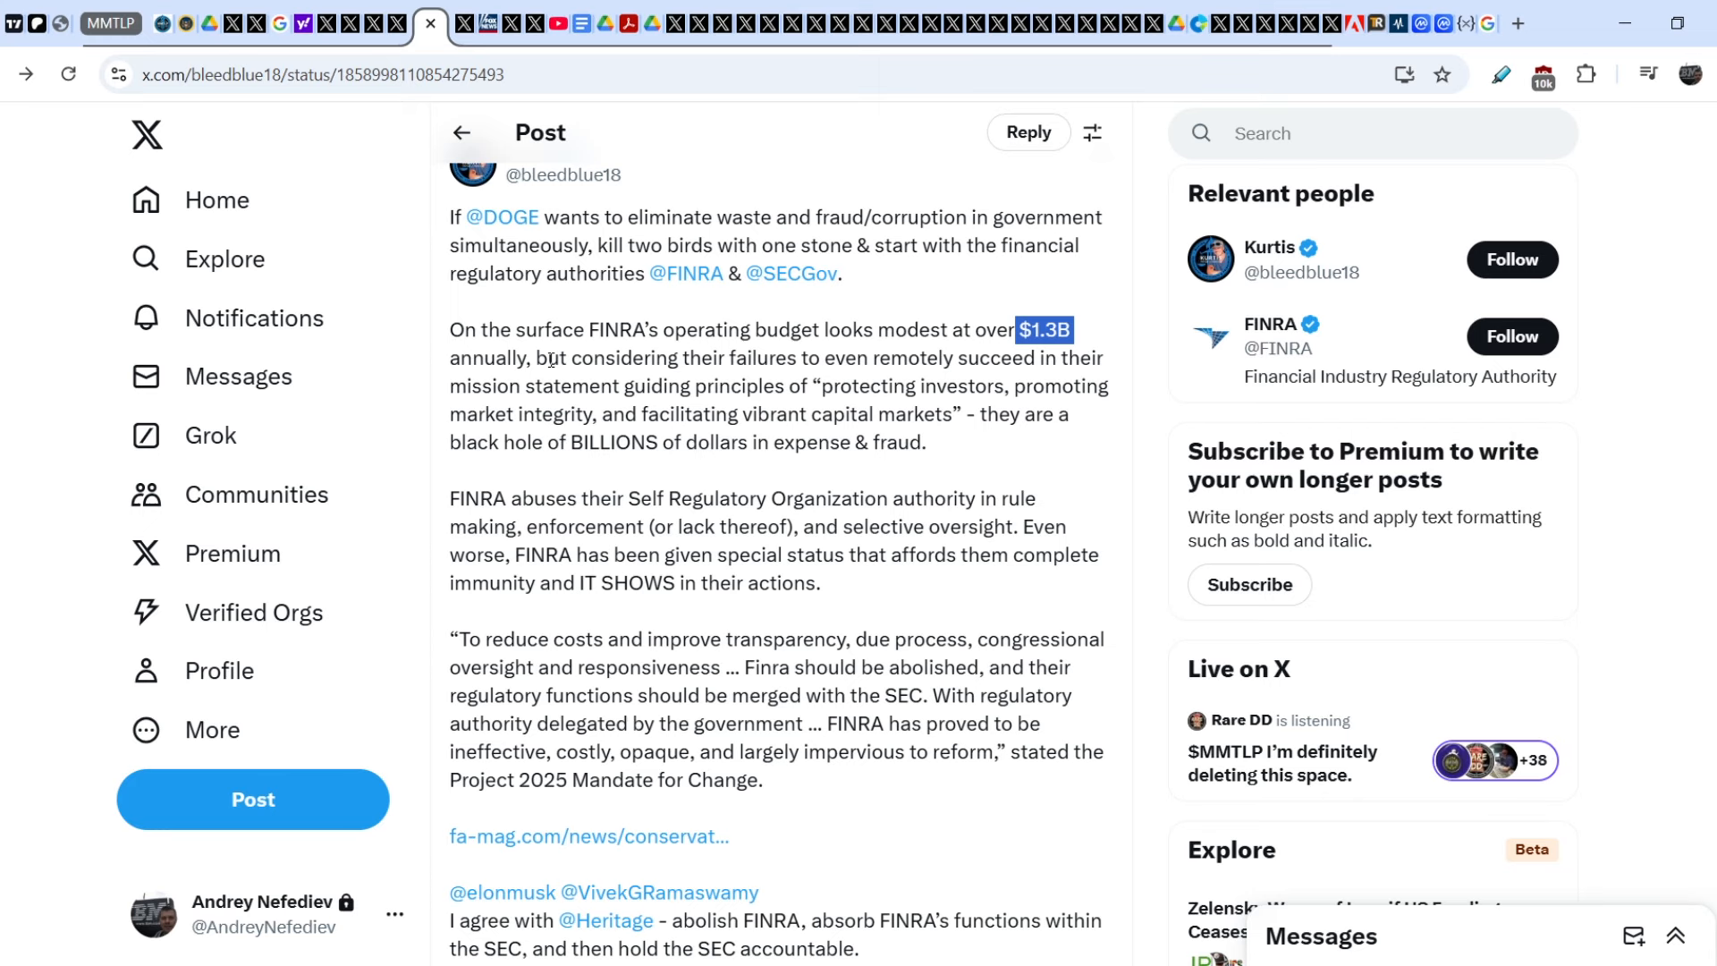
{"action": "mouse_move", "coordinate": [515, 386]}
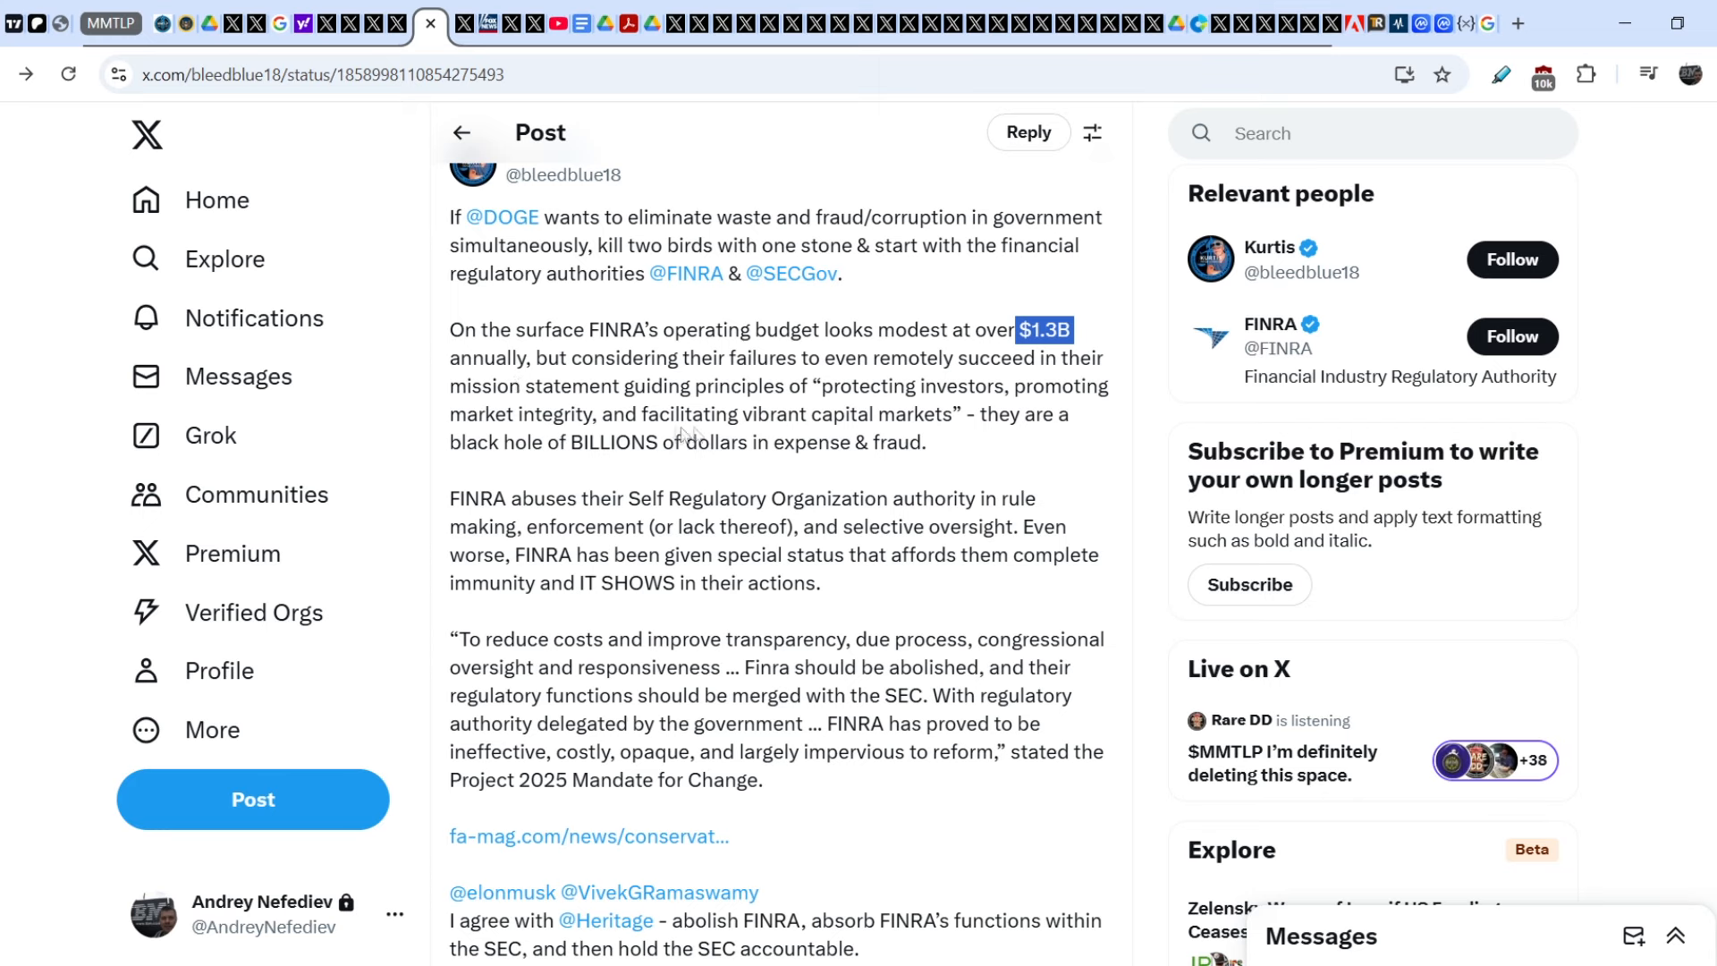
{"action": "mouse_move", "coordinate": [969, 436]}
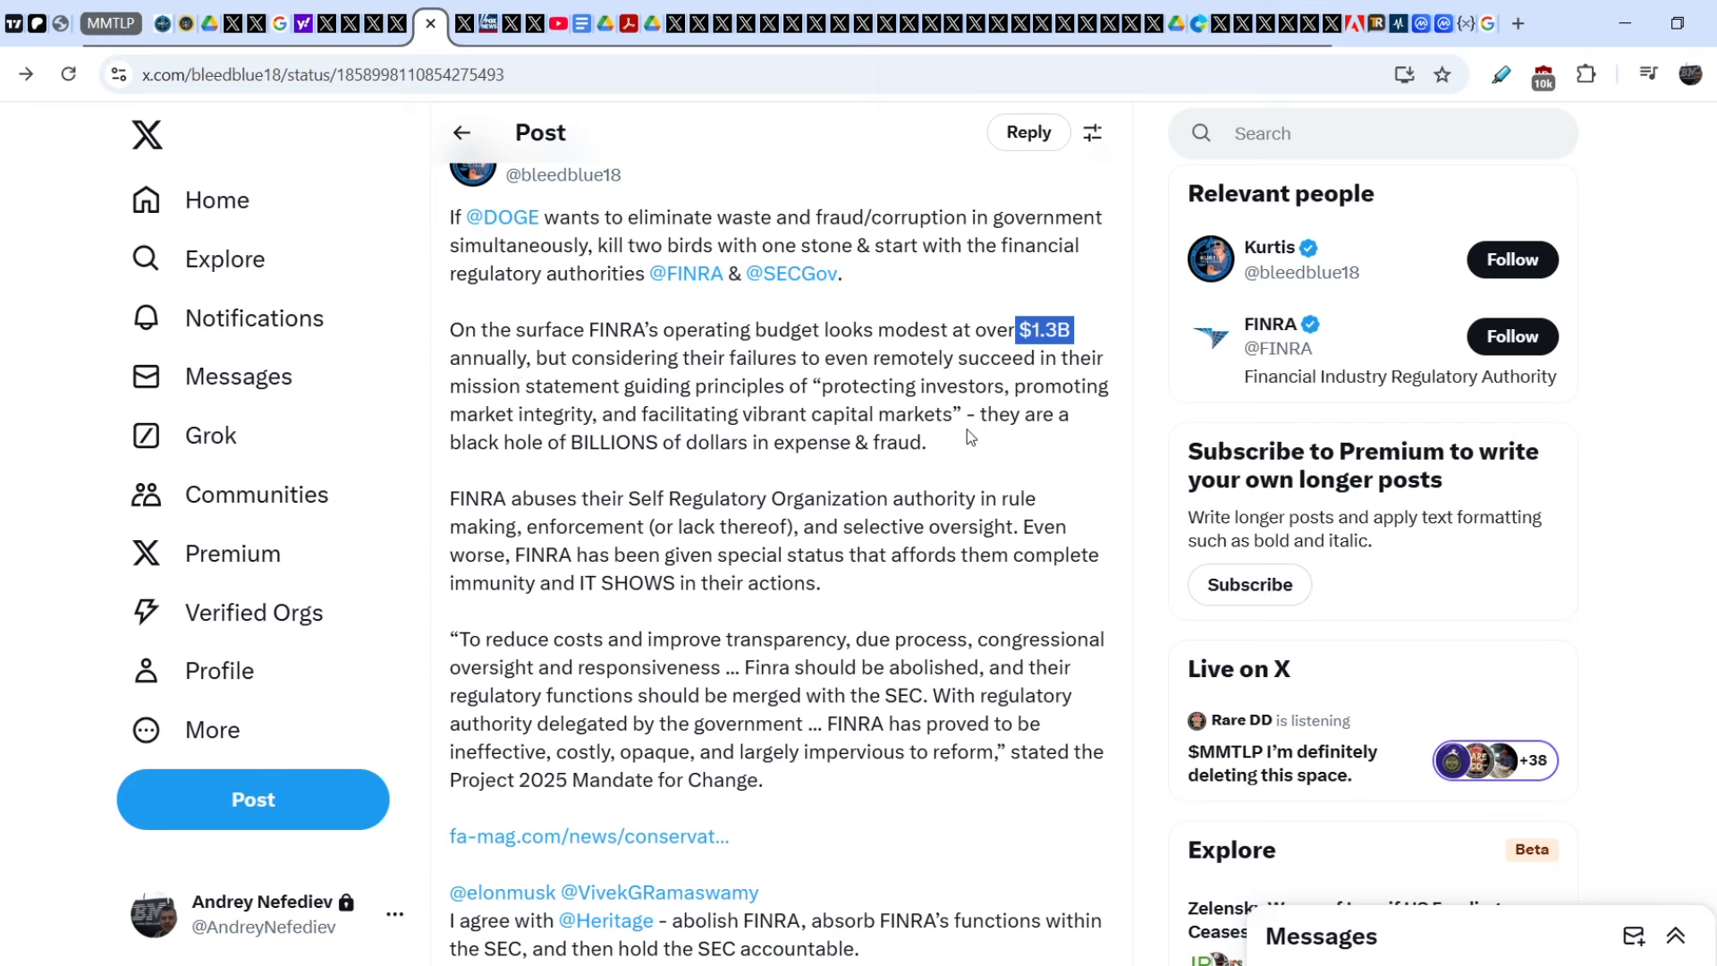
{"action": "double_click", "coordinate": [613, 442]}
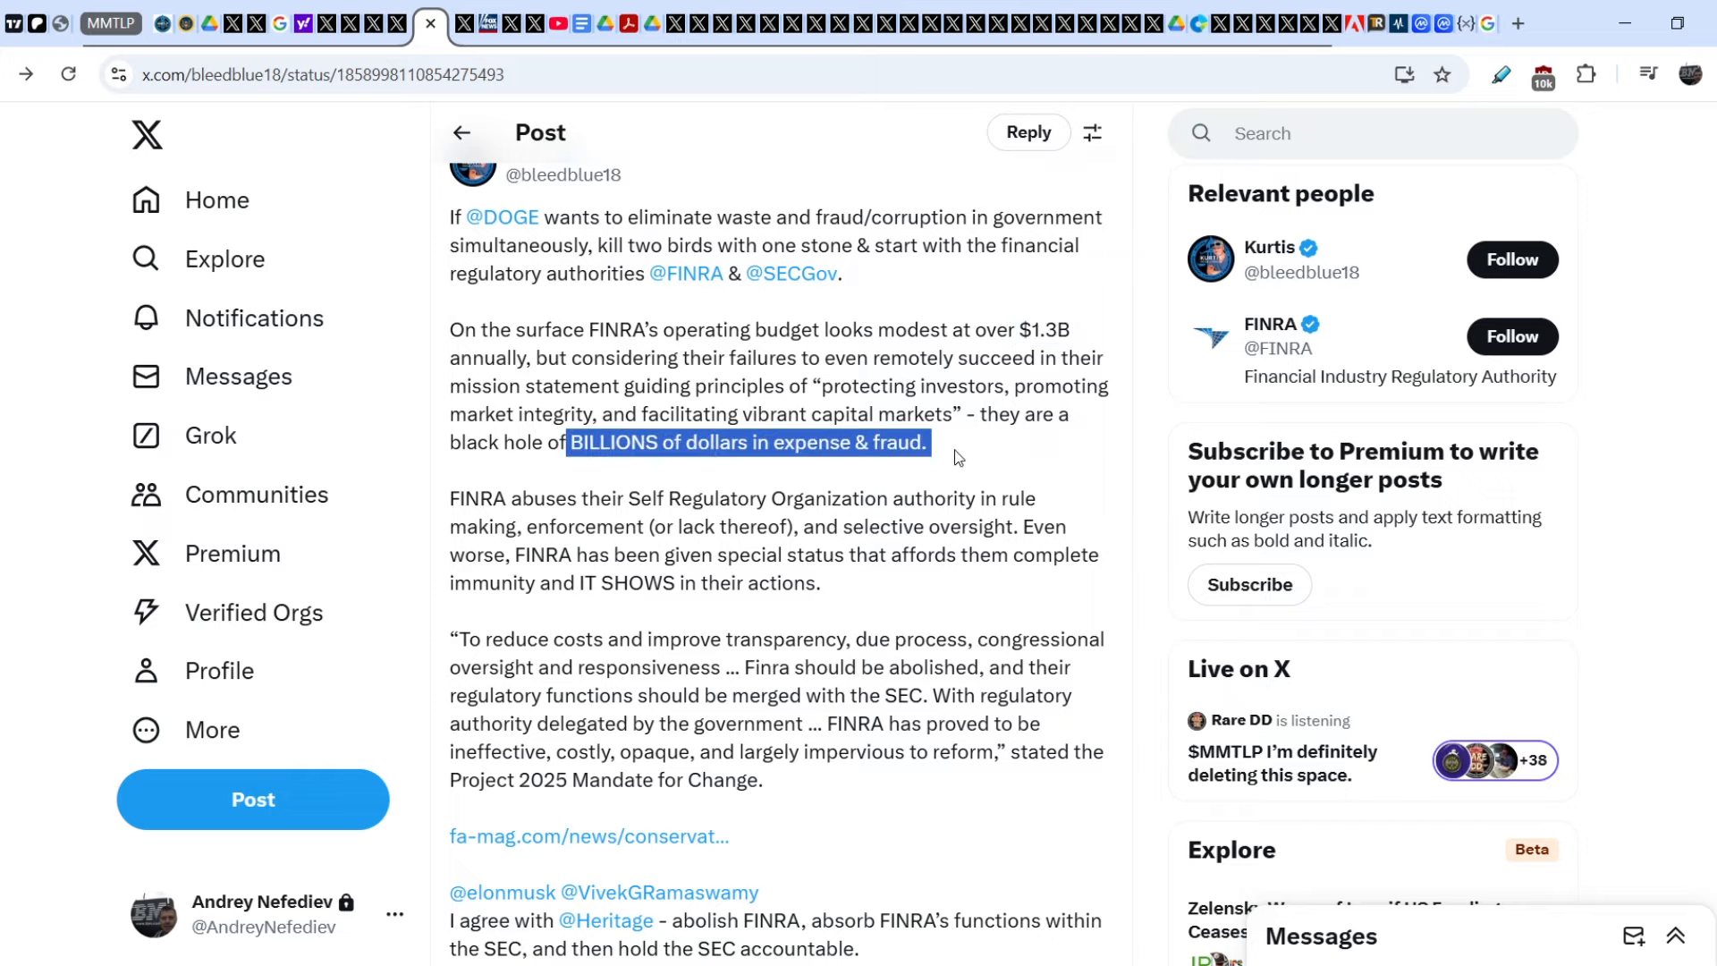
{"action": "scroll", "scroll_direction": "down", "scroll_amount": 3}
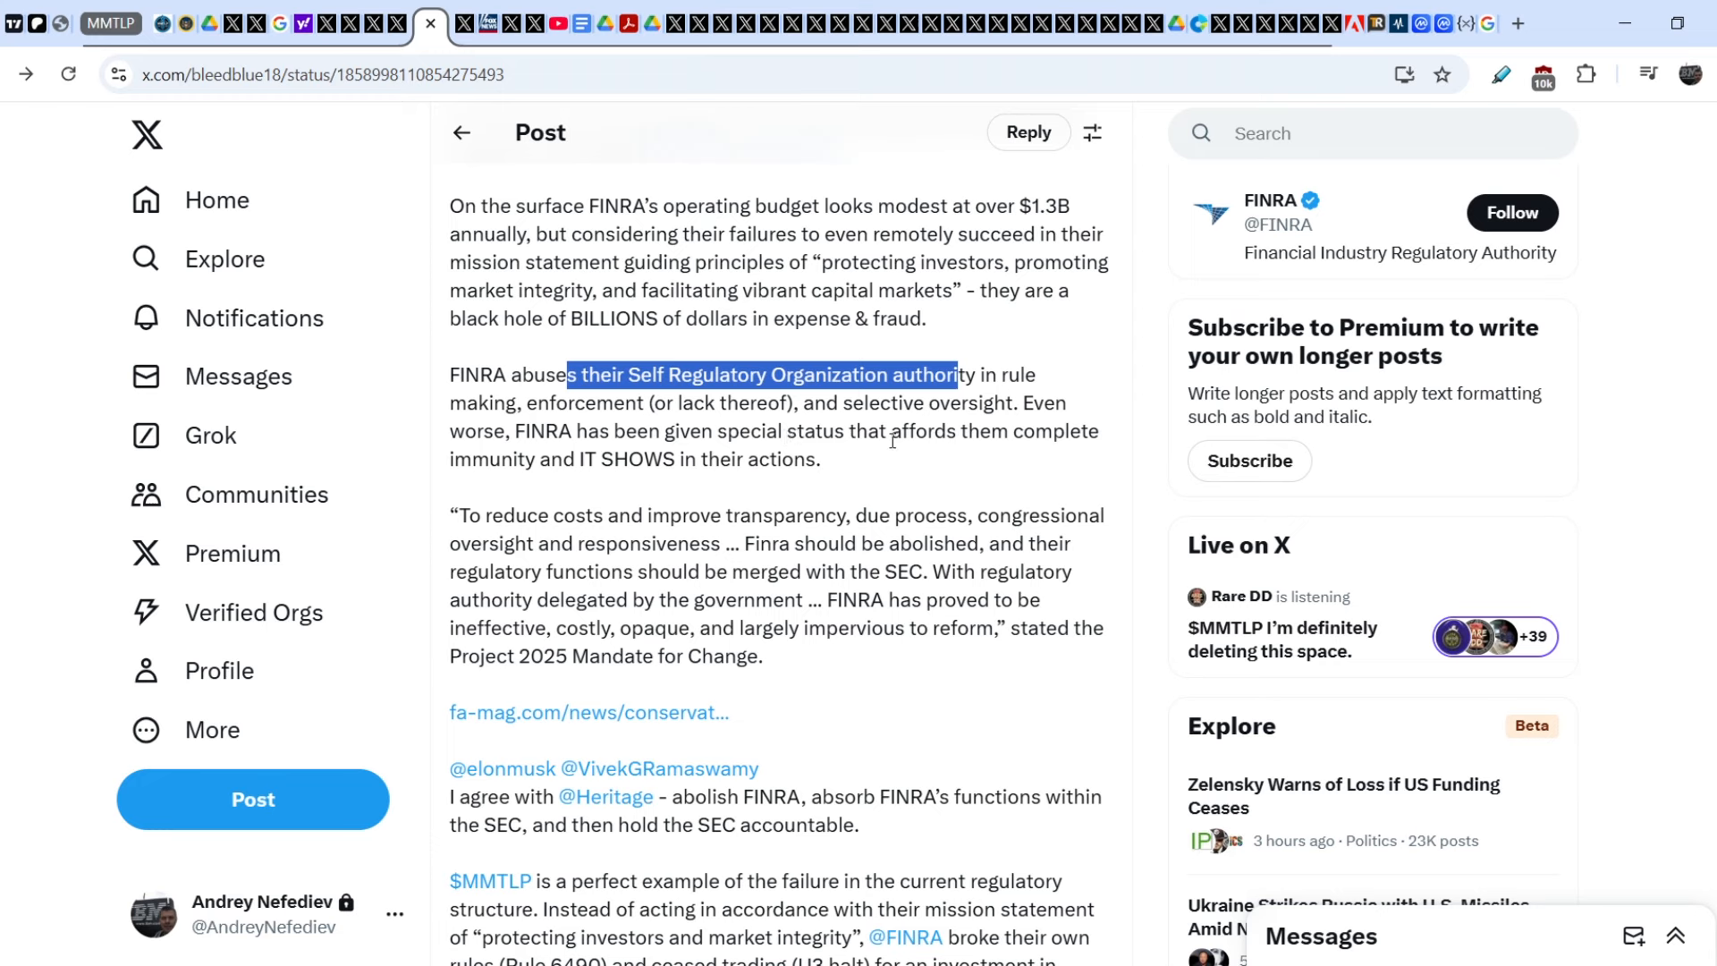
{"action": "mouse_move", "coordinate": [1027, 442]}
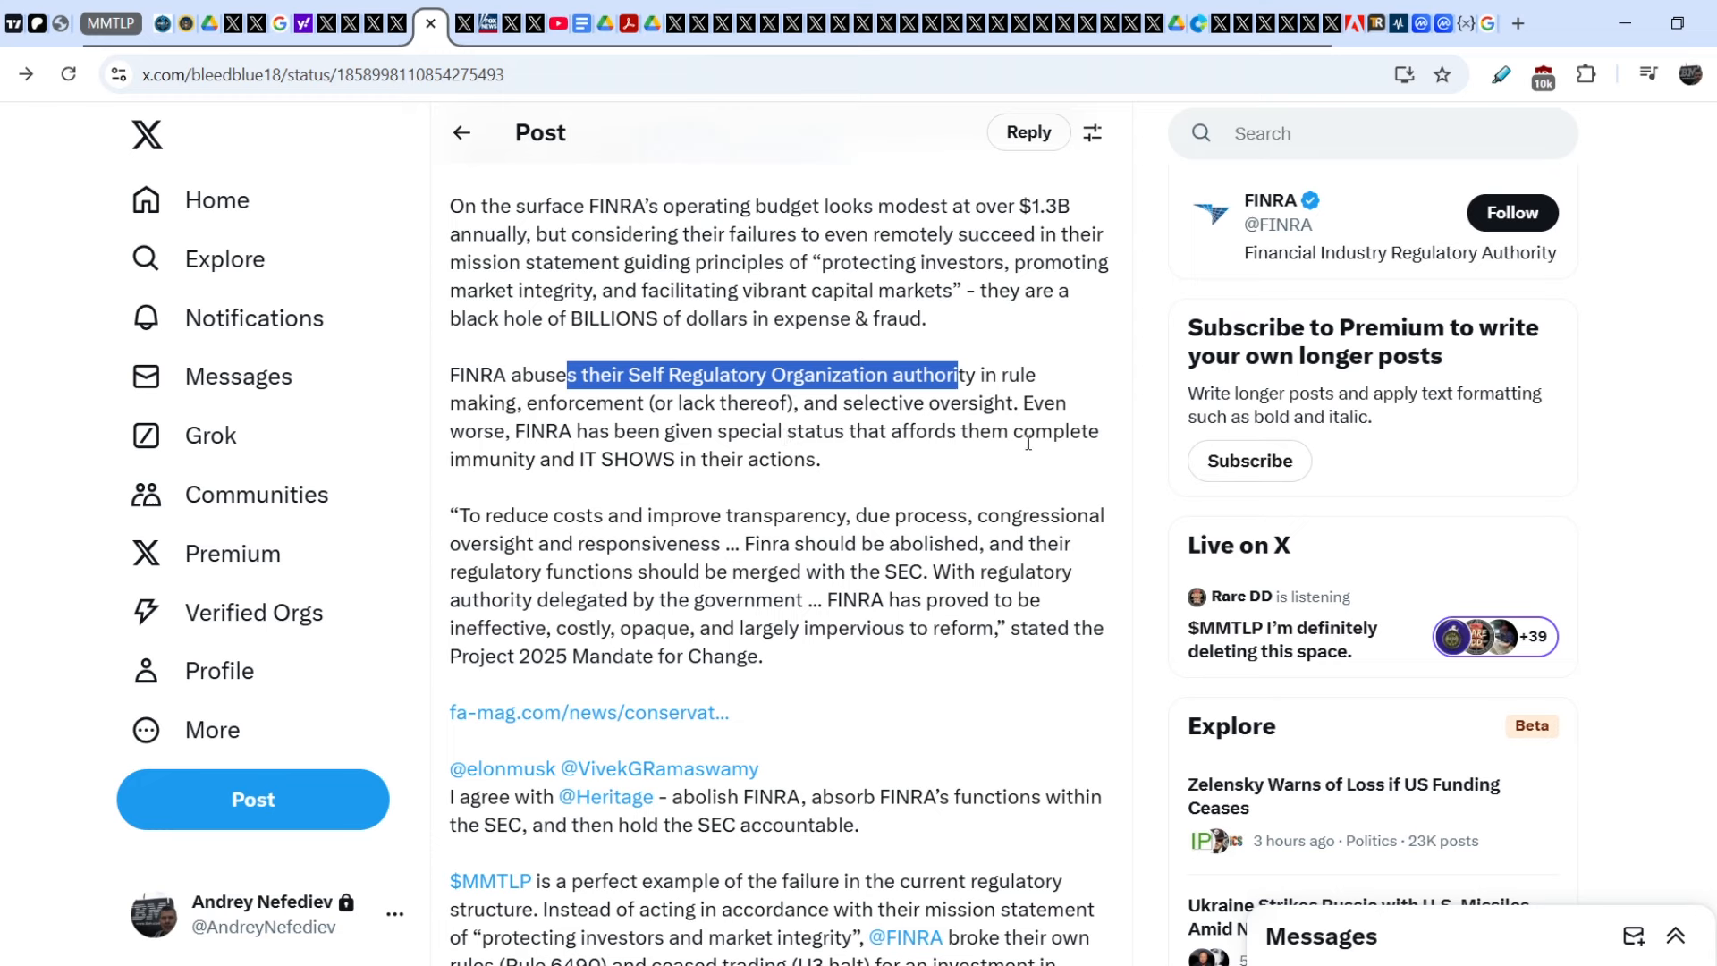
{"action": "mouse_move", "coordinate": [630, 462]}
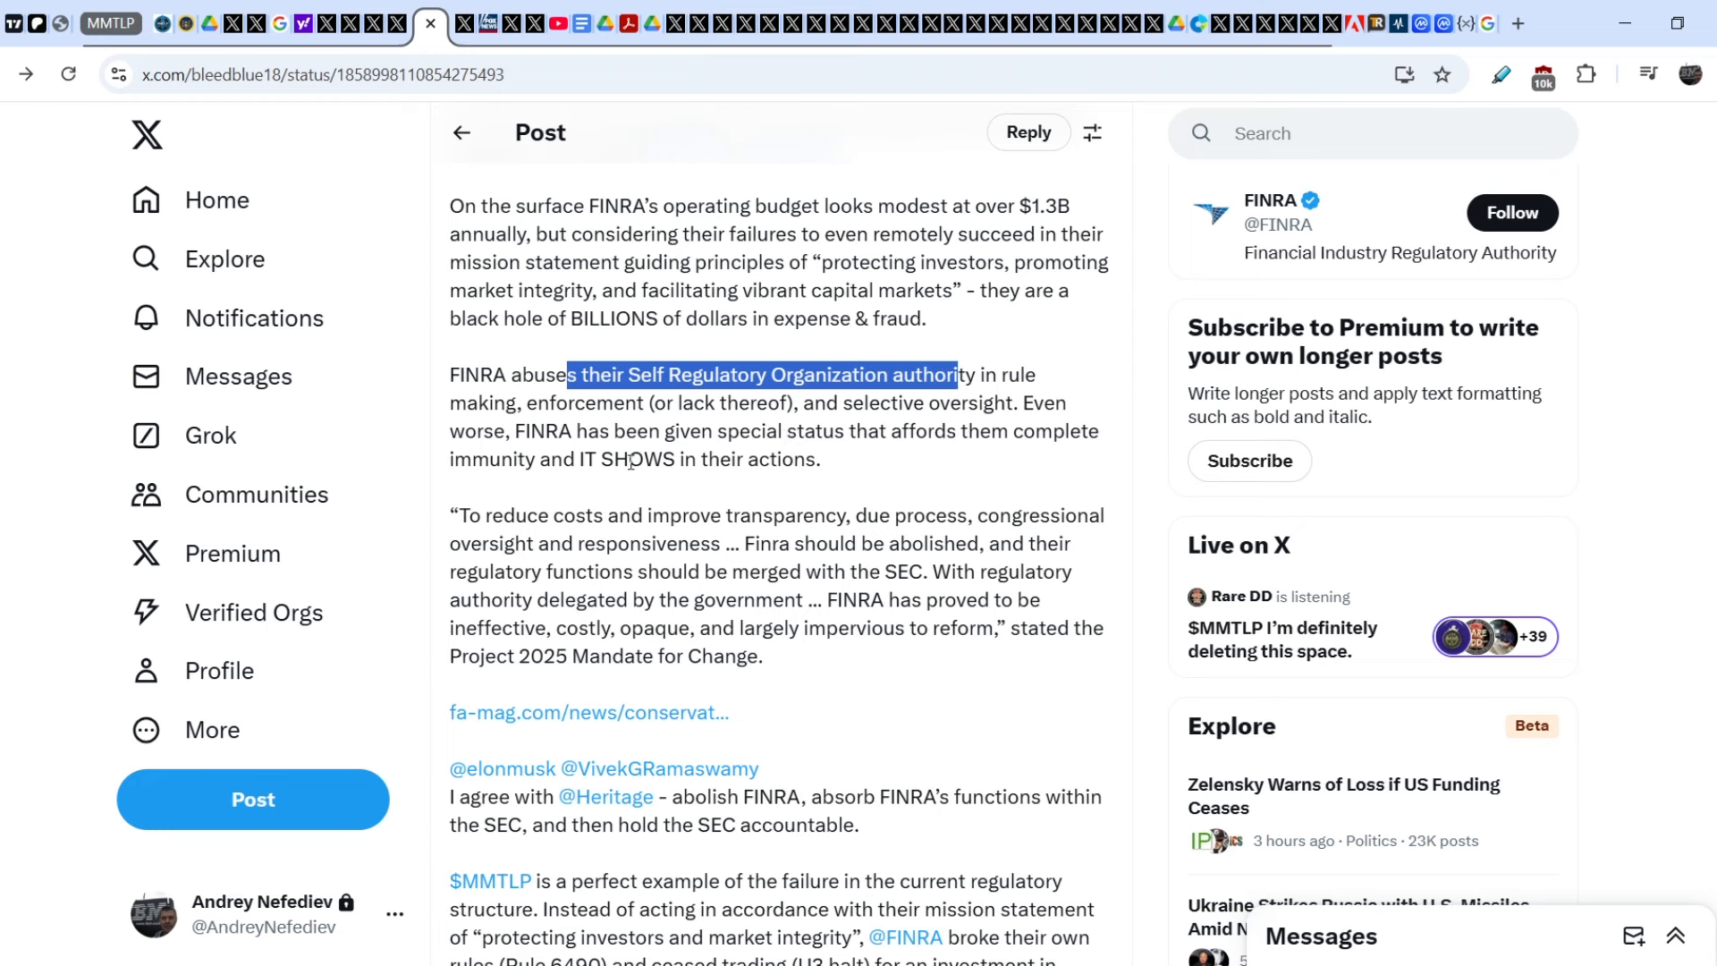
- Scroll past the quoted Project 2025 FINRA passage and GIF down to JunkSavvy's DOGE reply
{"action": "scroll", "scroll_direction": "down", "scroll_amount": 3}
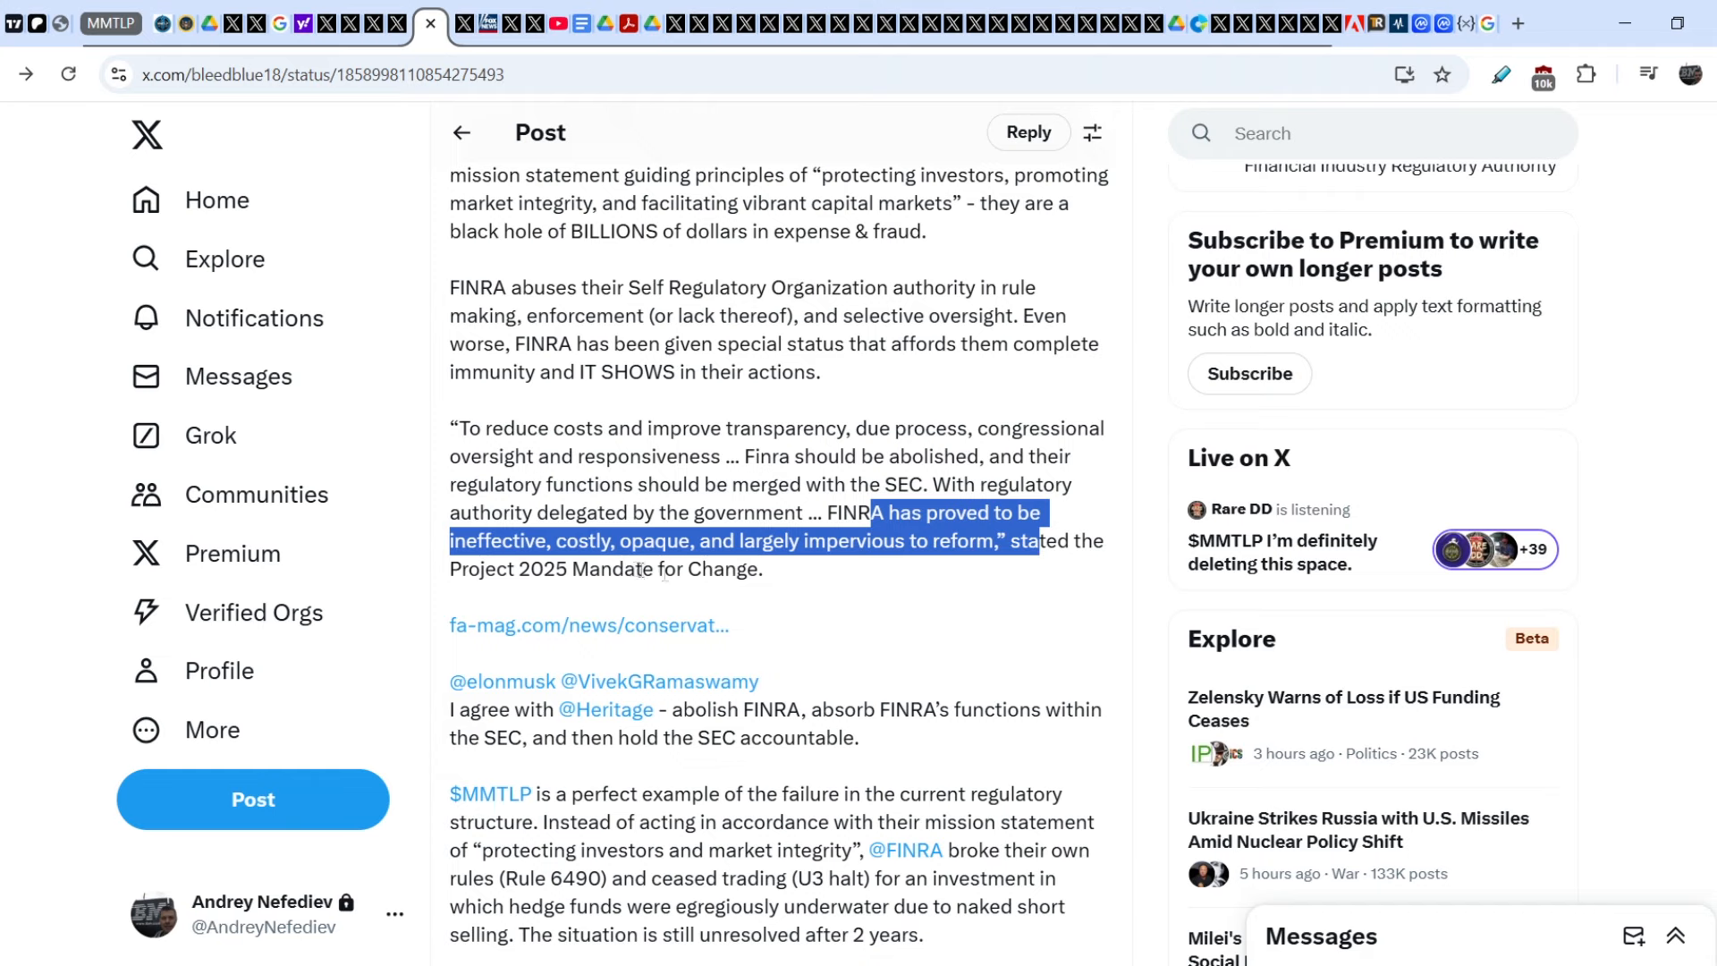
{"action": "scroll", "scroll_direction": "down", "scroll_amount": 3}
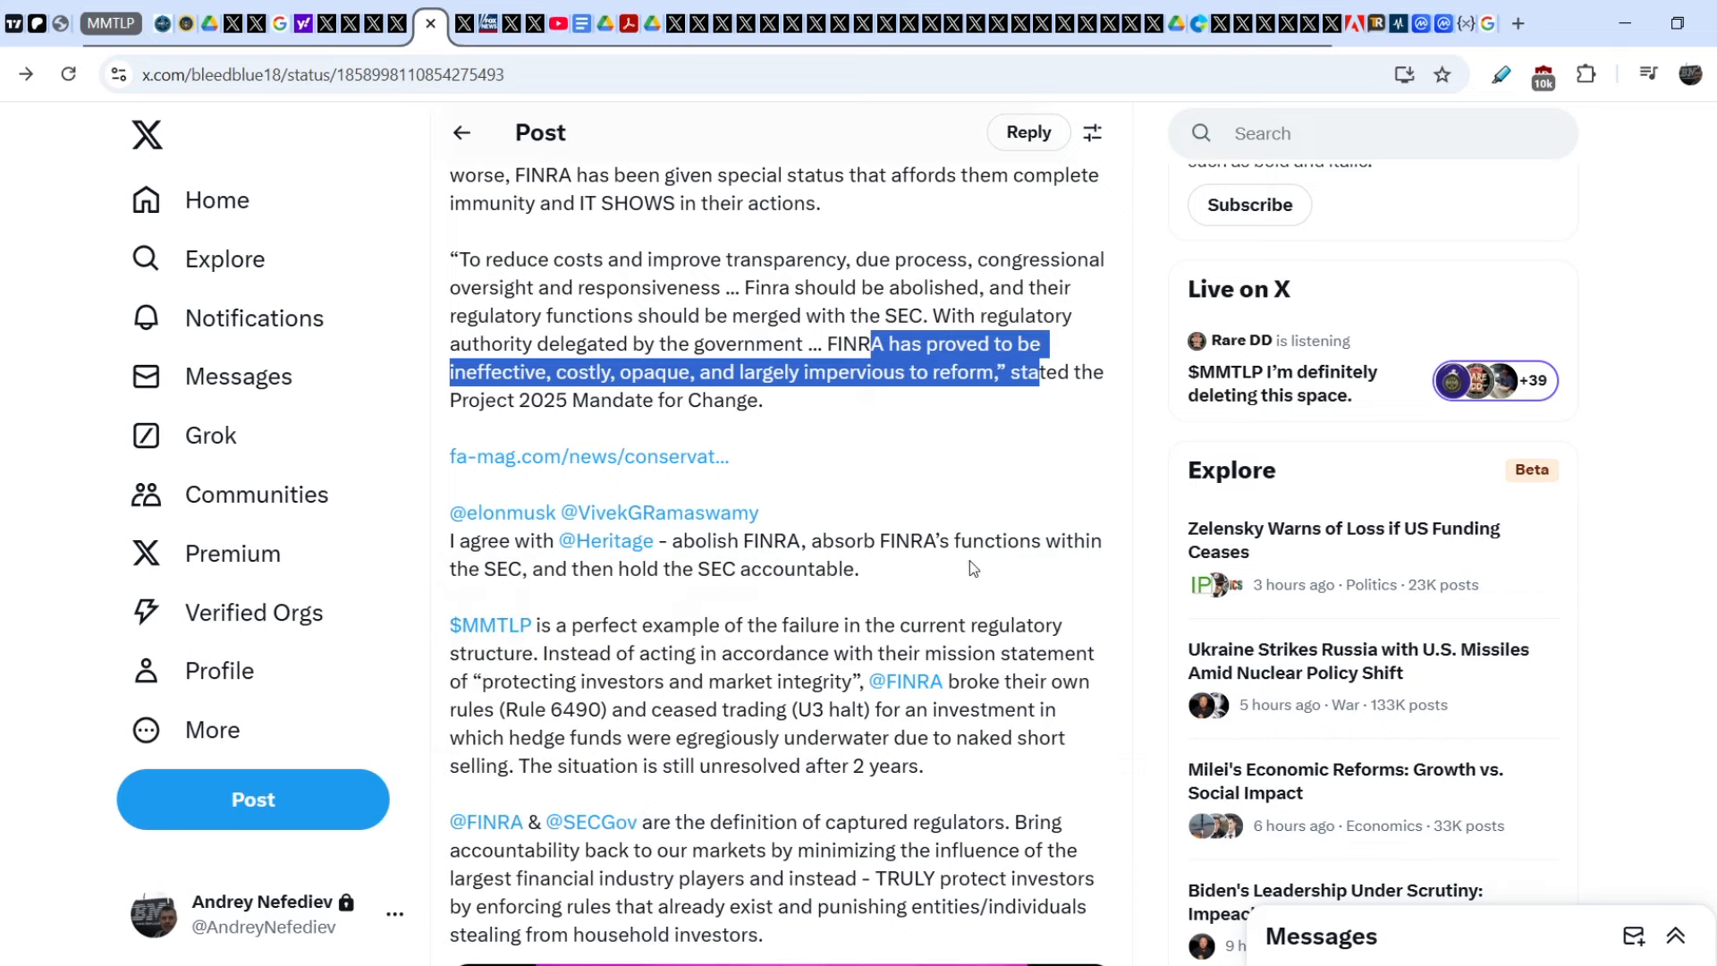
{"action": "mouse_move", "coordinate": [666, 570]}
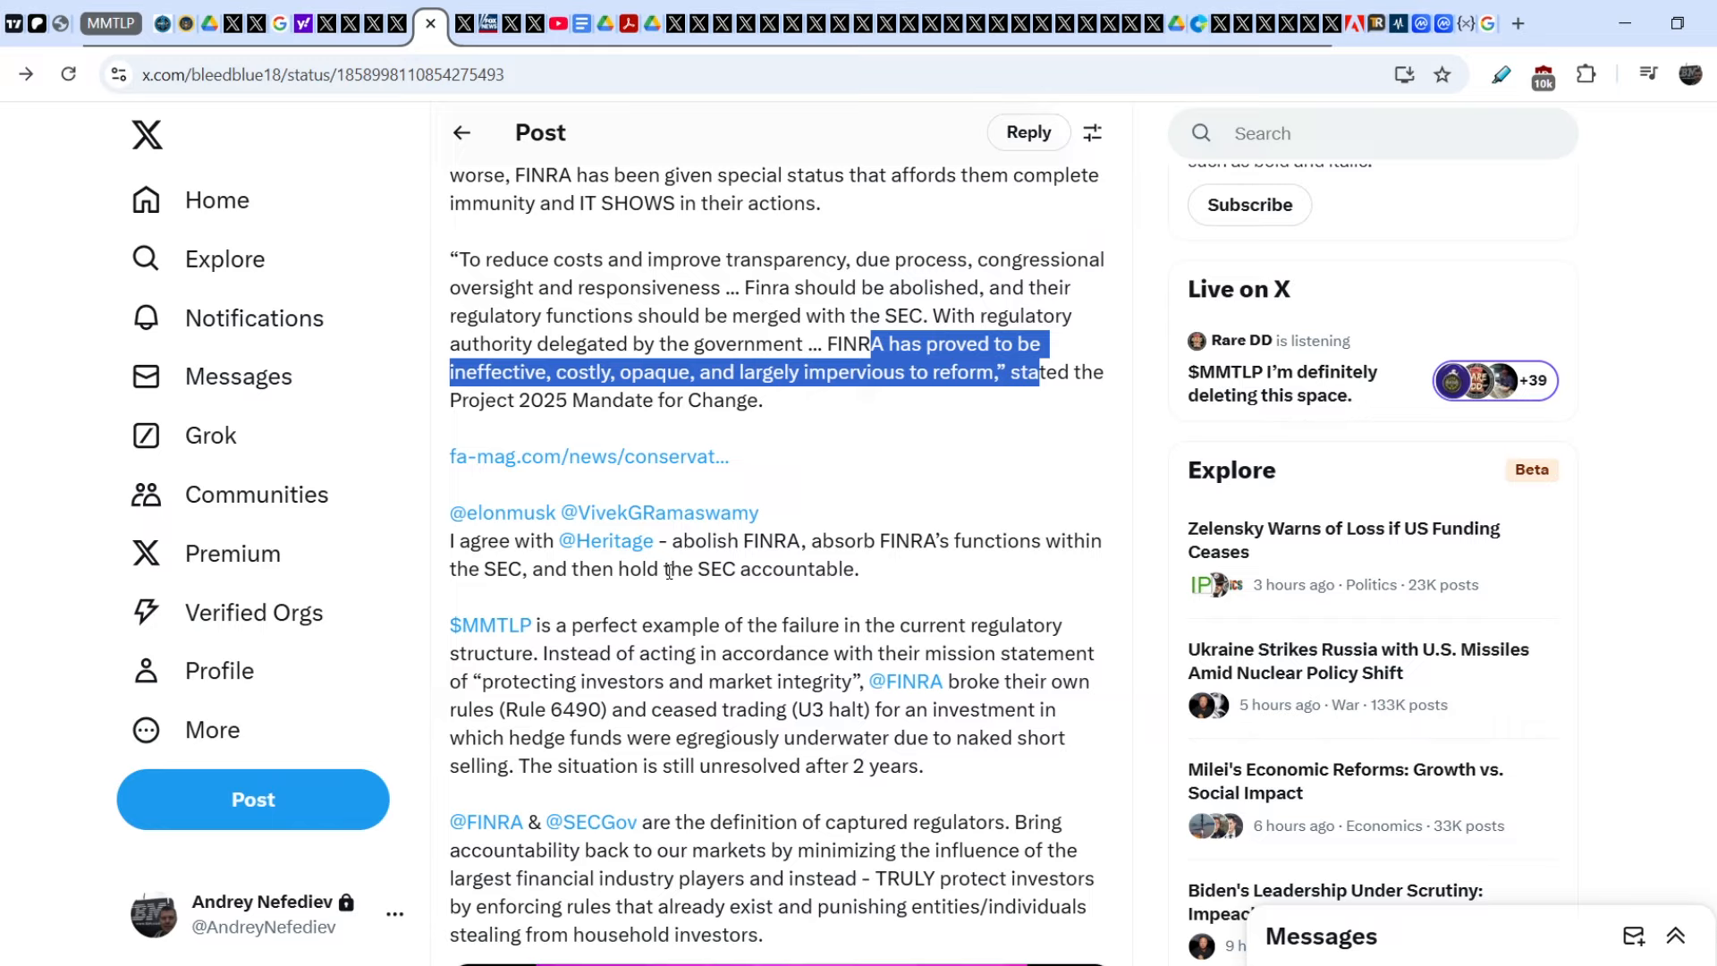
{"action": "scroll", "scroll_direction": "down", "scroll_amount": 3}
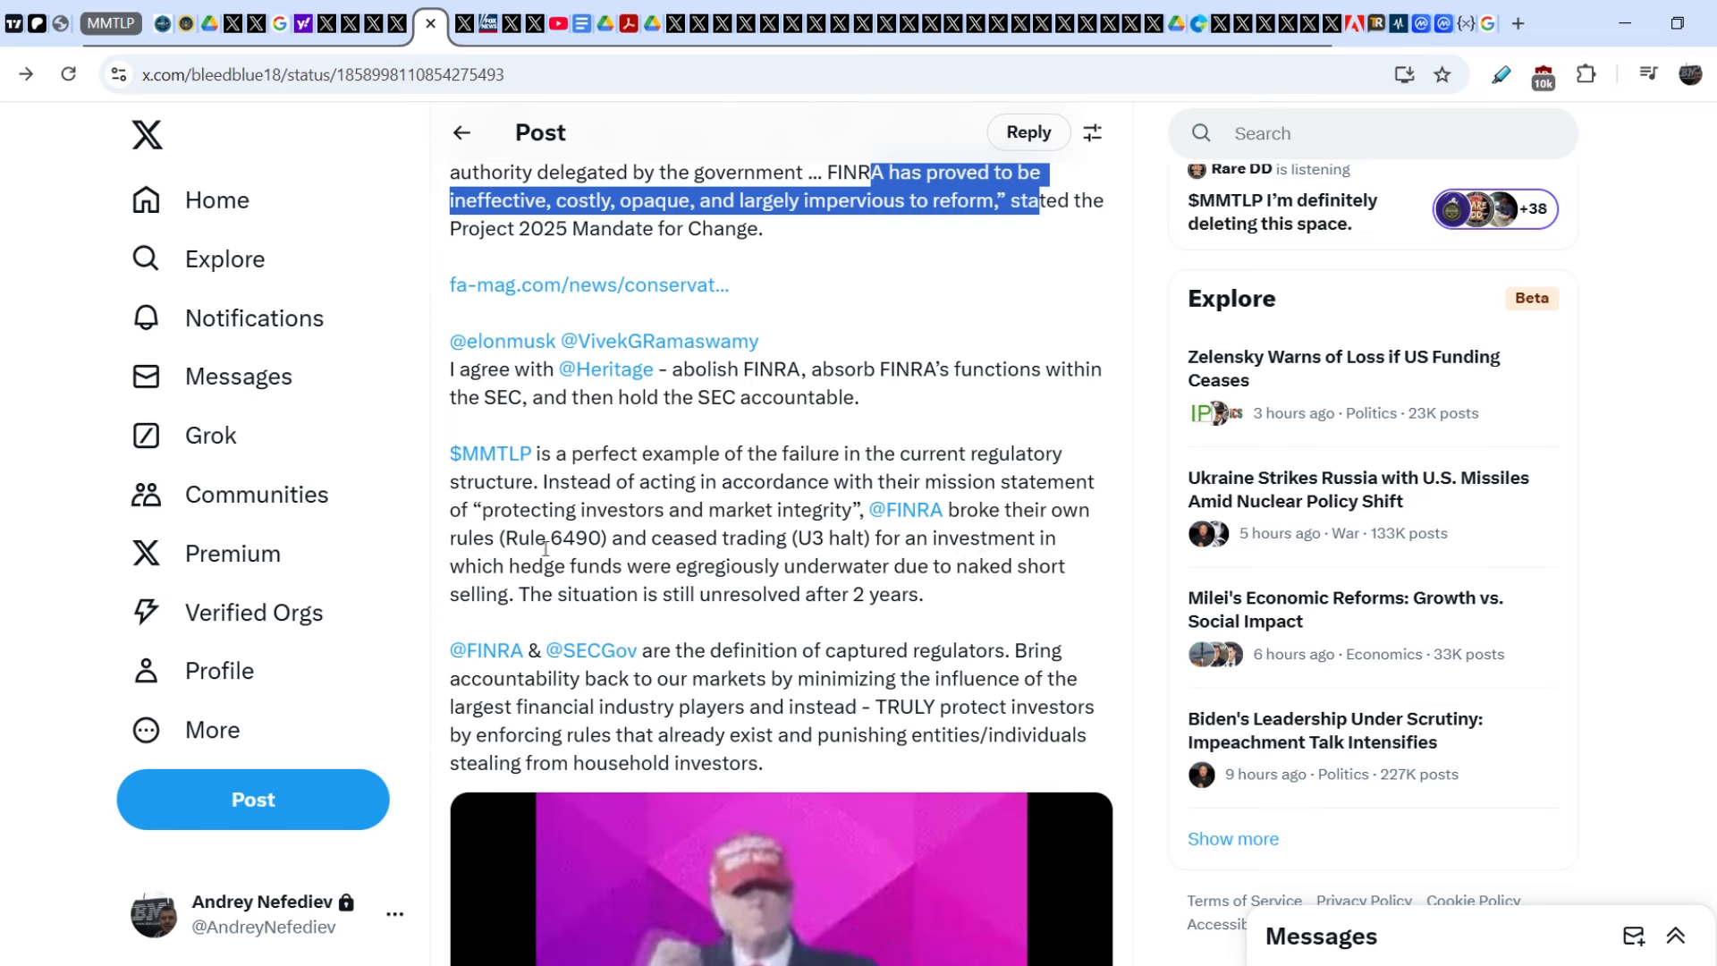
{"action": "mouse_move", "coordinate": [624, 536]}
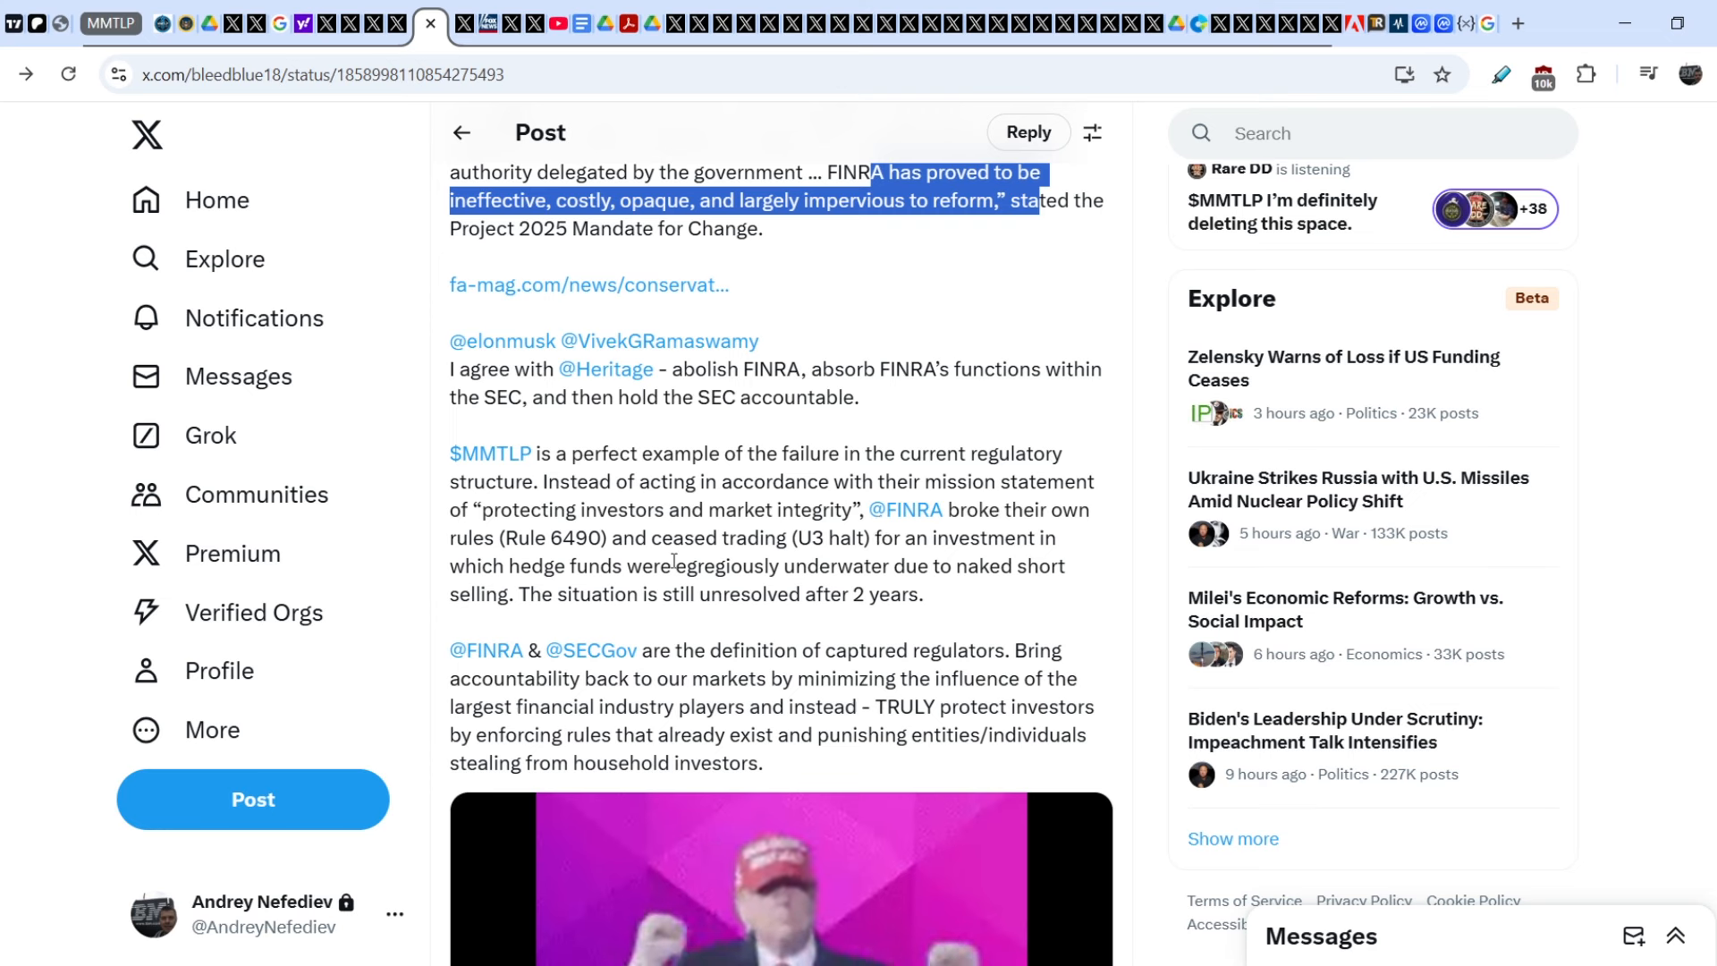
{"action": "mouse_move", "coordinate": [547, 599]}
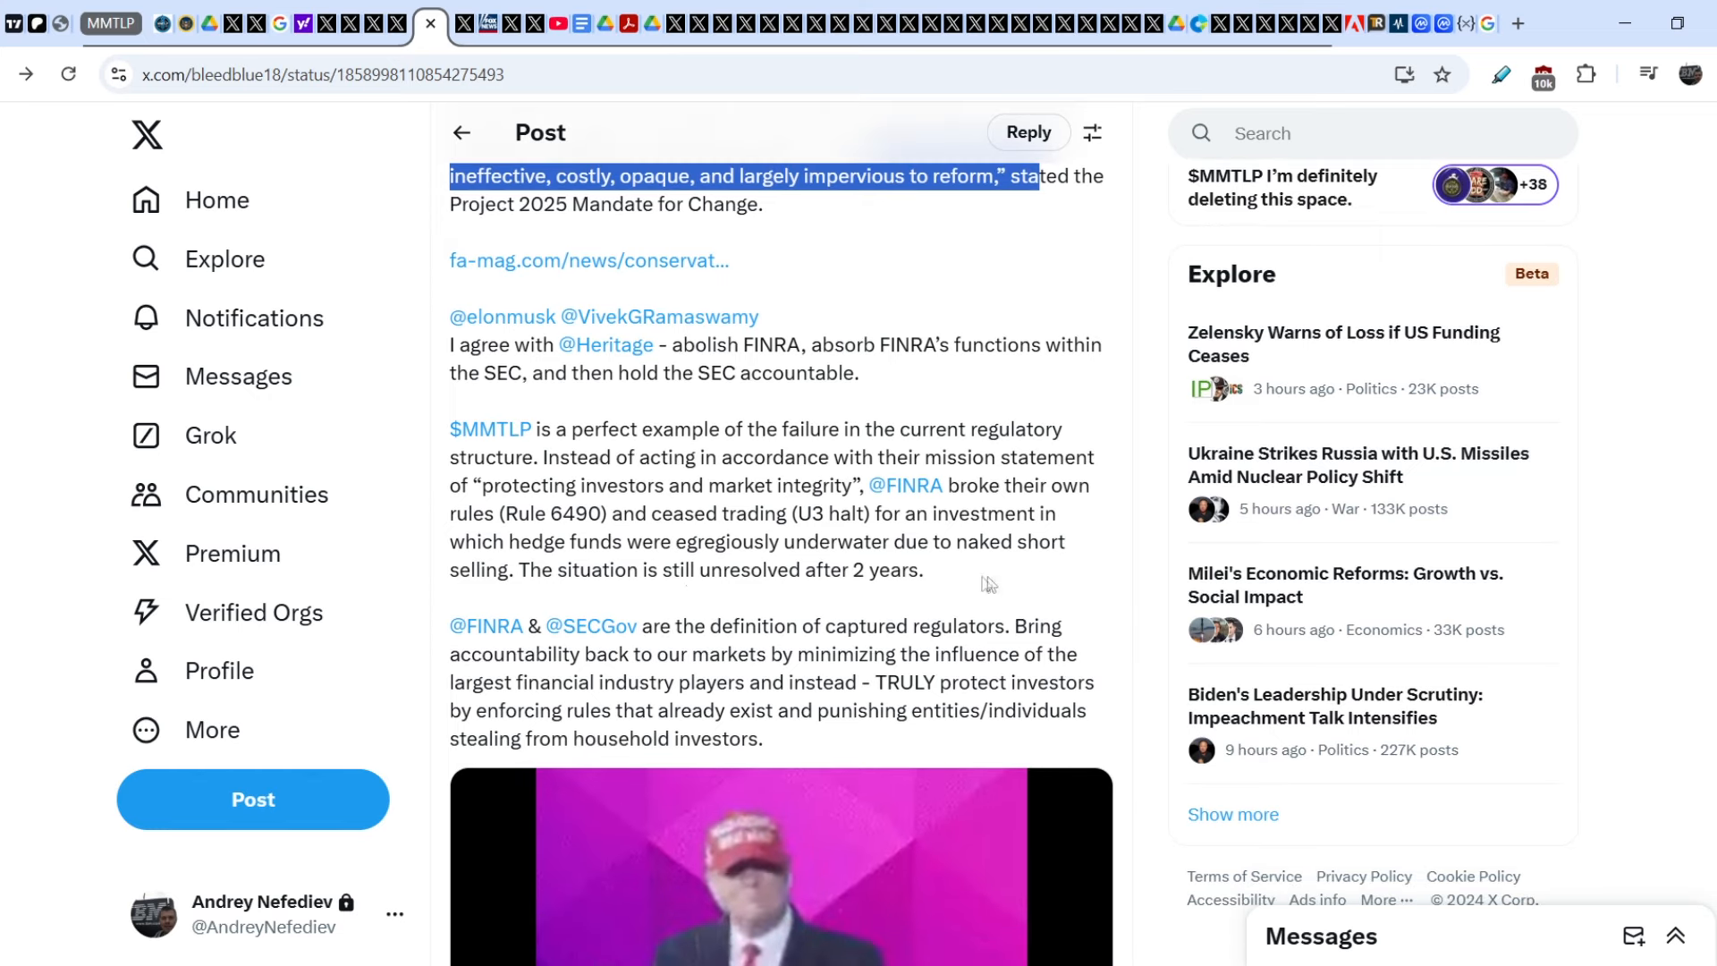
{"action": "mouse_move", "coordinate": [592, 626]}
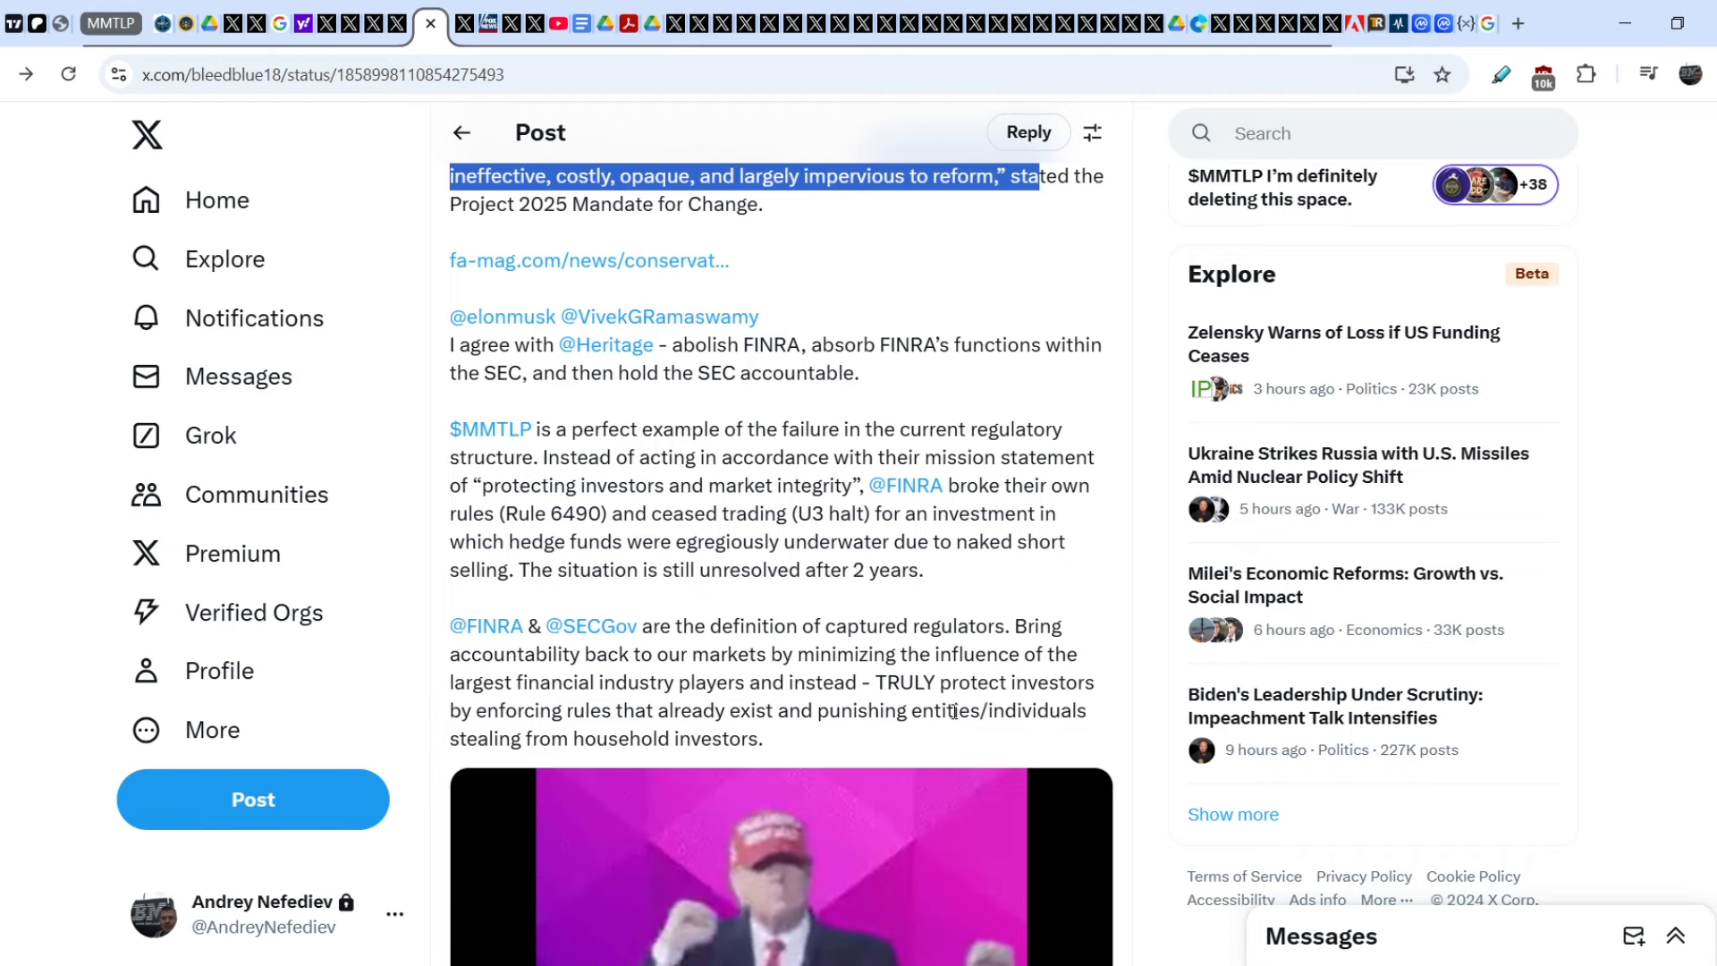
{"action": "scroll", "scroll_direction": "down", "scroll_amount": 3}
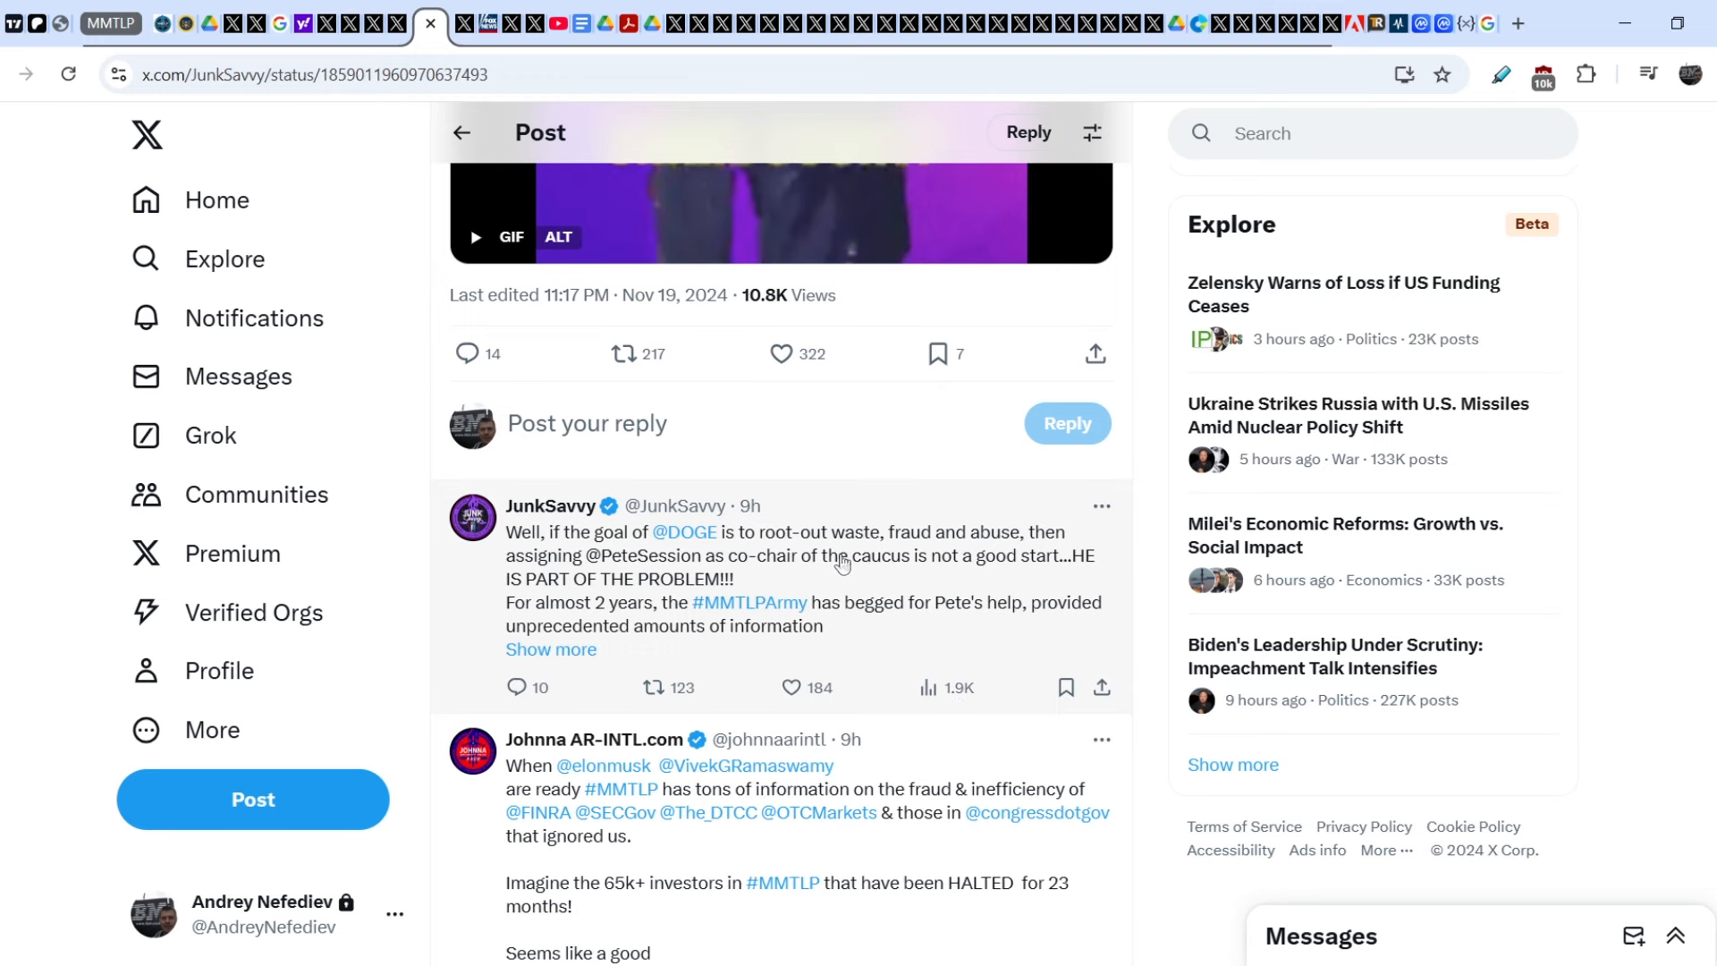
- Scroll back up to reread JunkSavvy's reply objecting to Pete Sessions as DOGE caucus co-chair
{"action": "scroll", "scroll_direction": "up", "scroll_amount": 3}
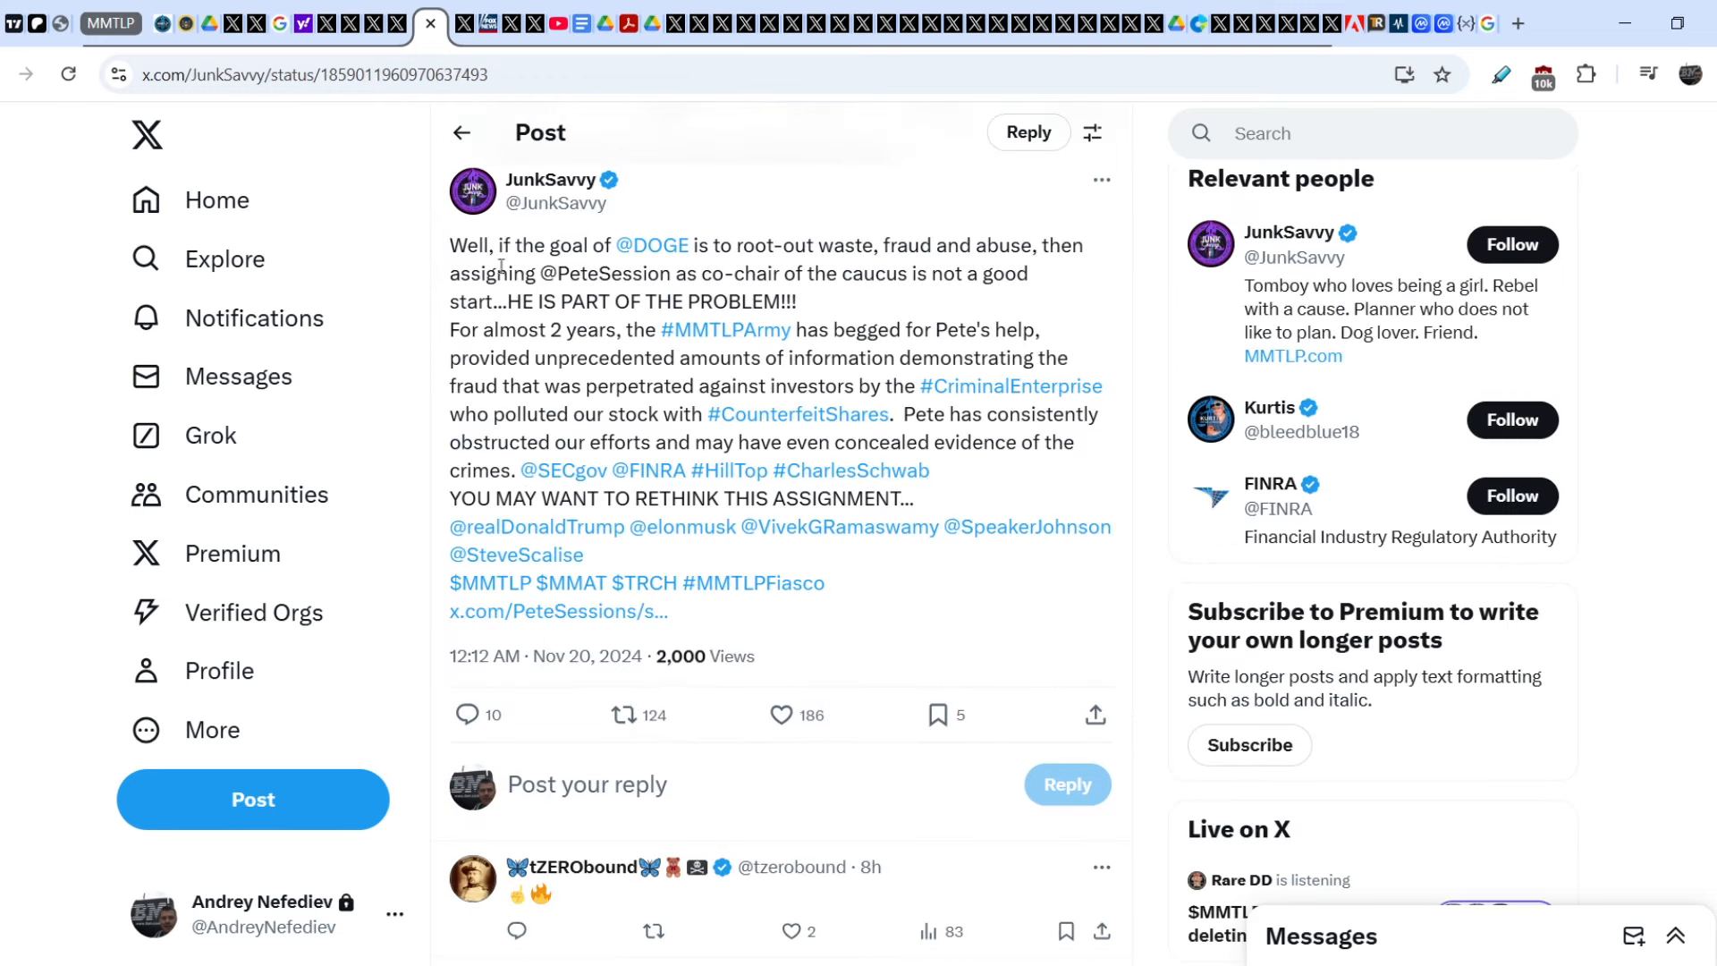
{"action": "mouse_move", "coordinate": [651, 245]}
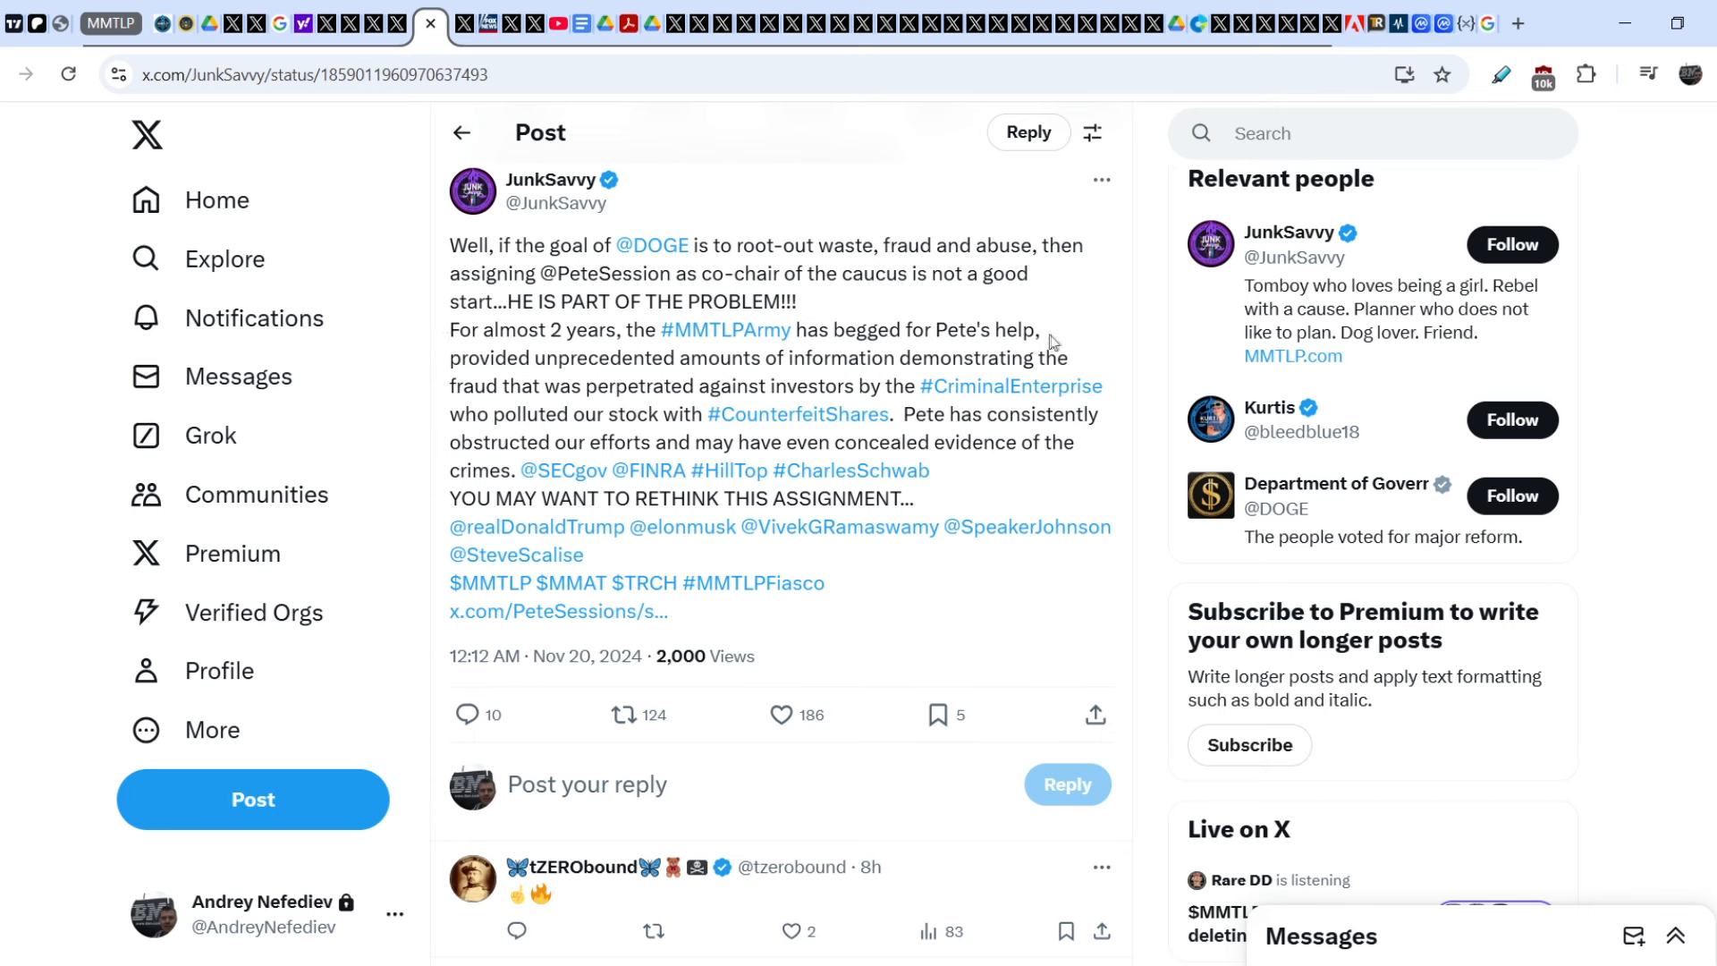
{"action": "mouse_move", "coordinate": [513, 361]}
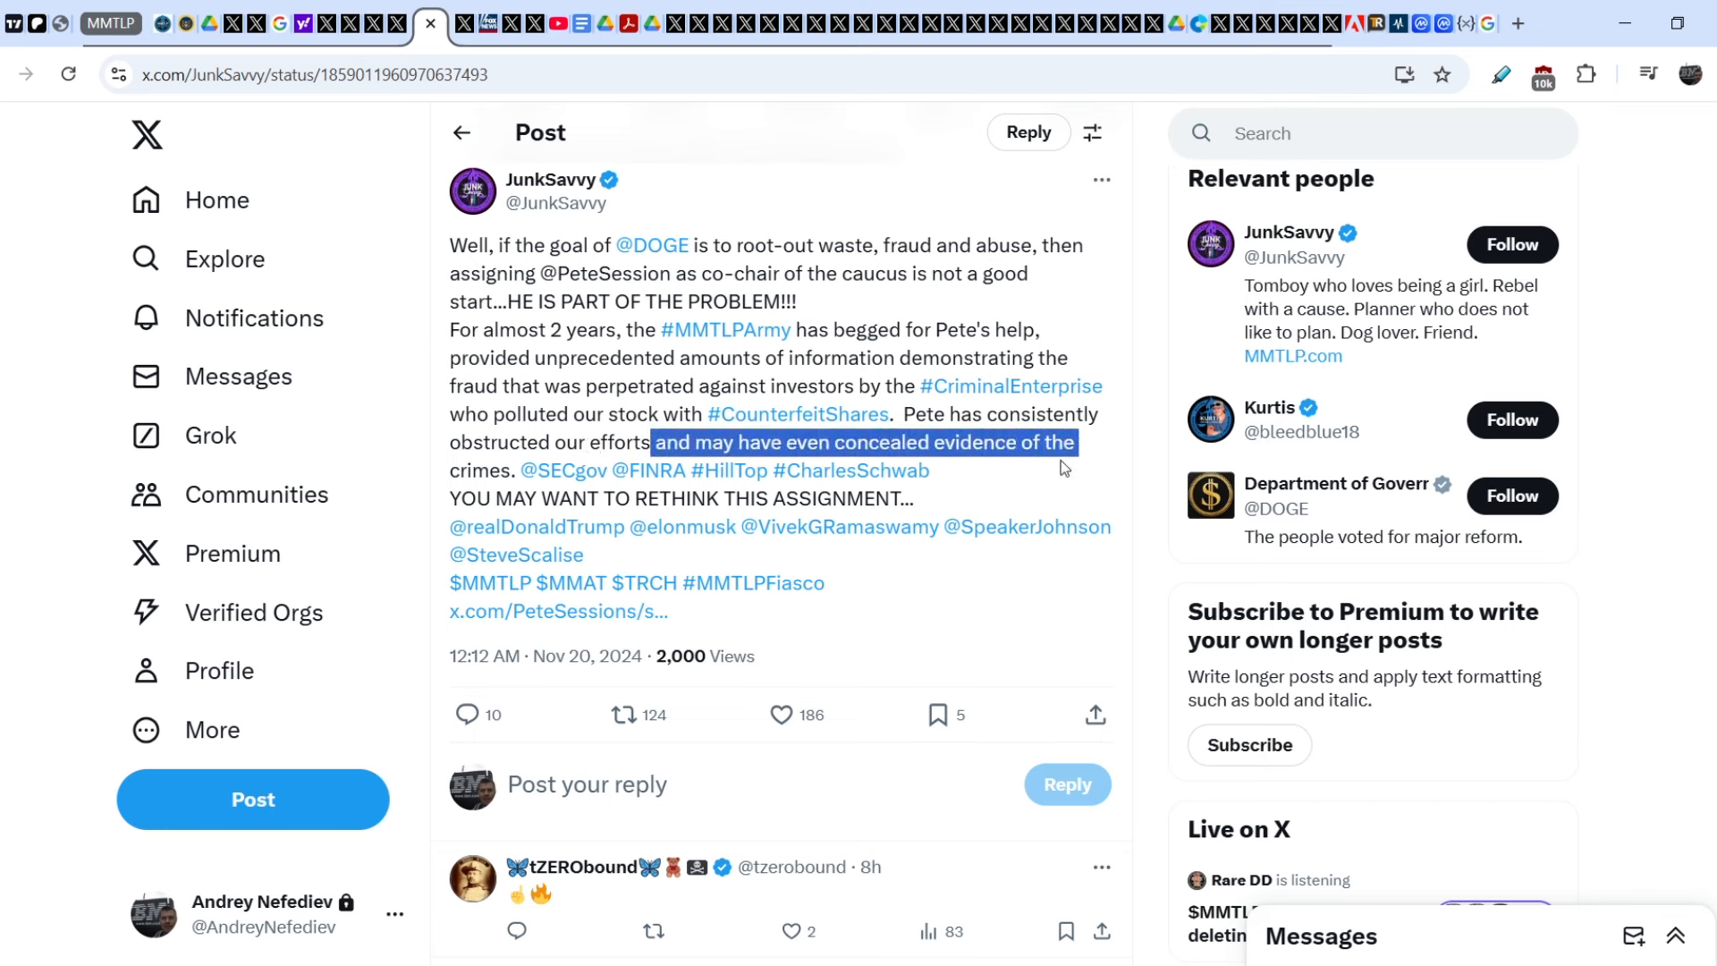
{"action": "mouse_move", "coordinate": [628, 554]}
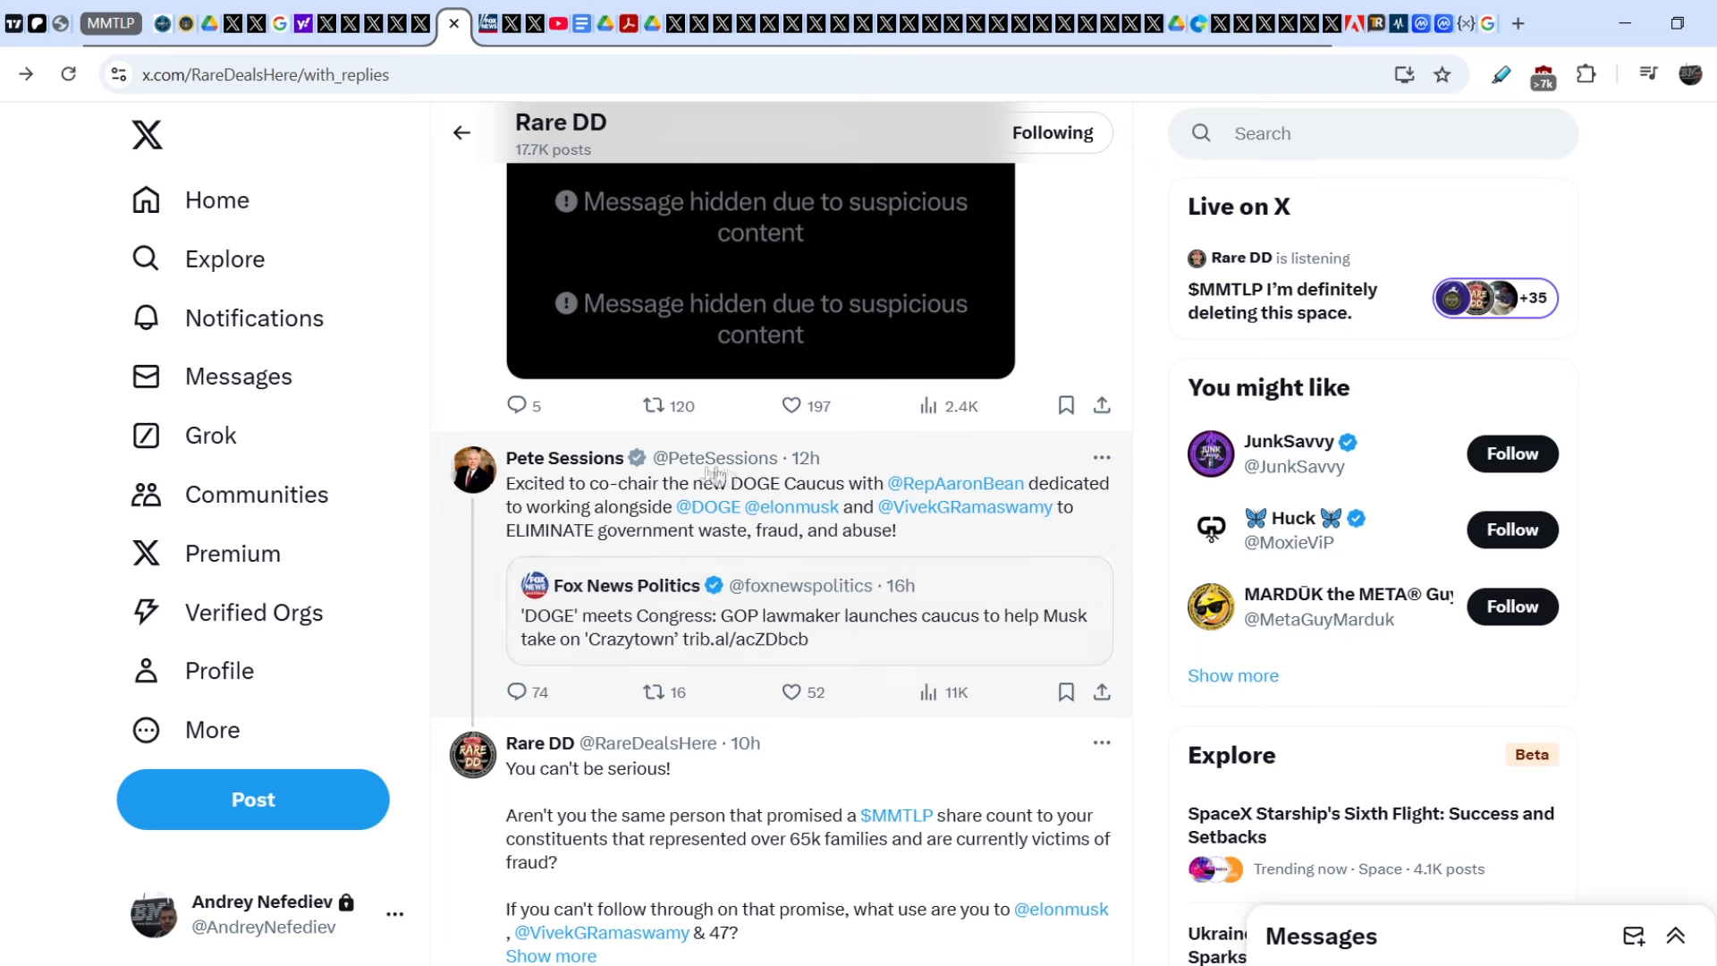
{"action": "mouse_move", "coordinate": [560, 506]}
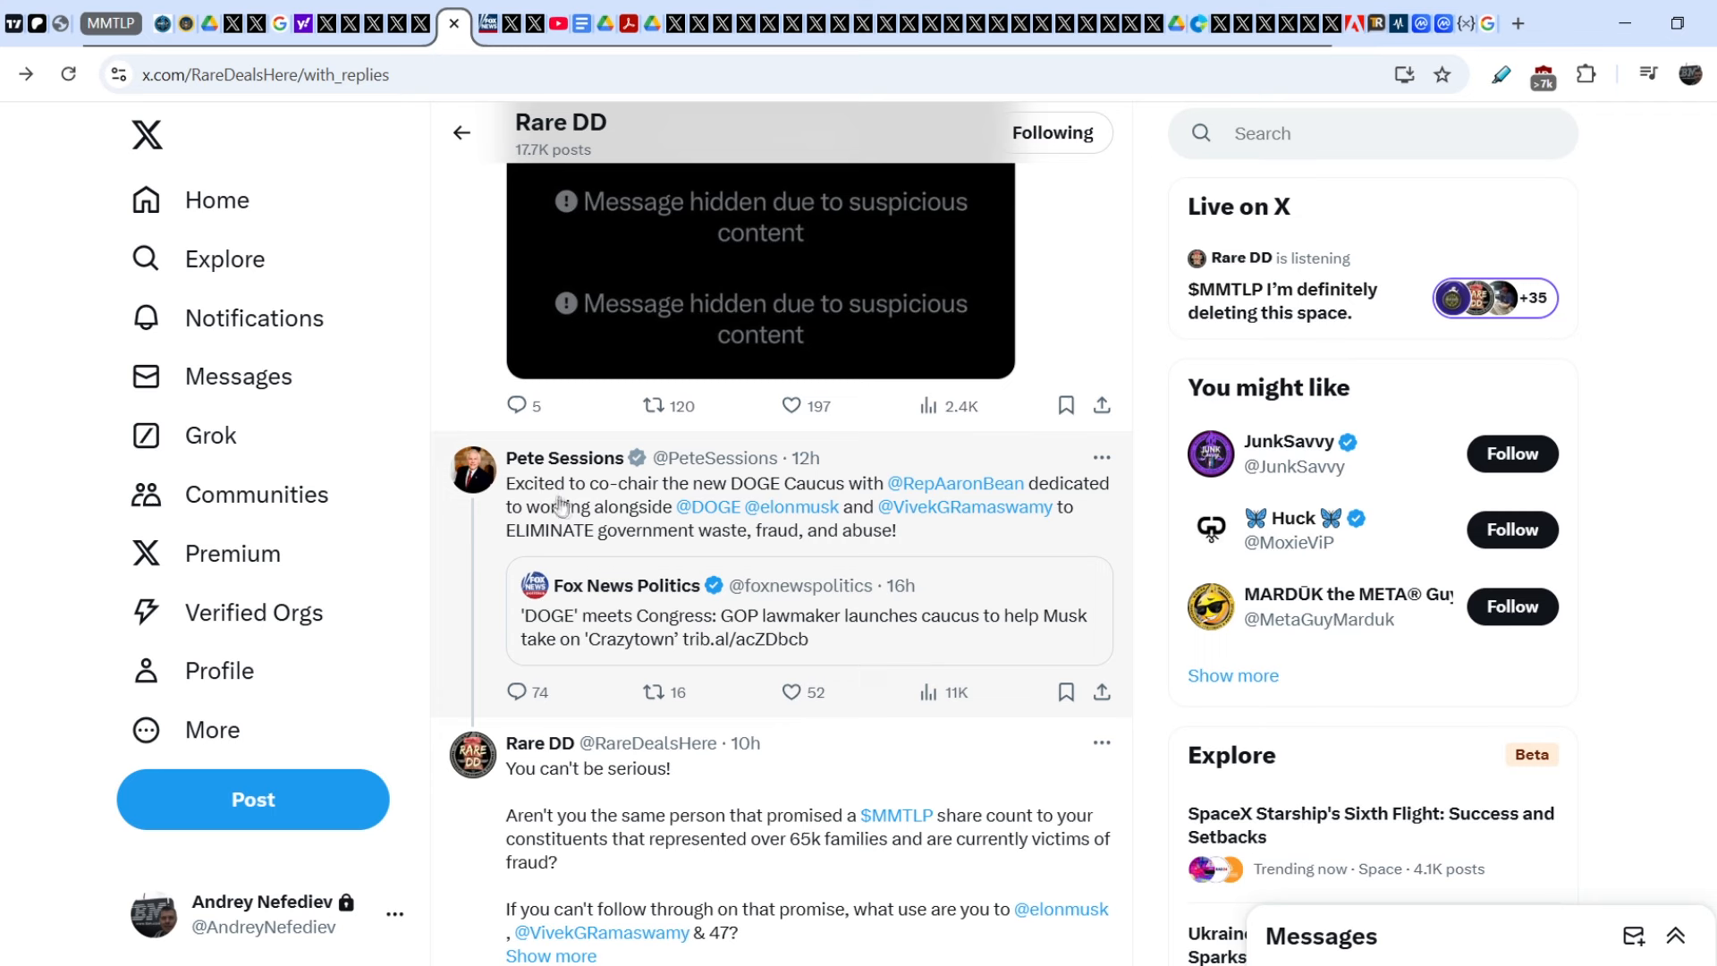
{"action": "mouse_move", "coordinate": [739, 495]}
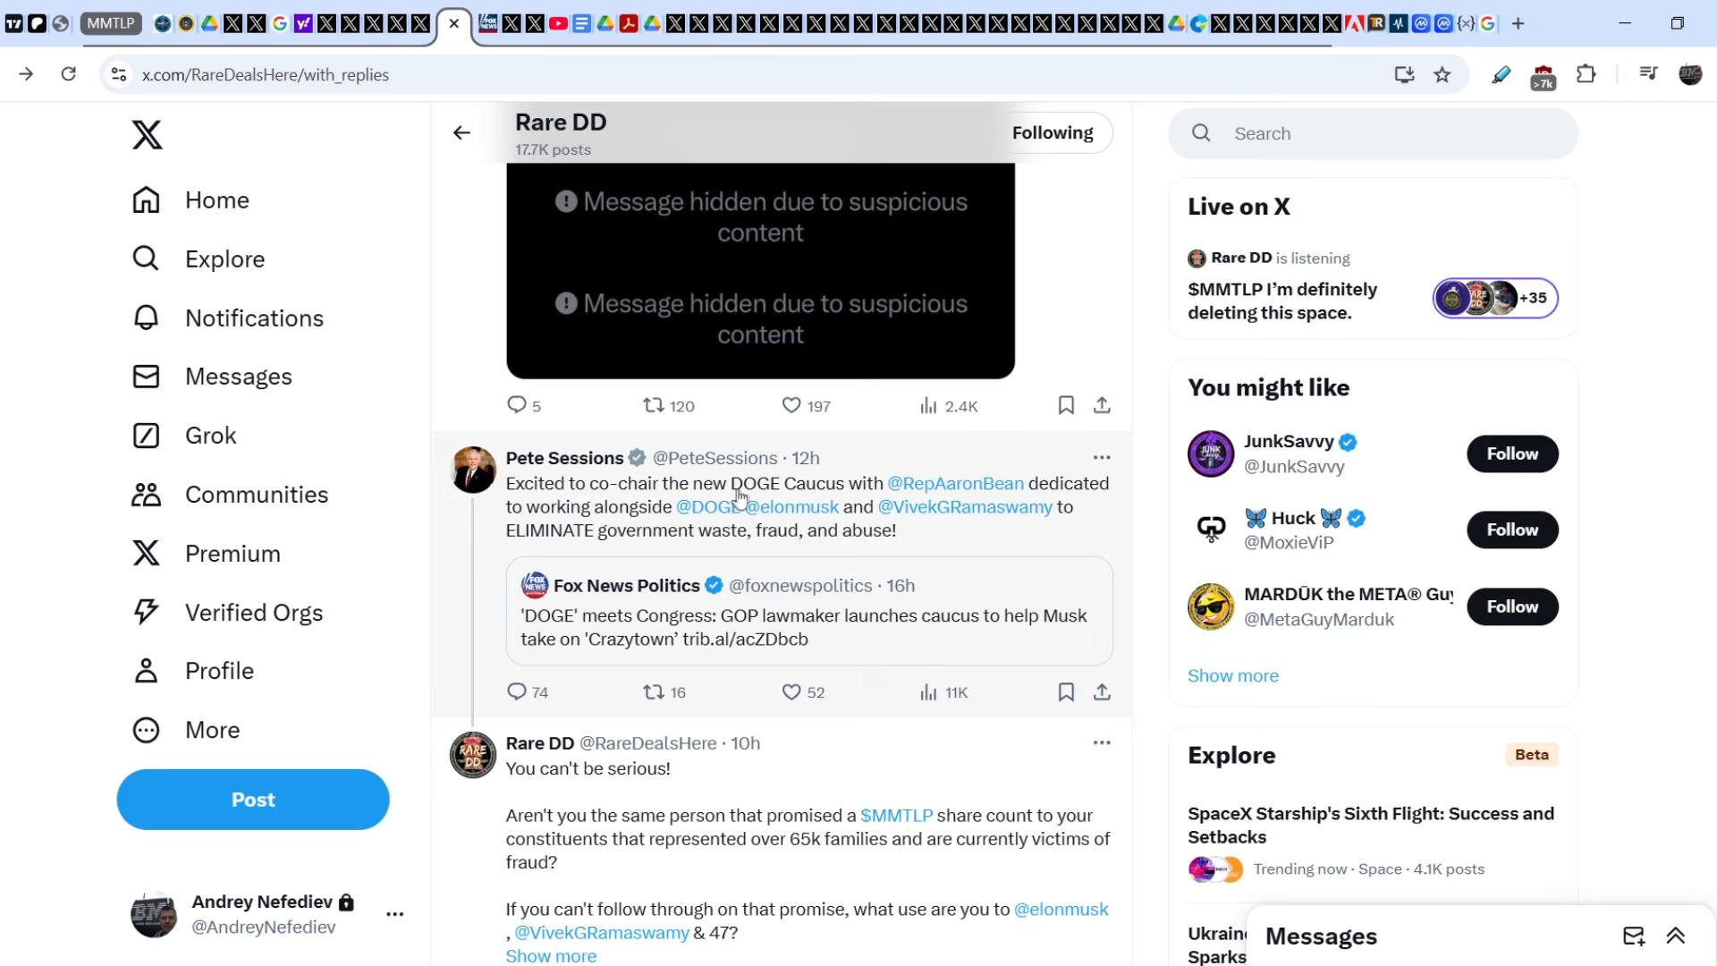
{"action": "mouse_move", "coordinate": [955, 483]}
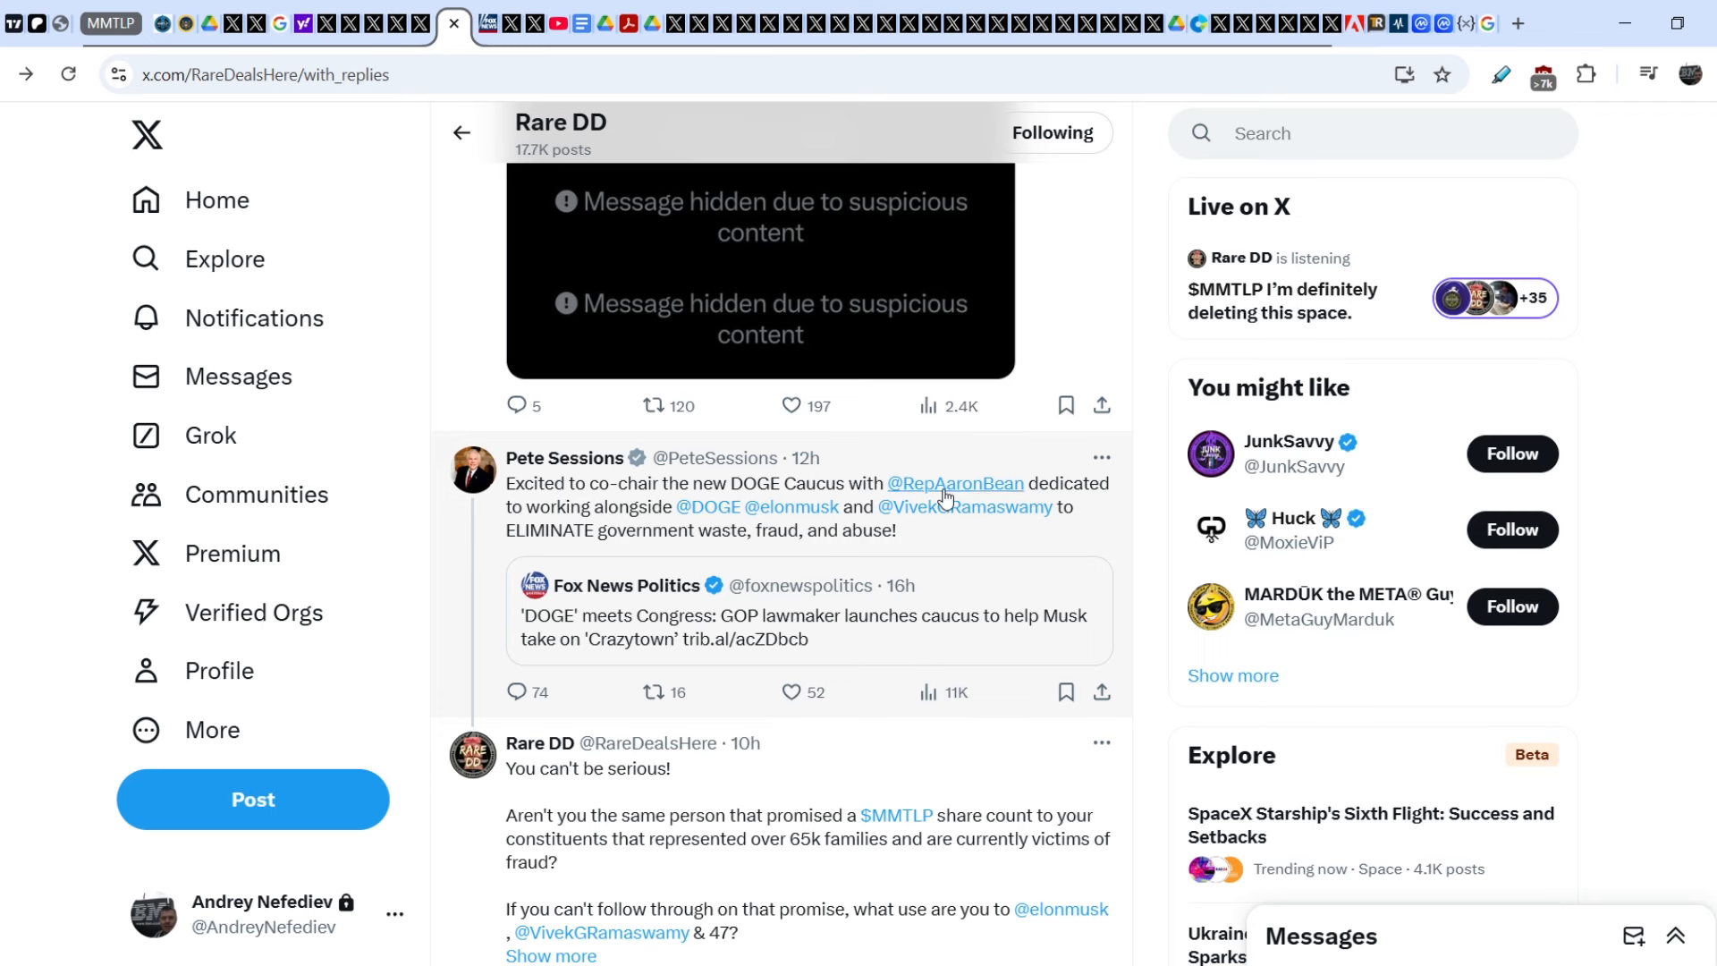
{"action": "mouse_move", "coordinate": [955, 483]}
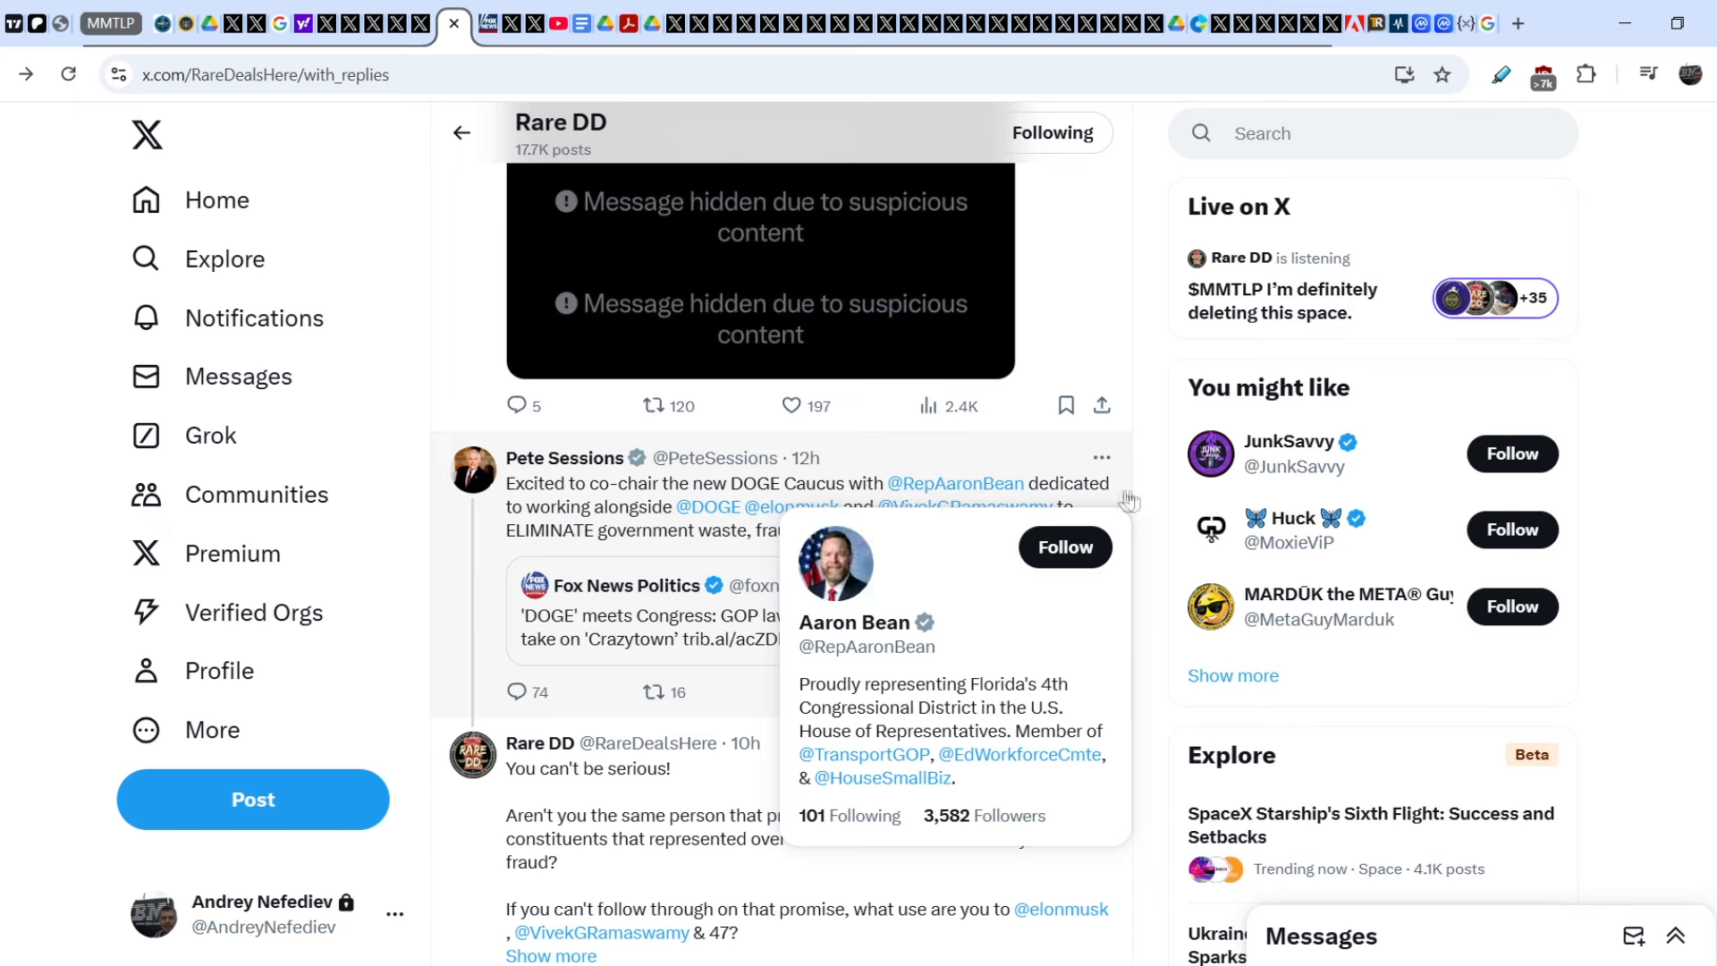
{"action": "mouse_move", "coordinate": [630, 538]}
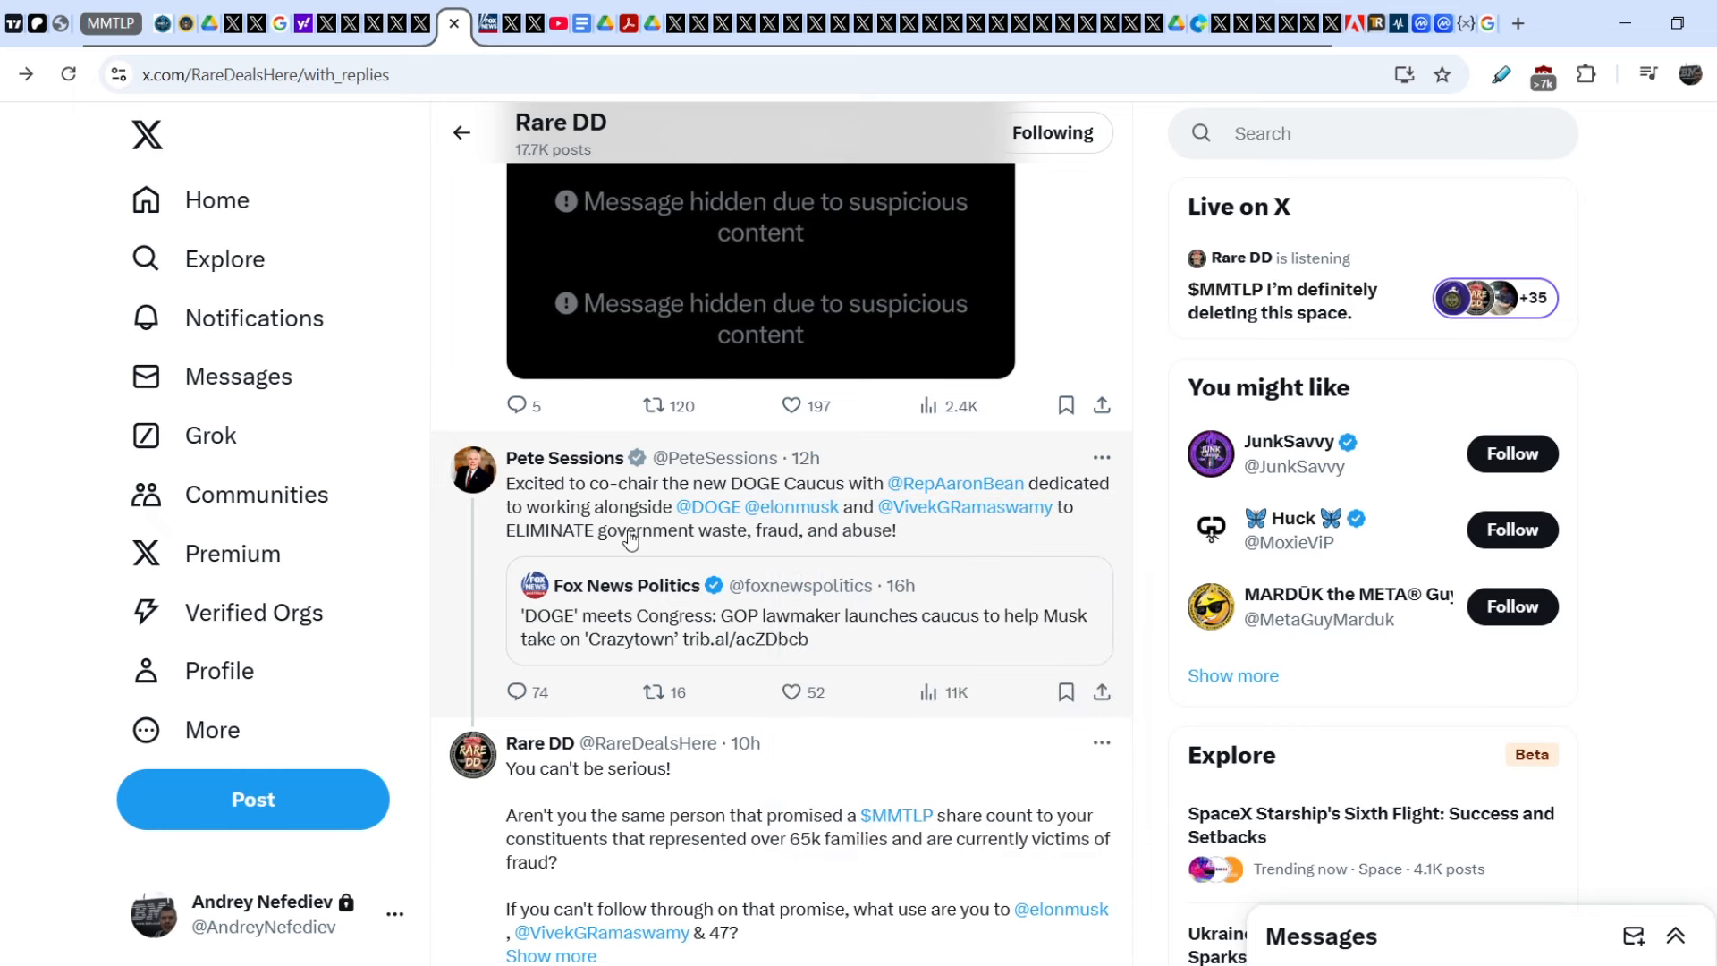
{"action": "mouse_move", "coordinate": [966, 533]}
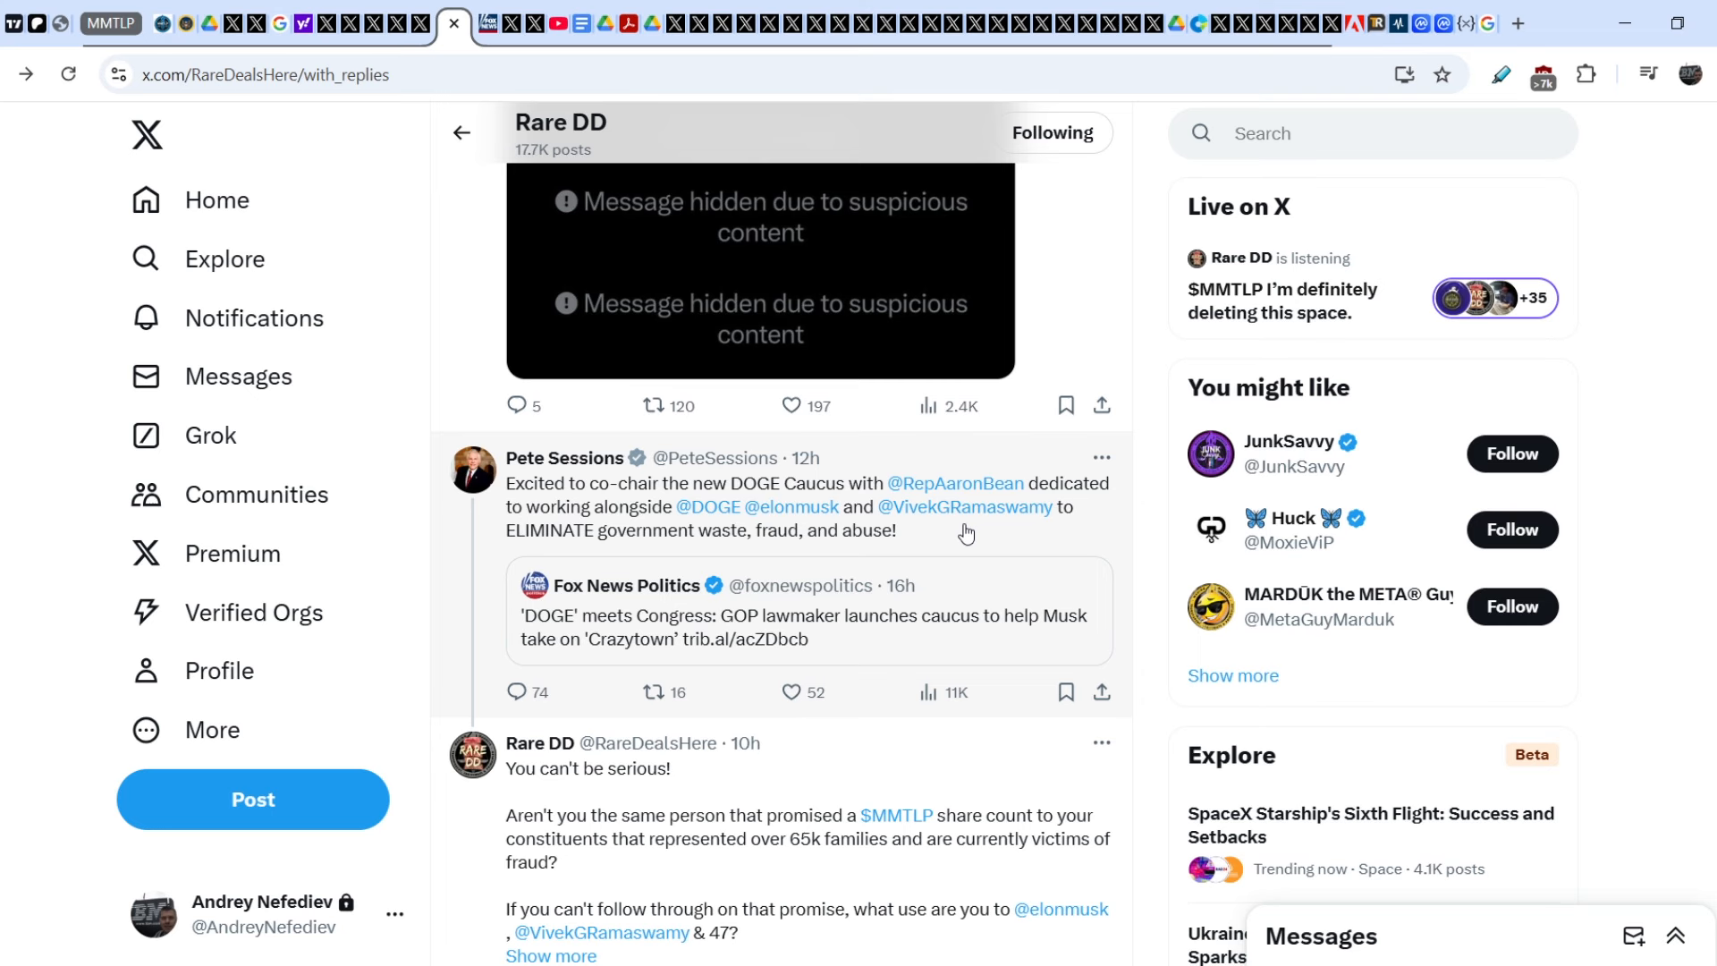
{"action": "mouse_move", "coordinate": [705, 548]}
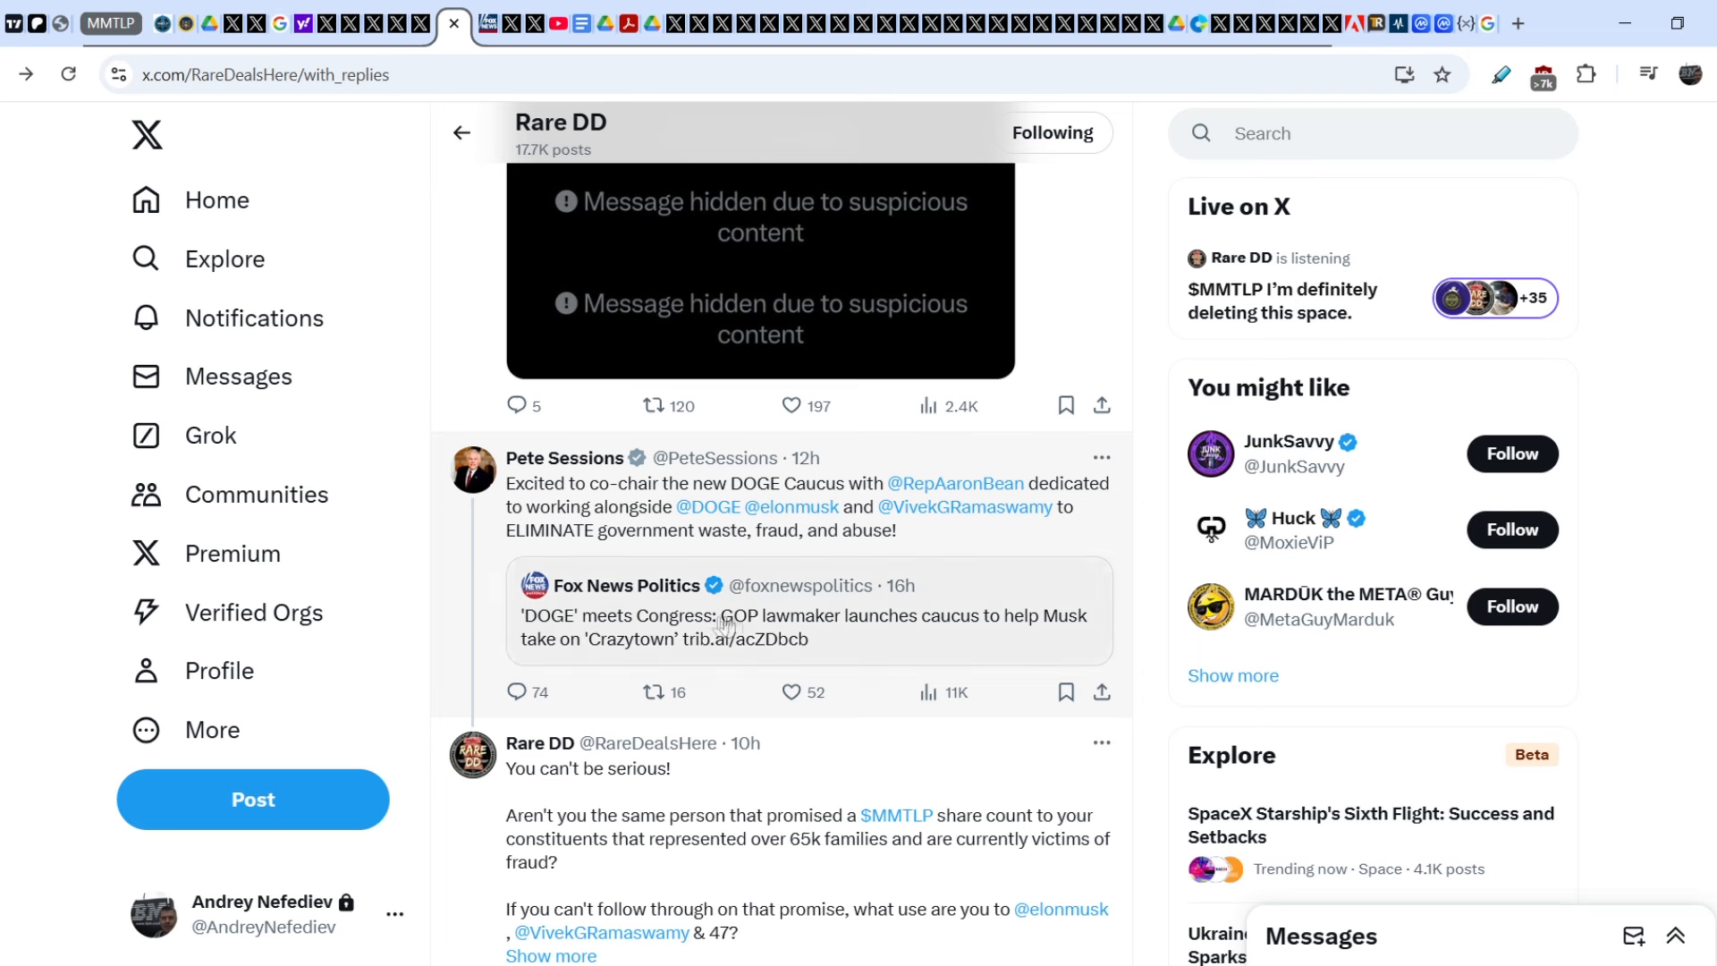
{"action": "mouse_move", "coordinate": [719, 638]}
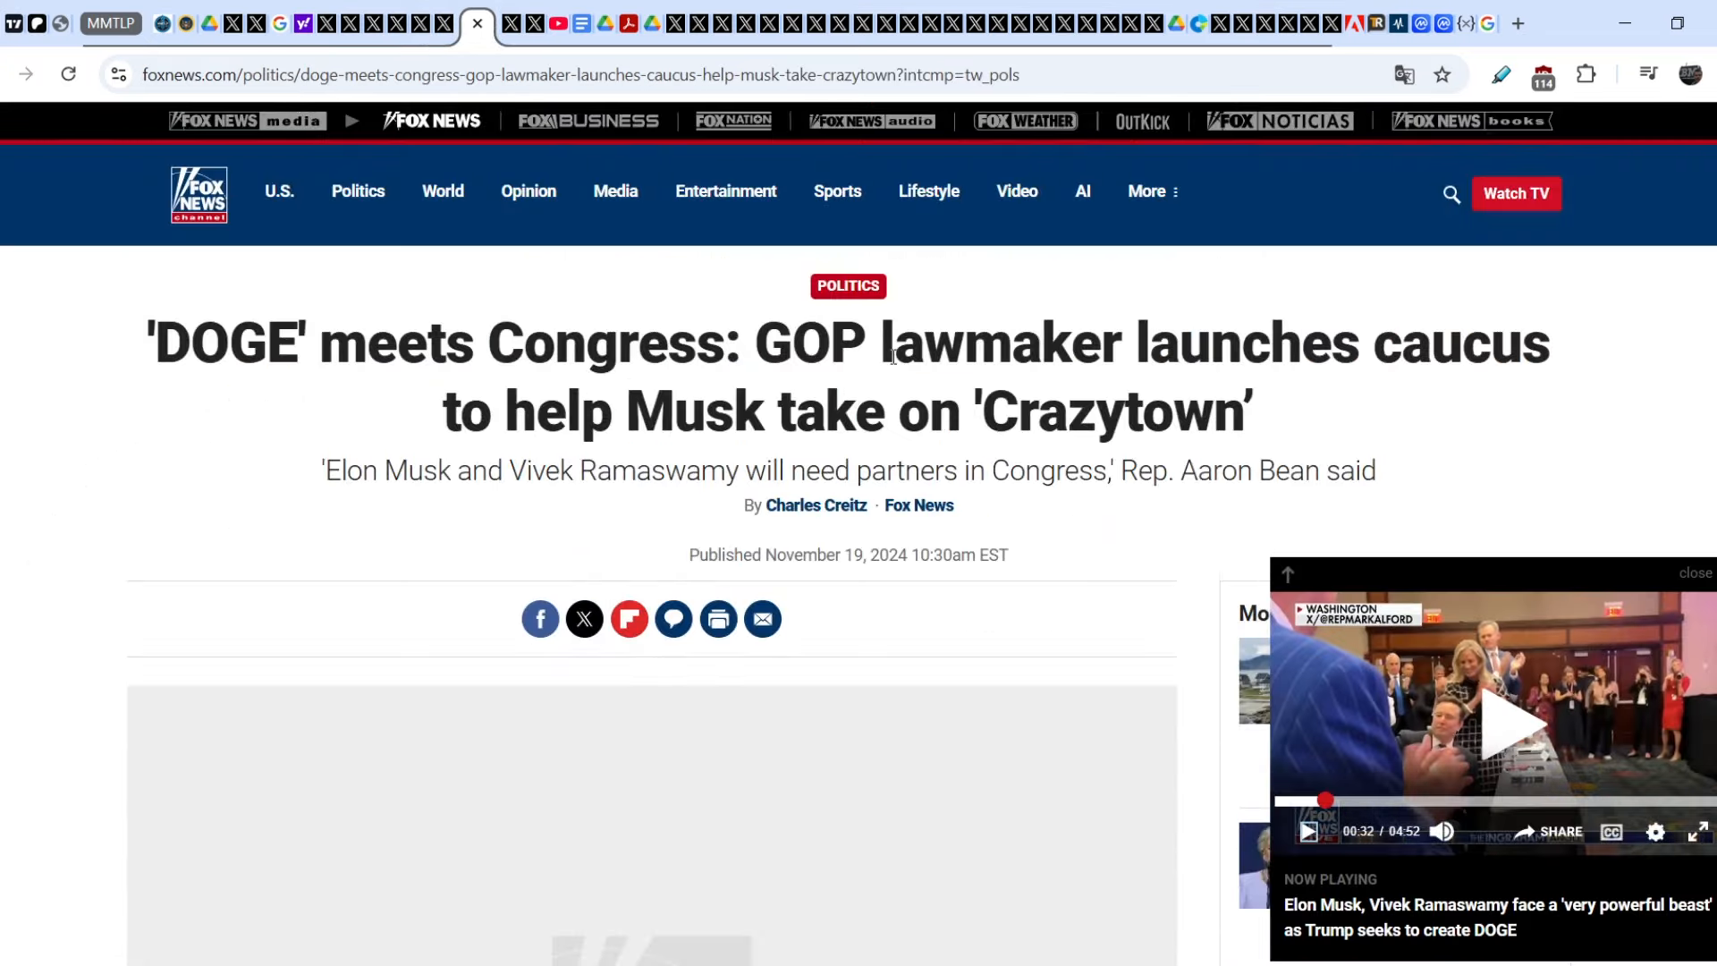
{"action": "mouse_move", "coordinate": [435, 446]}
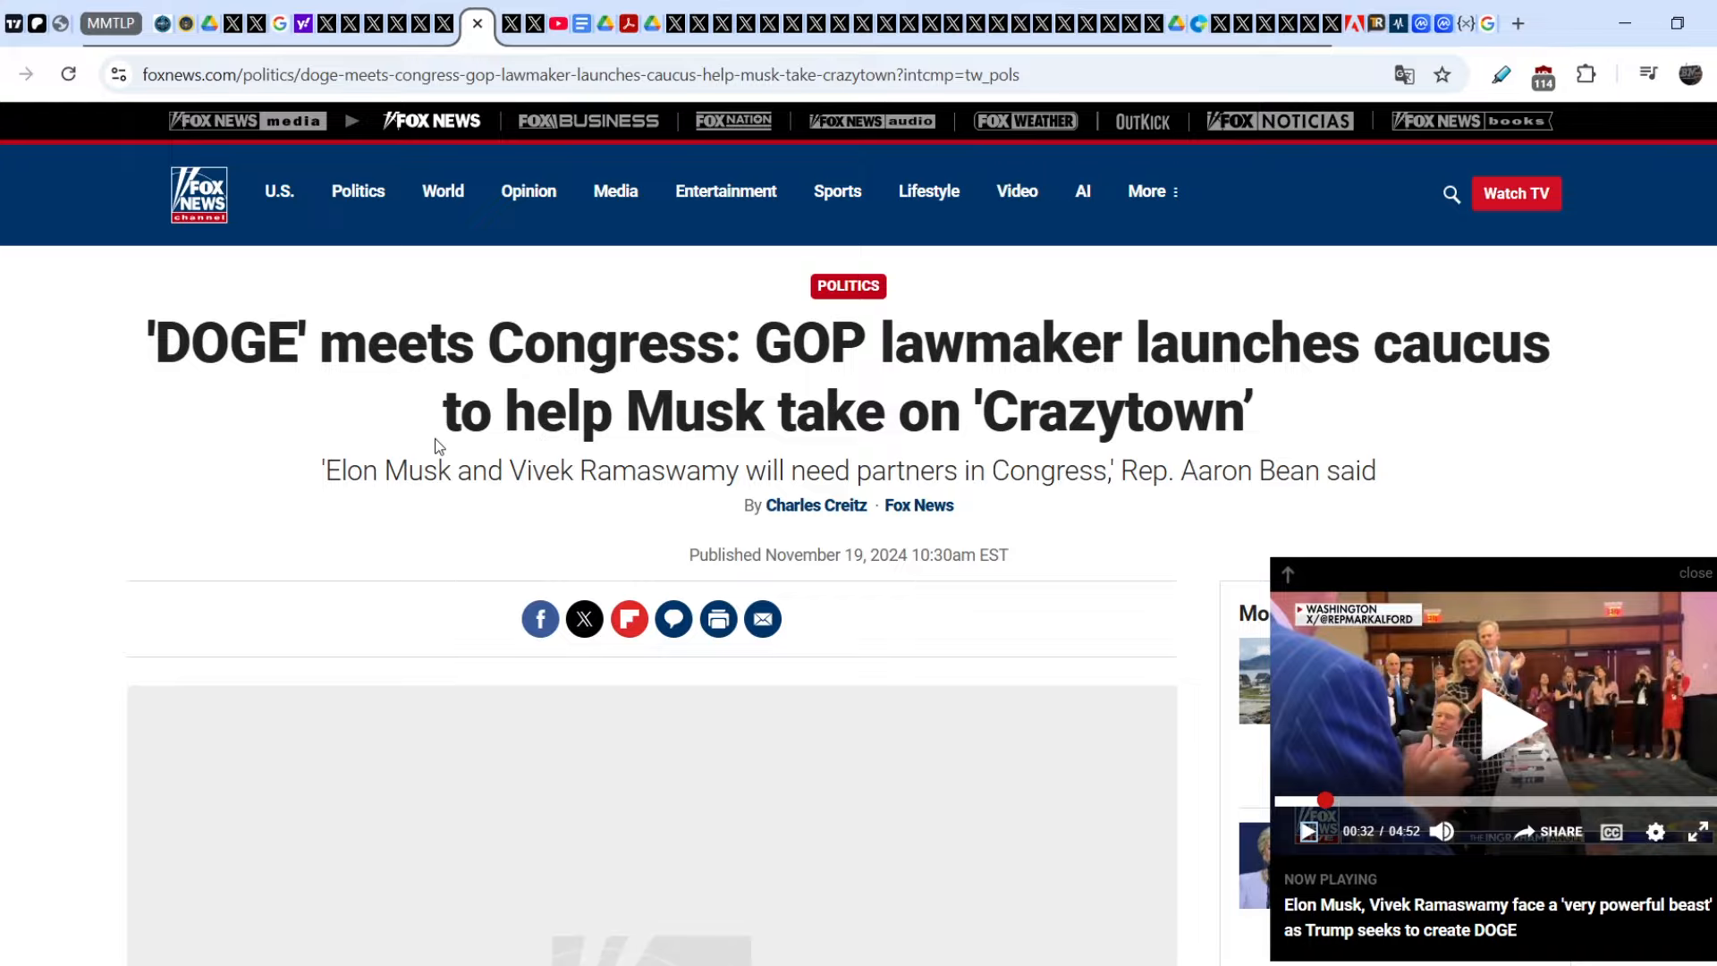
{"action": "mouse_move", "coordinate": [554, 495]}
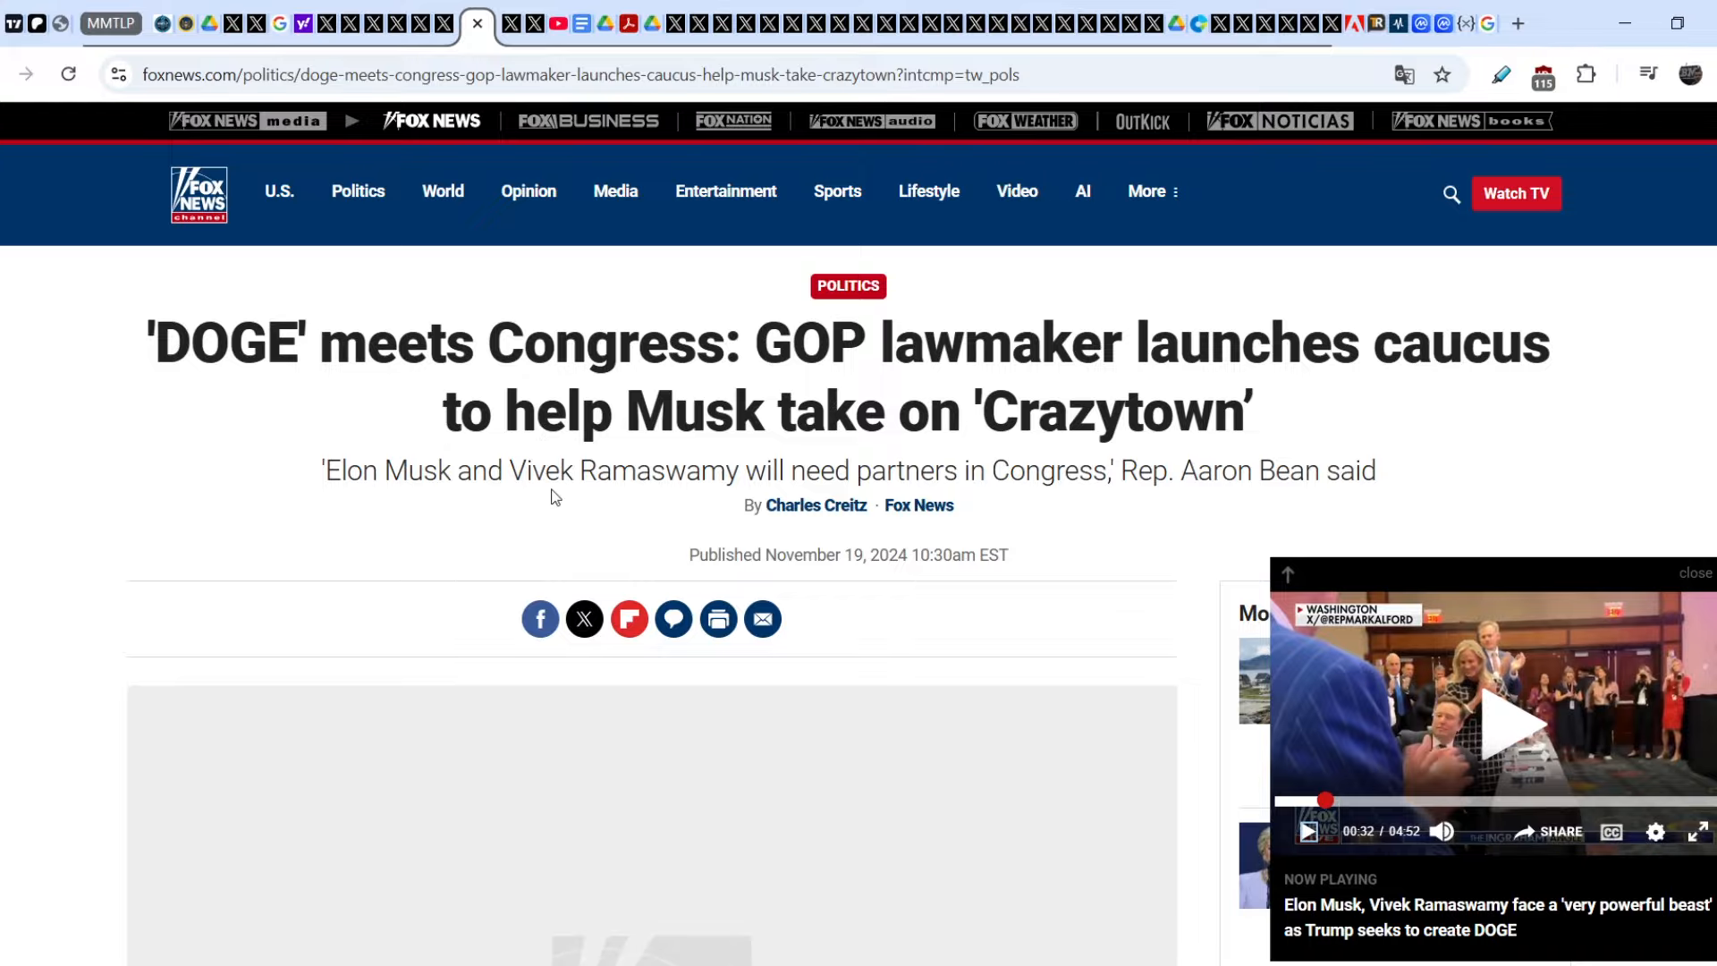
- Highlight the sentence about Pete Sessions filing to join as caucus co-chair
{"action": "scroll", "scroll_direction": "down", "scroll_amount": 3}
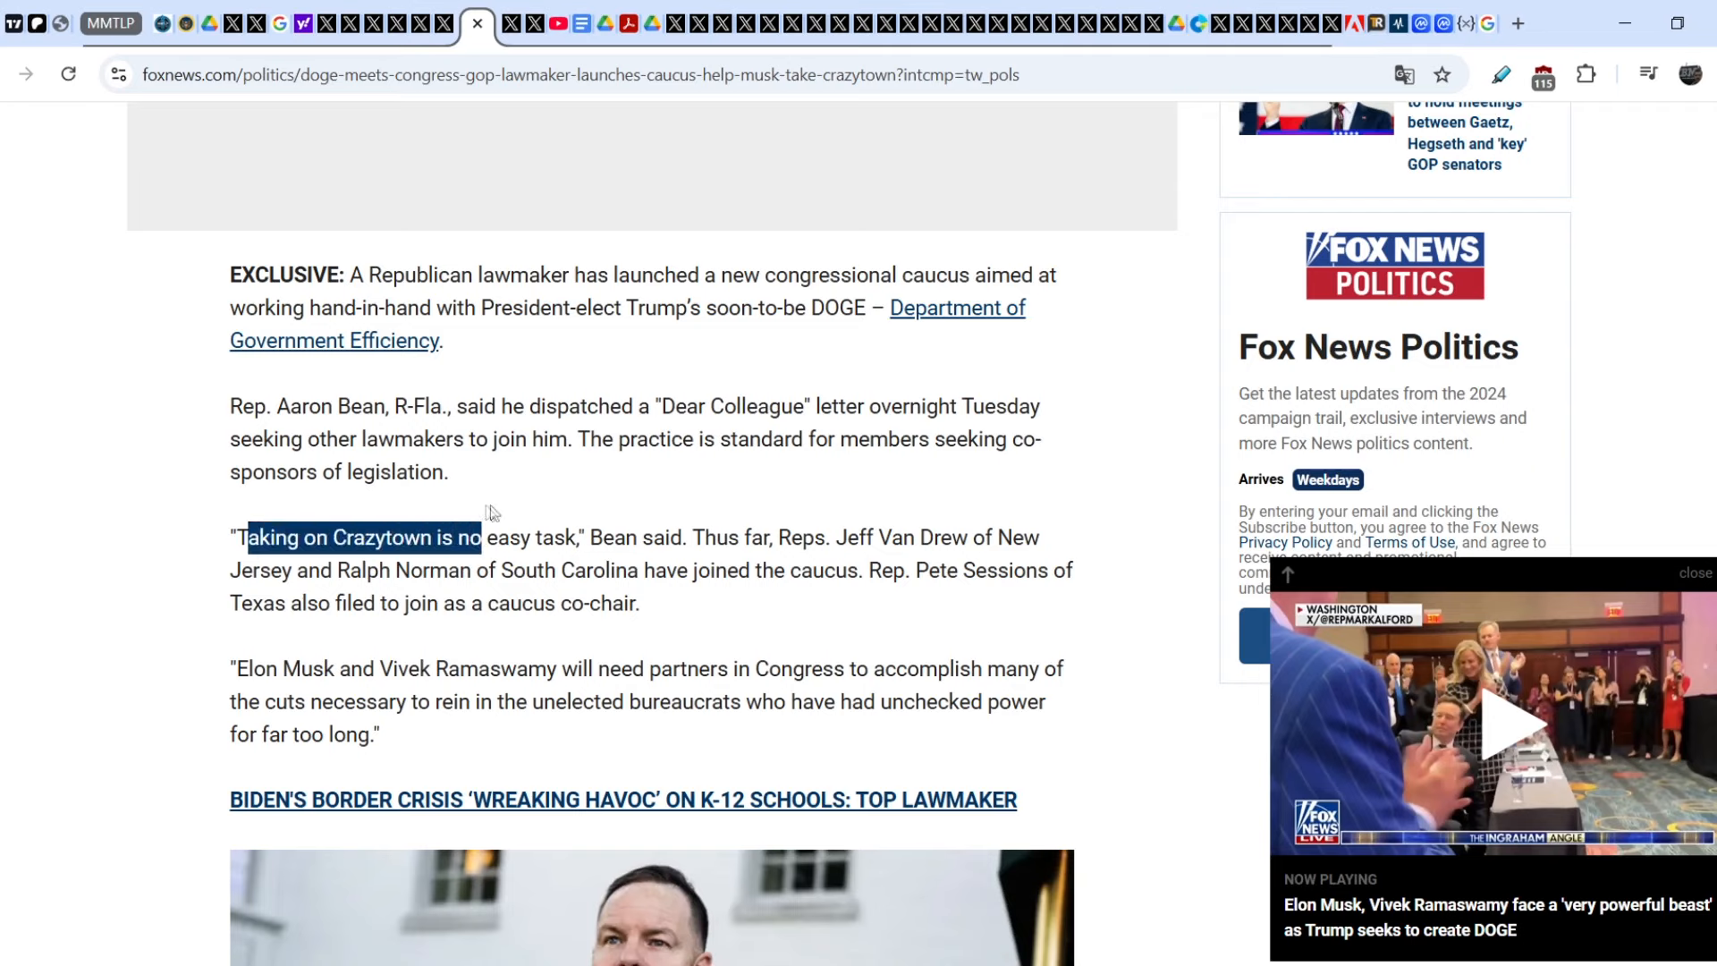
{"action": "left_click_drag", "start_coordinate": [494, 512], "coordinate": [671, 524]}
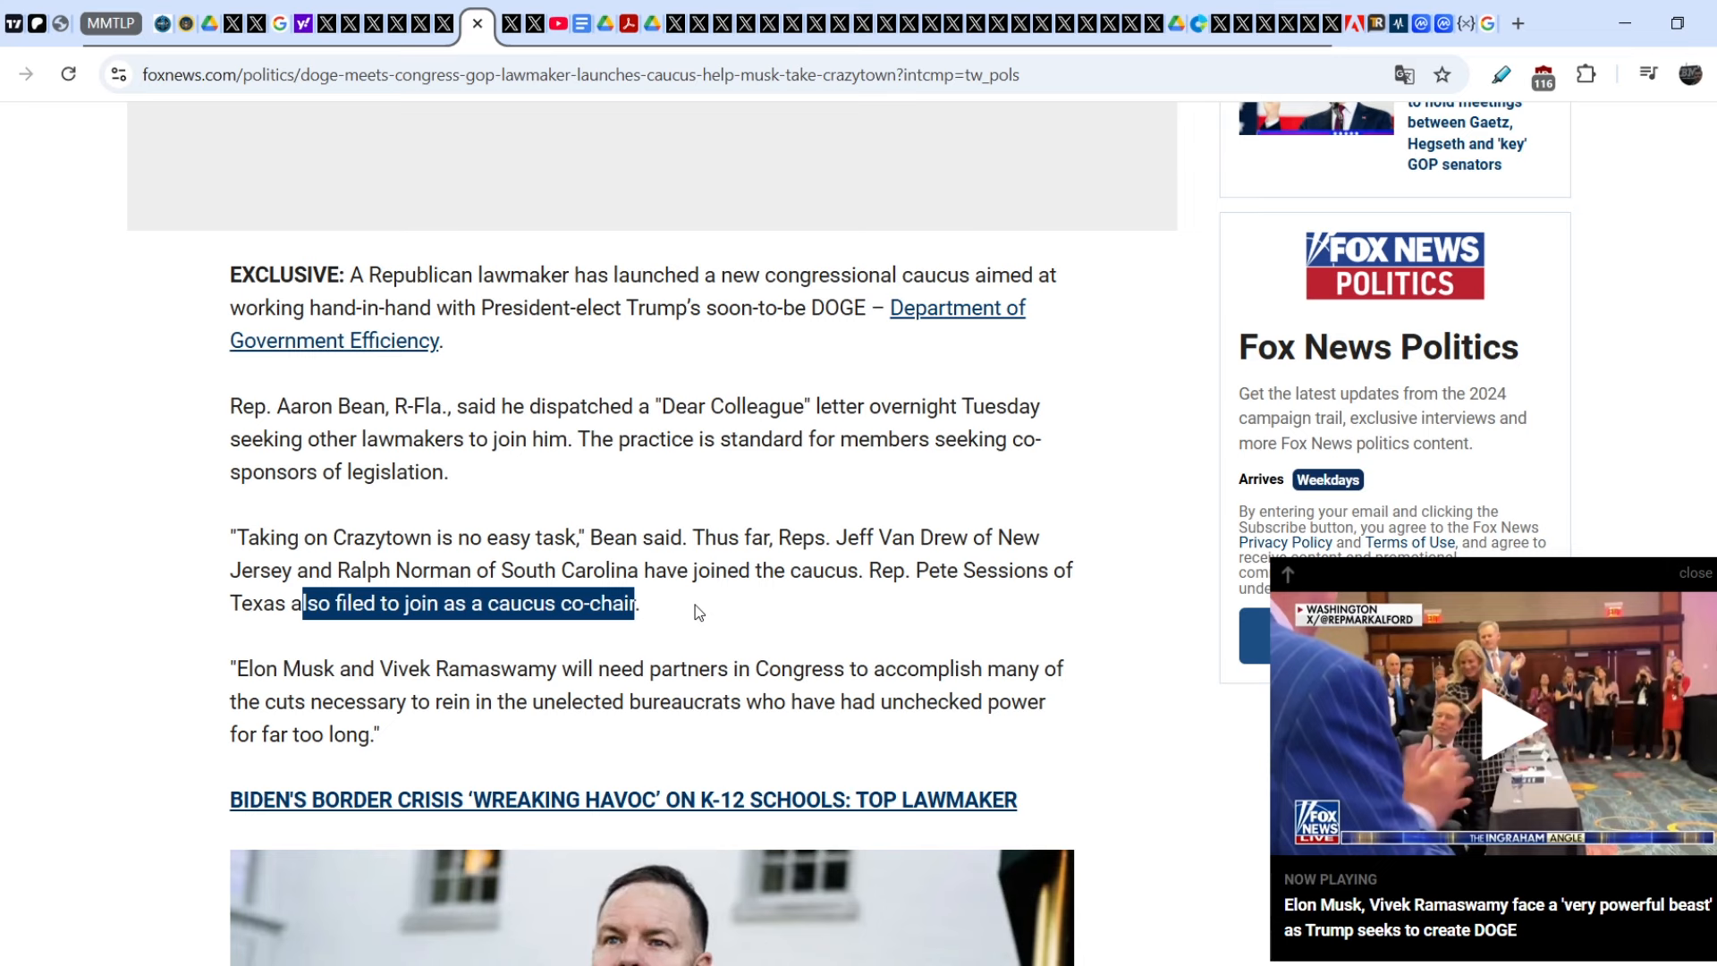
{"action": "mouse_move", "coordinate": [458, 36]}
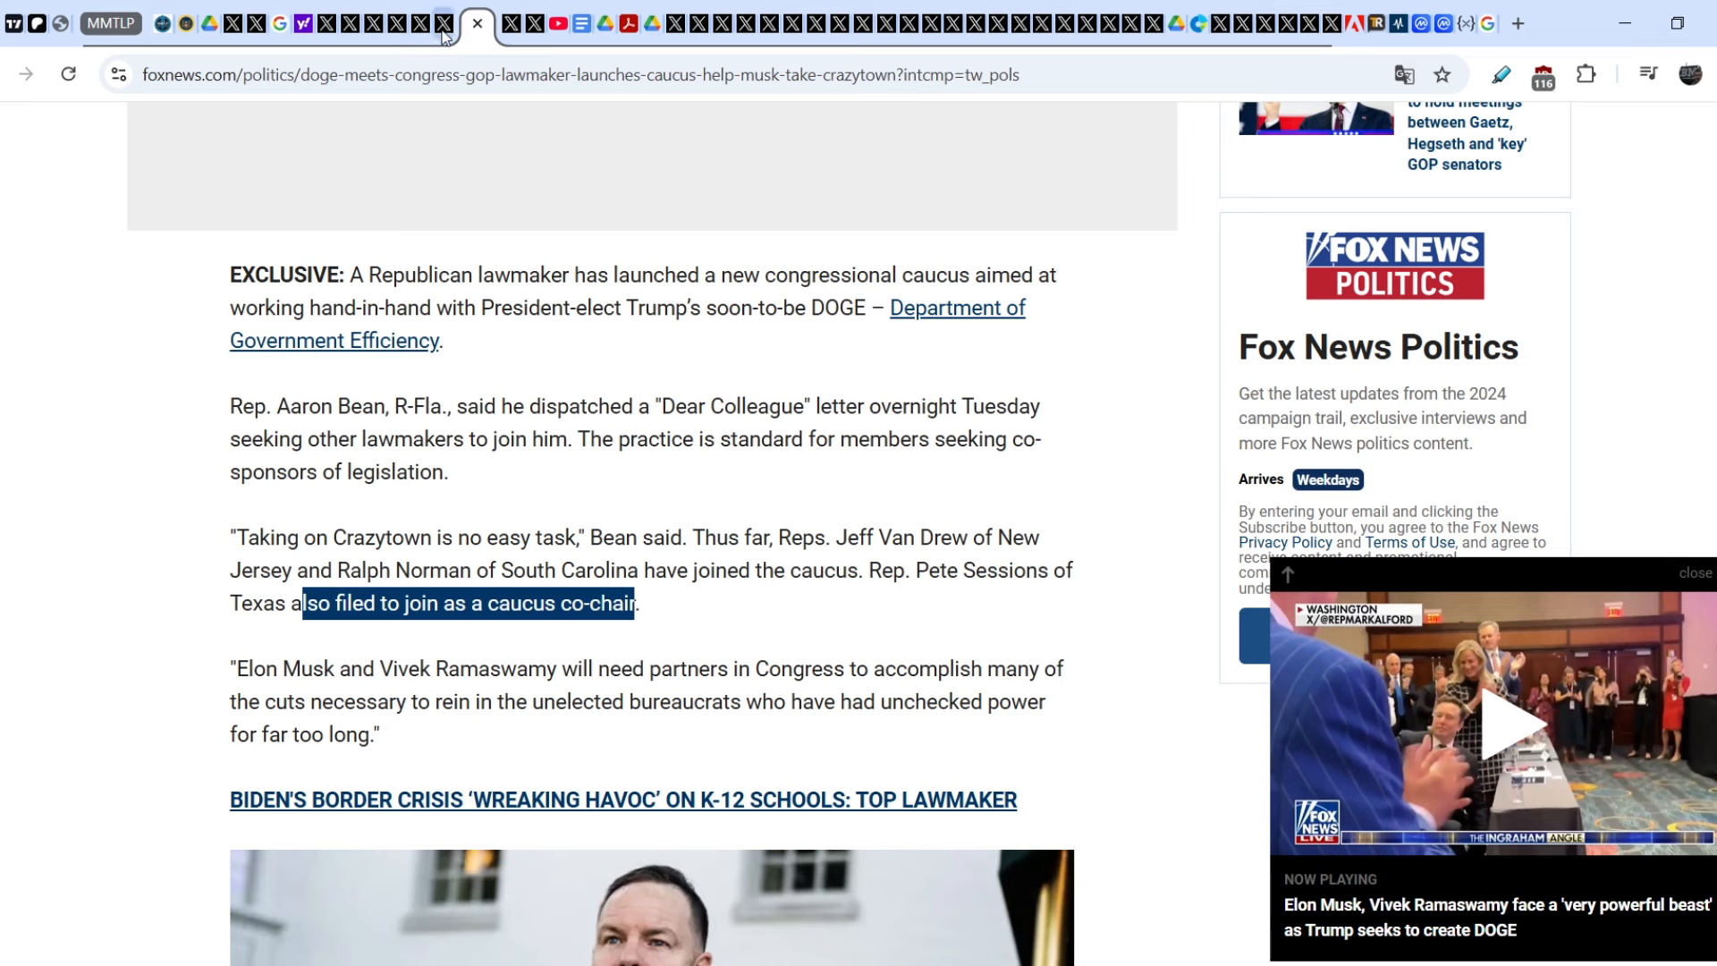
- Return to Rare DD's replies and scroll to the 'You can't be serious!' reply under Pete Sessions' post
{"action": "left_click", "coordinate": [449, 23]}
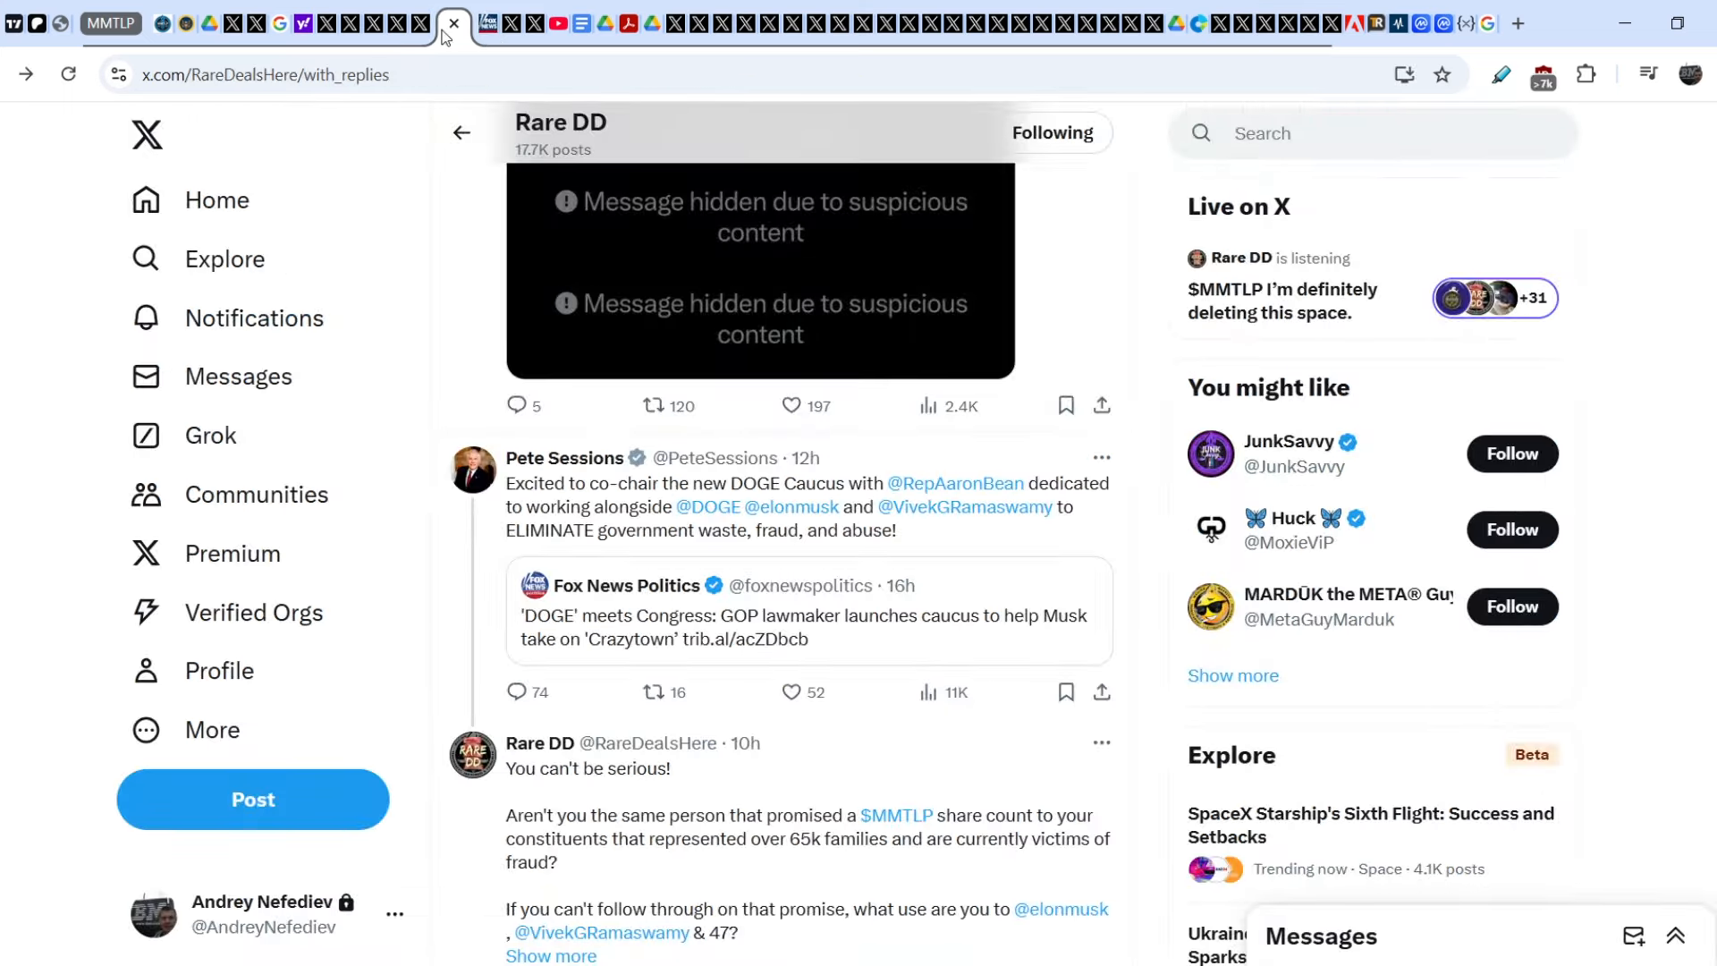
{"action": "mouse_move", "coordinate": [893, 547]}
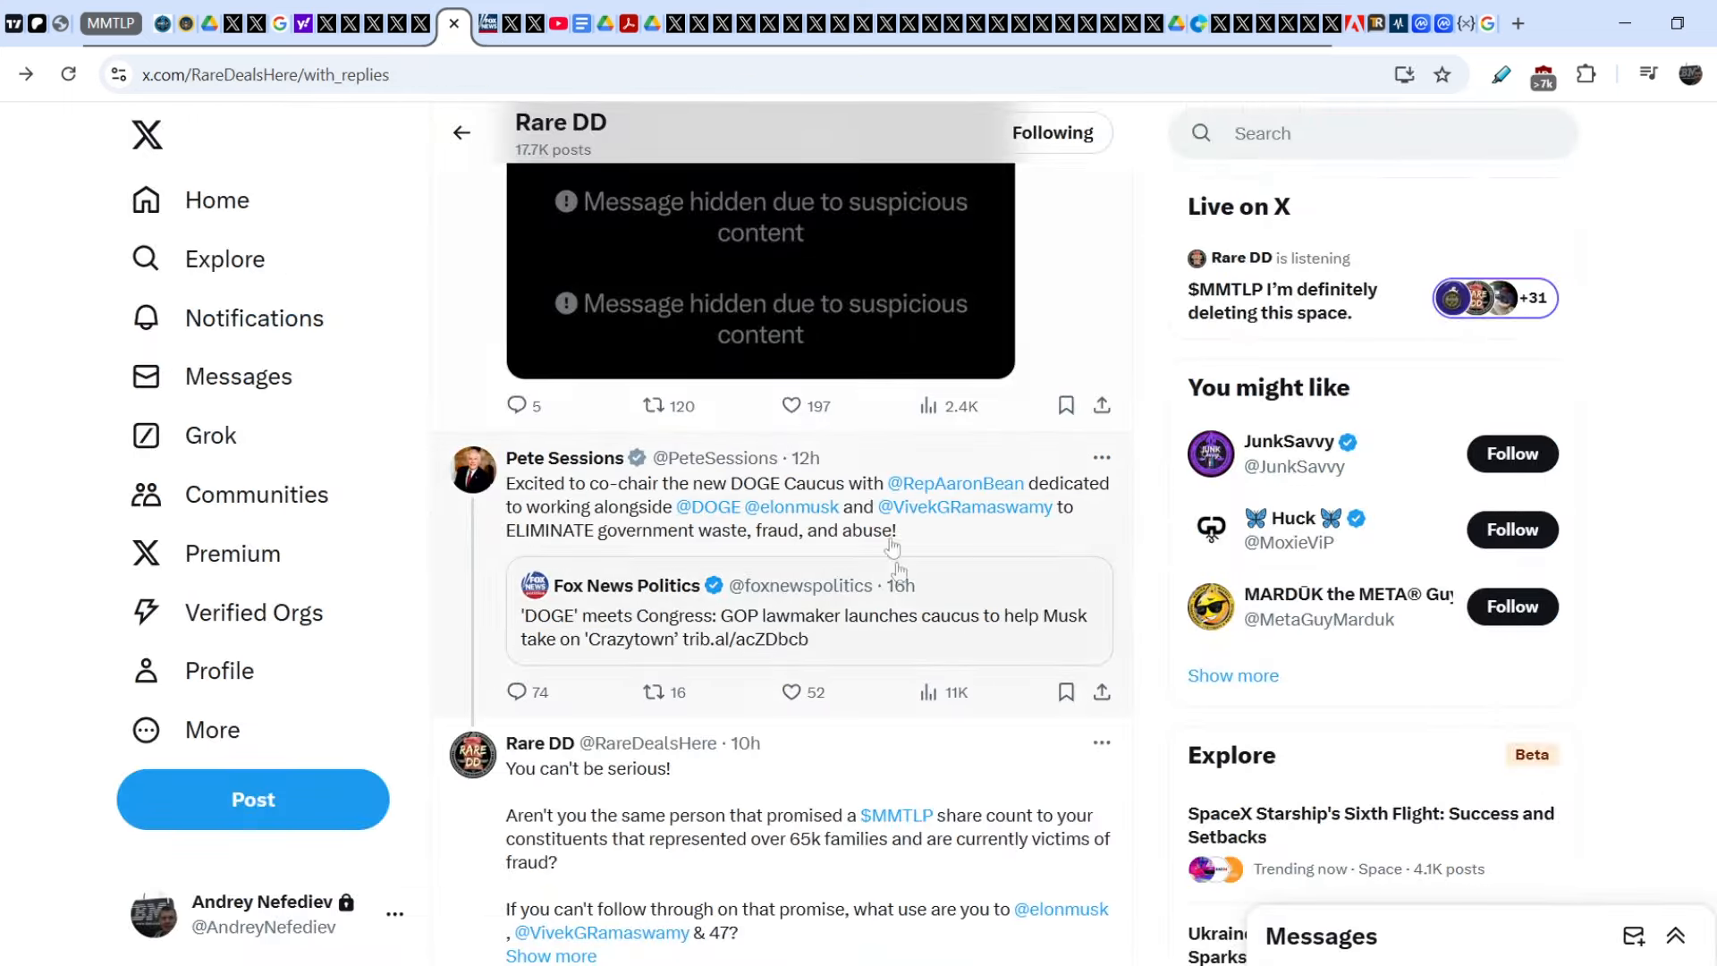
{"action": "scroll", "scroll_direction": "down", "scroll_amount": 3}
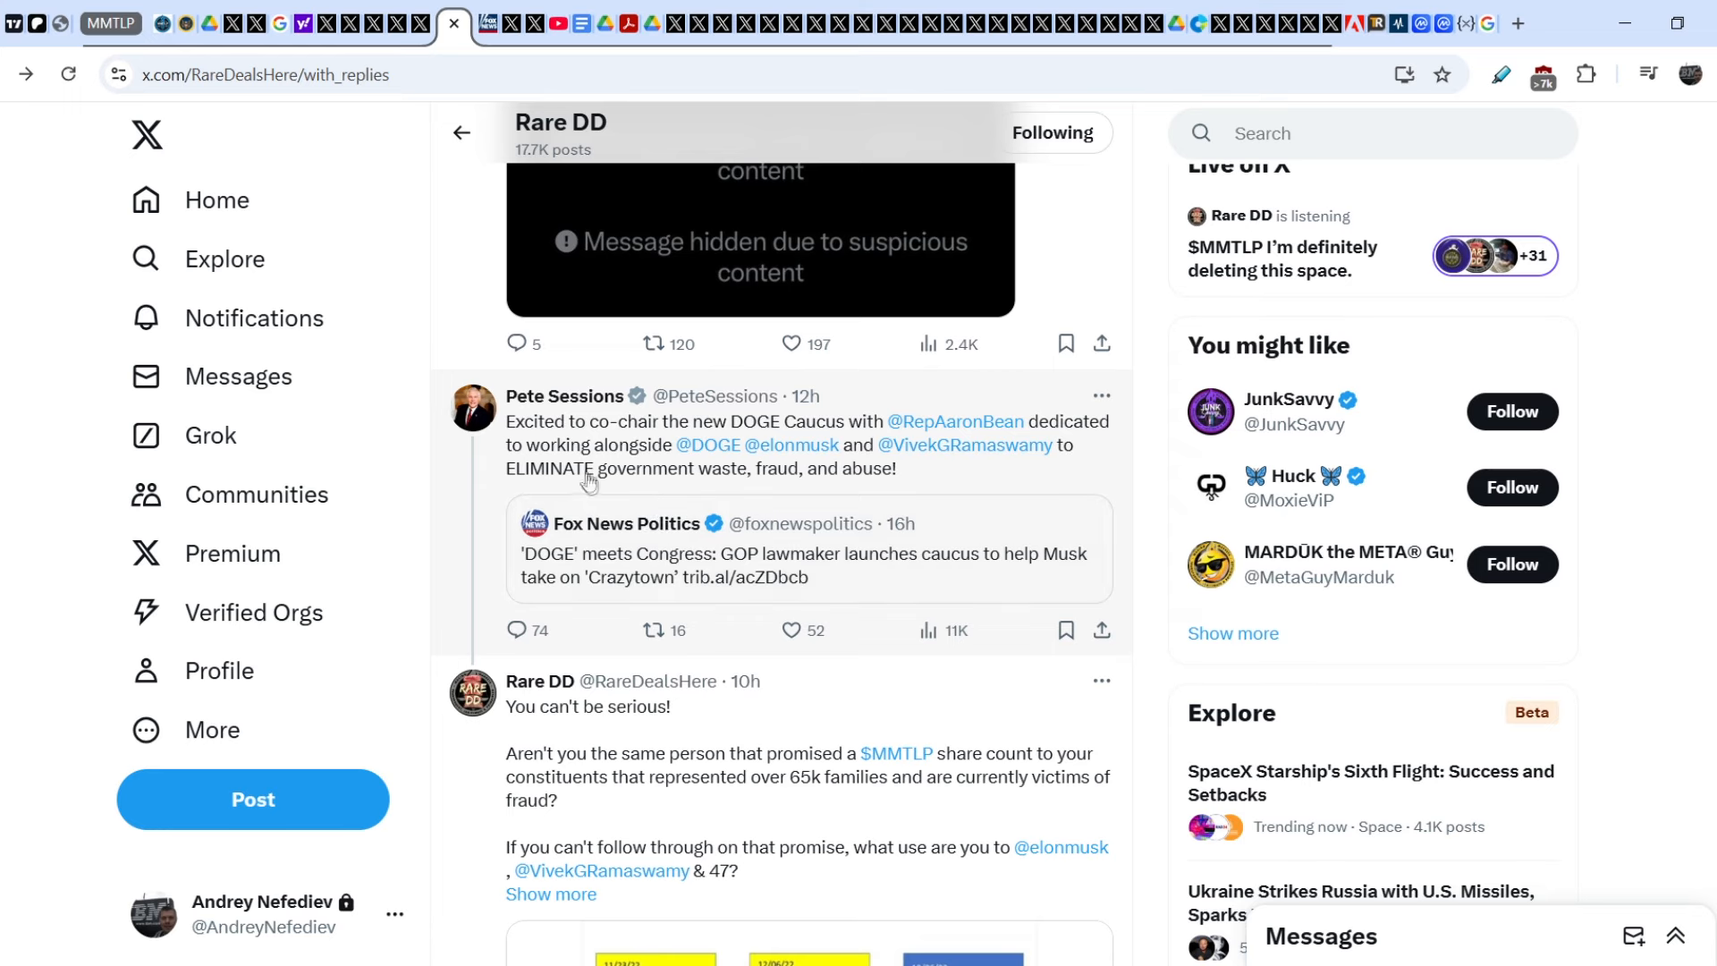
{"action": "scroll", "scroll_direction": "down", "scroll_amount": 3}
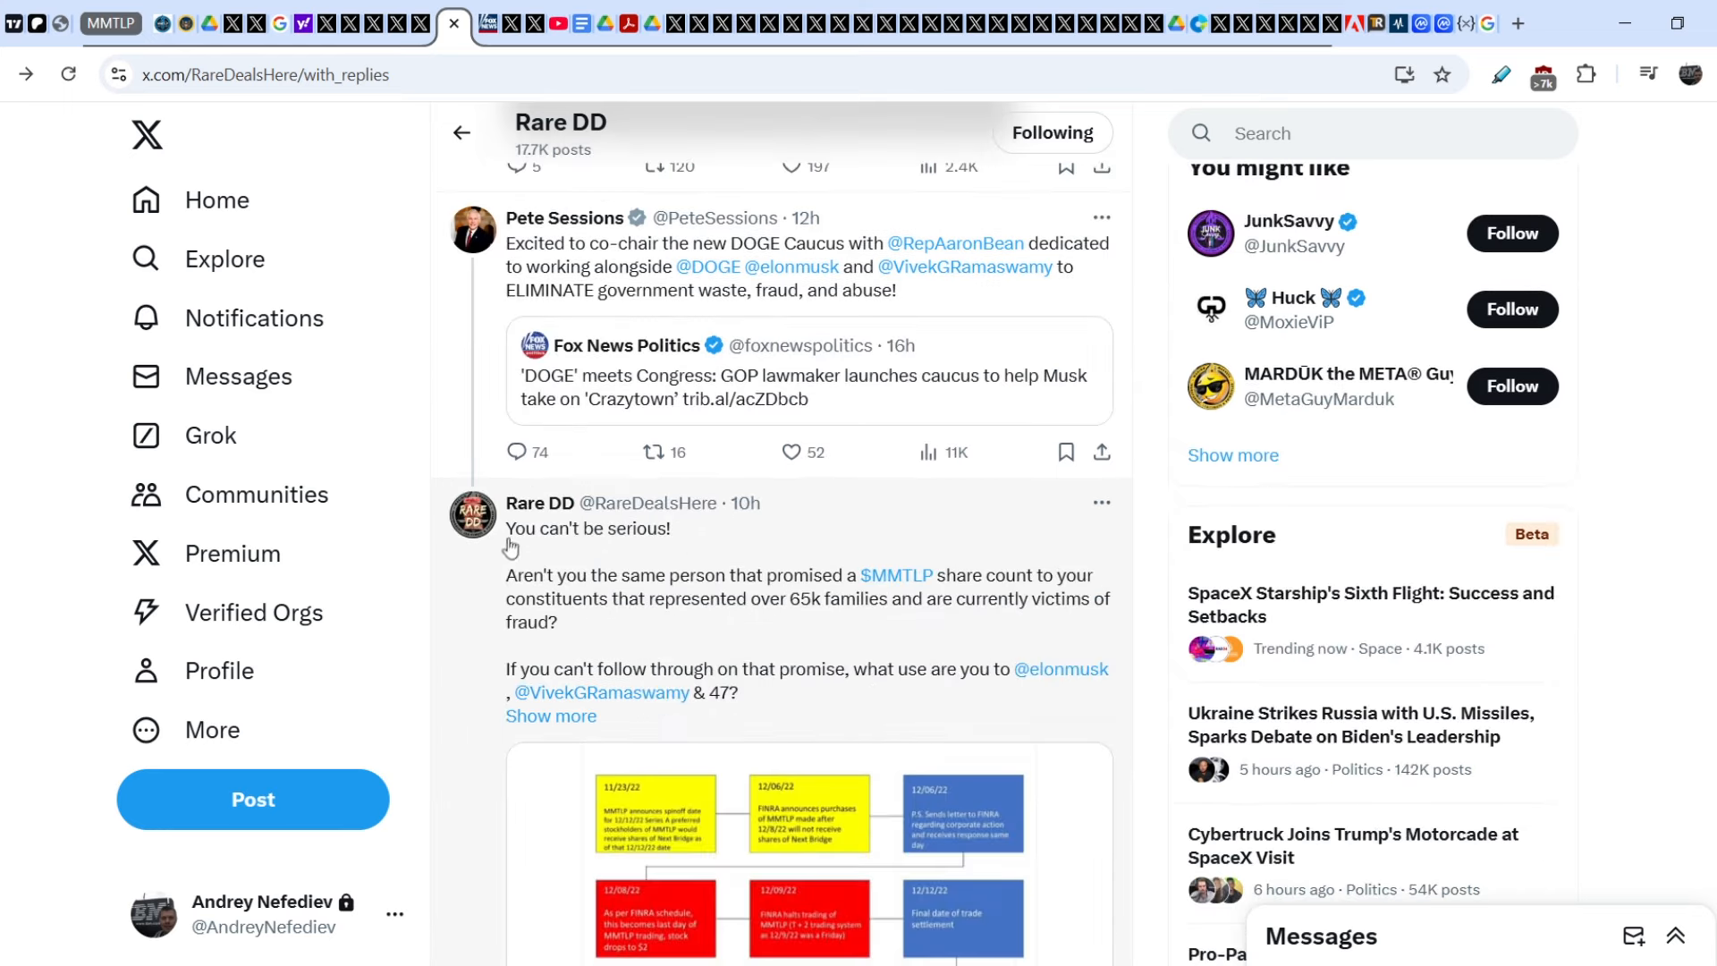
{"action": "mouse_move", "coordinate": [755, 601]}
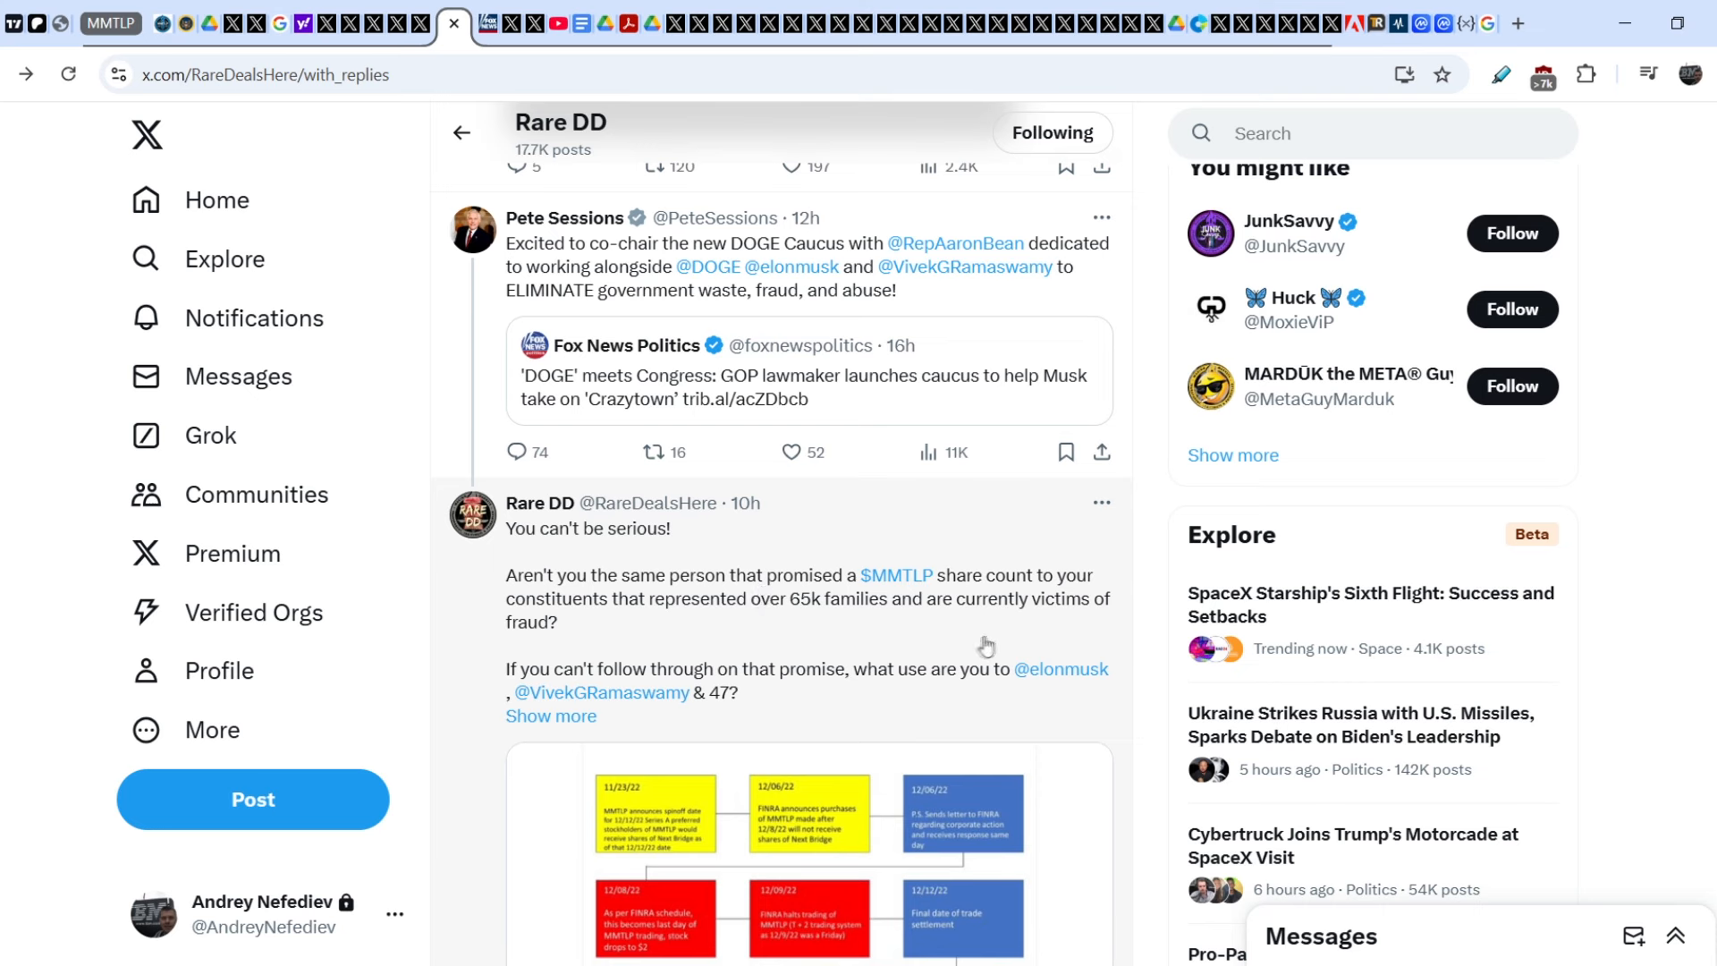
{"action": "mouse_move", "coordinate": [630, 620]}
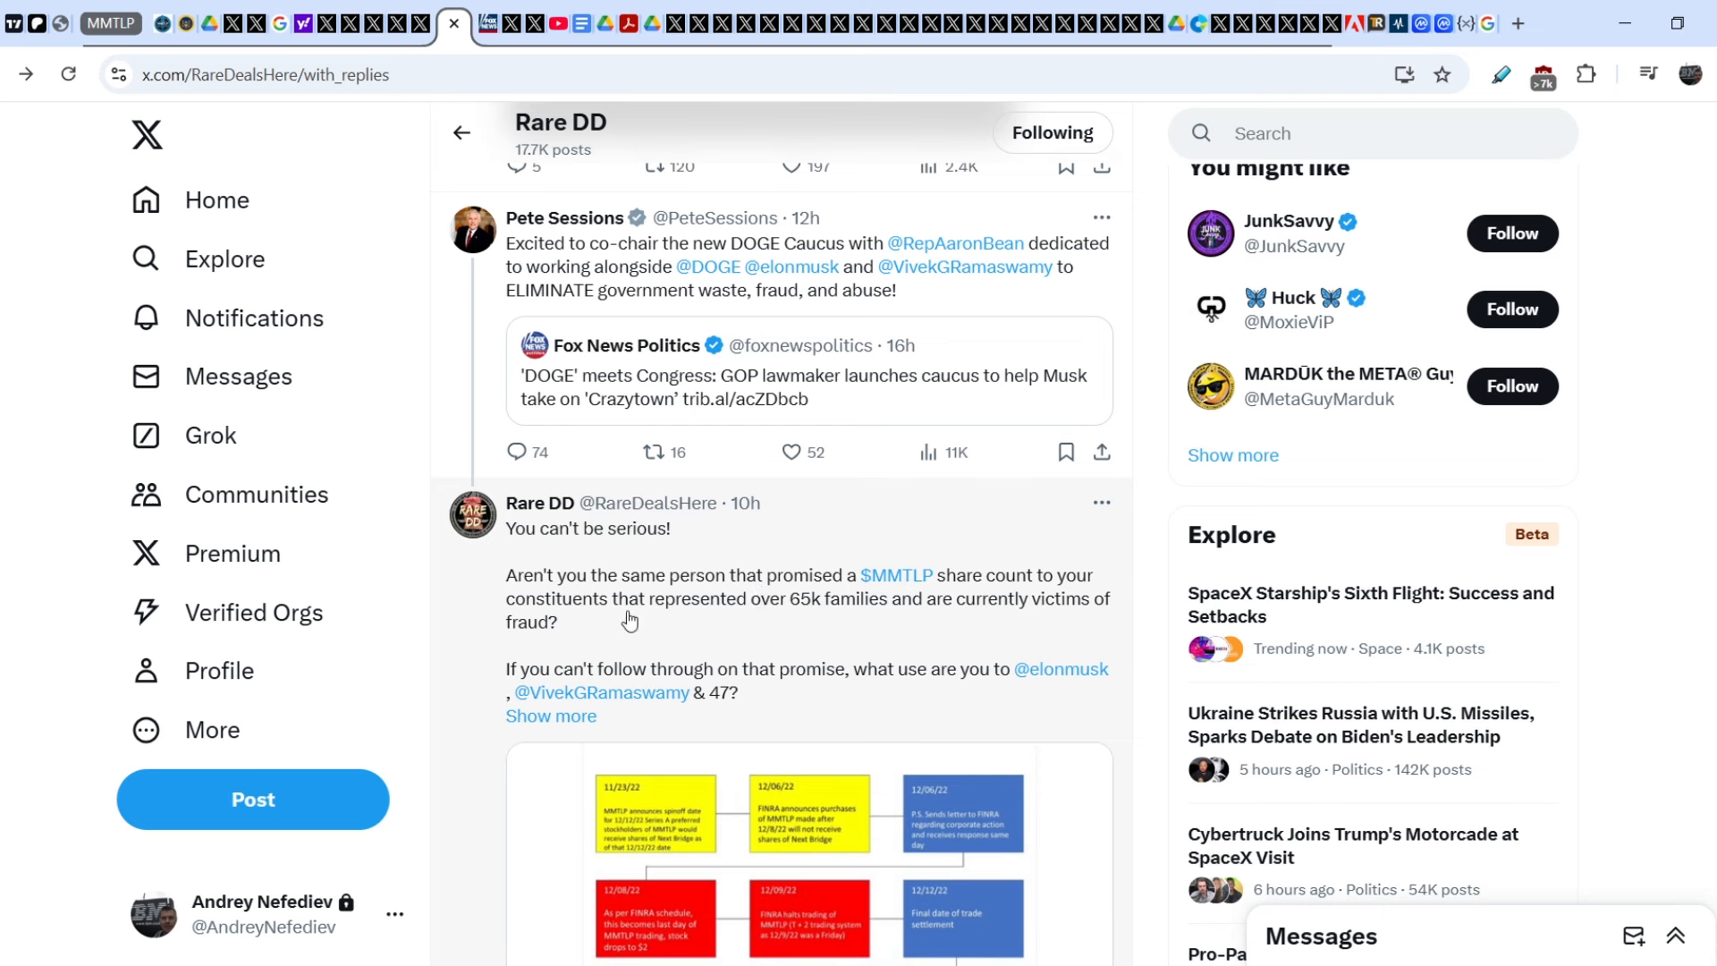
{"action": "mouse_move", "coordinate": [789, 631]}
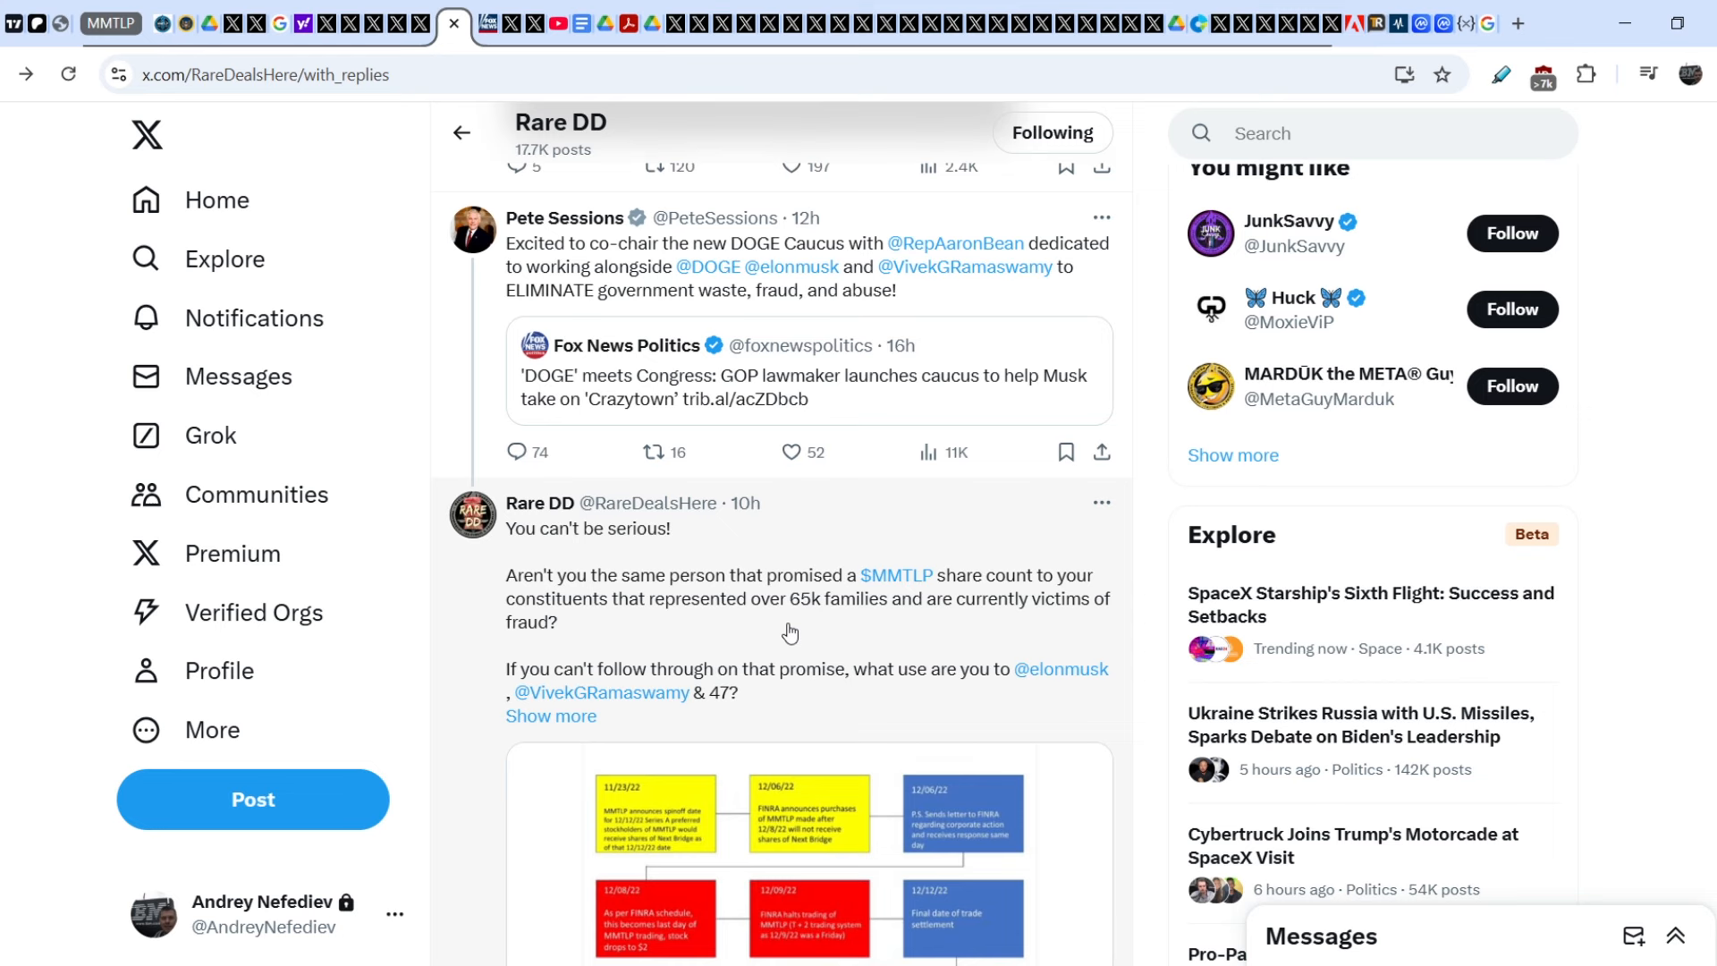
{"action": "mouse_move", "coordinate": [908, 621]}
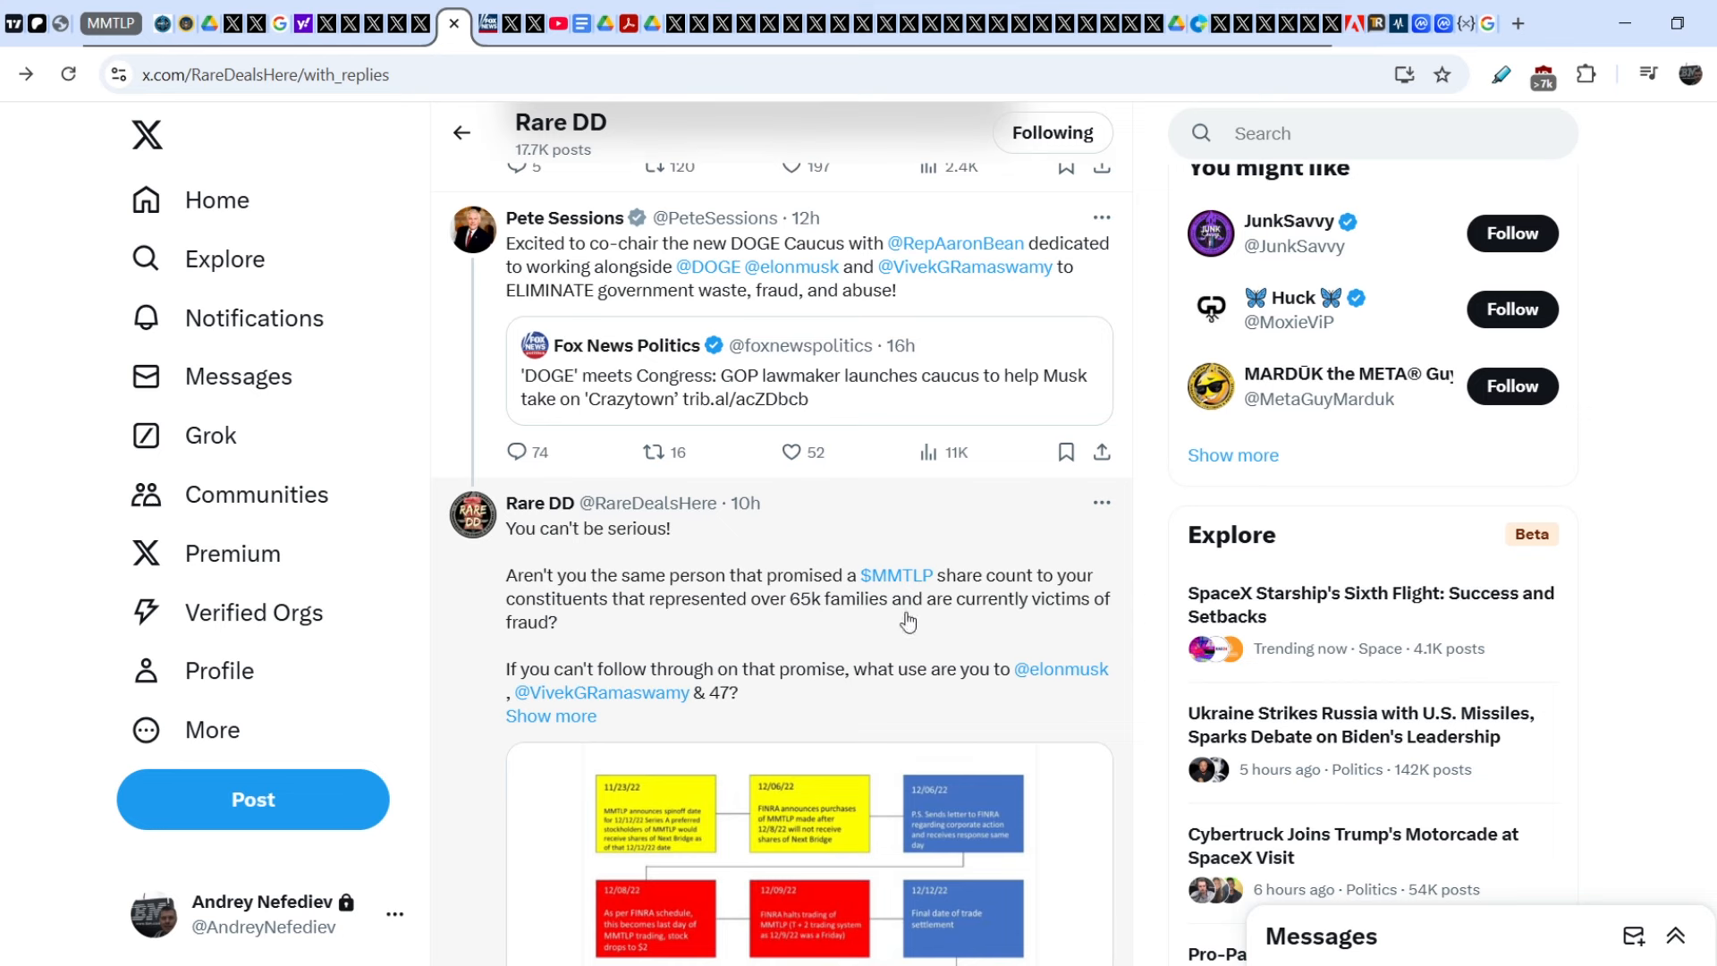
{"action": "mouse_move", "coordinate": [601, 694]}
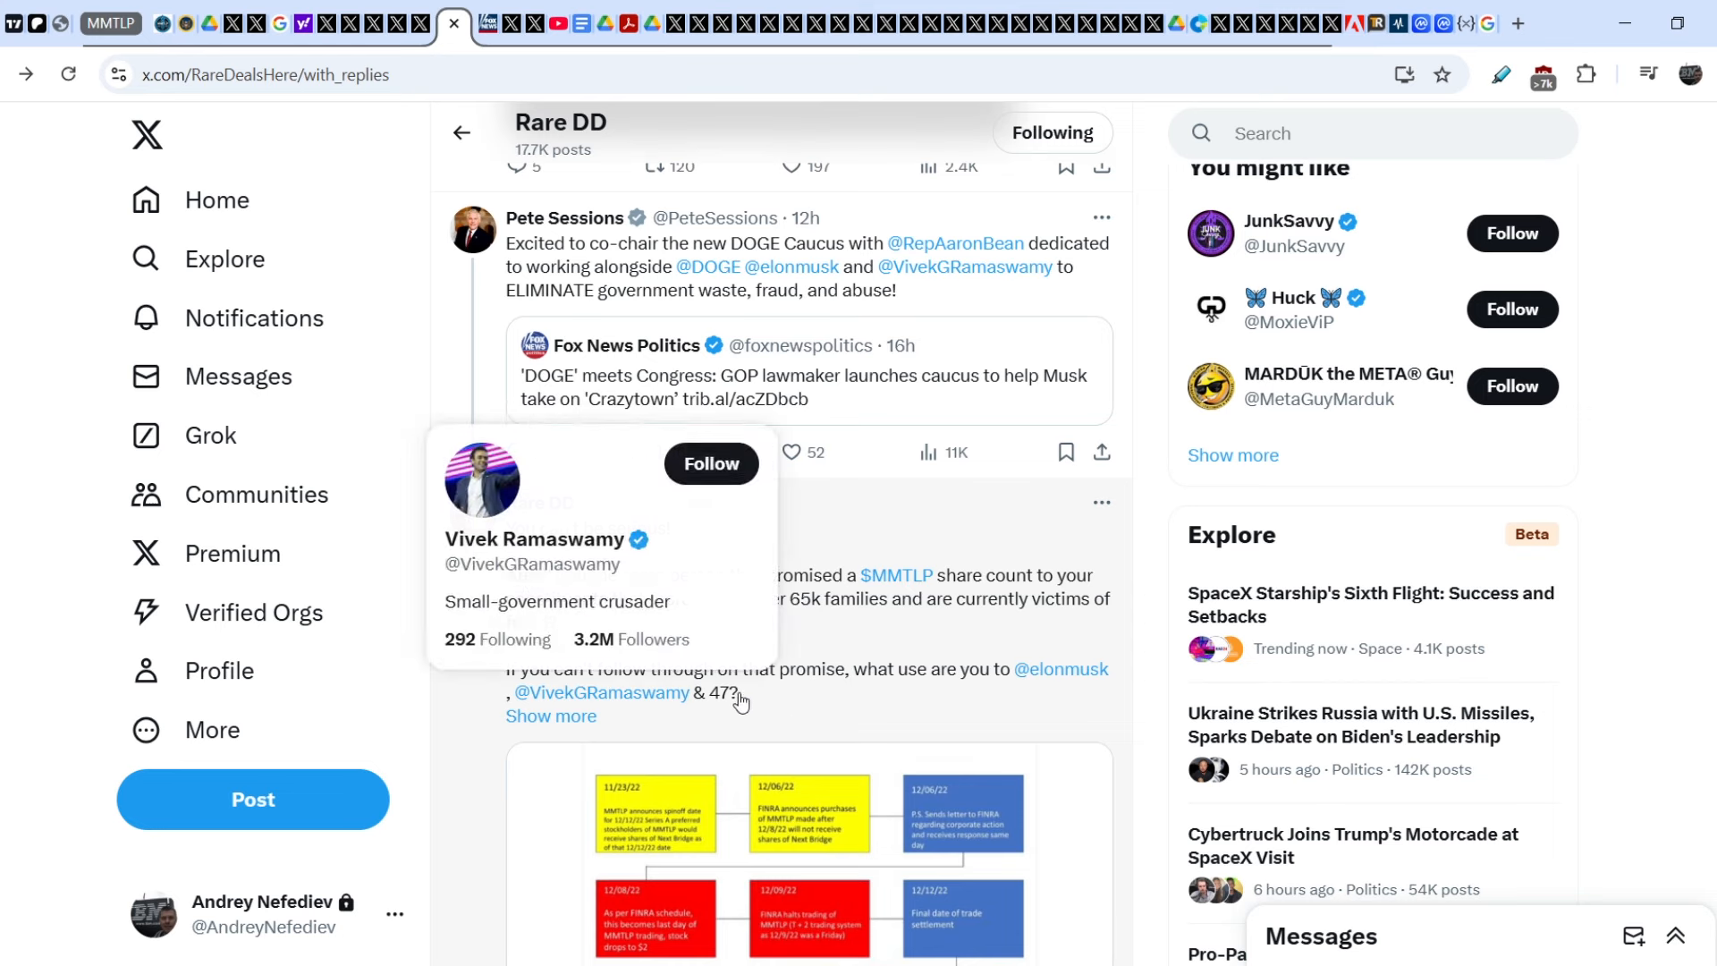
{"action": "mouse_move", "coordinate": [841, 690]}
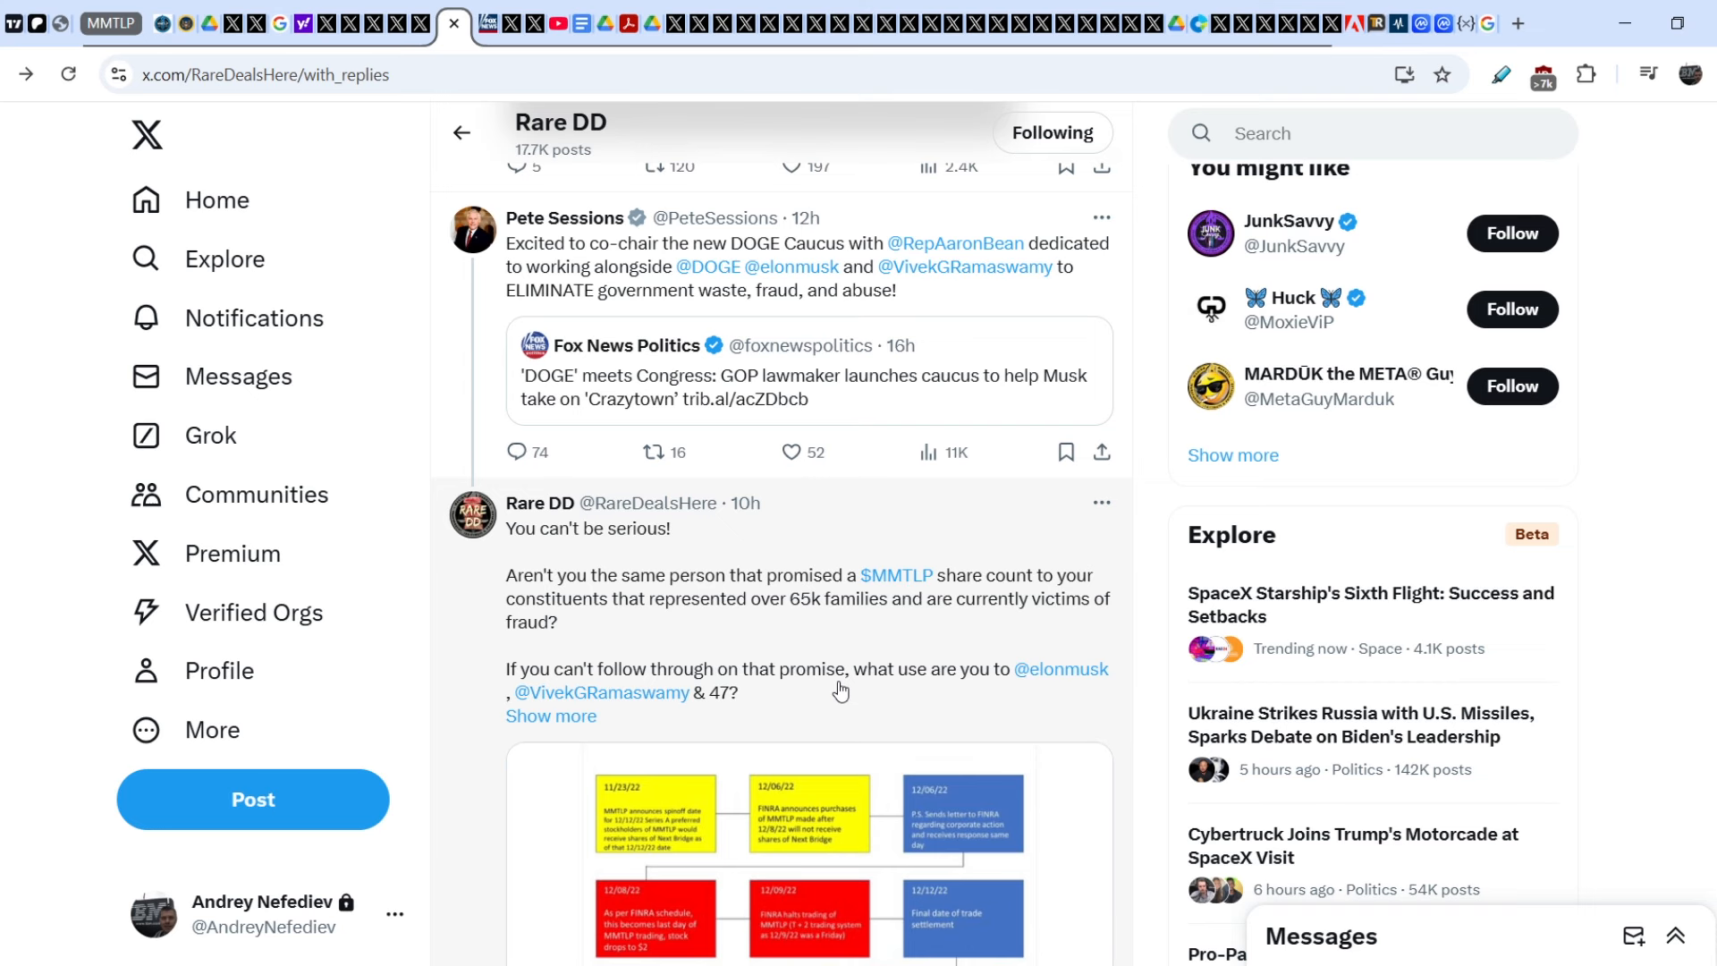
{"action": "mouse_move", "coordinate": [896, 679]}
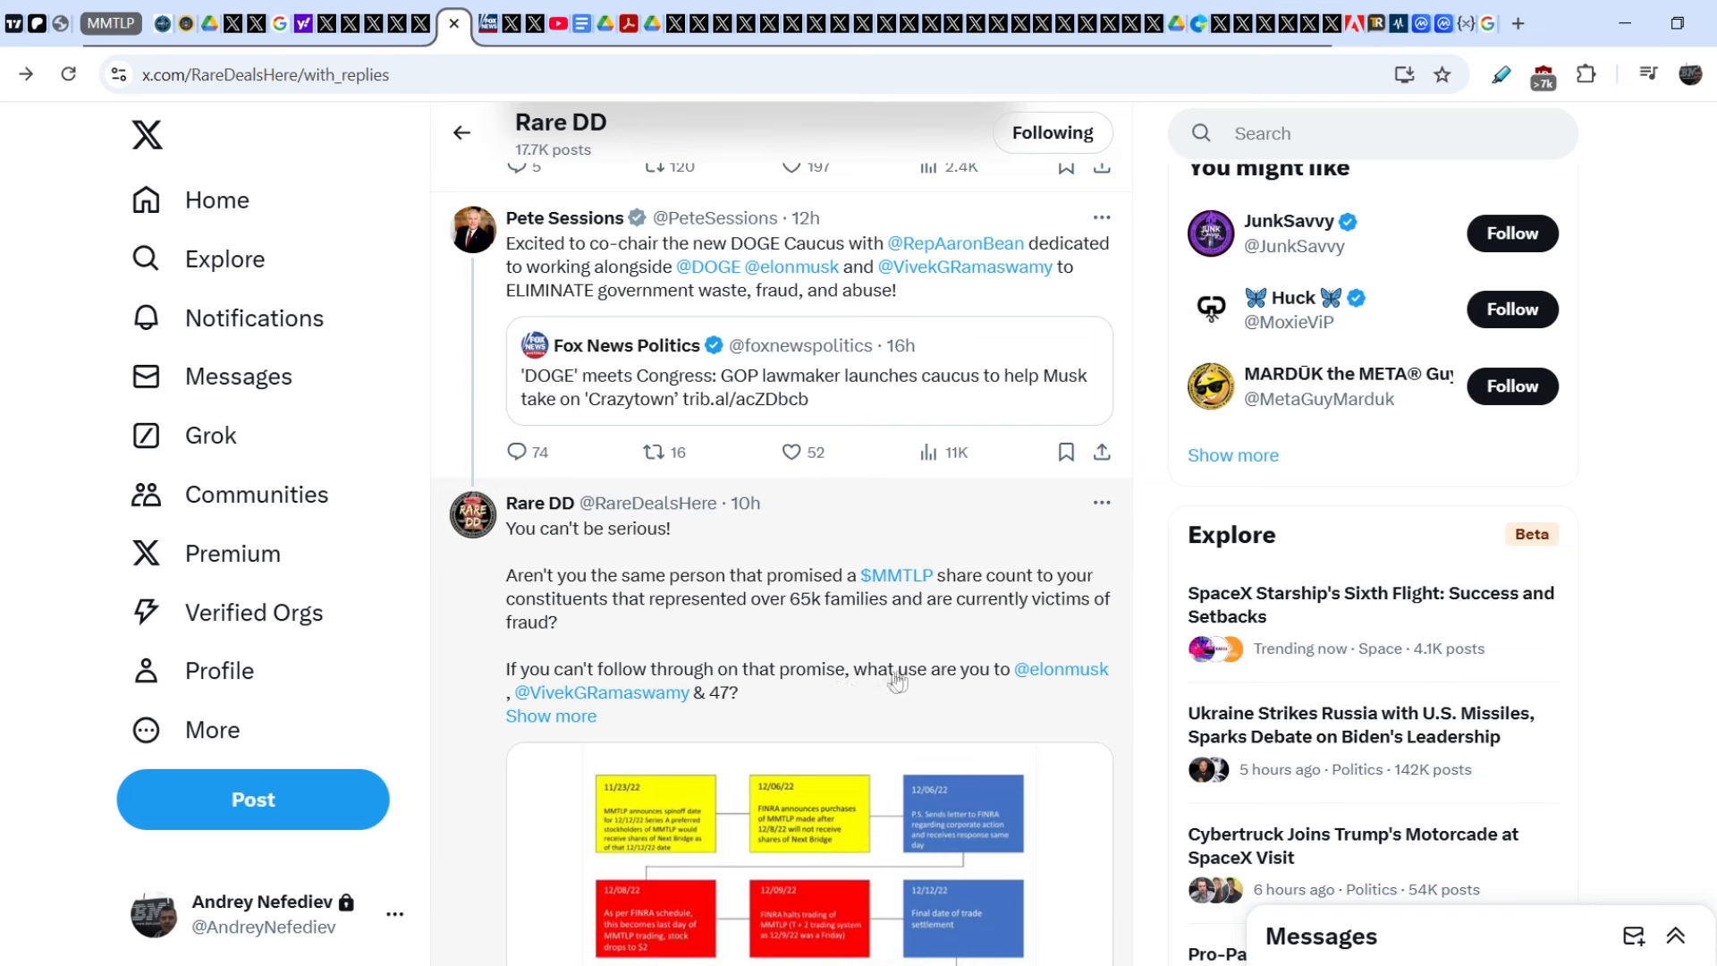
{"action": "mouse_move", "coordinate": [917, 628]}
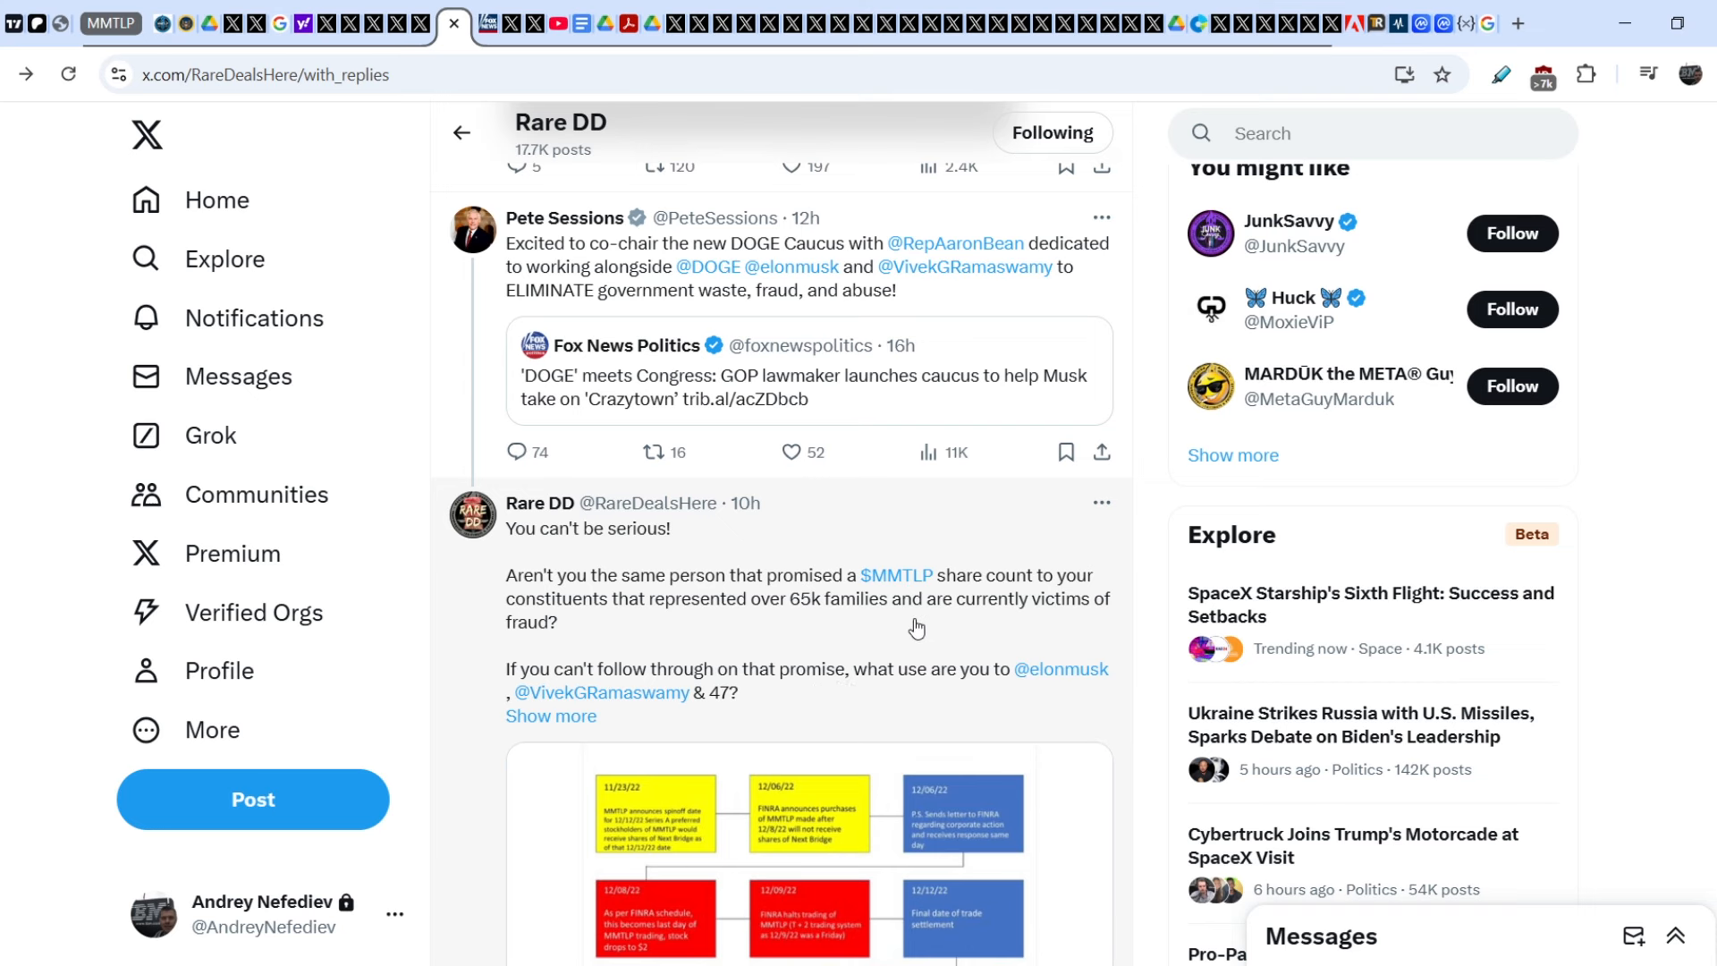
{"action": "mouse_move", "coordinate": [558, 57]}
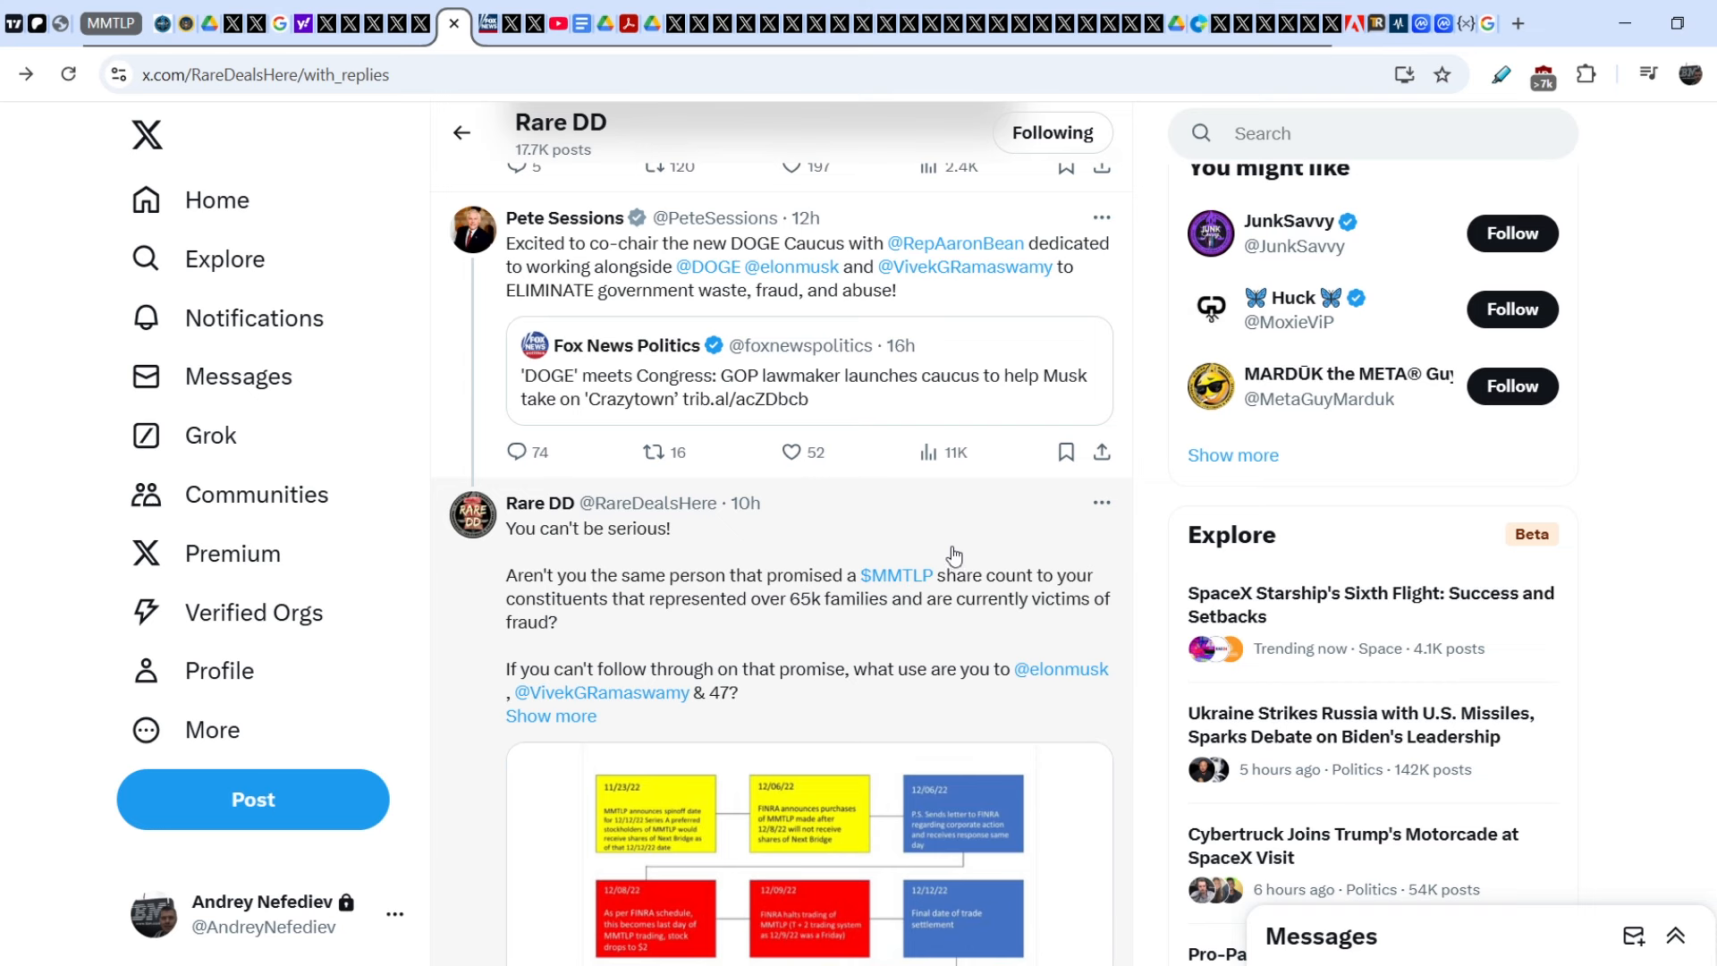
{"action": "mouse_move", "coordinate": [998, 538]}
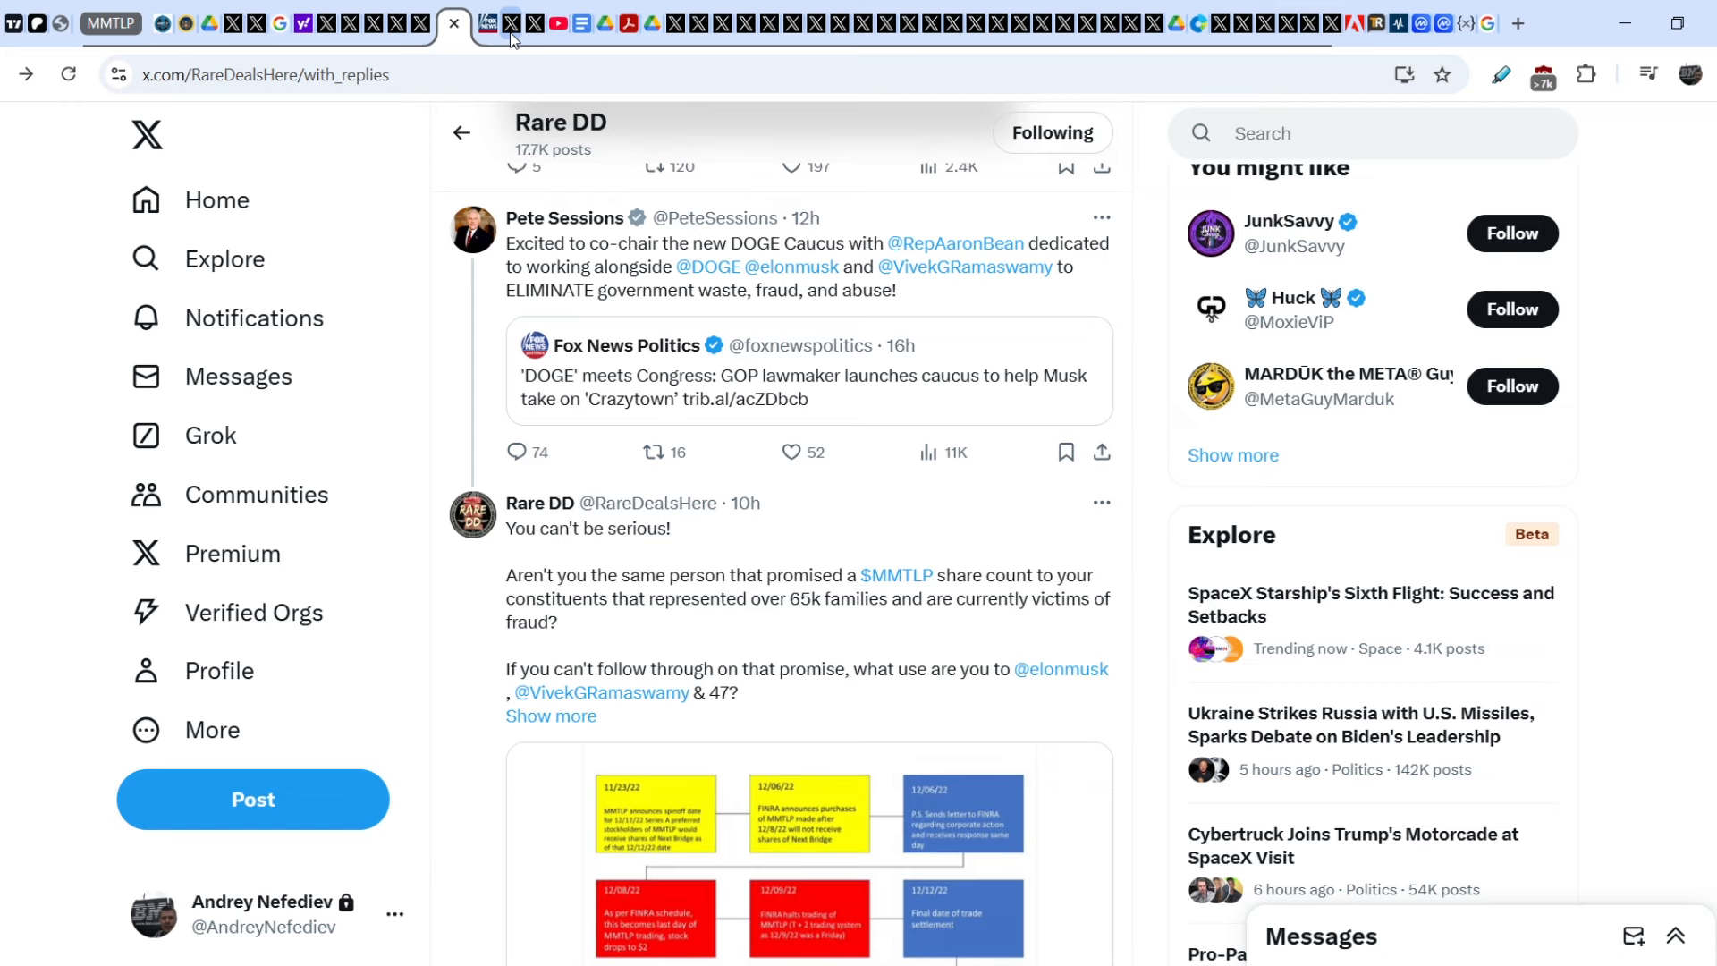
- Switch to DrewDiligence's replies showing the $MMTLP 'dropping something tomorrow' teaser
{"action": "left_click", "coordinate": [501, 23]}
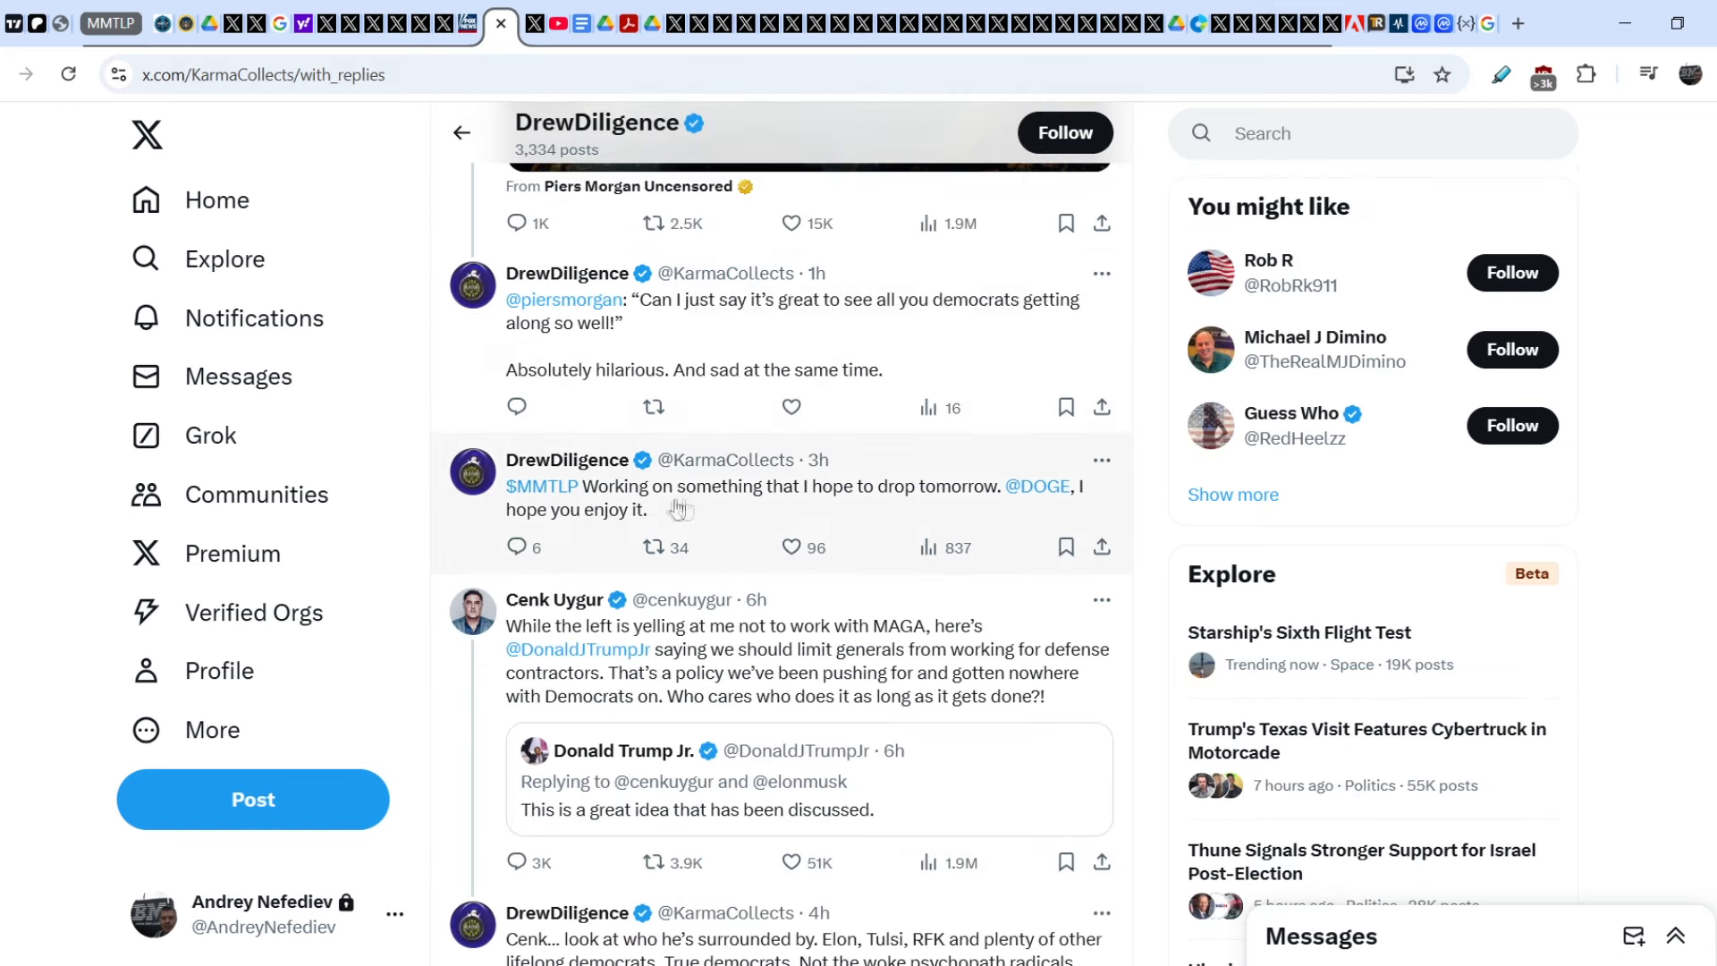
{"action": "mouse_move", "coordinate": [855, 520]}
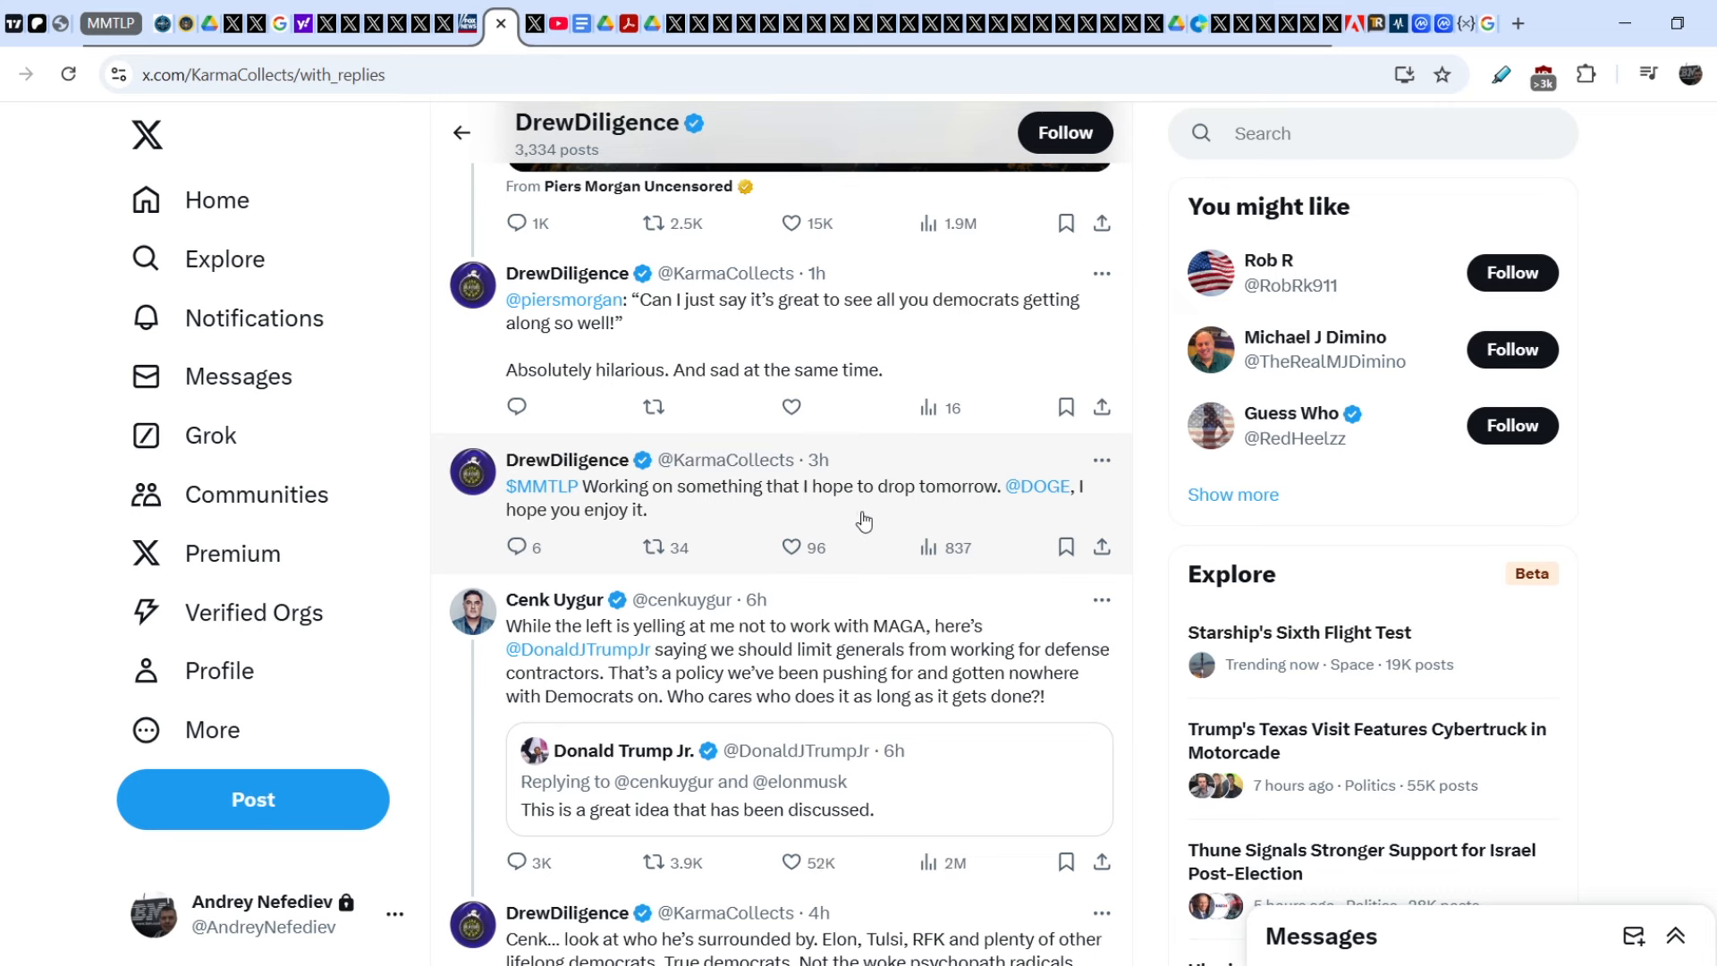
{"action": "mouse_move", "coordinate": [630, 510]}
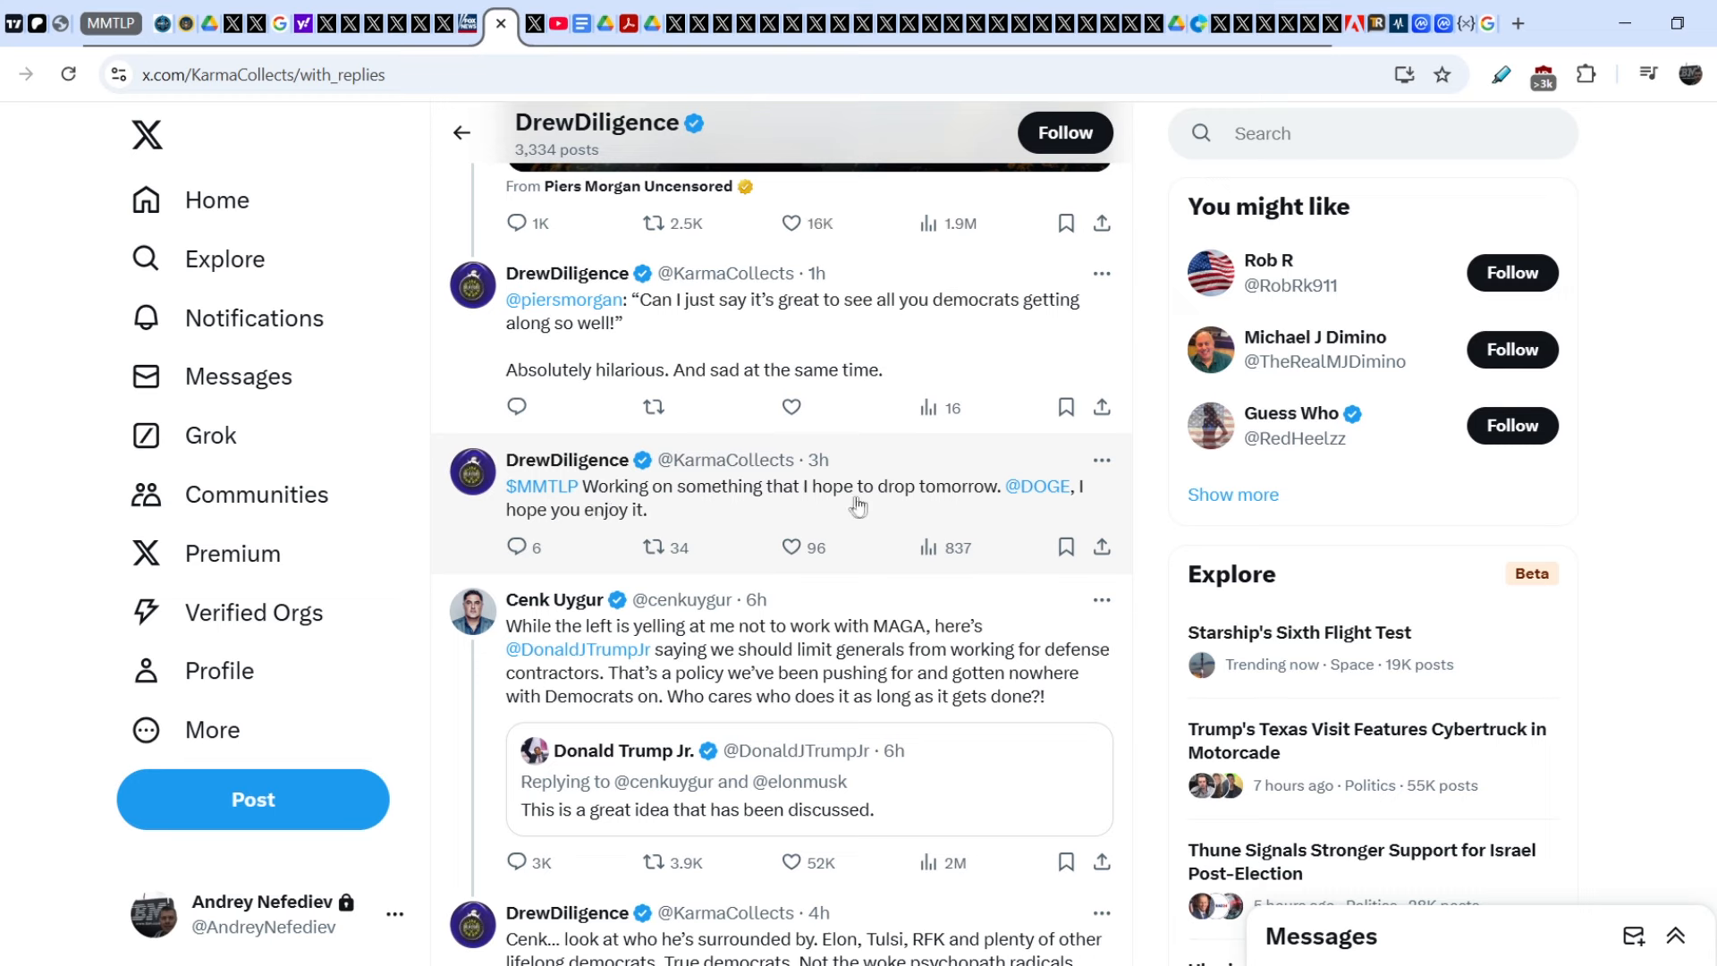
{"action": "mouse_move", "coordinate": [707, 524]}
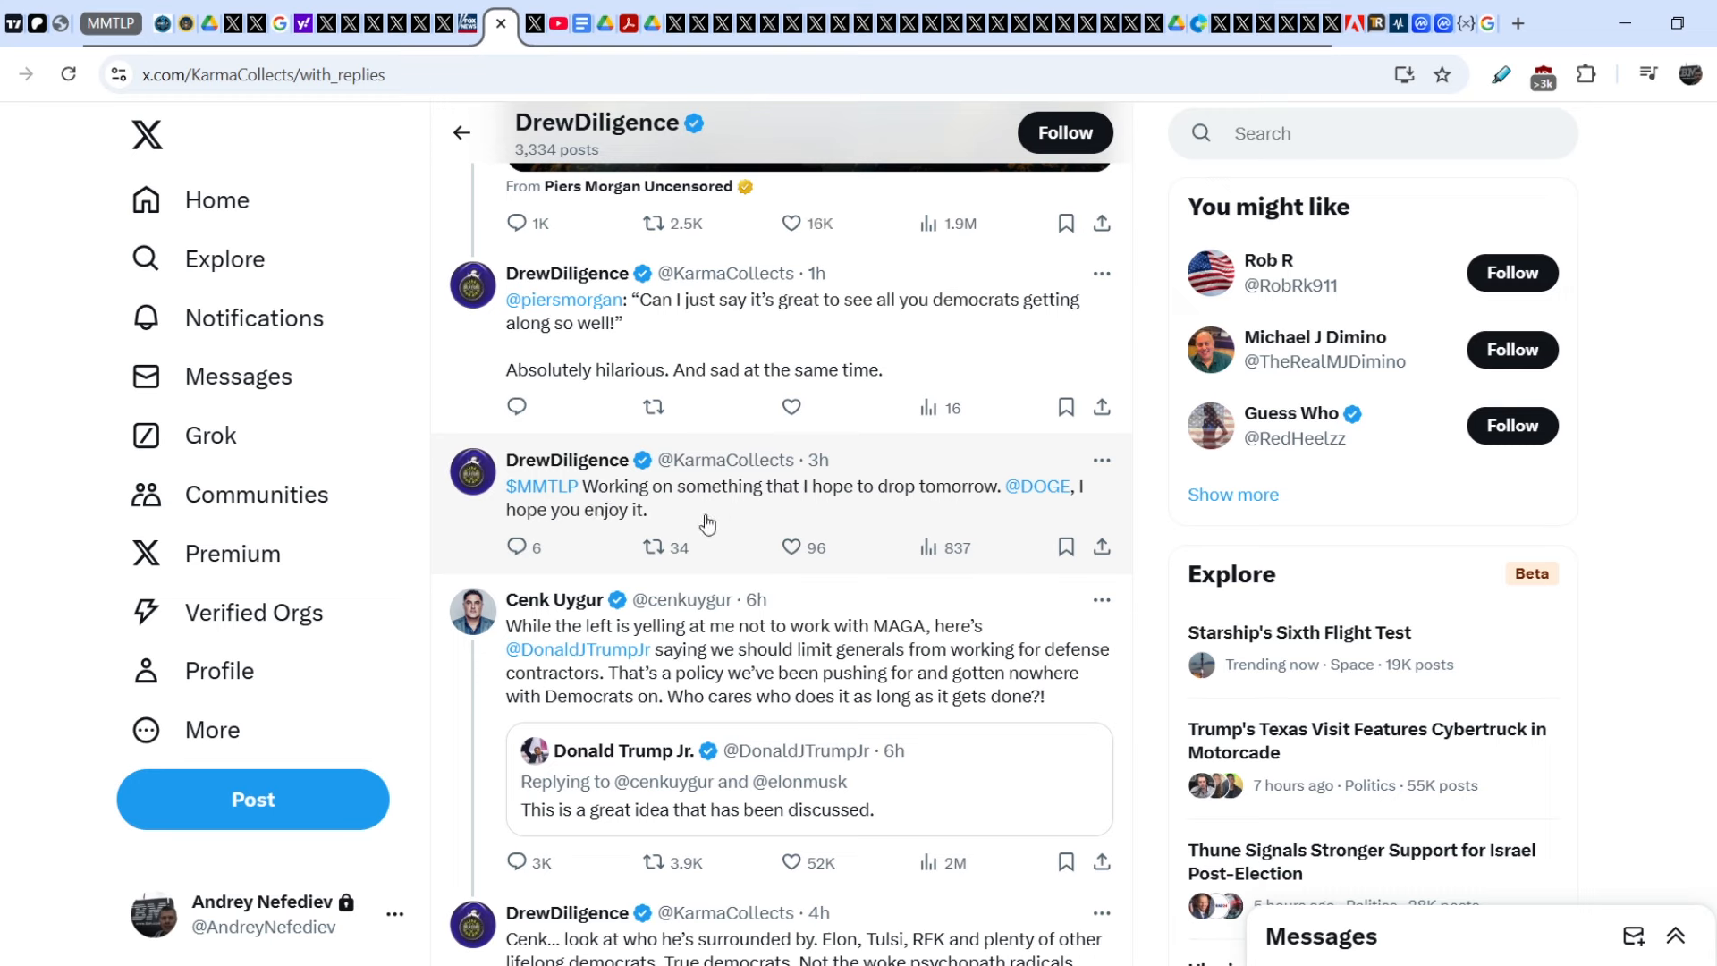
{"action": "mouse_move", "coordinate": [717, 510]}
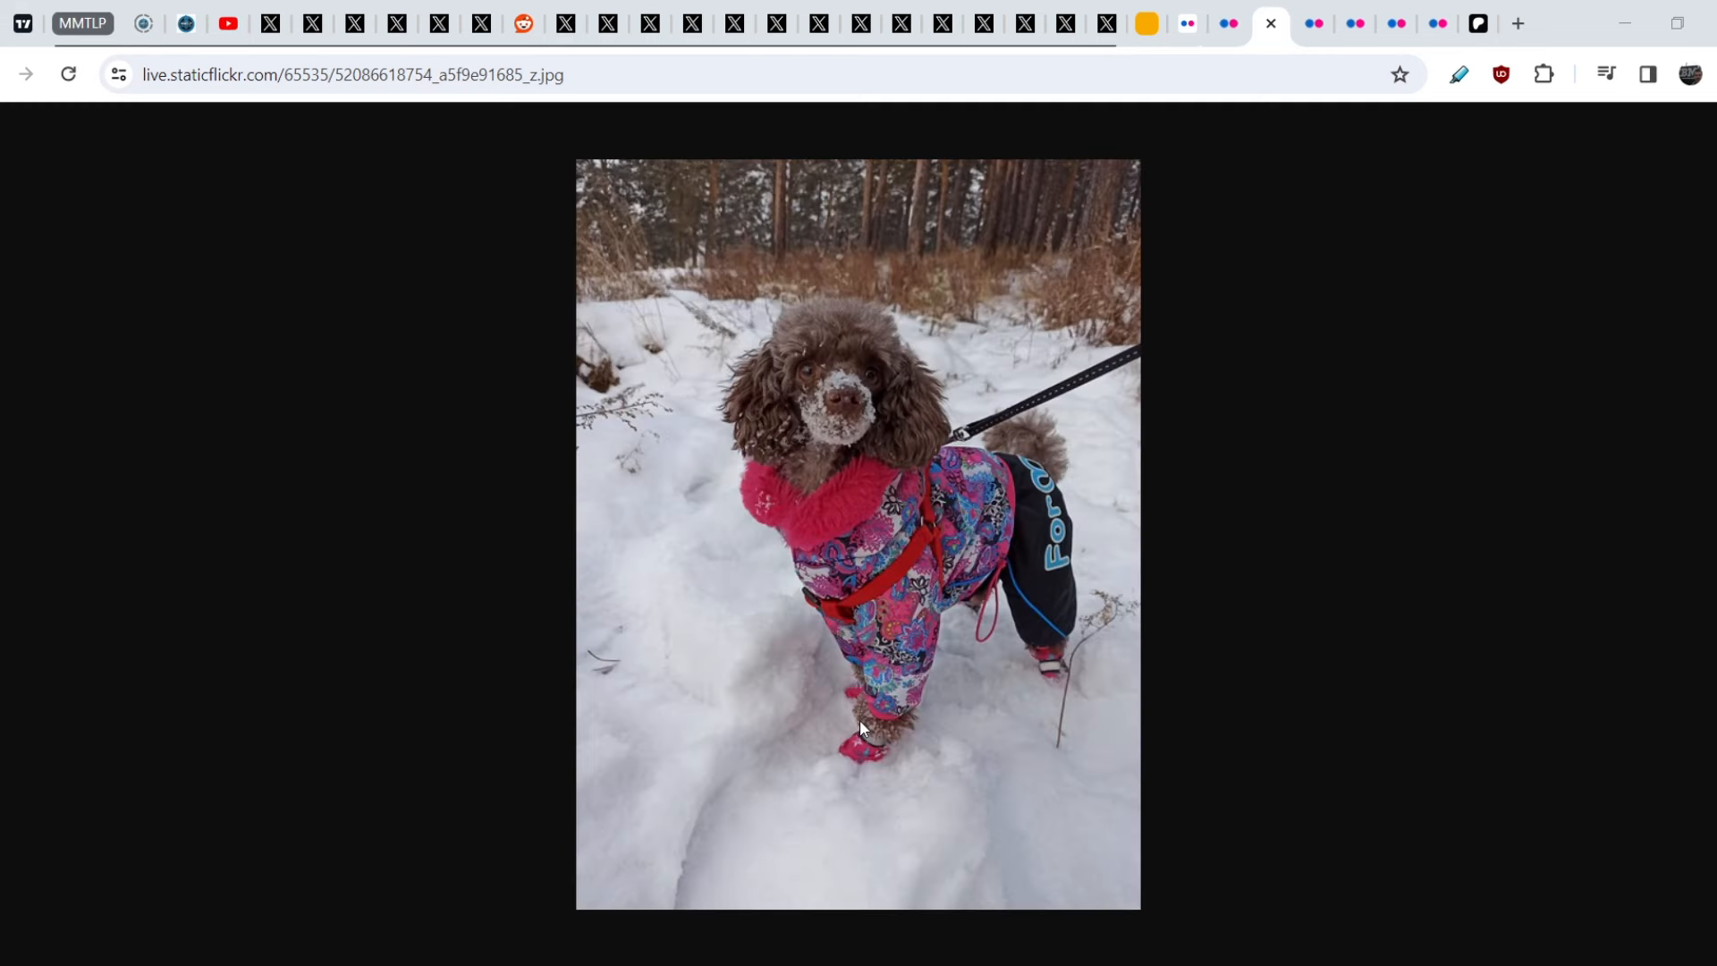
- Step through the next Flickr family photo tabs toward the Patreon page
{"action": "left_click", "coordinate": [1311, 22]}
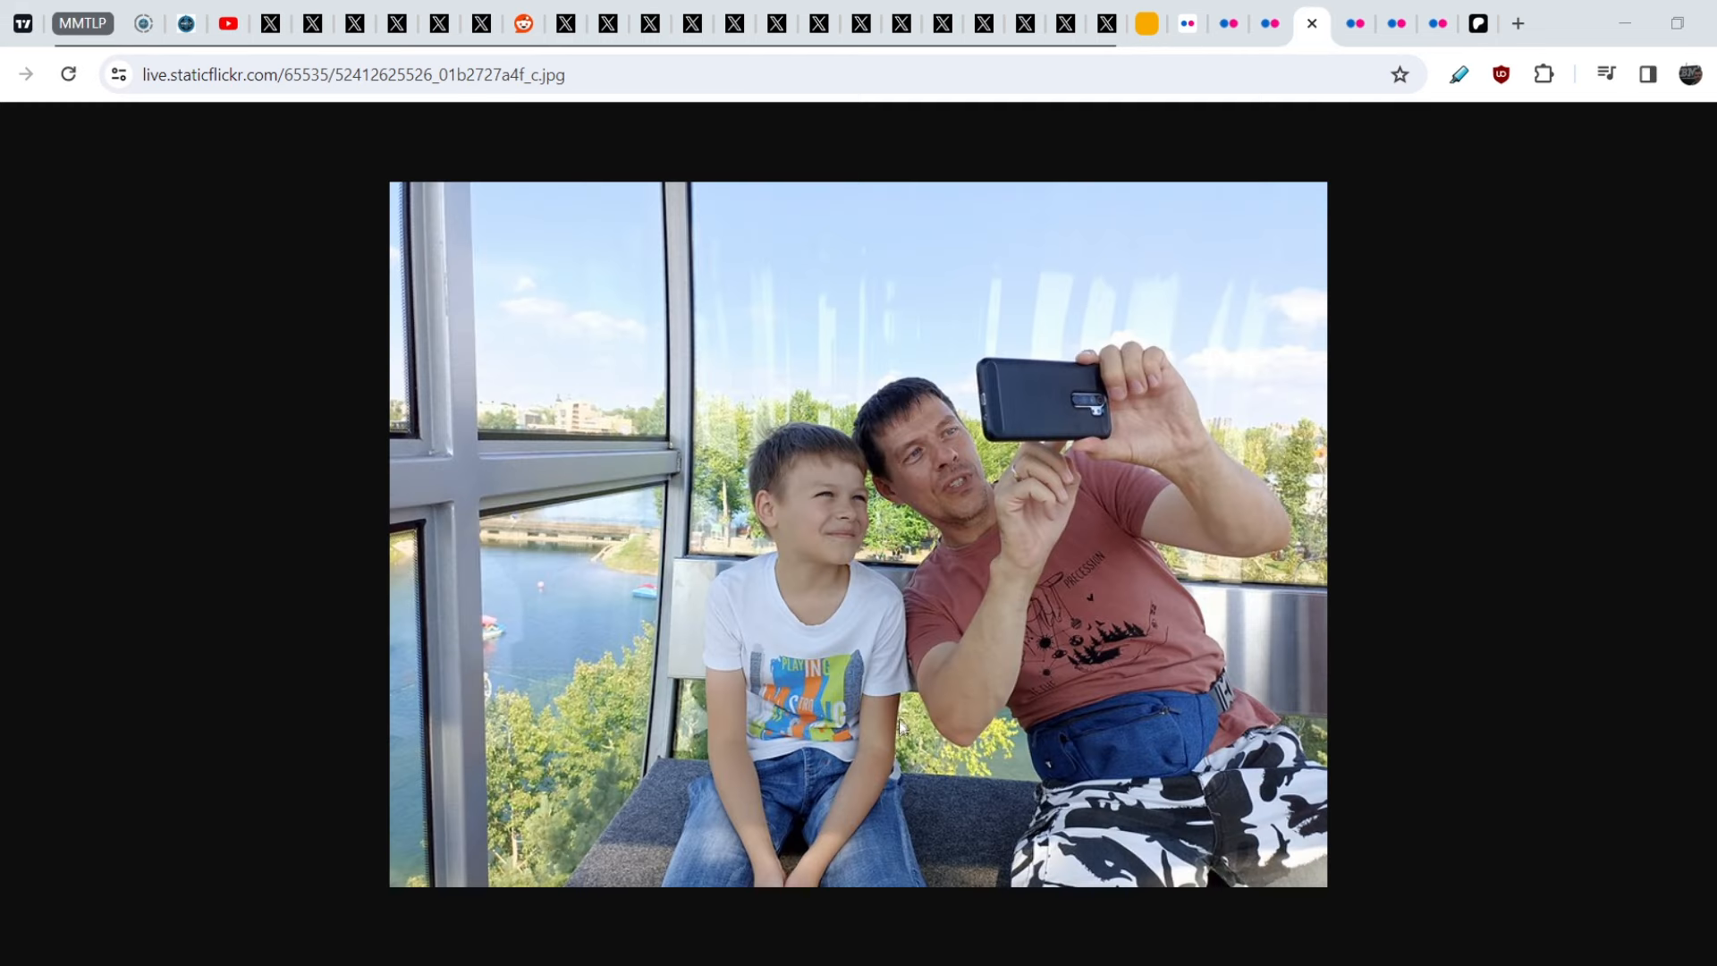
{"action": "mouse_move", "coordinate": [1320, 118]}
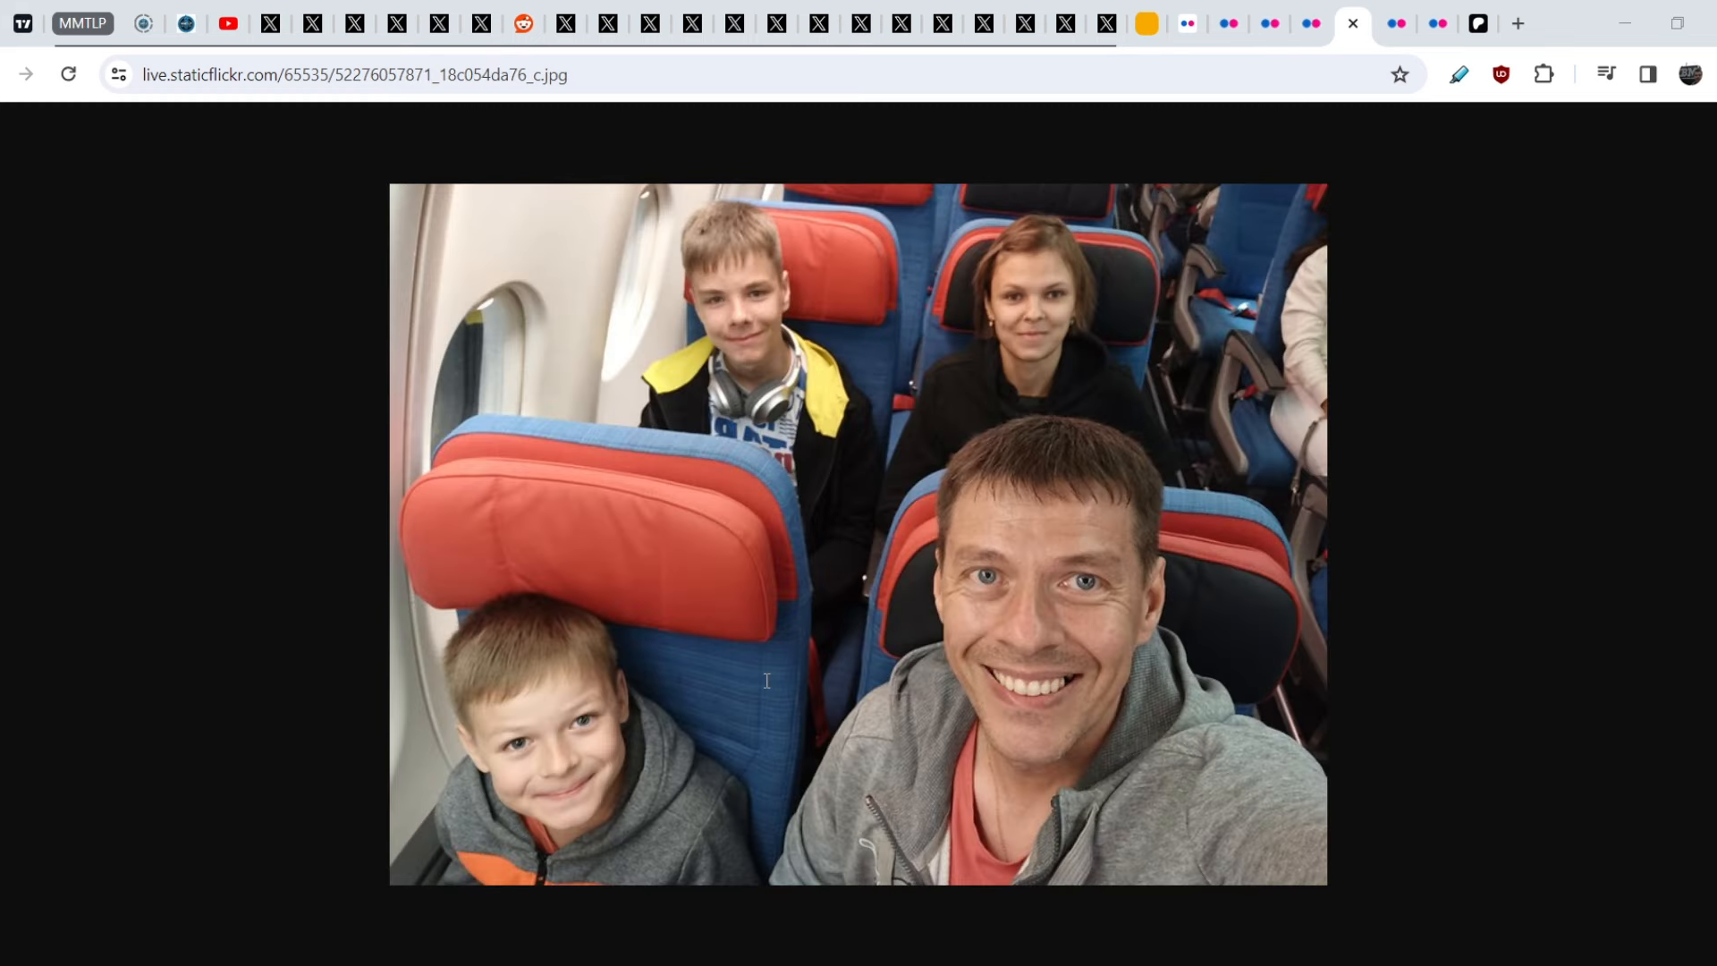
{"action": "mouse_move", "coordinate": [1401, 41]}
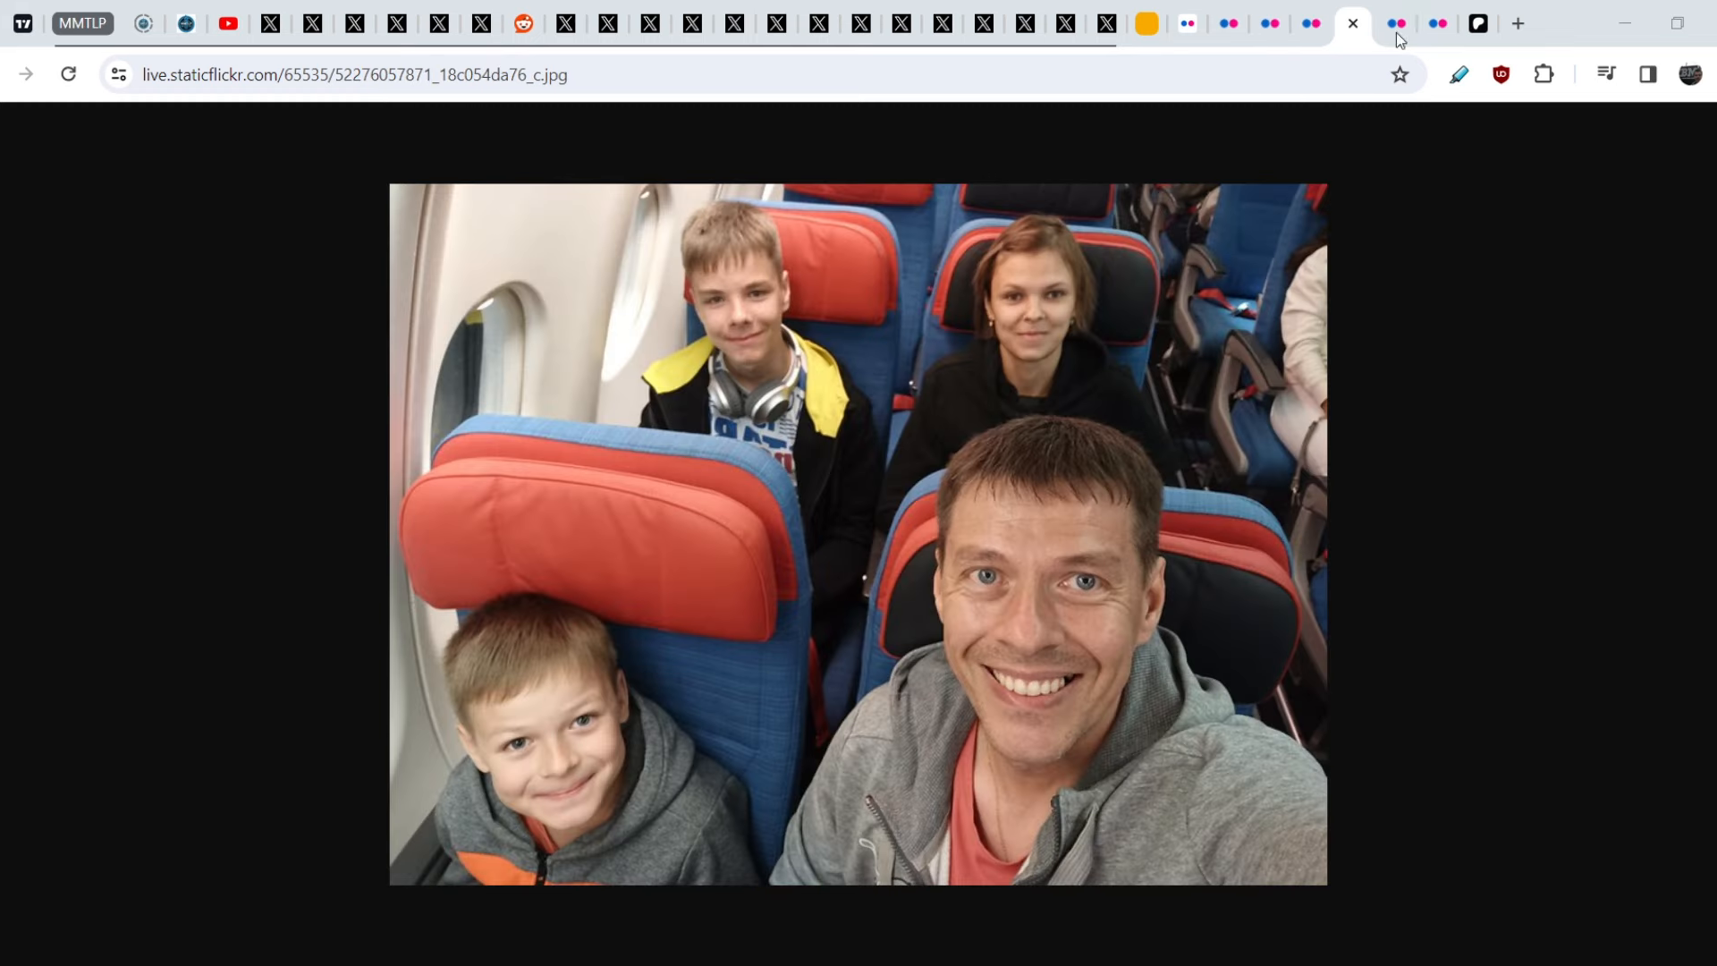
{"action": "left_click", "coordinate": [1352, 21]}
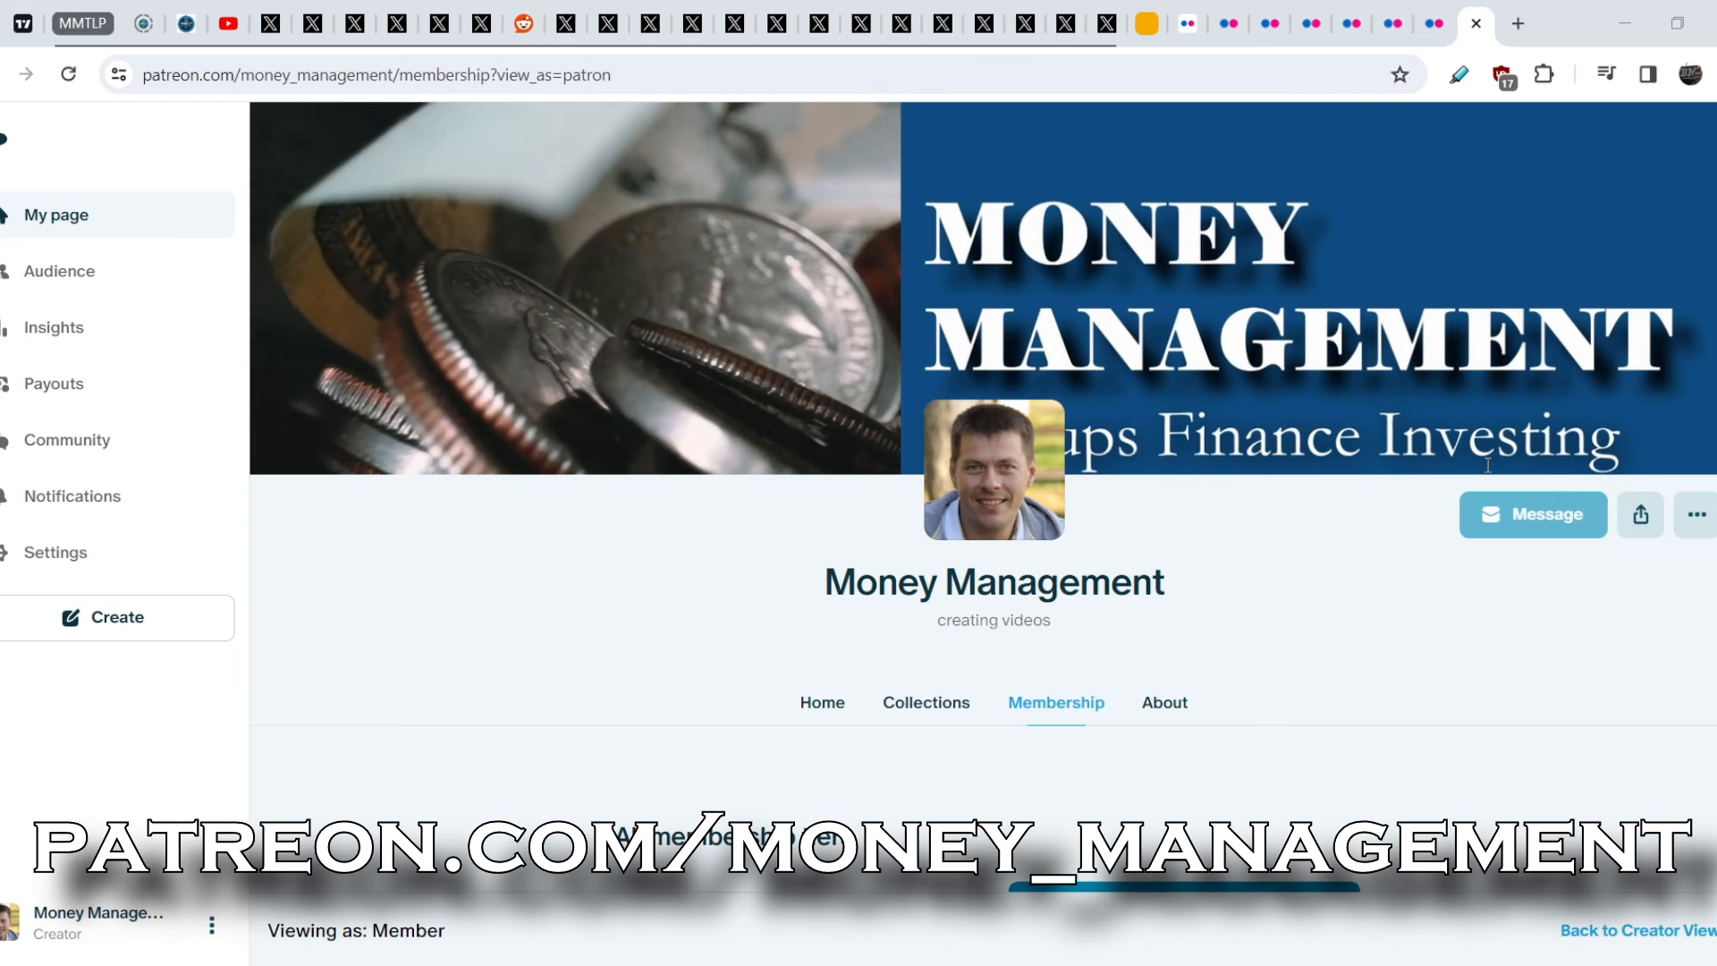
- Scroll to the $5 General Supporter and $35 Discord Access tiers, then return to a Flickr photo
{"action": "scroll", "scroll_direction": "down", "scroll_amount": 3}
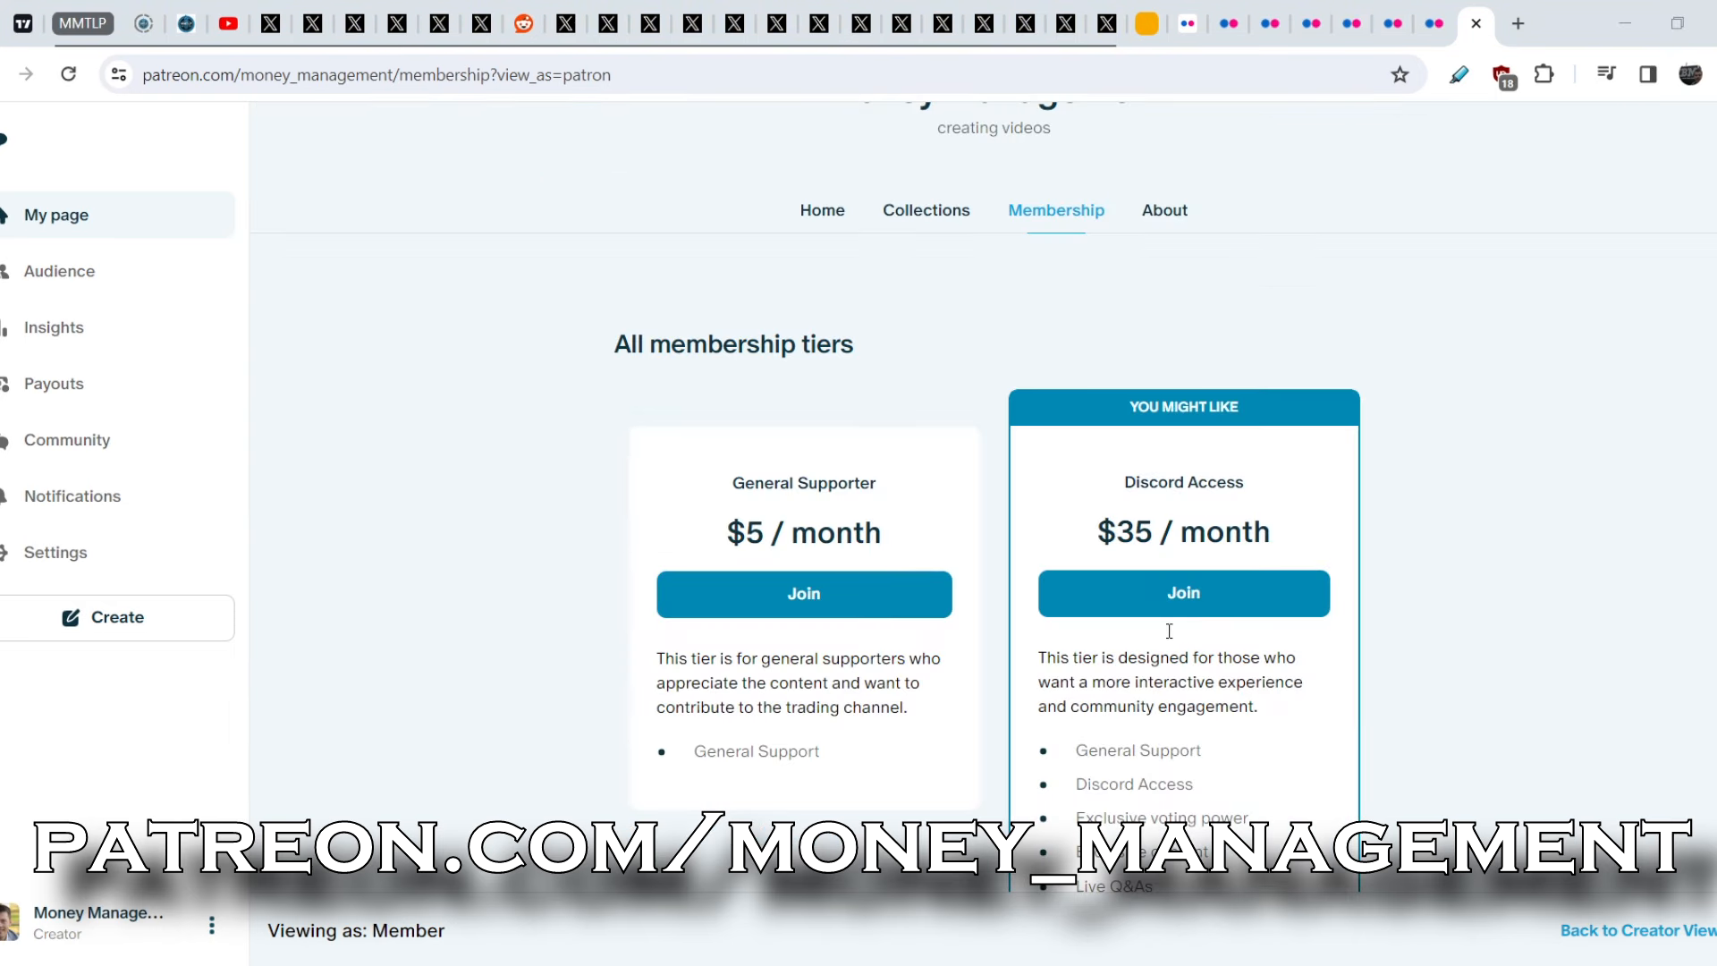
{"action": "mouse_move", "coordinate": [871, 726]}
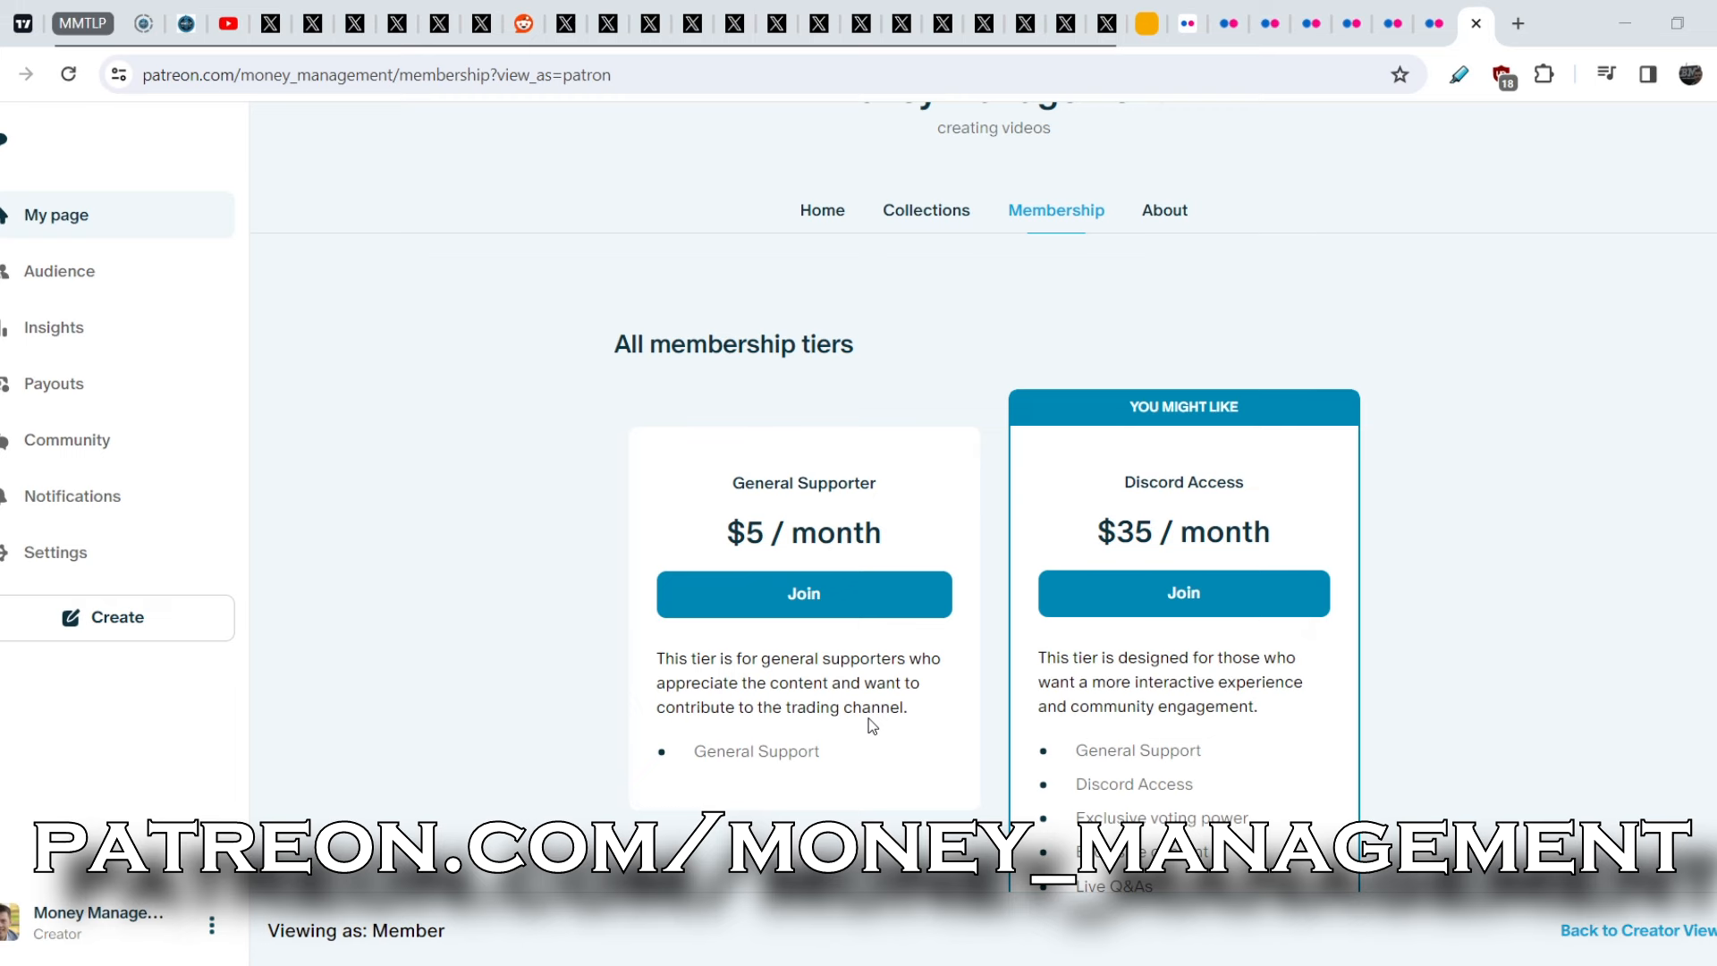
{"action": "mouse_move", "coordinate": [917, 534]}
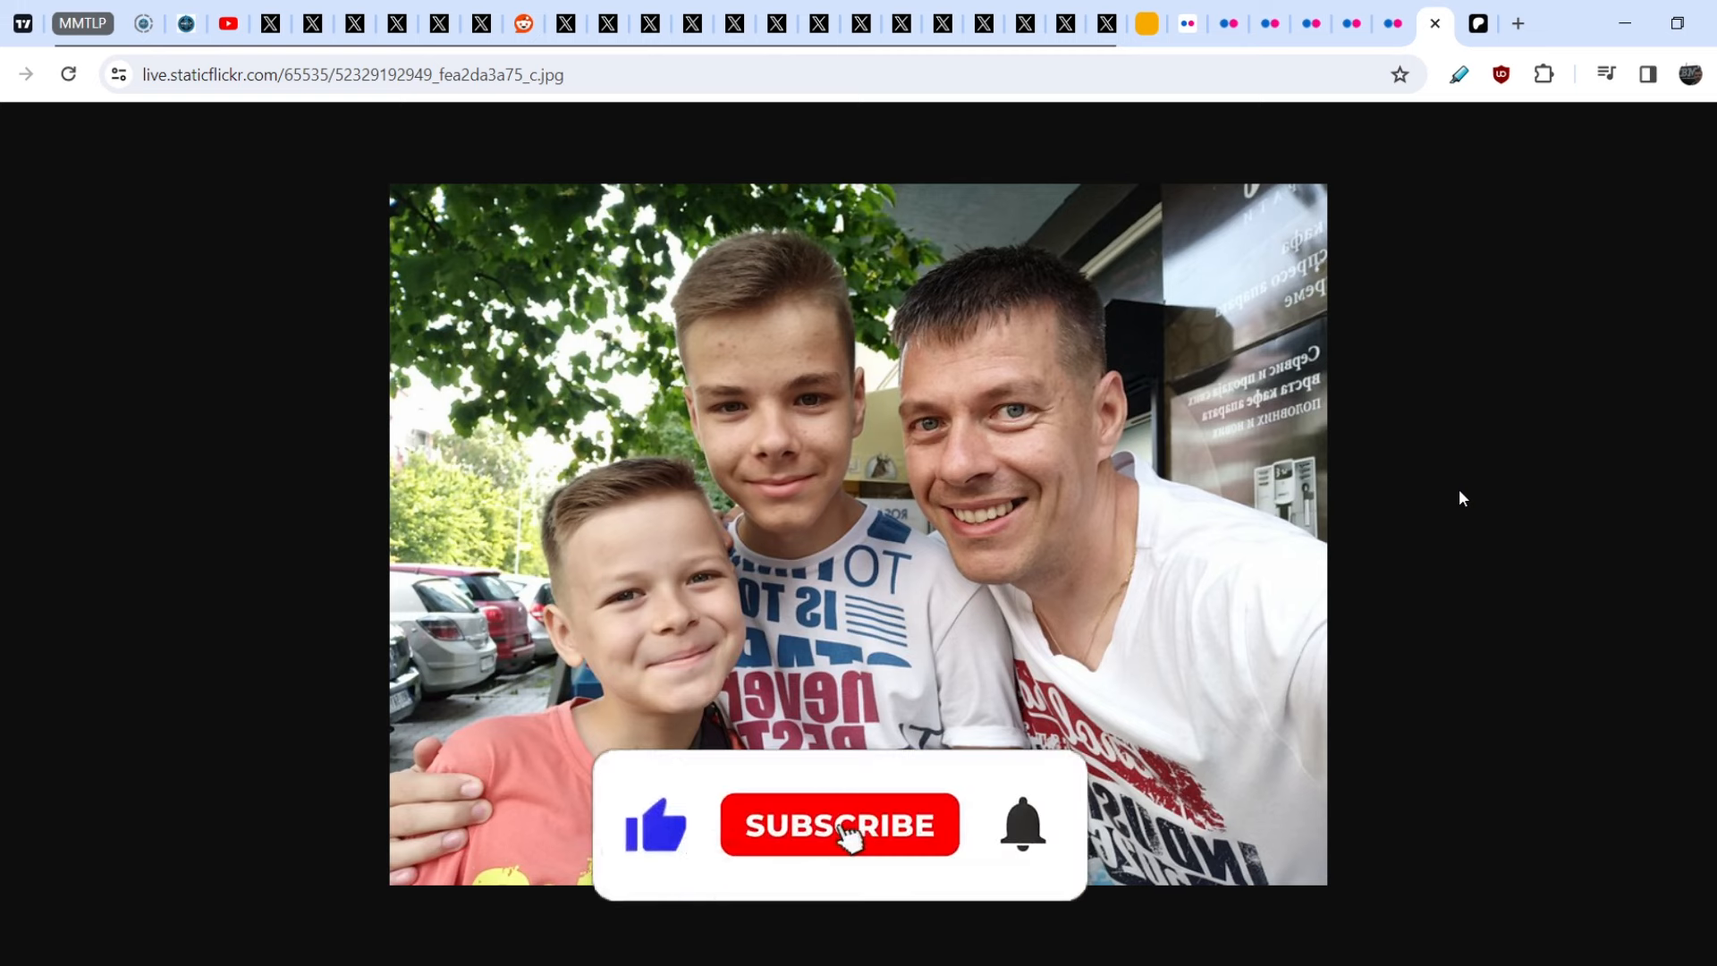
{"action": "left_click", "coordinate": [839, 823]}
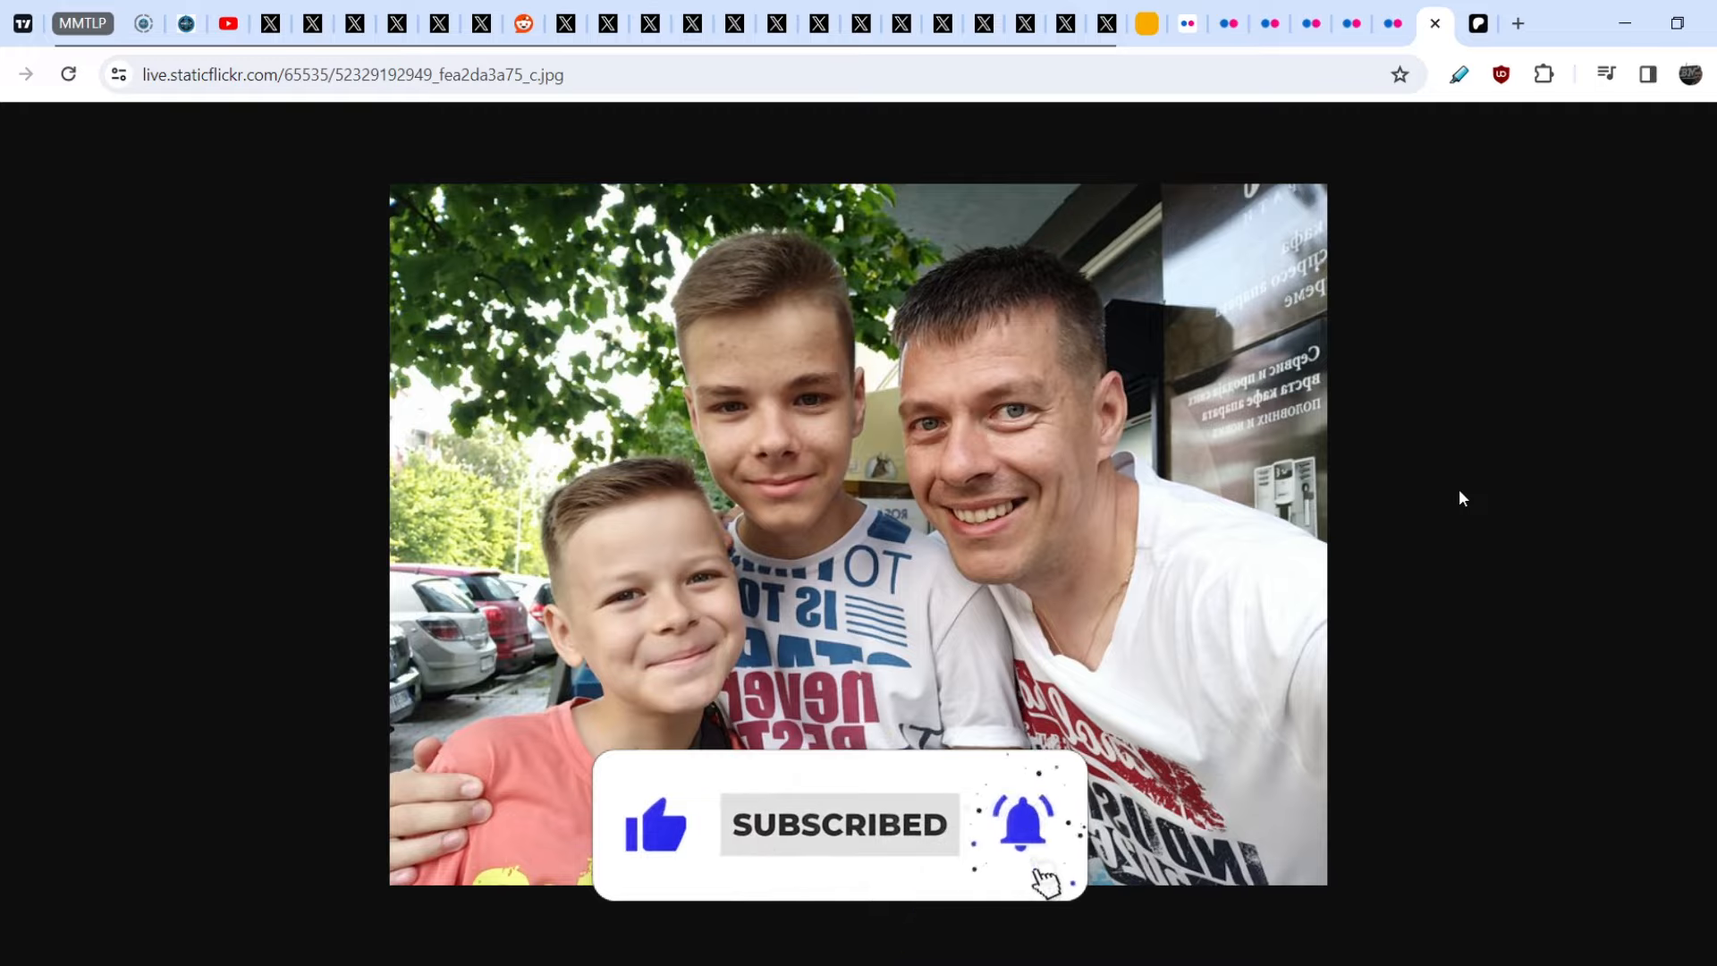